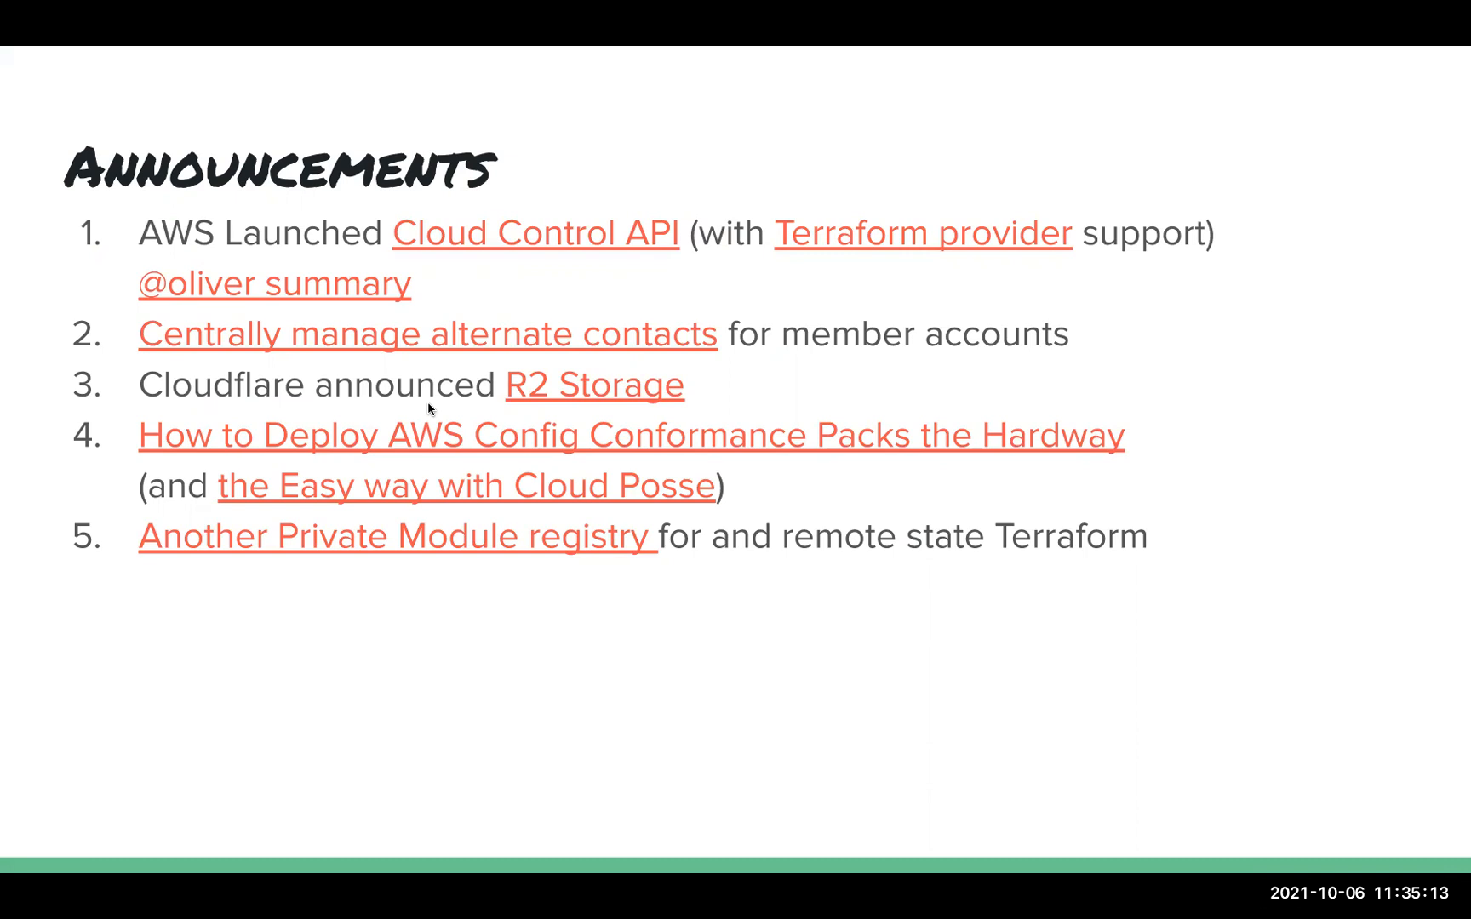
mouse_move(920, 401)
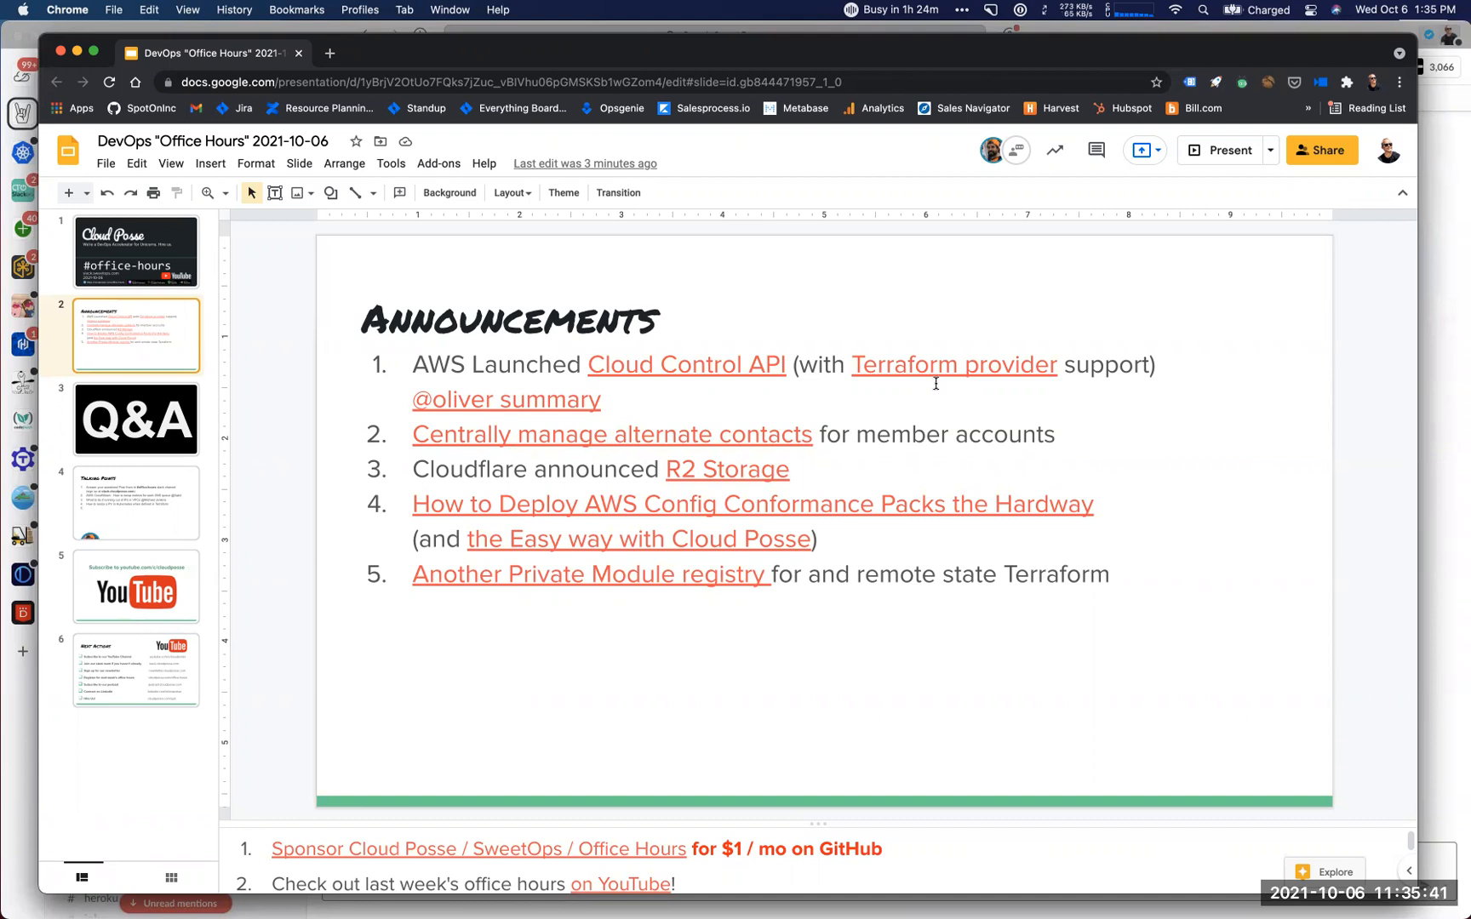
mouse_move(872, 362)
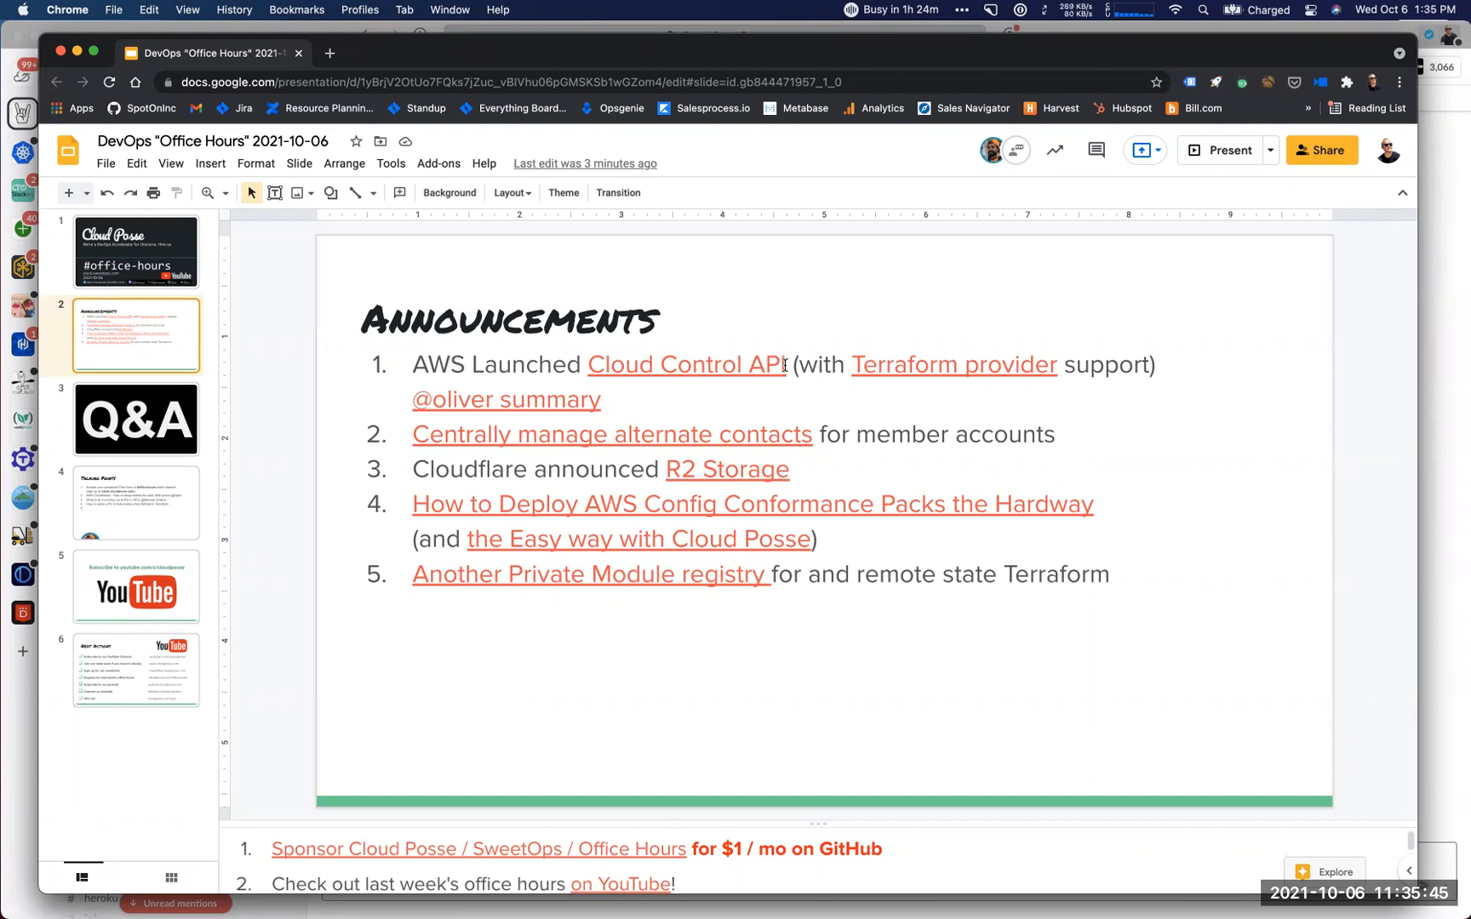
Open Luke Hoban's Cloud Control API launch tweet from the slide's link preview.
left_click(784, 364)
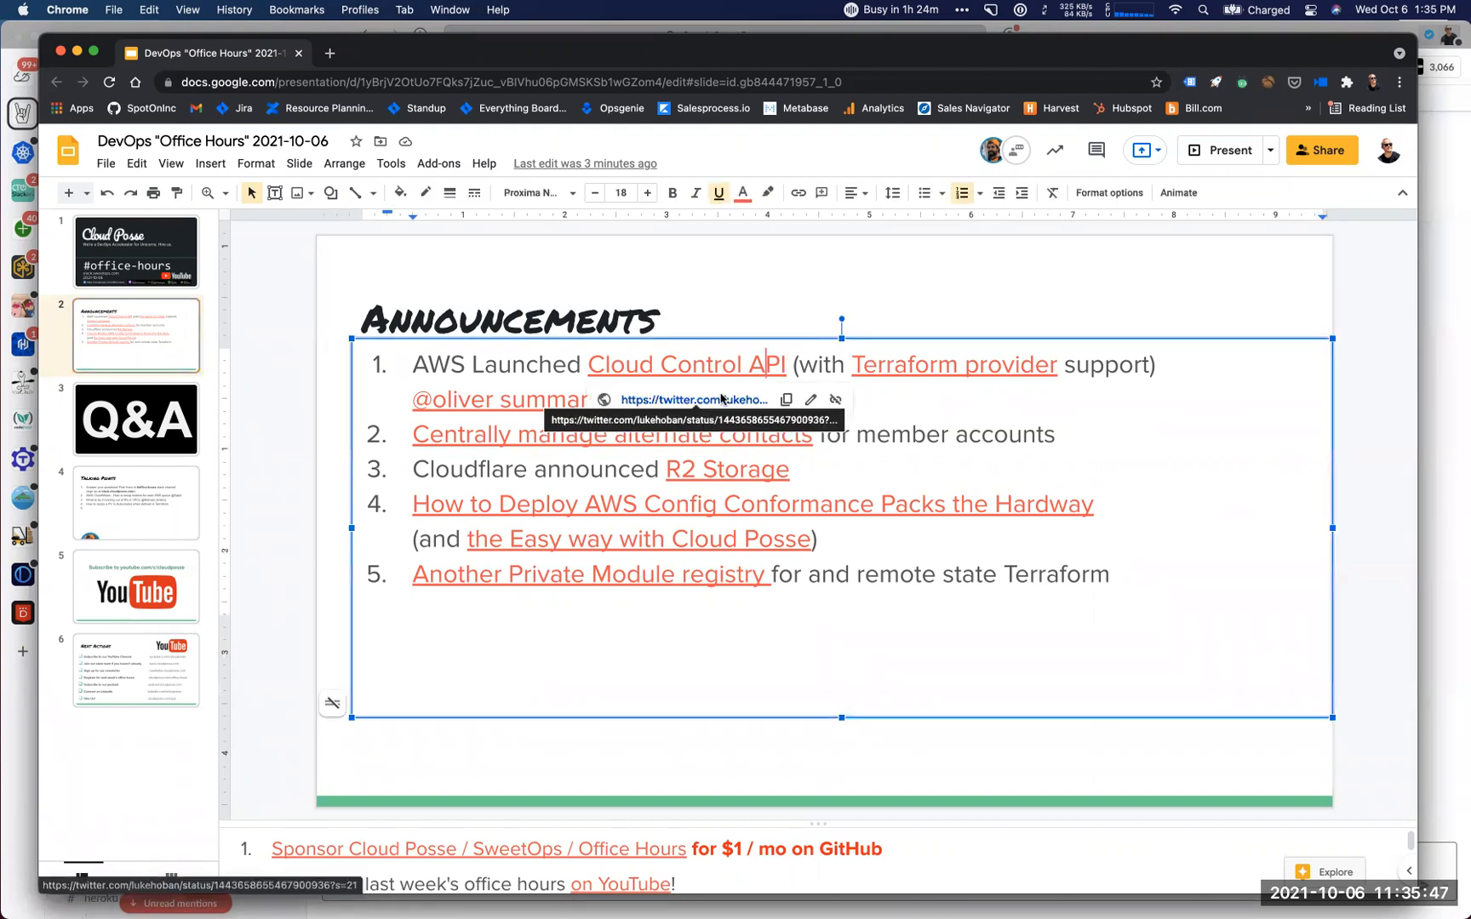
left_click(687, 400)
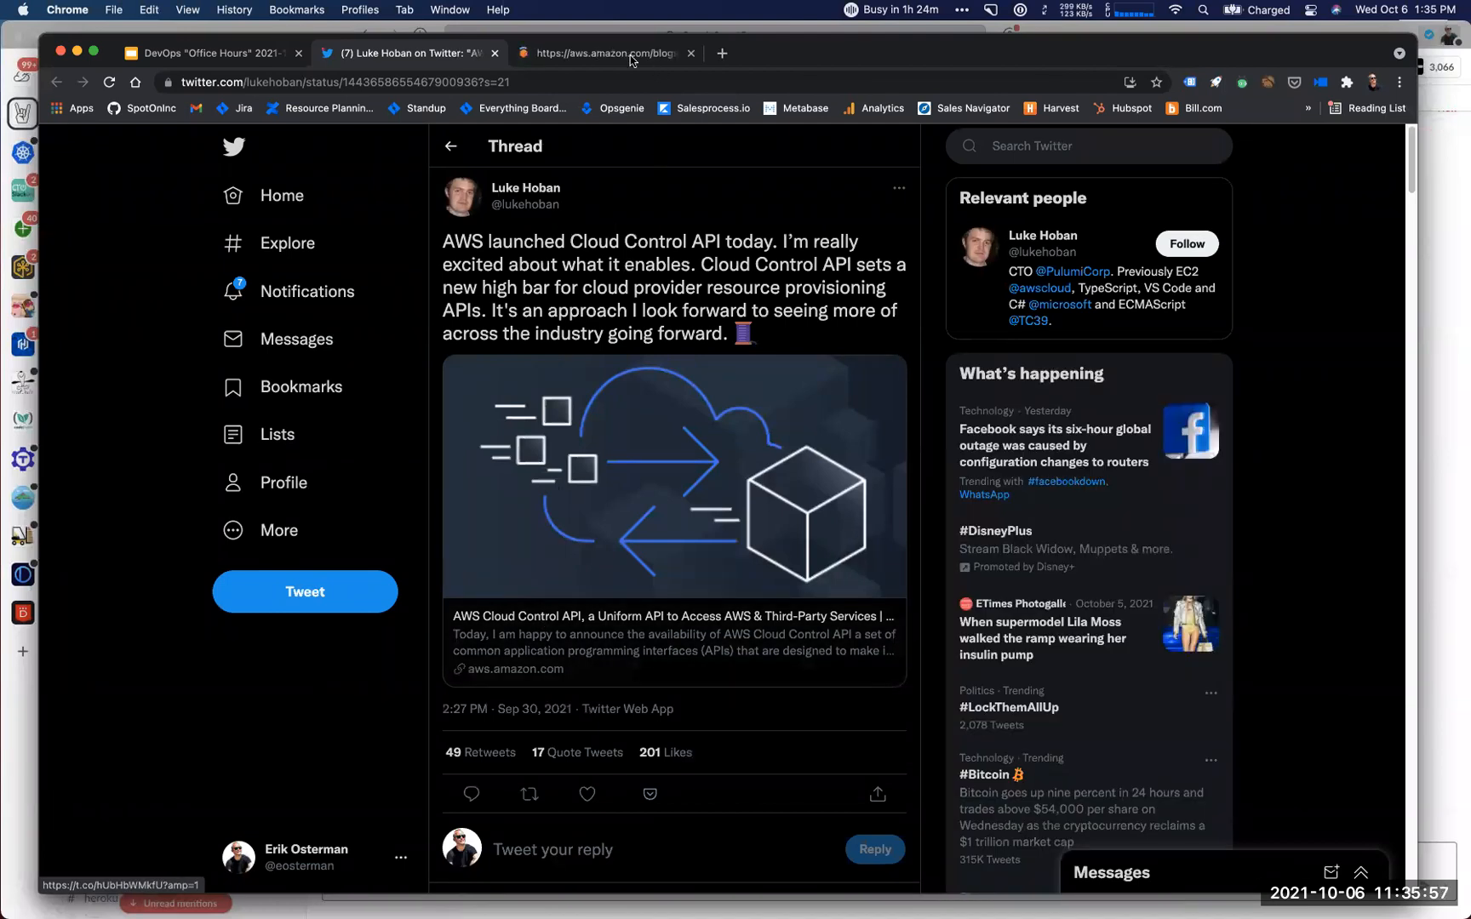
Scroll into the introduction of the AWS blog post announcing Cloud Control API.
left_click(608, 52)
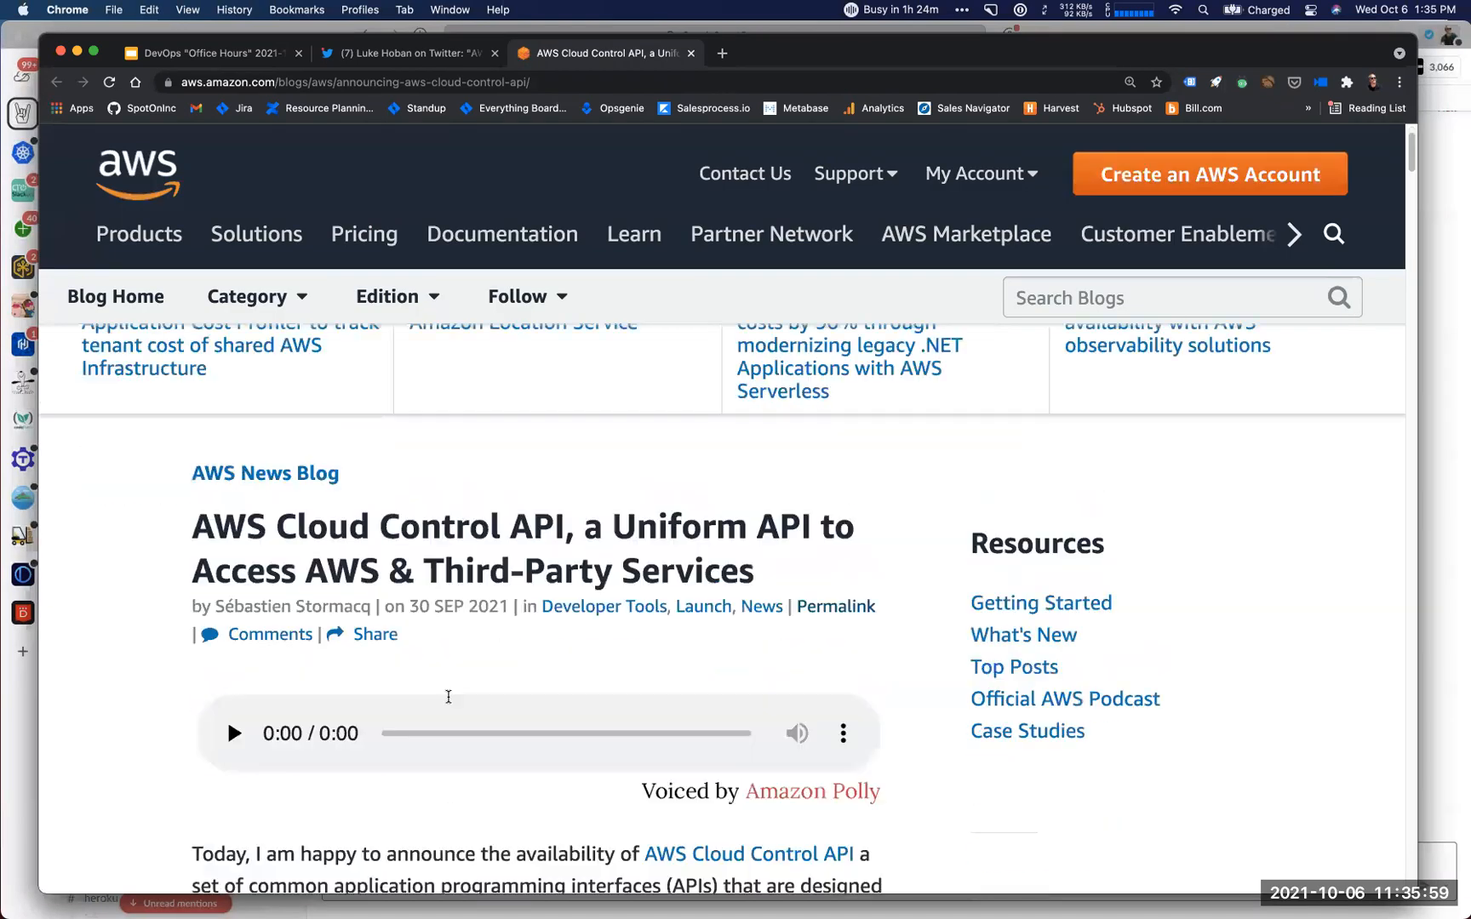
scroll("down", 3)
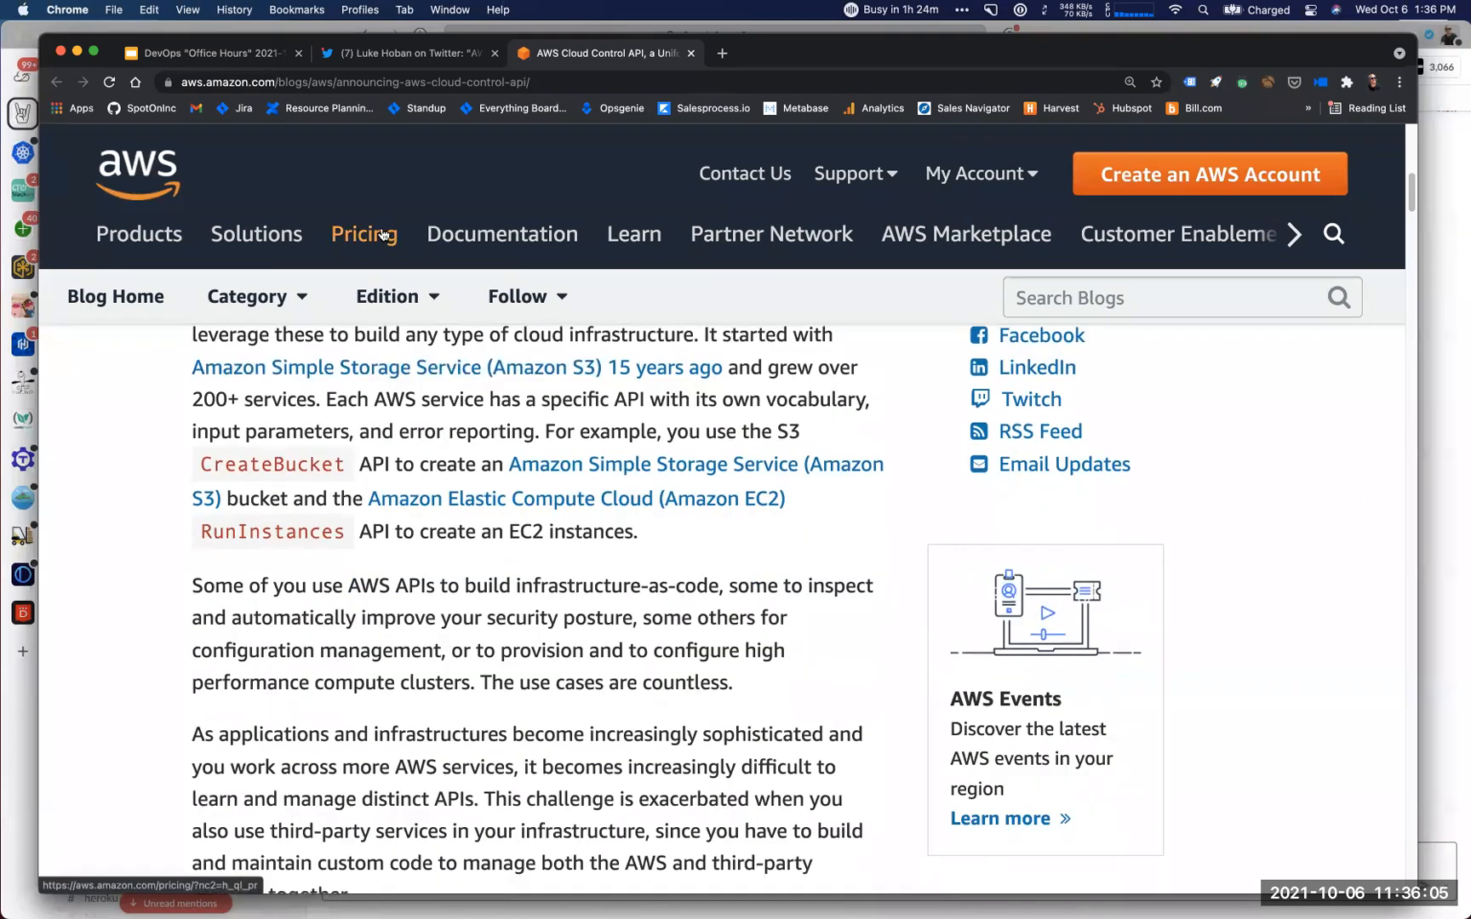
mouse_move(730, 415)
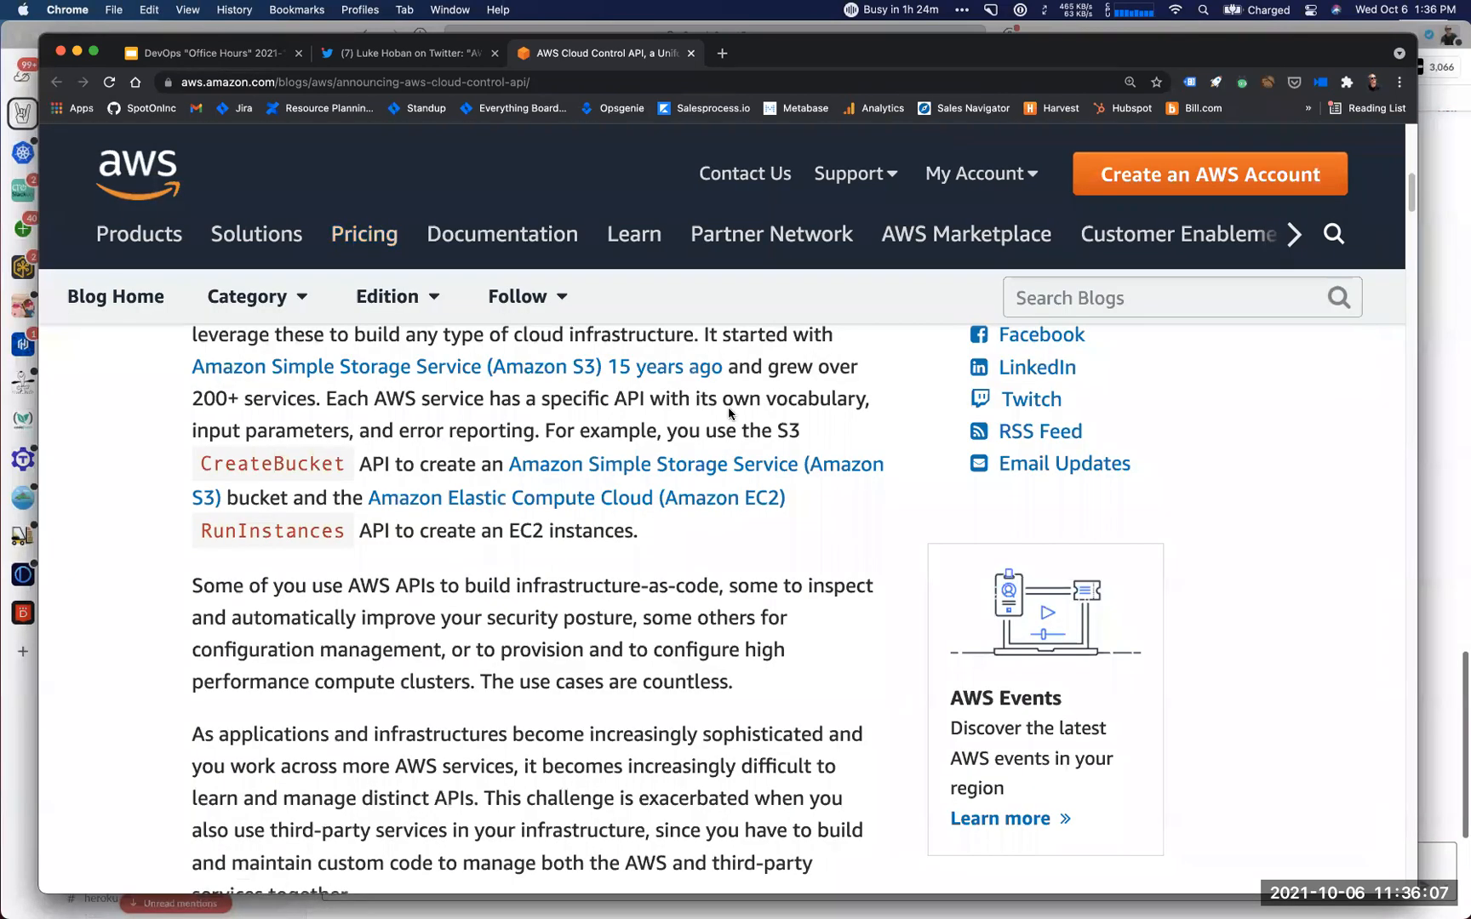
mouse_move(229, 57)
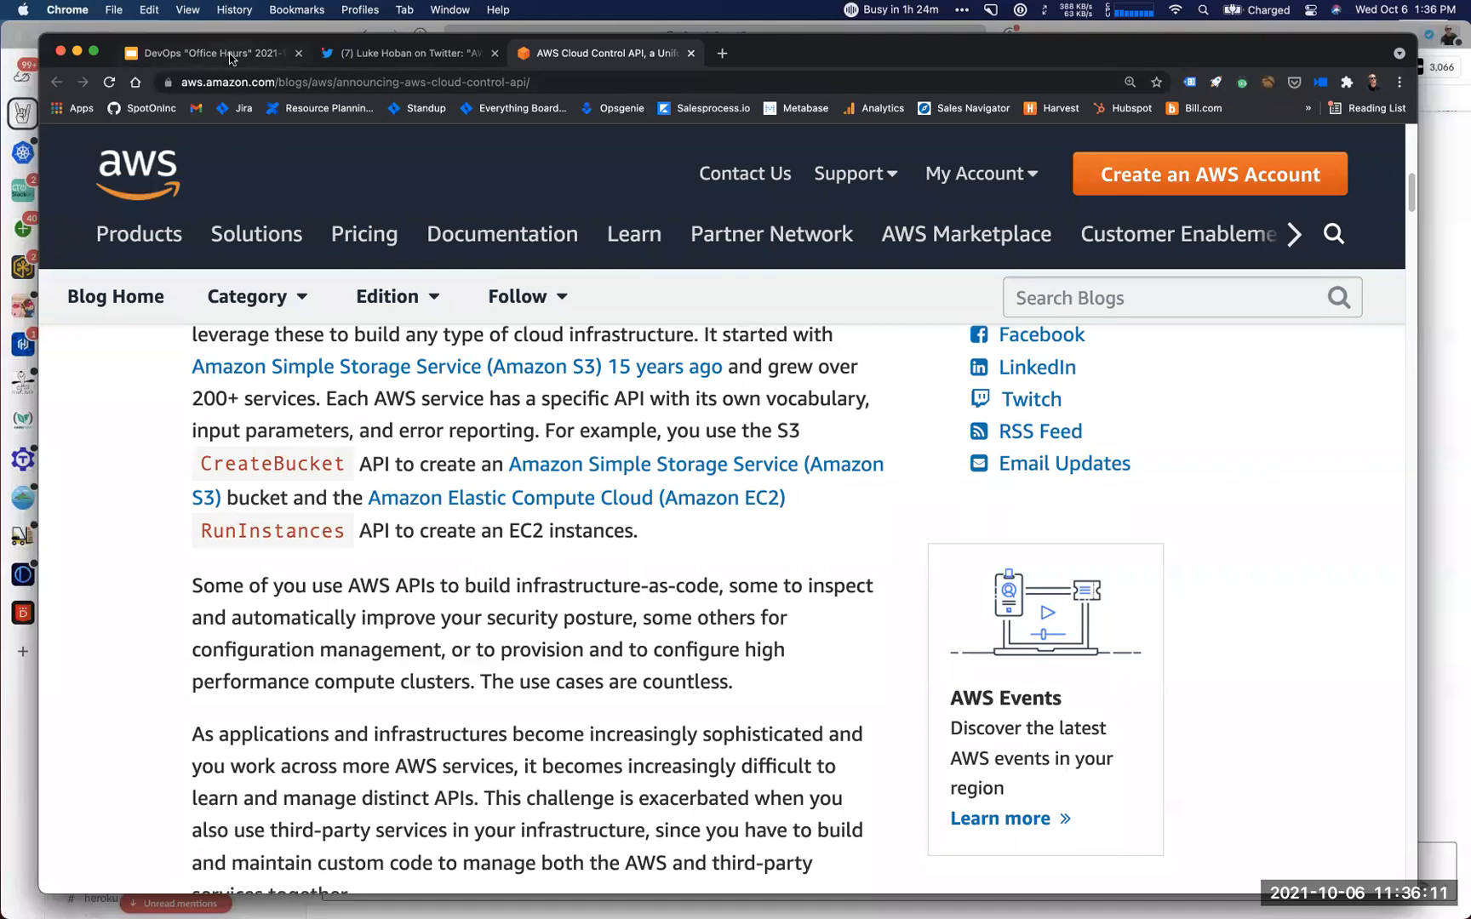
Browse the terraform-provider-awscc README and glance at the CloudFormation registry guide before returning.
left_click(228, 53)
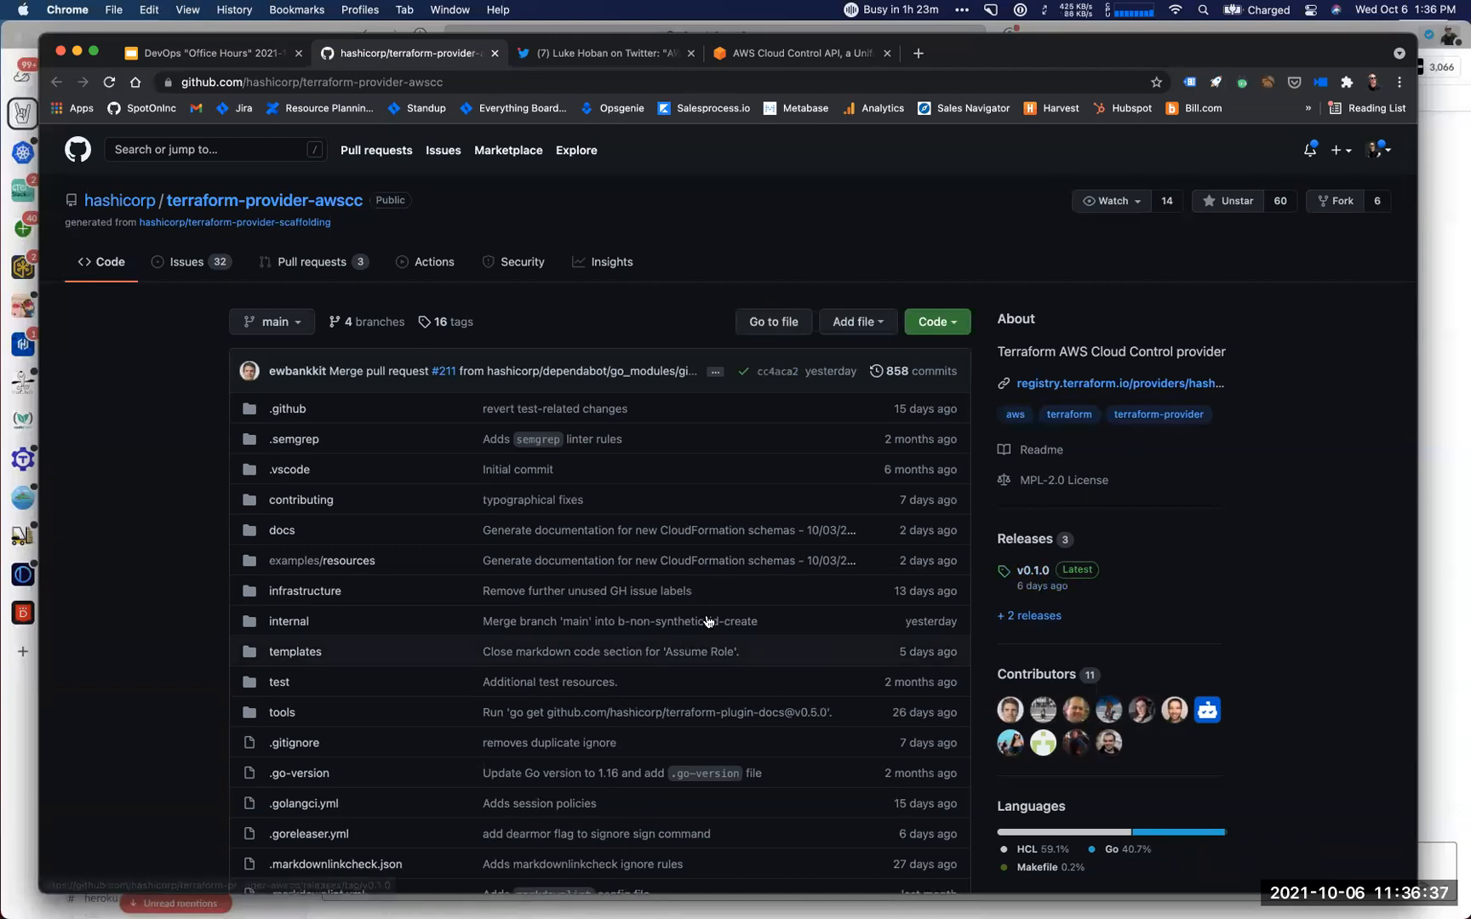
scroll("down", 3)
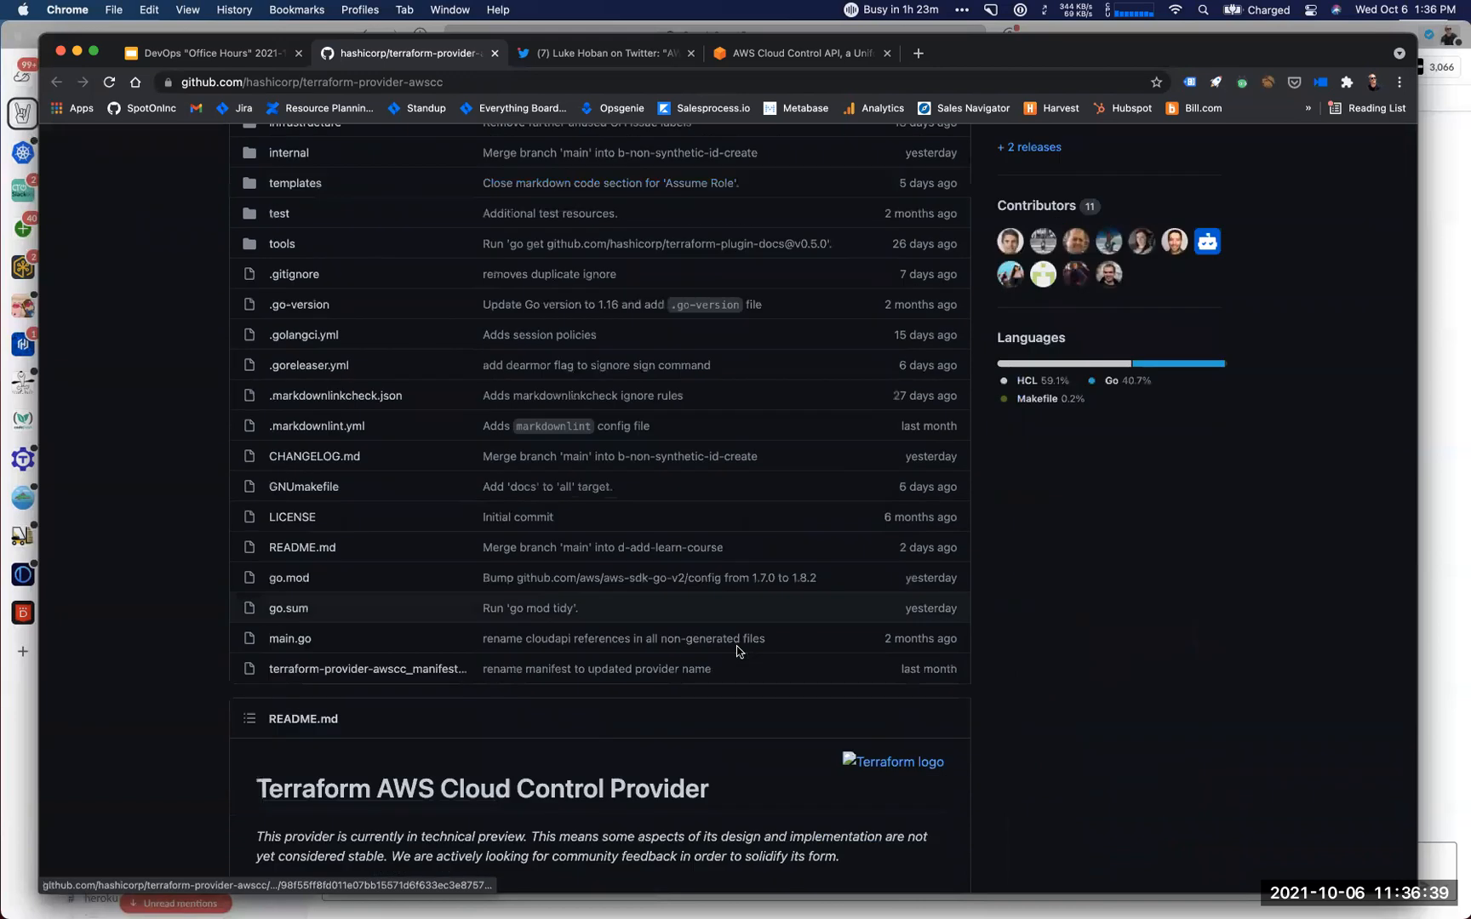
scroll("down", 3)
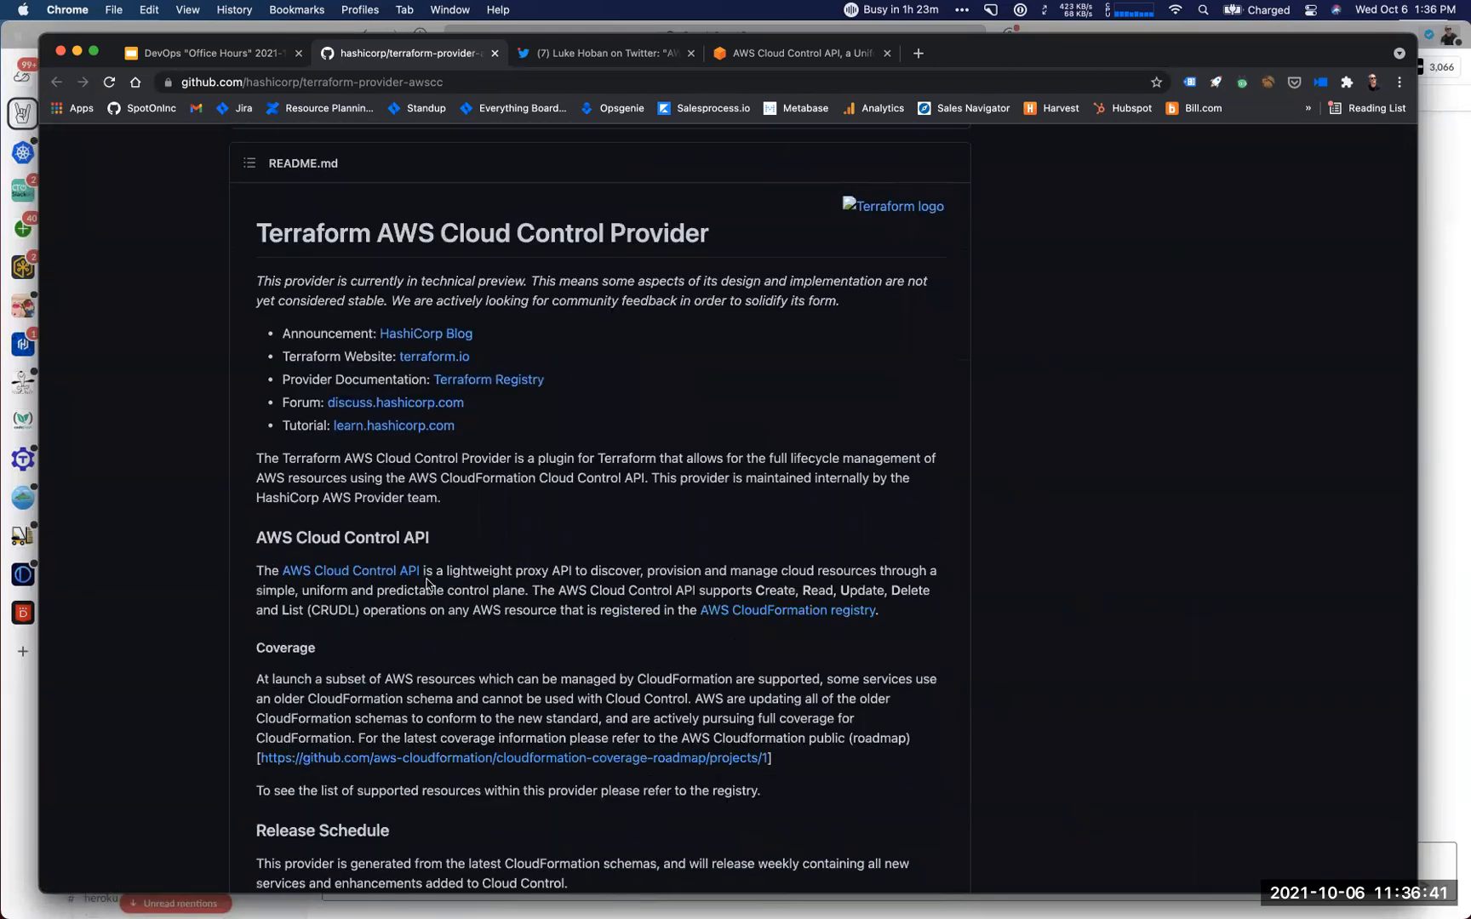
scroll("down", 3)
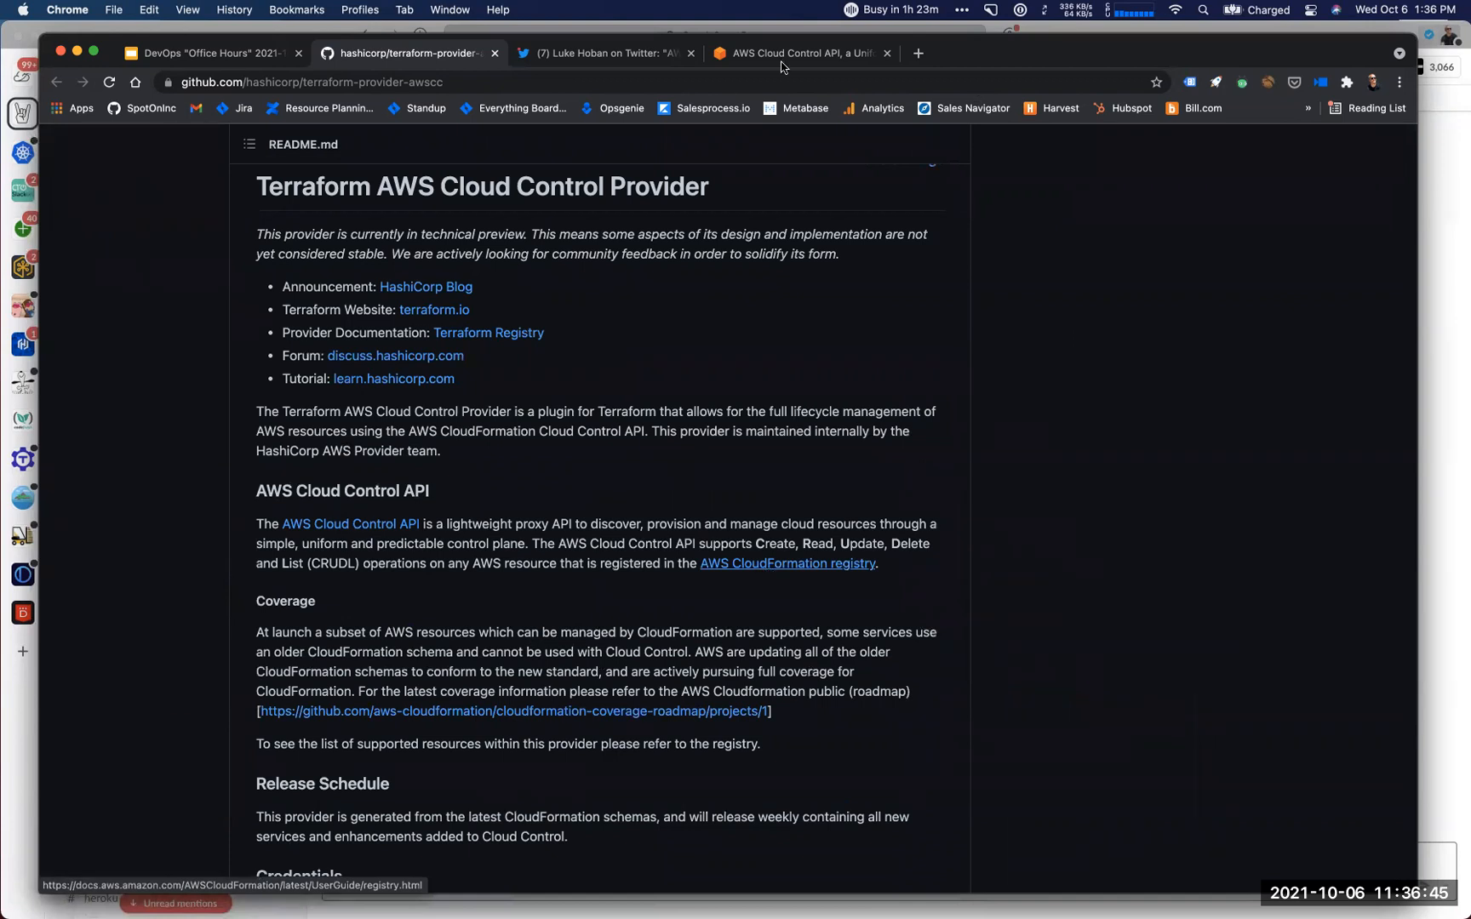
left_click(788, 564)
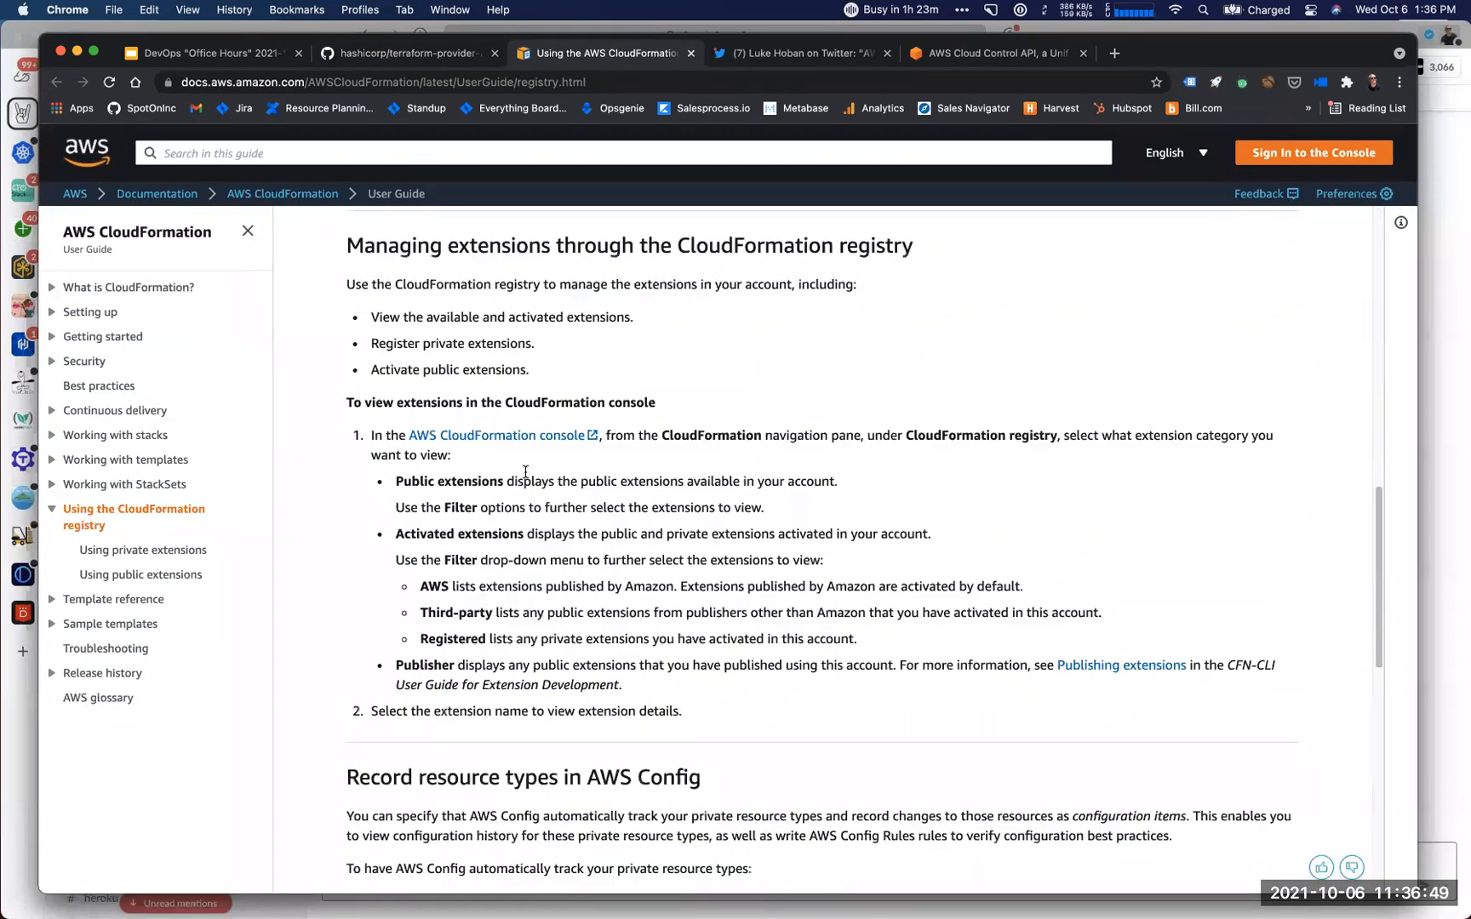
left_click(405, 53)
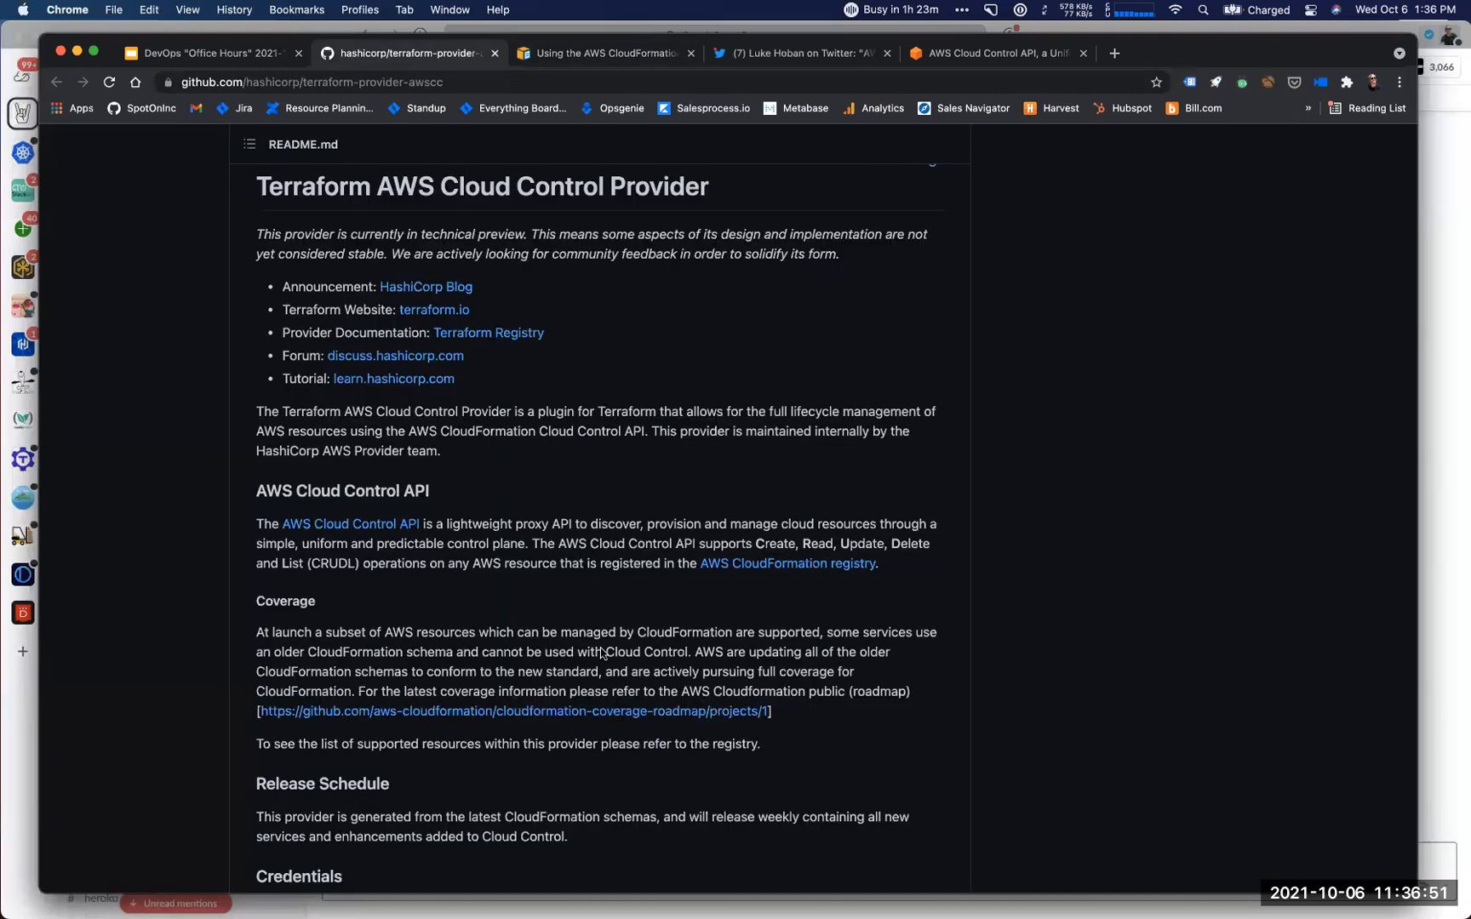
mouse_move(447, 323)
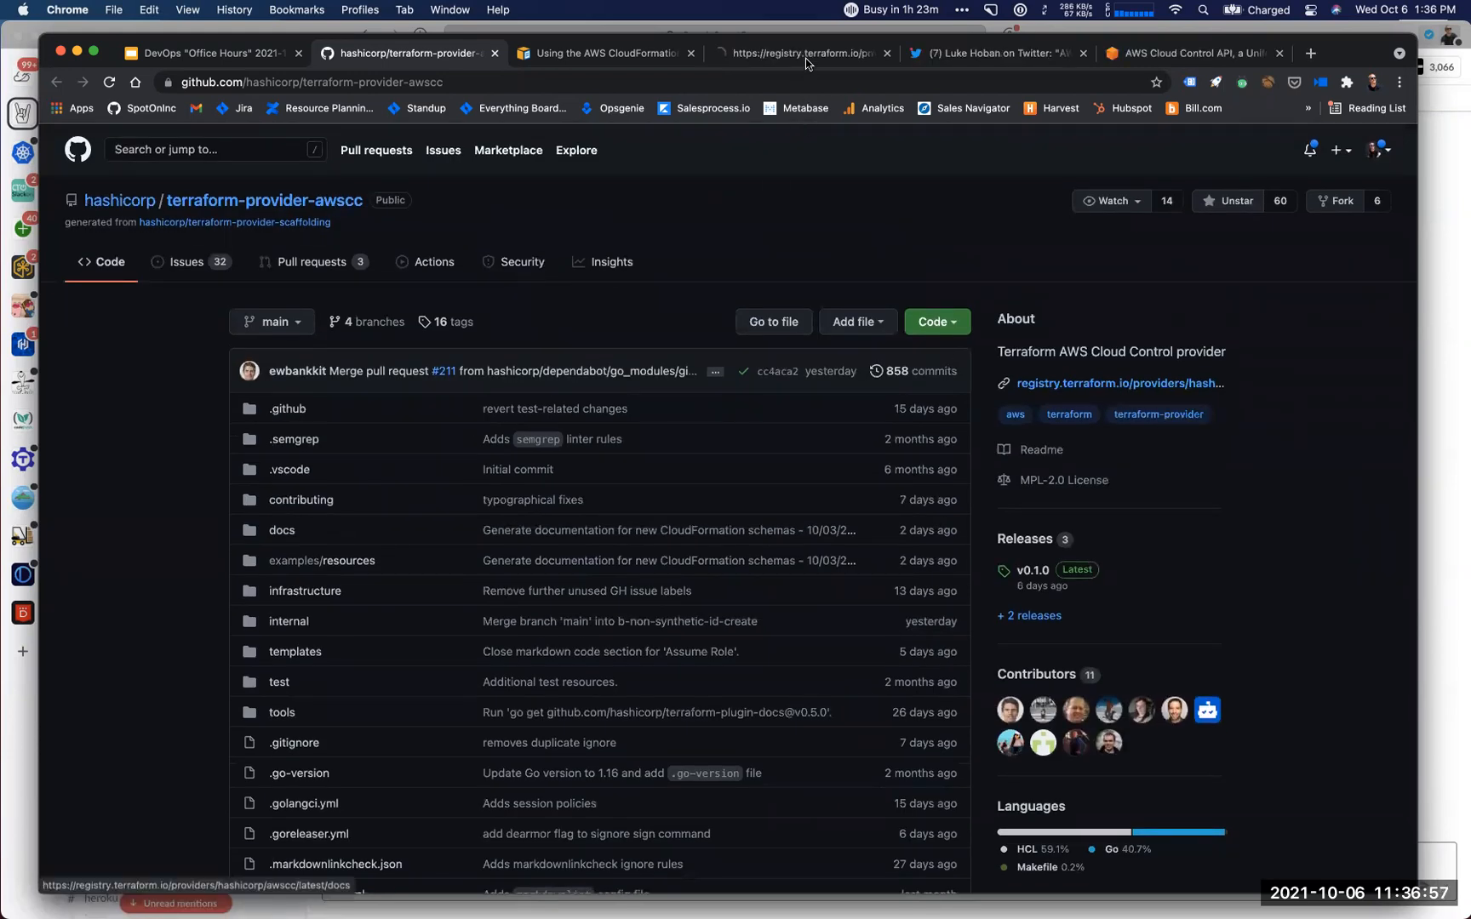
Open the awscc provider docs and scroll the expanded resource list to the awscc_s3 entries.
left_click(805, 52)
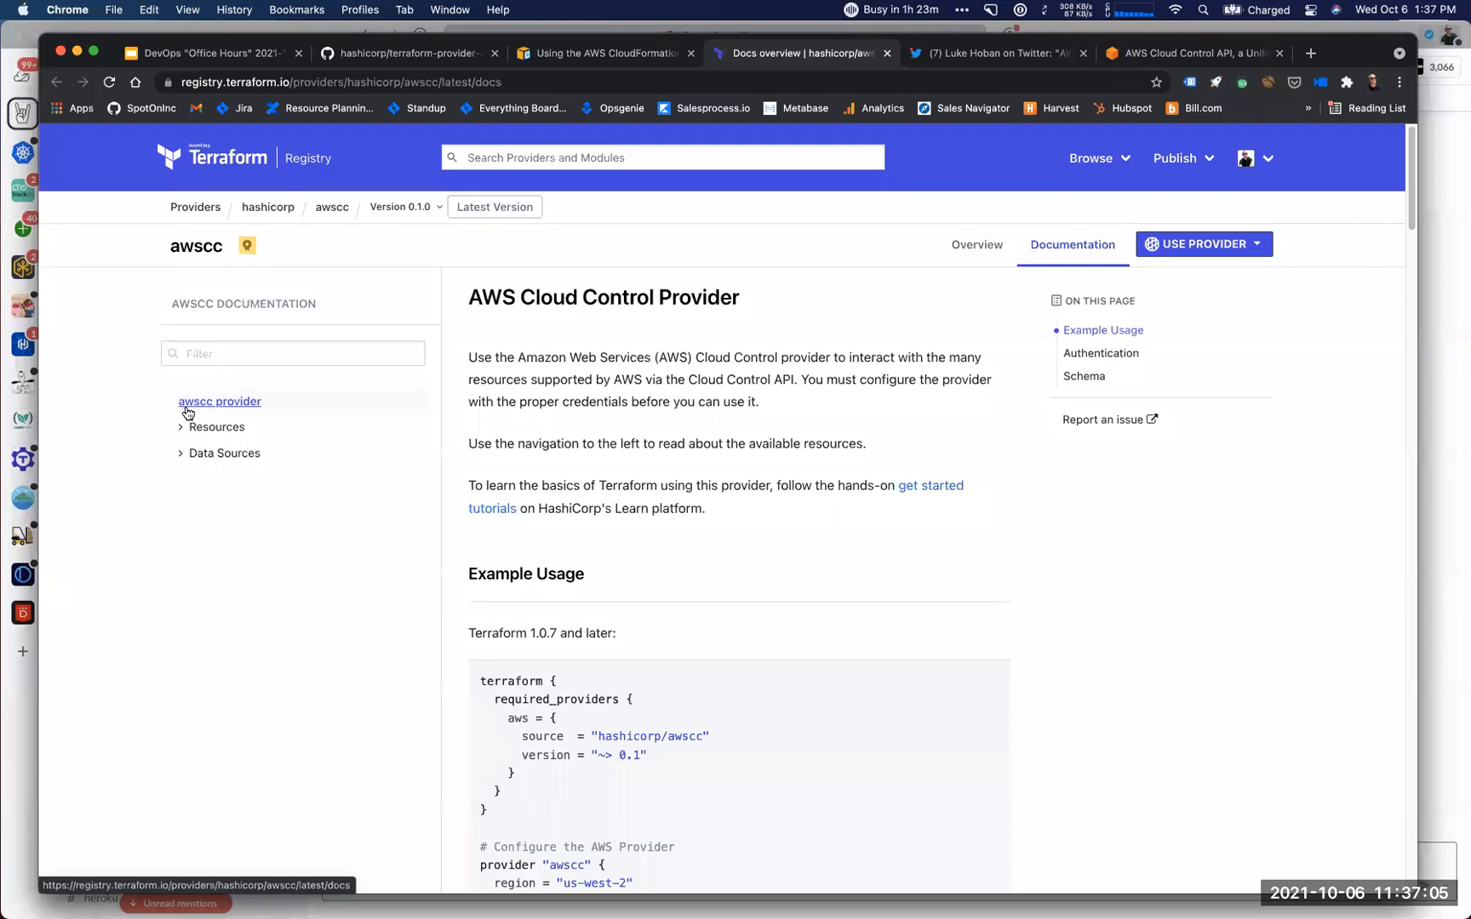
mouse_move(216, 427)
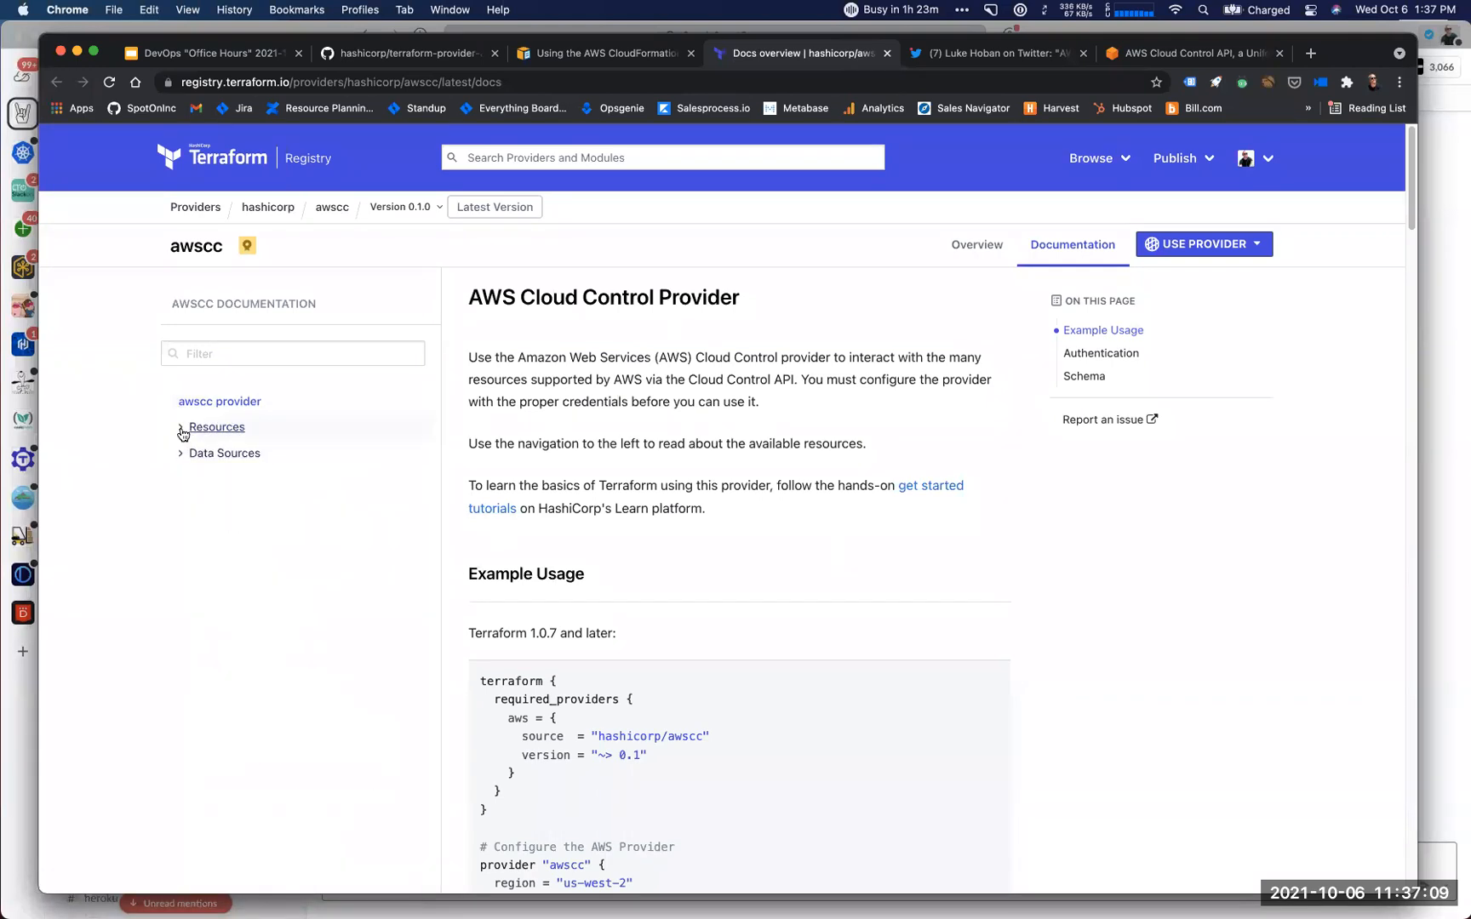
left_click(216, 427)
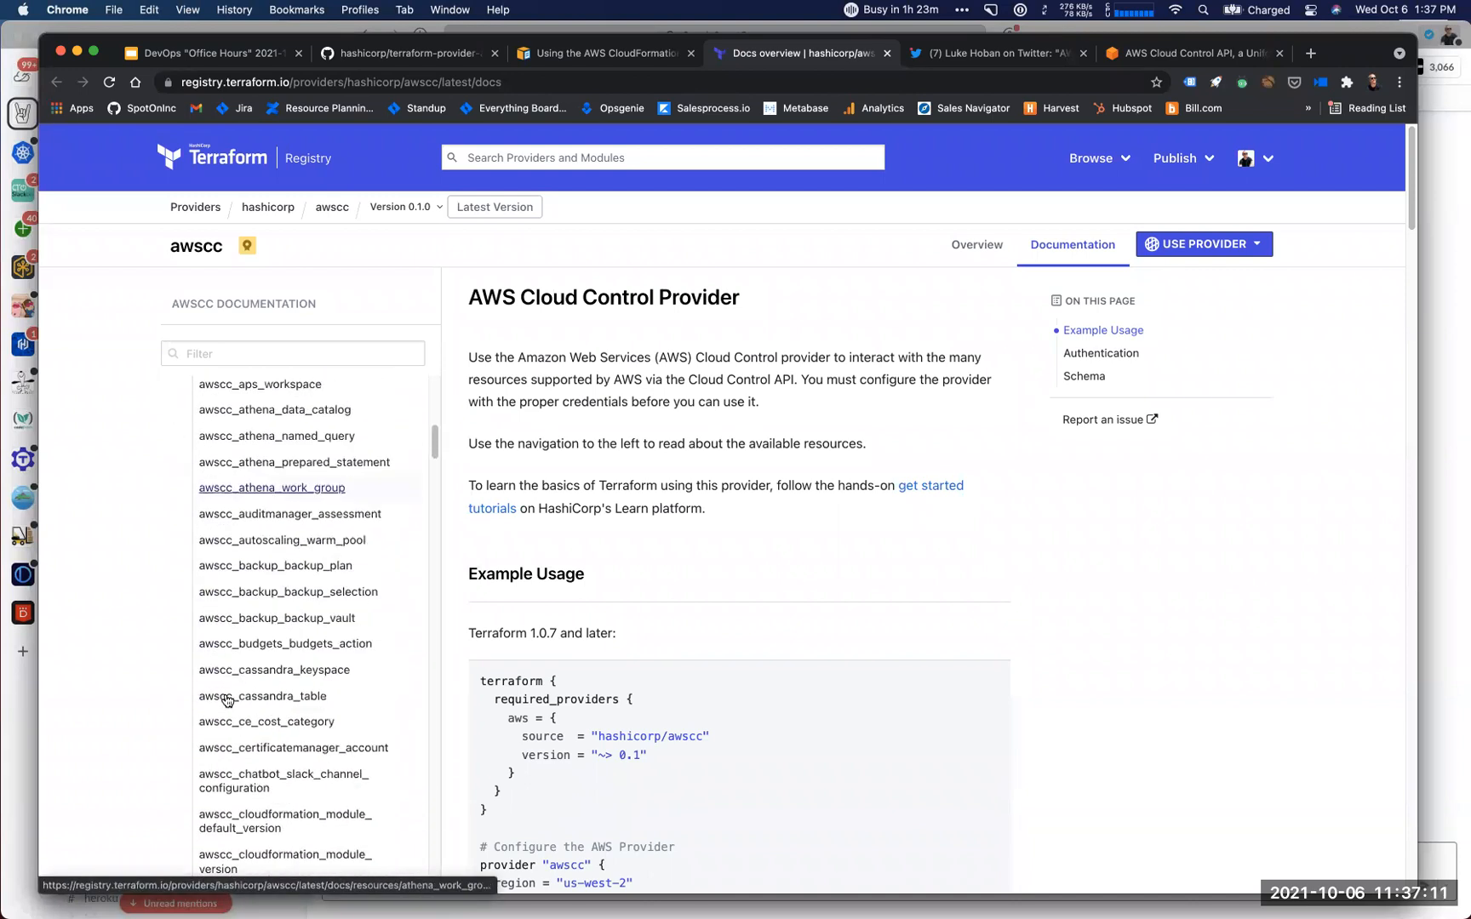
scroll("down", 3)
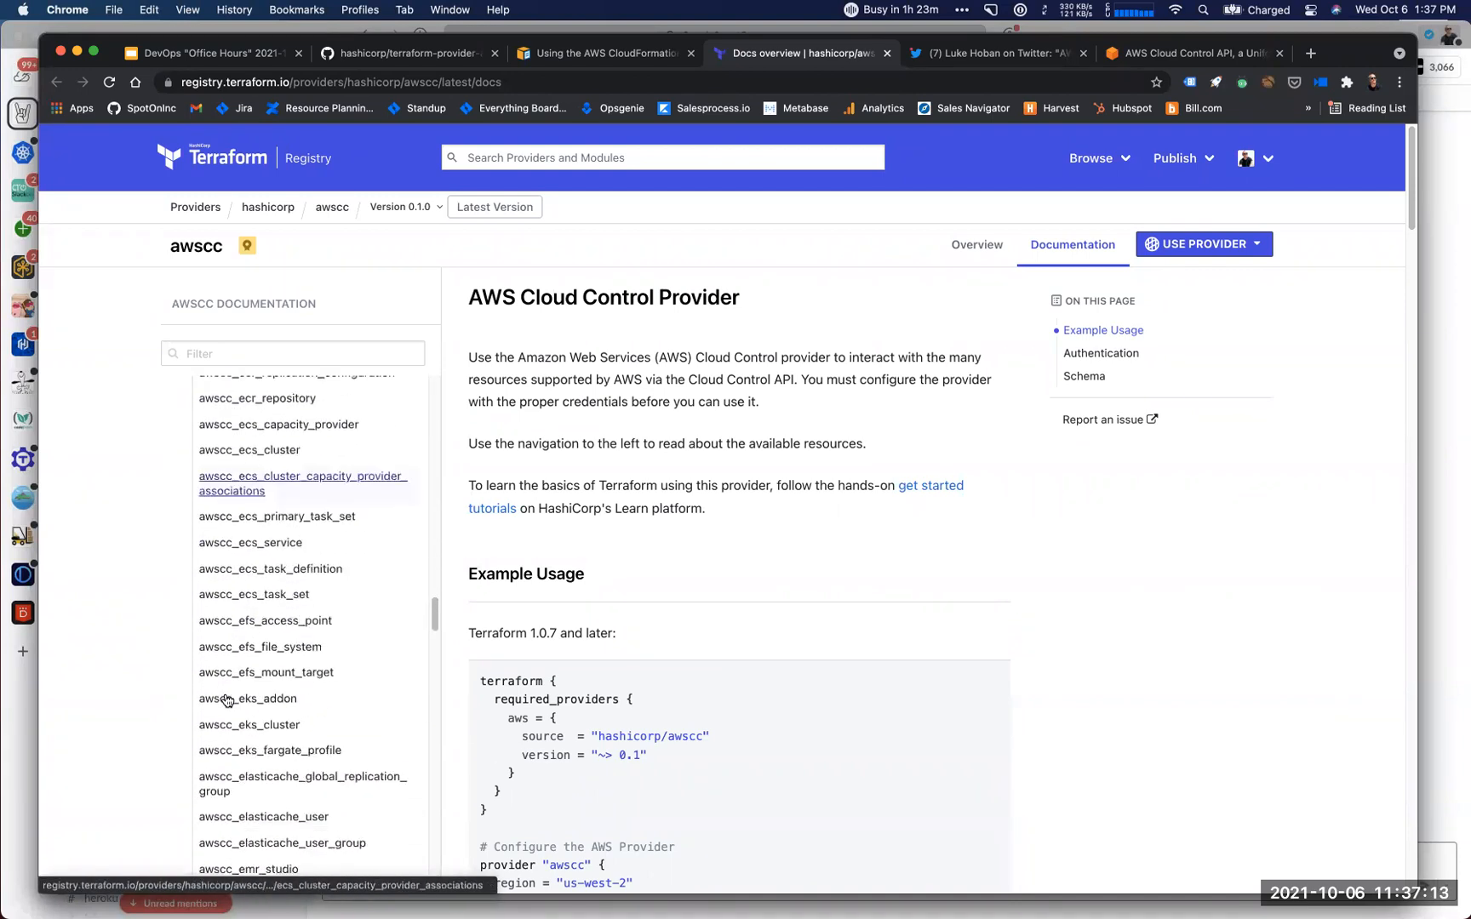
scroll("down", 3)
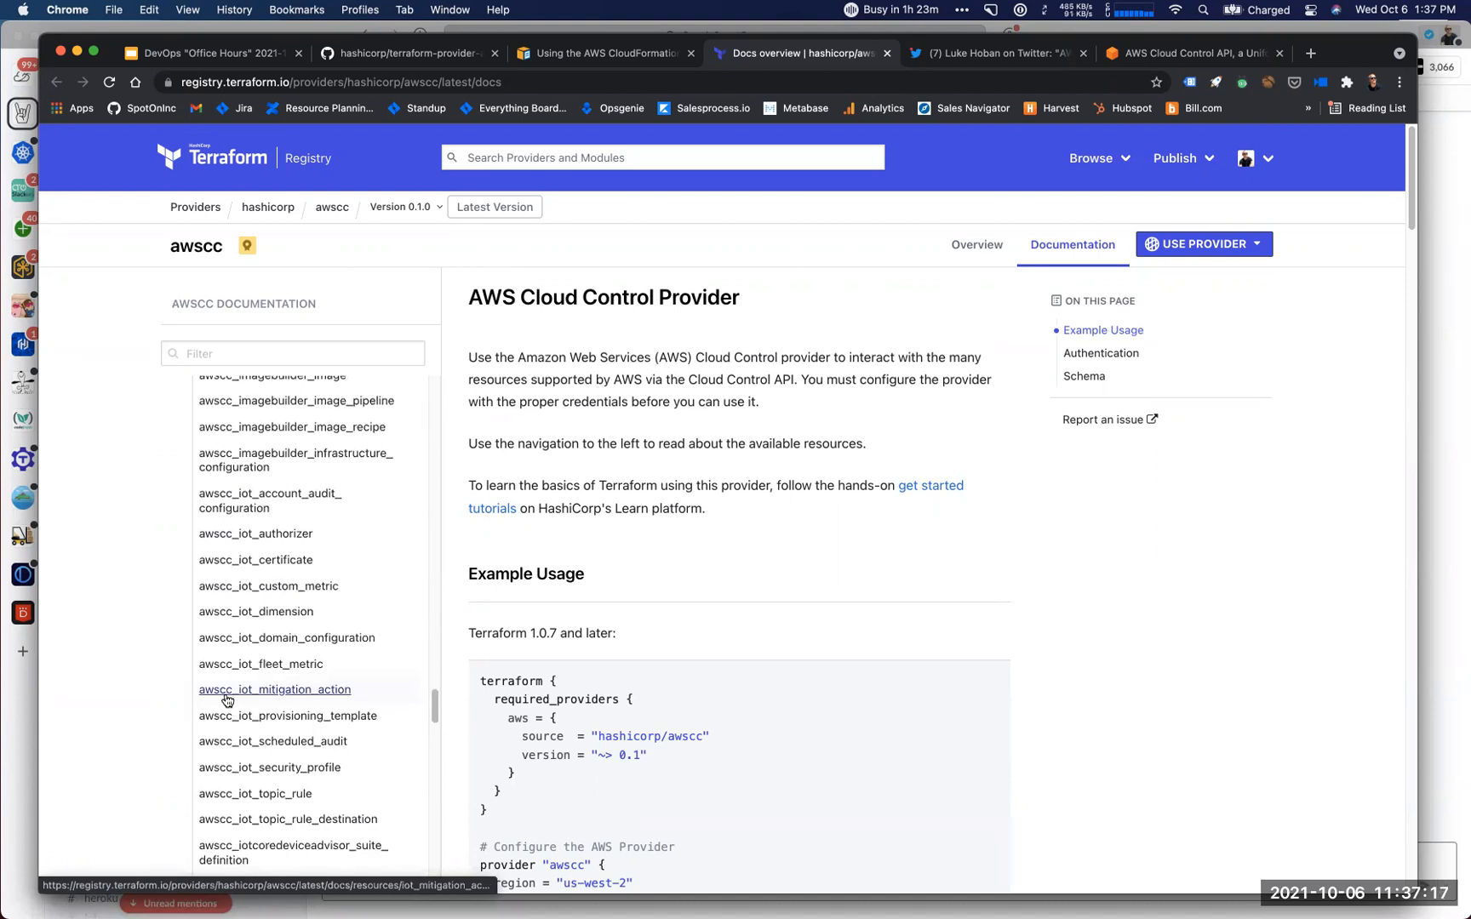
mouse_move(344, 606)
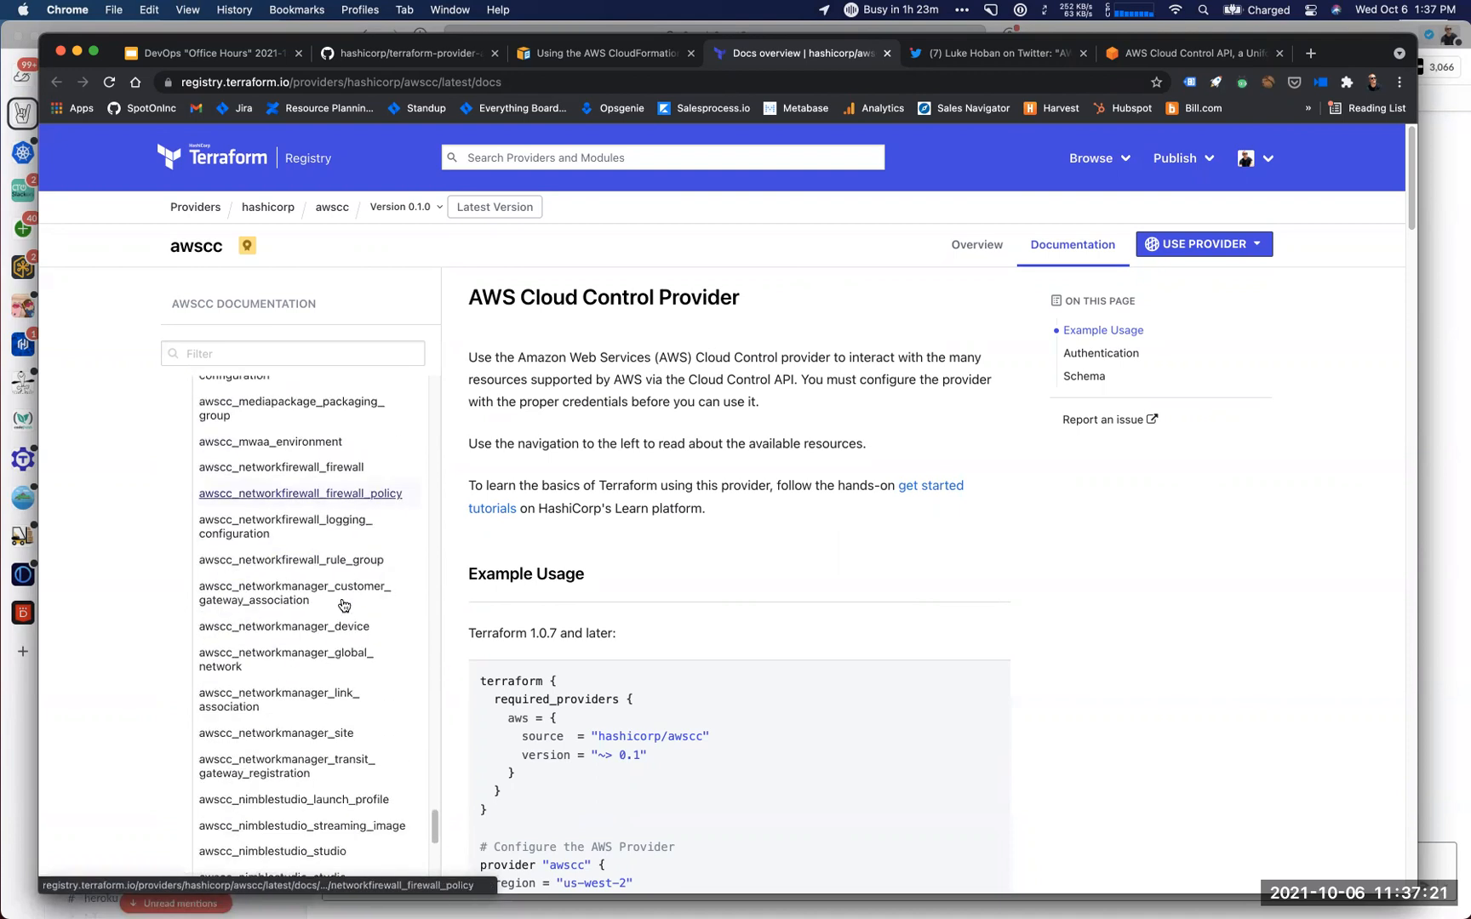
scroll("down", 3)
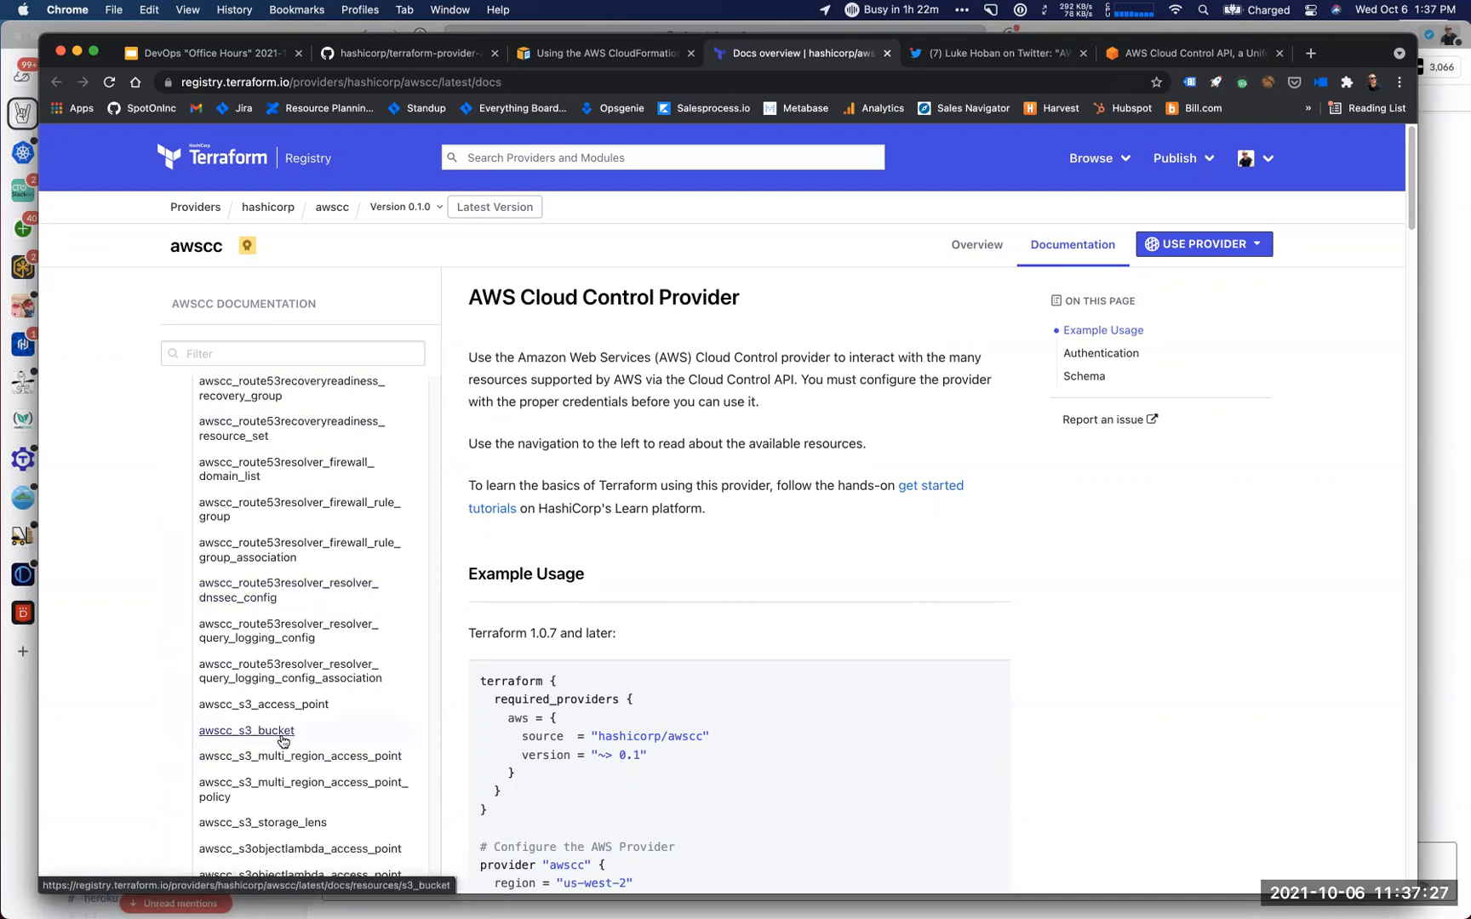
Read the awscc_s3_bucket schema and nested attributes down to the CORS rules.
left_click(246, 731)
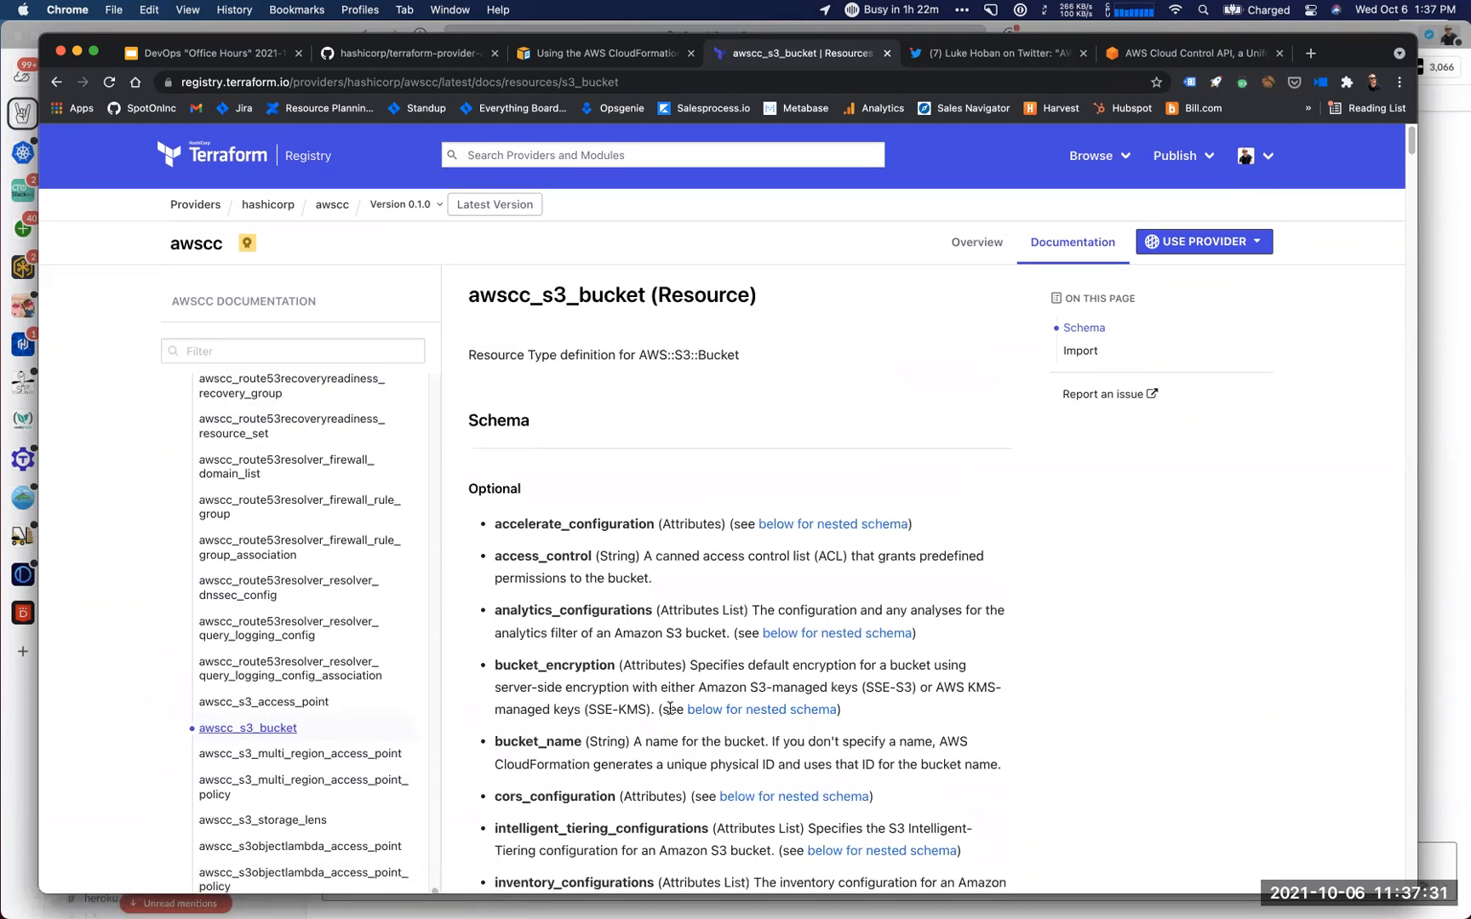
scroll("down", 3)
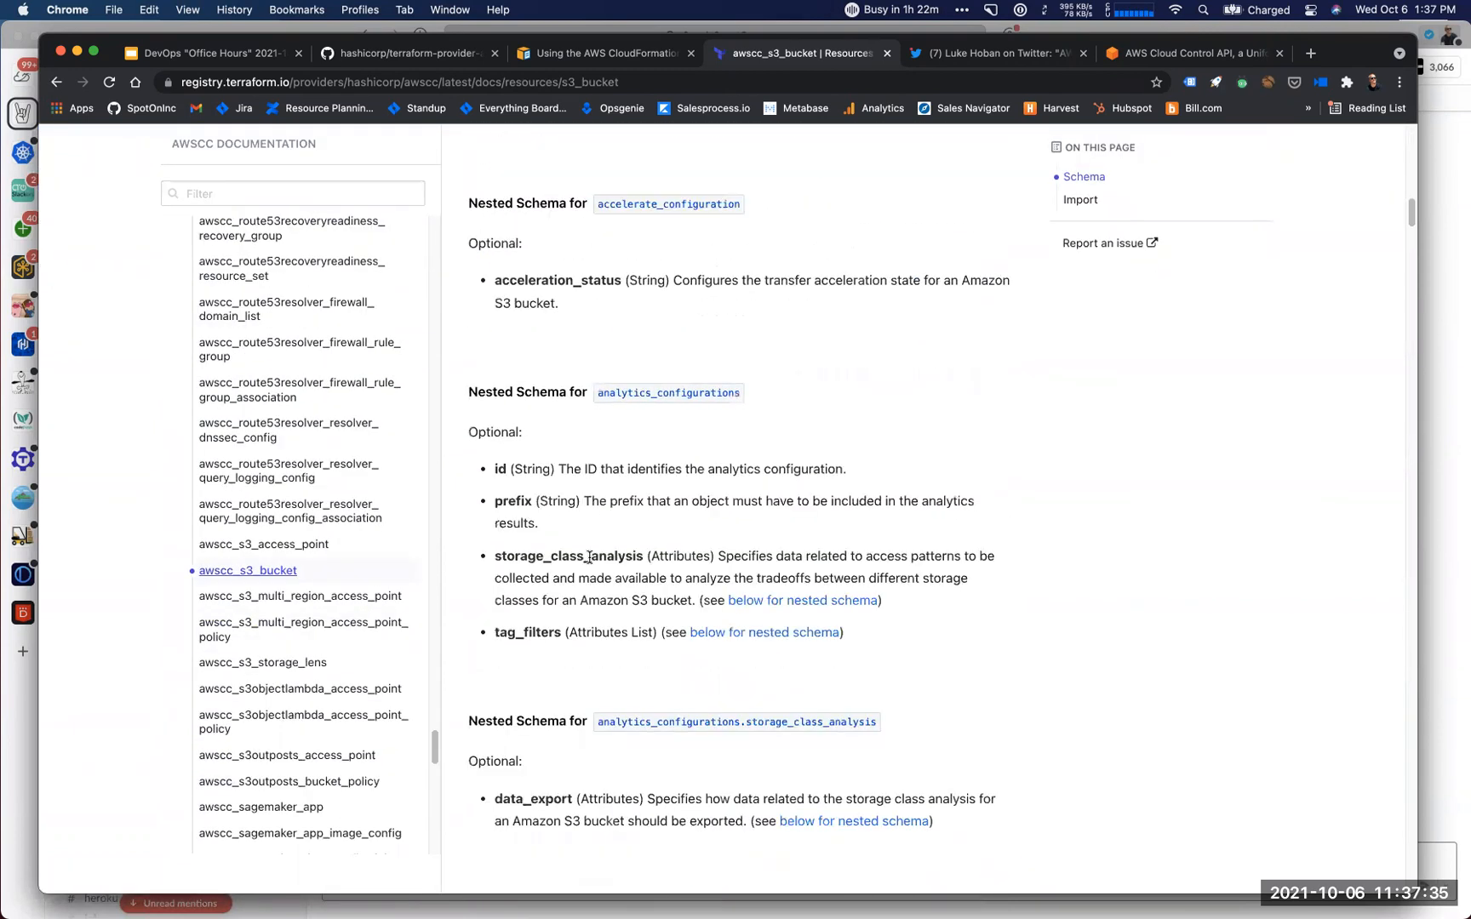
scroll("down", 3)
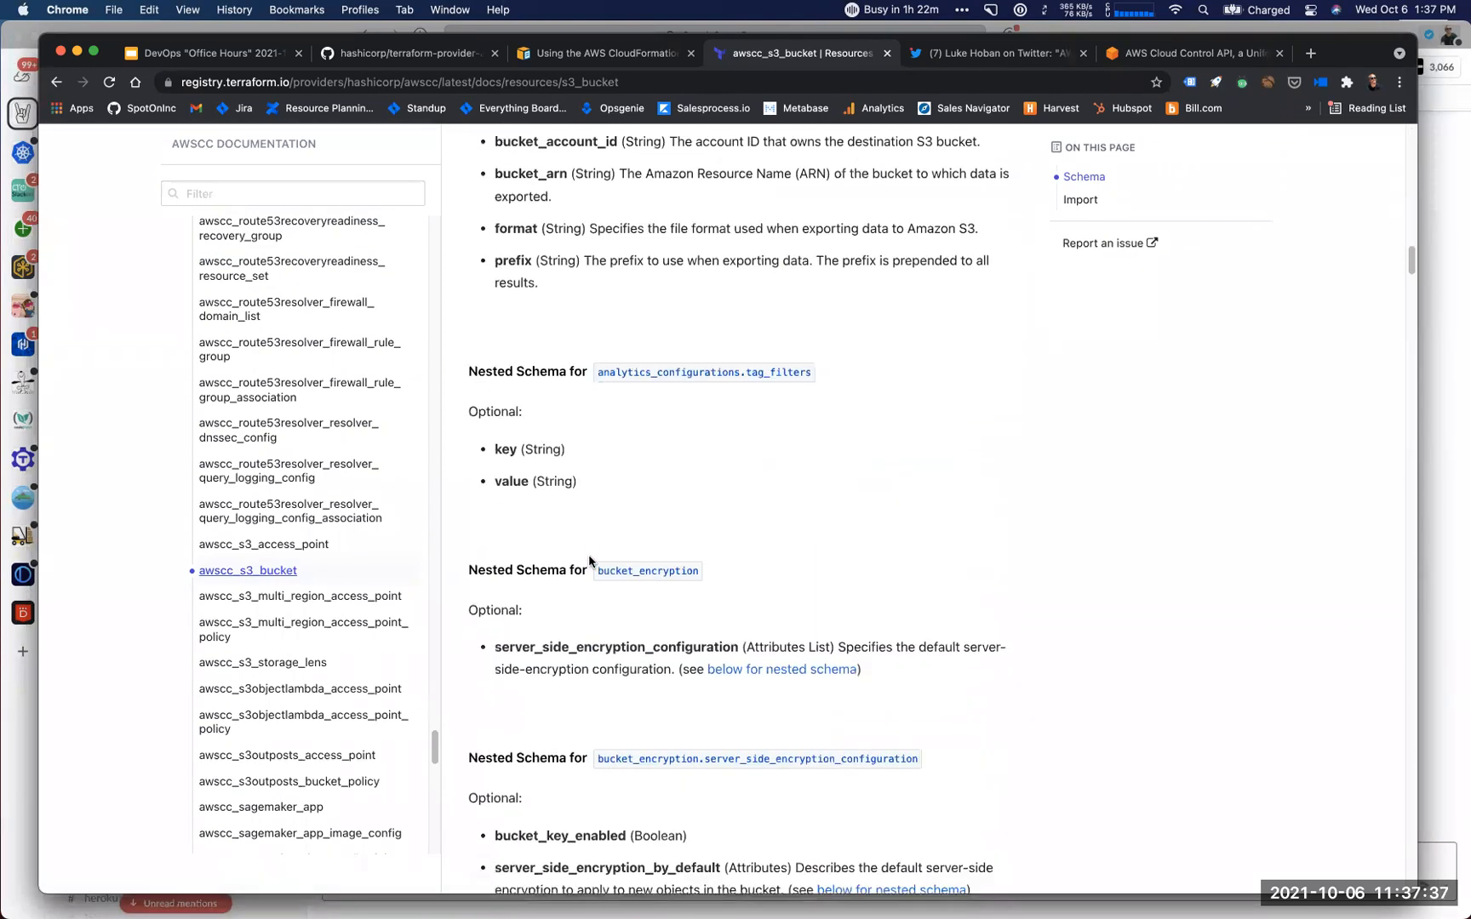
scroll("down", 3)
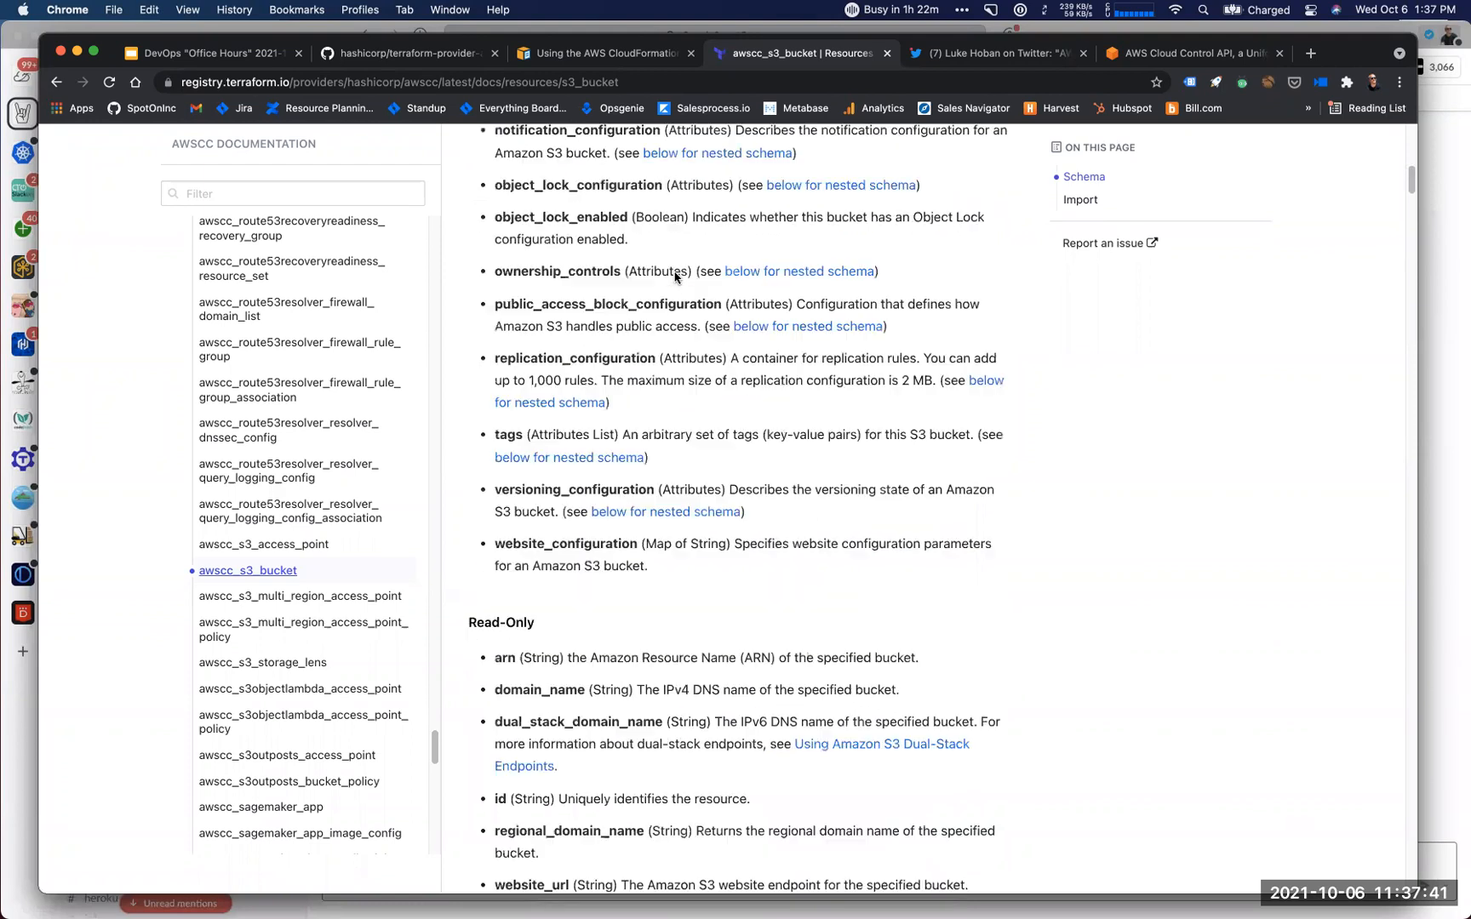
scroll("up", 3)
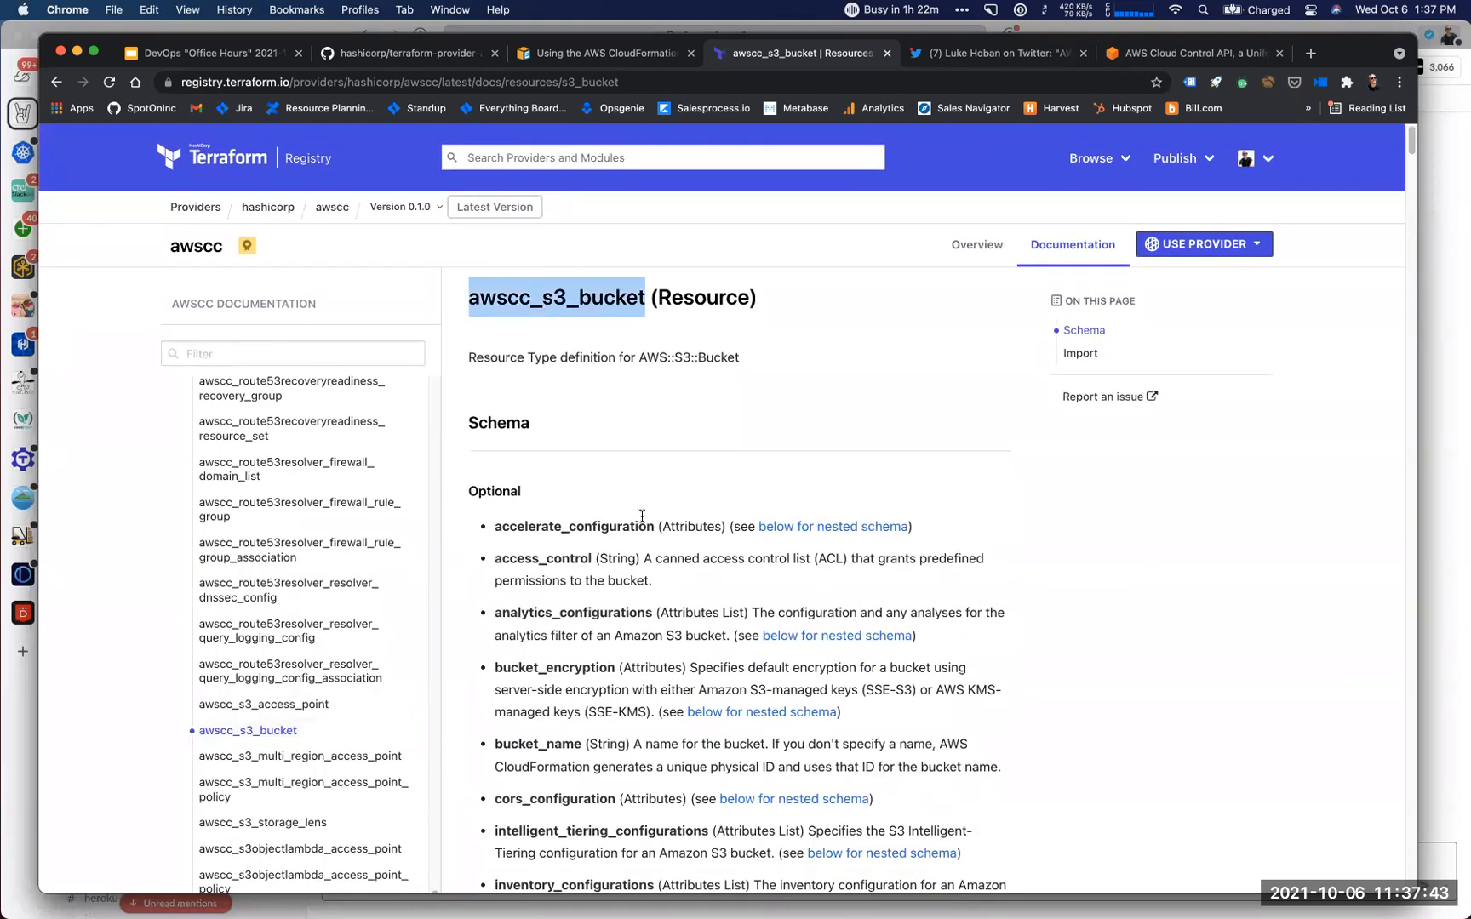
scroll("down", 3)
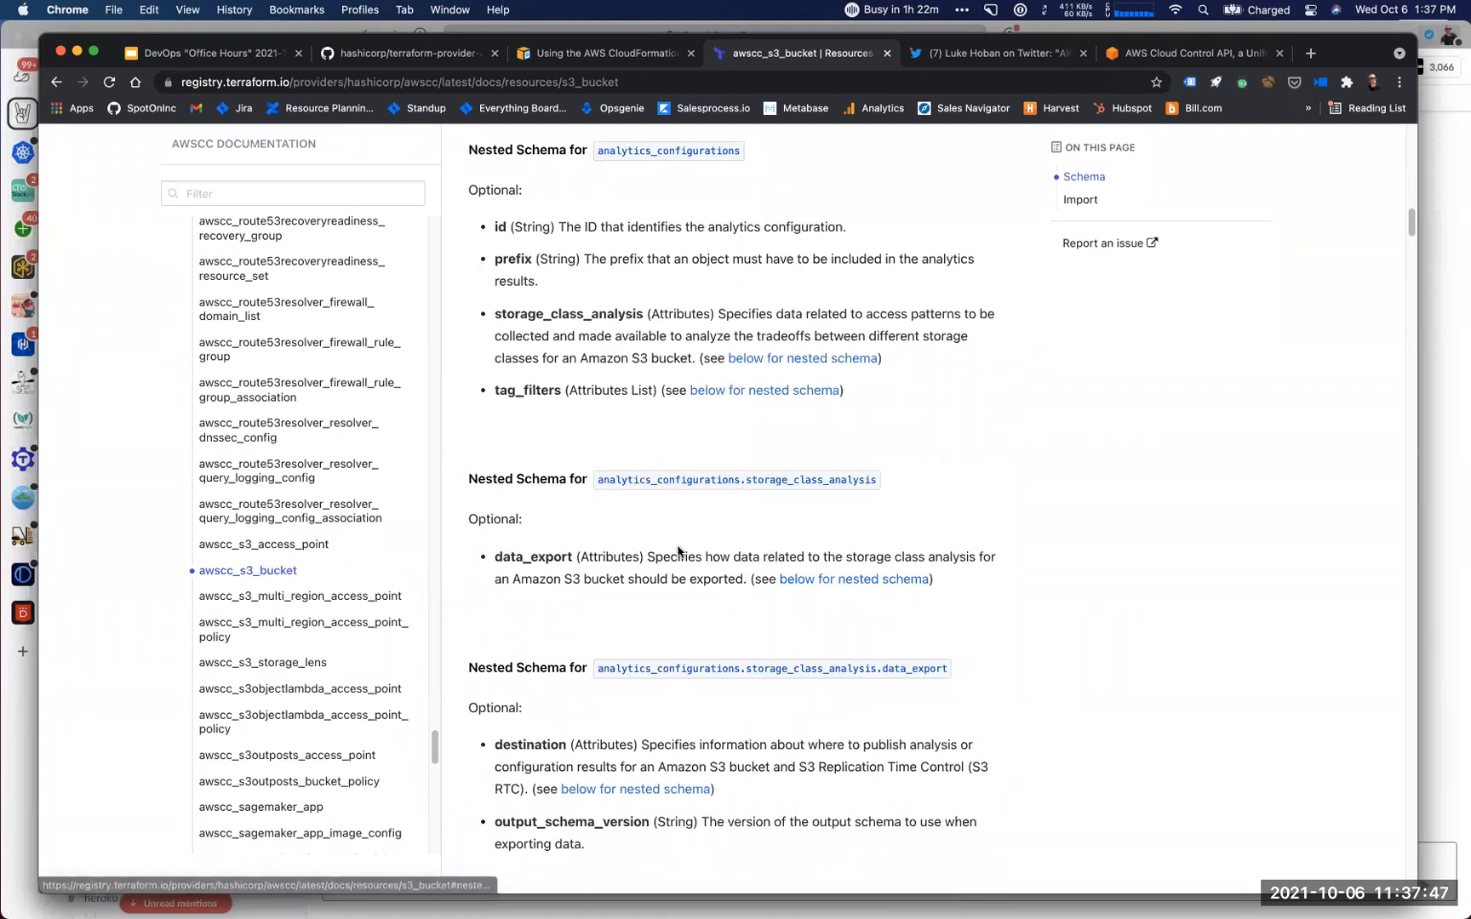
scroll("down", 3)
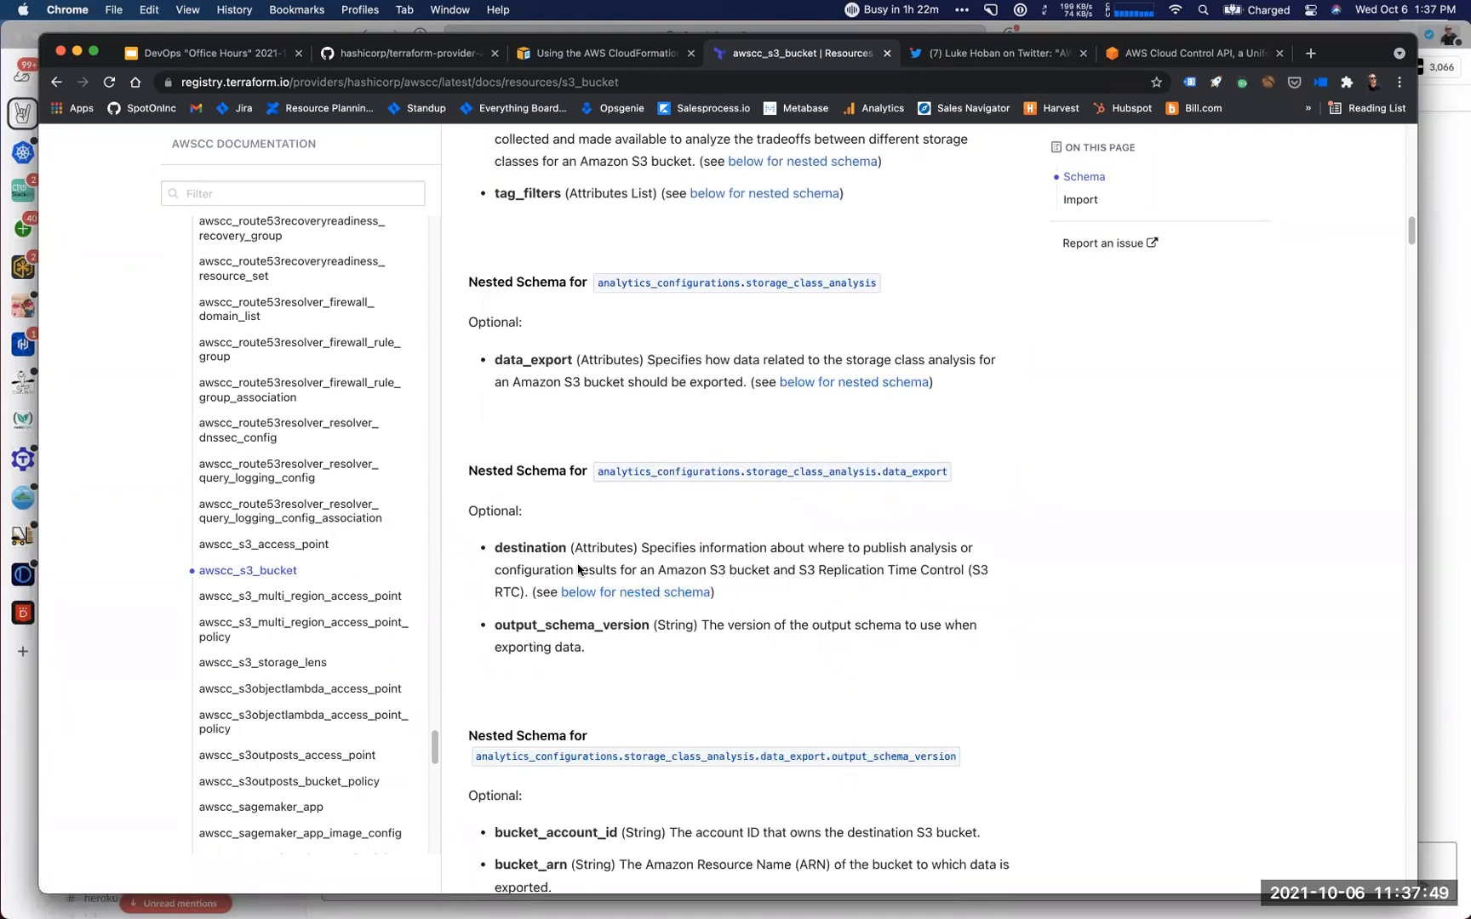
scroll("down", 3)
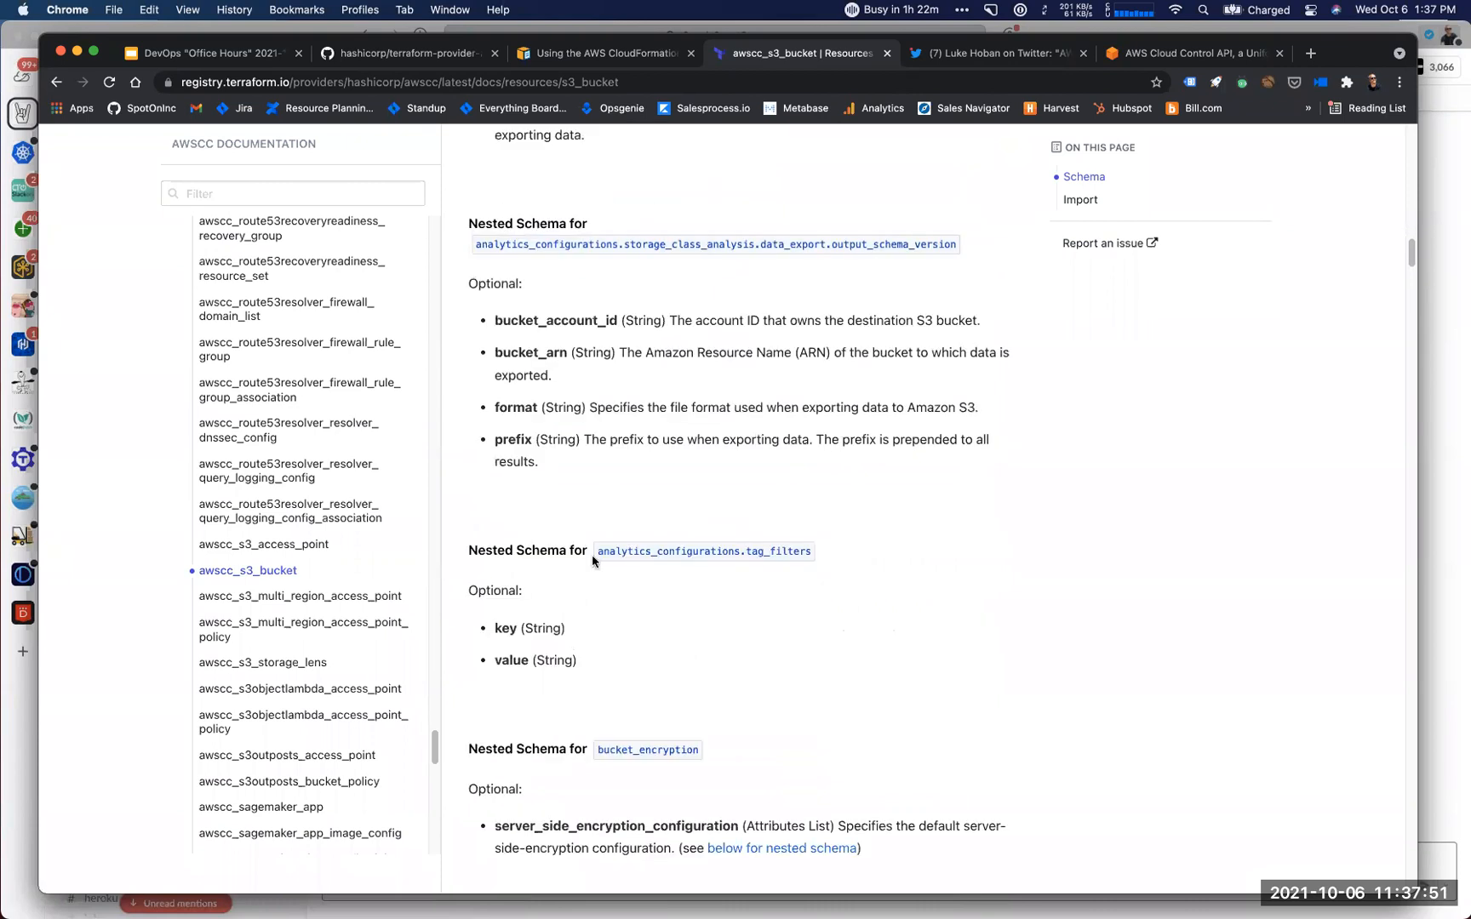
scroll("down", 3)
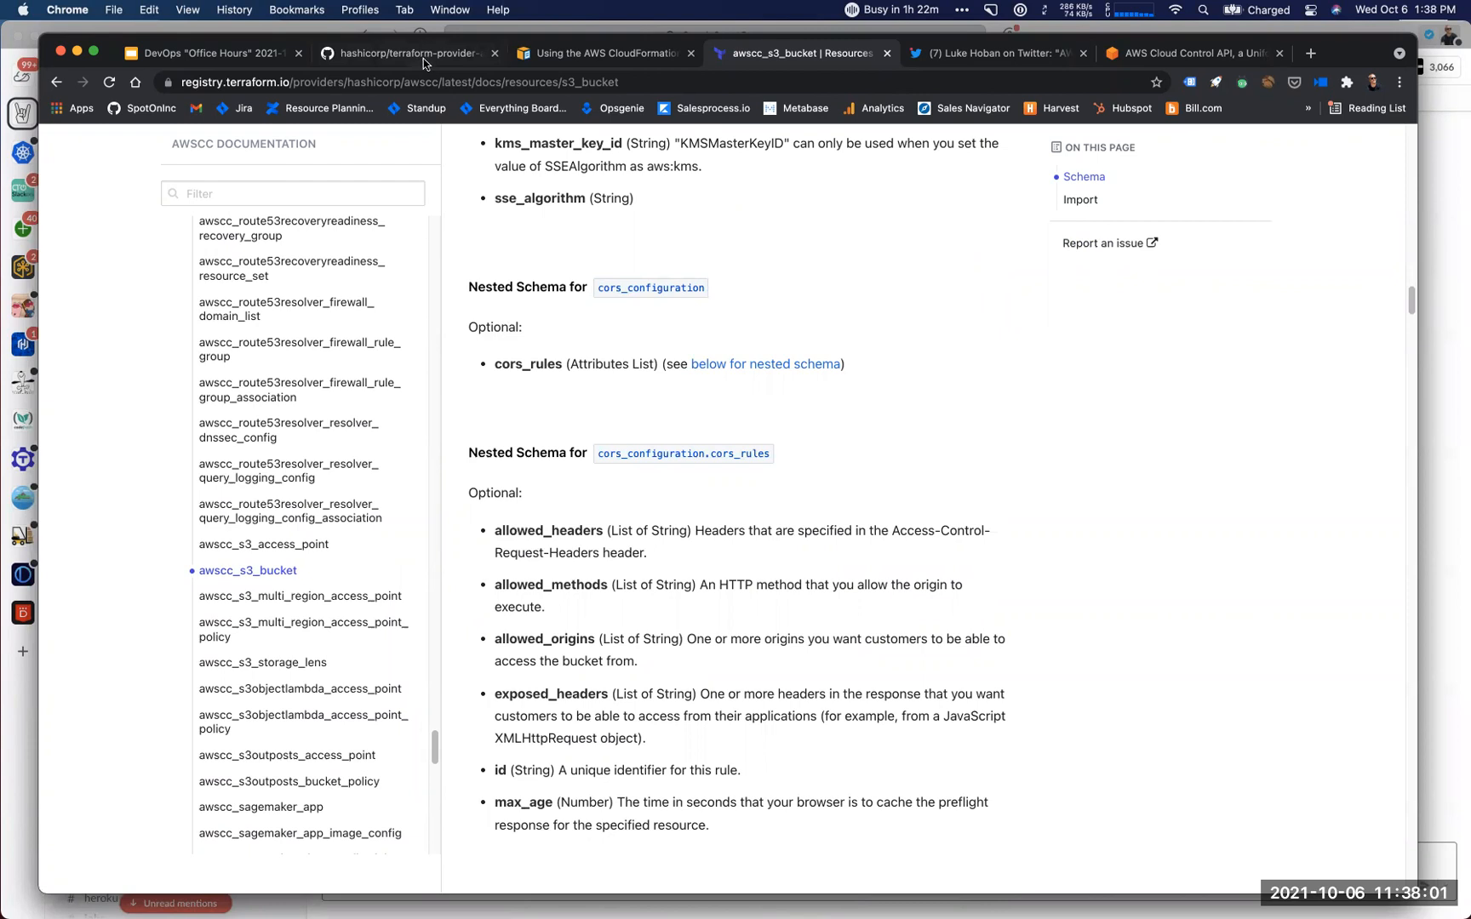
mouse_move(599, 52)
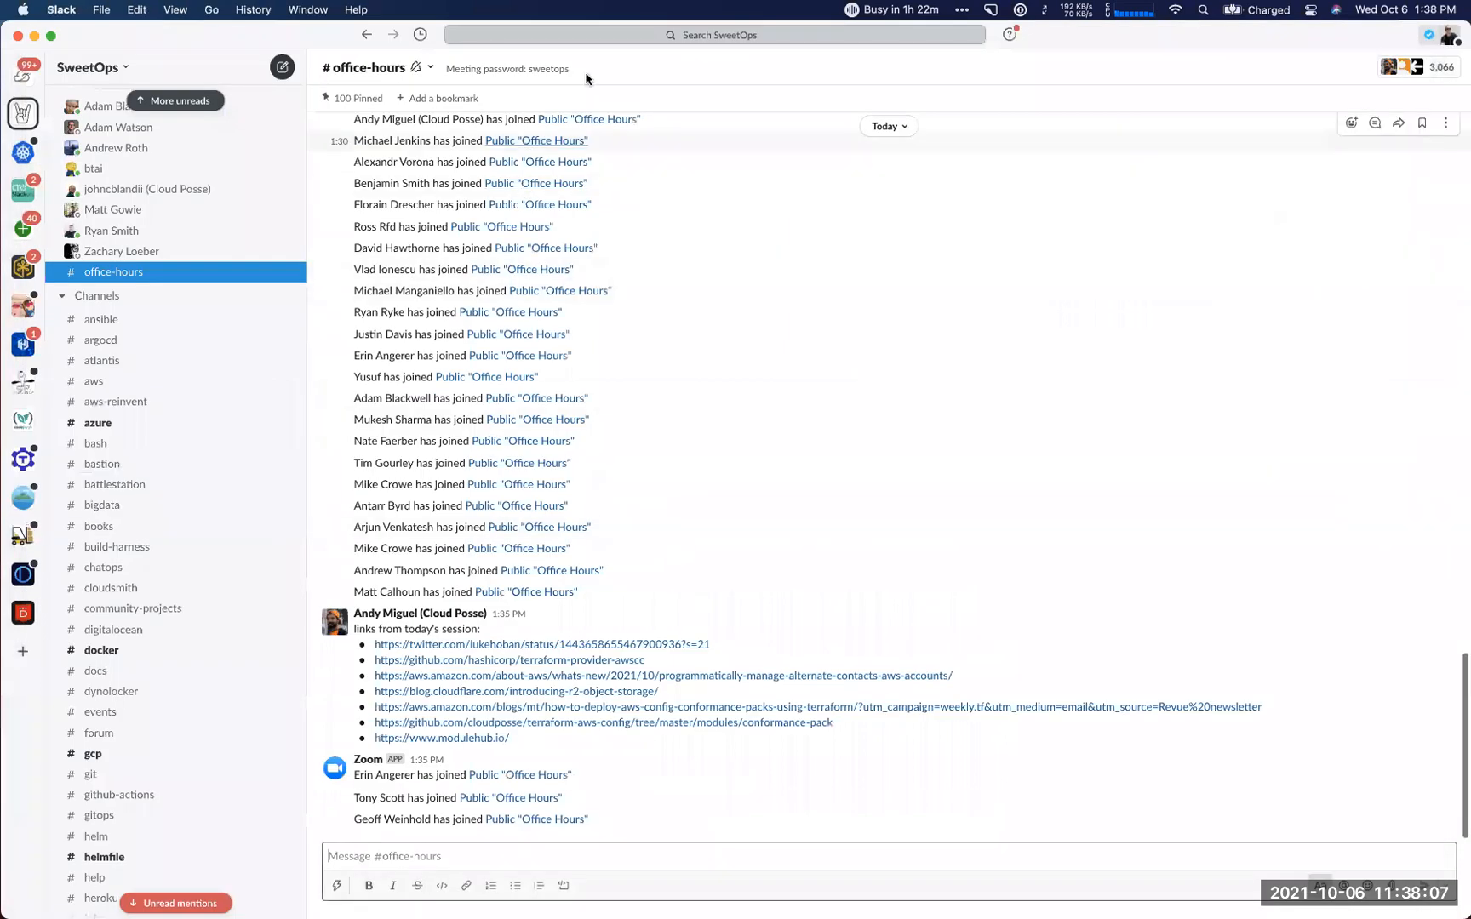
mouse_move(606, 702)
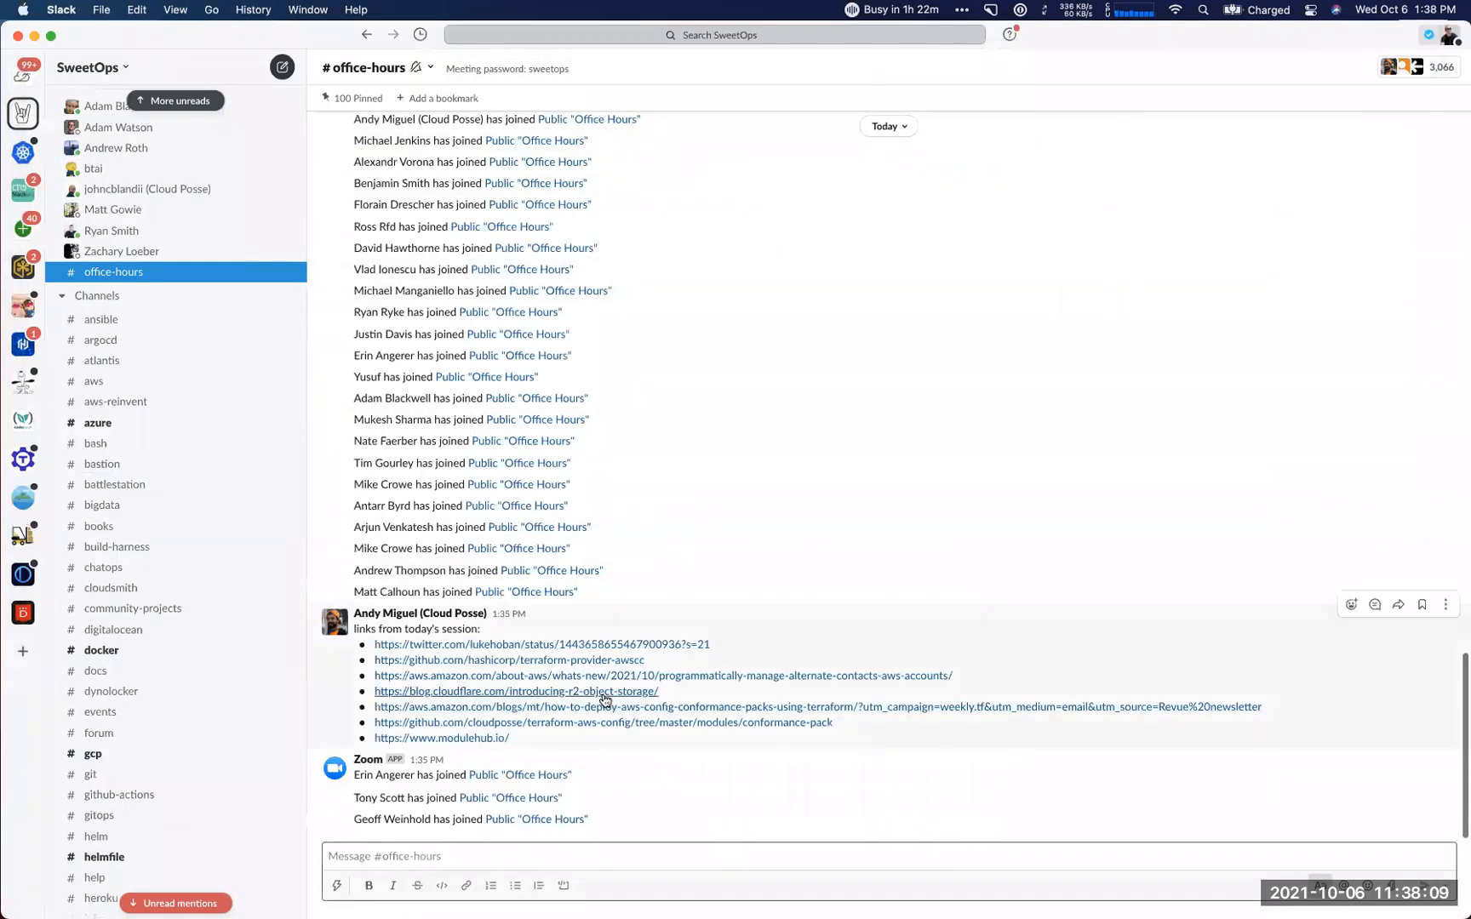
mouse_move(808, 674)
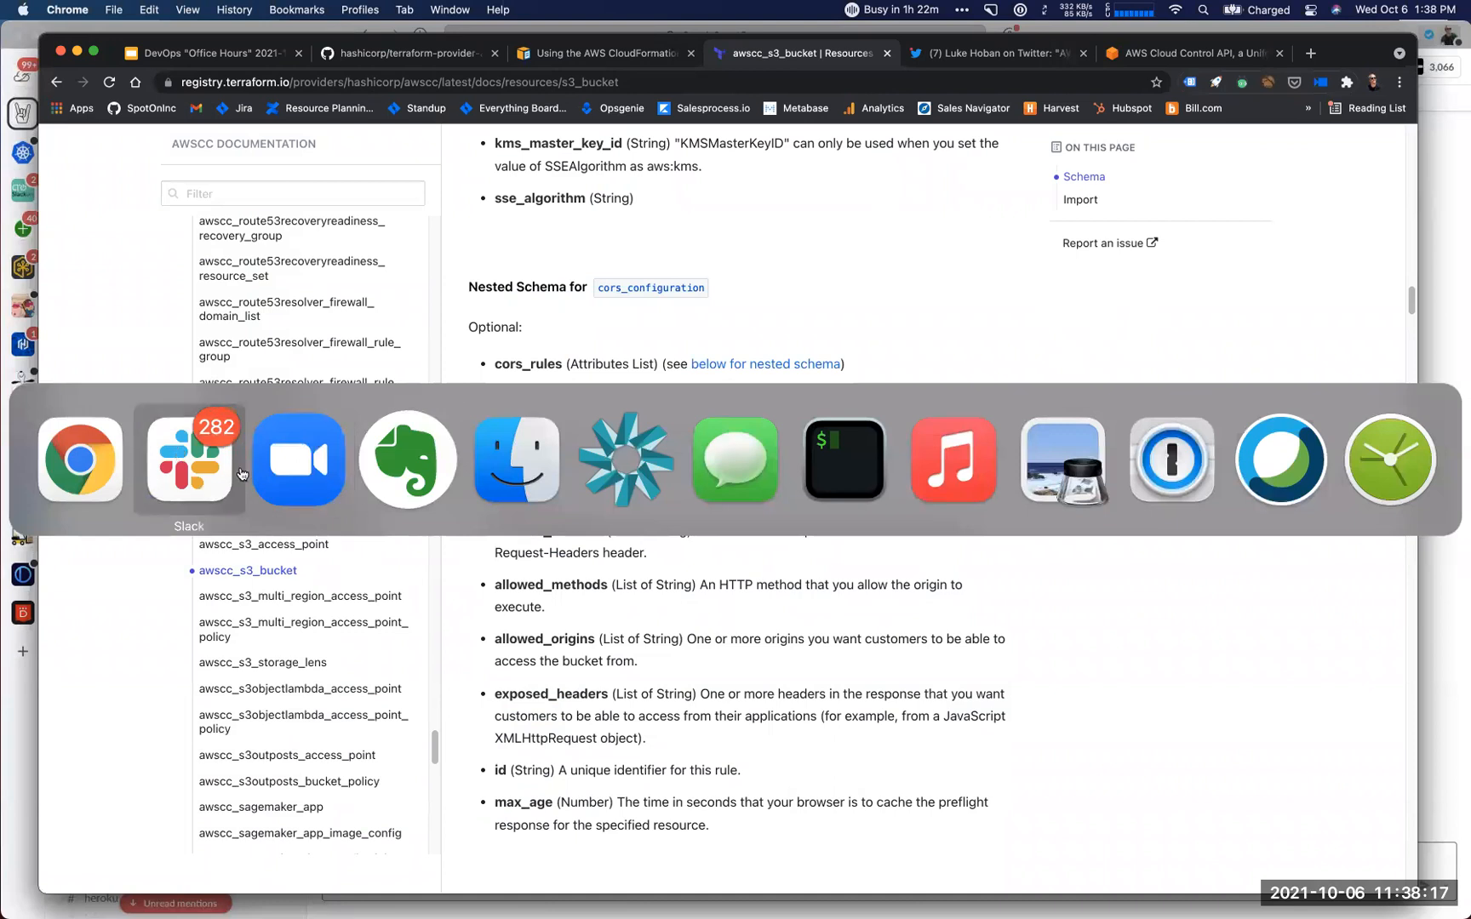
Switch to Slack's SweetOps #office-hours channel showing today's session links.
left_click(189, 459)
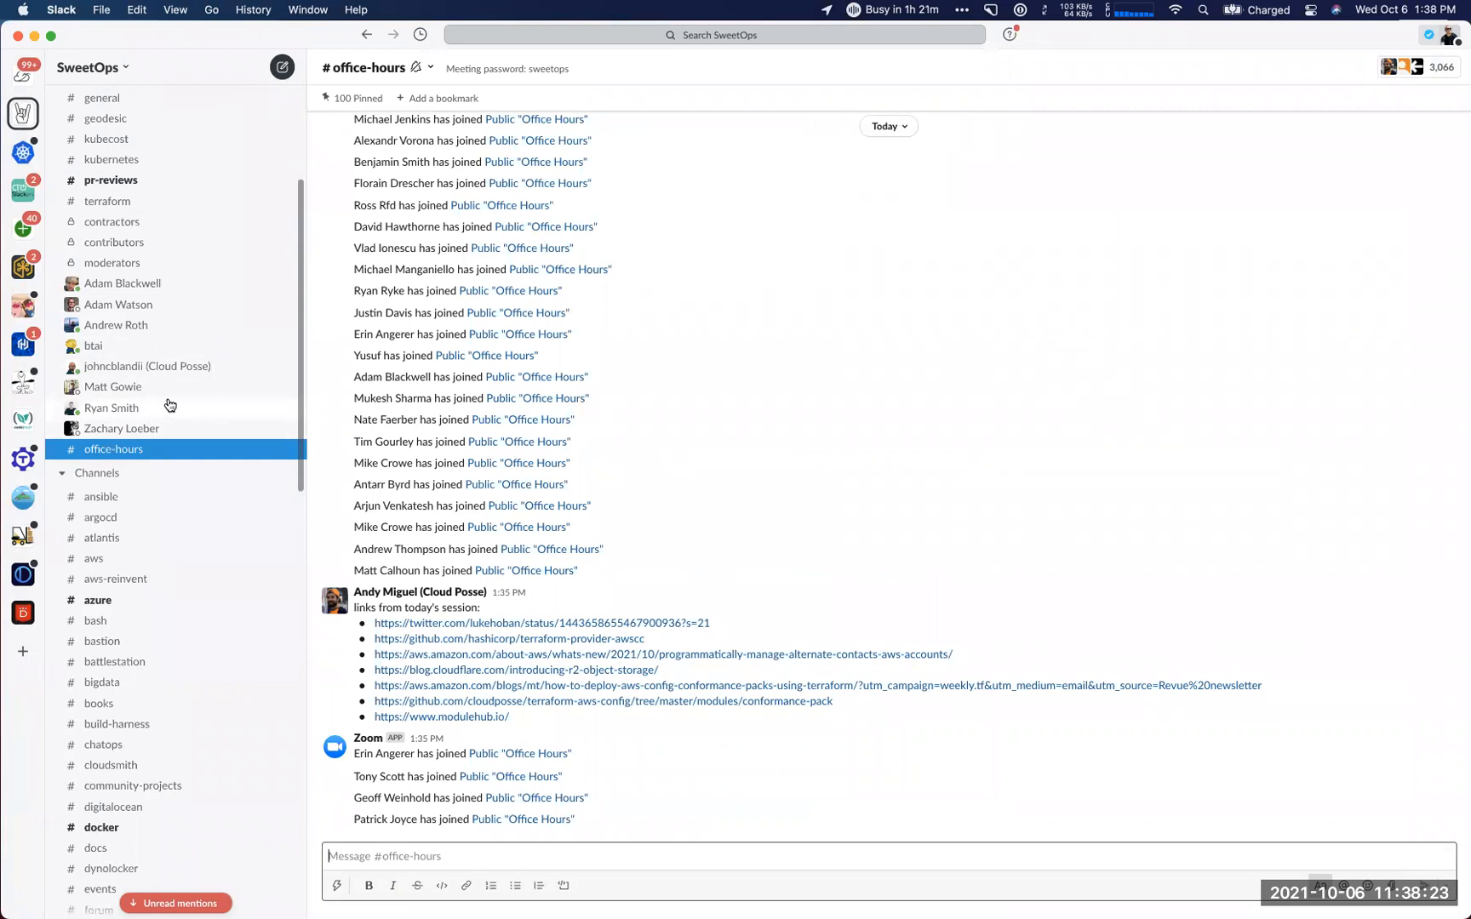
Search for #terraform and open the Cloud Control Provider announcement's four-reply thread.
left_click(713, 35)
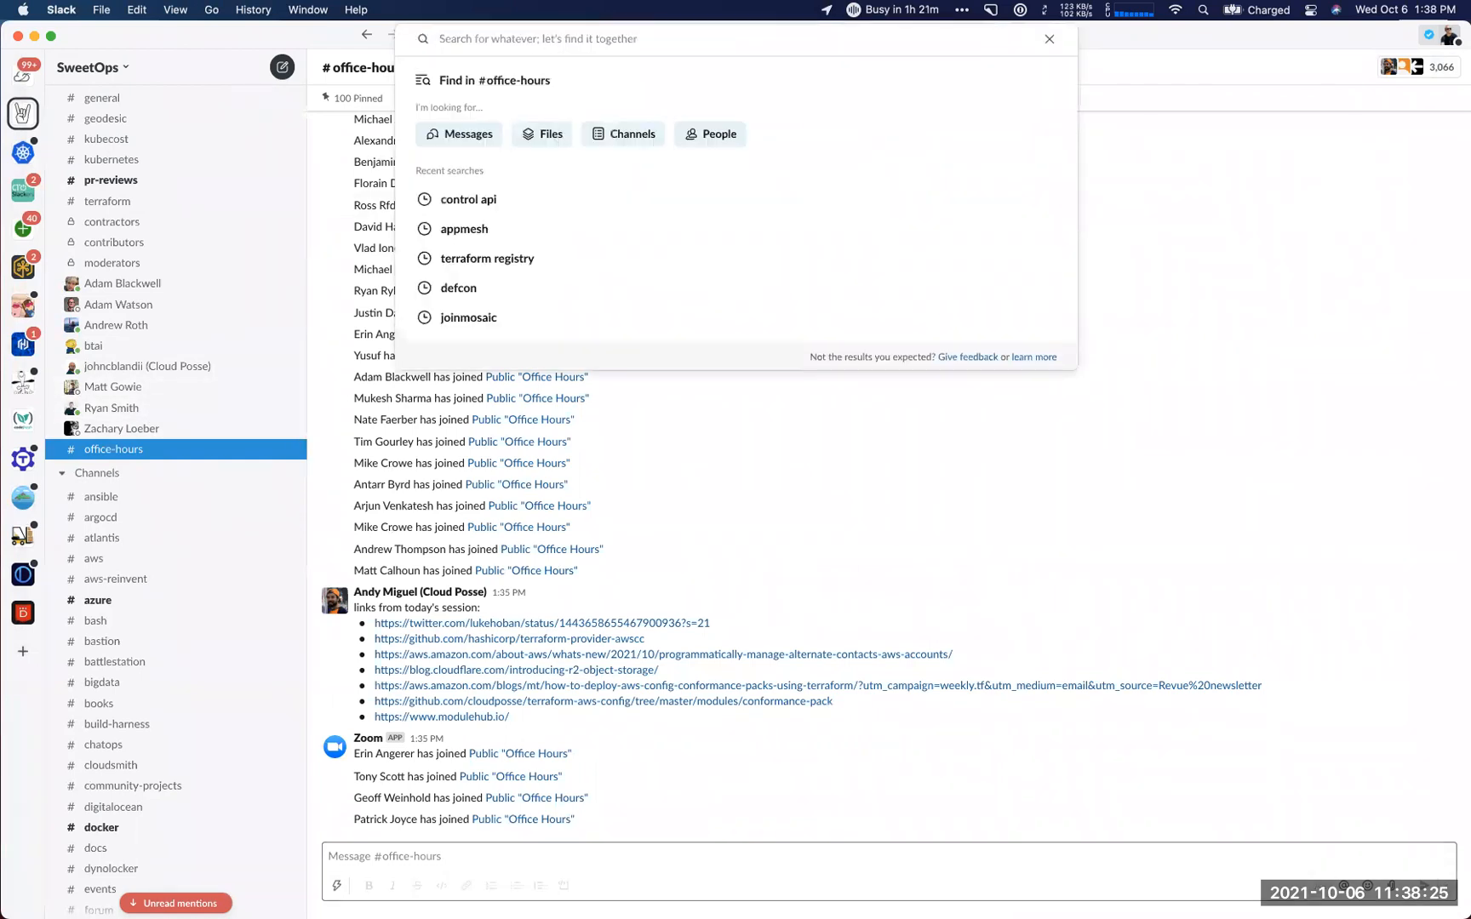
type("terr")
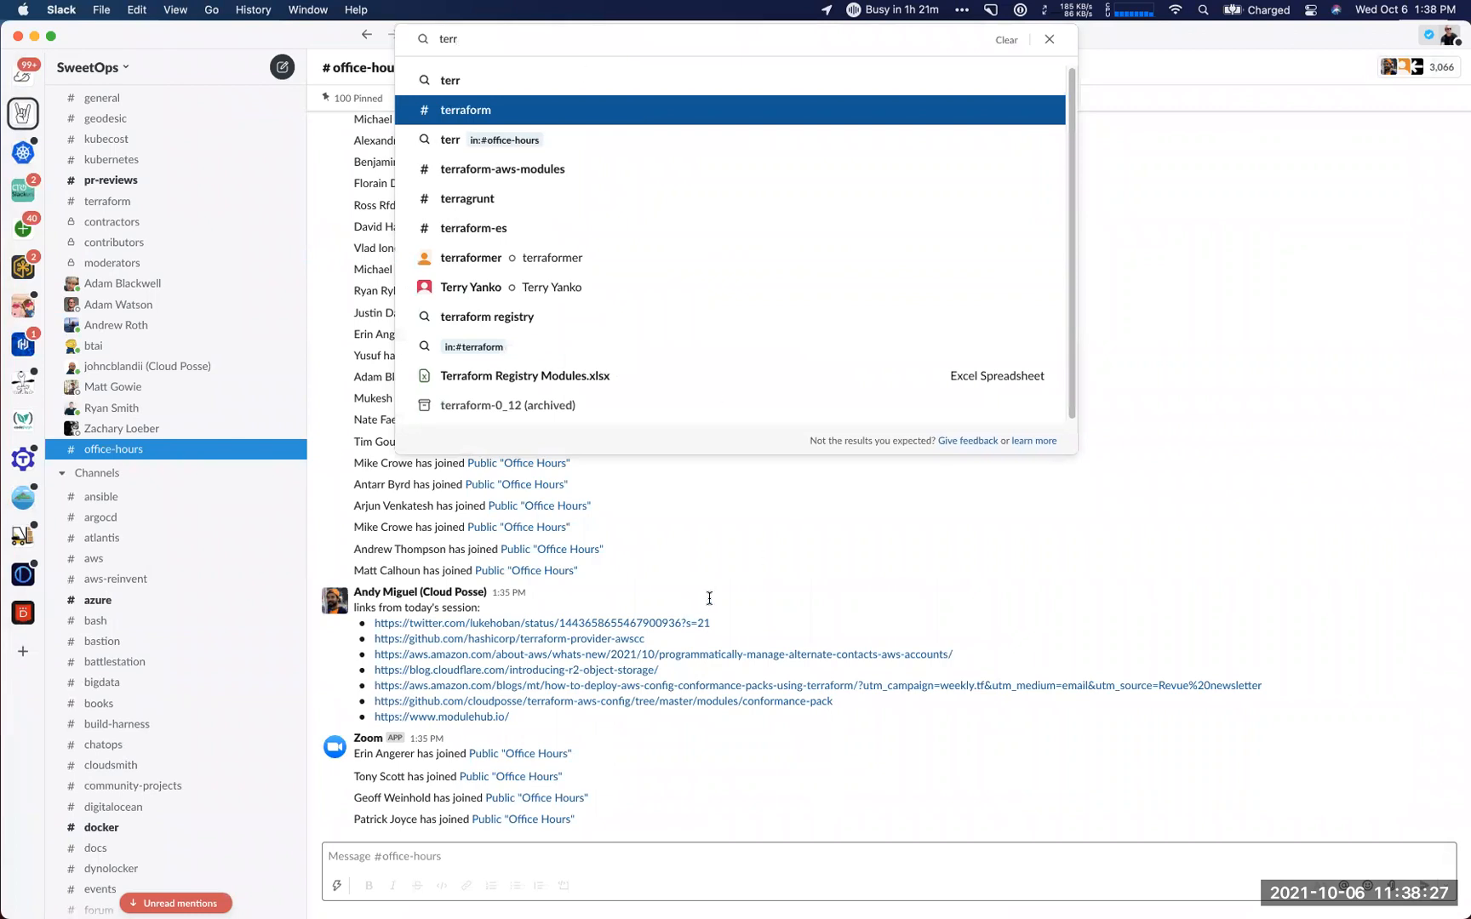
left_click(464, 110)
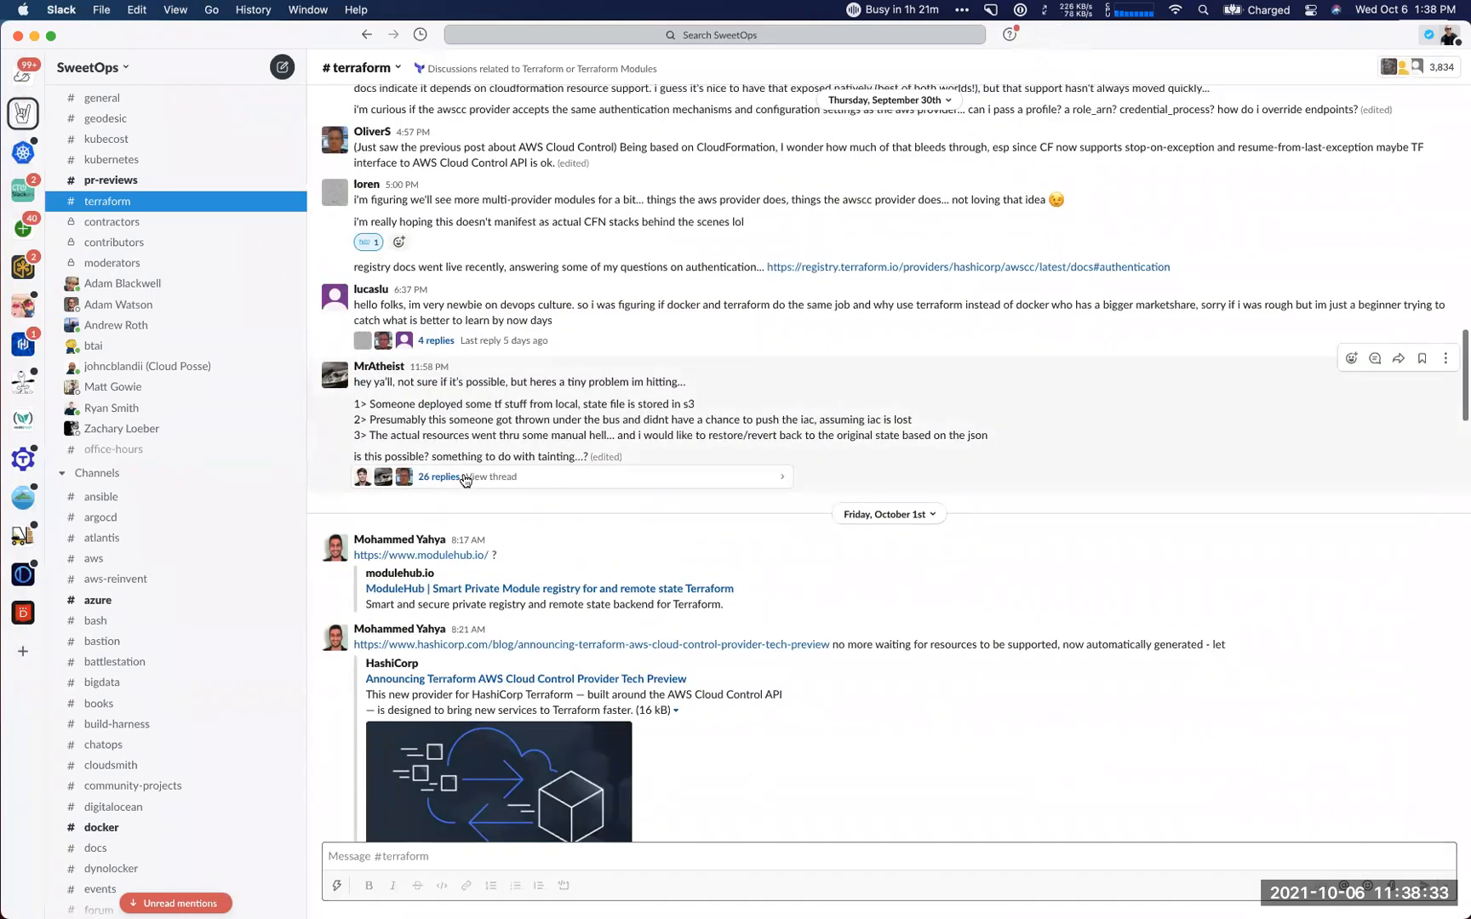
left_click(437, 477)
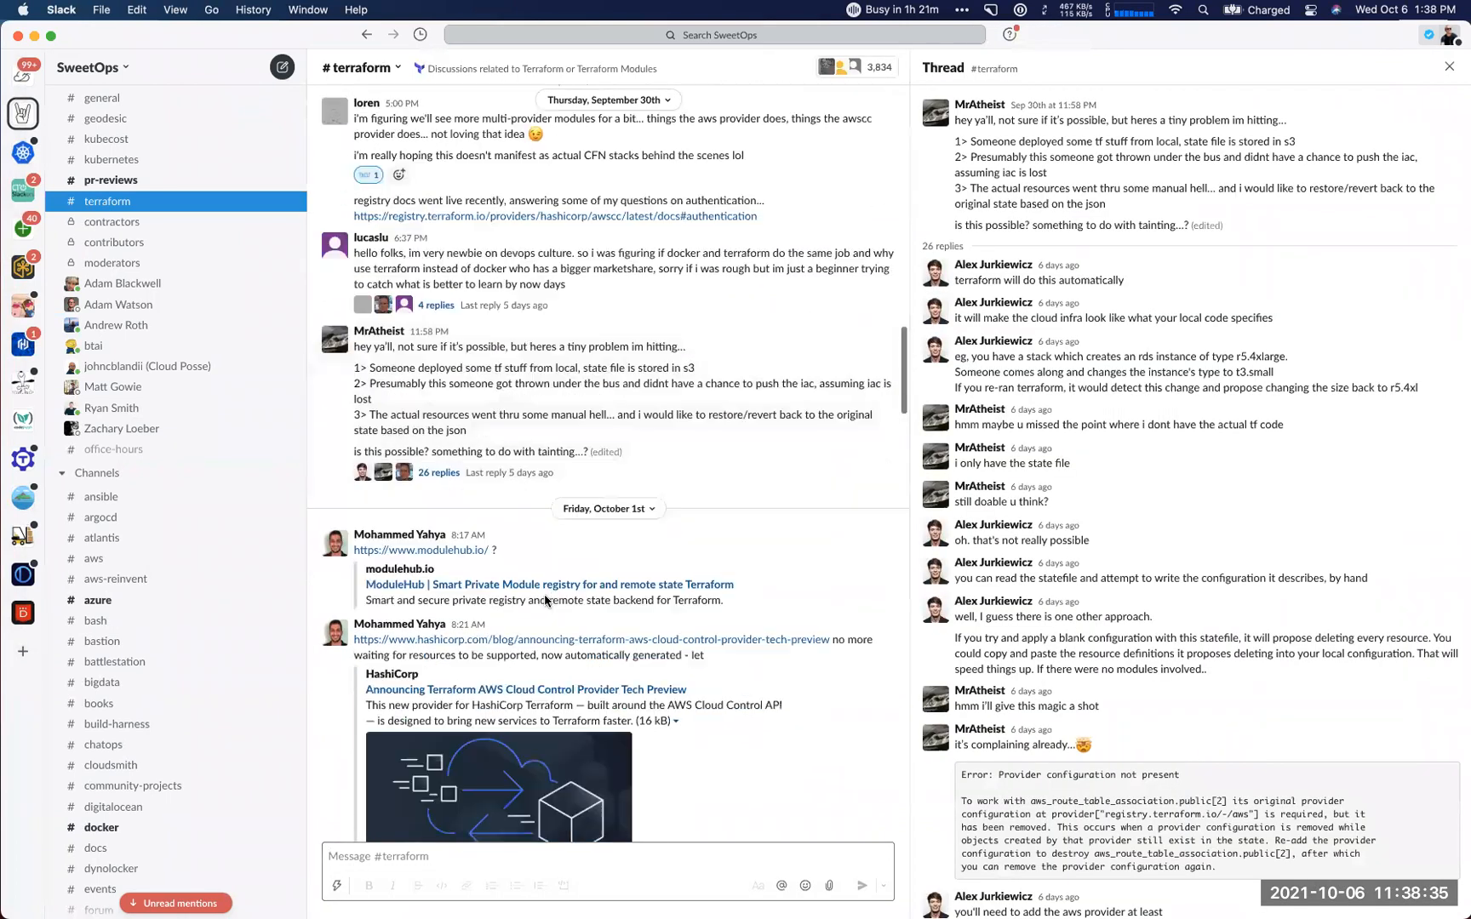
scroll("down", 3)
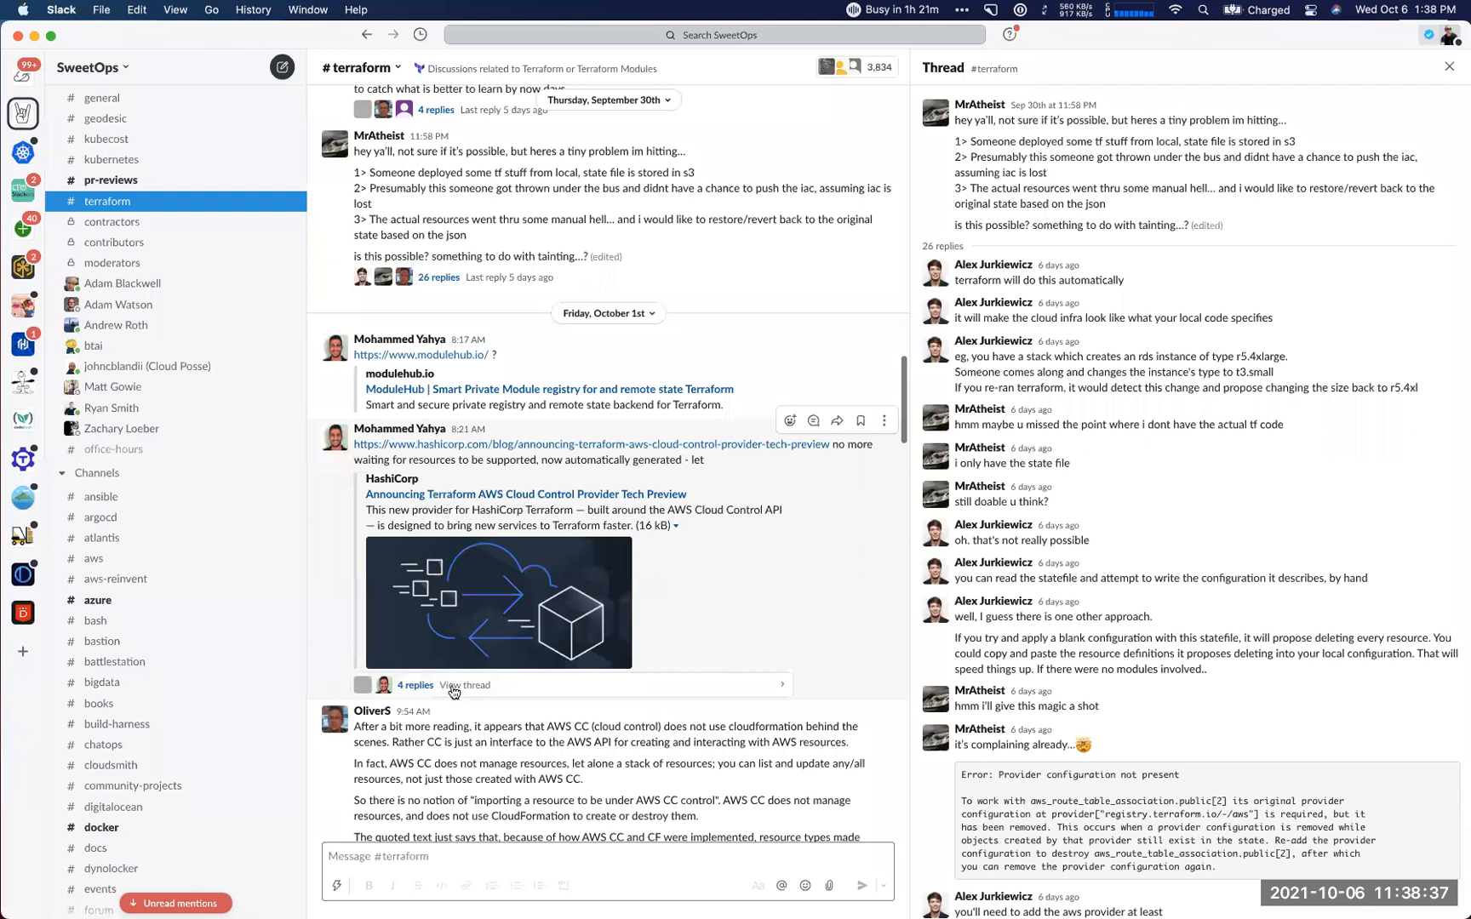
left_click(464, 684)
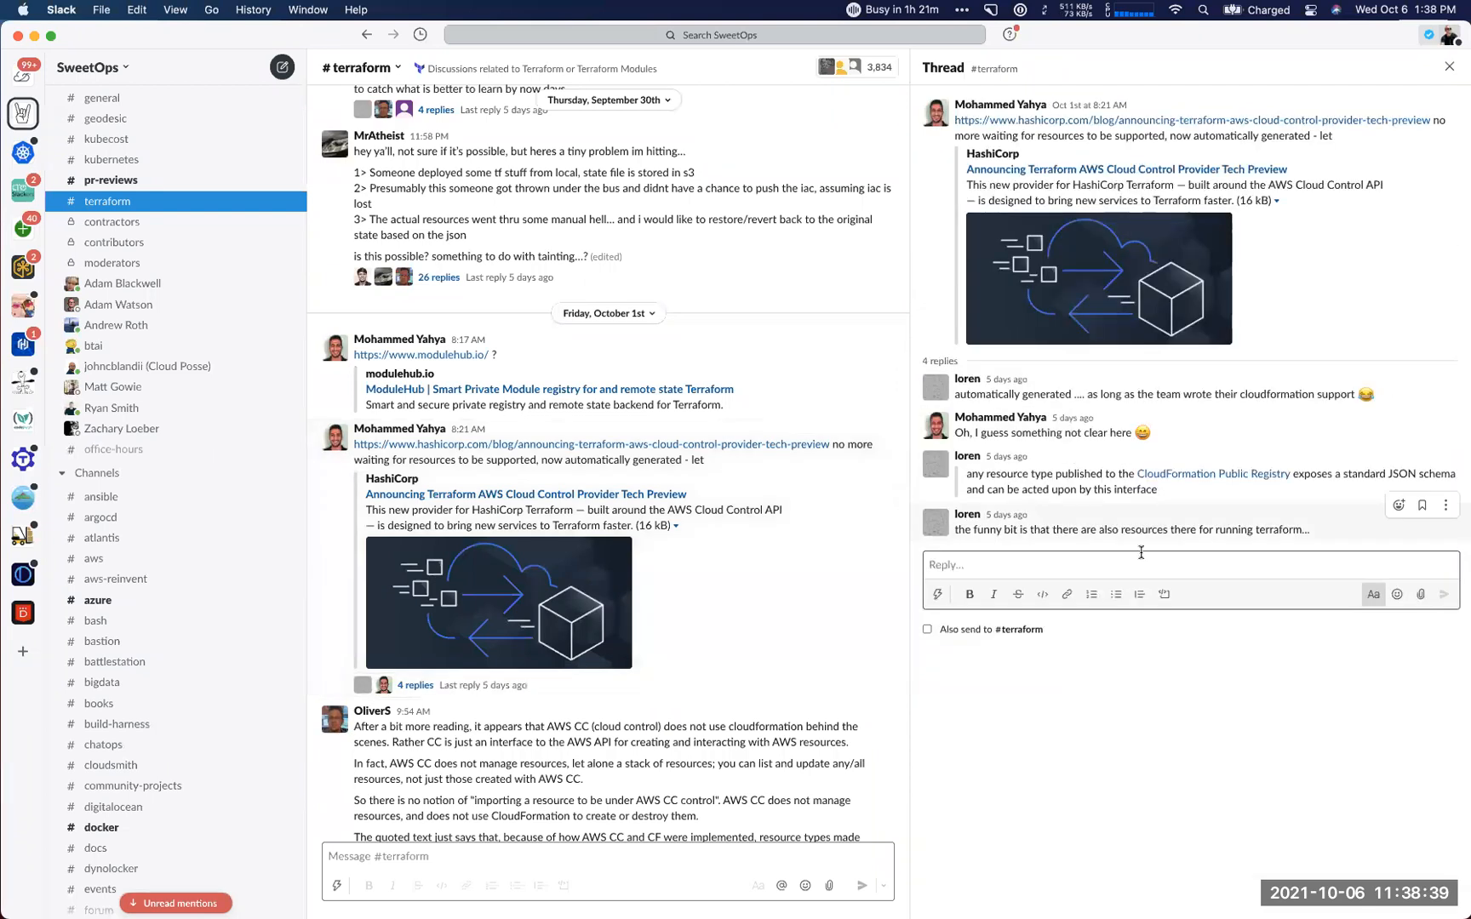
scroll("down", 3)
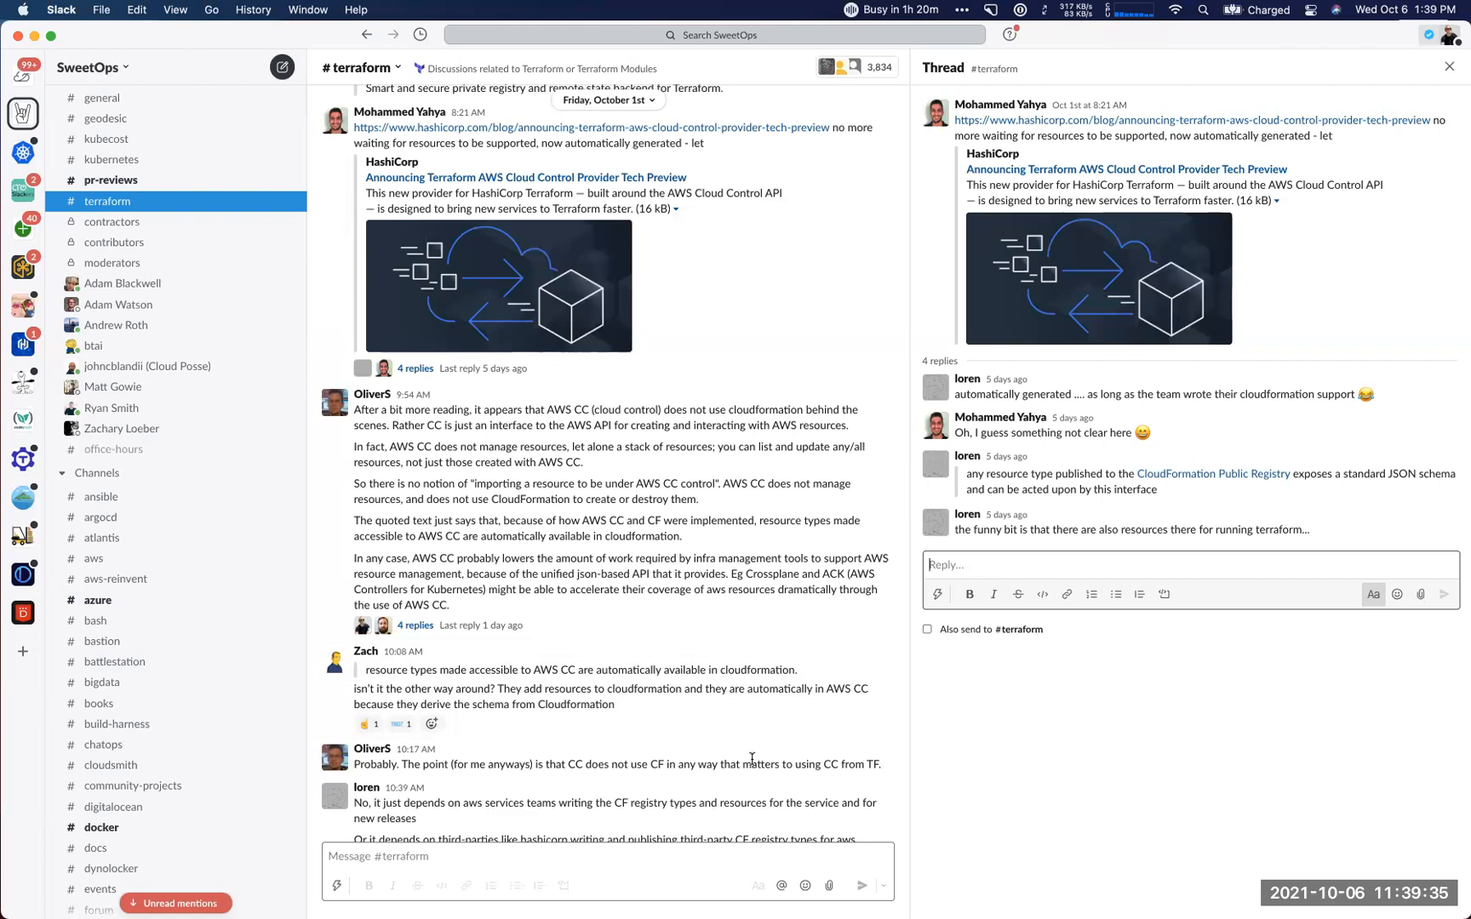
mouse_move(545, 657)
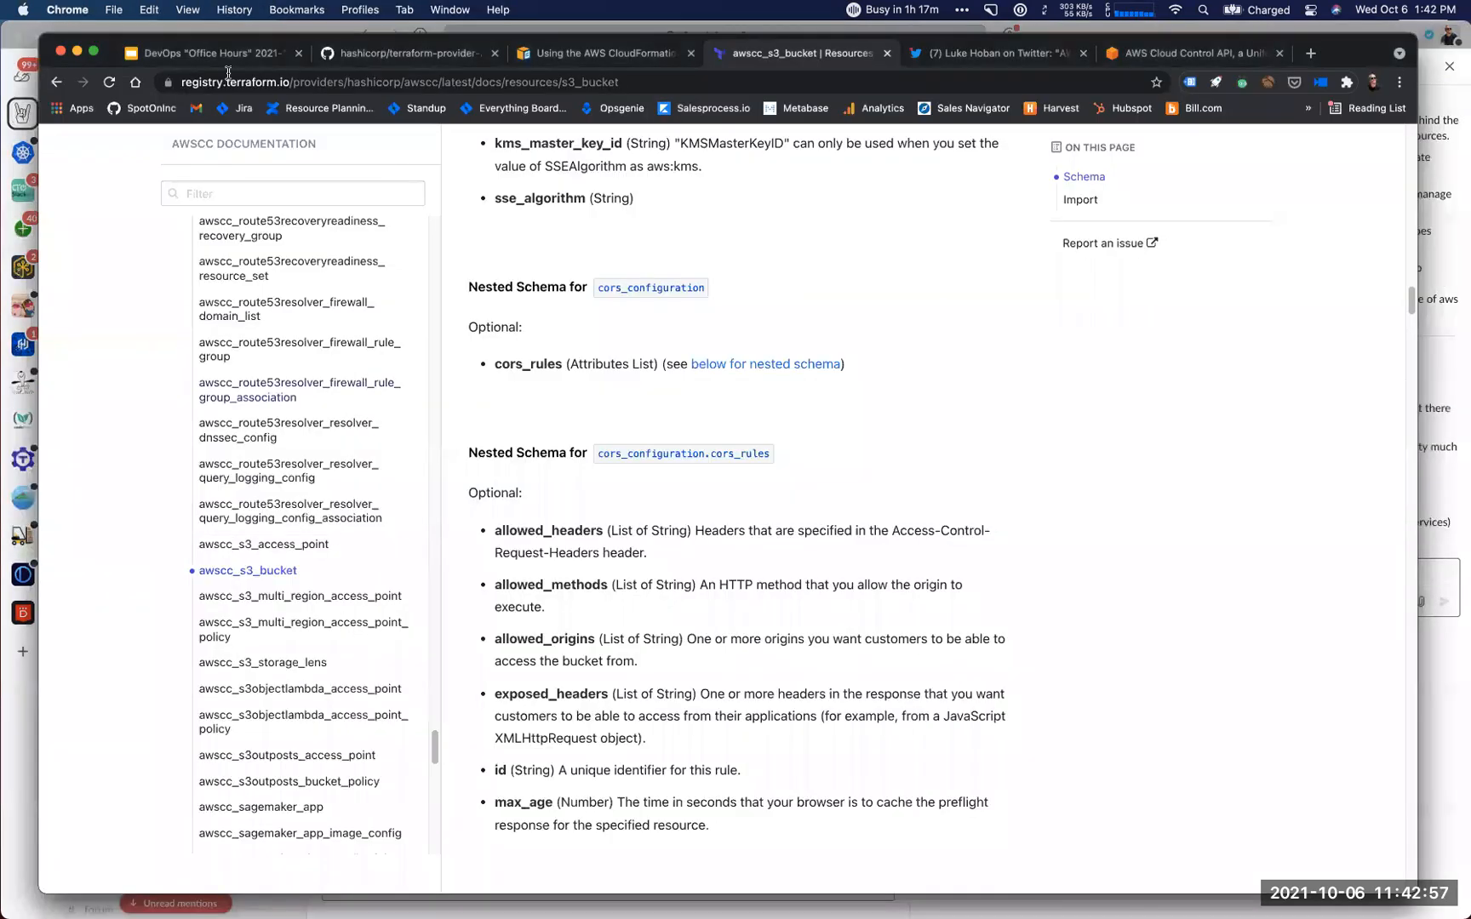
left_click(217, 52)
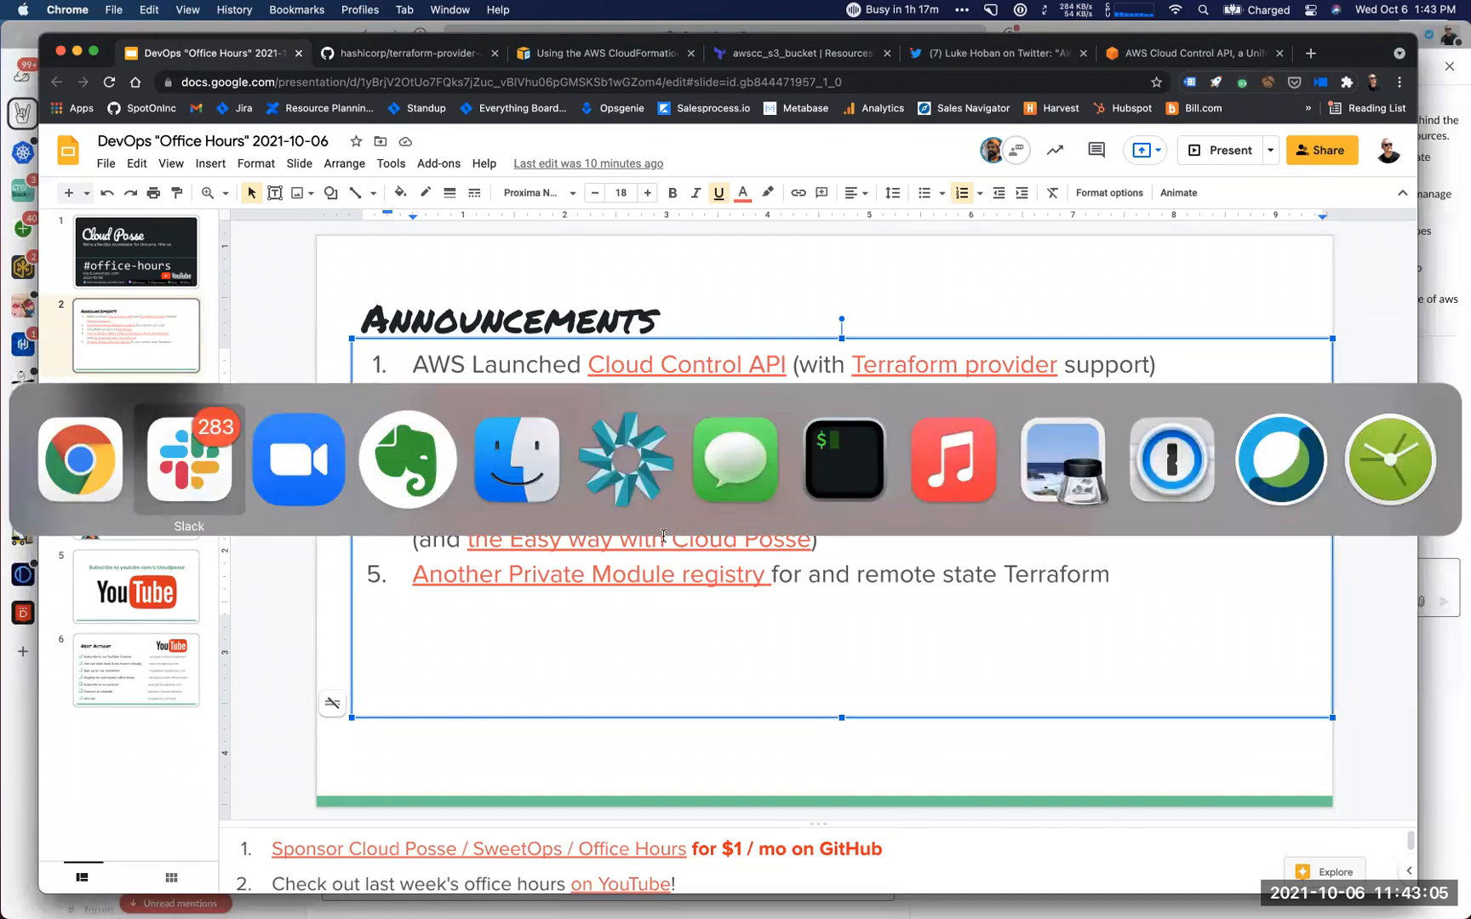
left_click(189, 459)
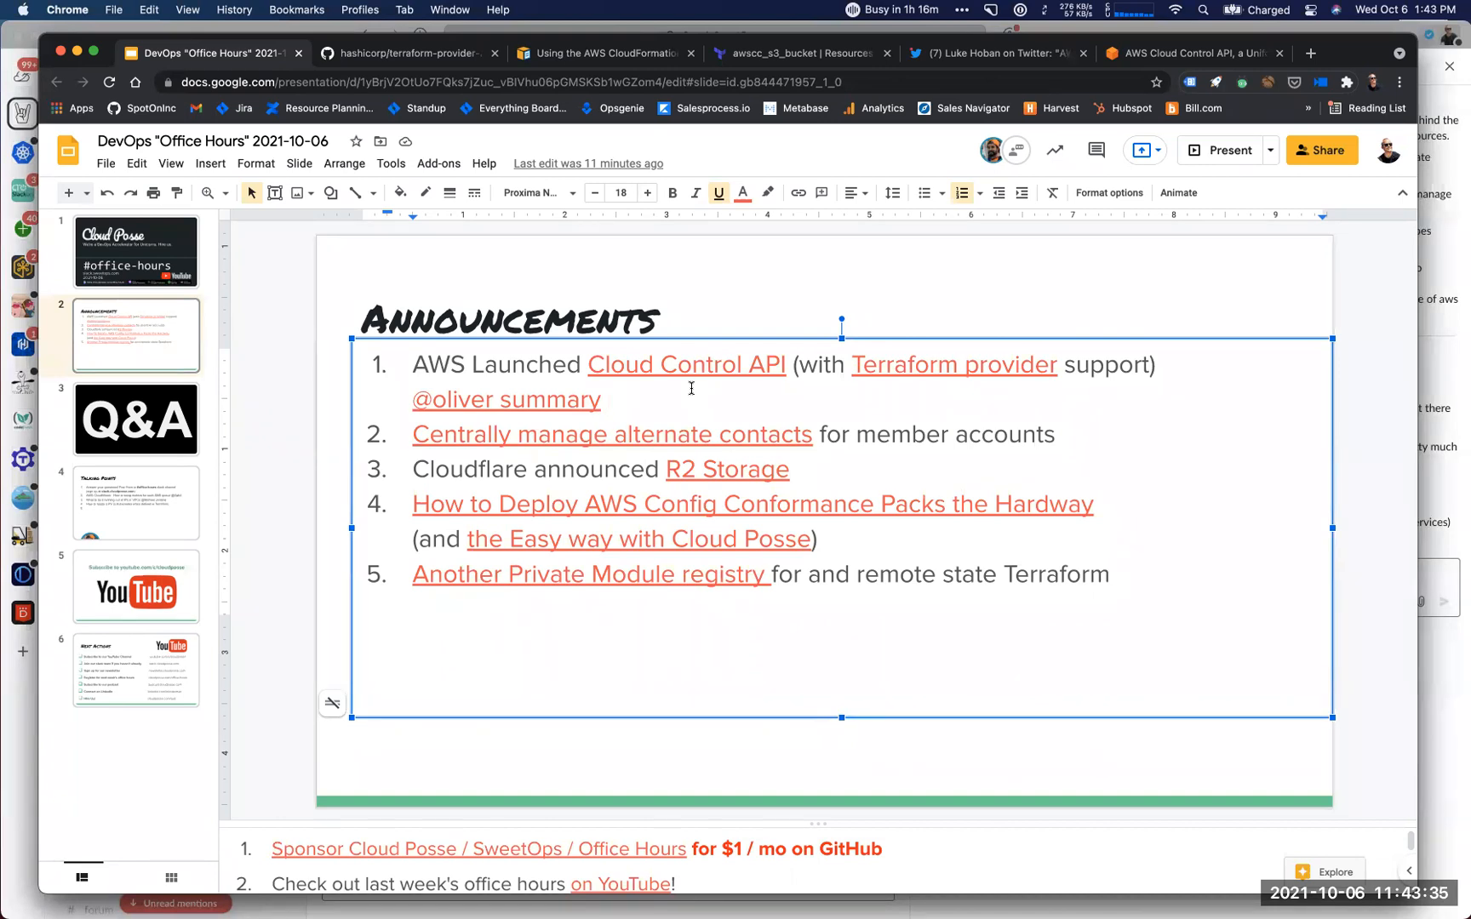
Go to github.com/cloudposse in a new tab and scroll to its repositories list.
left_click(1333, 53)
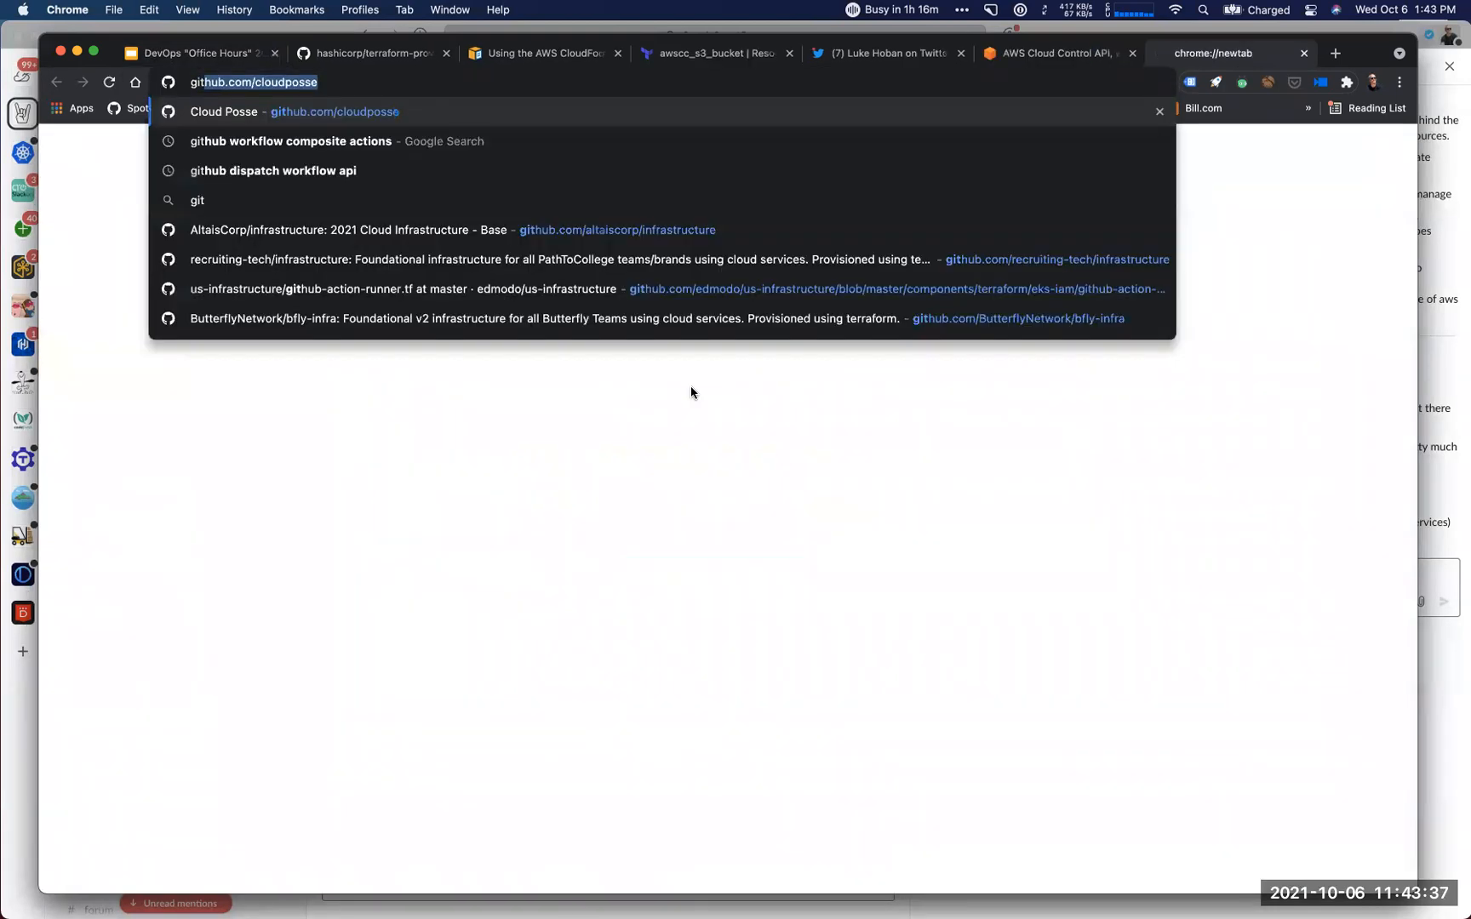
left_click(223, 112)
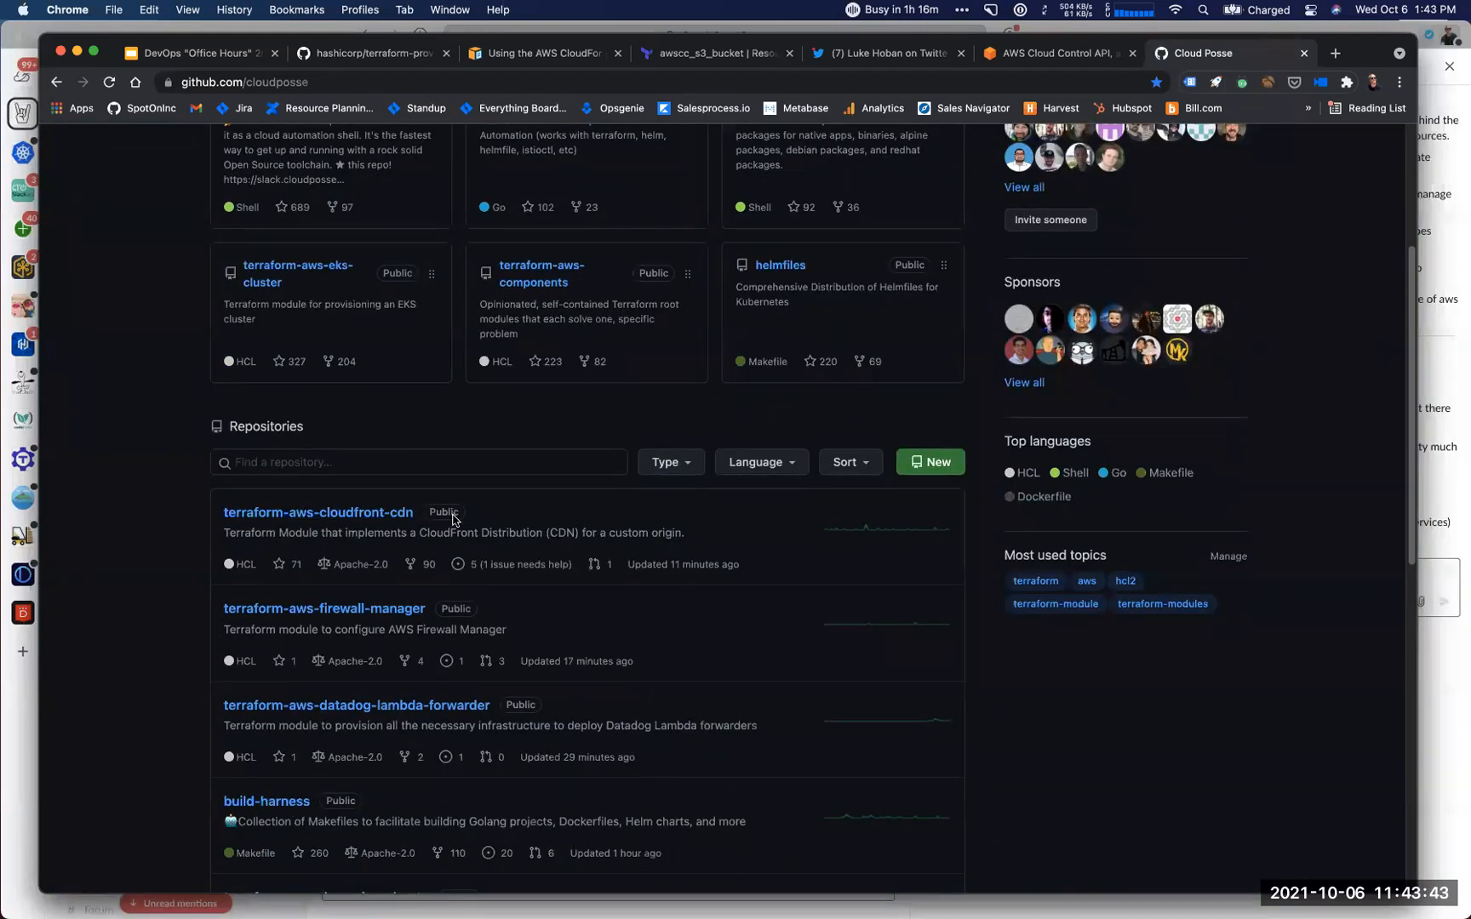
mouse_move(427, 528)
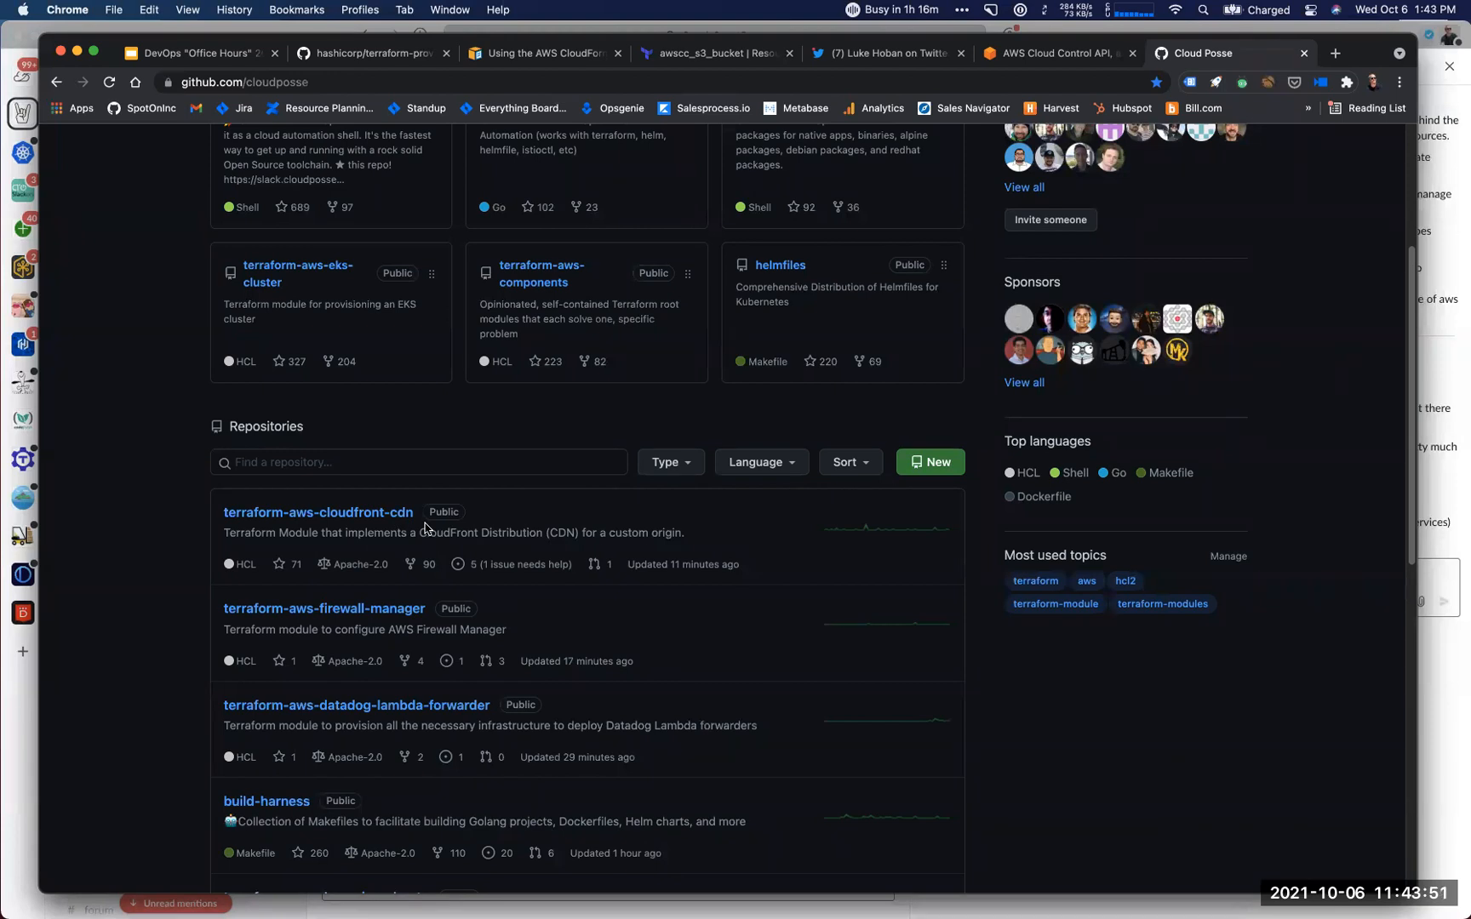
scroll("down", 3)
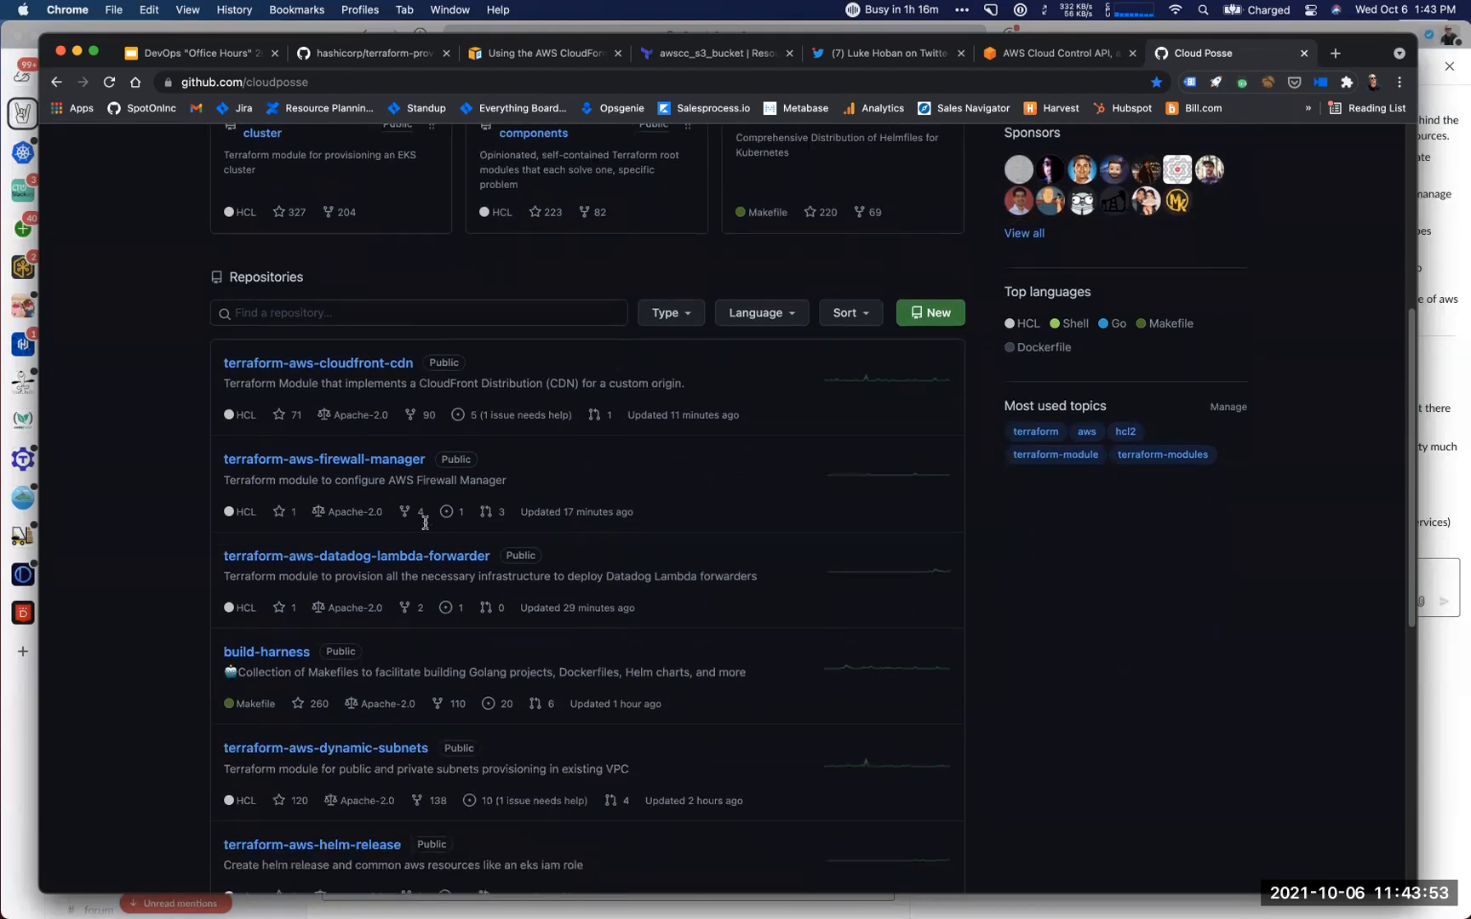
scroll("down", 3)
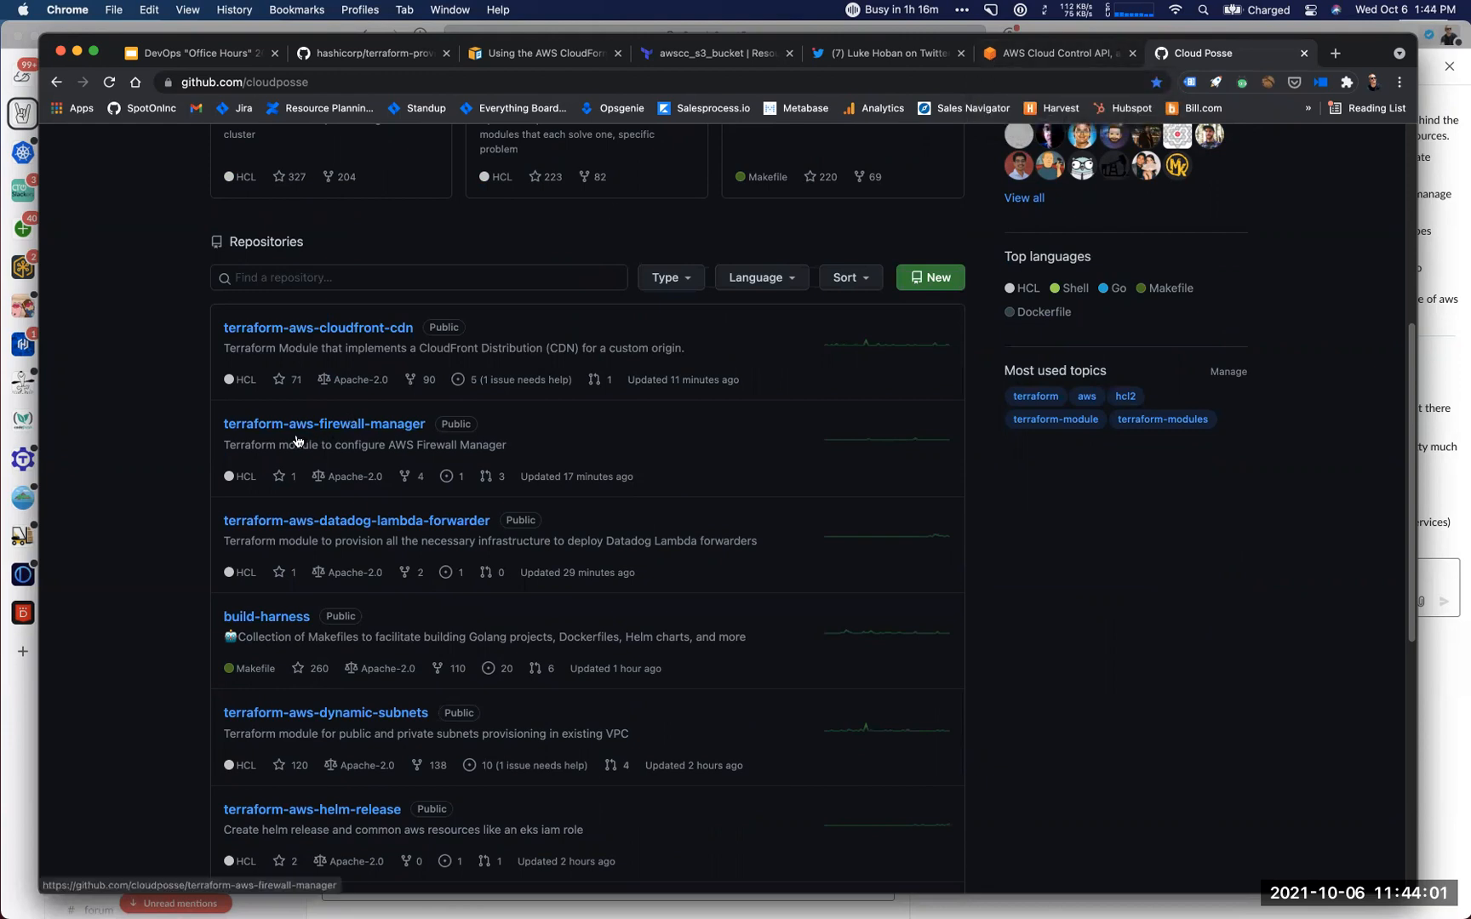
mouse_move(296, 340)
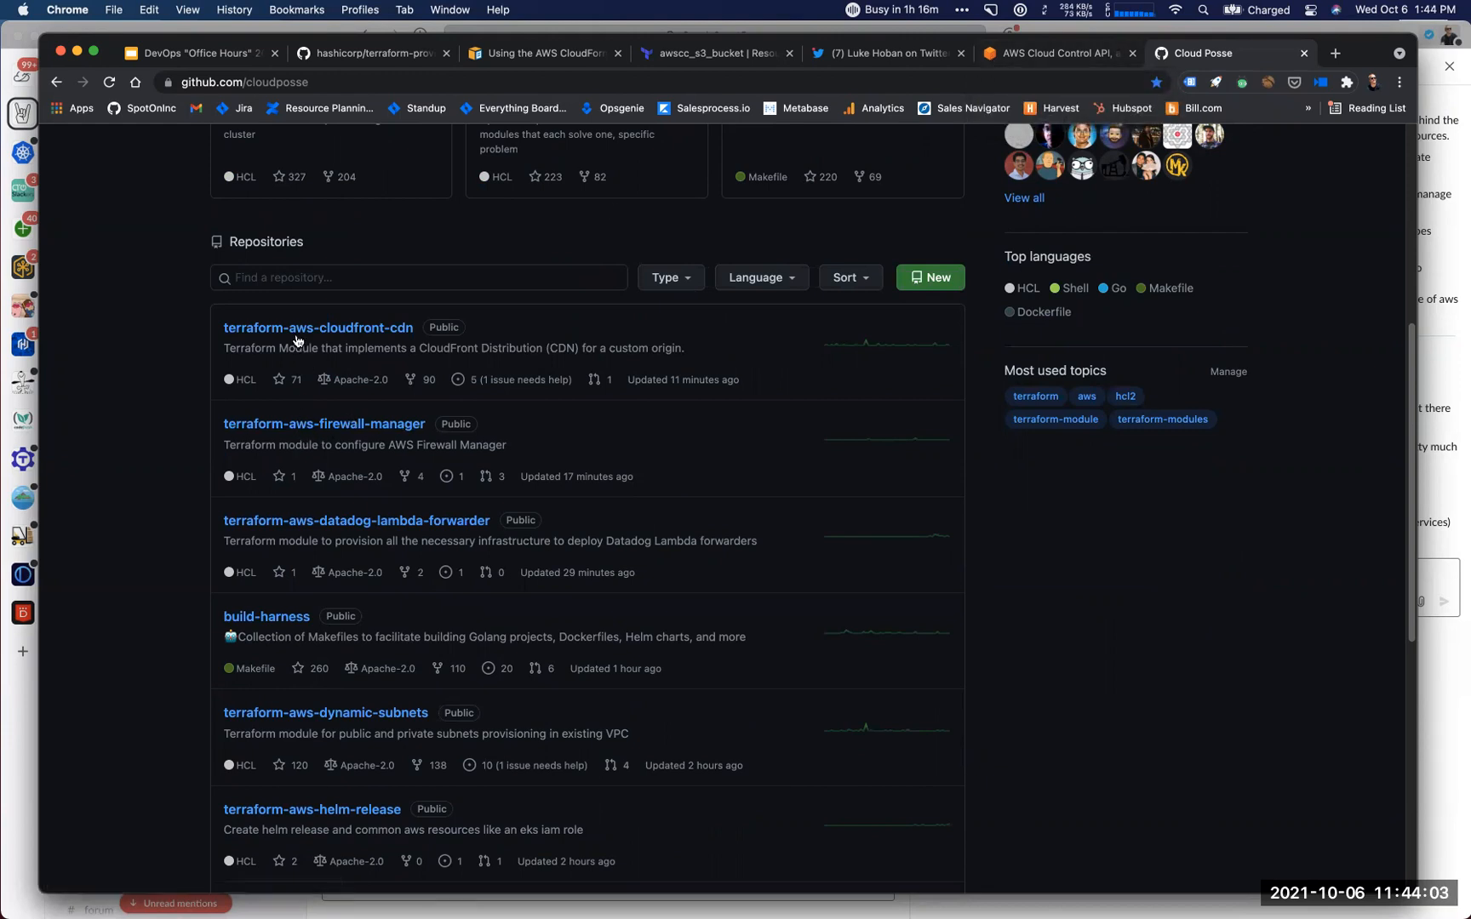
mouse_move(307, 337)
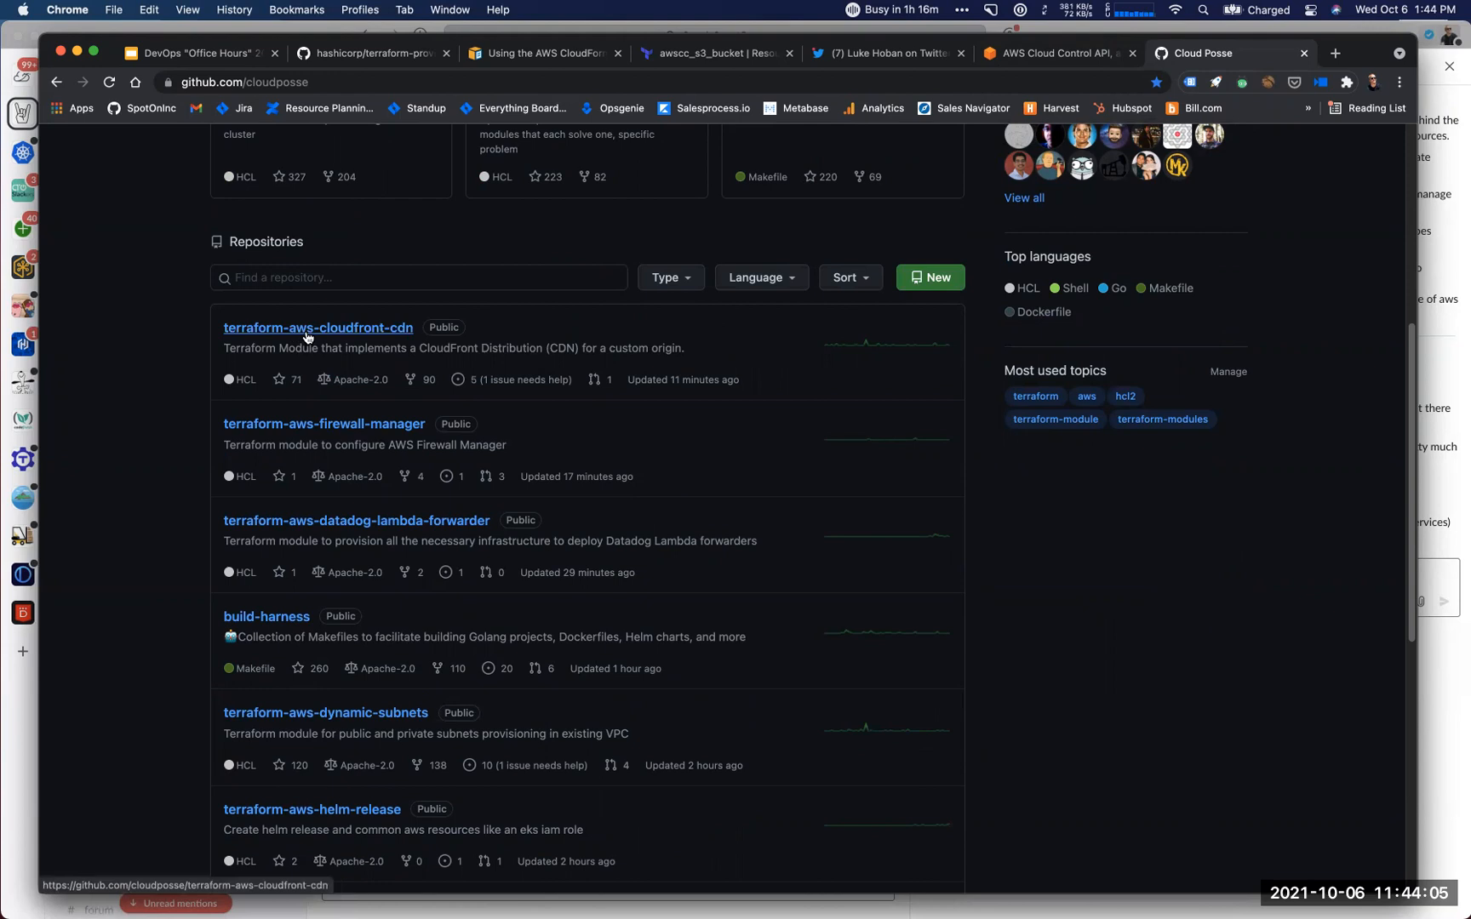
mouse_move(272, 335)
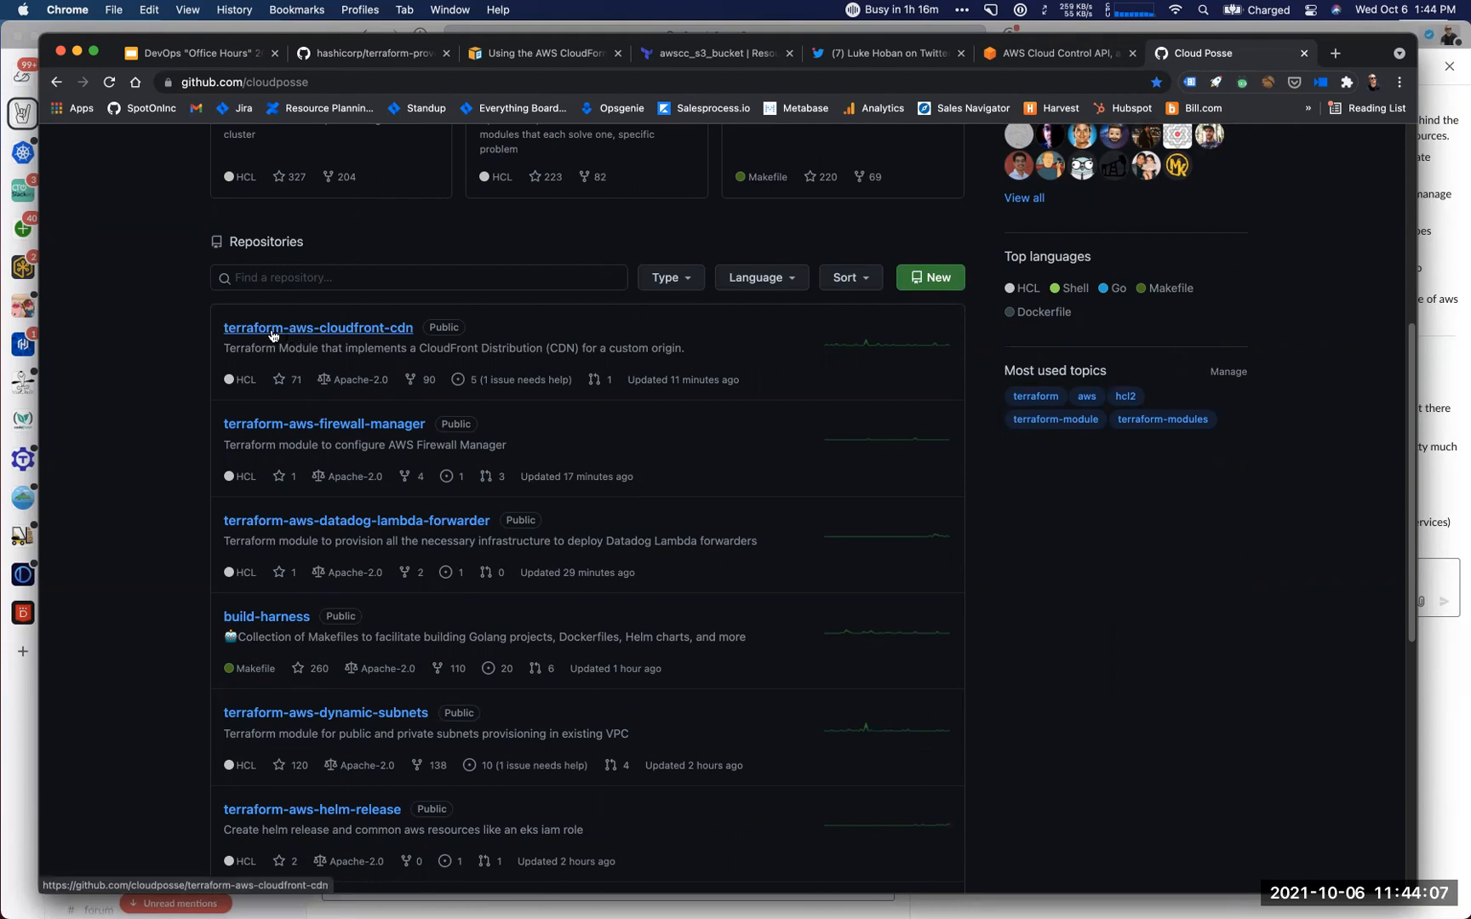
mouse_move(348, 335)
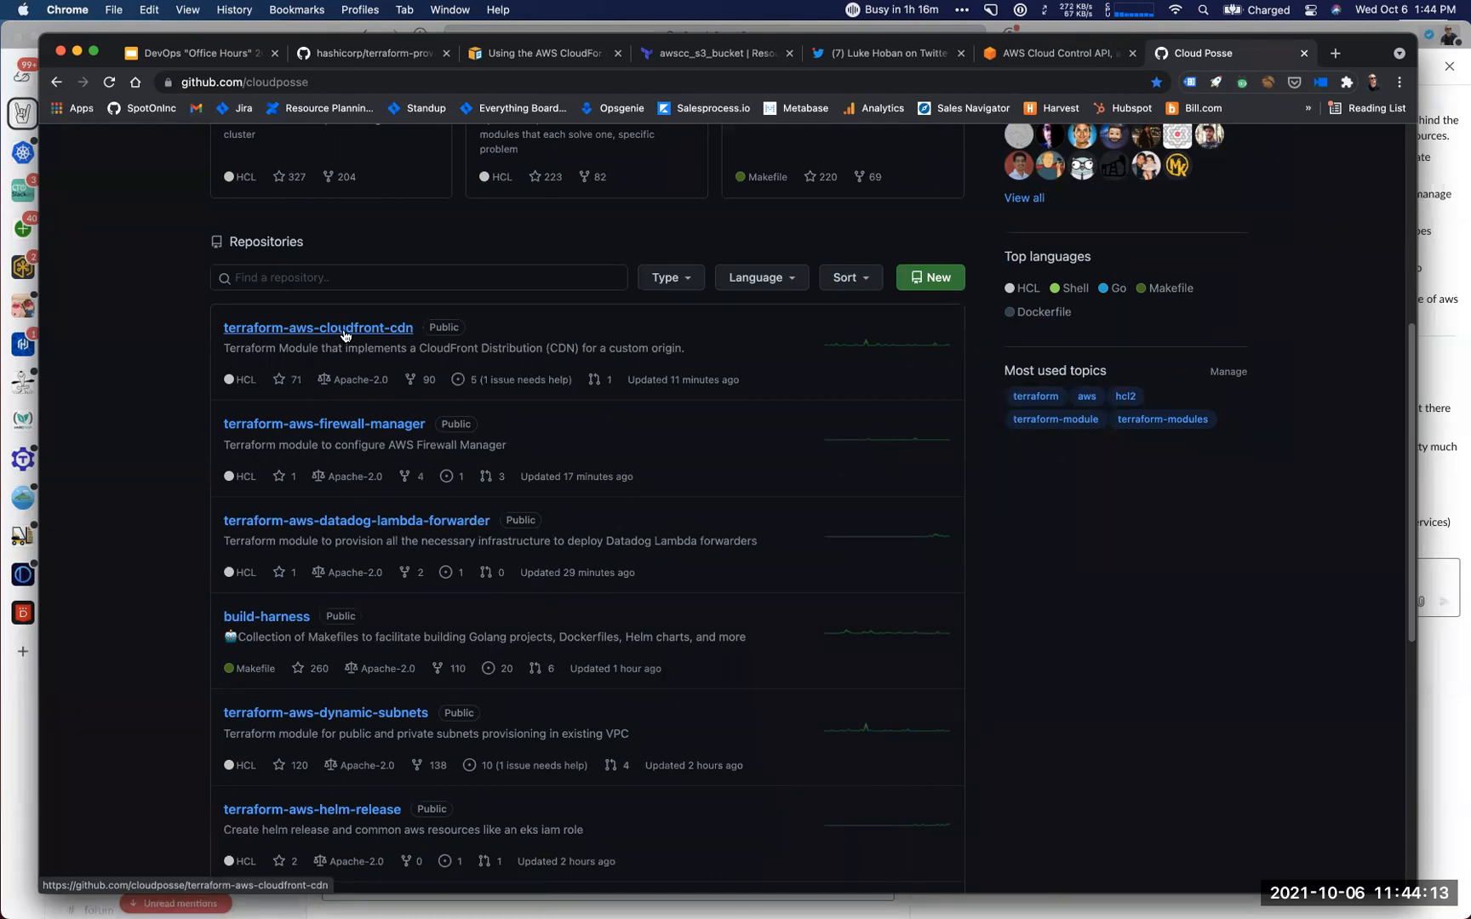
mouse_move(272, 338)
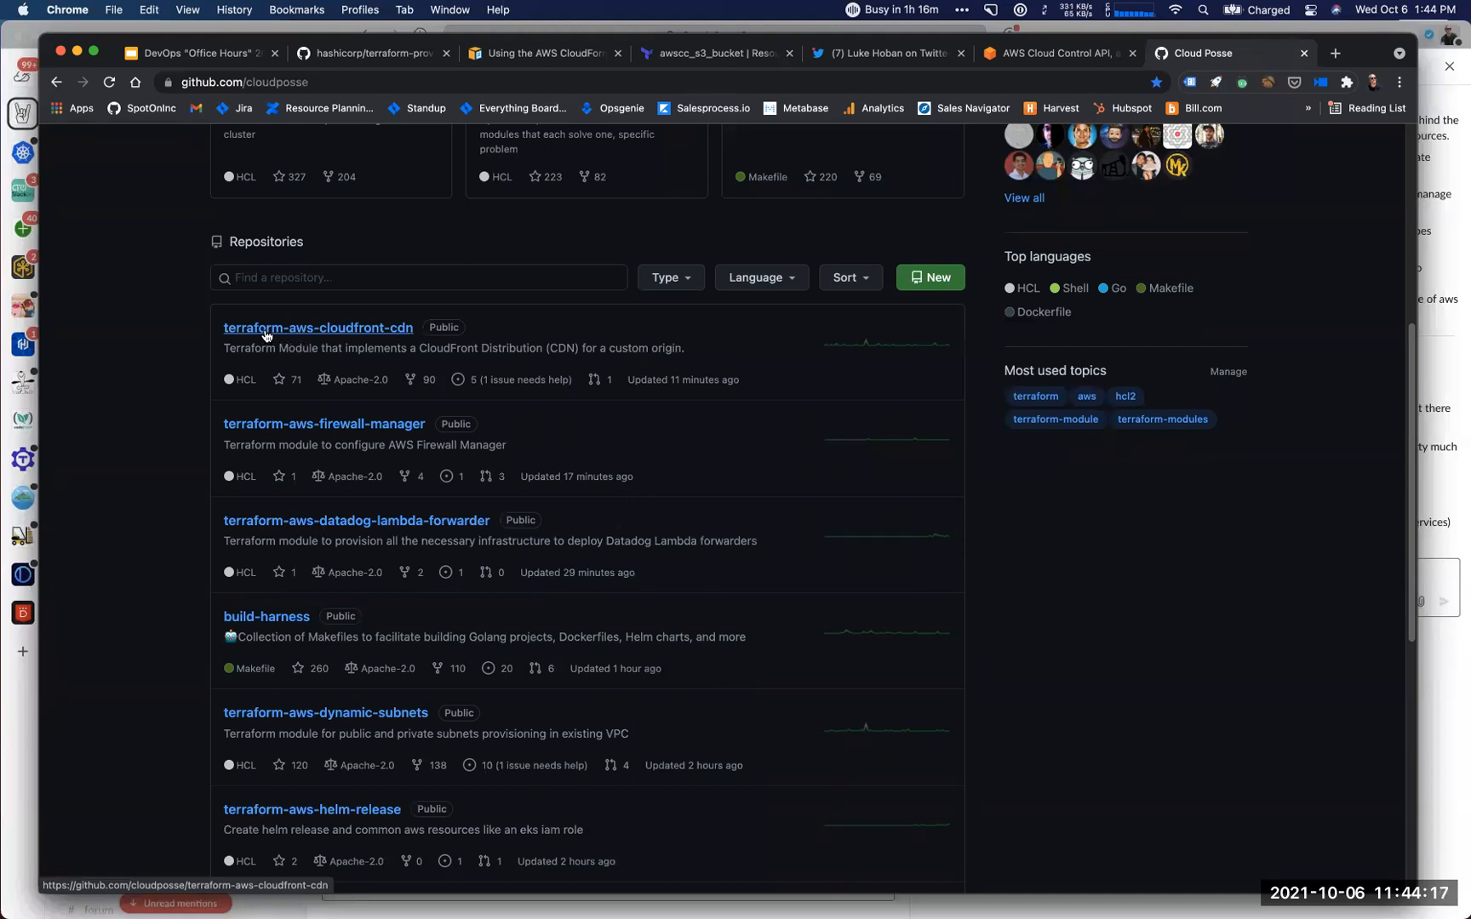
mouse_move(300, 342)
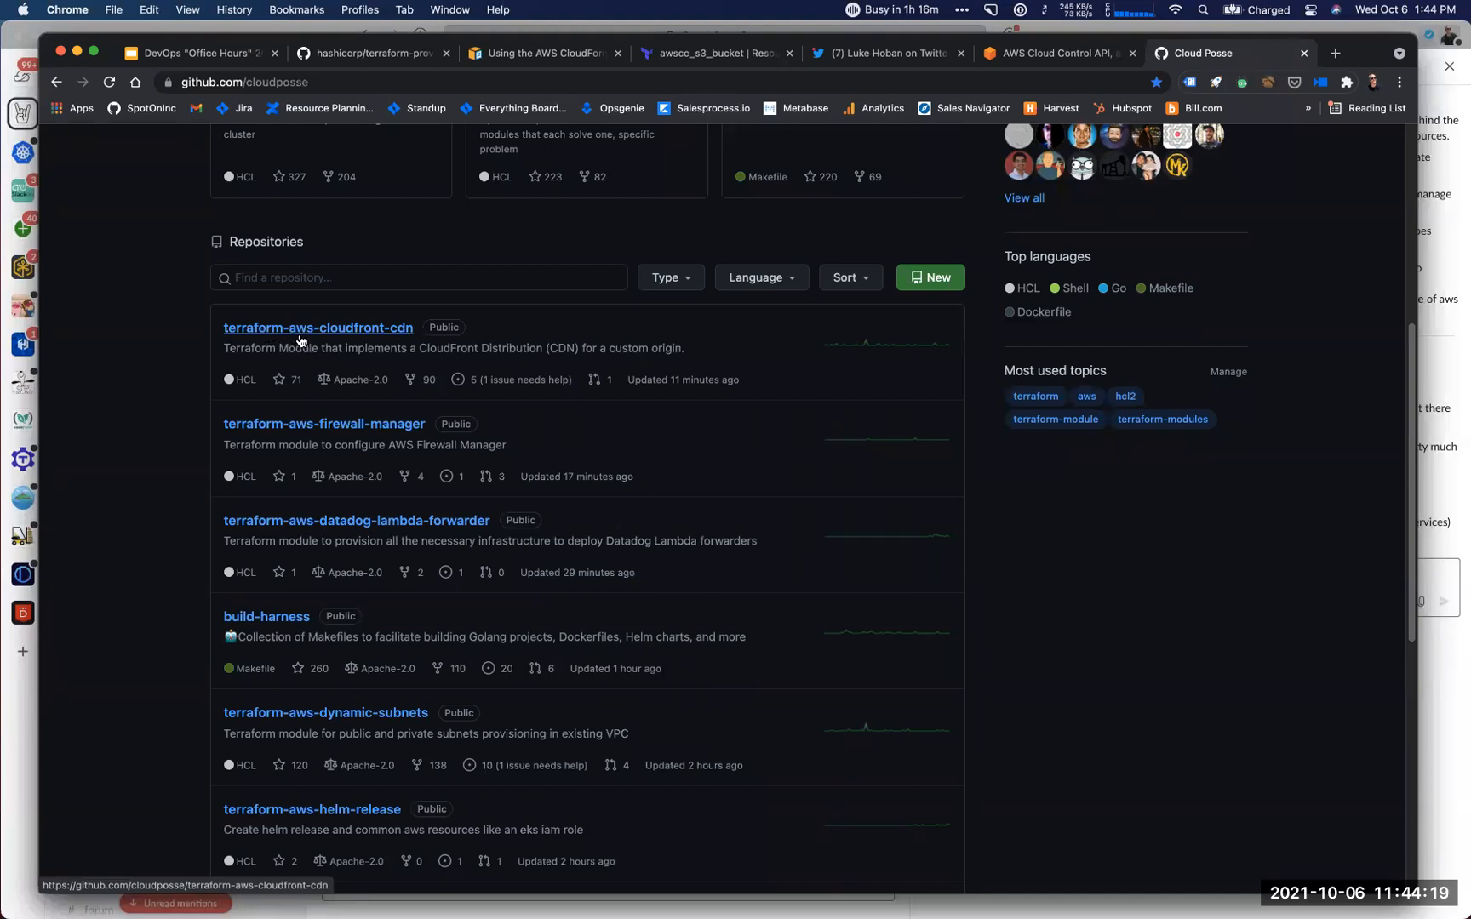
mouse_move(325, 337)
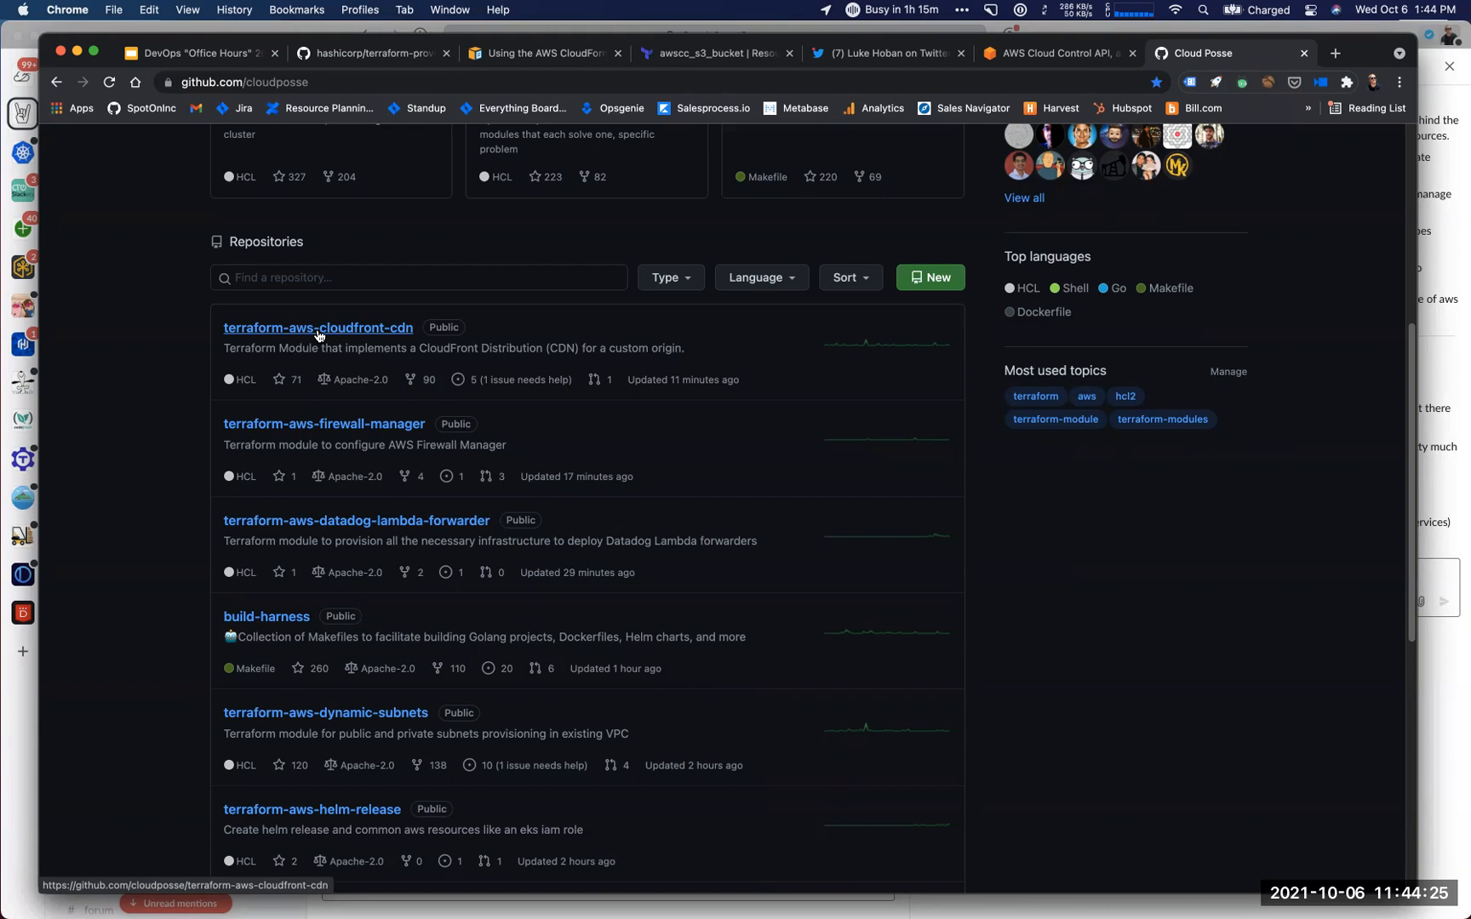
mouse_move(312, 330)
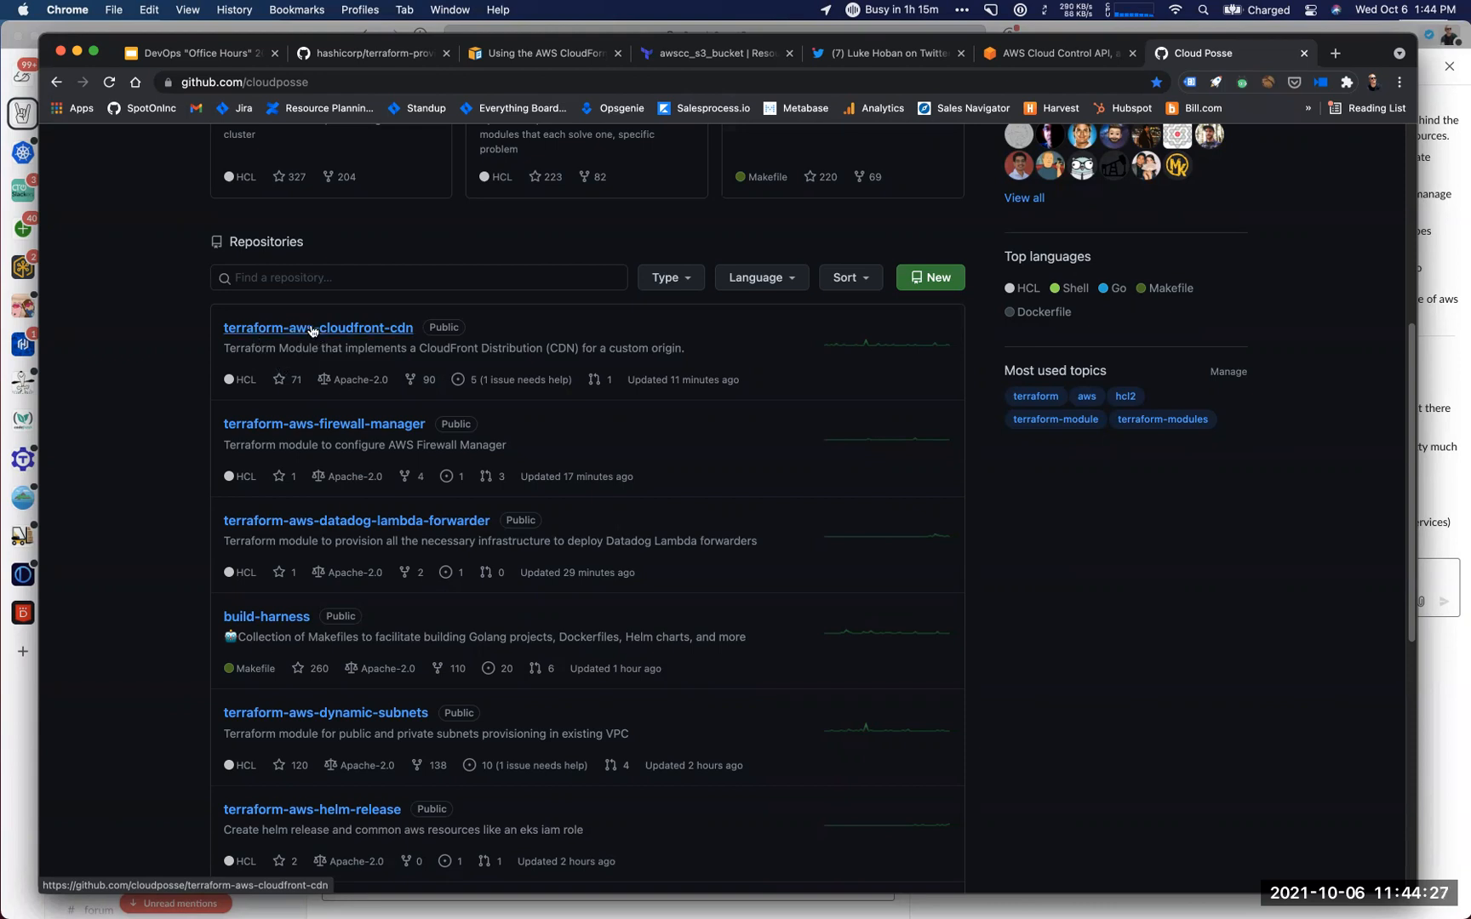
mouse_move(362, 361)
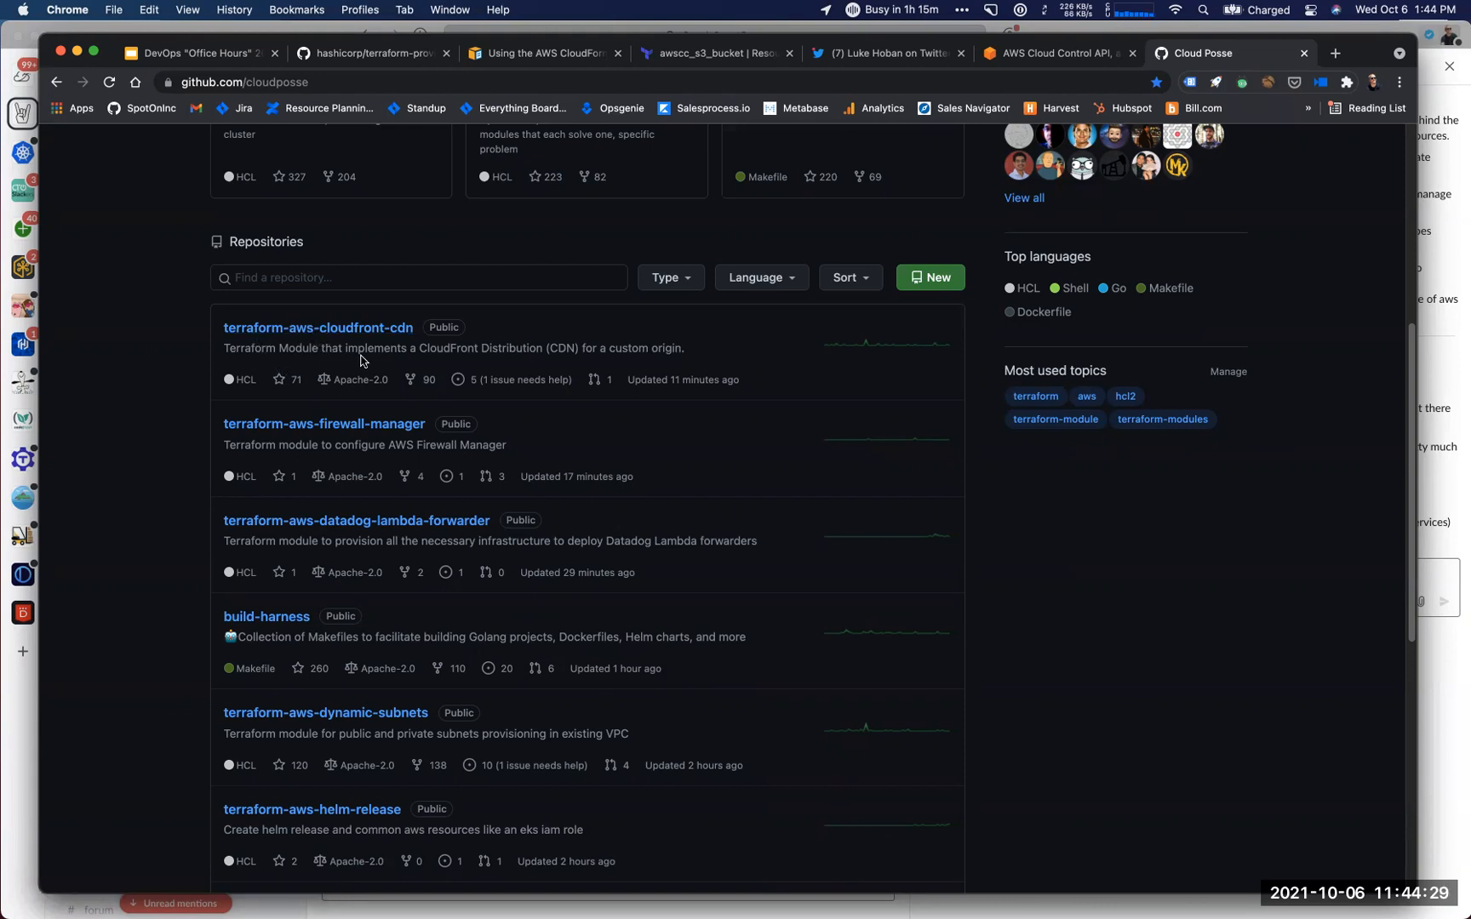
scroll("up", 3)
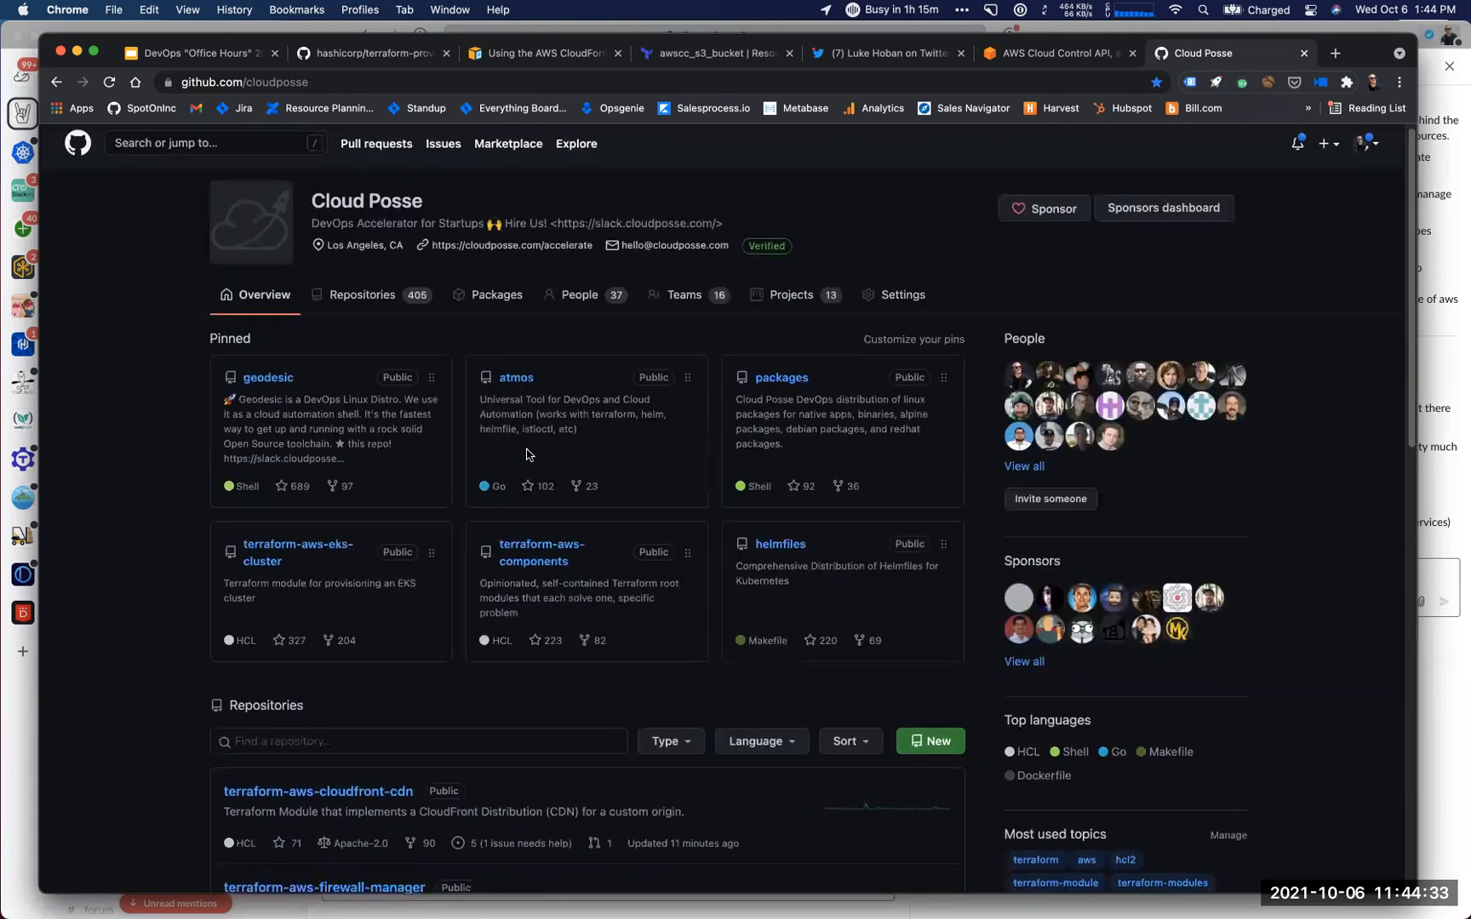
scroll("down", 3)
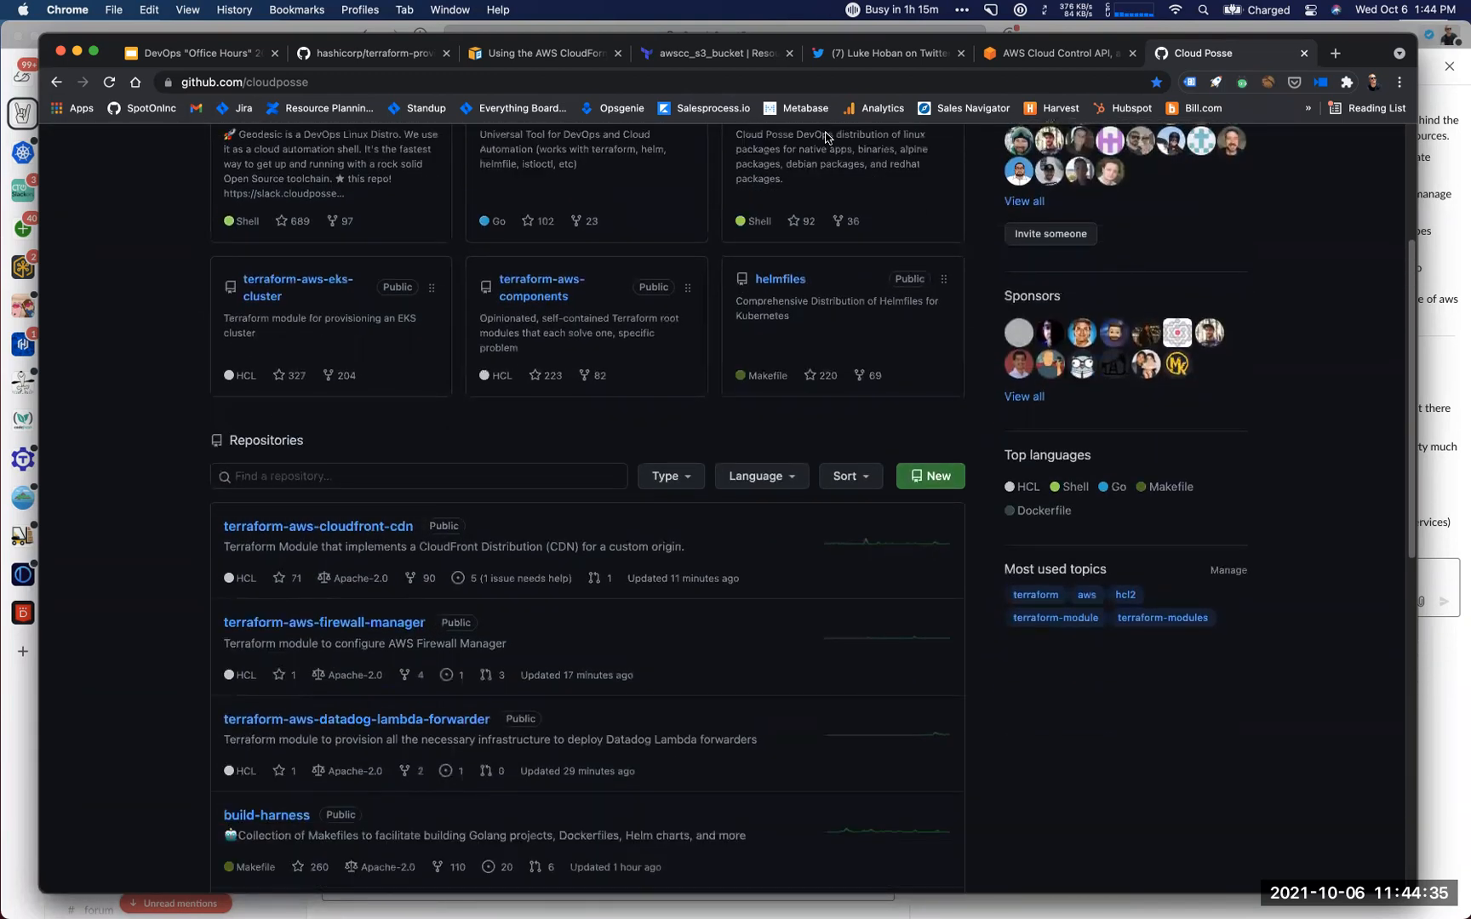
scroll("down", 3)
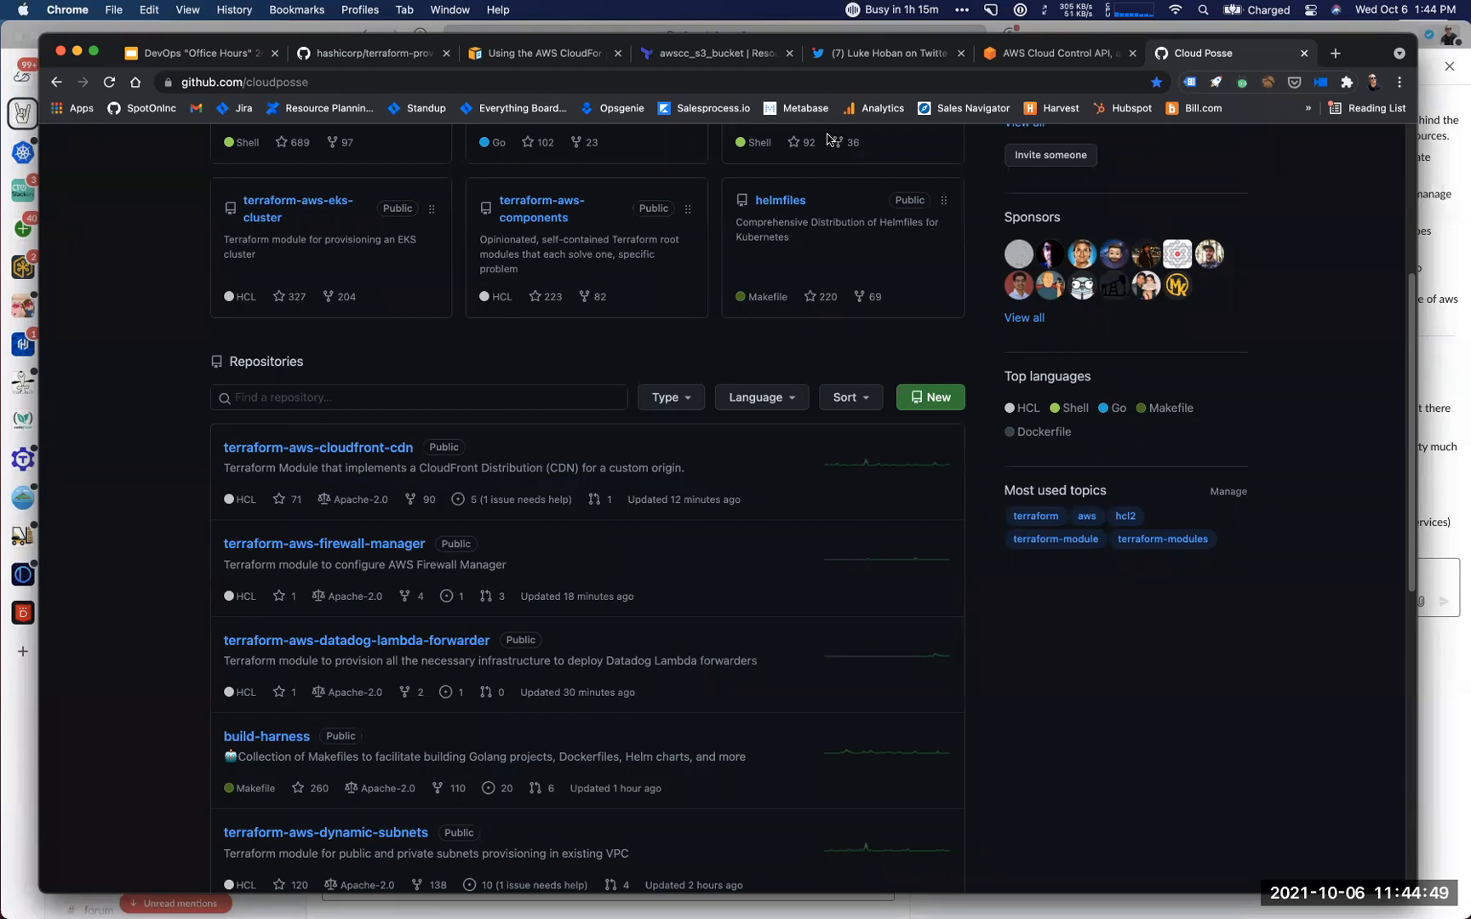
mouse_move(1017, 70)
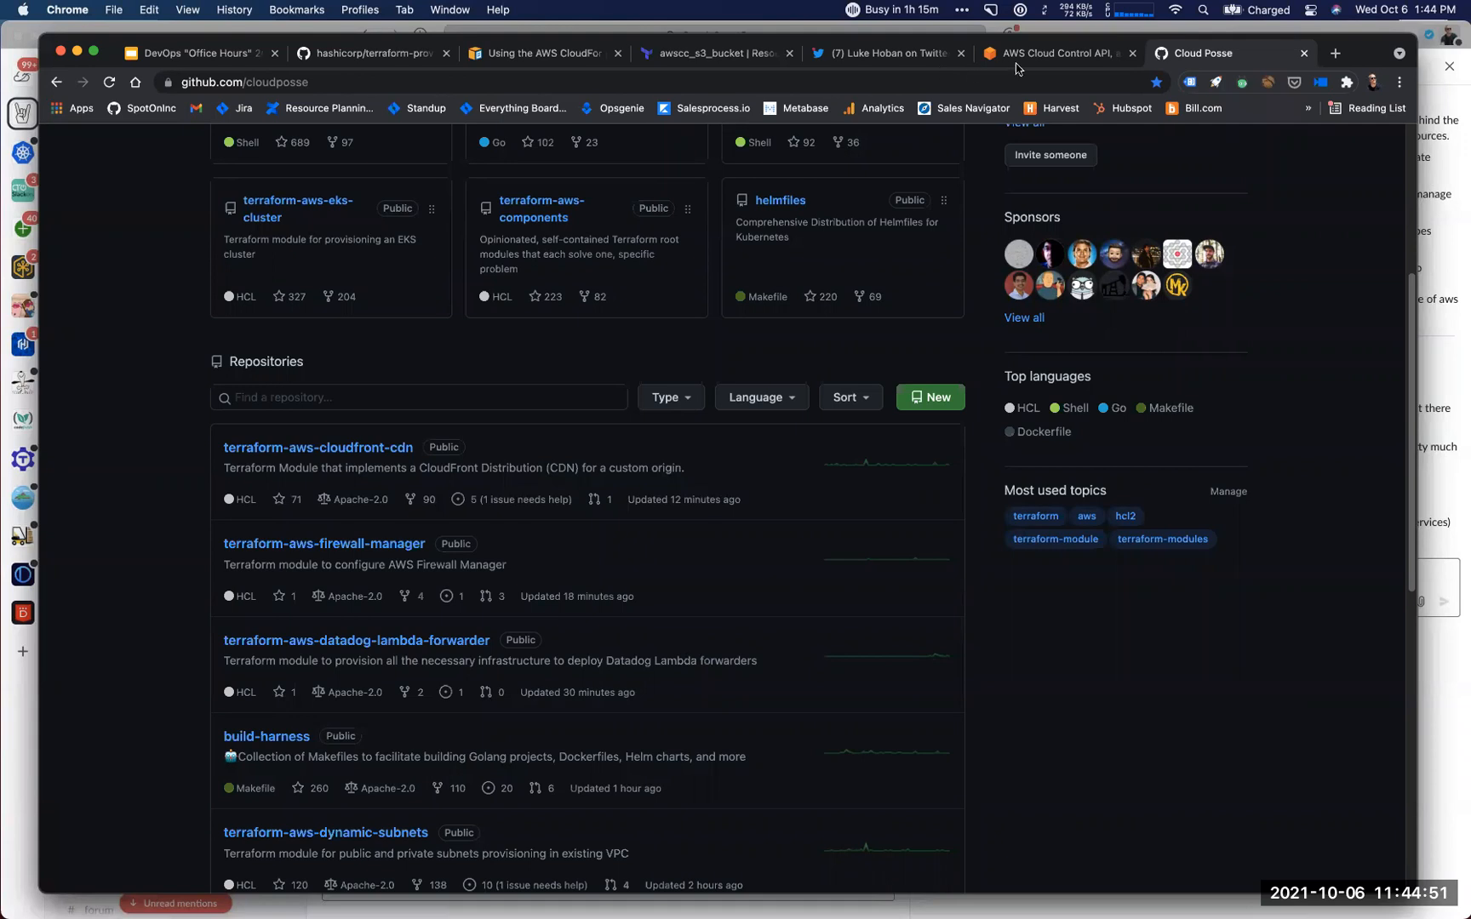
Switch back to the office-hours deck tab showing the five-item Announcements slide.
left_click(1056, 54)
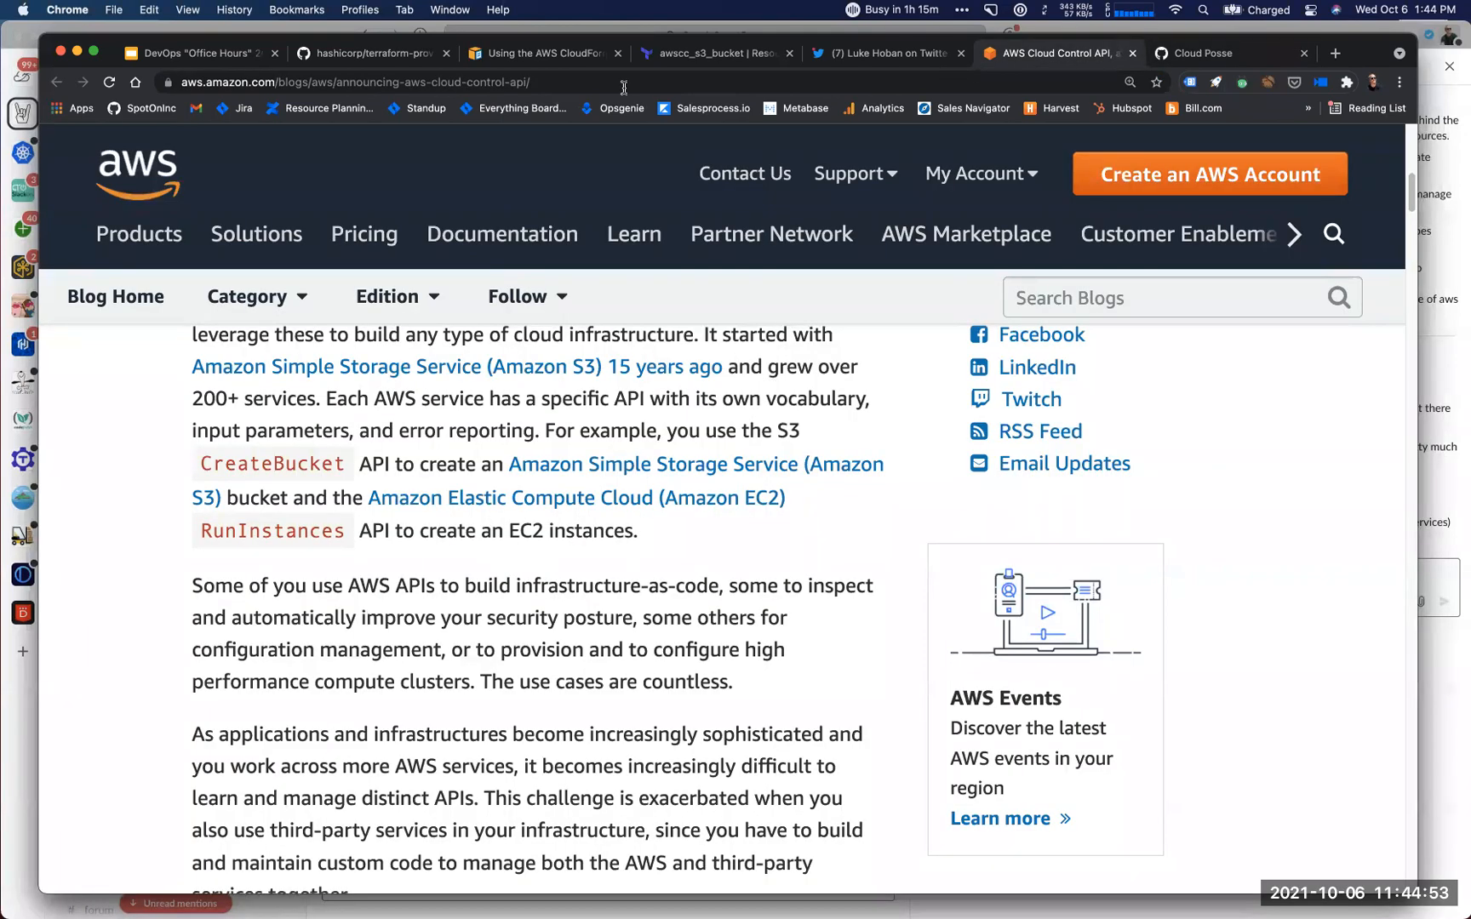
left_click(202, 52)
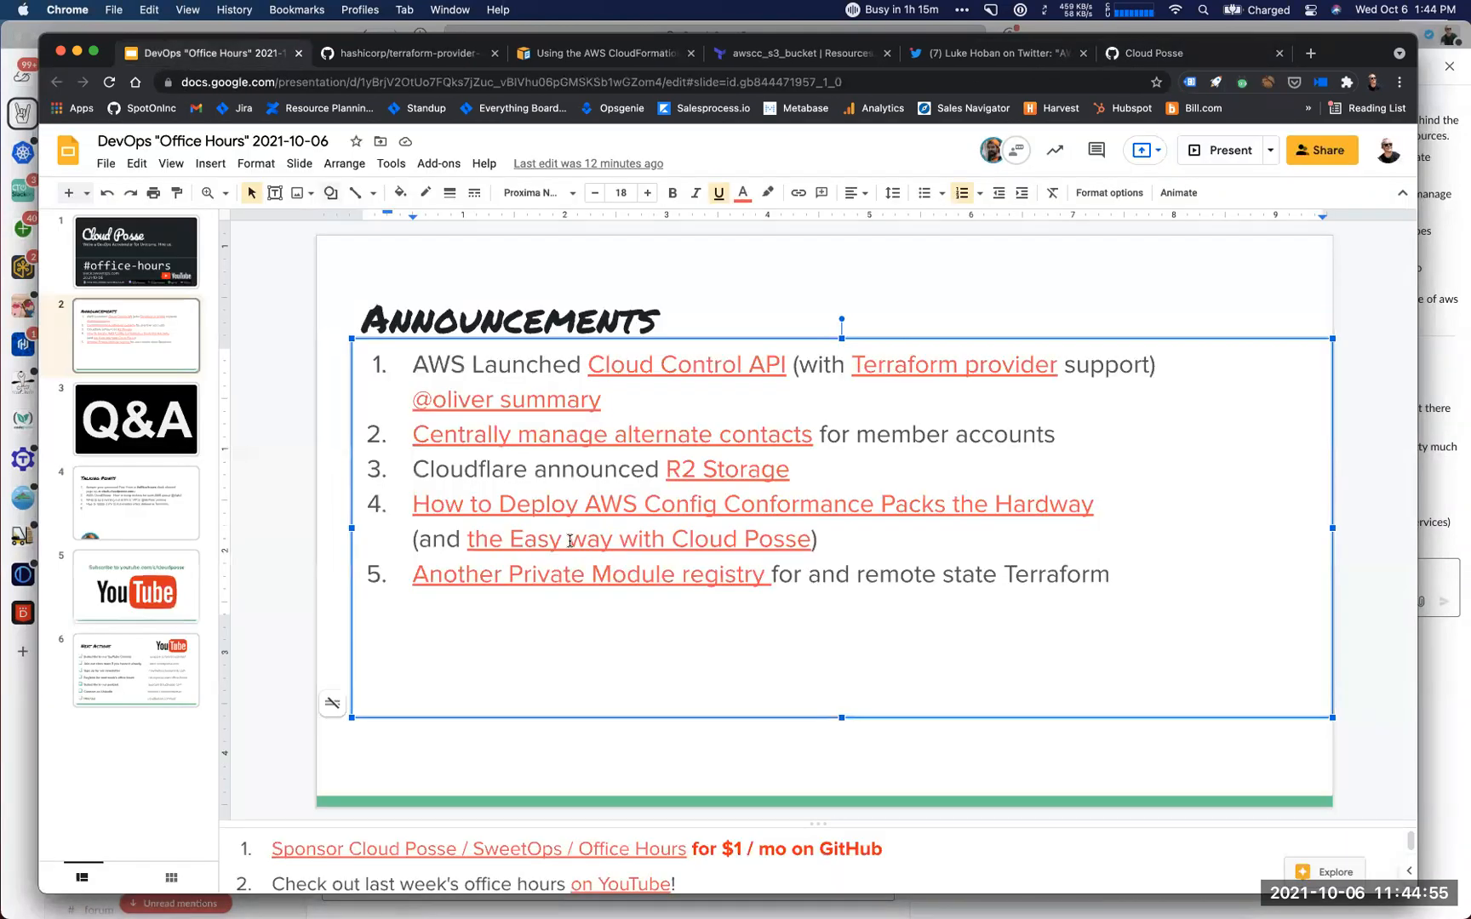
mouse_move(727, 469)
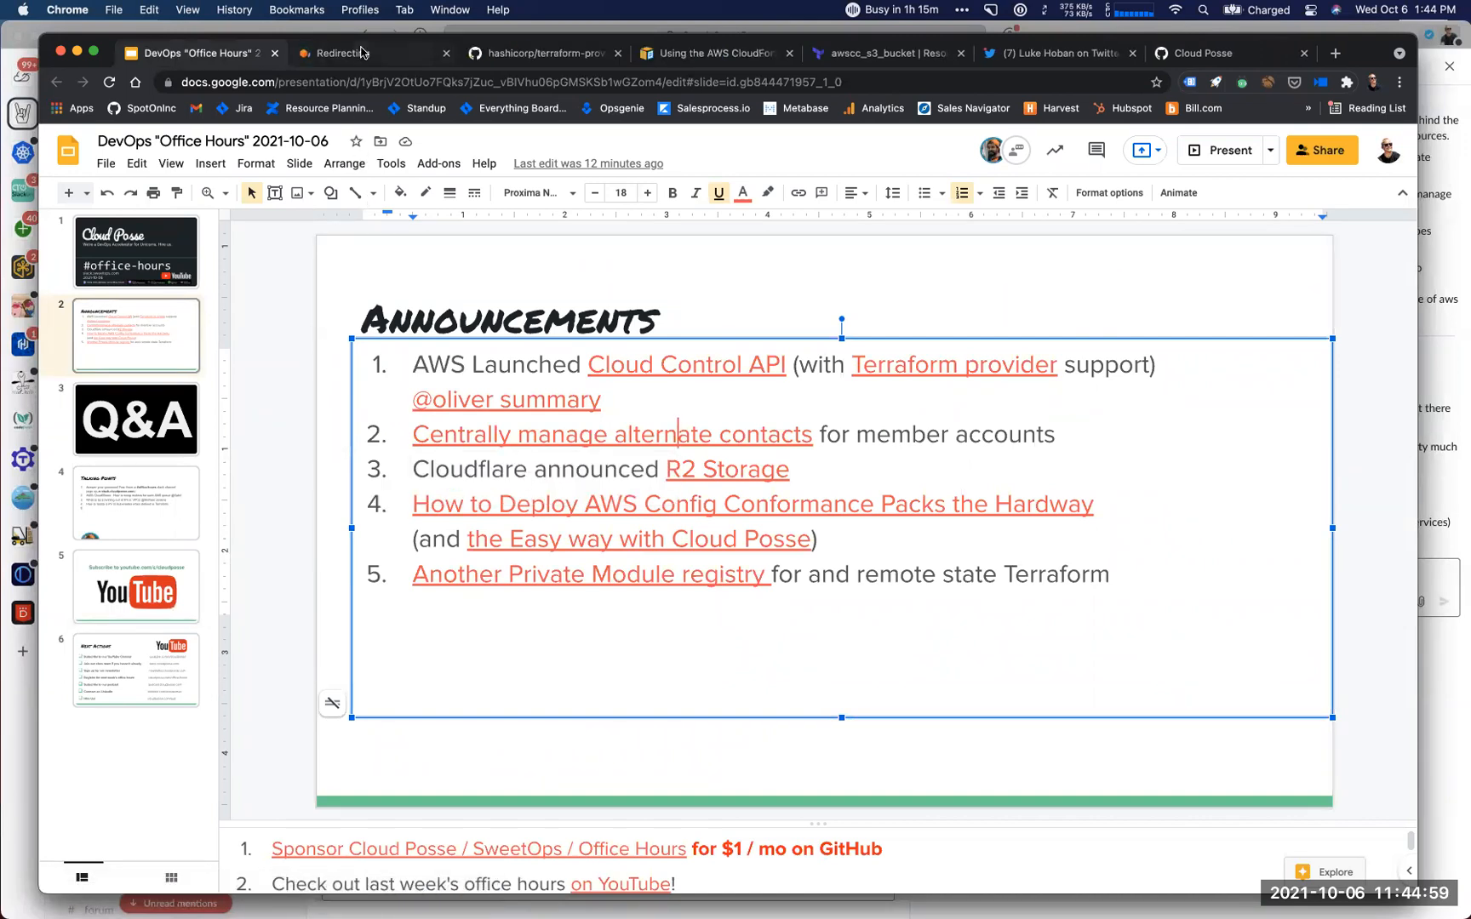
Read the AWS alternate contacts announcement, highlighting the phrase 'Cloud Center of Excellence'.
left_click(613, 434)
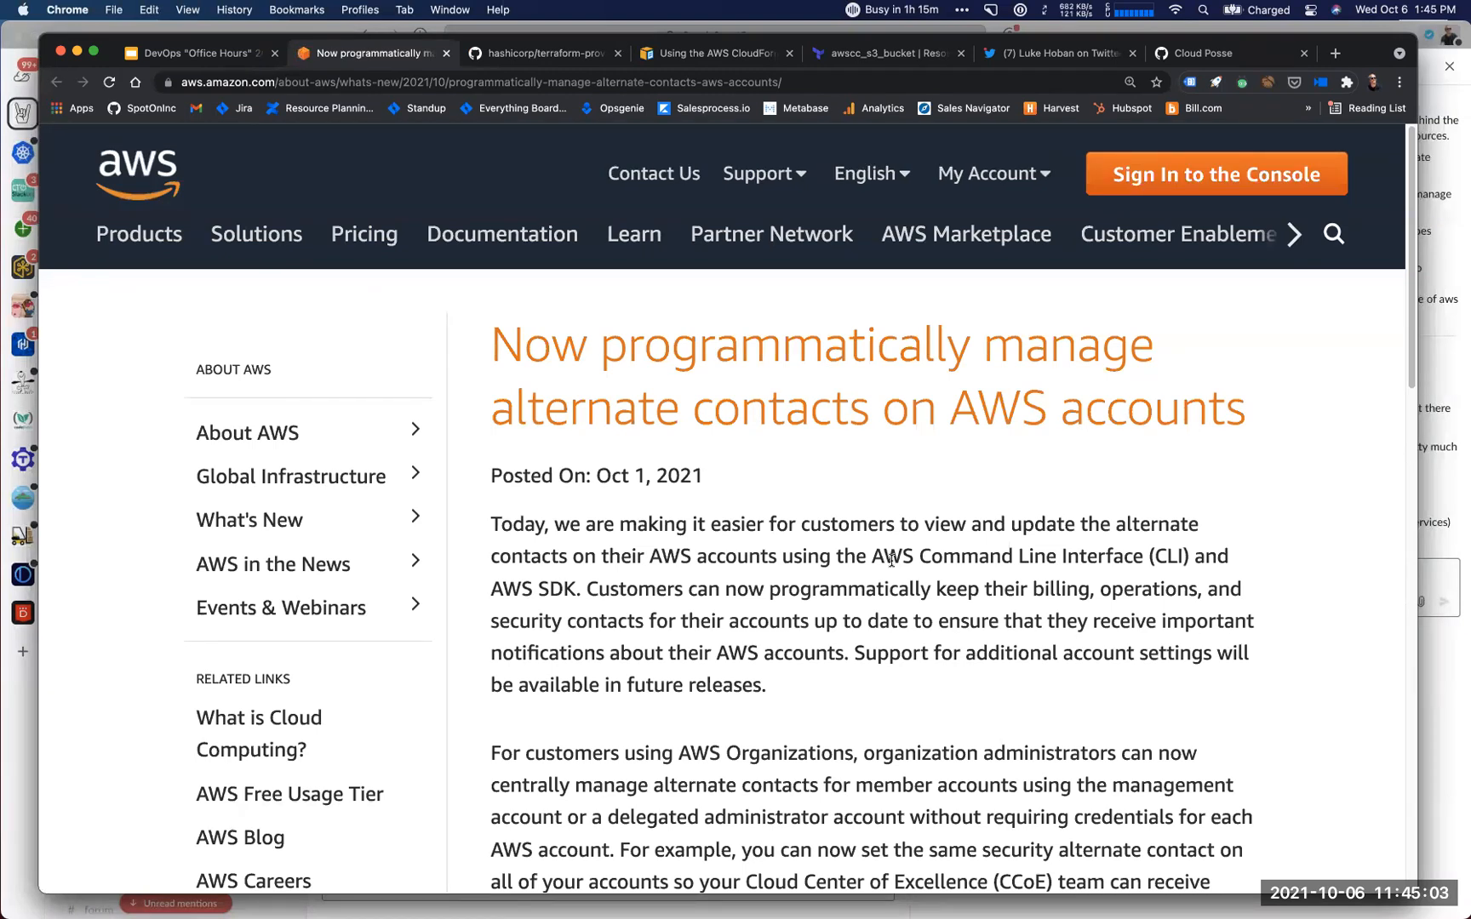
mouse_move(836, 379)
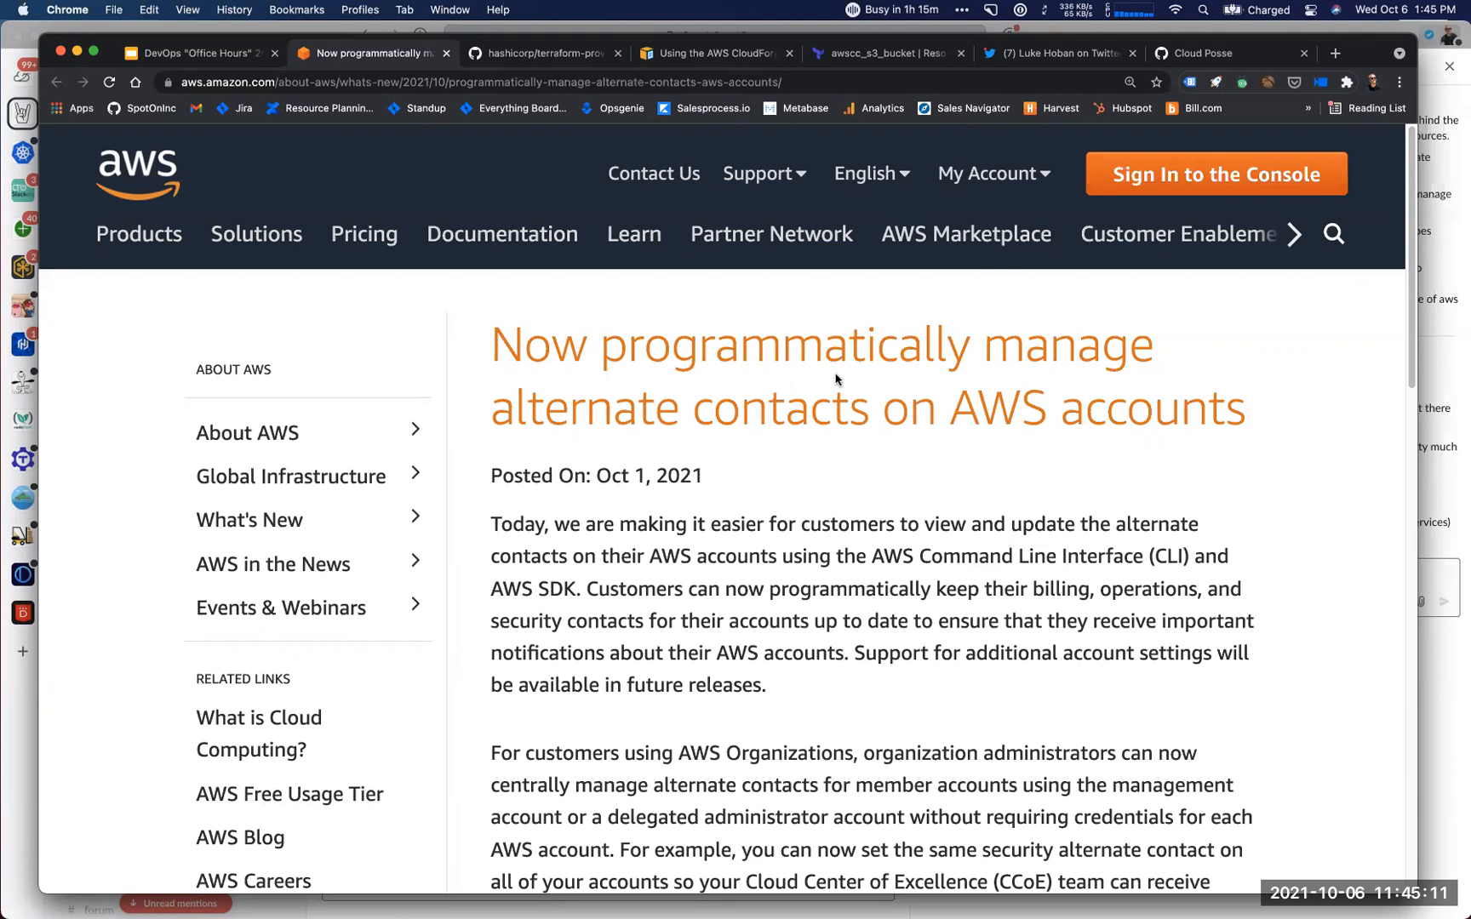
scroll("down", 3)
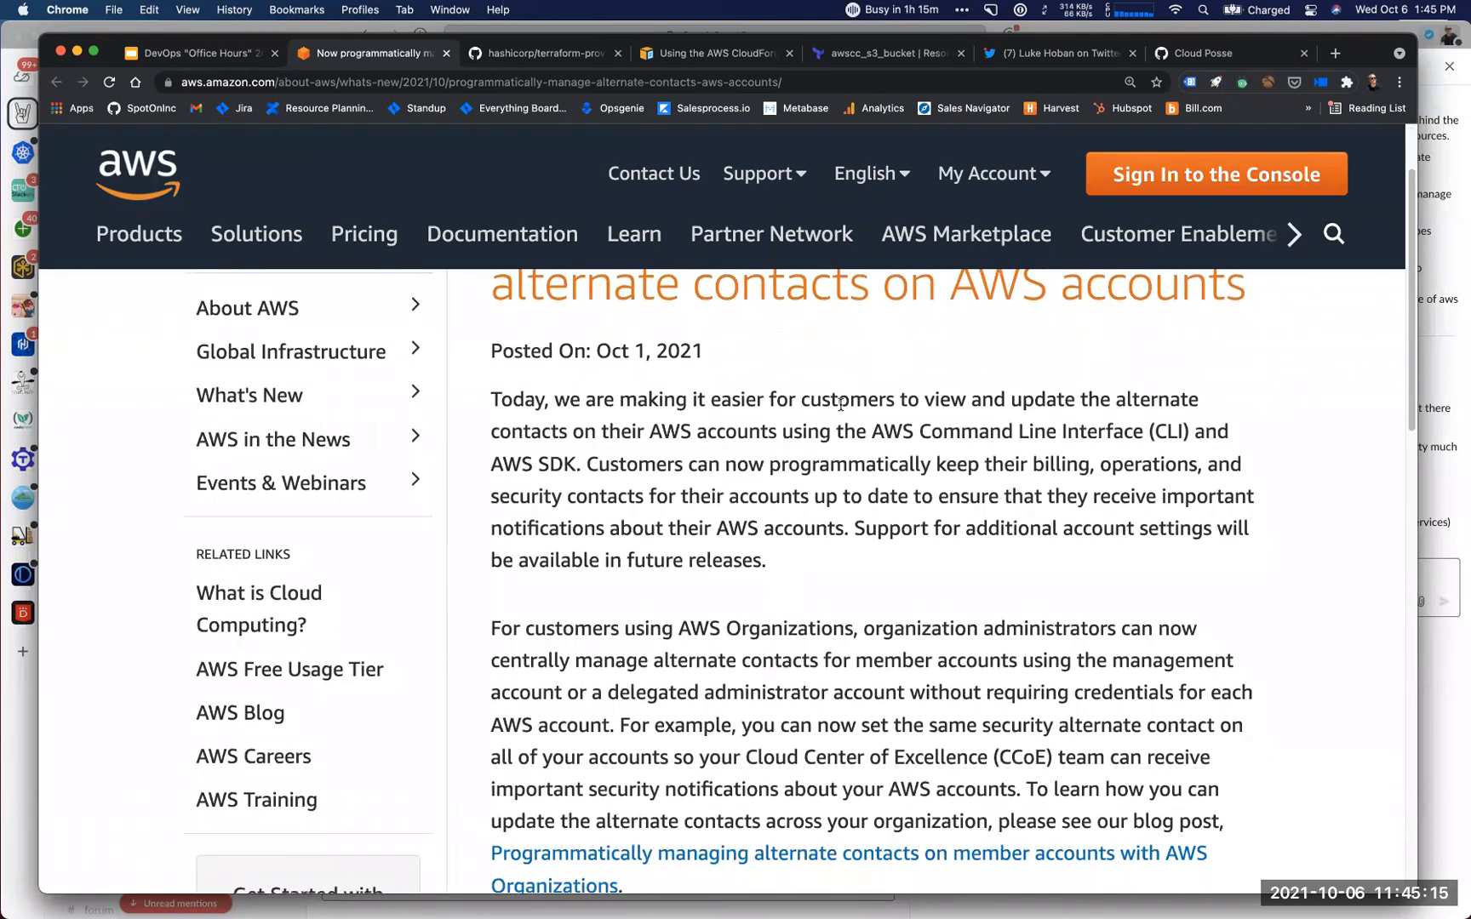
scroll("down", 3)
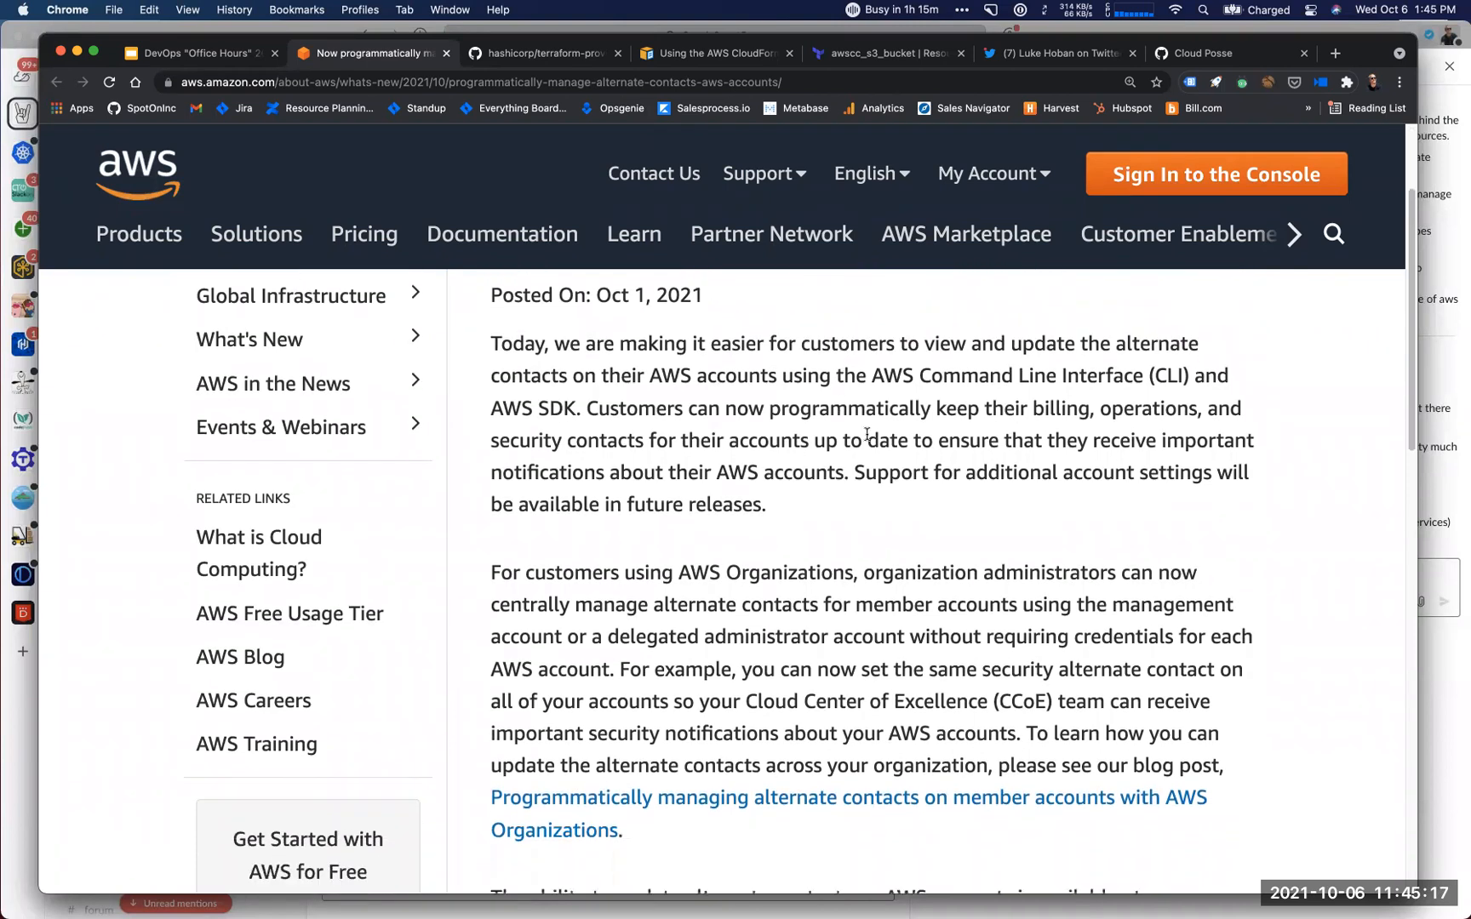
scroll("down", 3)
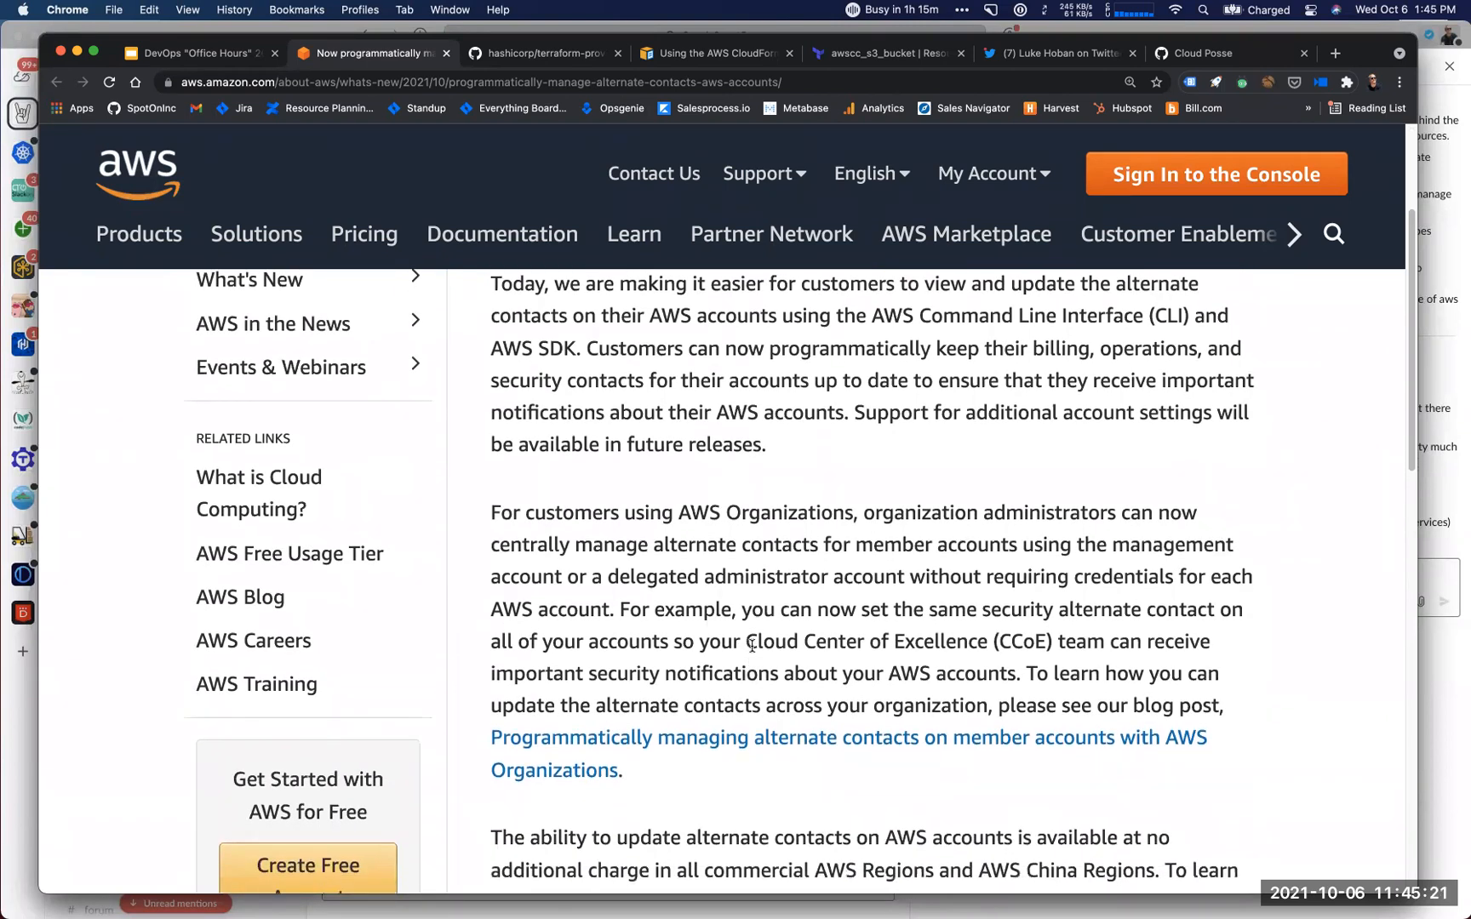
left_click_drag(747, 642, 953, 642)
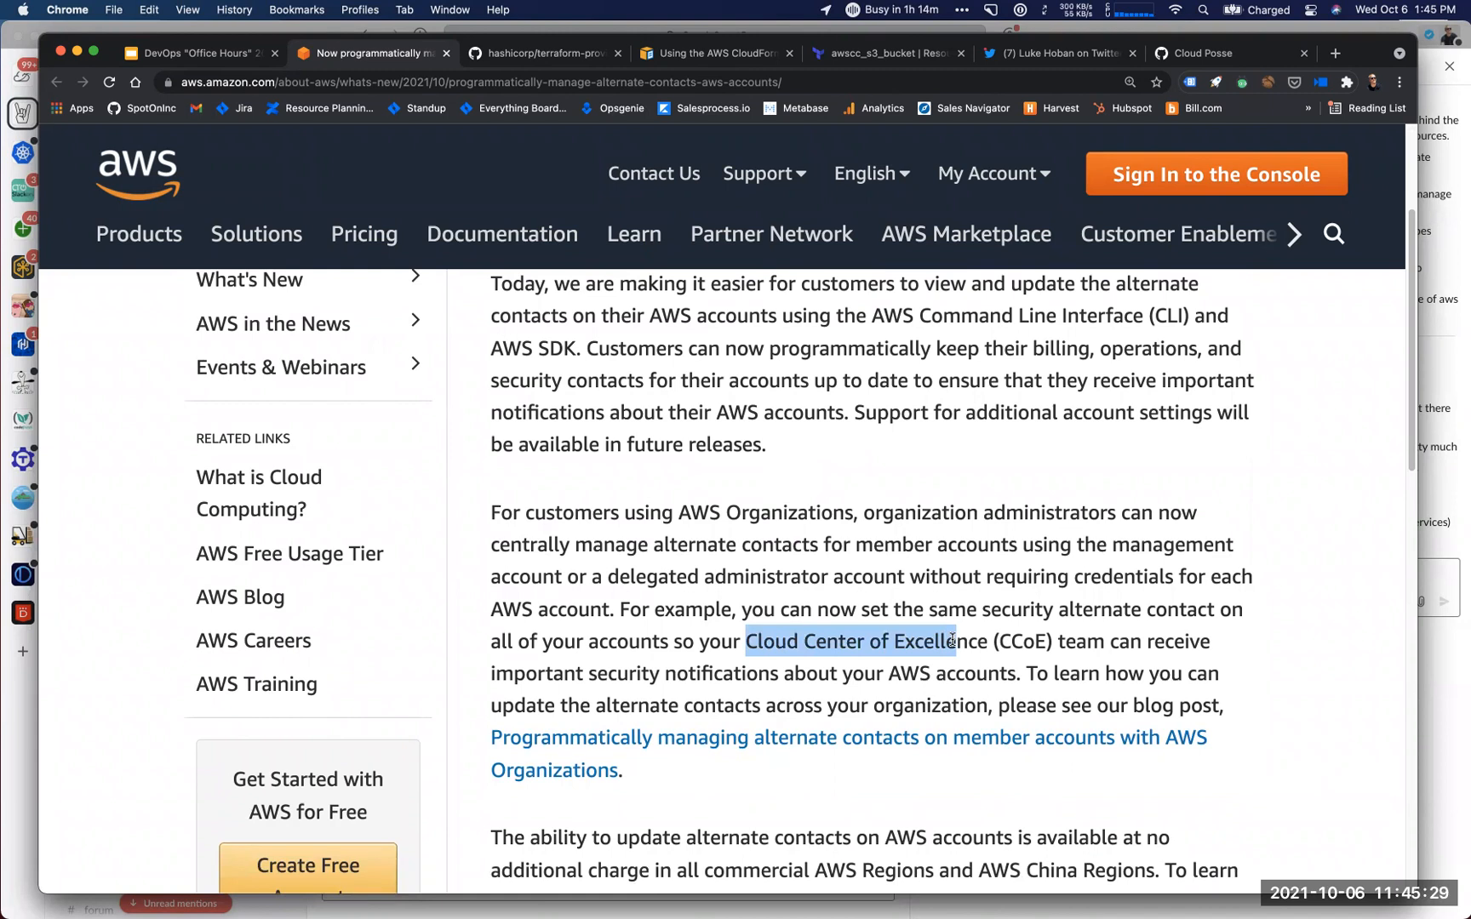
scroll("up", 3)
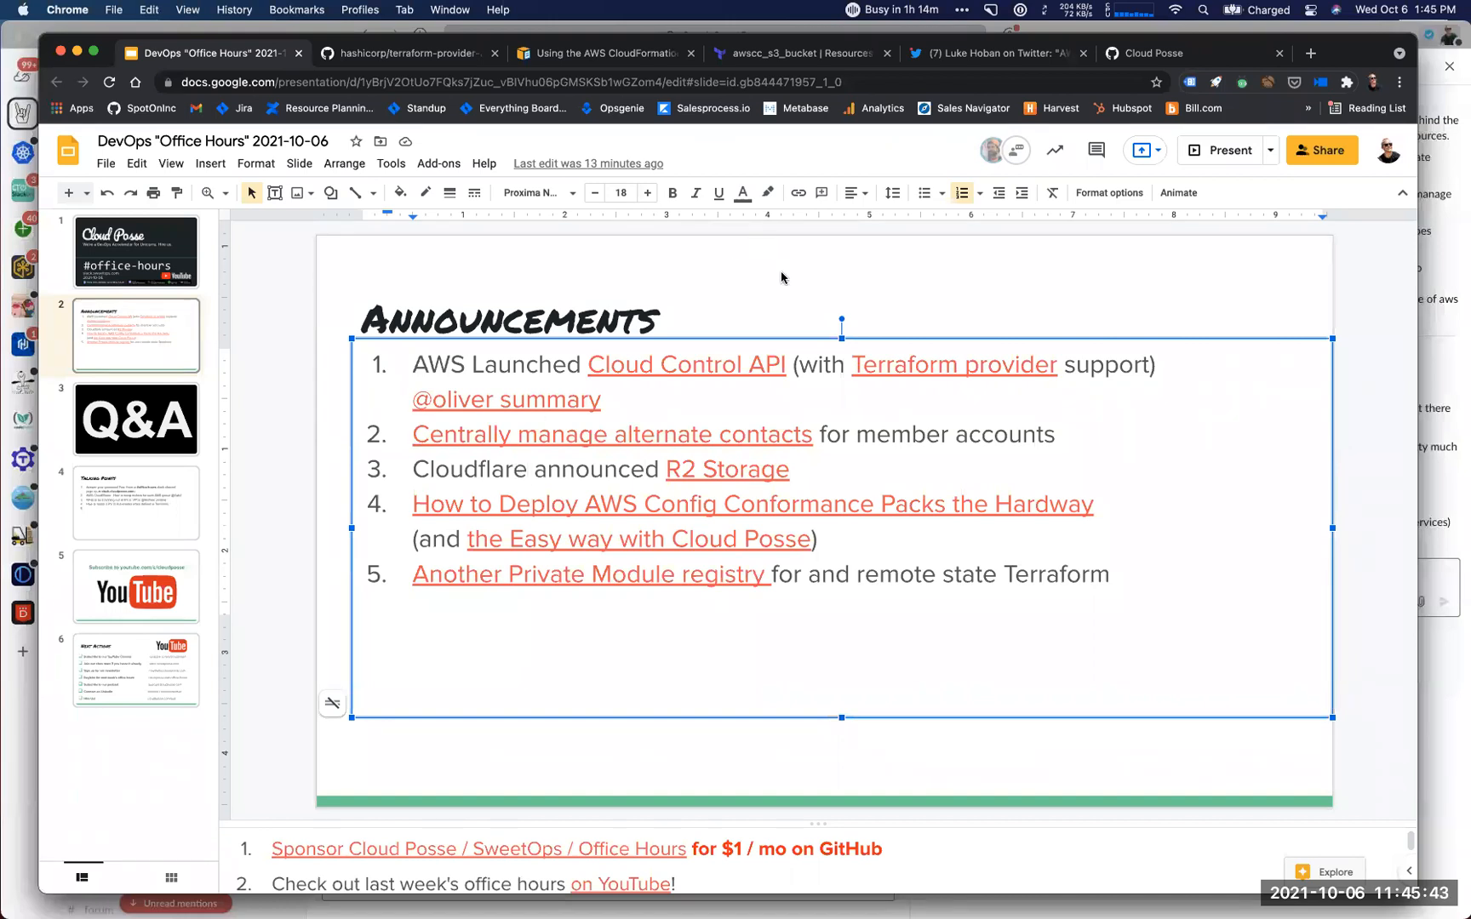
In a new tab, search Google for 'lambda to programmatically delete aws accounts'.
left_click(281, 340)
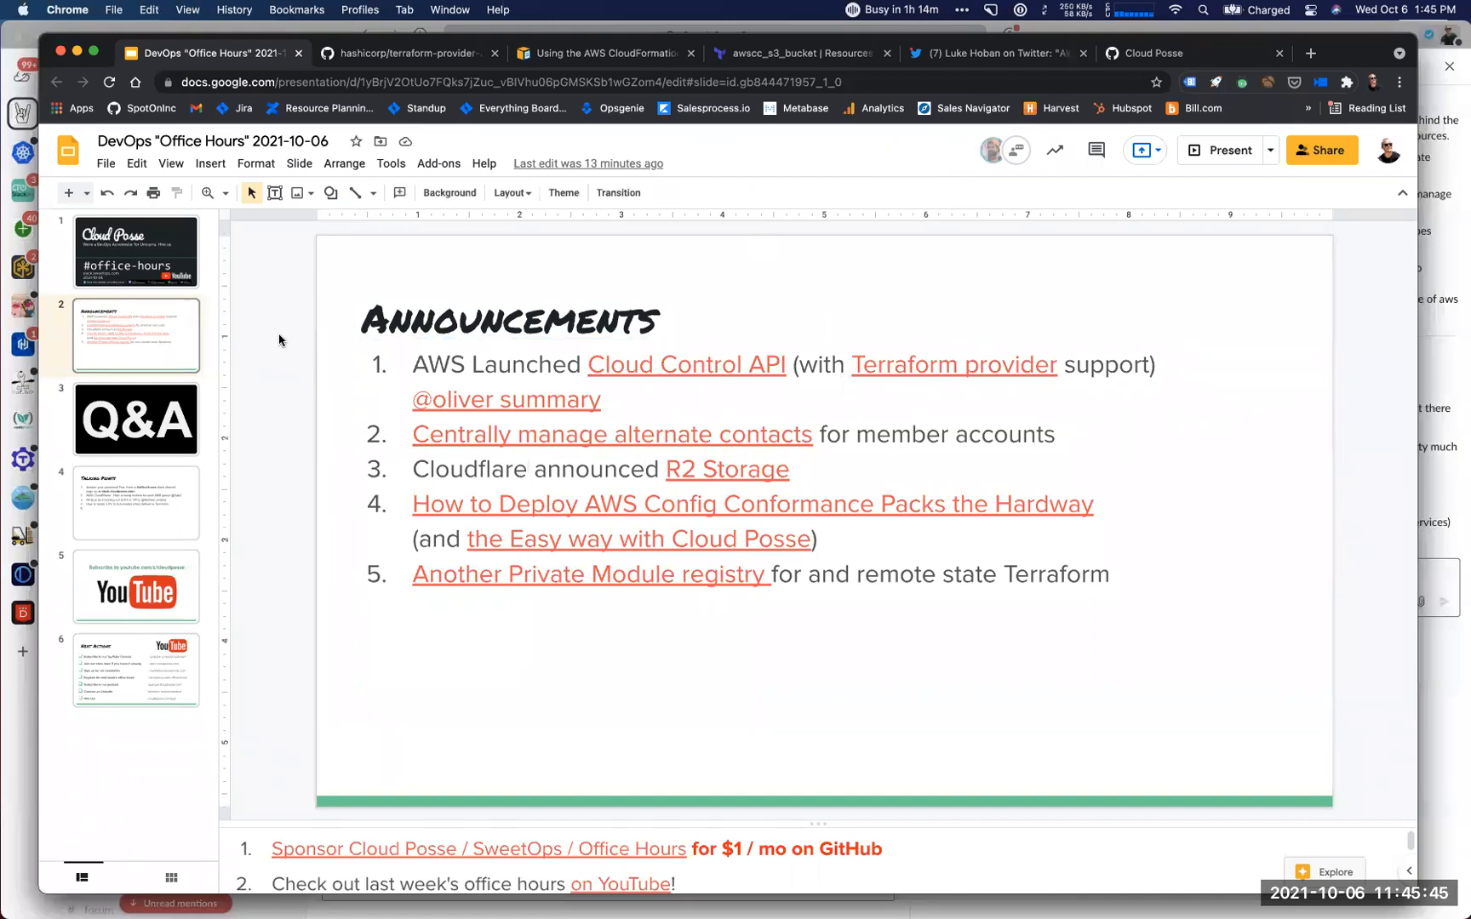
left_click(1315, 53)
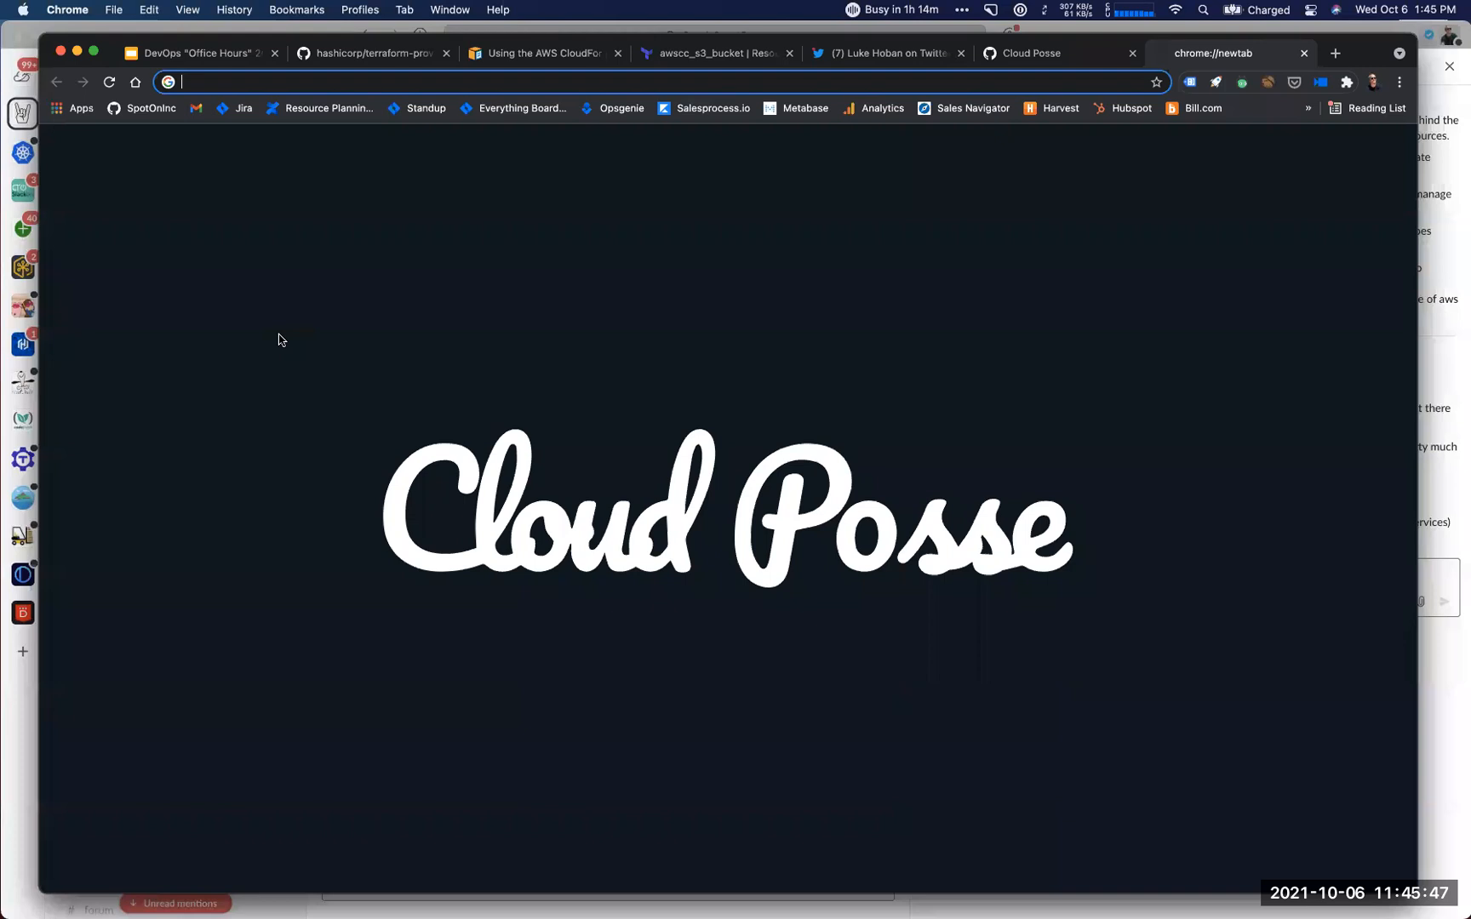
type("lambda to progr")
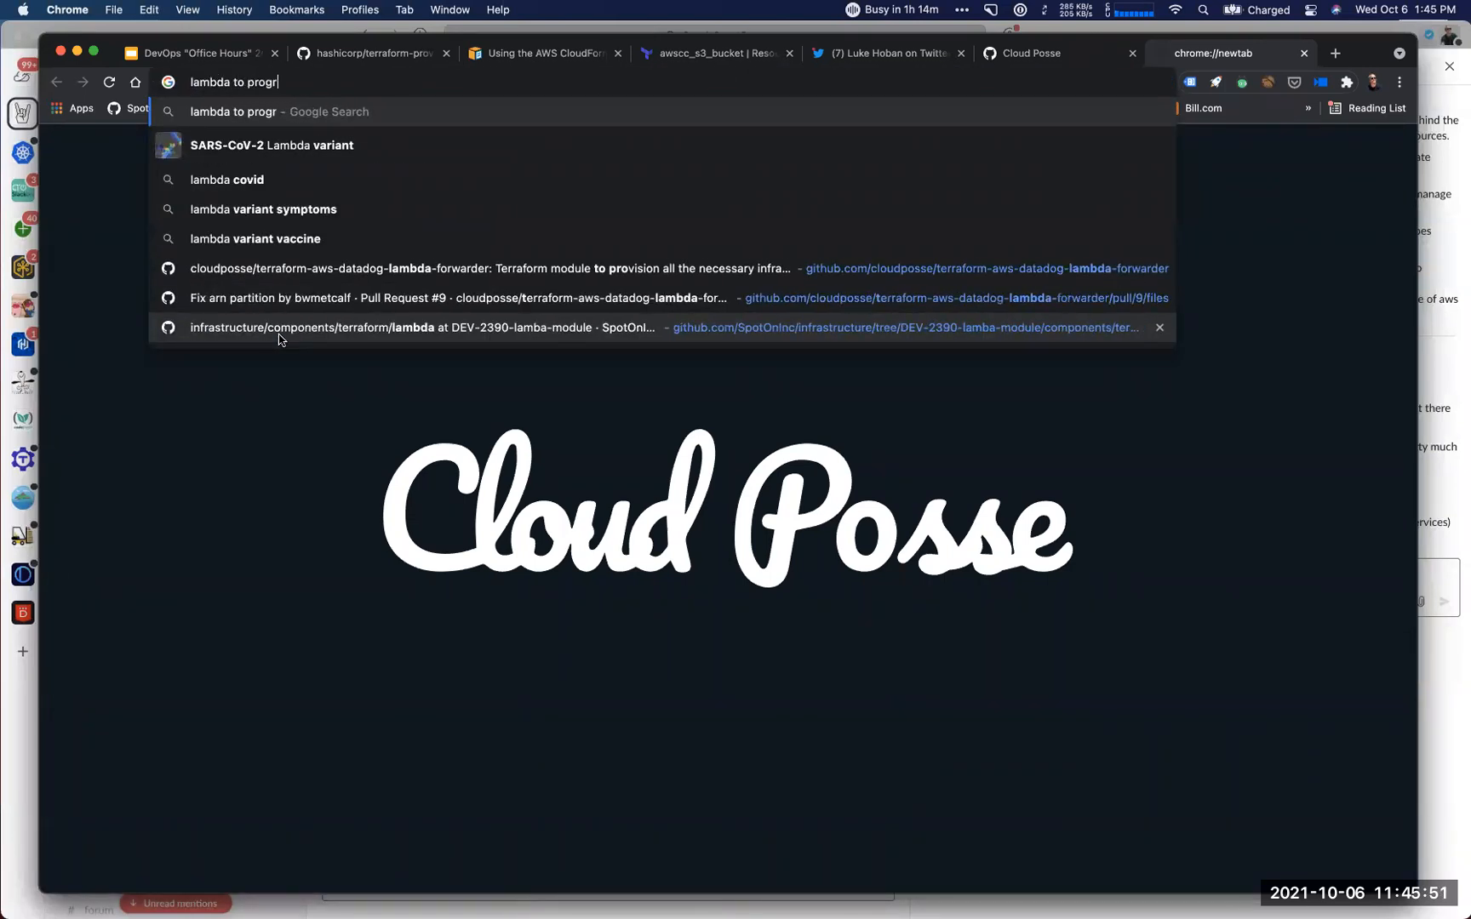
type("ammatical")
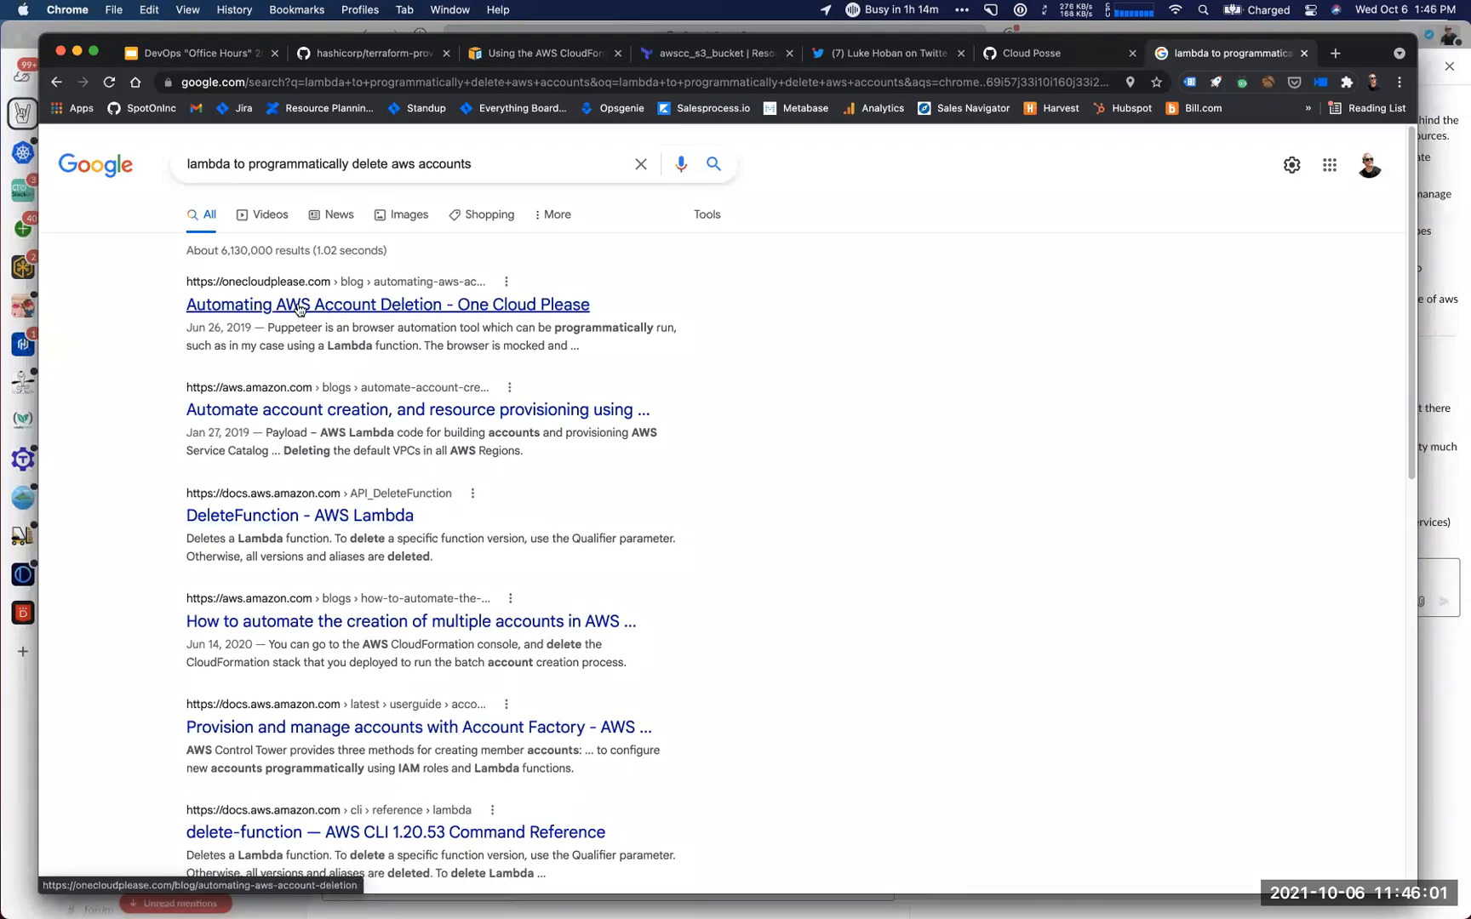
Open 'Automating AWS Account Deletion - One Cloud Please' and read down to the password-reset section.
left_click(1339, 52)
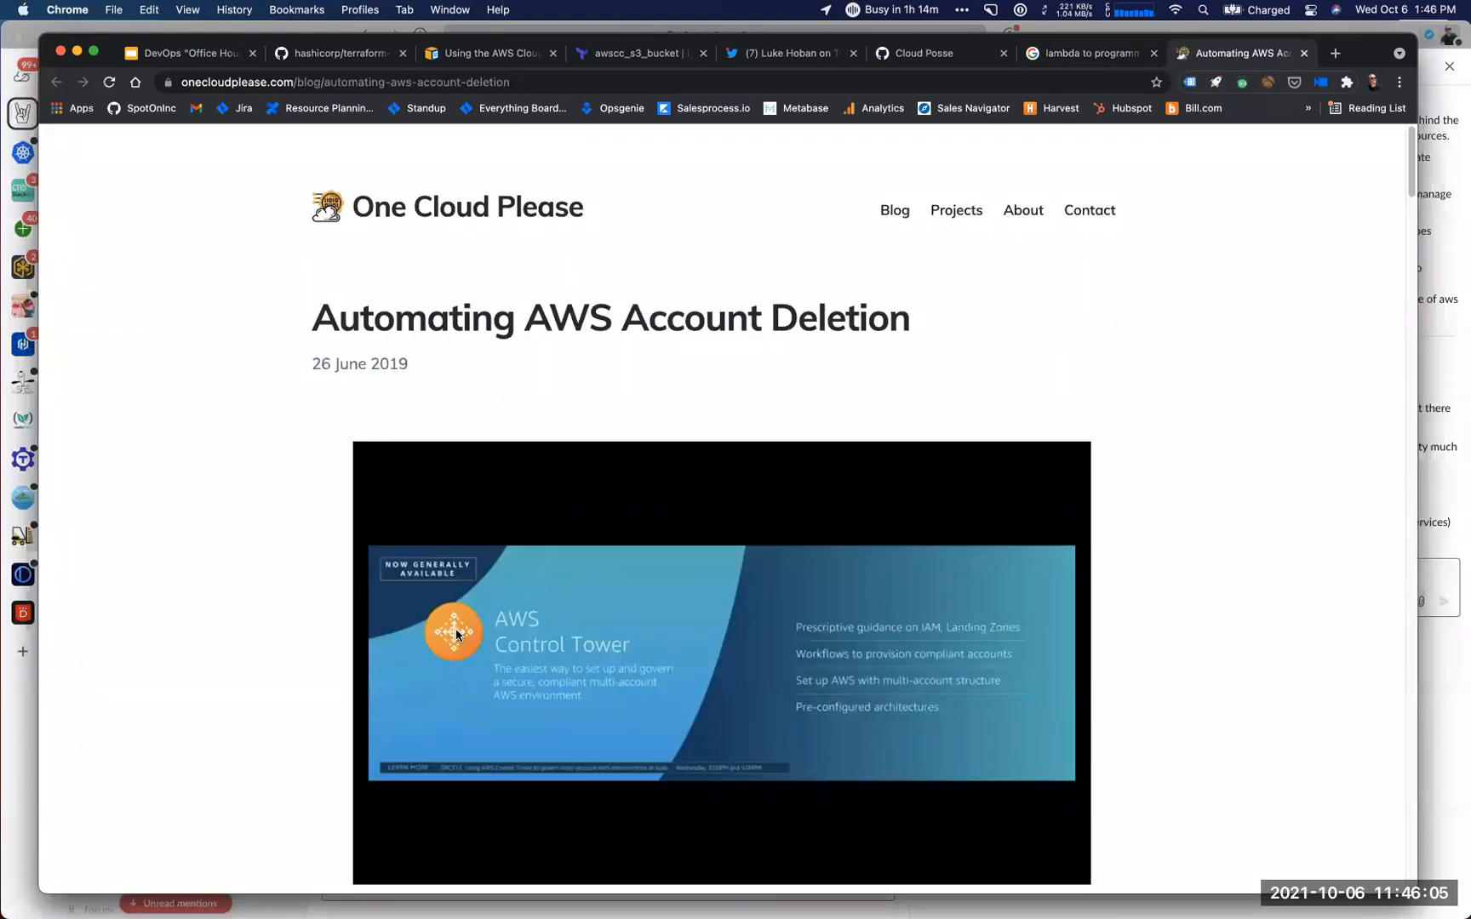
scroll("down", 3)
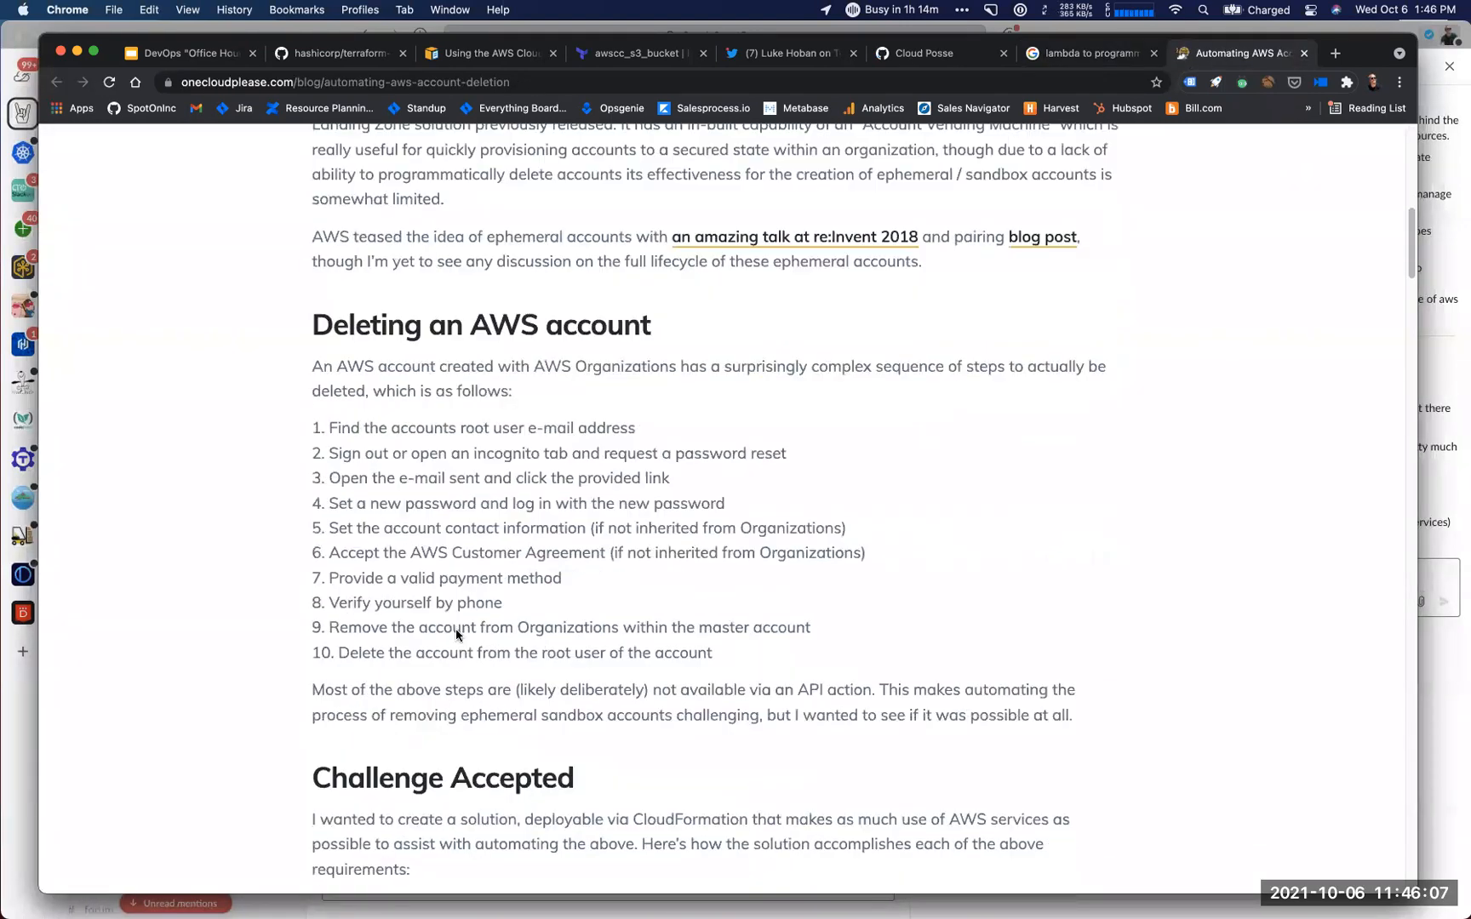
scroll("down", 3)
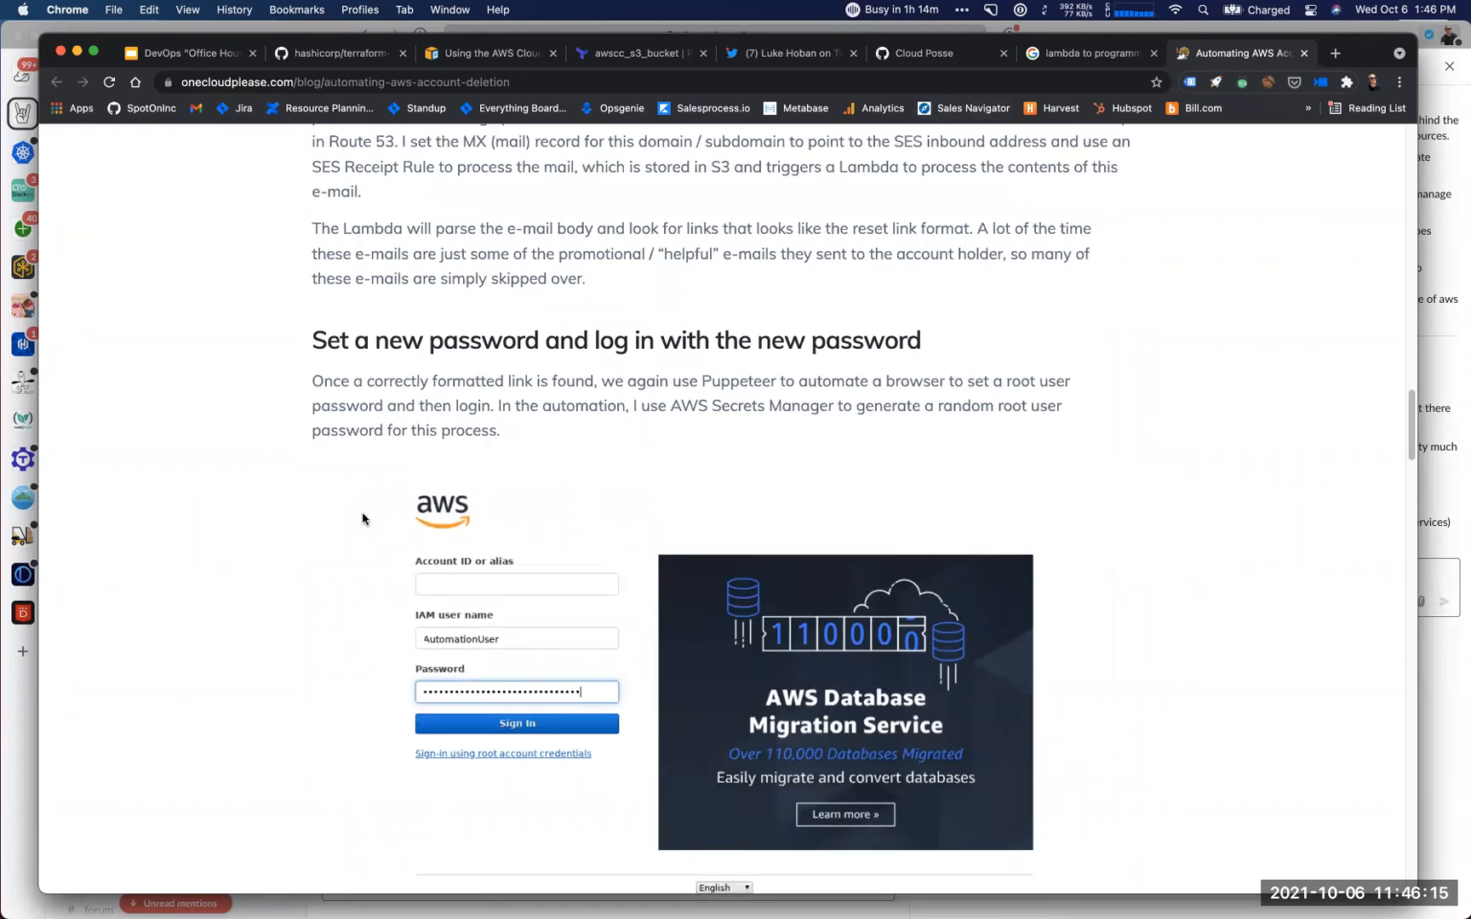
mouse_move(217, 96)
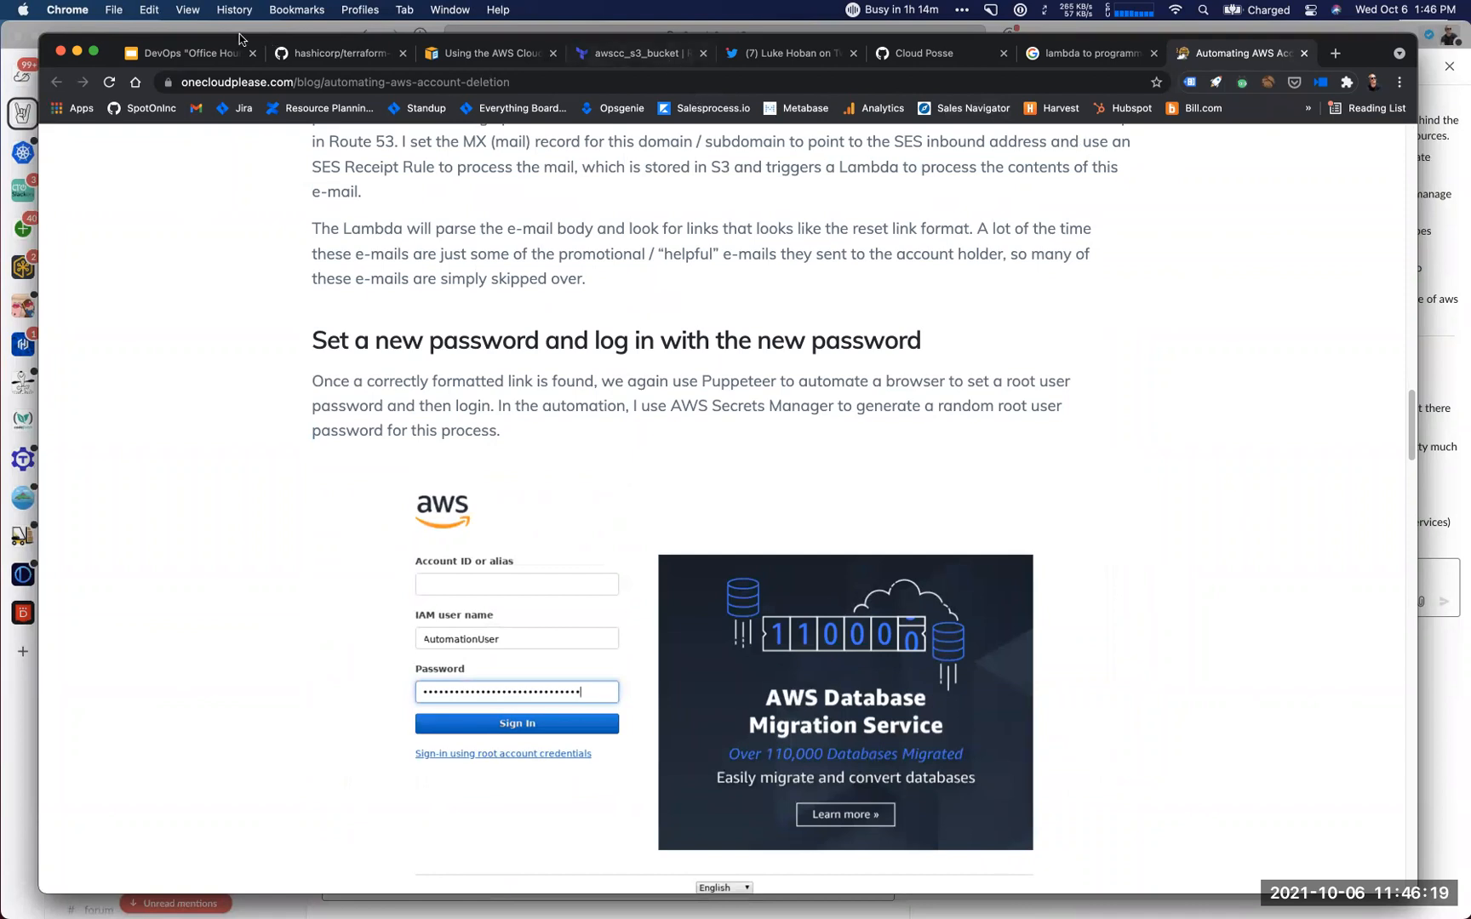
Return to the office-hours deck and follow slide 2's 'R2 Storage' link to the Cloudflare Blog.
left_click(188, 53)
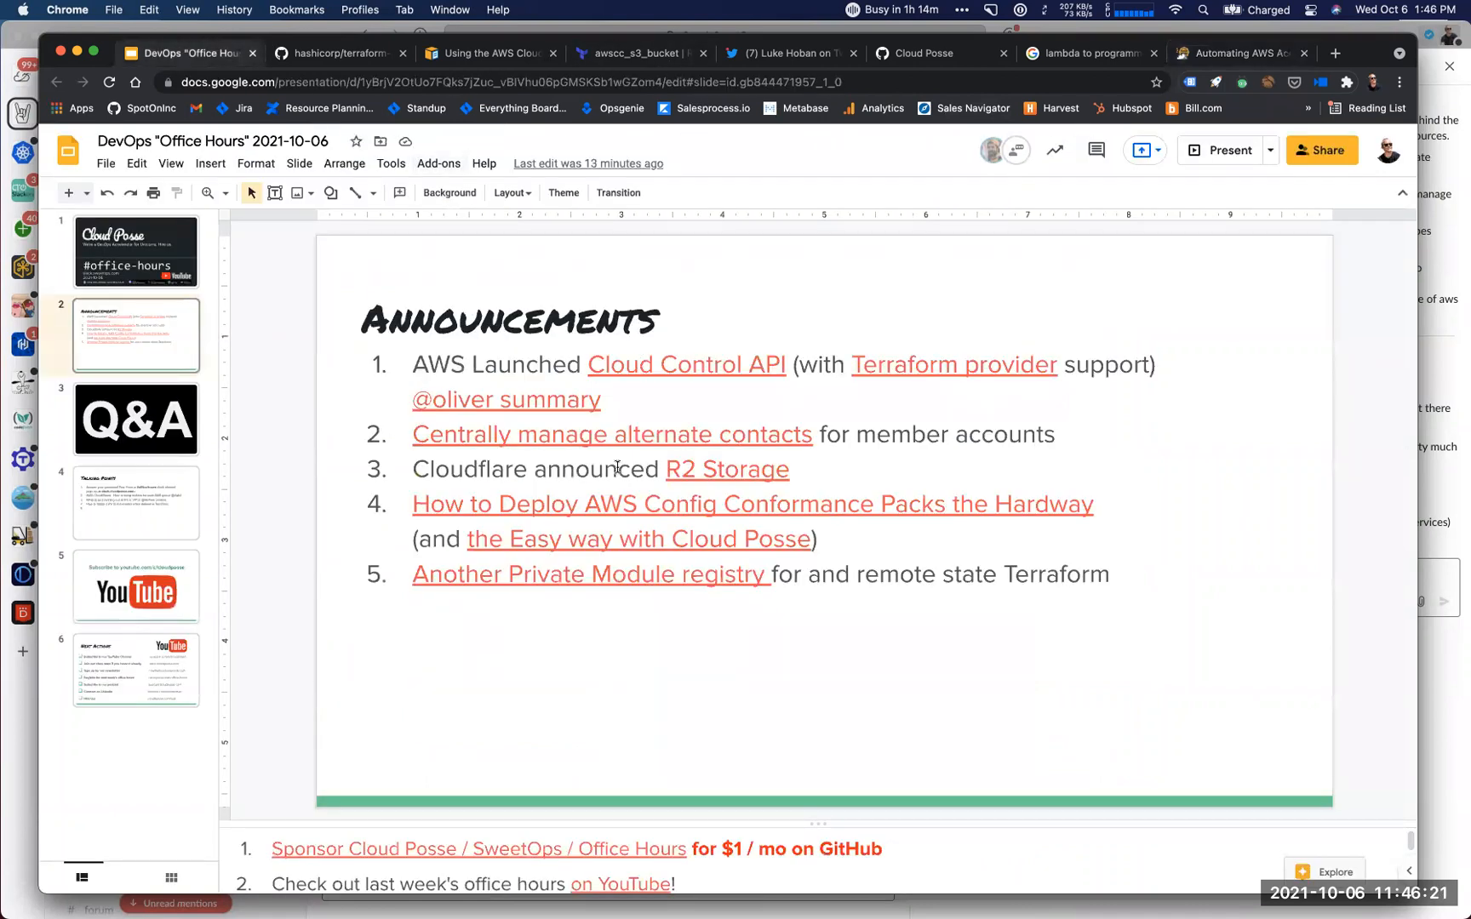
left_click(616, 468)
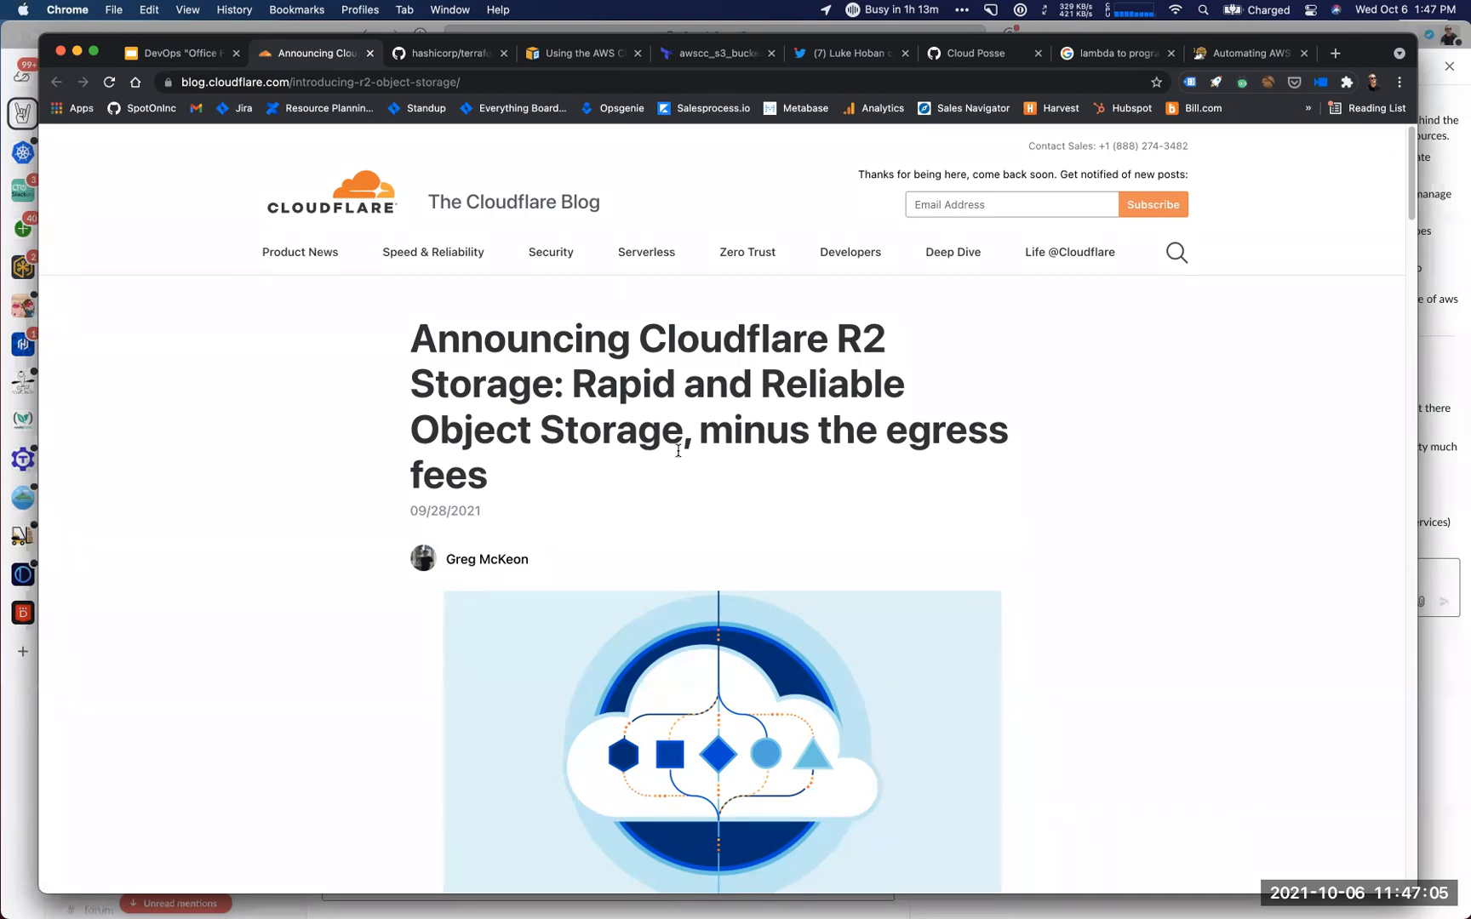
scroll("down", 3)
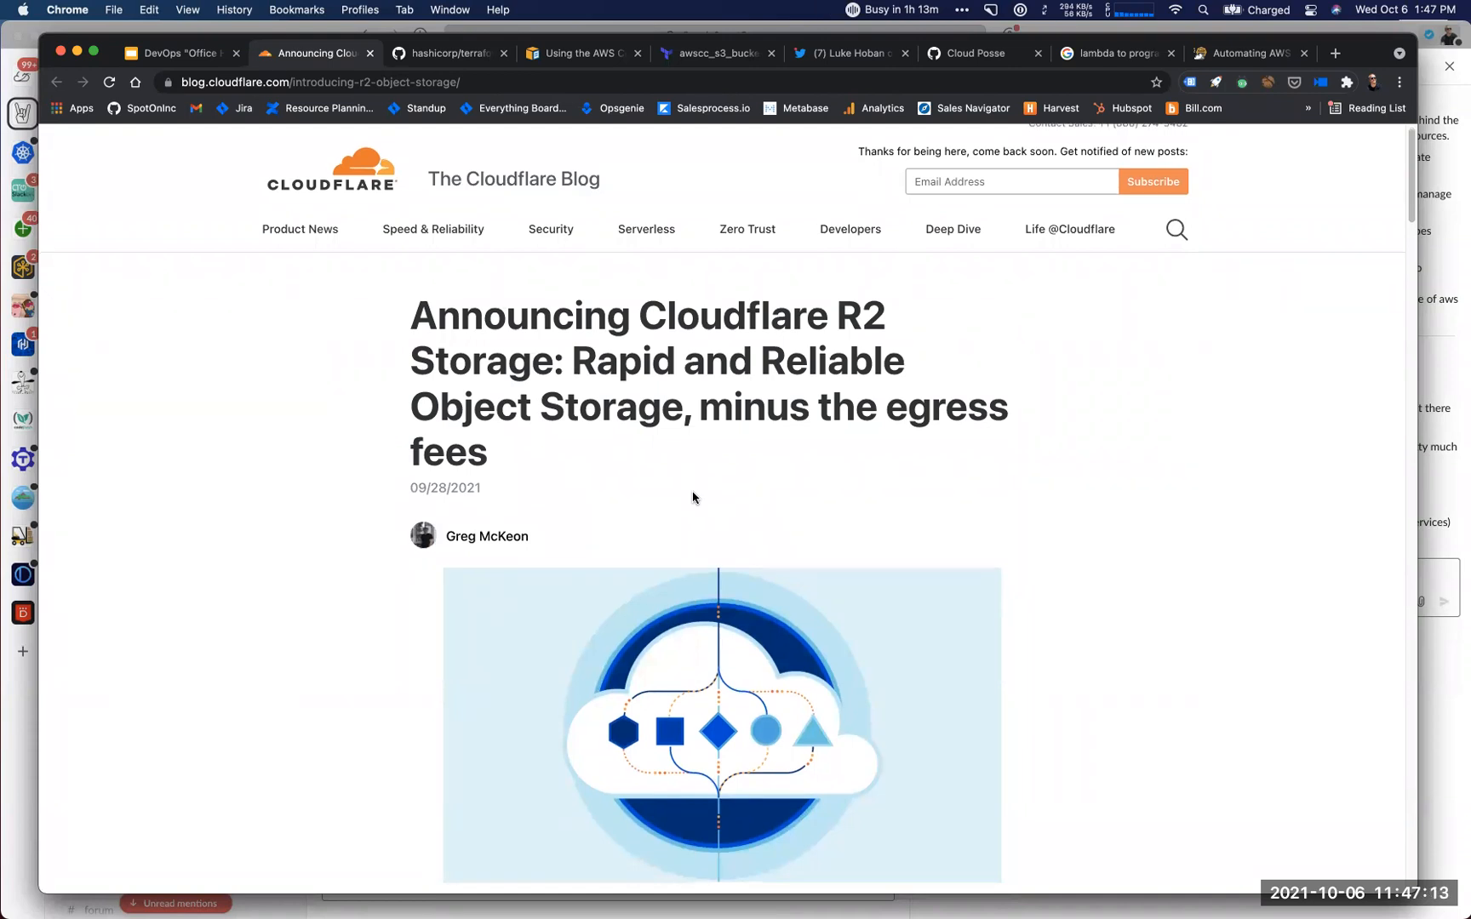
scroll("down", 3)
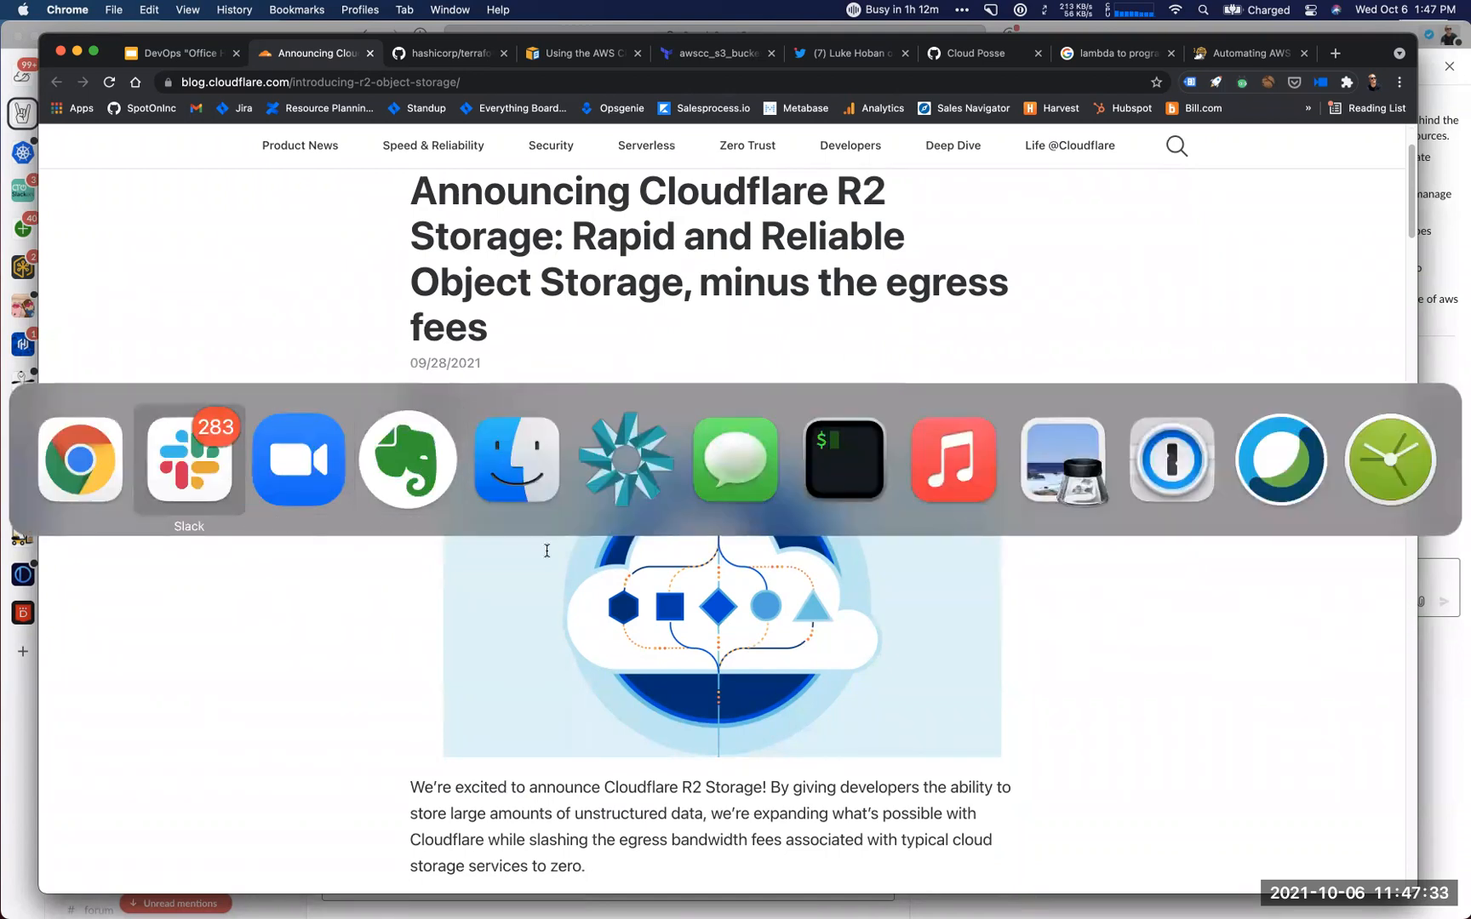
In Slack #office-hours, highlight the R2 message's global network, anti-DDoS, S3 API and 10%-cheaper points.
left_click(188, 460)
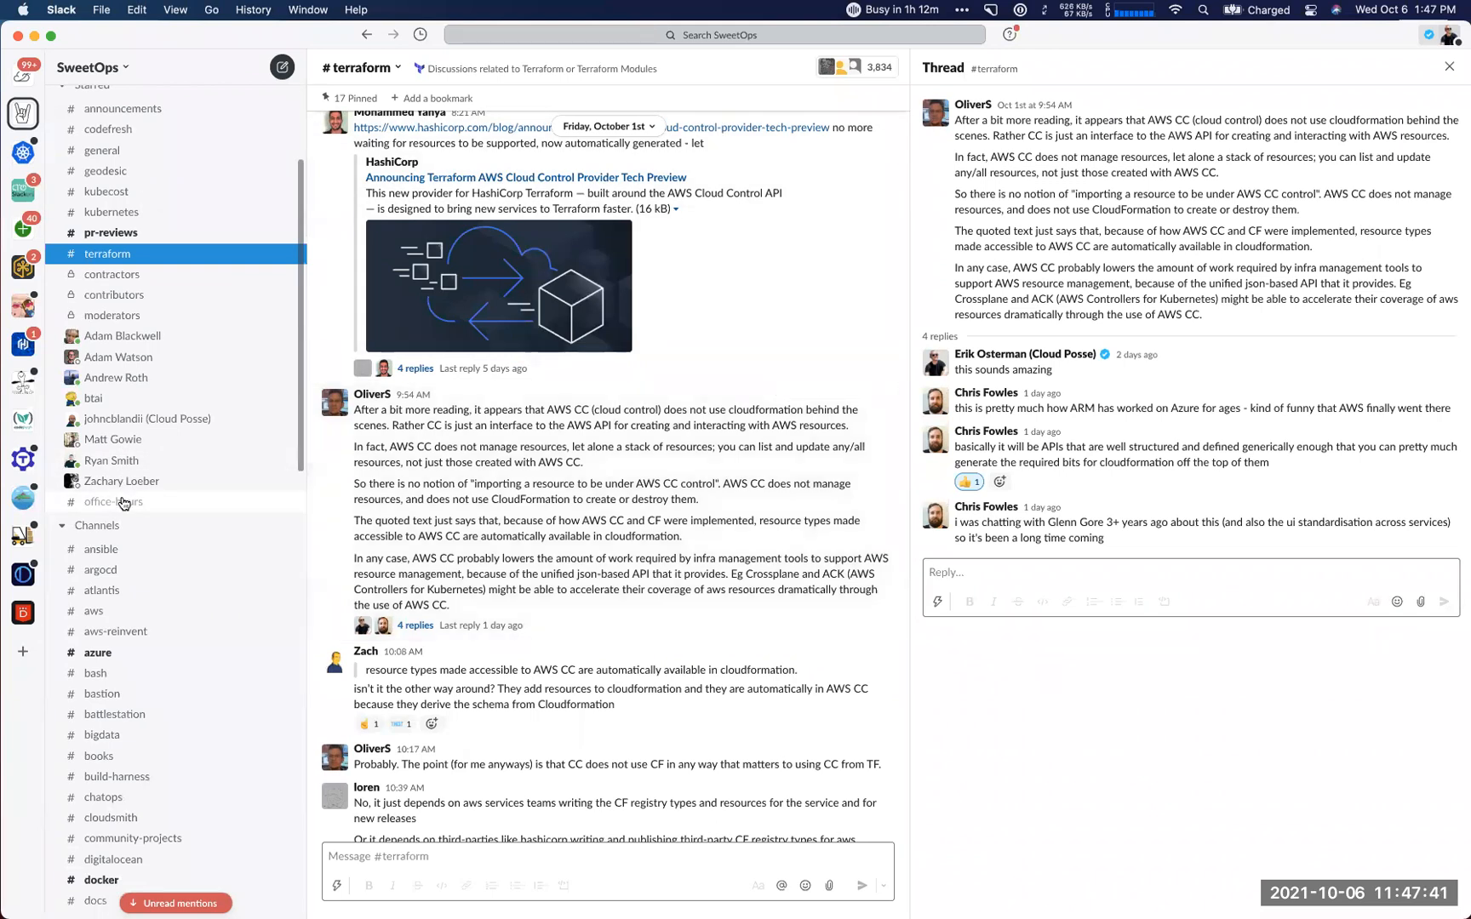
left_click(112, 502)
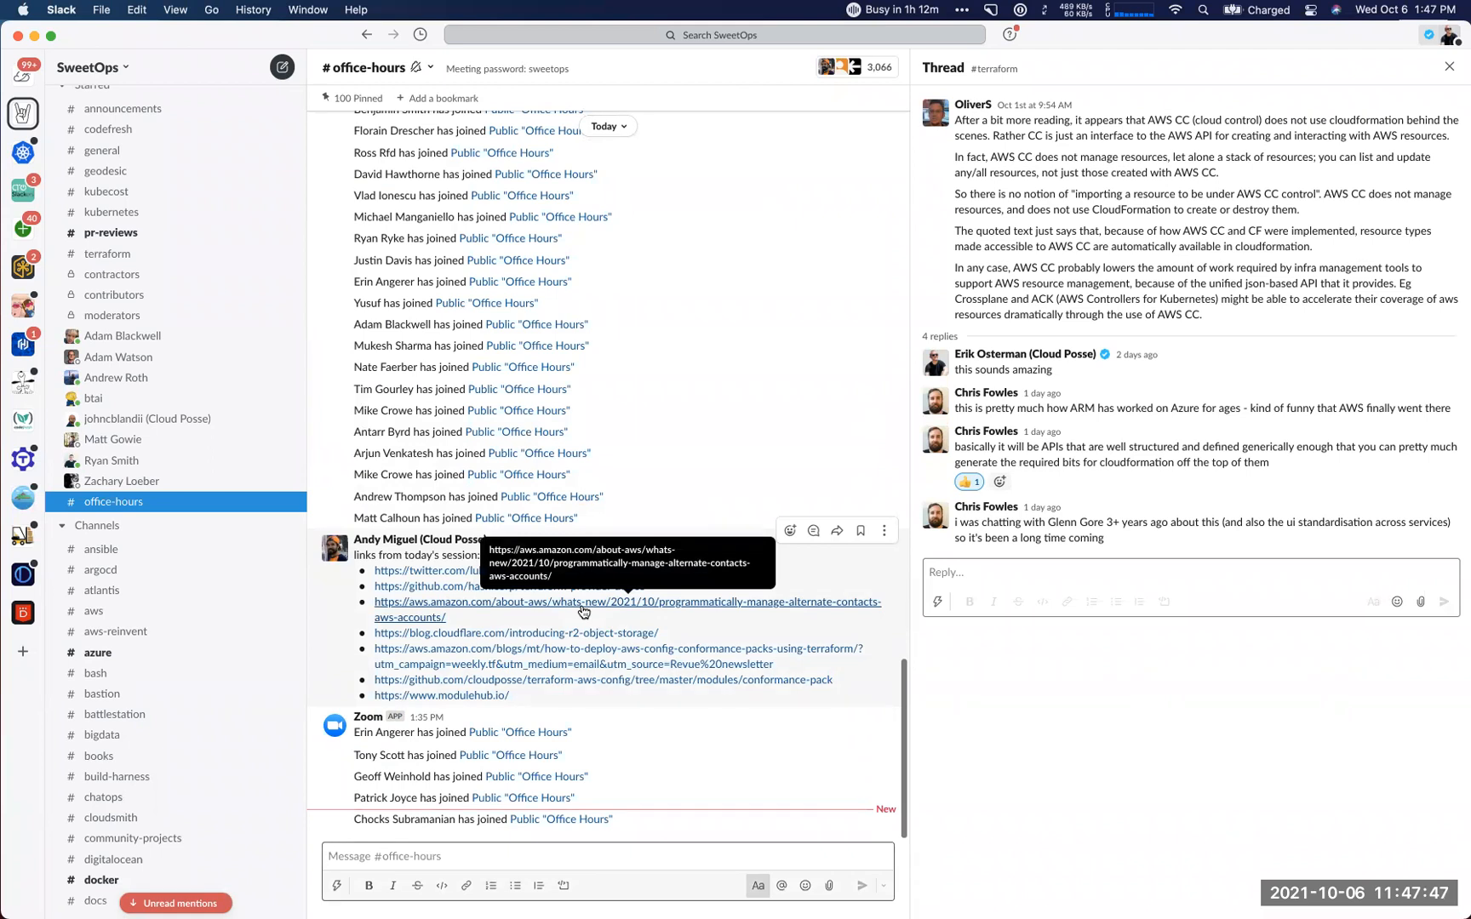
mouse_move(583, 584)
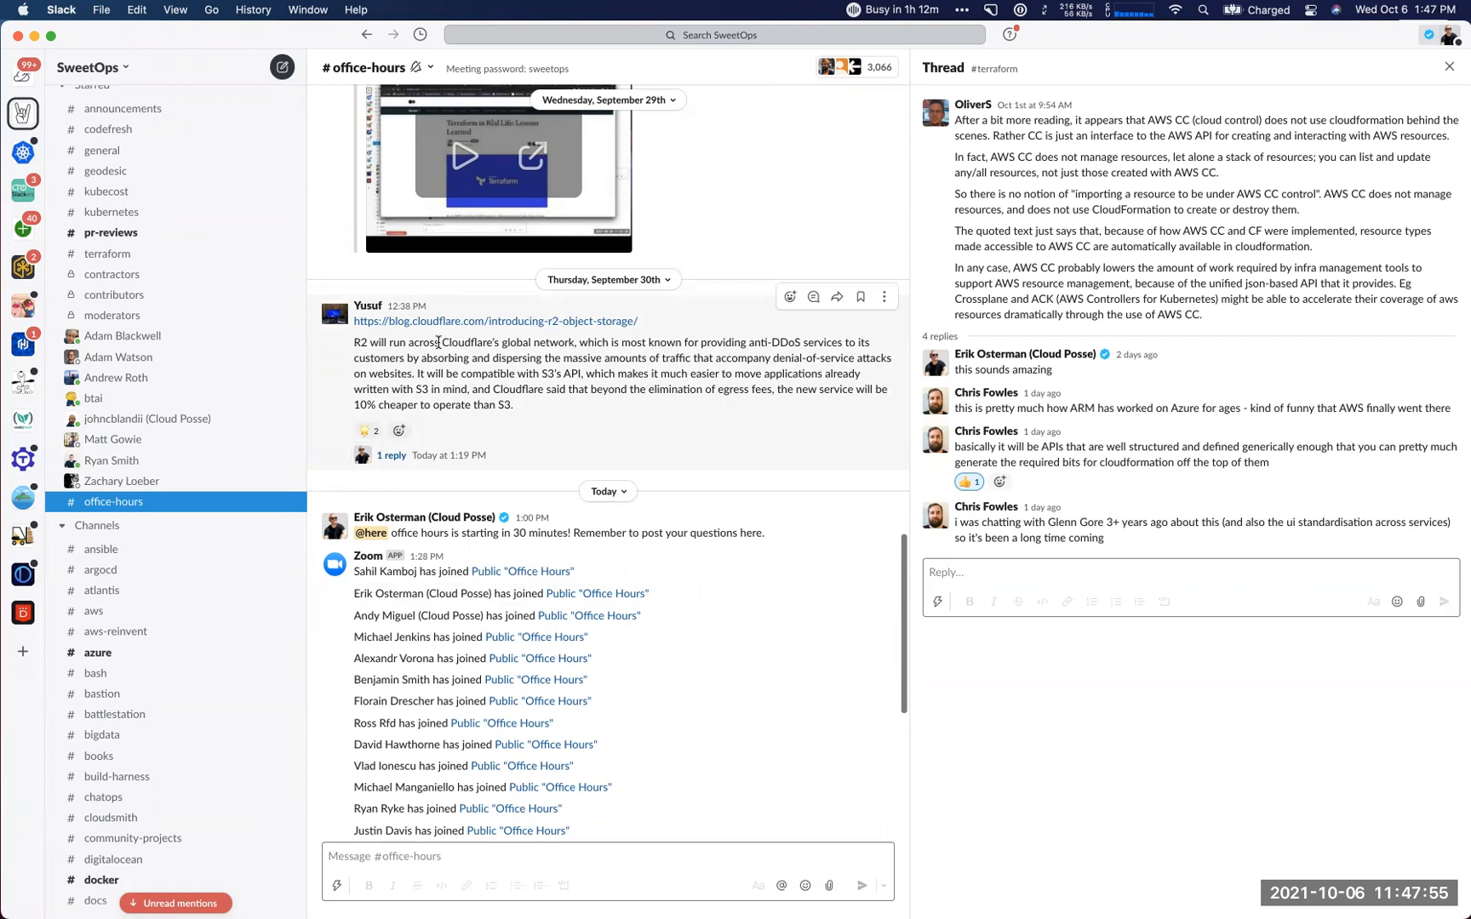
left_click_drag(424, 342, 572, 343)
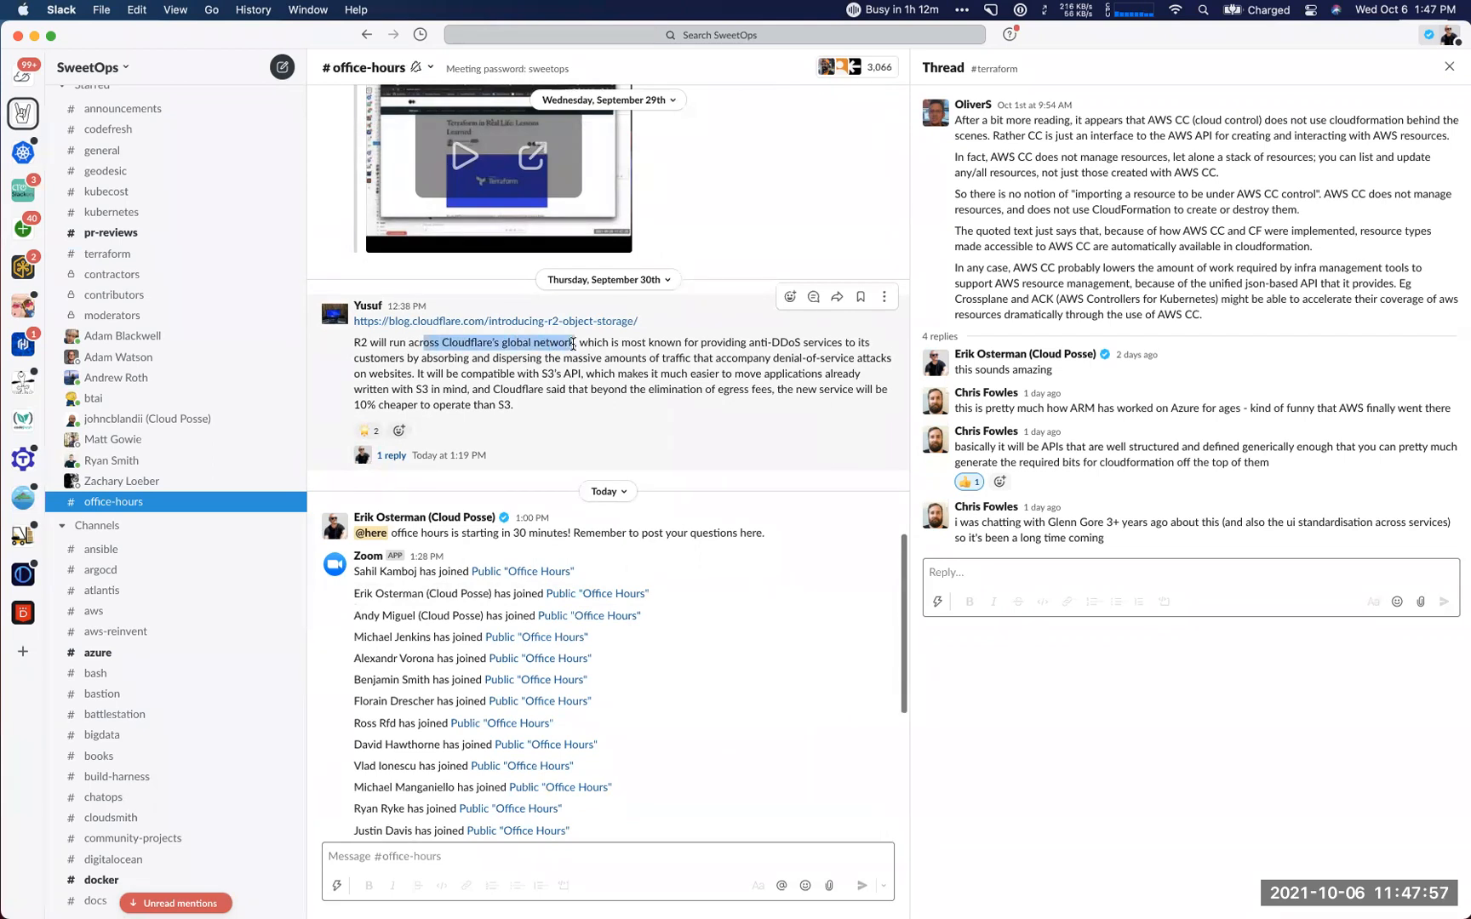
left_click_drag(590, 341, 767, 341)
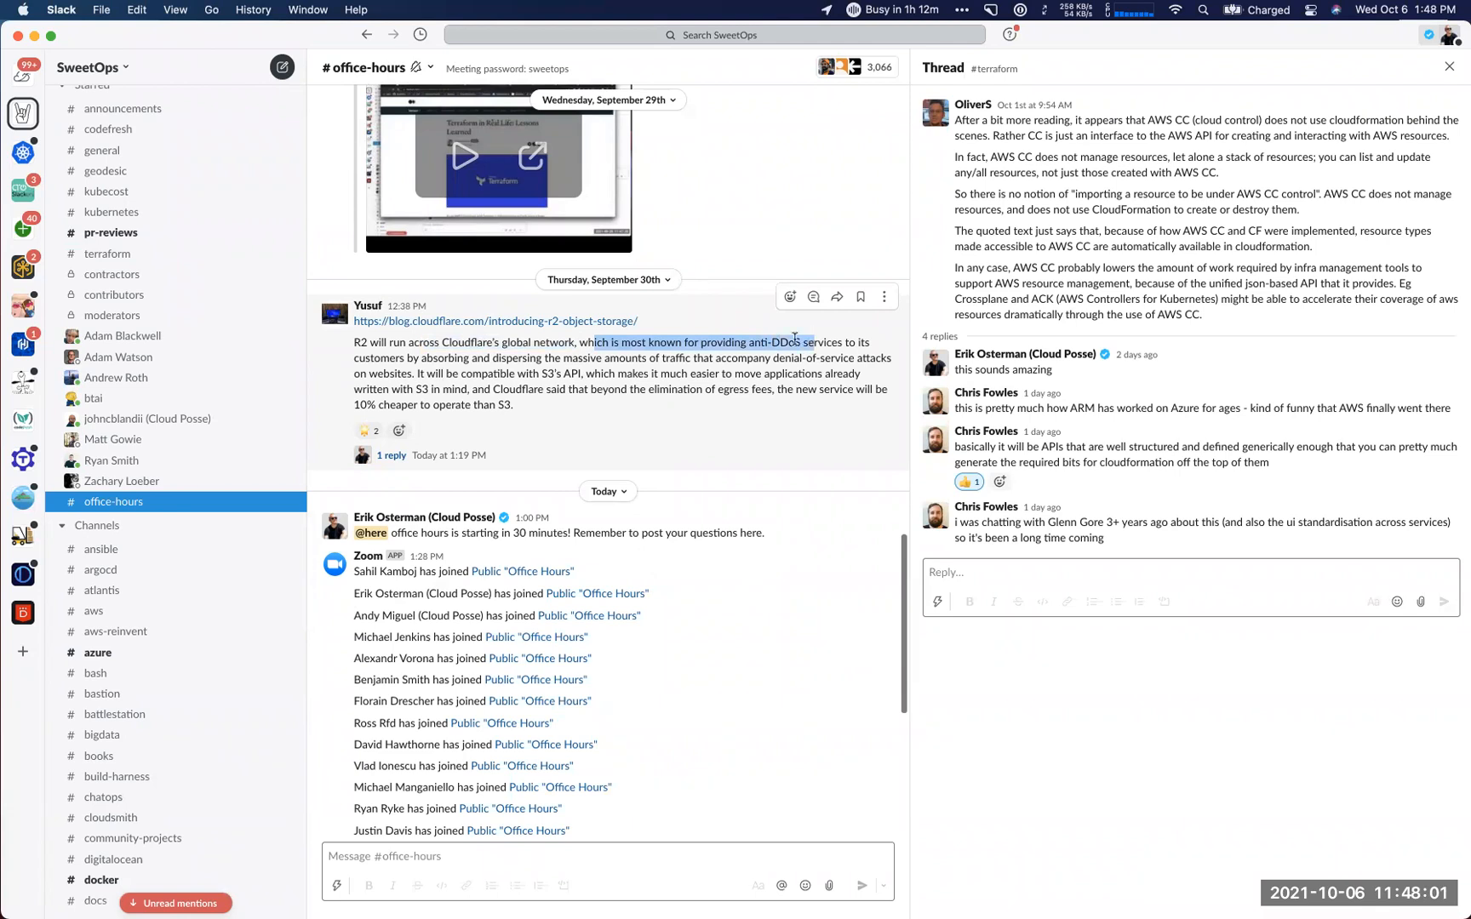
left_click_drag(807, 342, 579, 359)
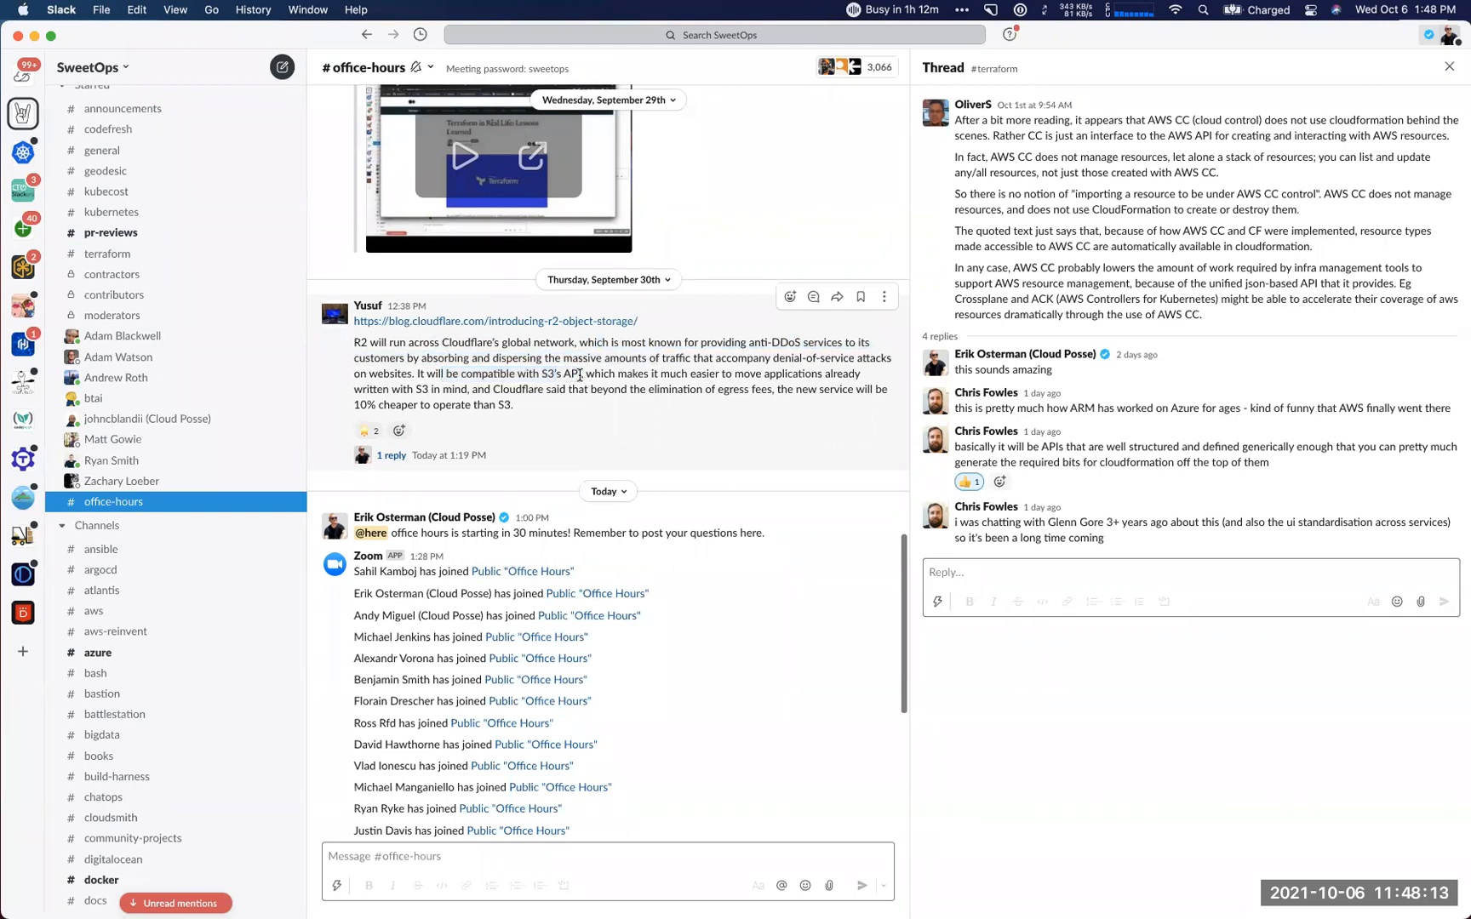
left_click_drag(583, 374, 592, 389)
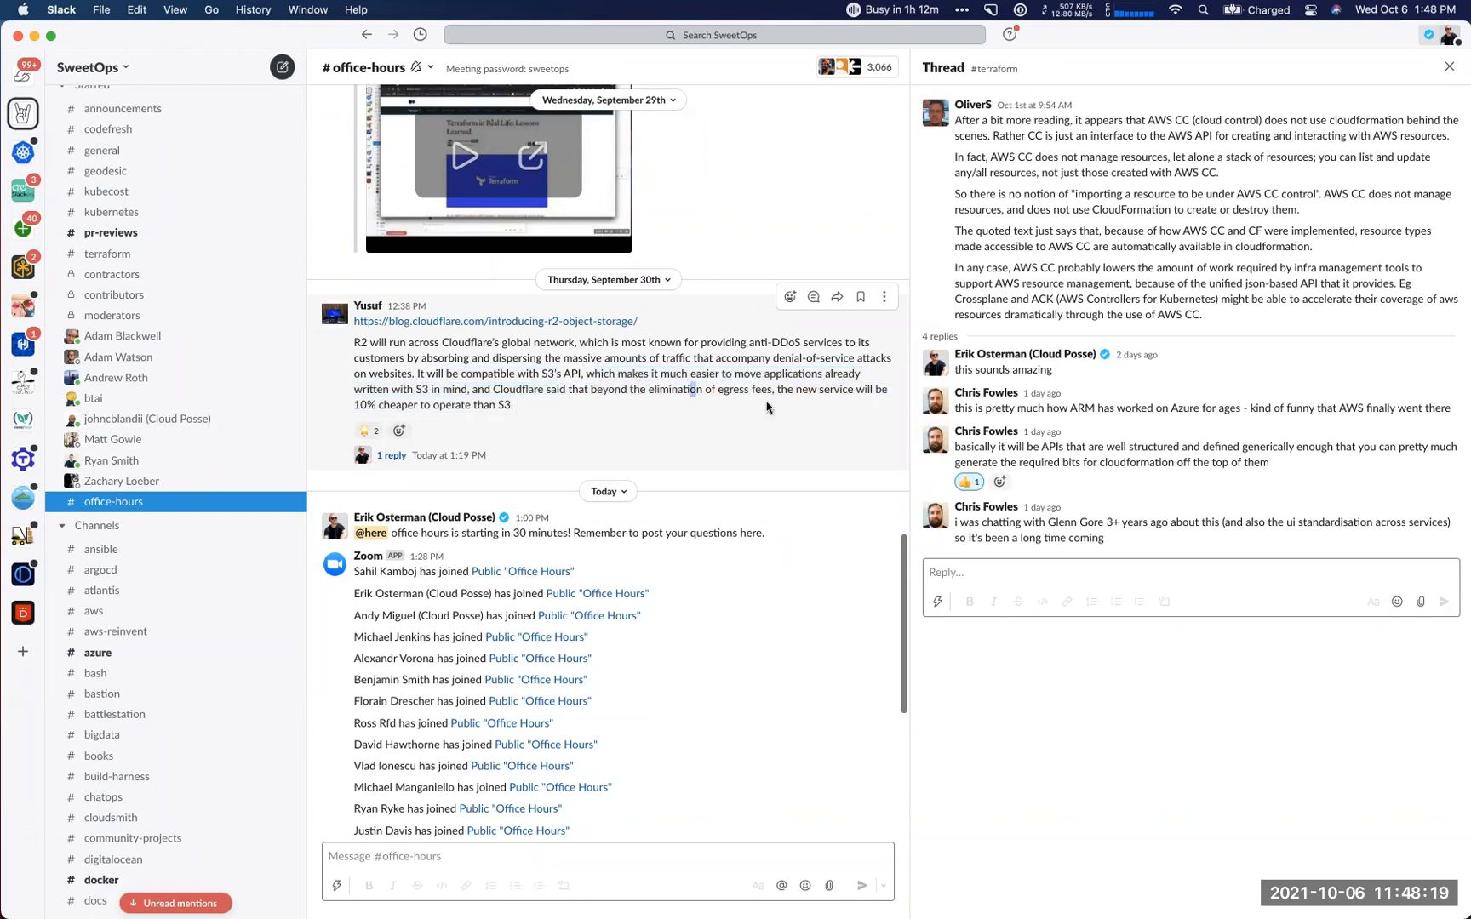
left_click_drag(690, 388, 513, 404)
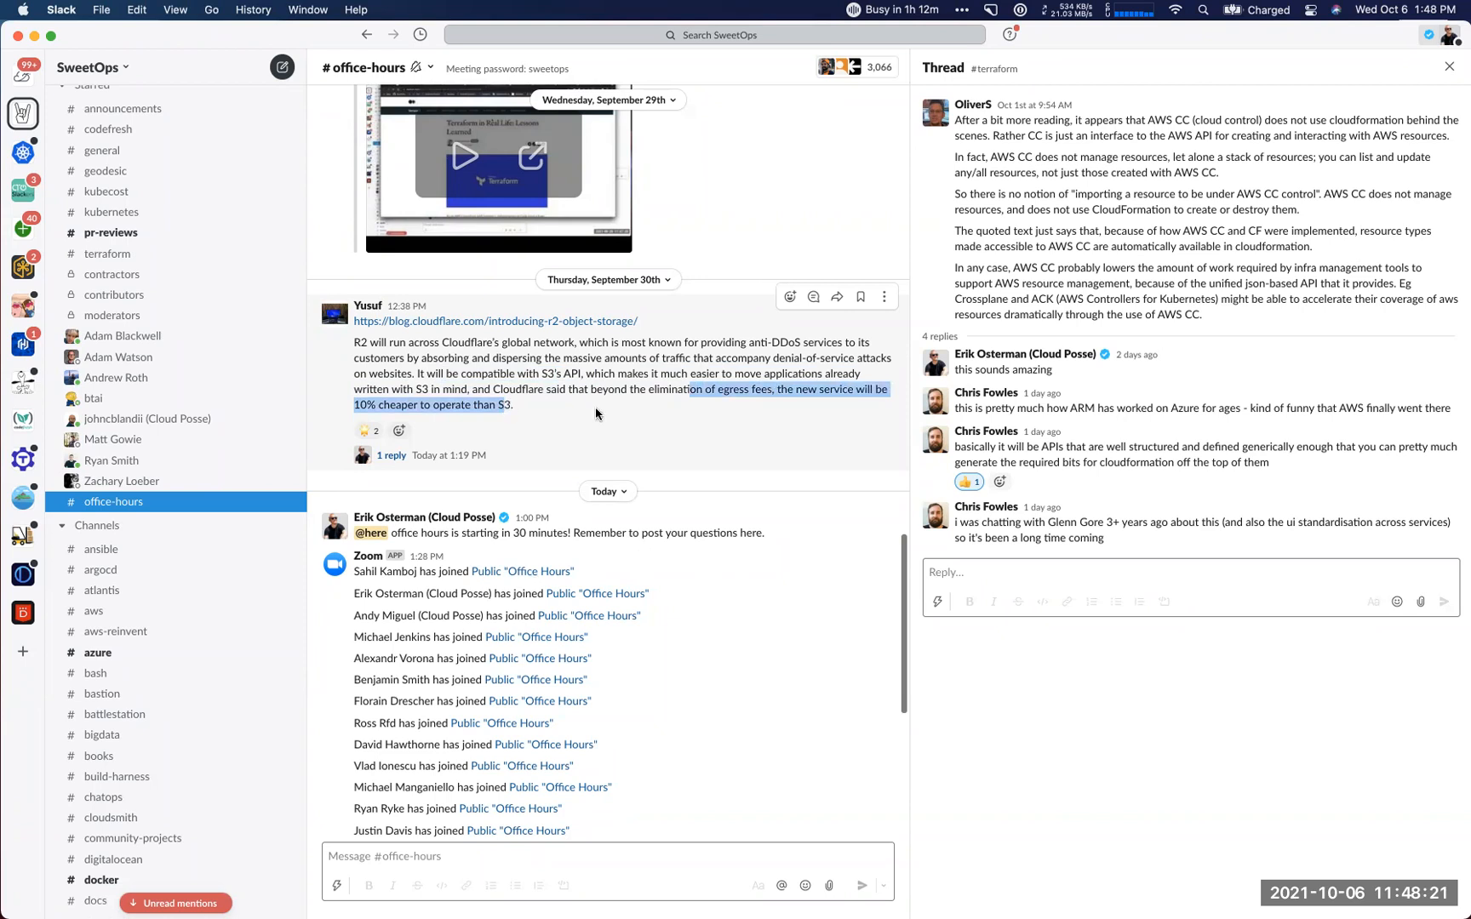
mouse_move(645, 426)
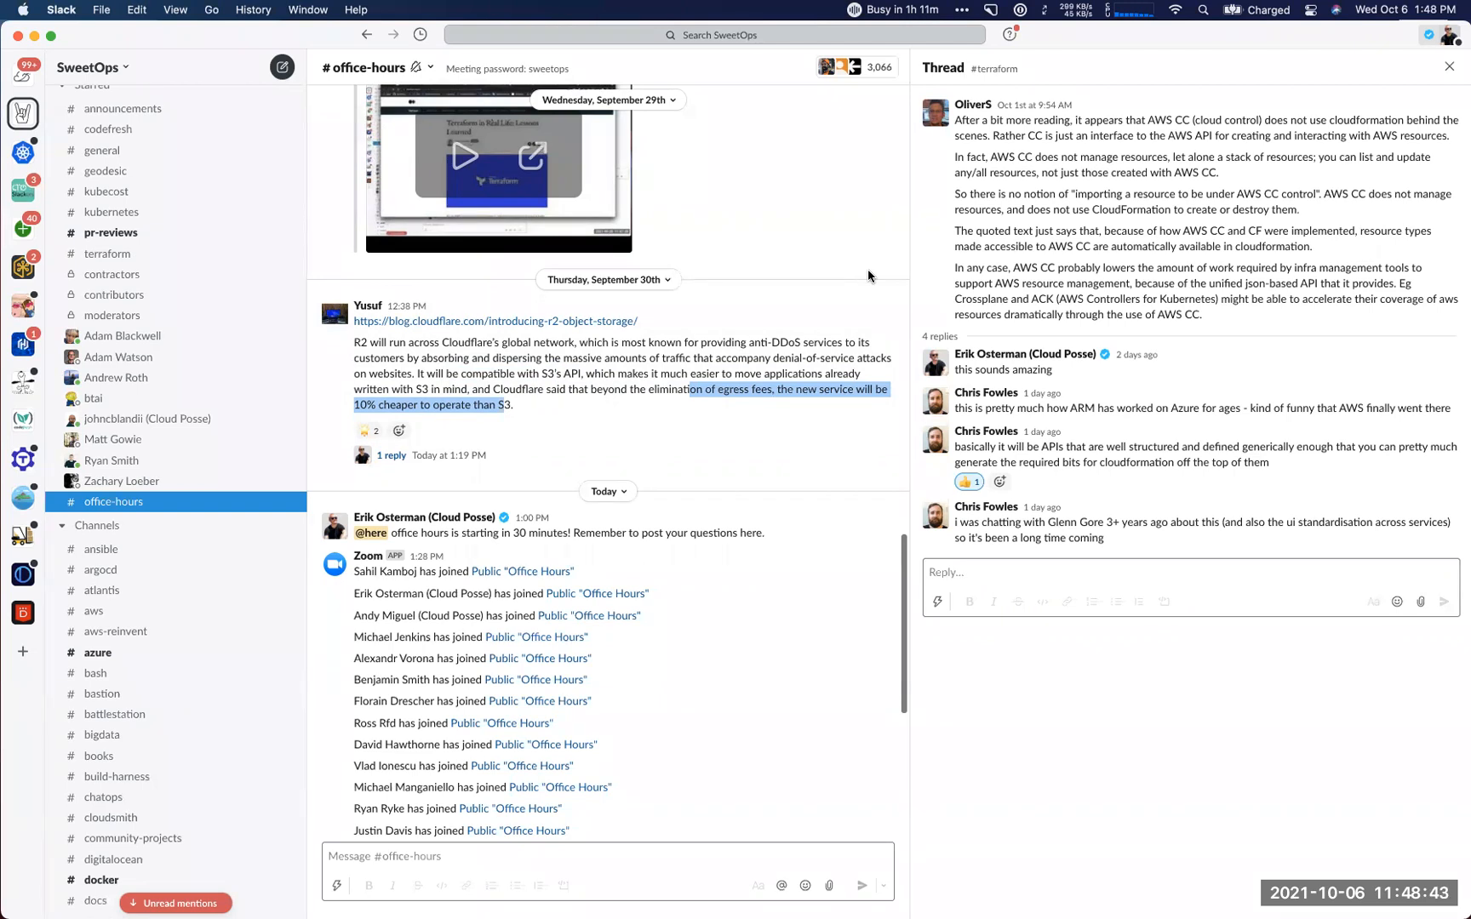
mouse_move(346, 521)
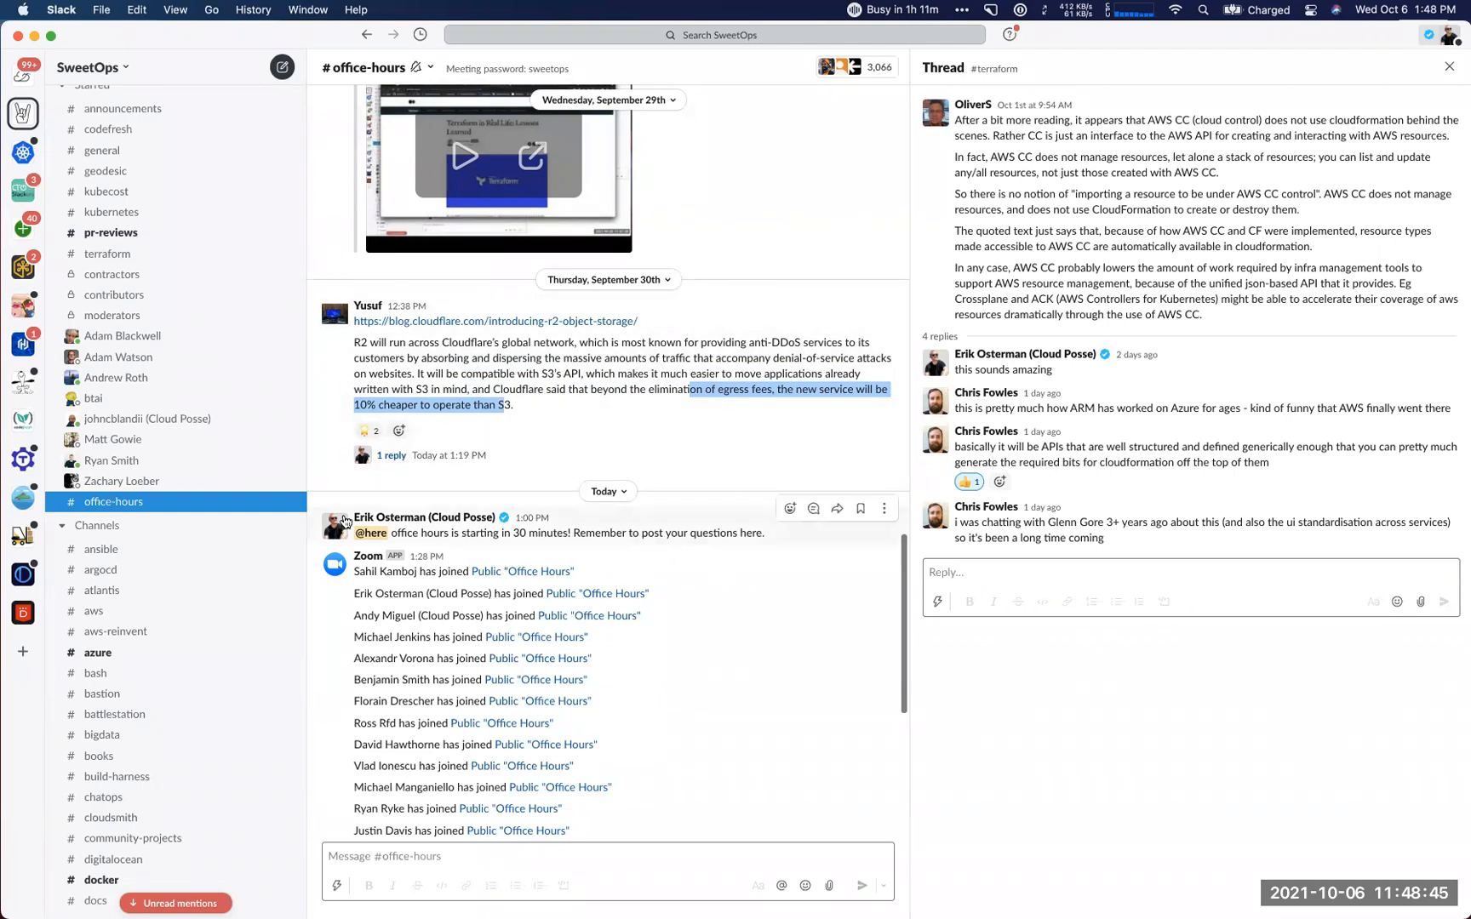
mouse_move(514, 525)
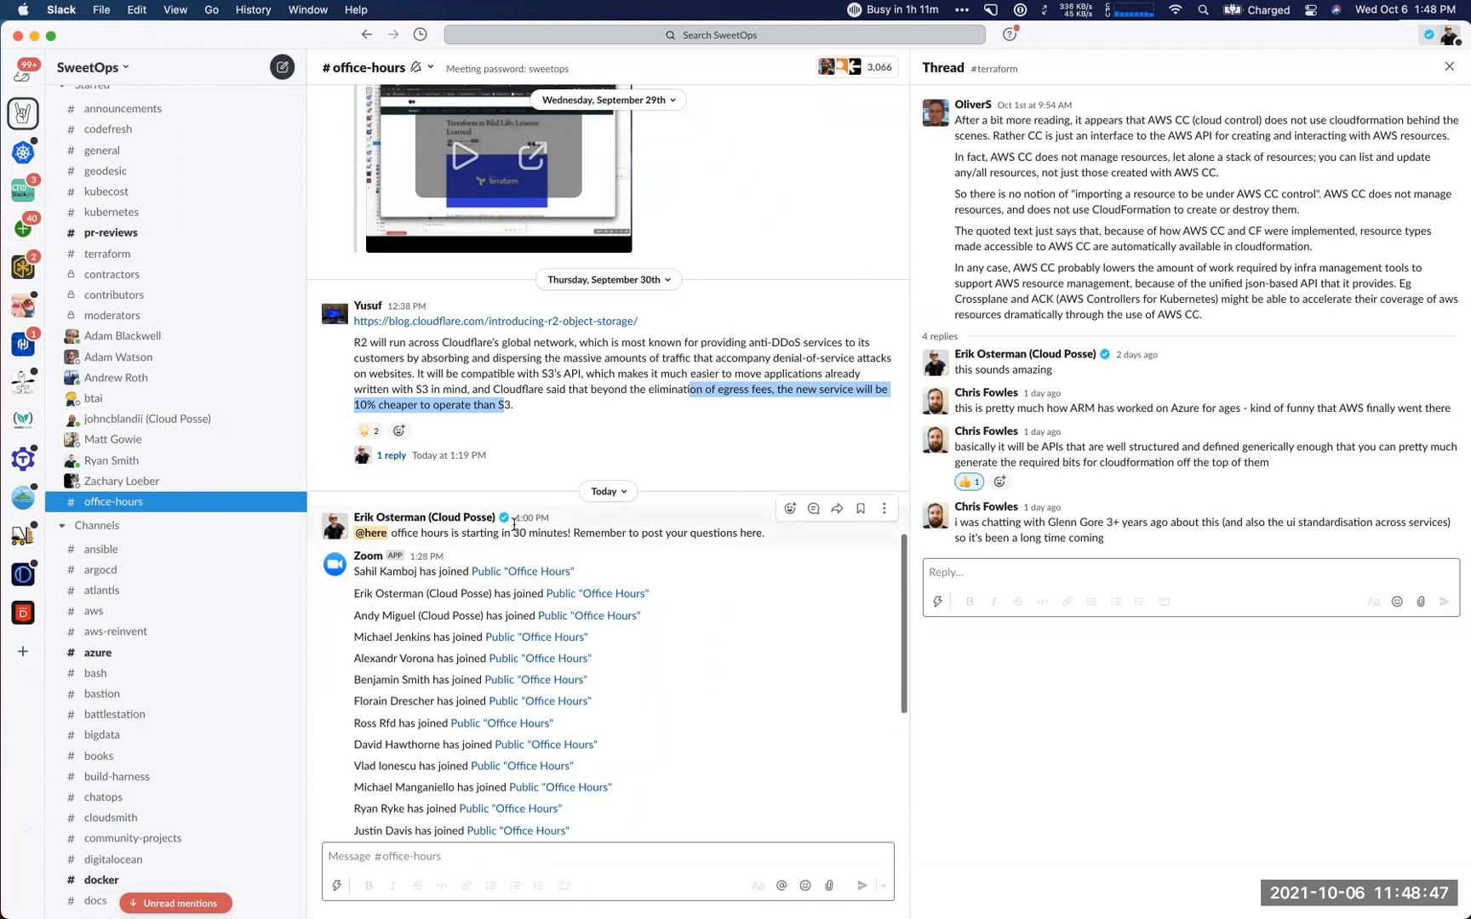
key("cmd+tab")
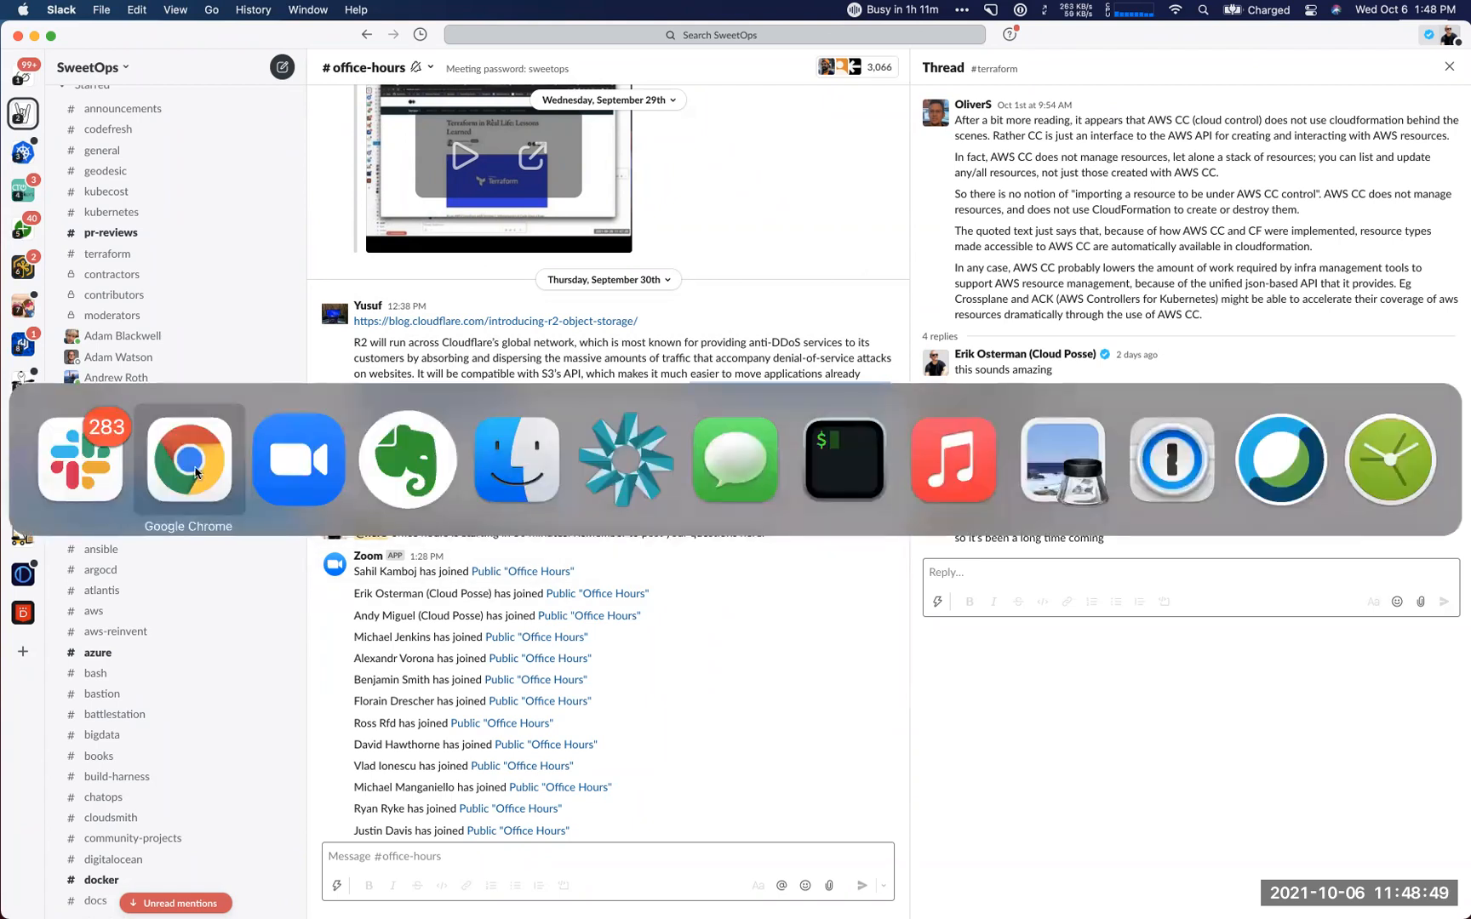
Open the AWS Config conformance packs Terraform article and briefly highlight its title.
left_click(188, 459)
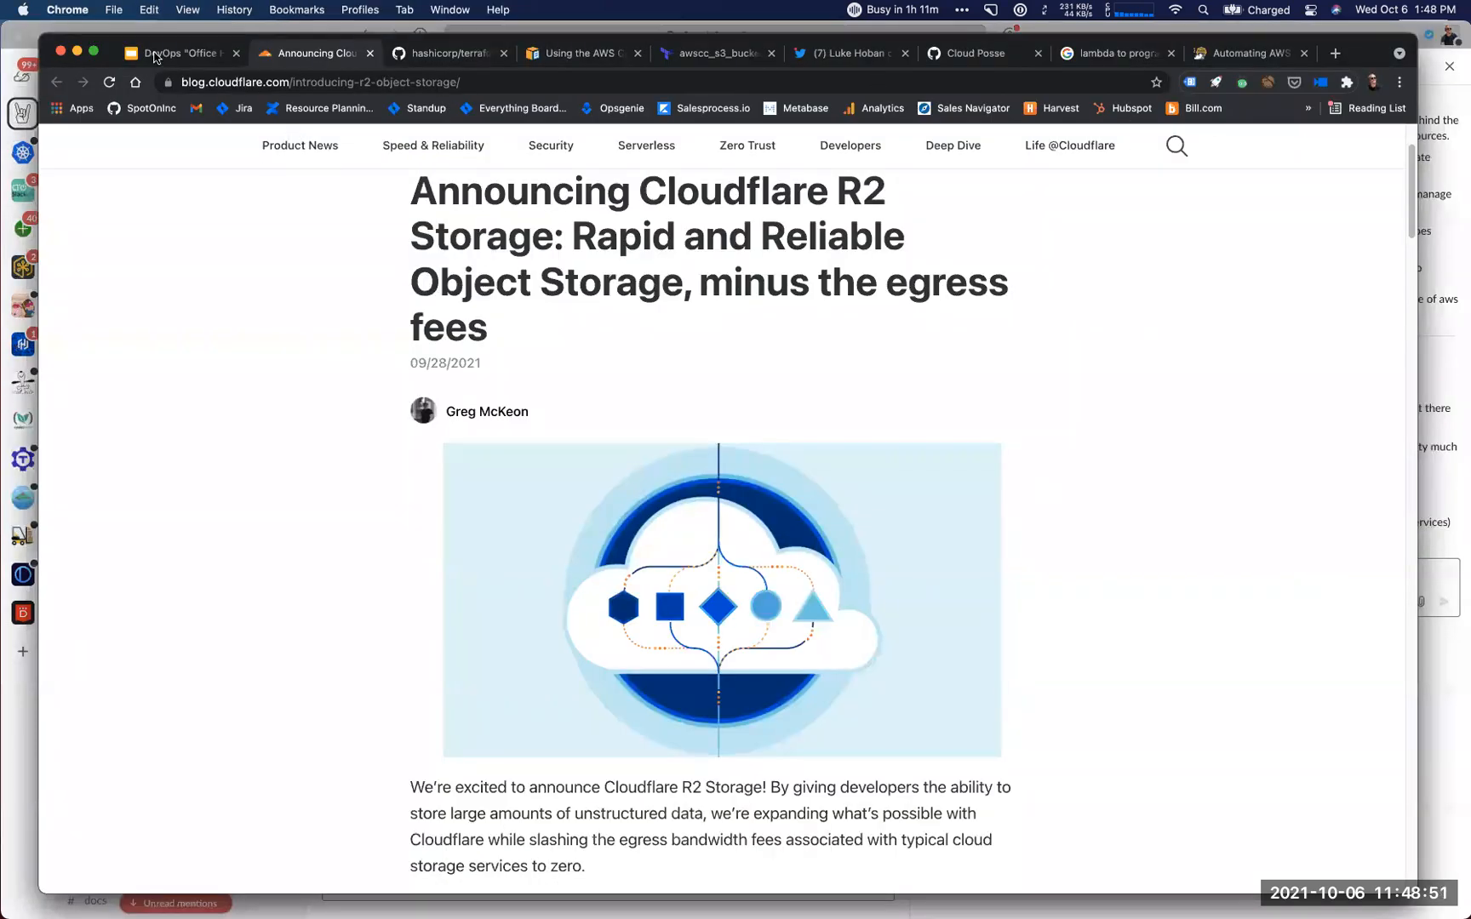
left_click(176, 52)
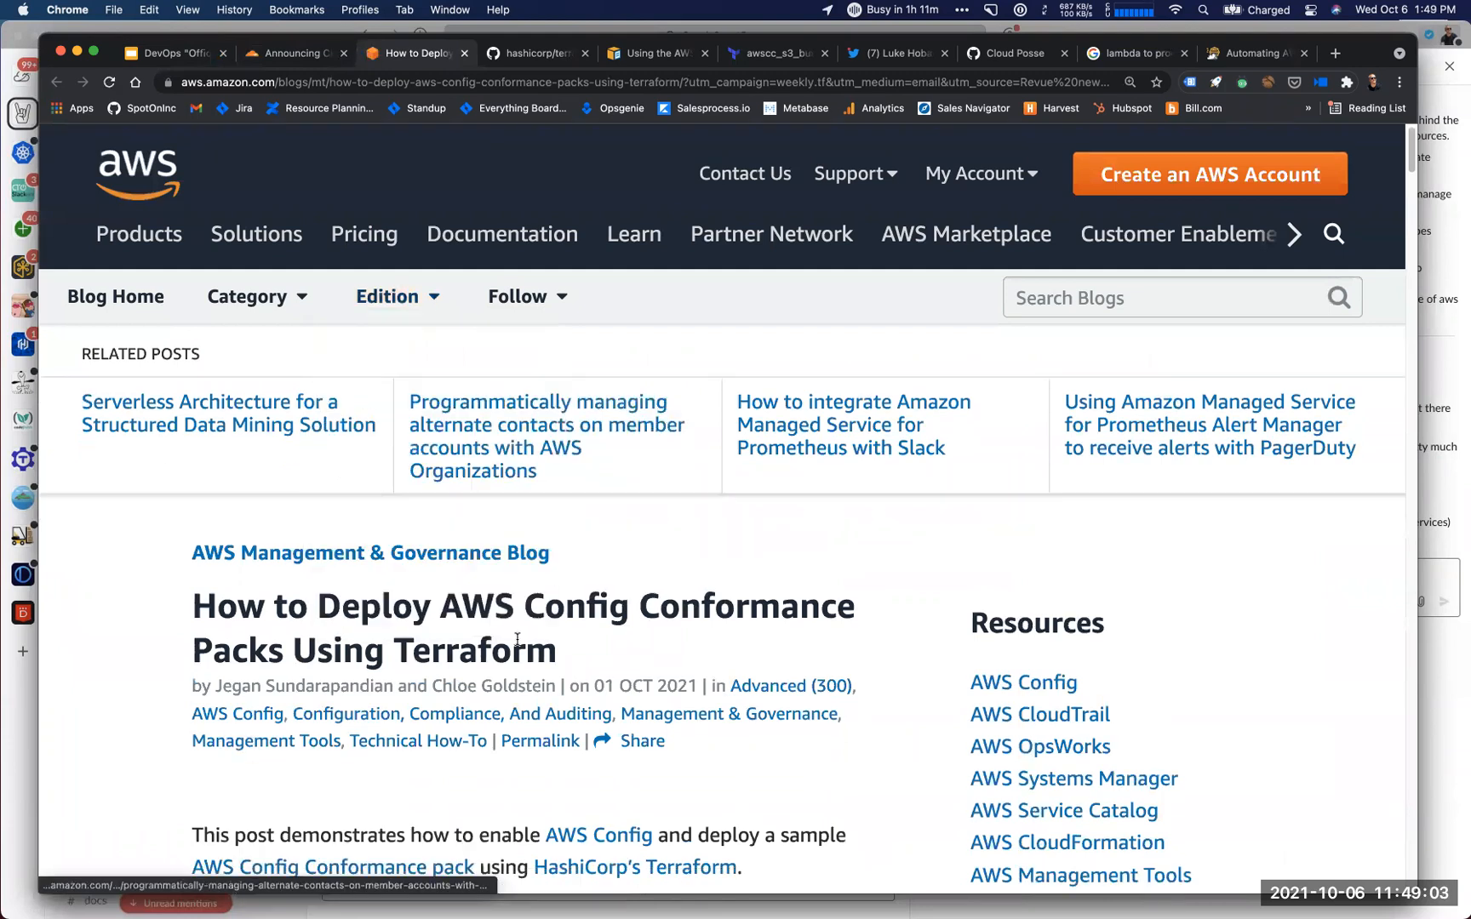
scroll("down", 3)
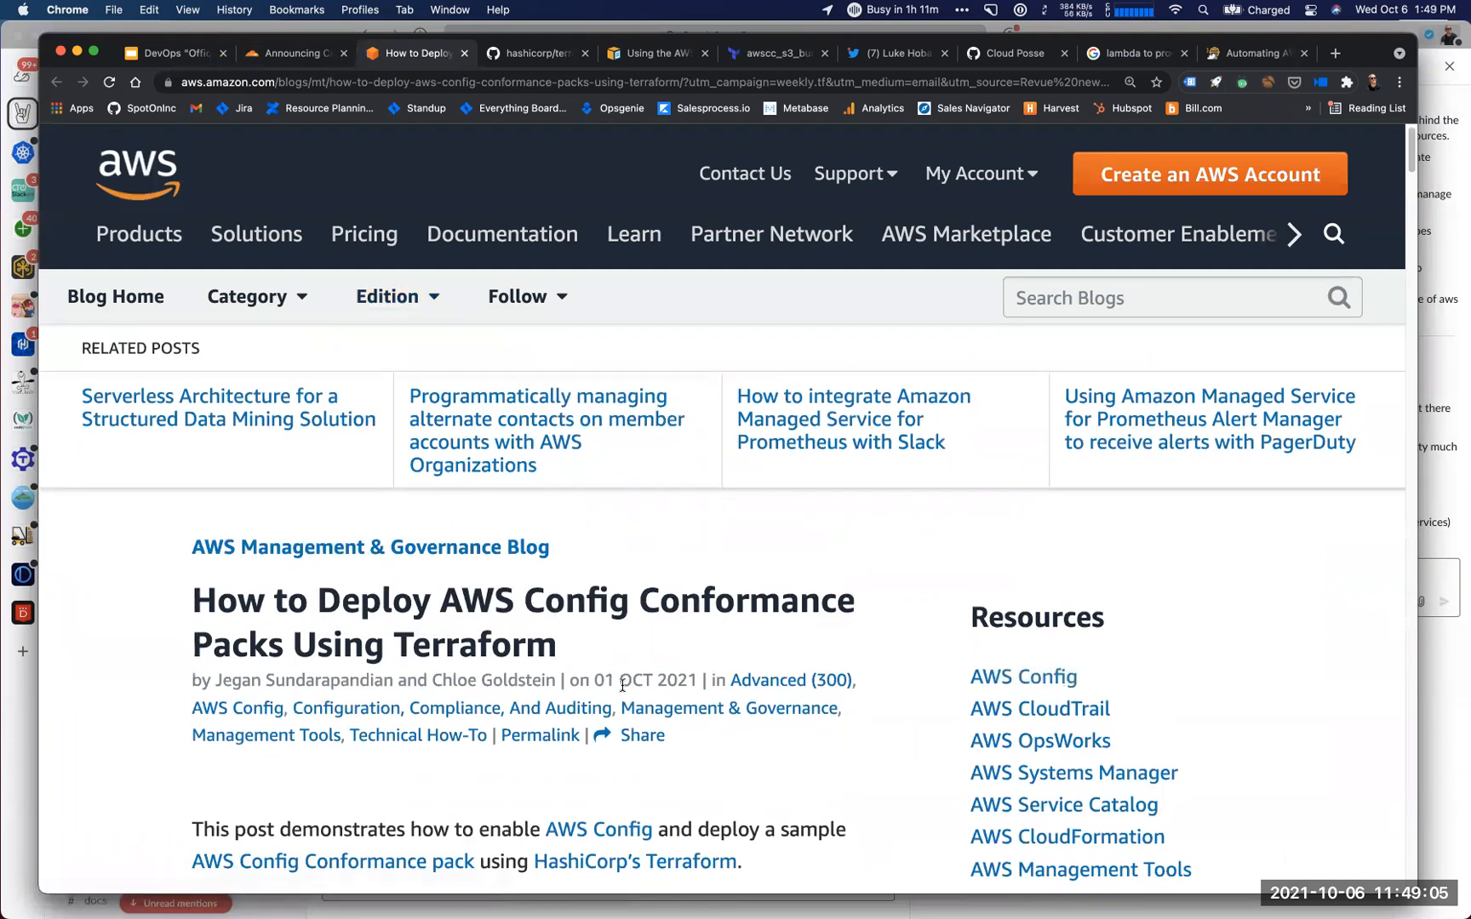
left_click_drag(569, 680, 694, 680)
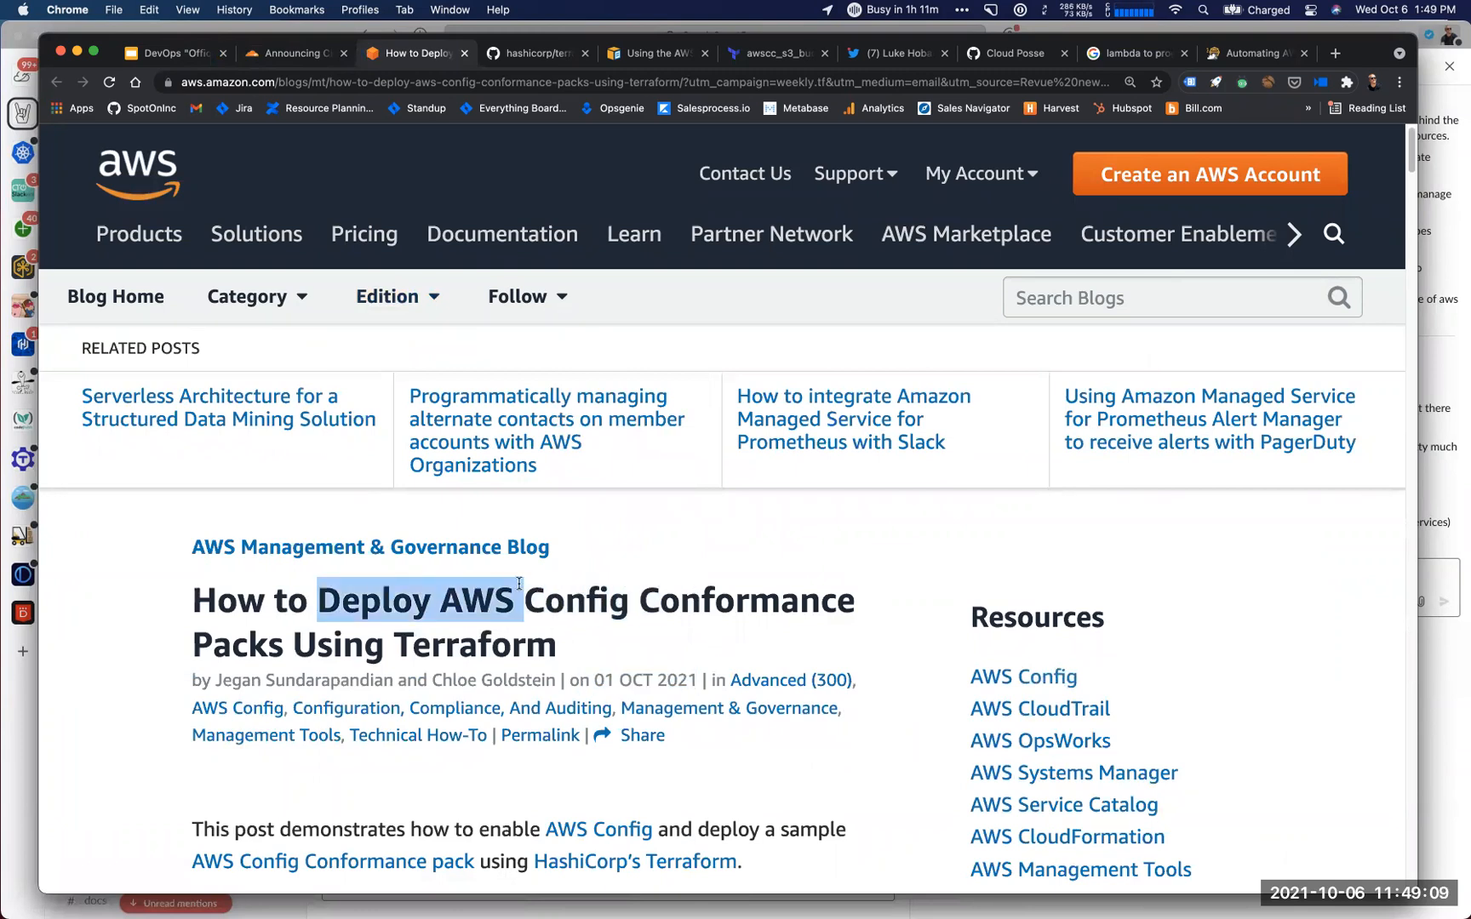
left_click_drag(526, 600, 404, 645)
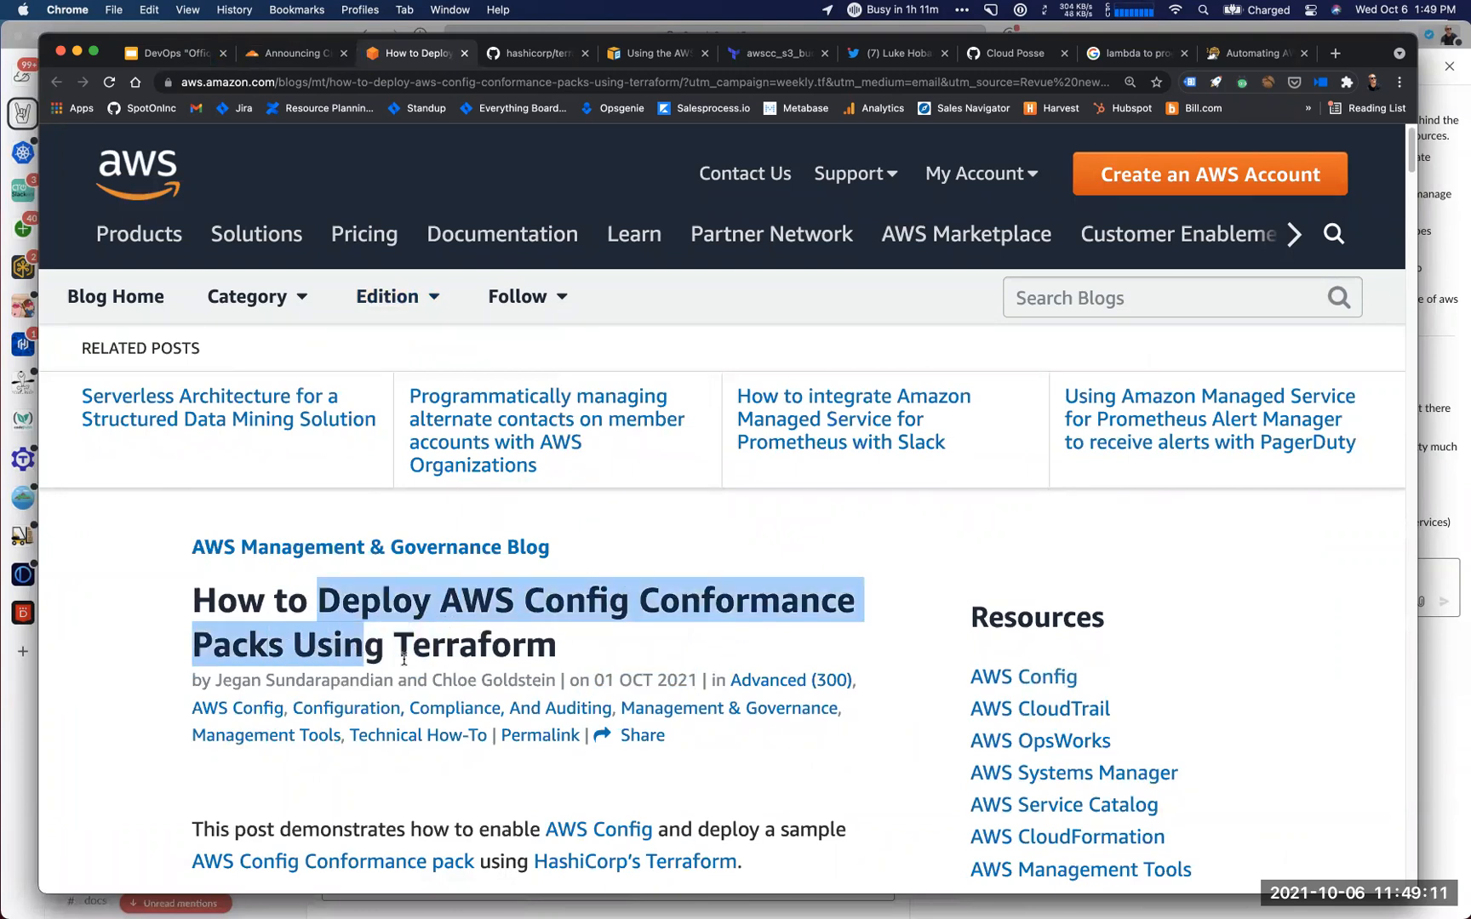
left_click(562, 656)
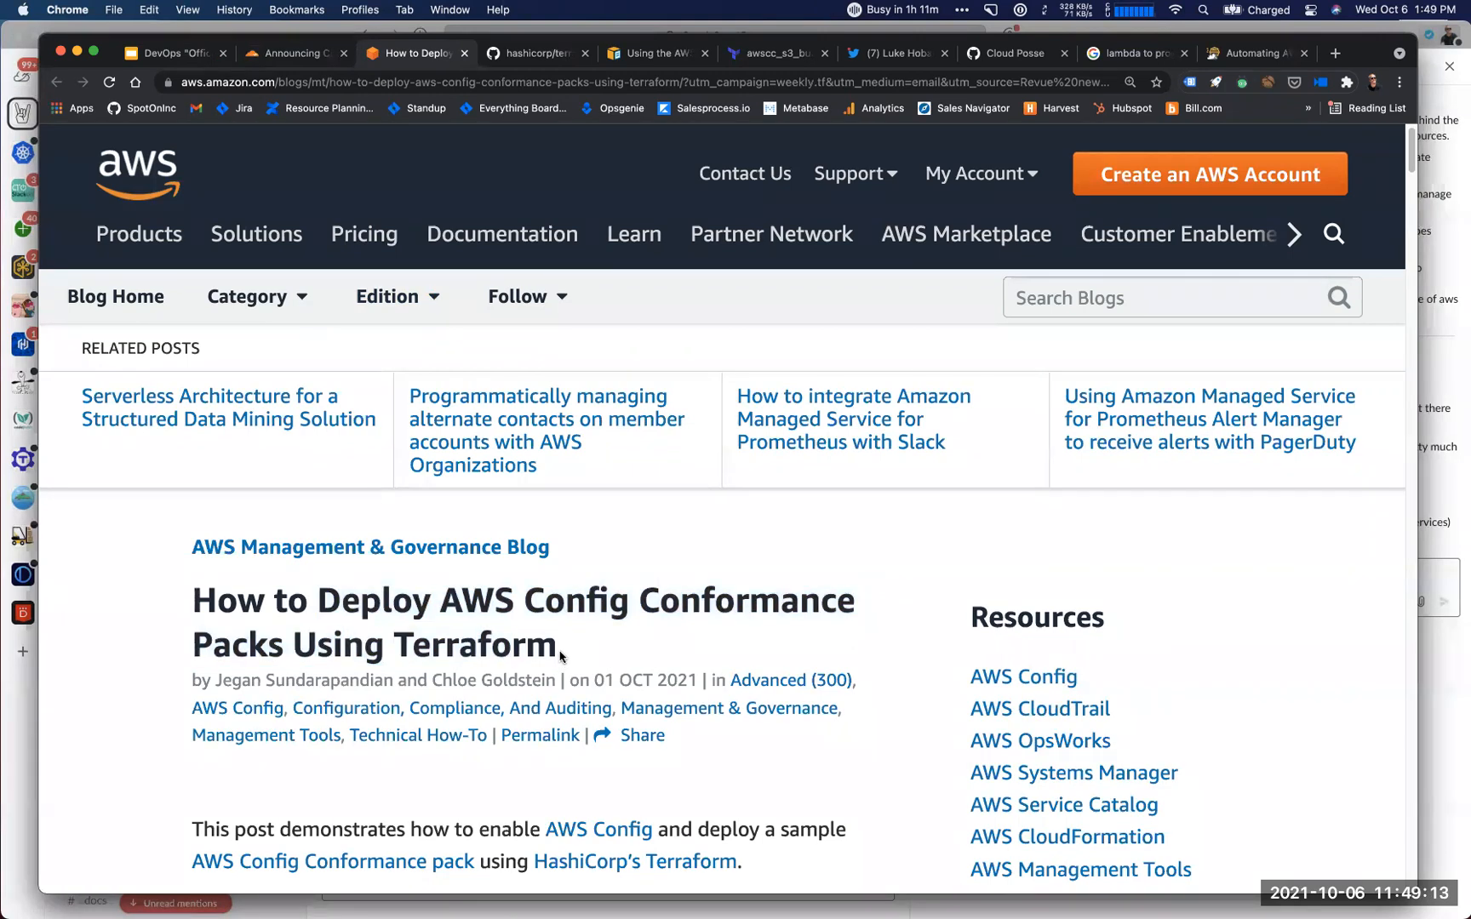
Scroll down through the conformance packs article's Terraform code.
scroll("down", 3)
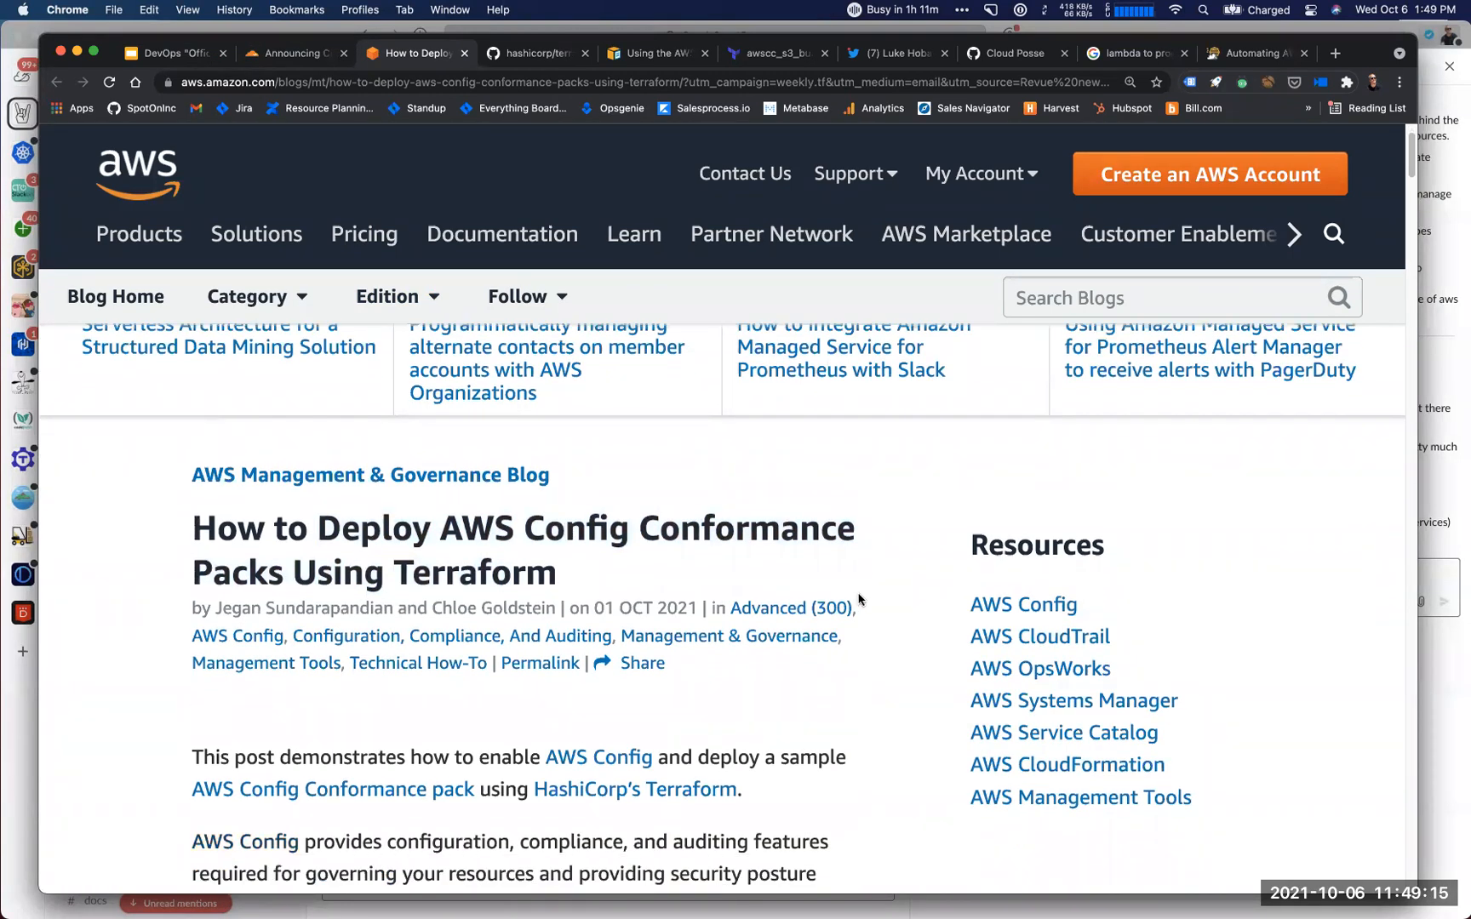
scroll("down", 3)
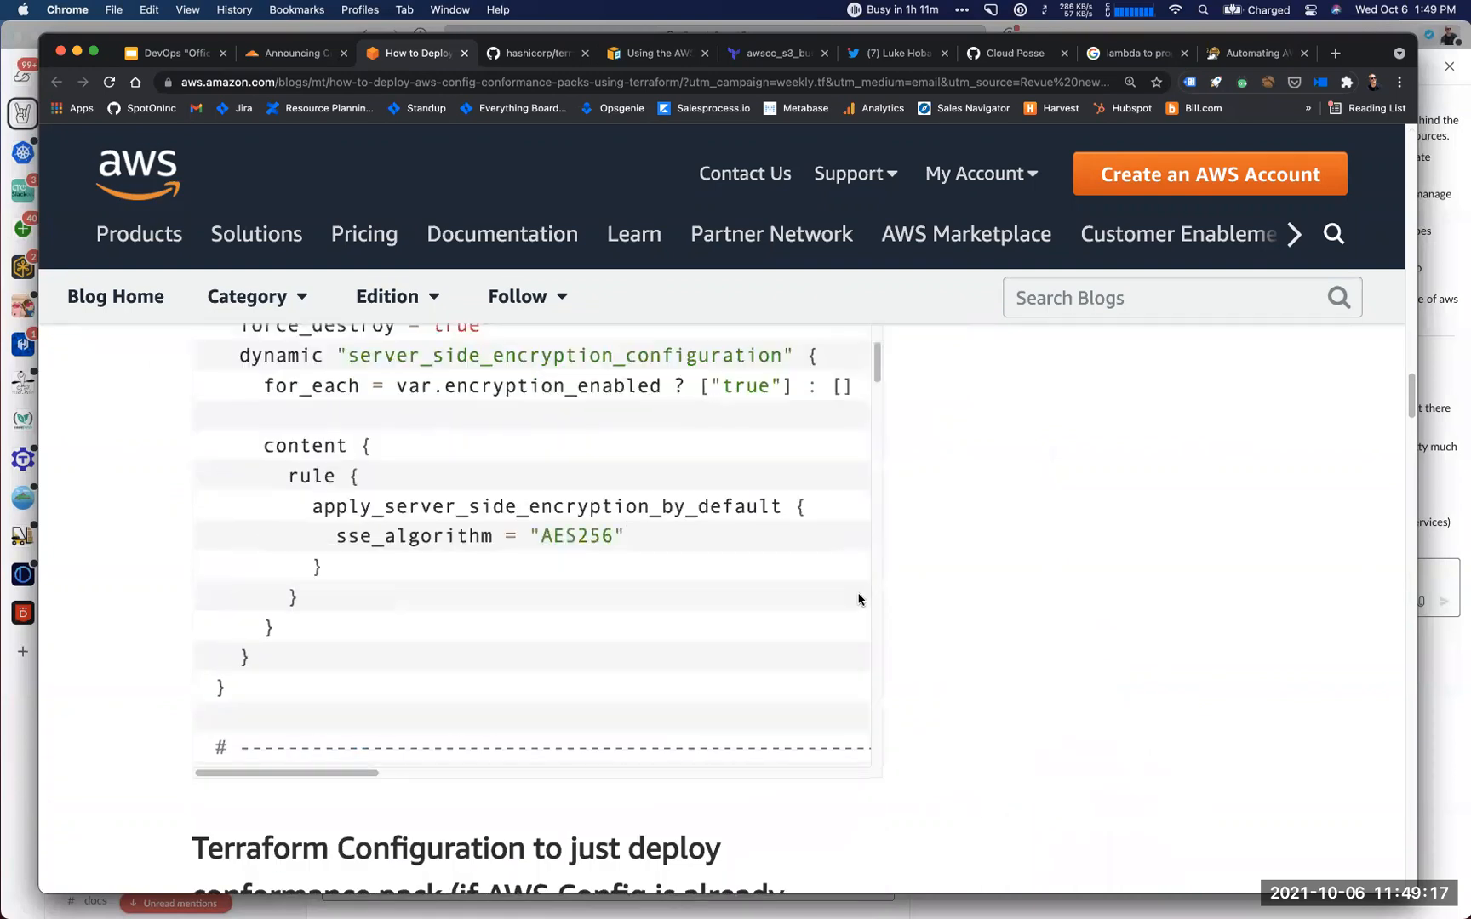
scroll("down", 3)
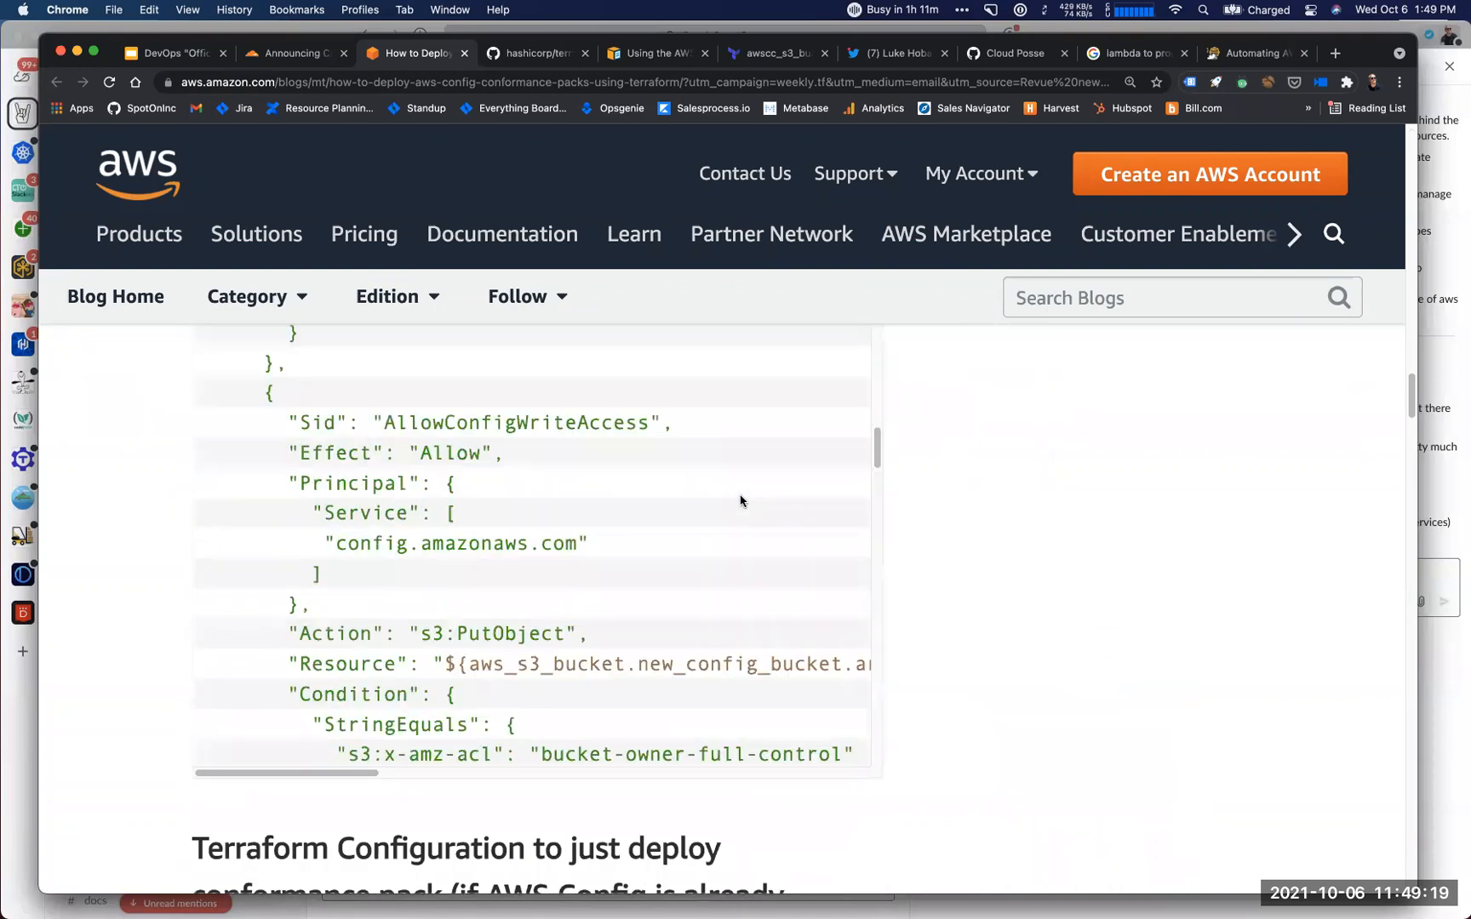
scroll("down", 3)
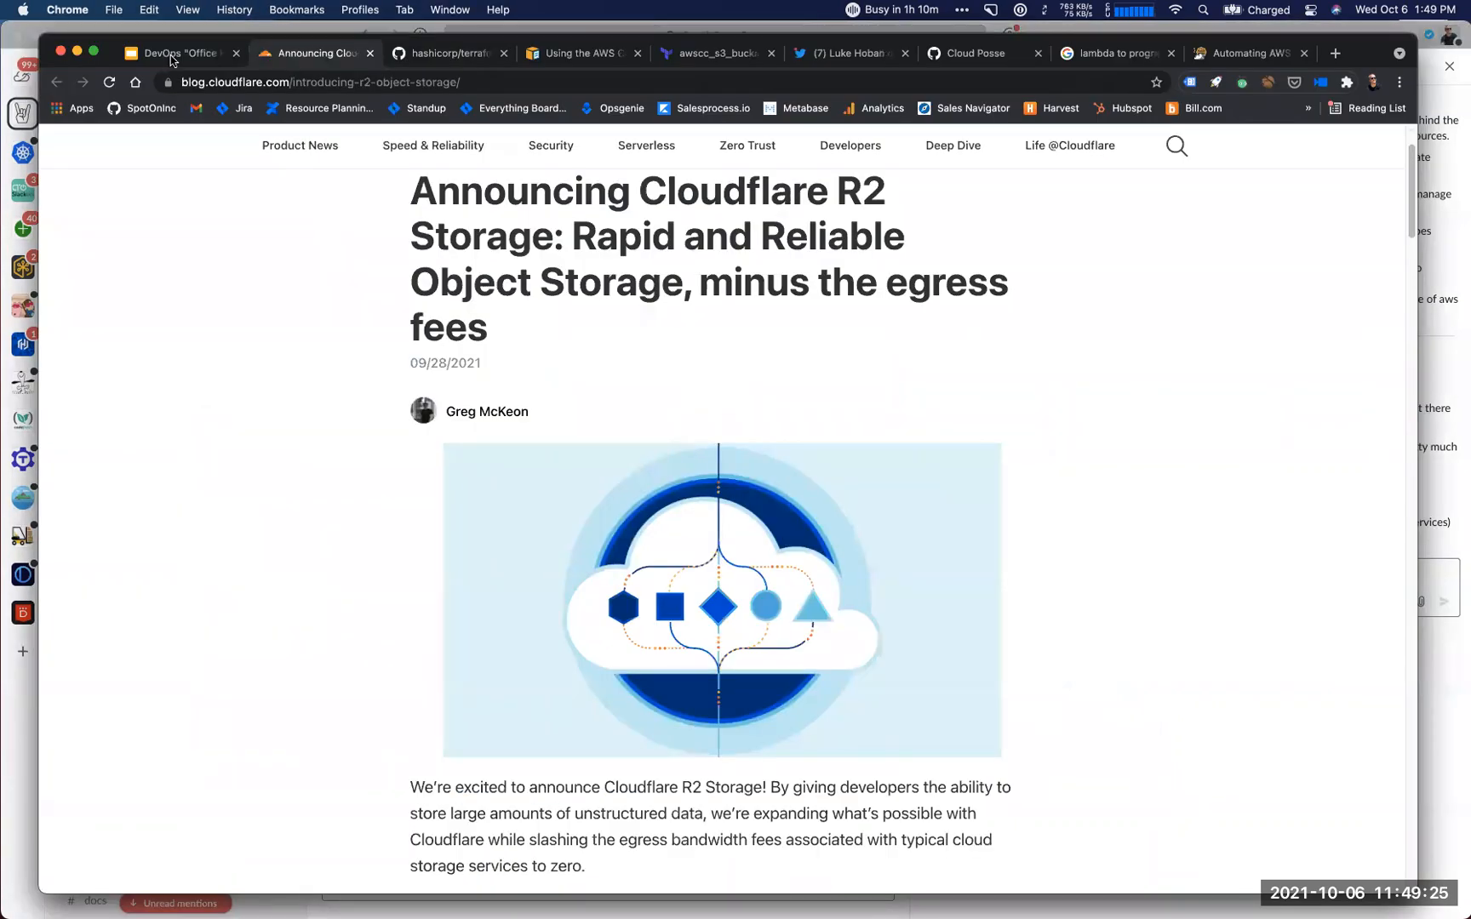
Open the cloudposse terraform-aws-config repository page and scroll around its contents.
left_click(179, 52)
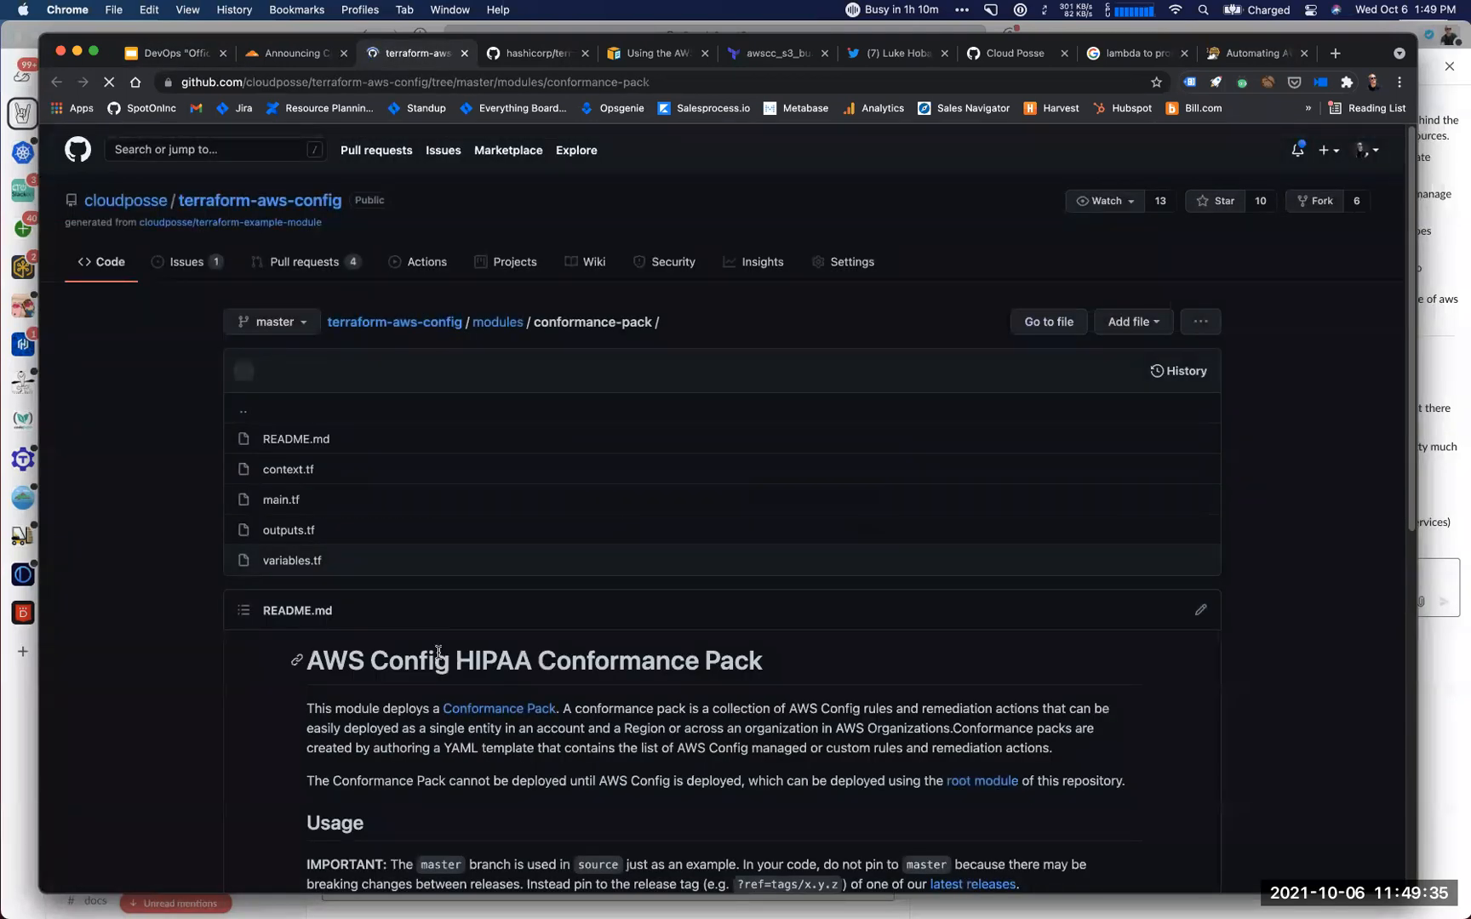
scroll("down", 3)
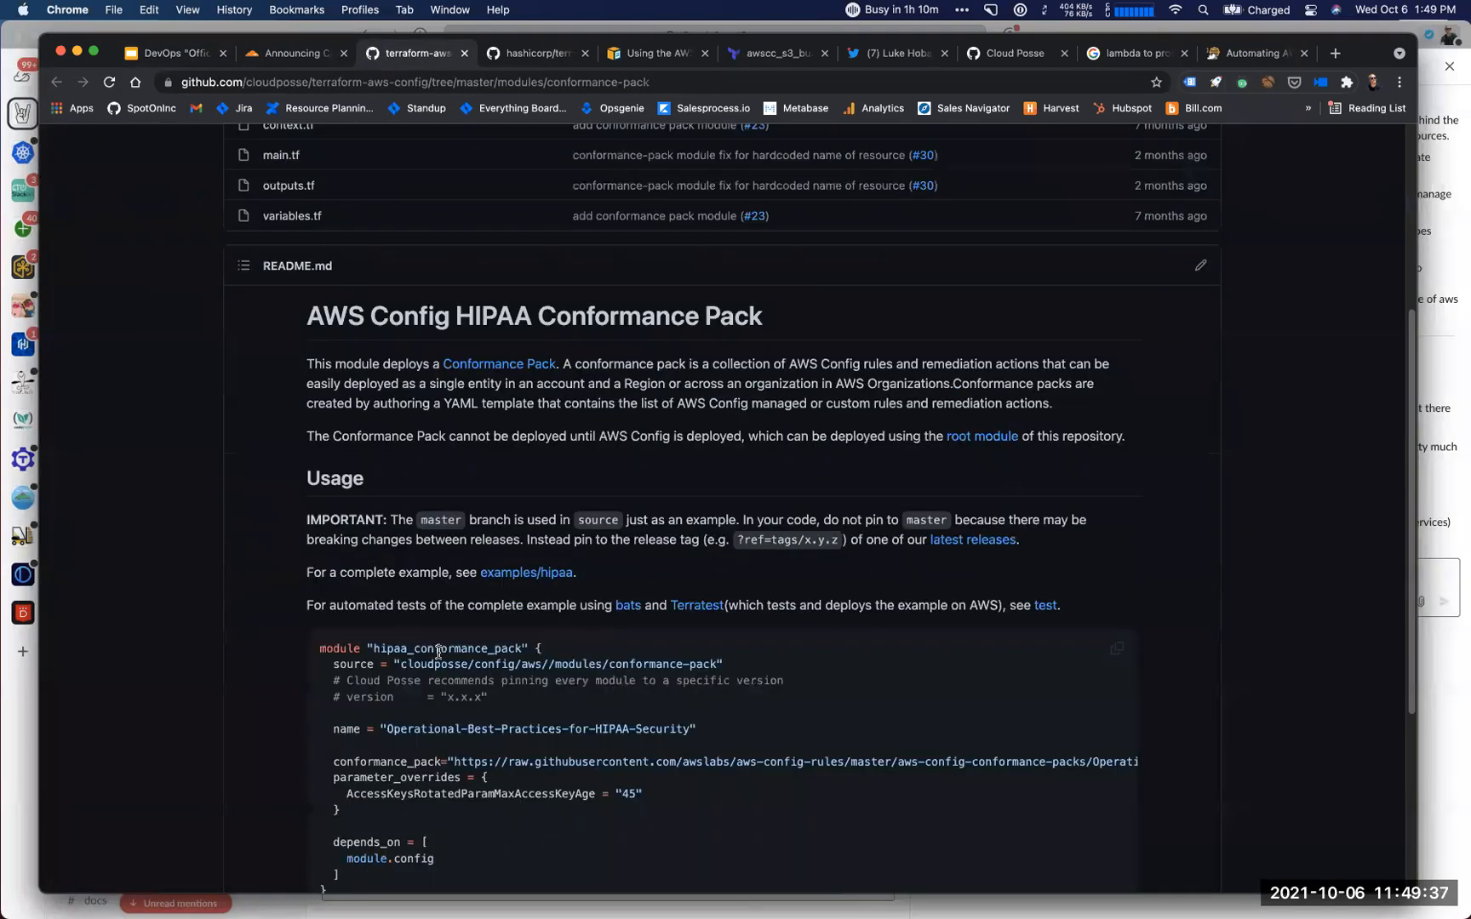
scroll("down", 3)
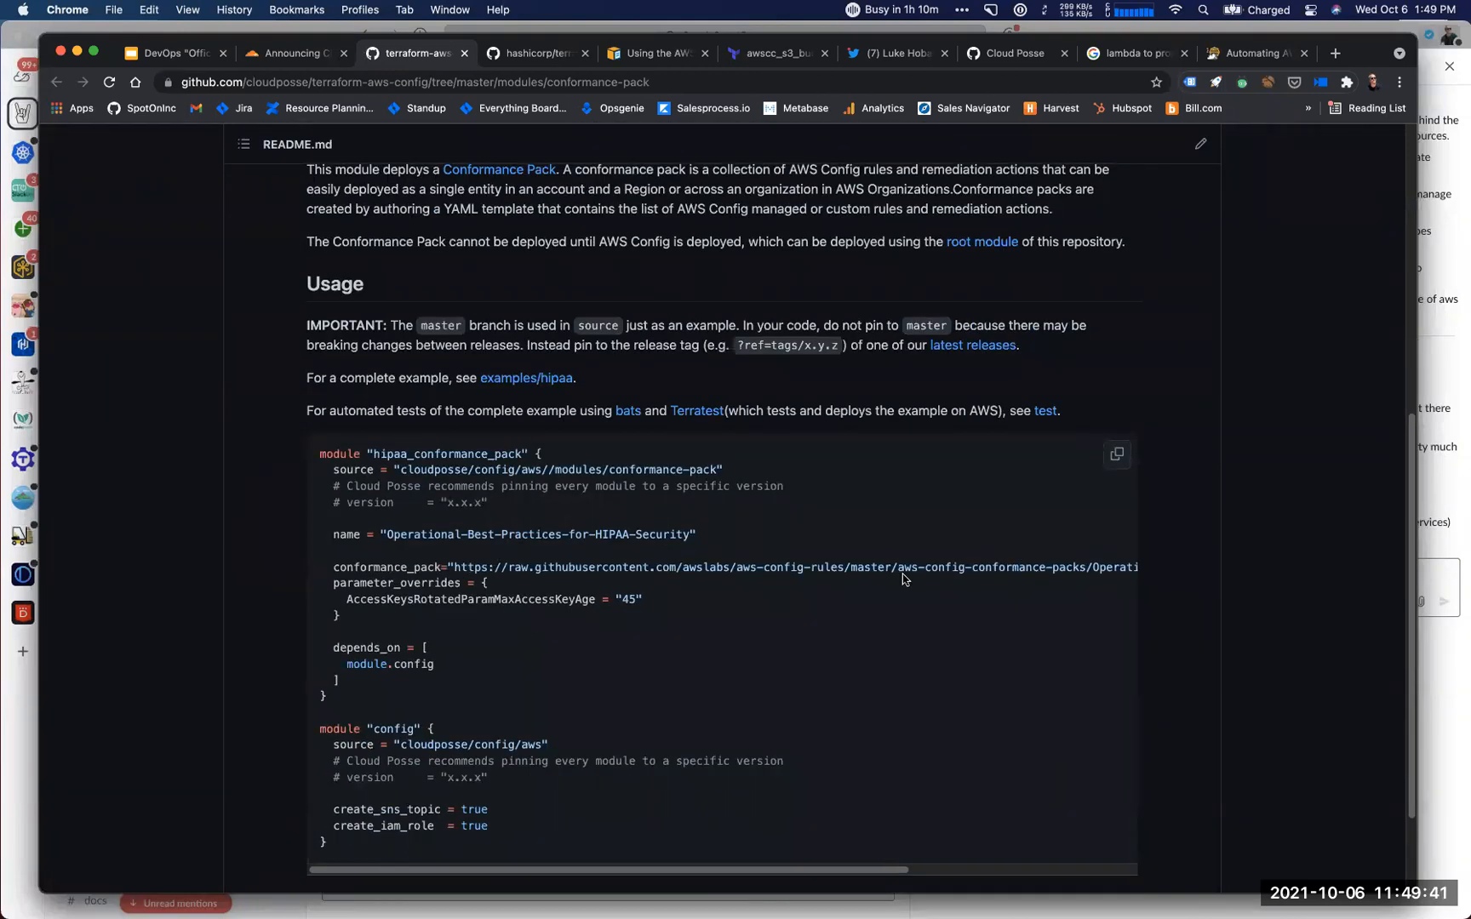
scroll("right", 3)
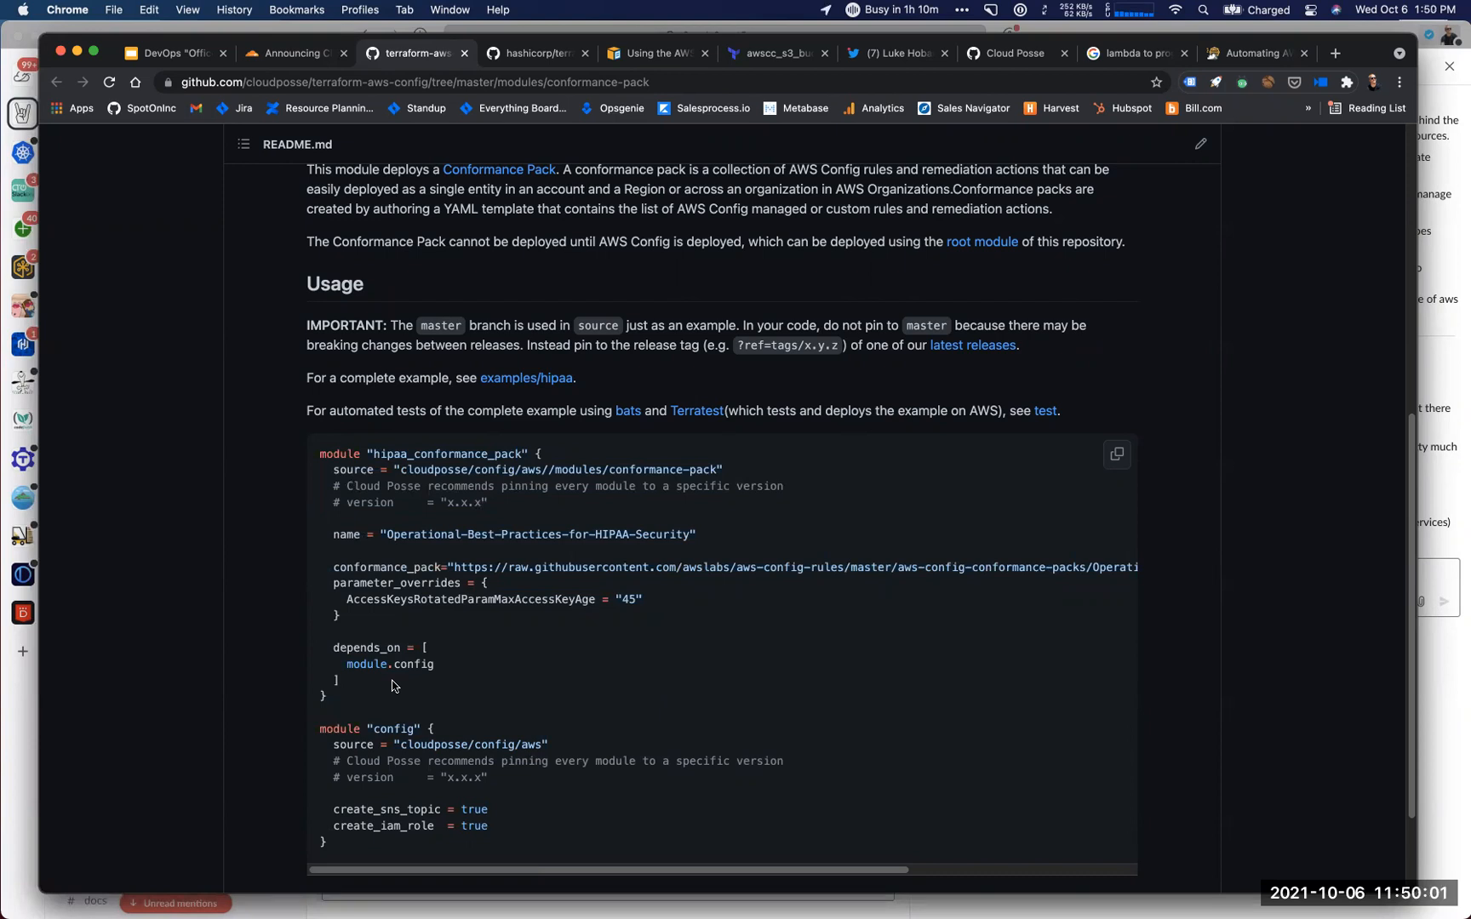
scroll("up", 3)
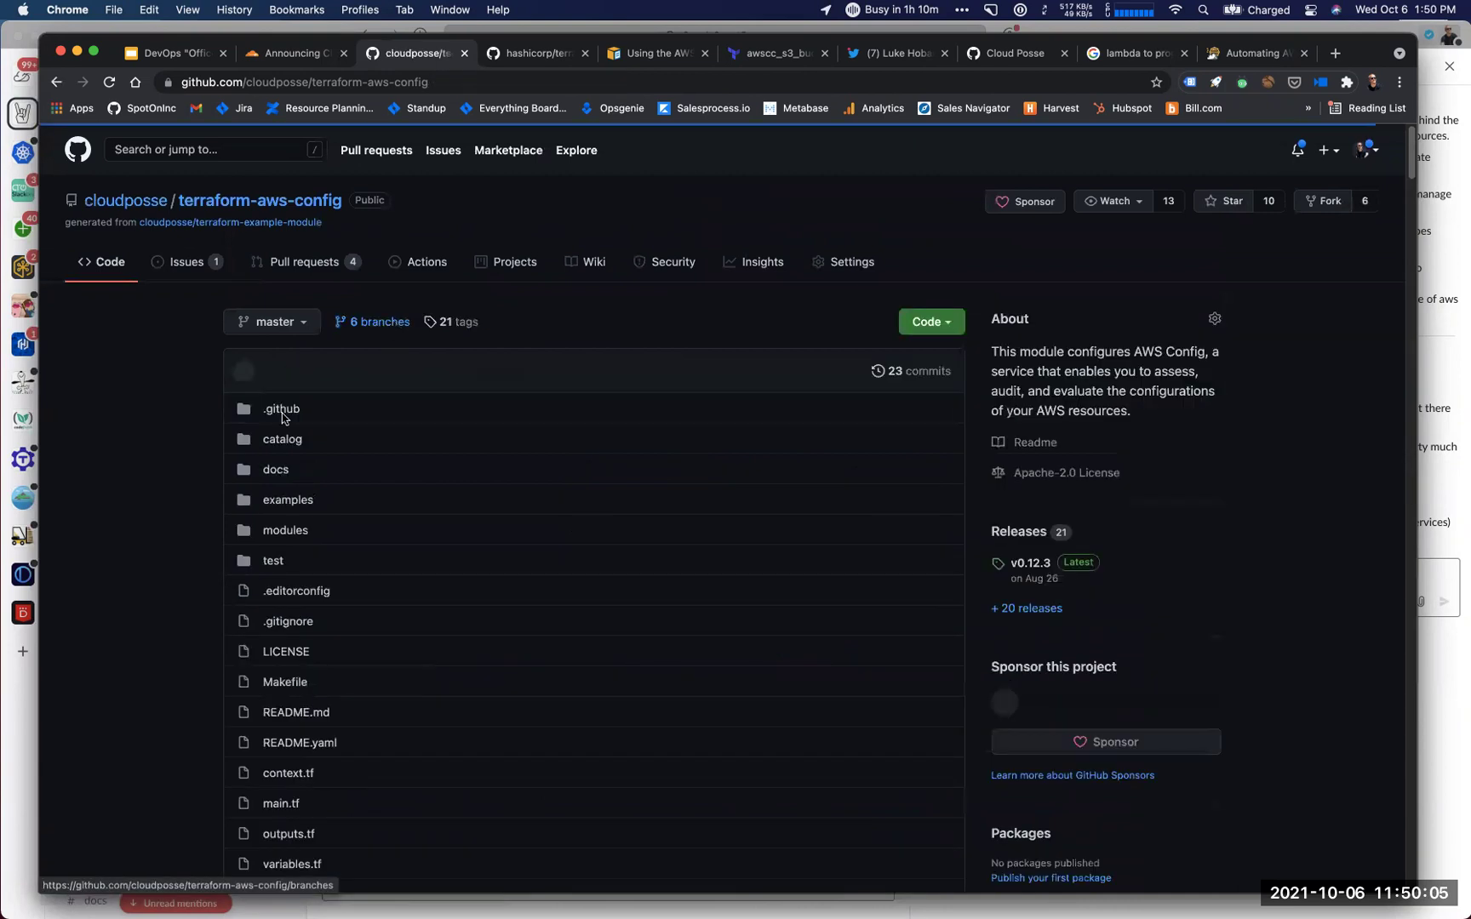
Open ec2.yaml from the catalog folder and scroll through its config rules.
left_click(282, 439)
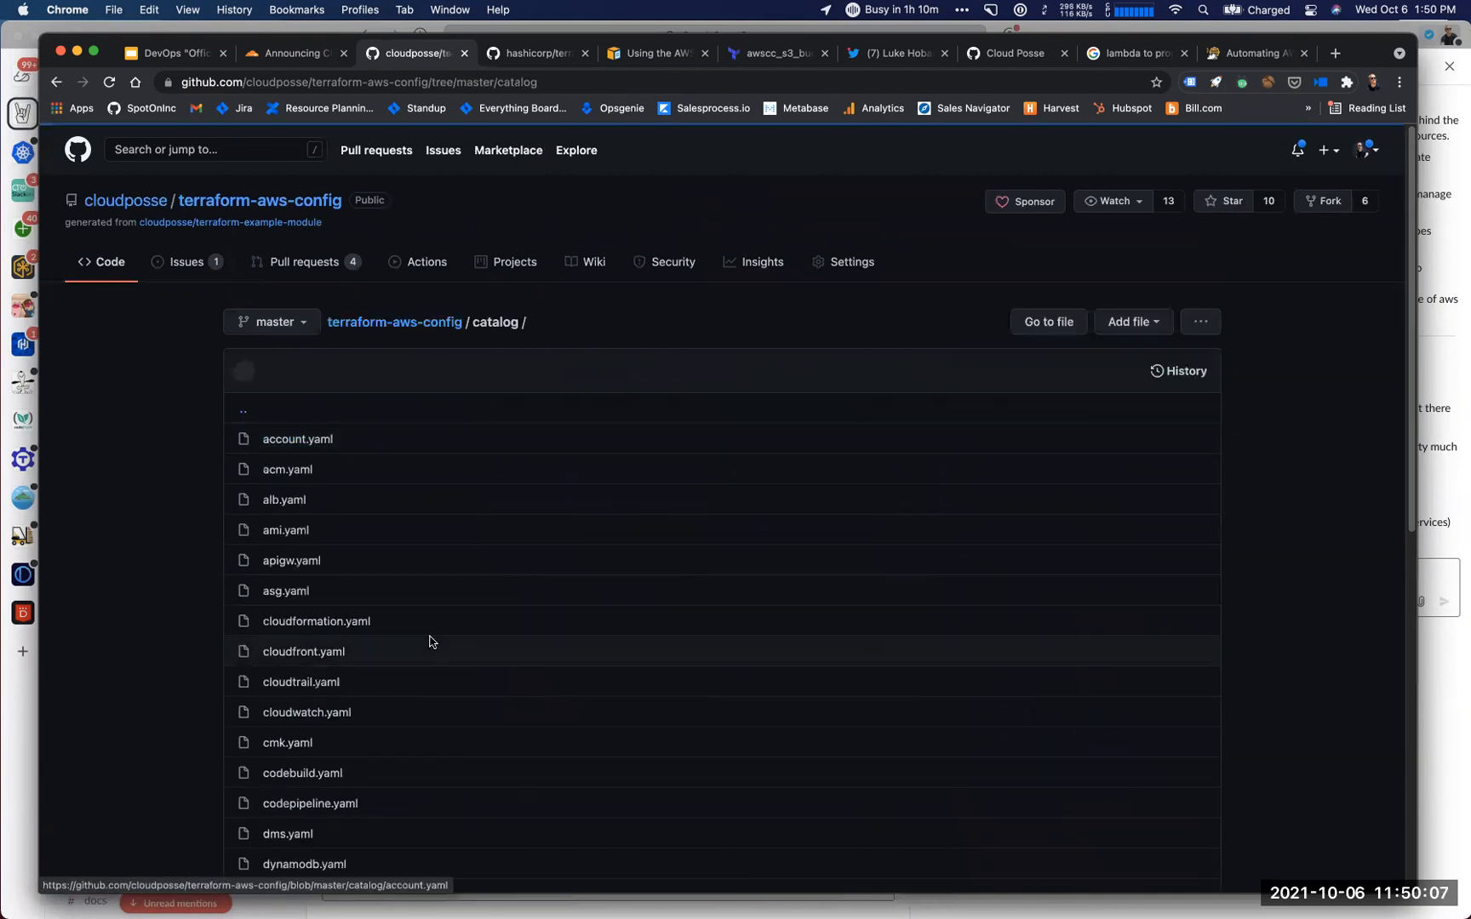
scroll("down", 3)
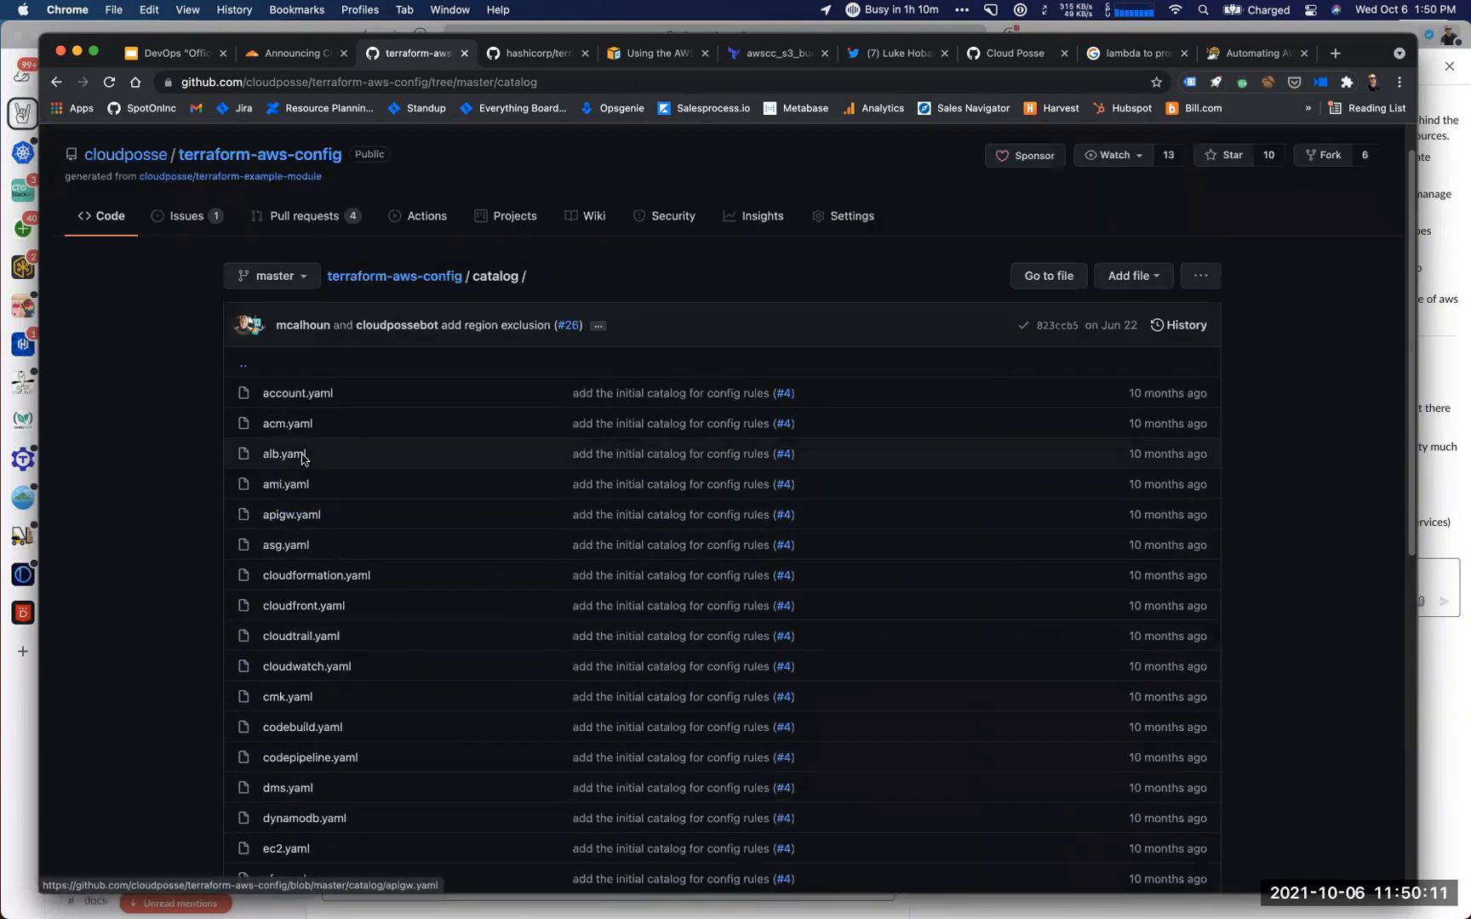
mouse_move(310, 689)
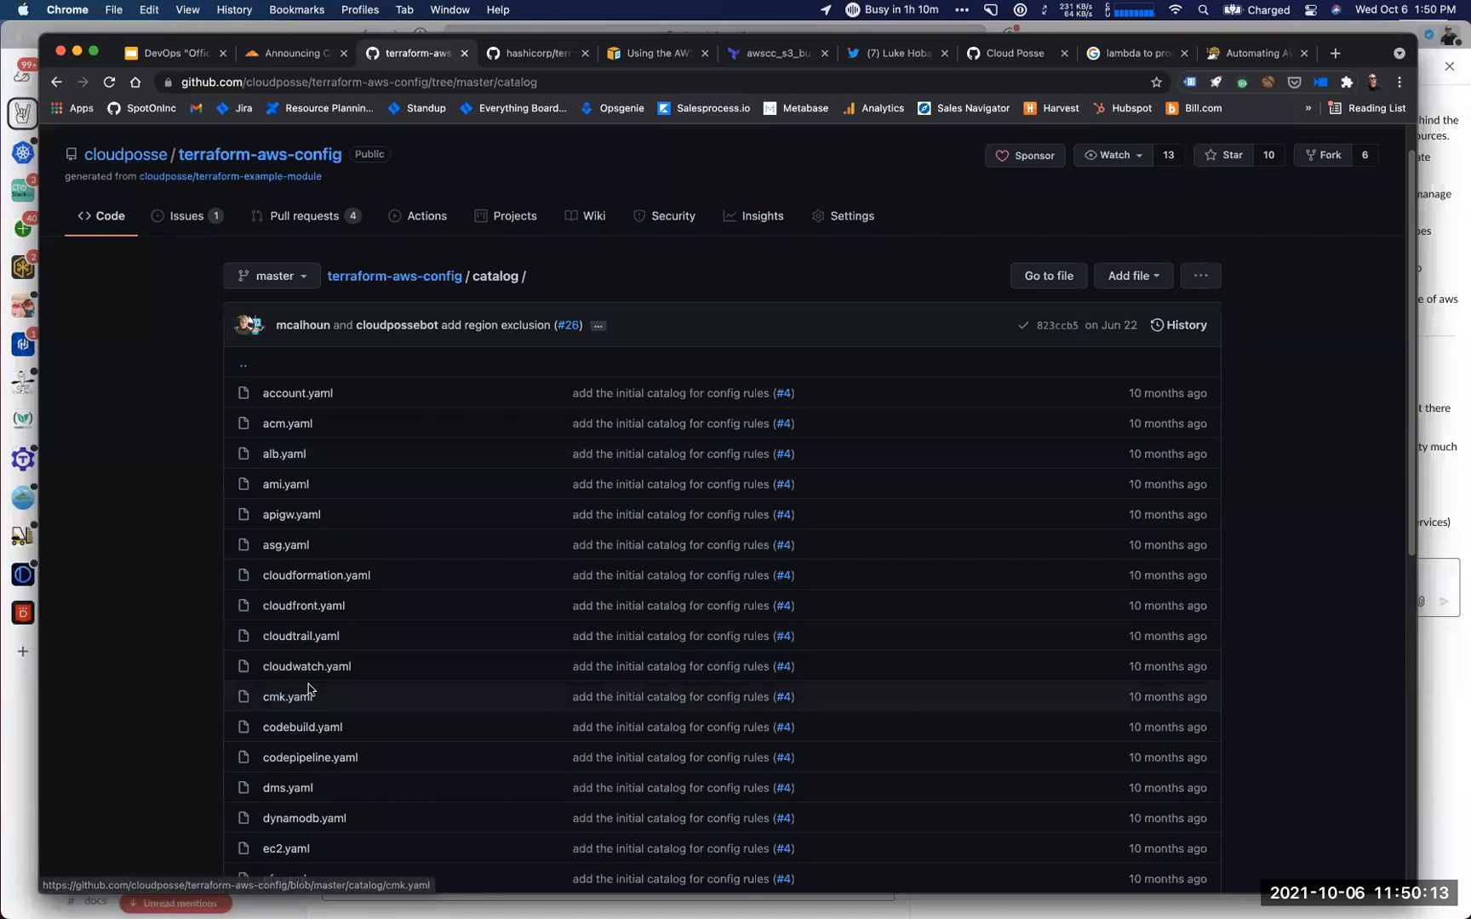
mouse_move(316, 672)
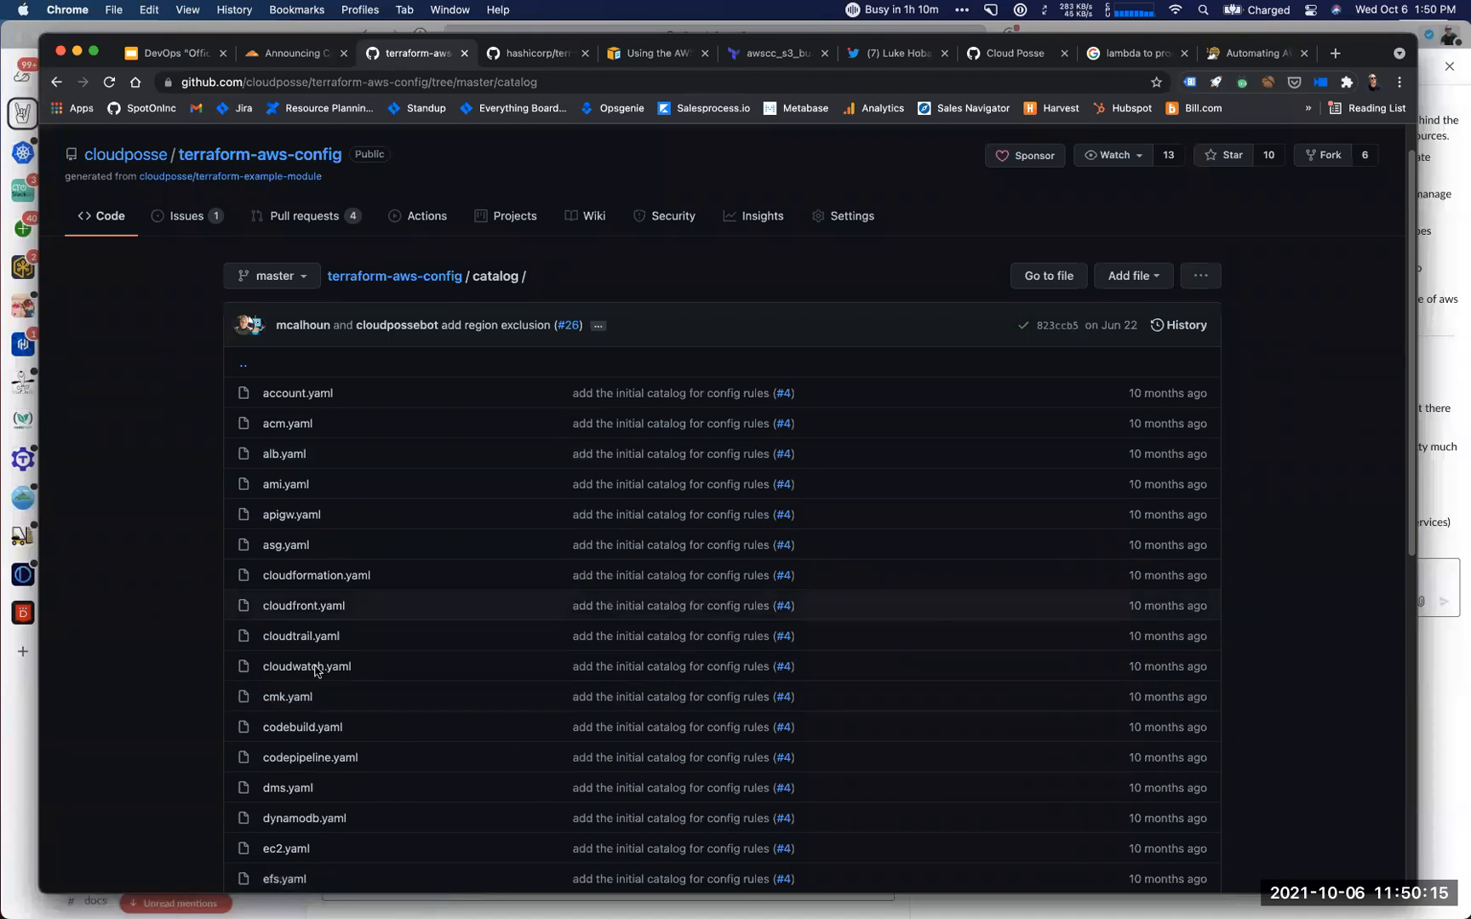
scroll("down", 3)
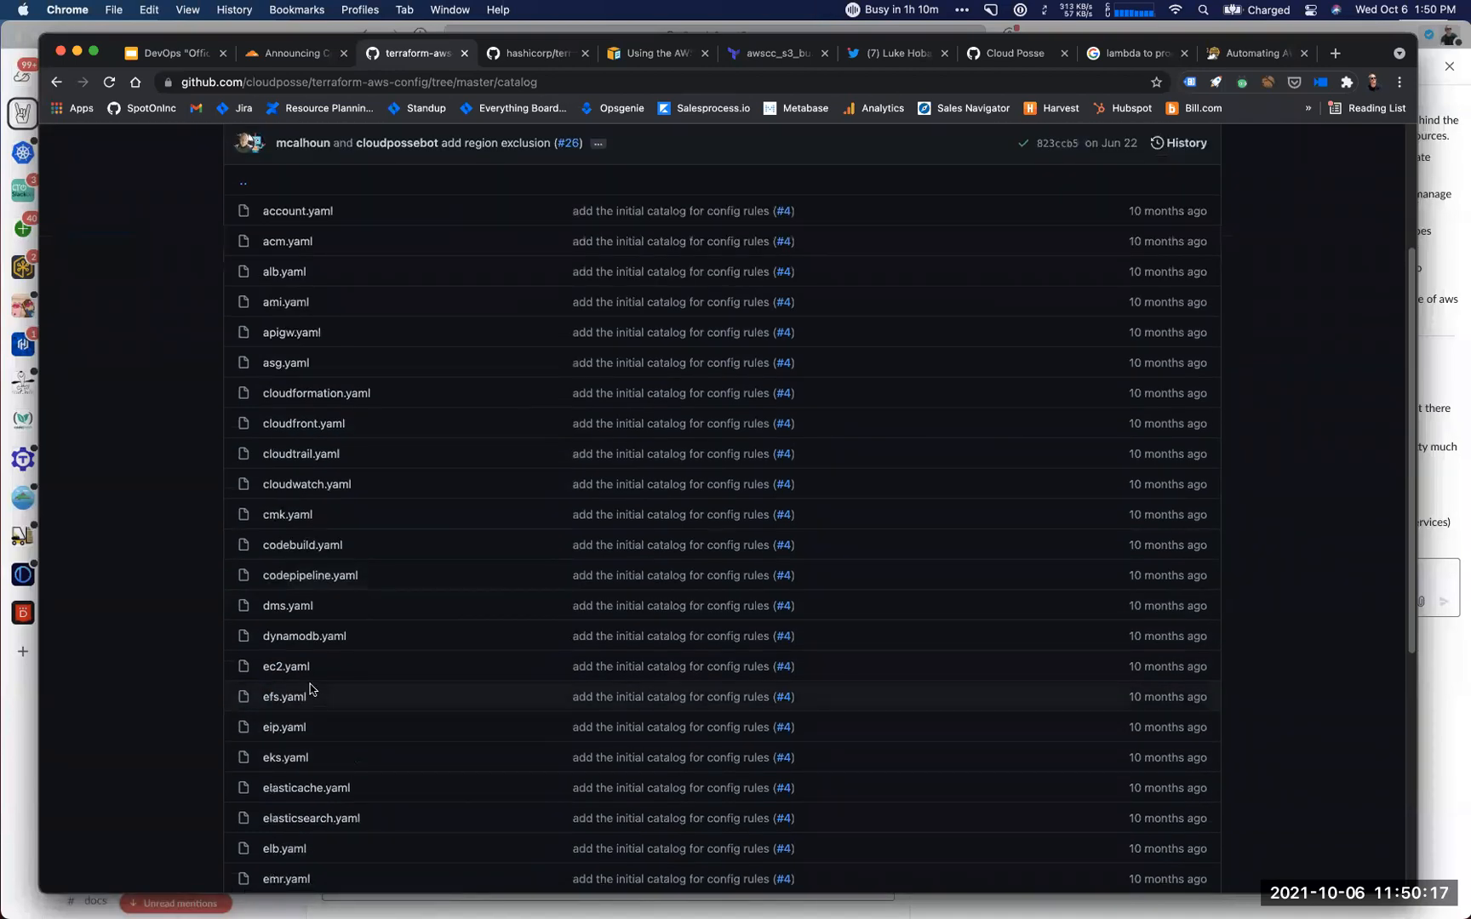
left_click(285, 666)
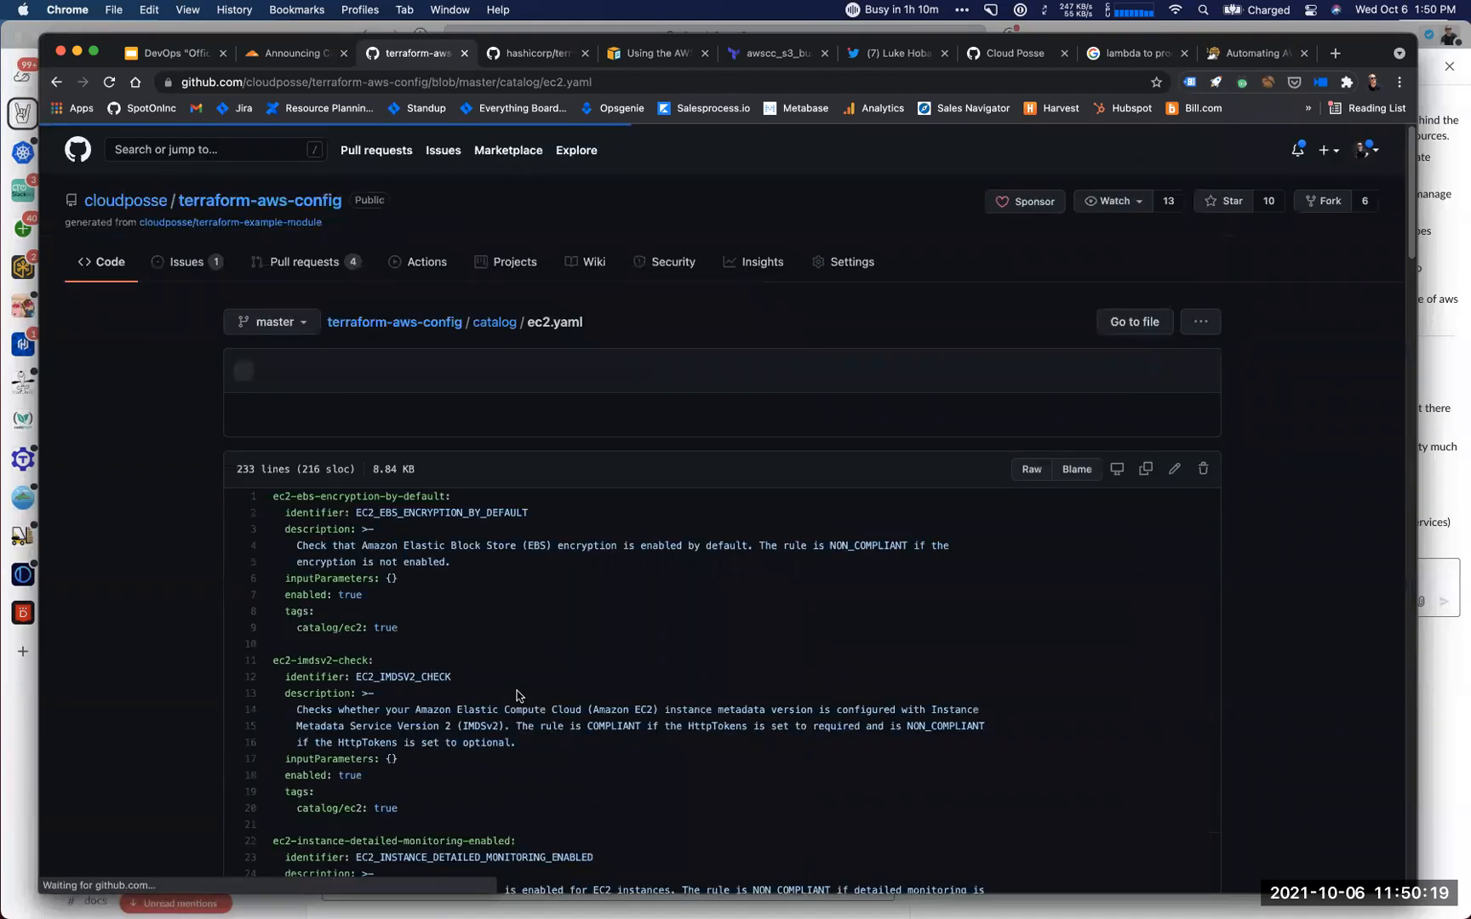
scroll("down", 3)
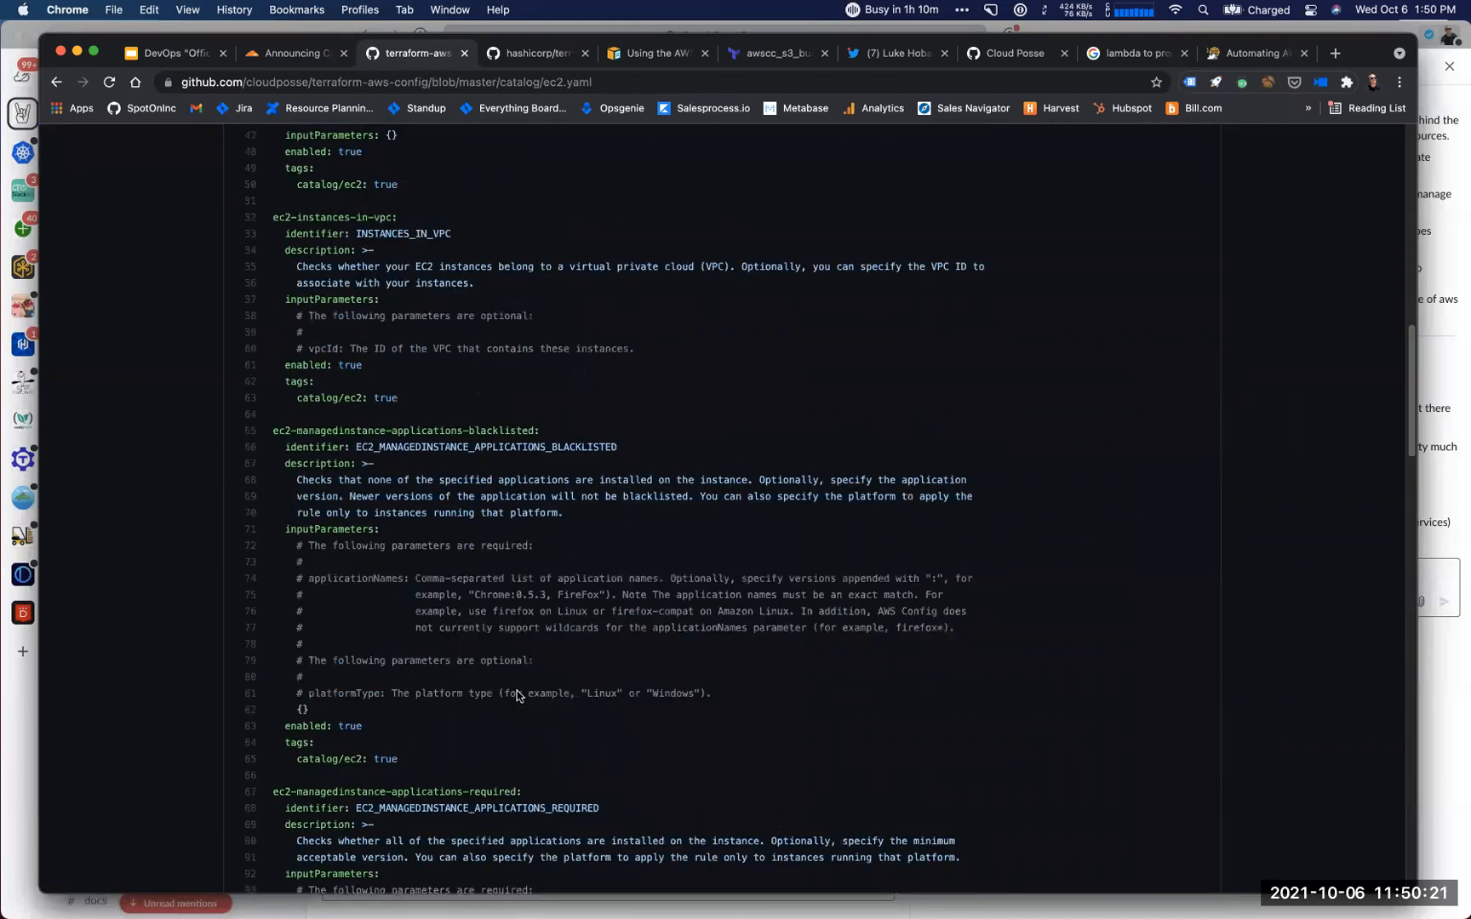
scroll("down", 3)
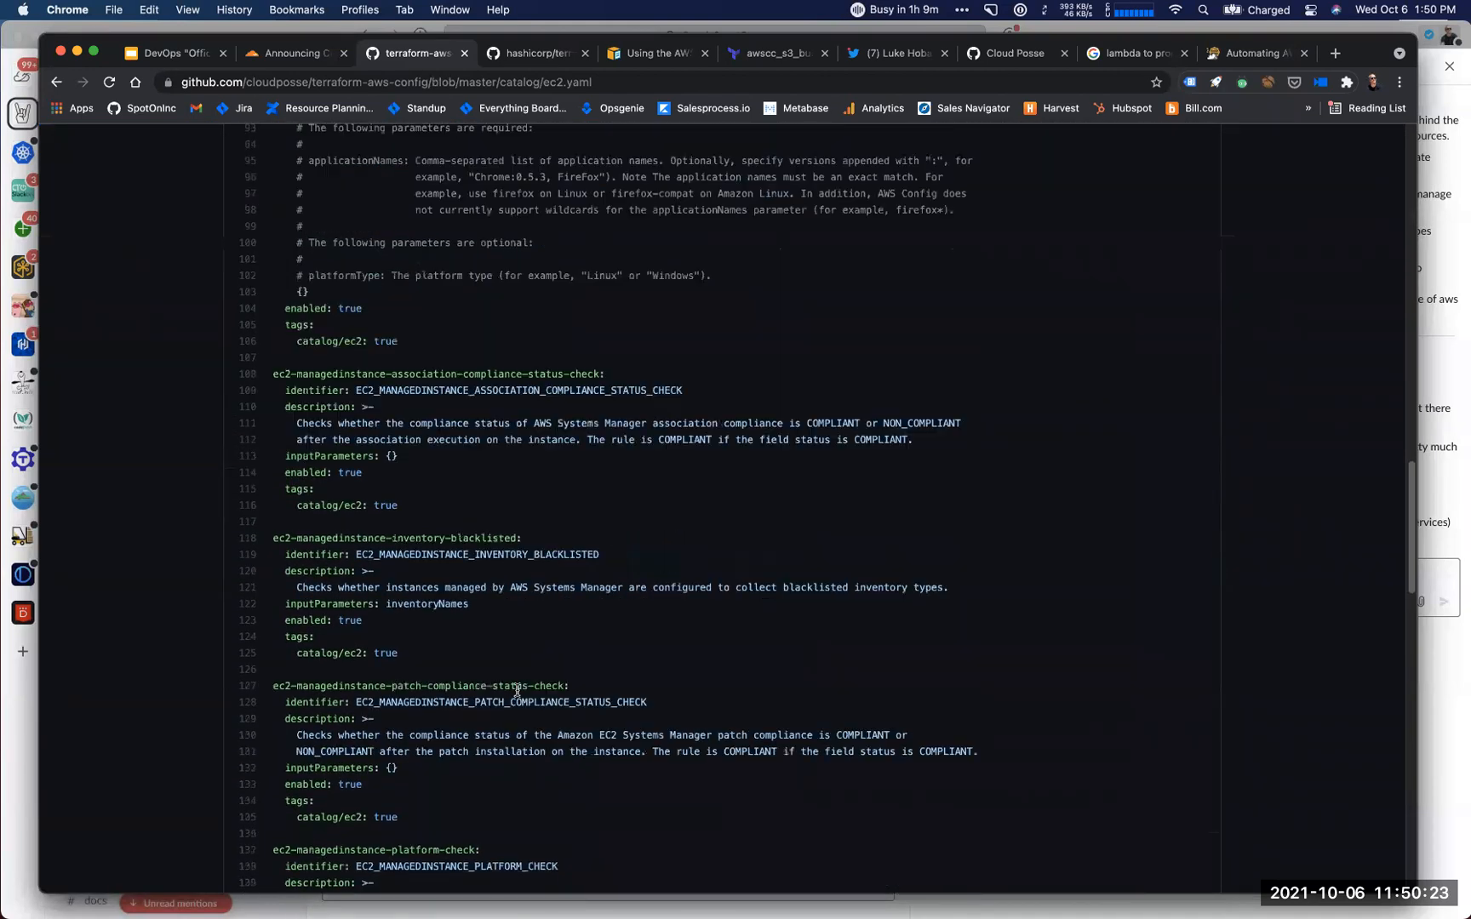
scroll("up", 3)
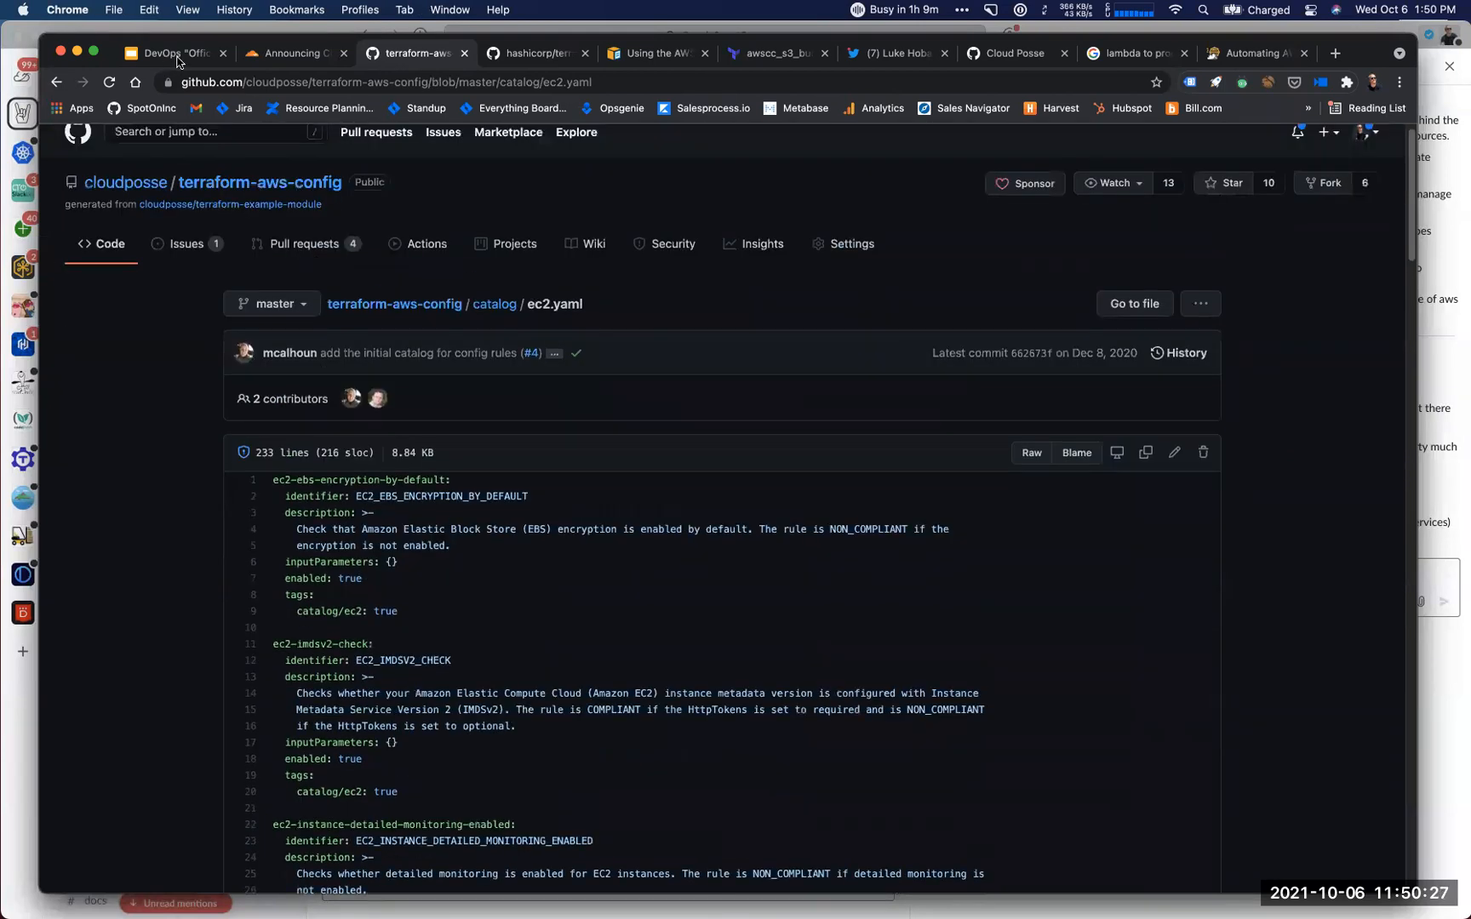
Switch to the DevOps Office Hours Slides tab showing slide 2, Announcements.
left_click(178, 52)
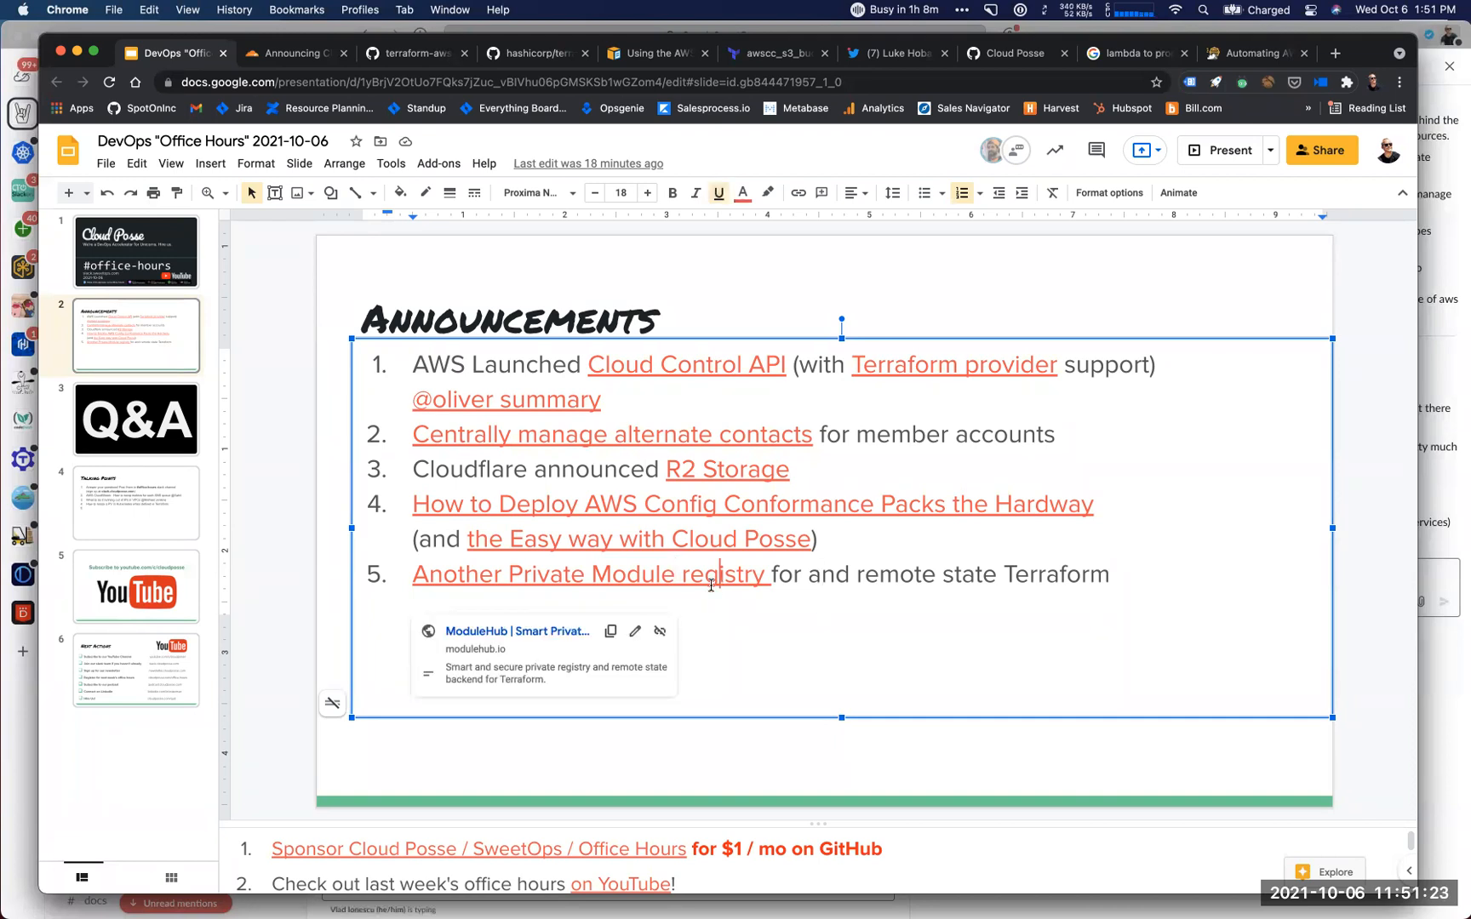
mouse_move(555, 635)
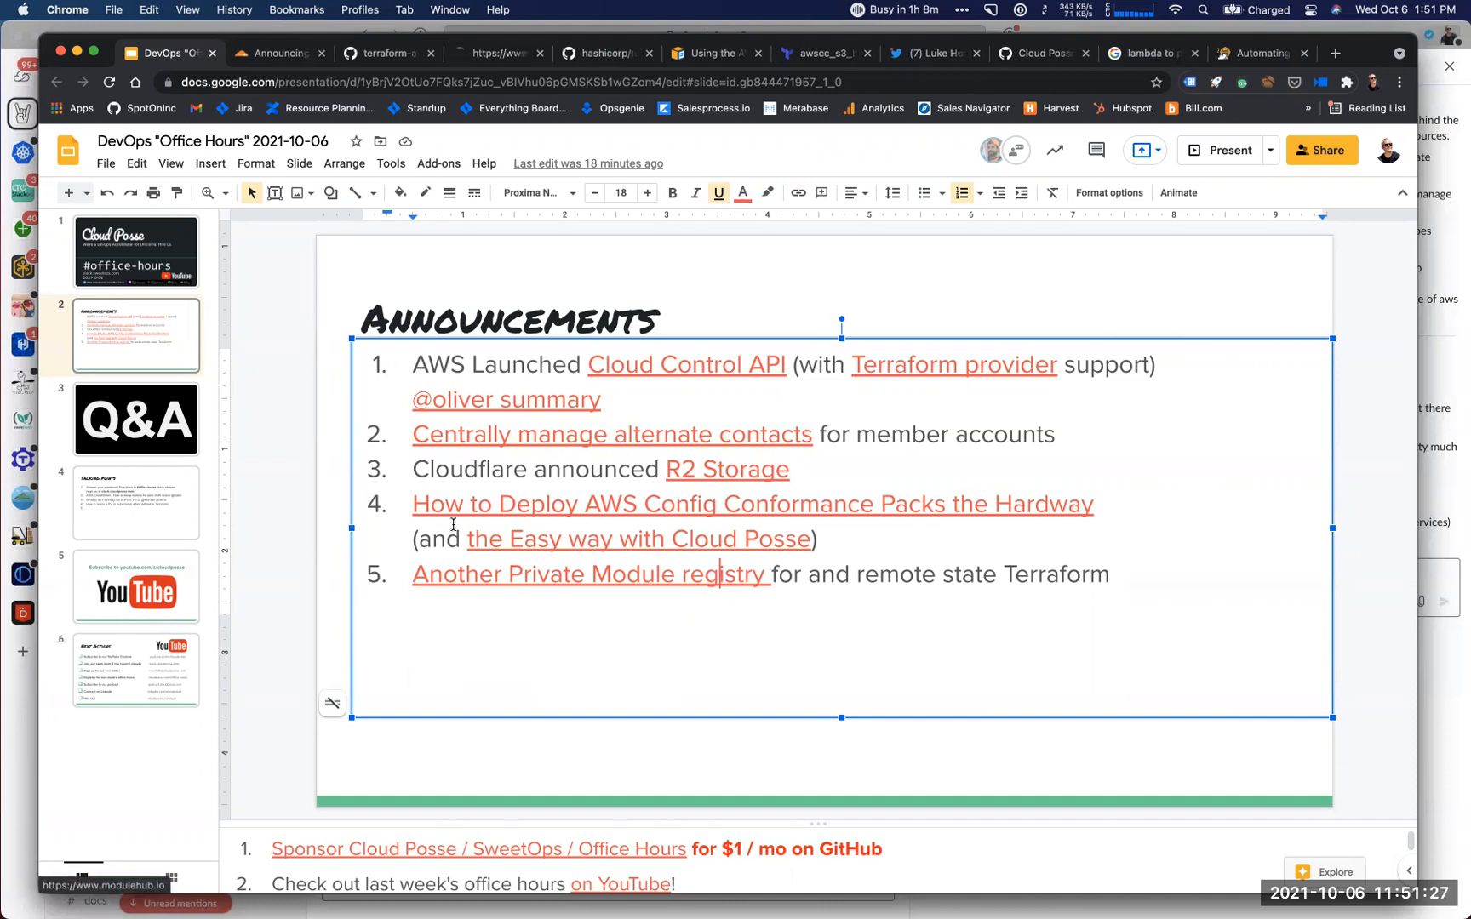
Open modulehub.io from announcement five and scroll through its registry and state backend features.
left_click(490, 53)
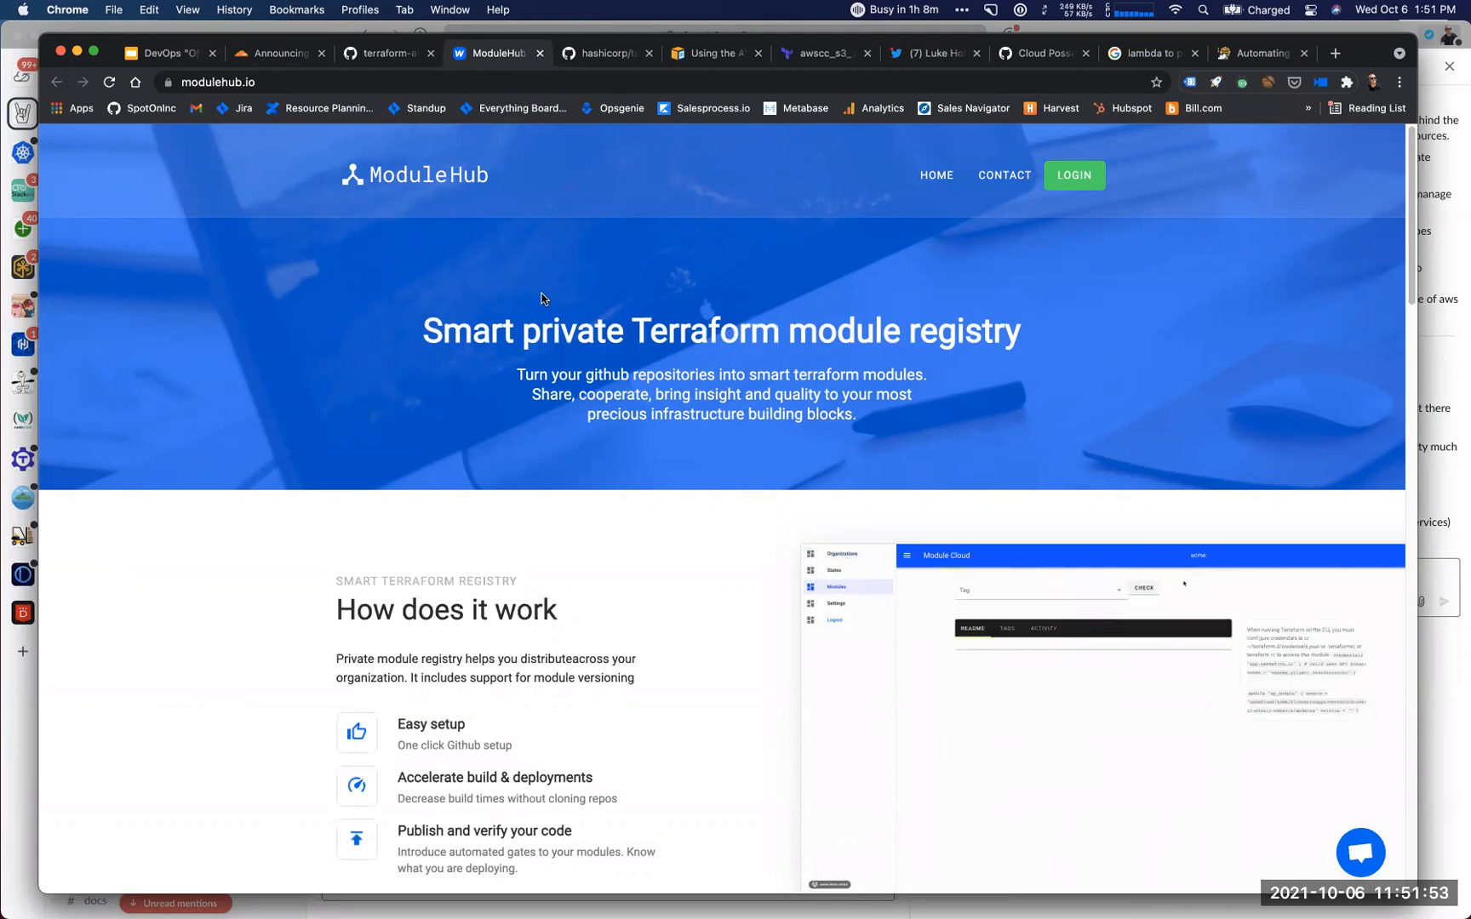
scroll("down", 3)
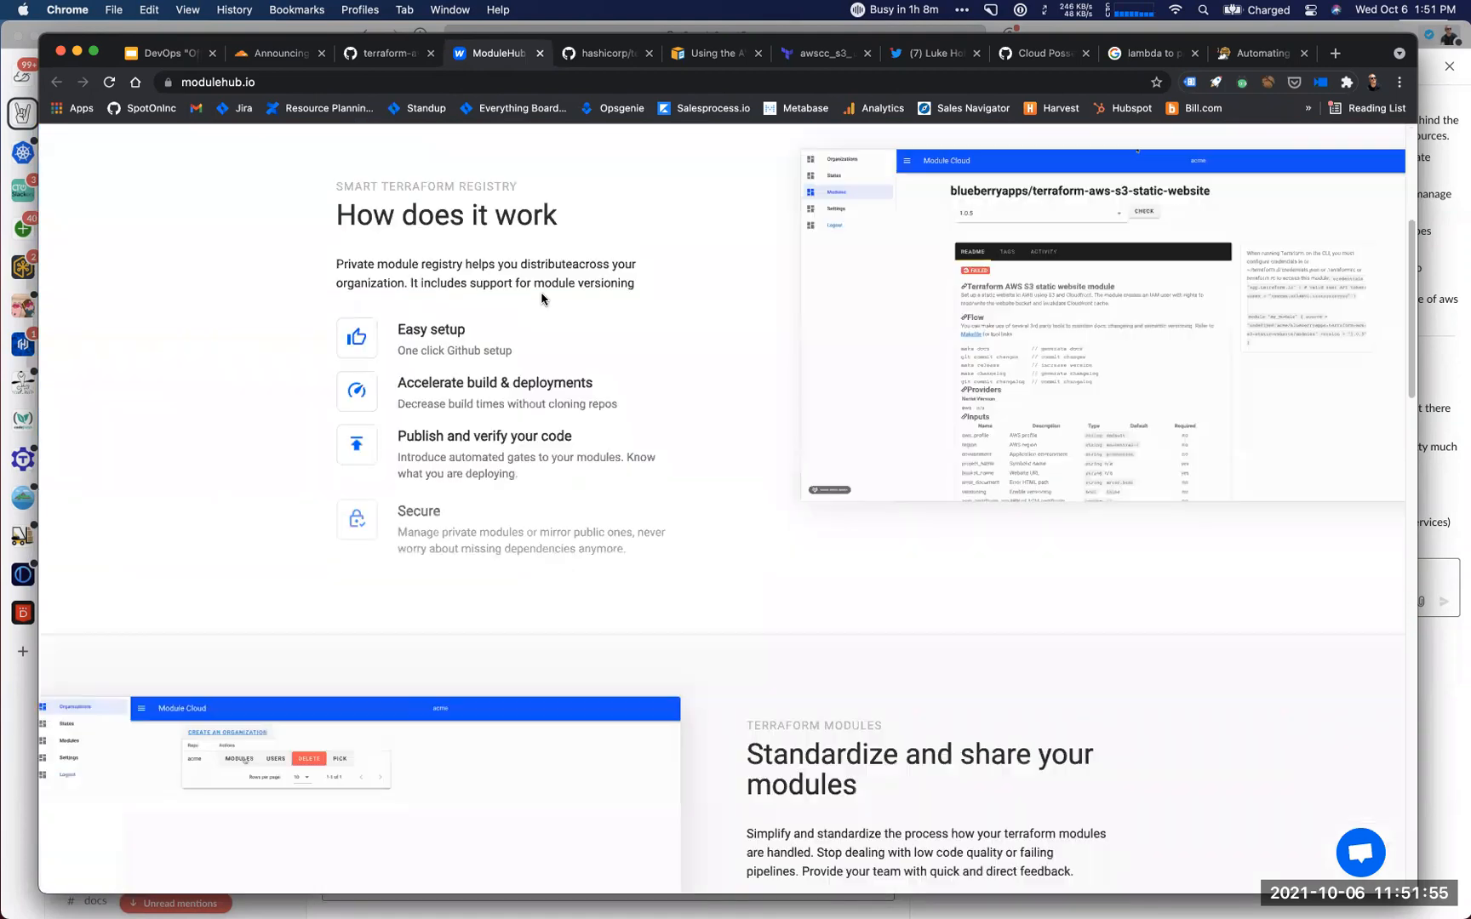
scroll("down", 3)
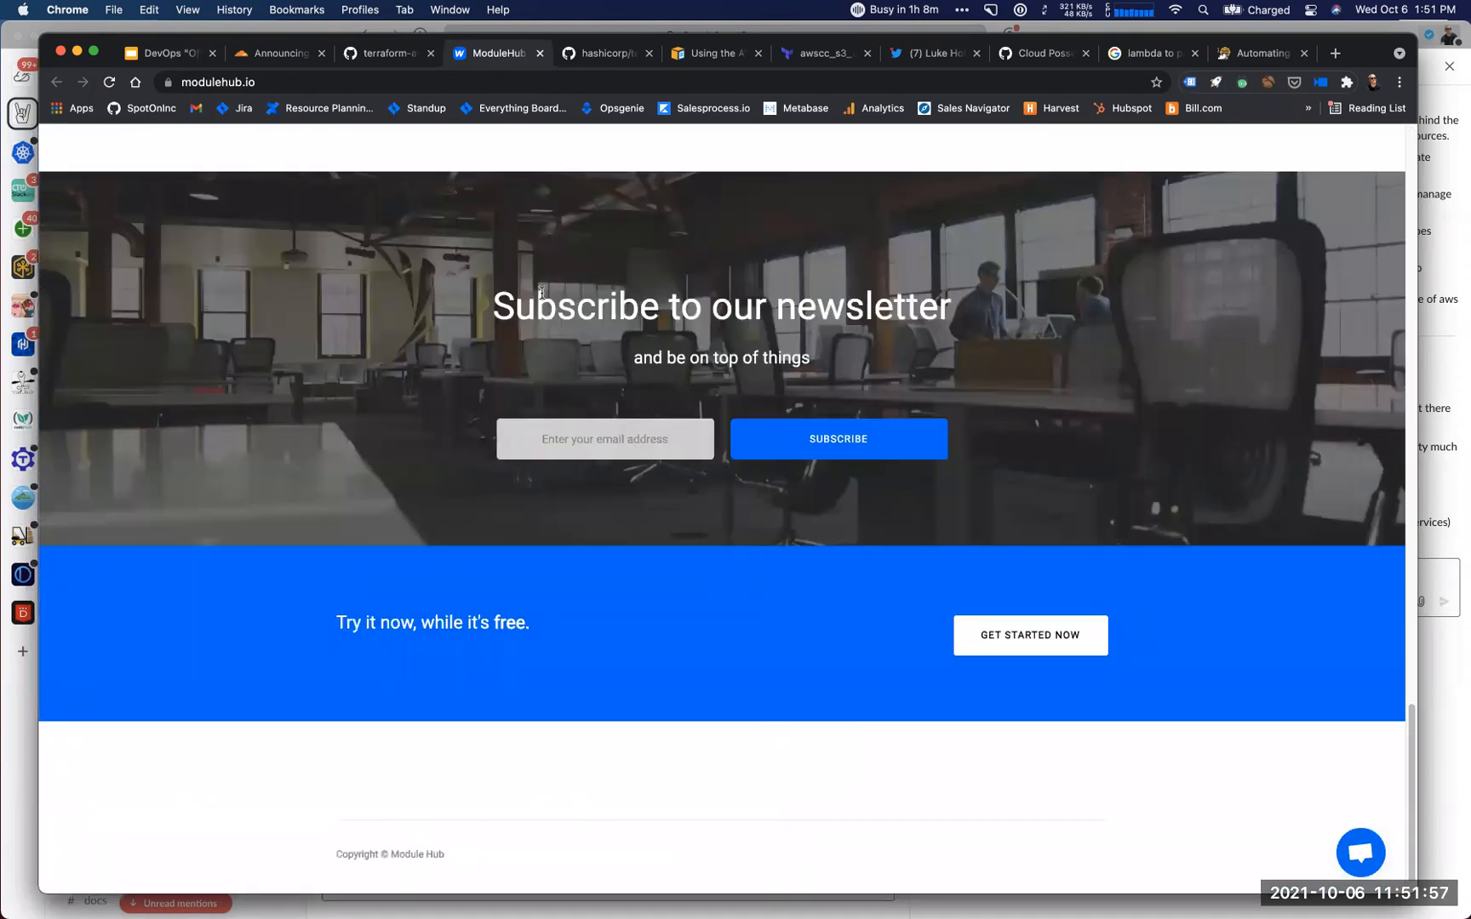
scroll("down", 3)
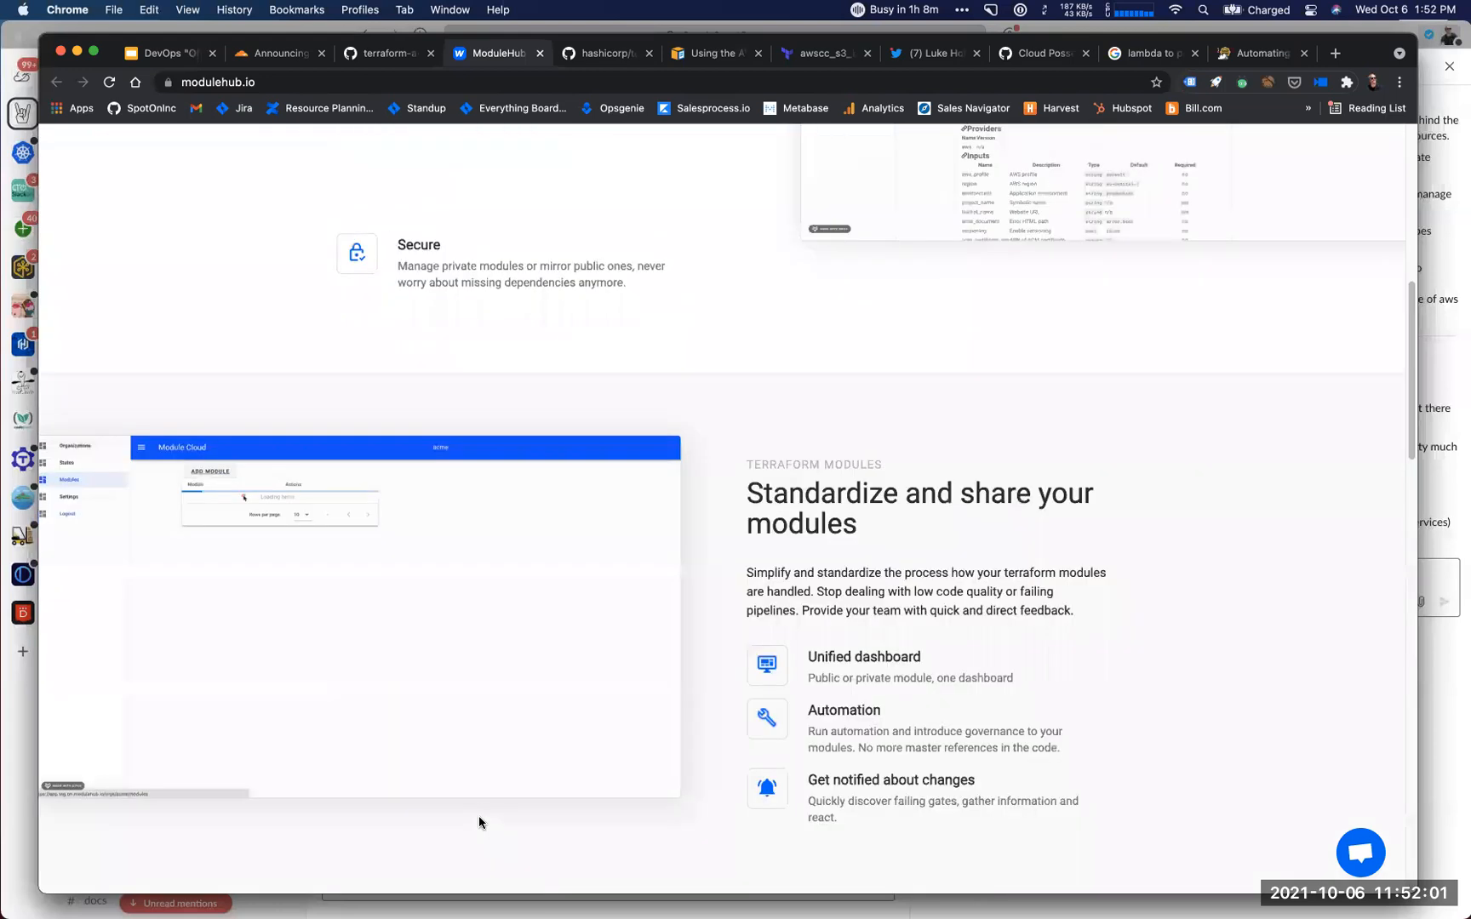
scroll("up", 3)
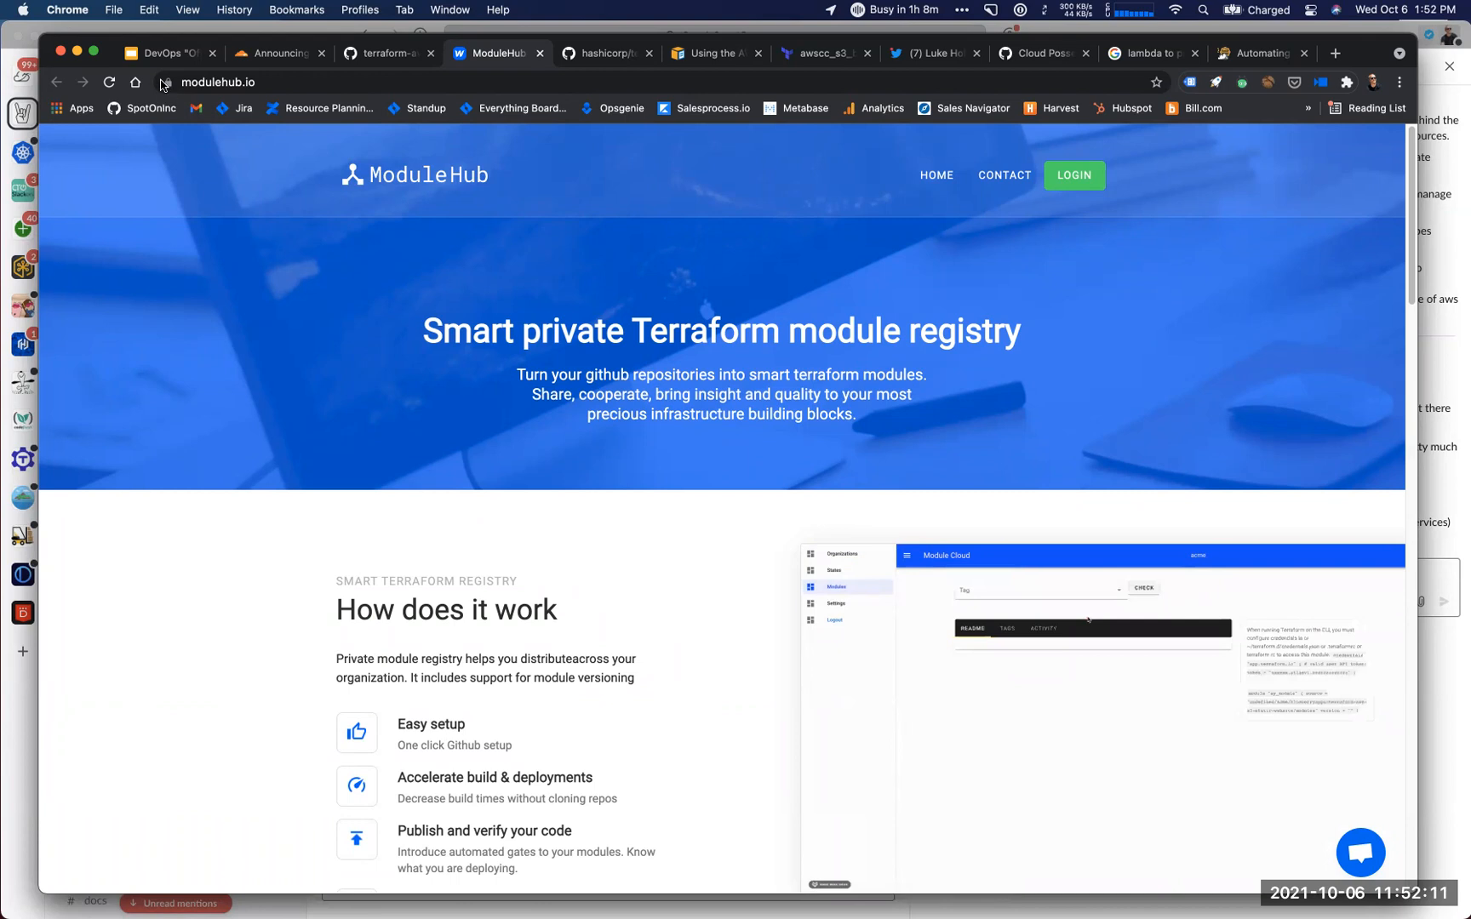
mouse_move(155, 54)
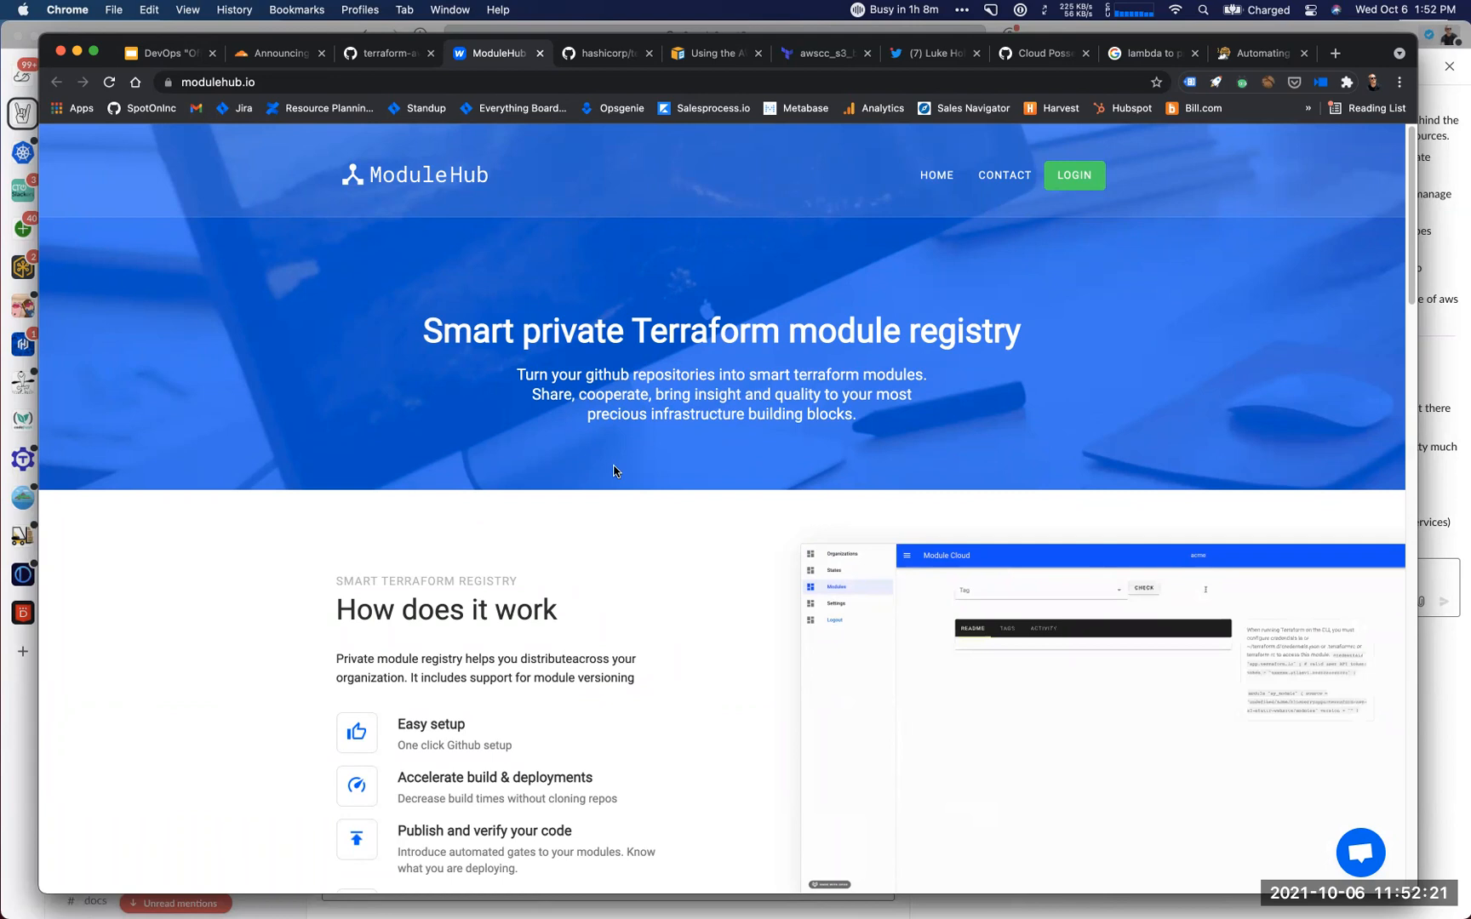
scroll("down", 3)
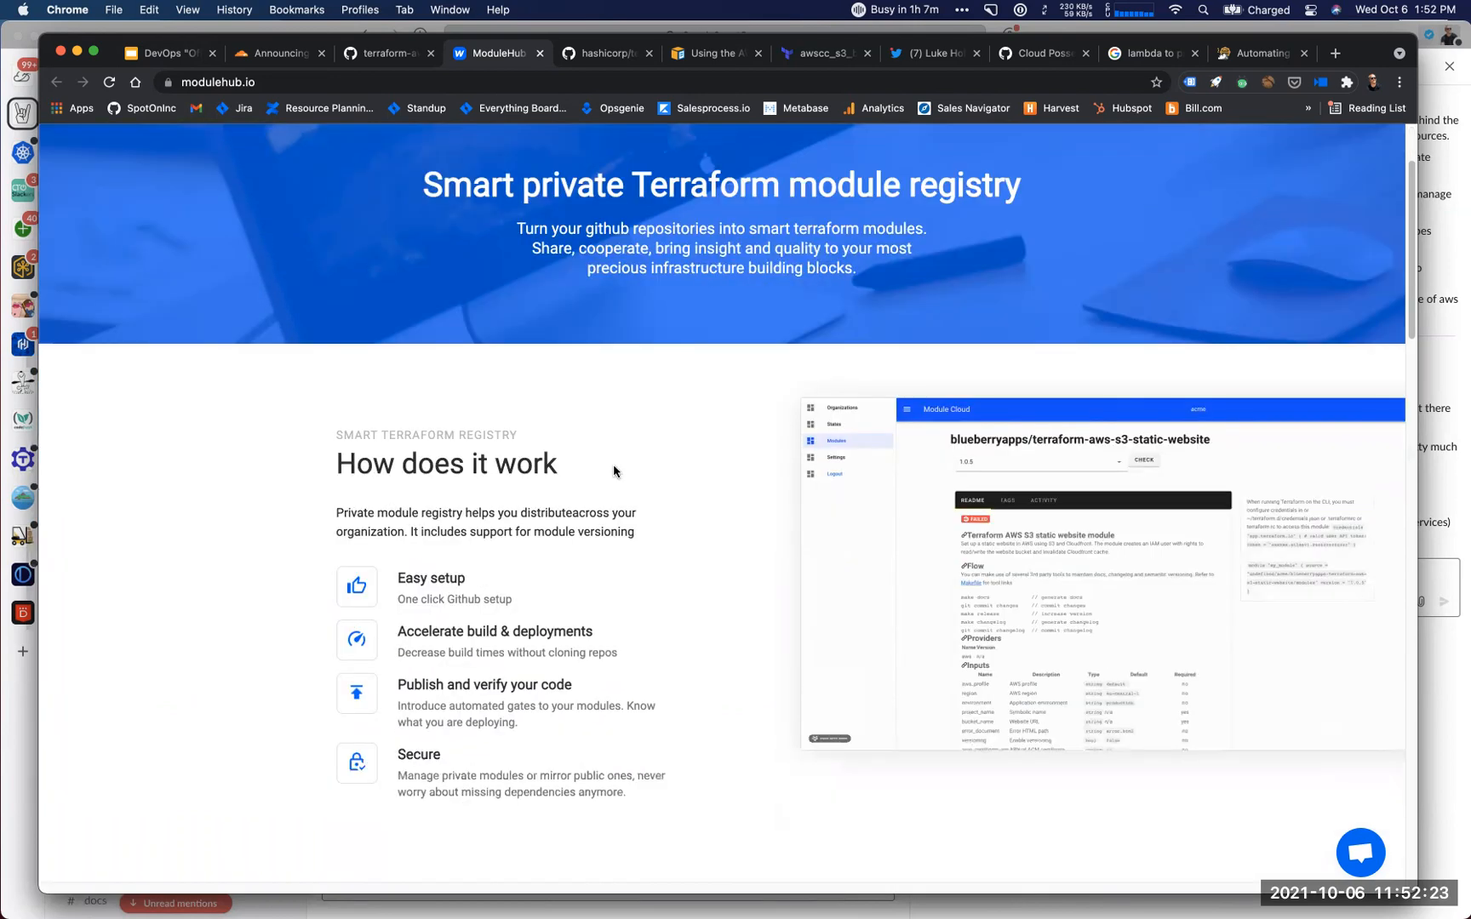
scroll("down", 3)
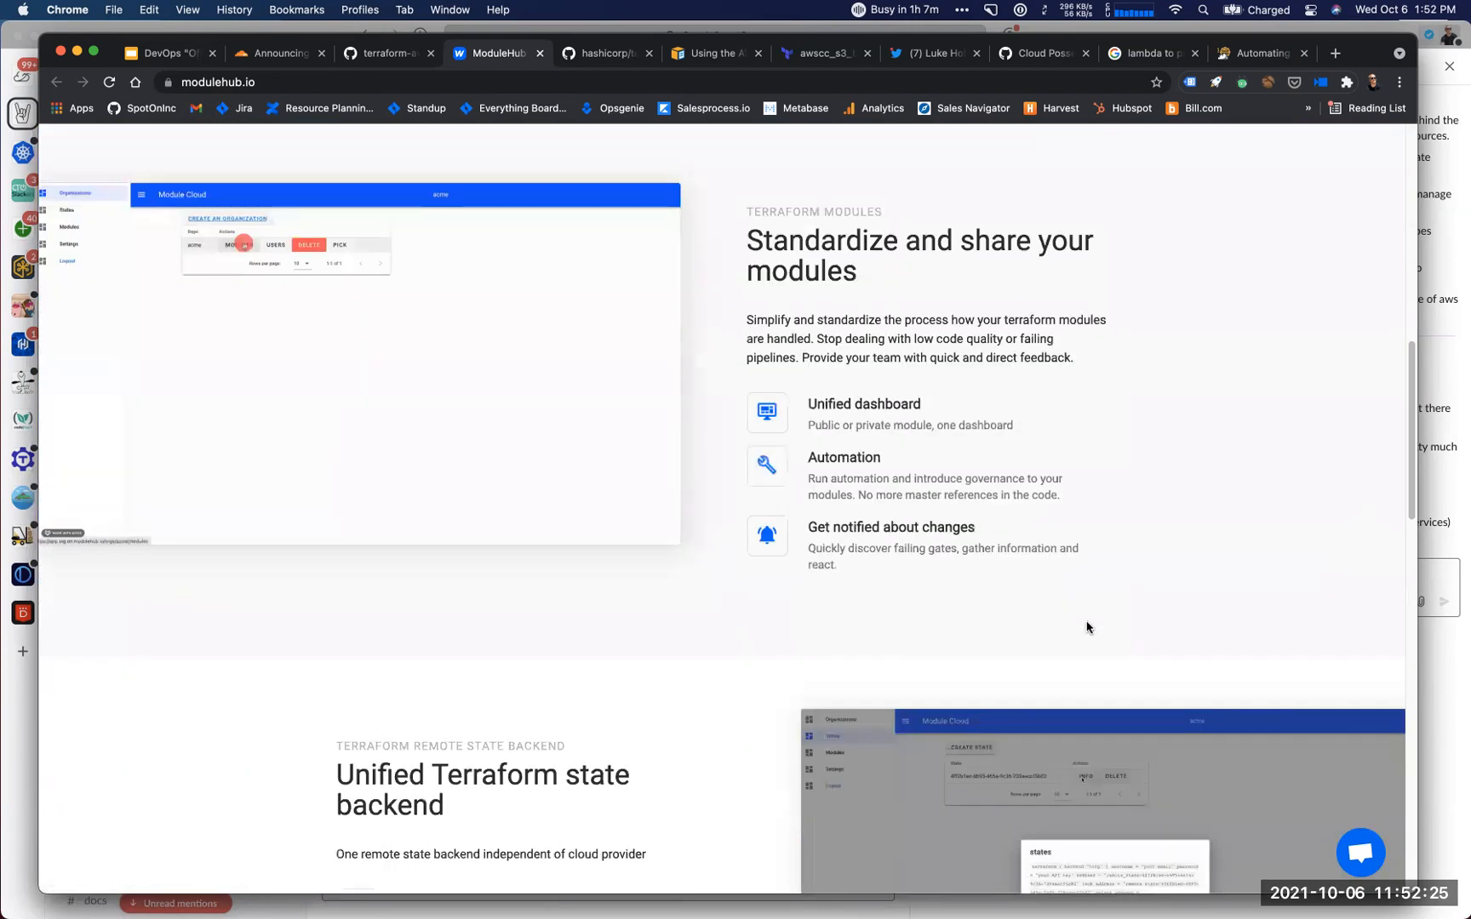
scroll("down", 3)
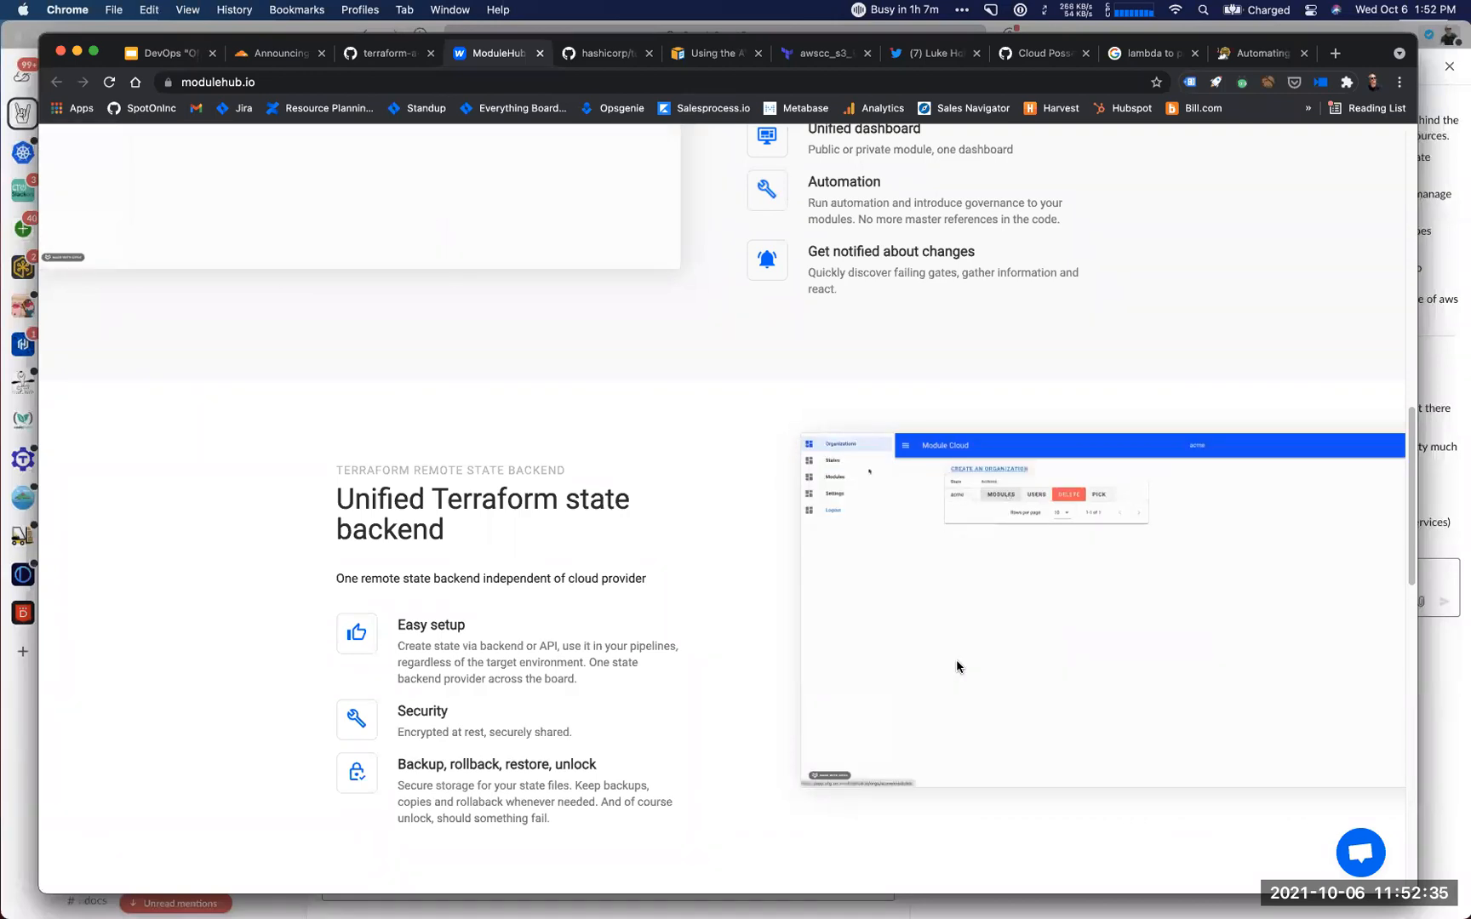
scroll("up", 3)
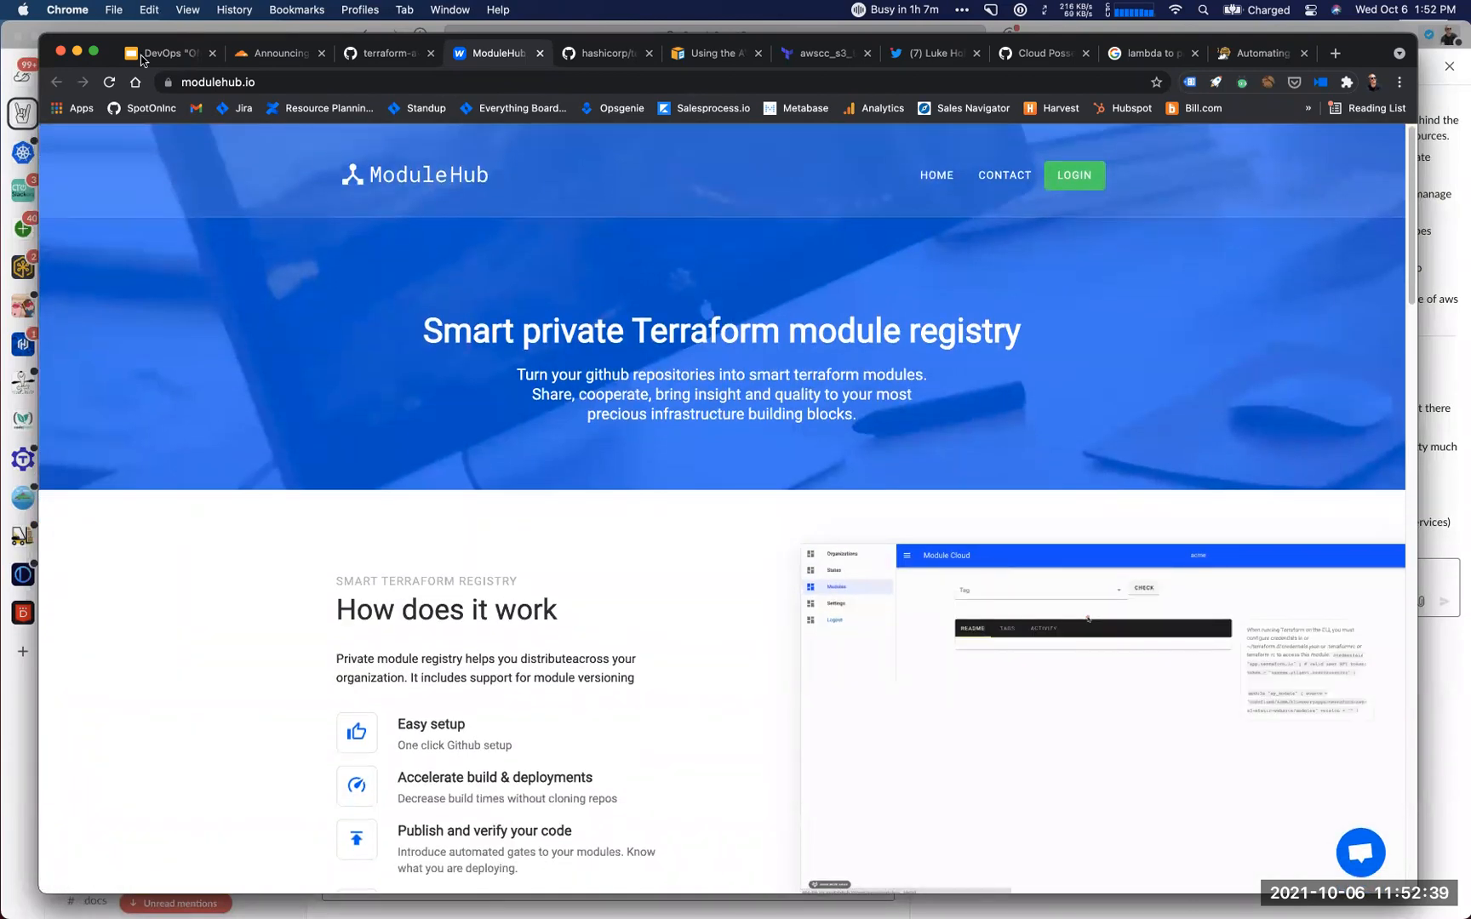
From the deck, go to Slack #office-hours and open the GitHub Blog reusing-workflows link.
left_click(170, 52)
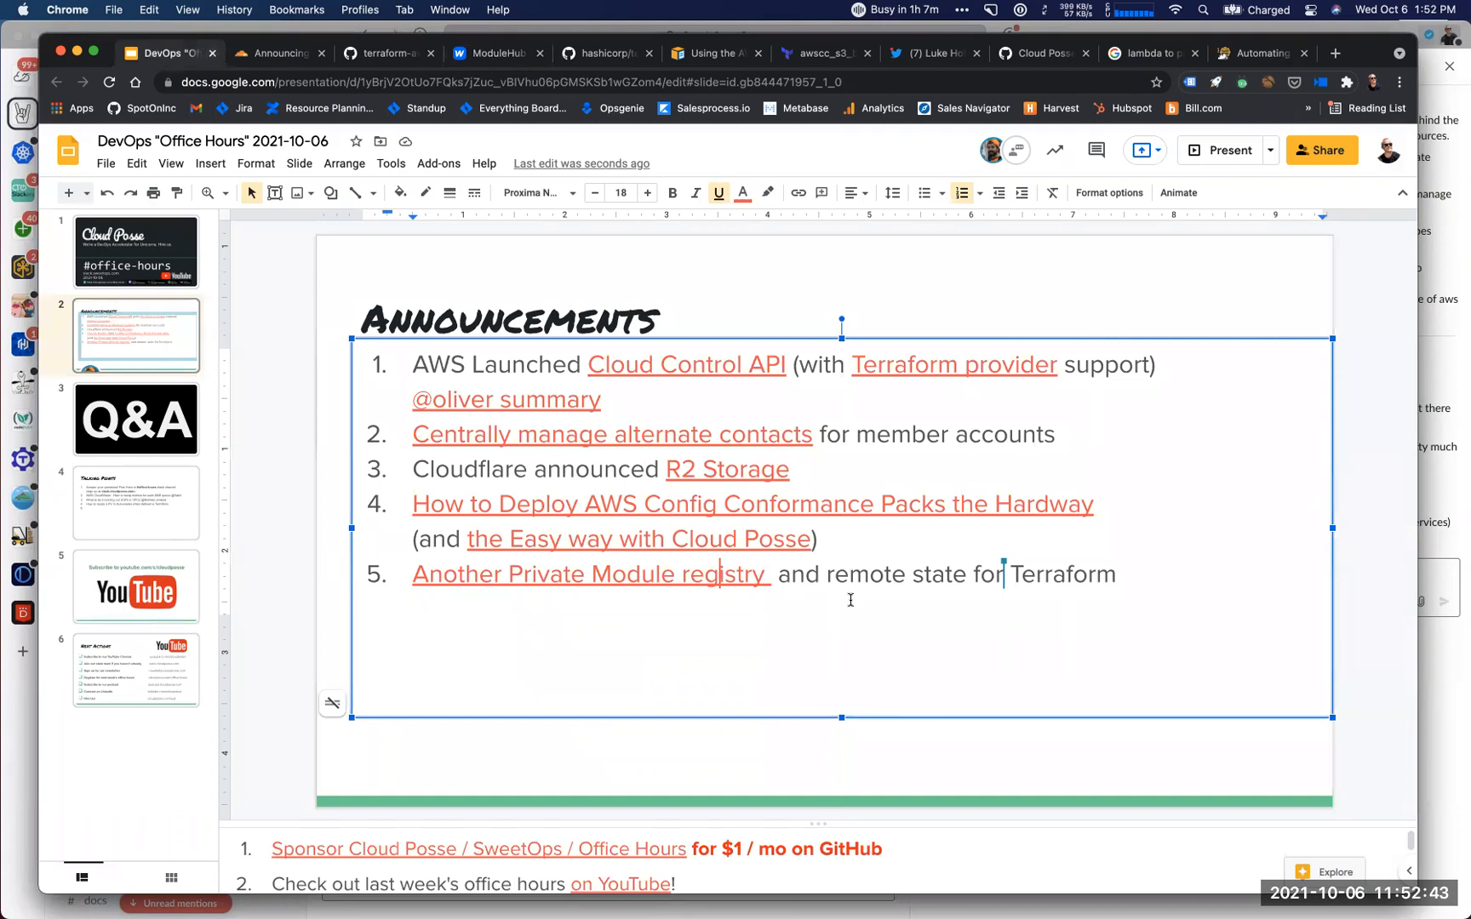
mouse_move(901, 588)
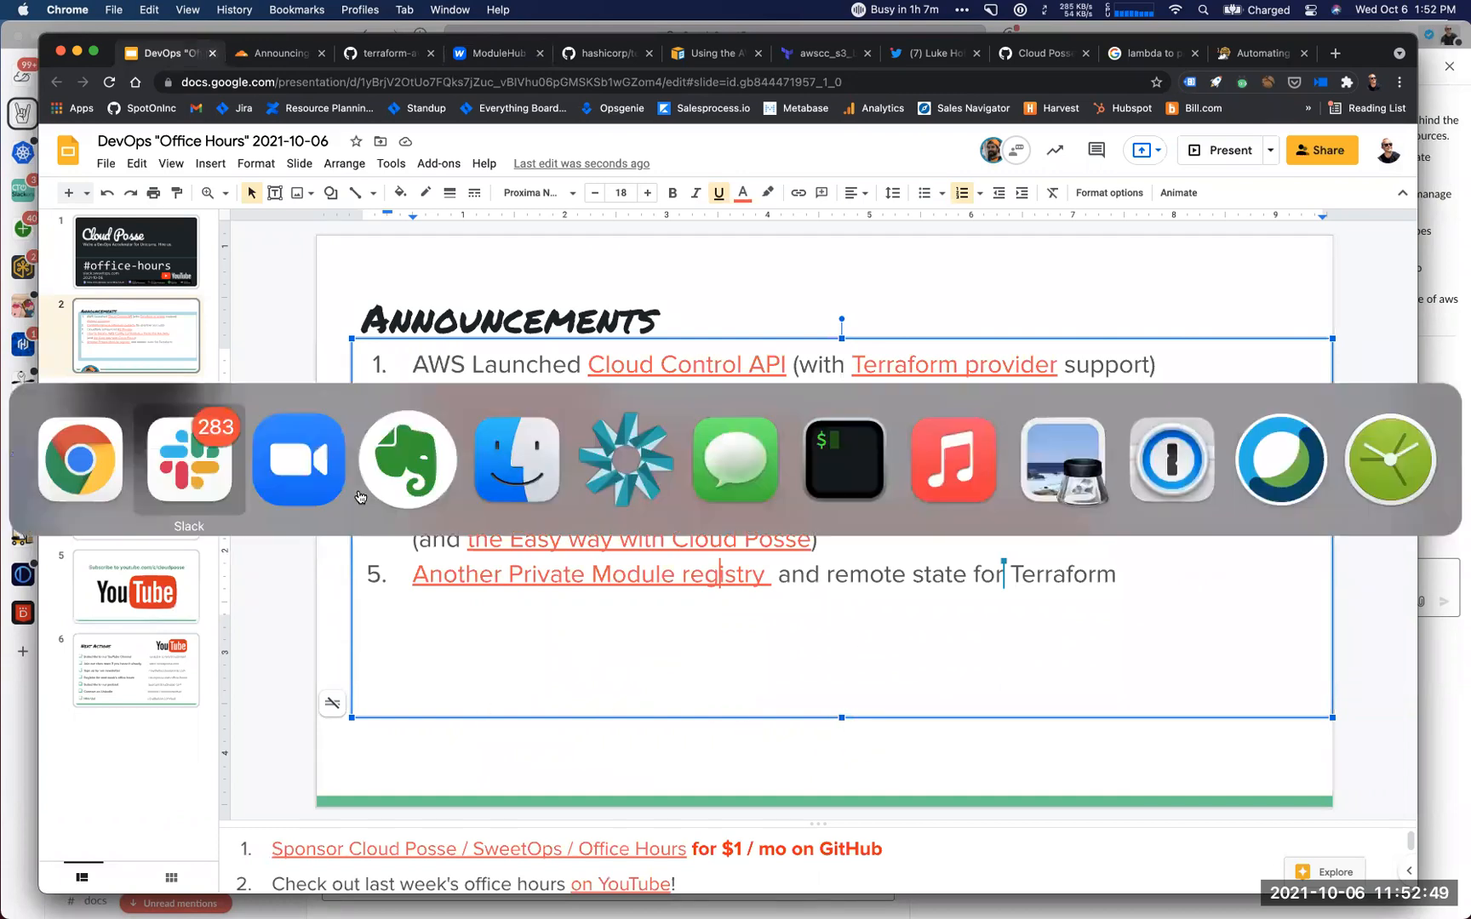
left_click(189, 460)
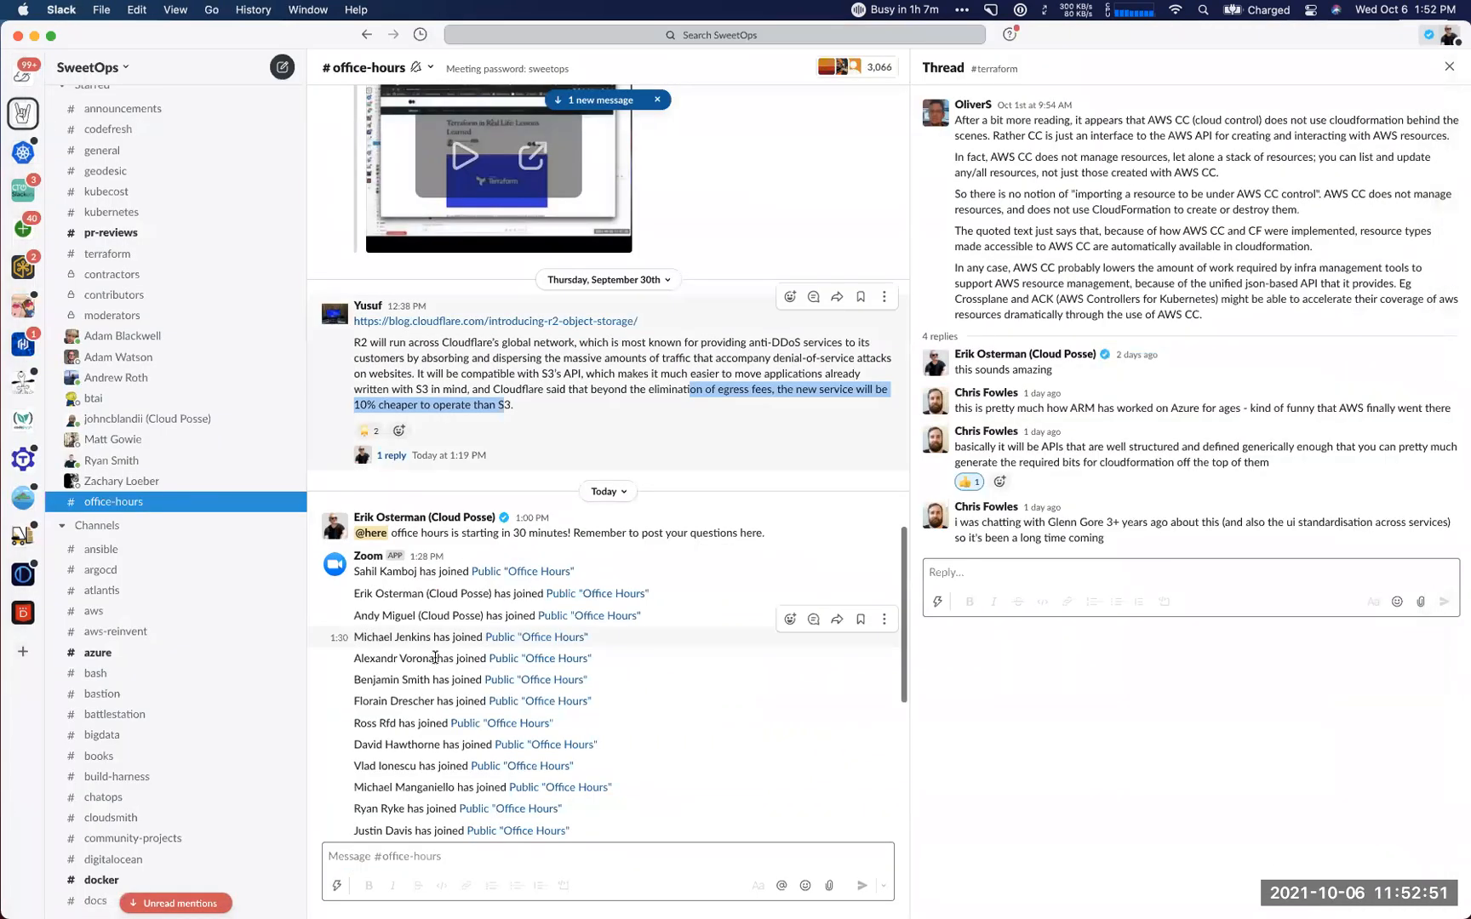
scroll("down", 3)
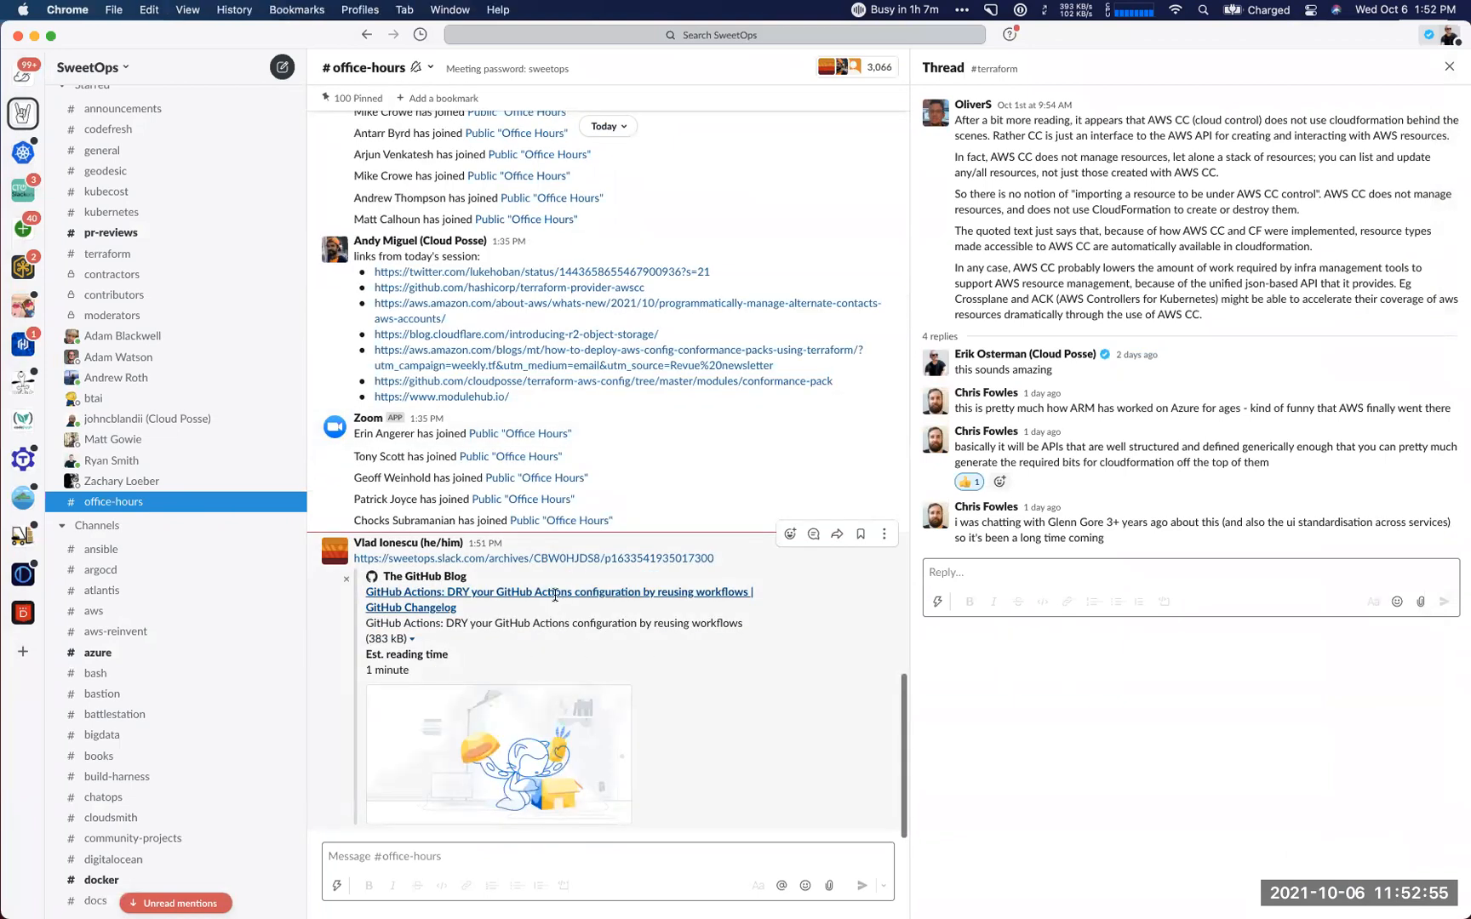
left_click(554, 592)
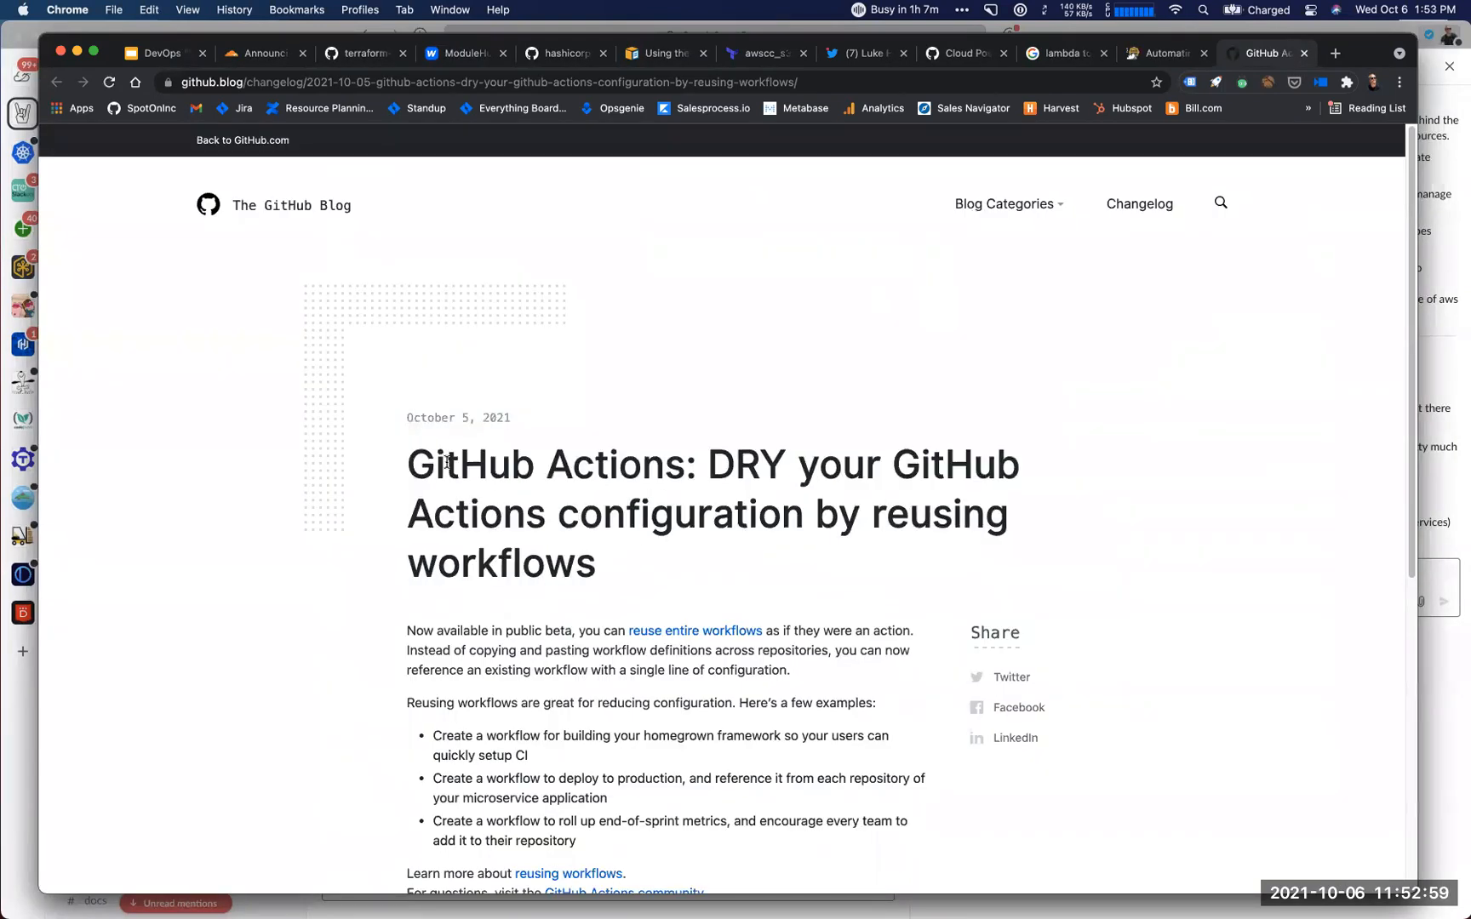
Scroll the GitHub Blog reusable-workflows post and follow its 'Reusing workflows' docs link.
scroll("down", 3)
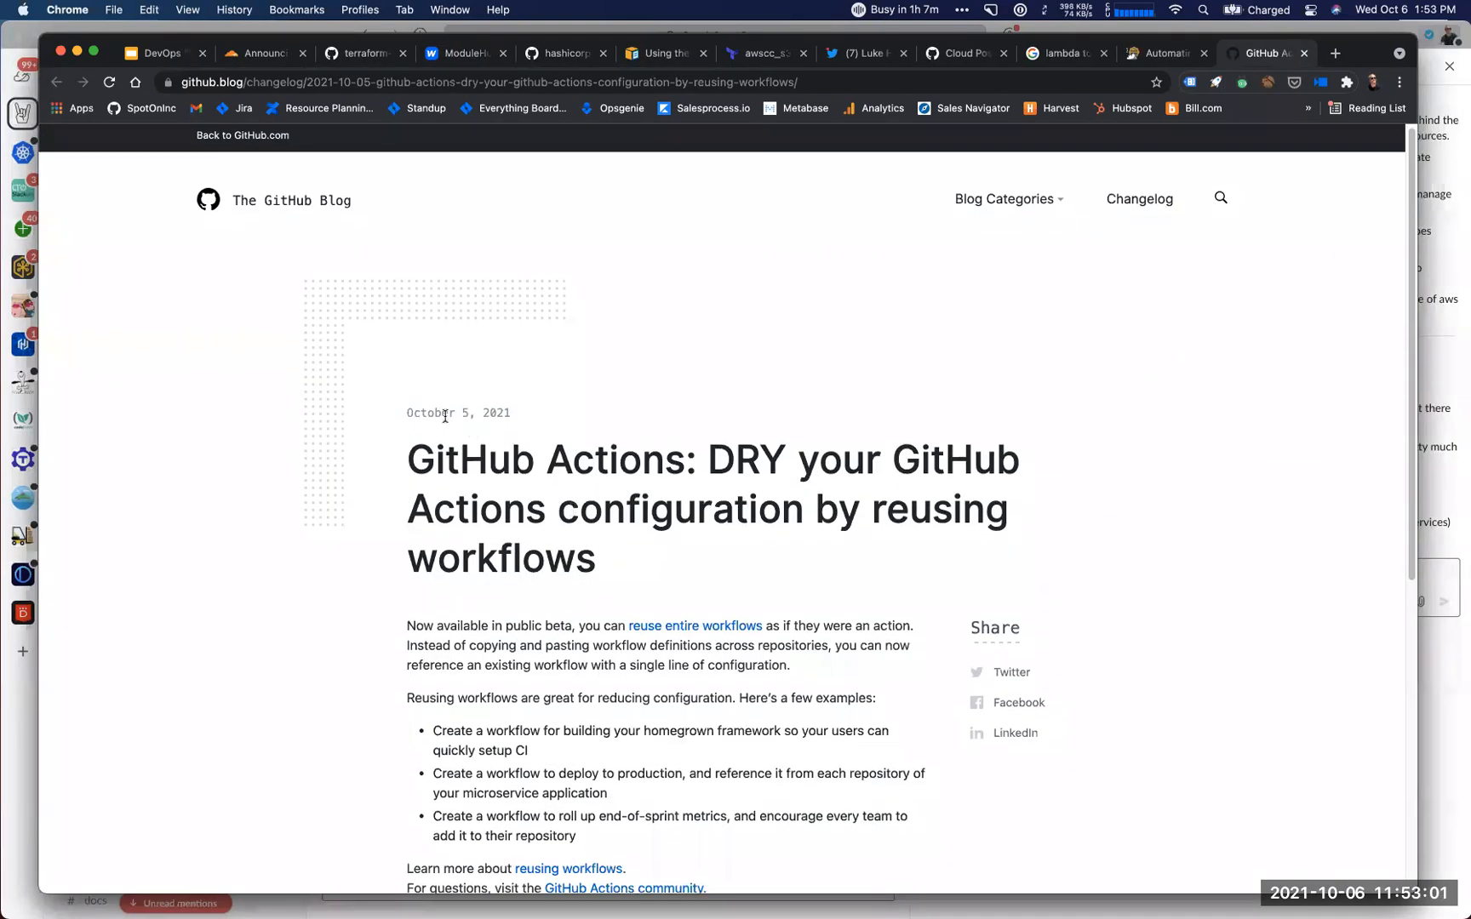
scroll("down", 3)
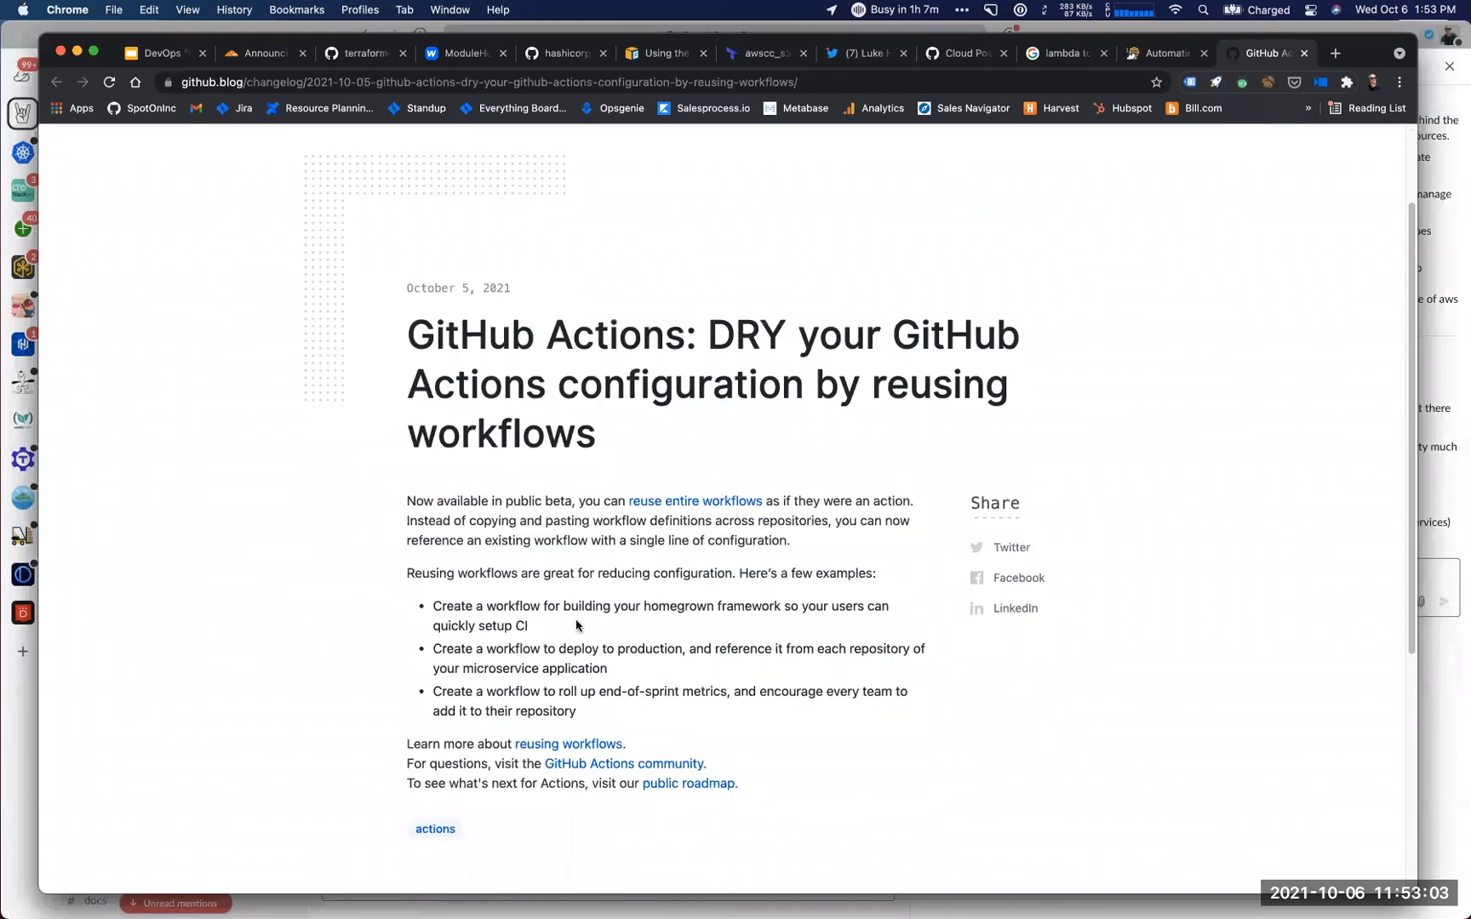
mouse_move(658, 503)
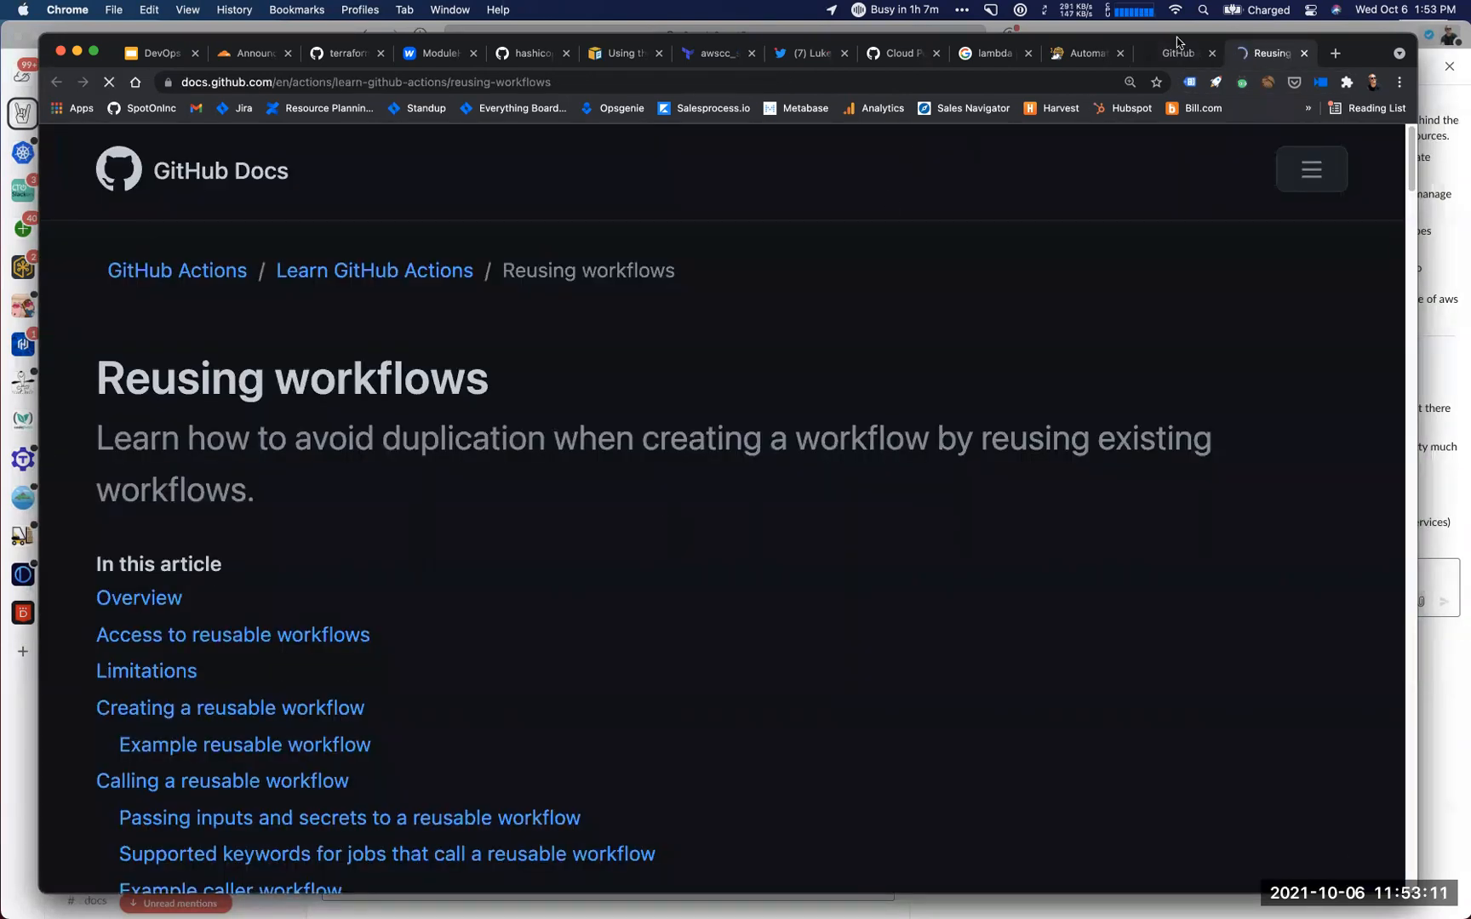
left_click(1176, 53)
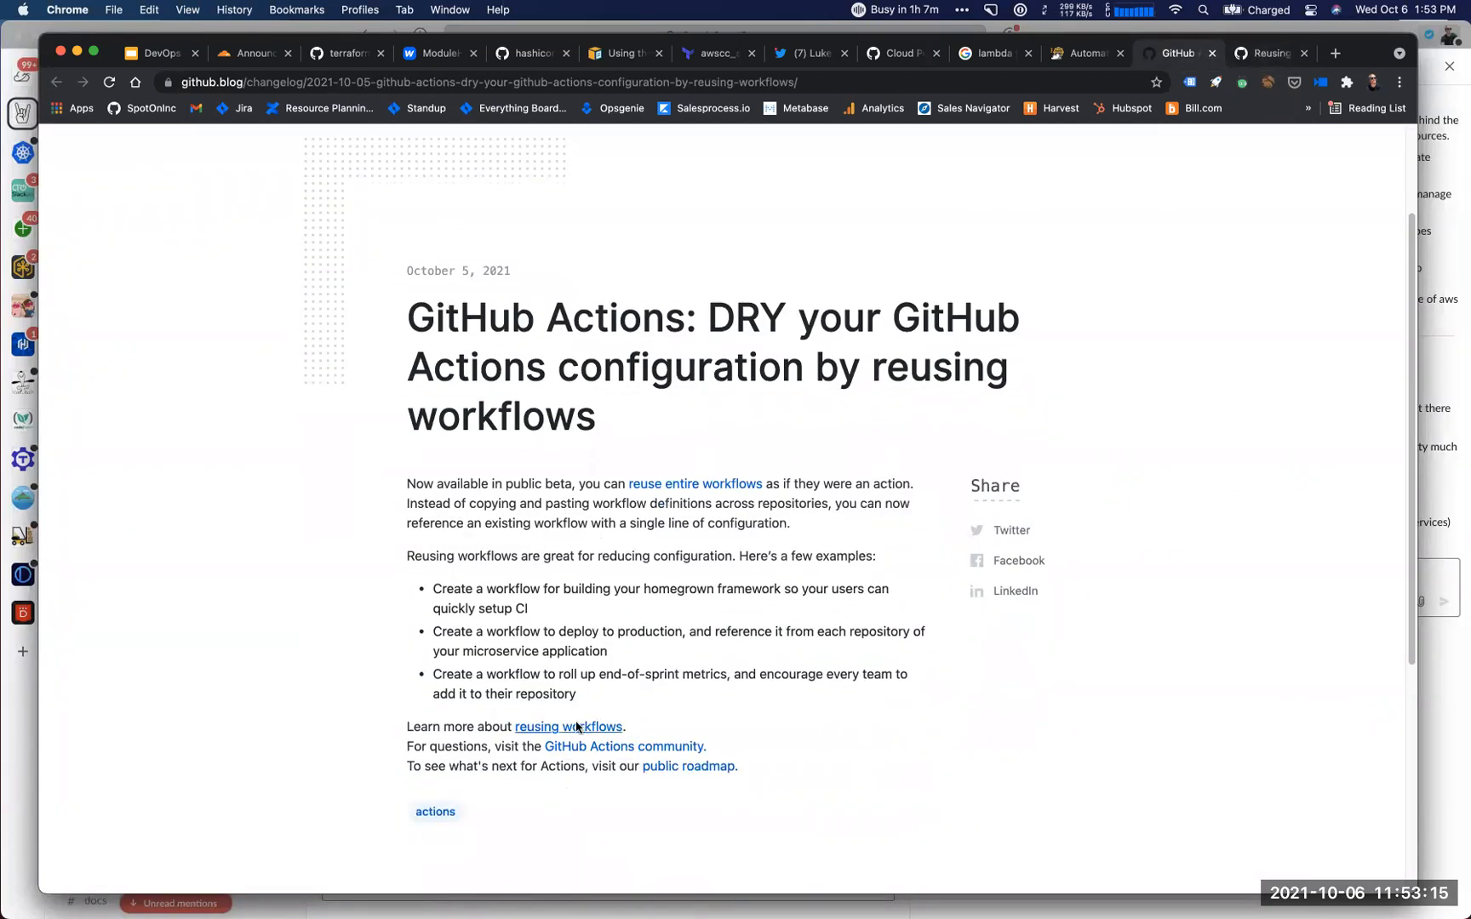
mouse_move(595, 729)
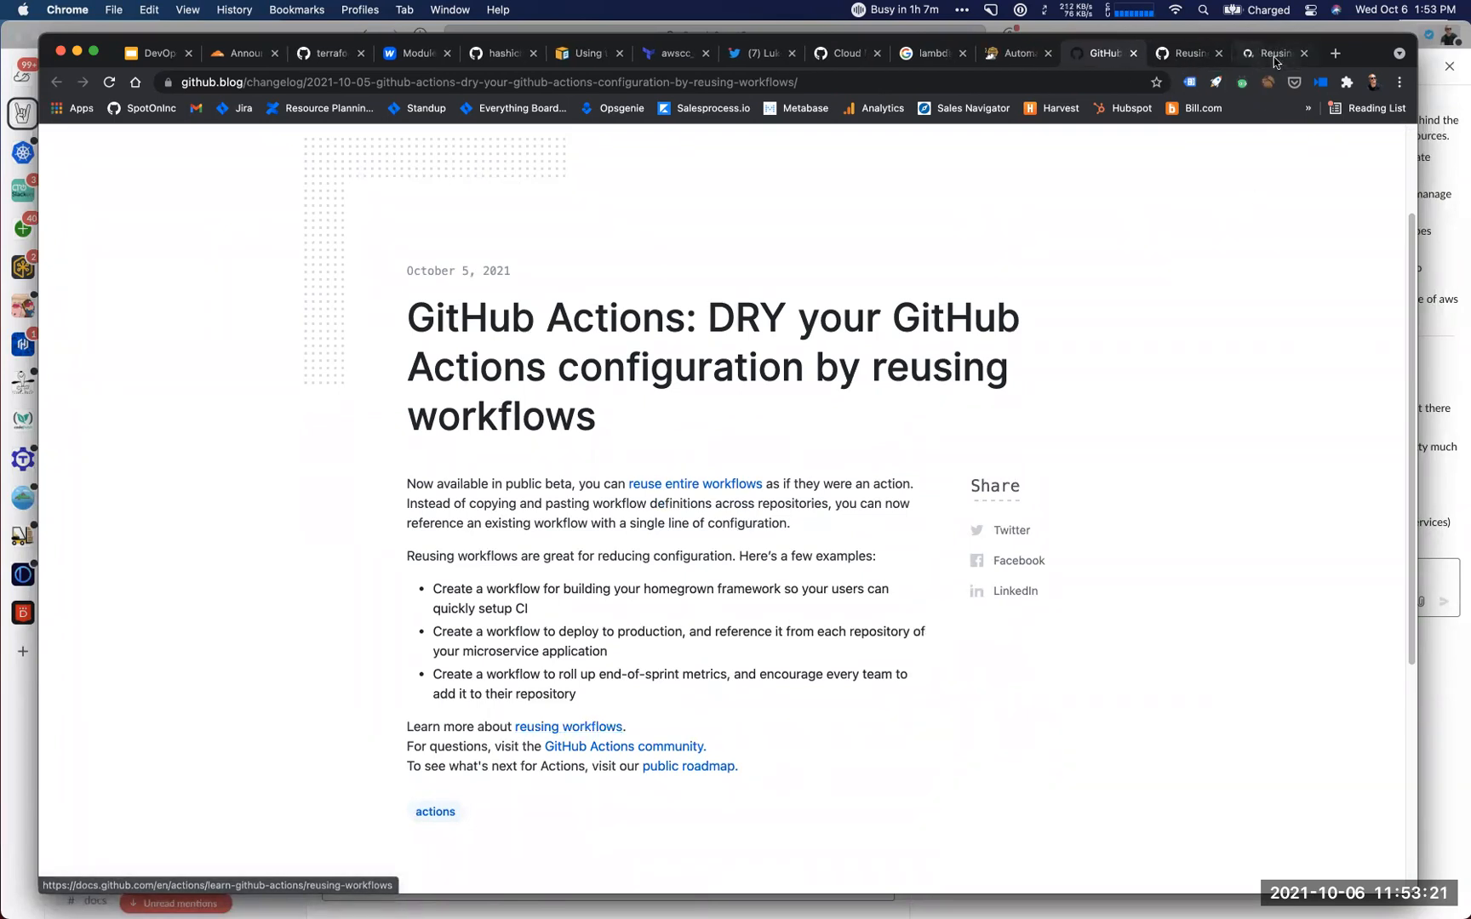
left_click(568, 727)
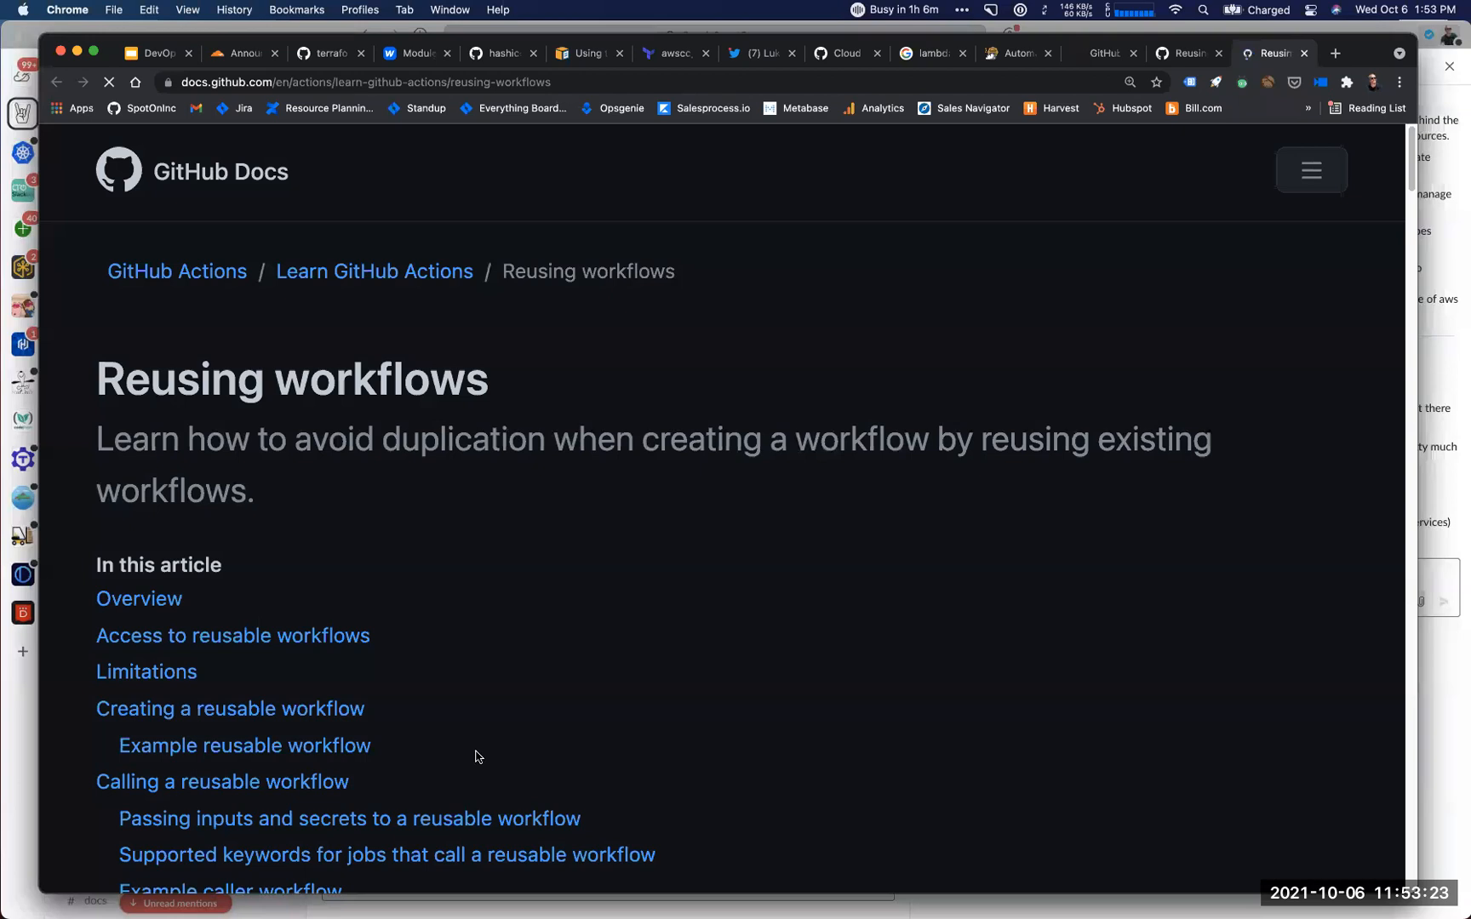
Scroll the Reusing workflows guide through its example workflow and supported keywords.
scroll("down", 3)
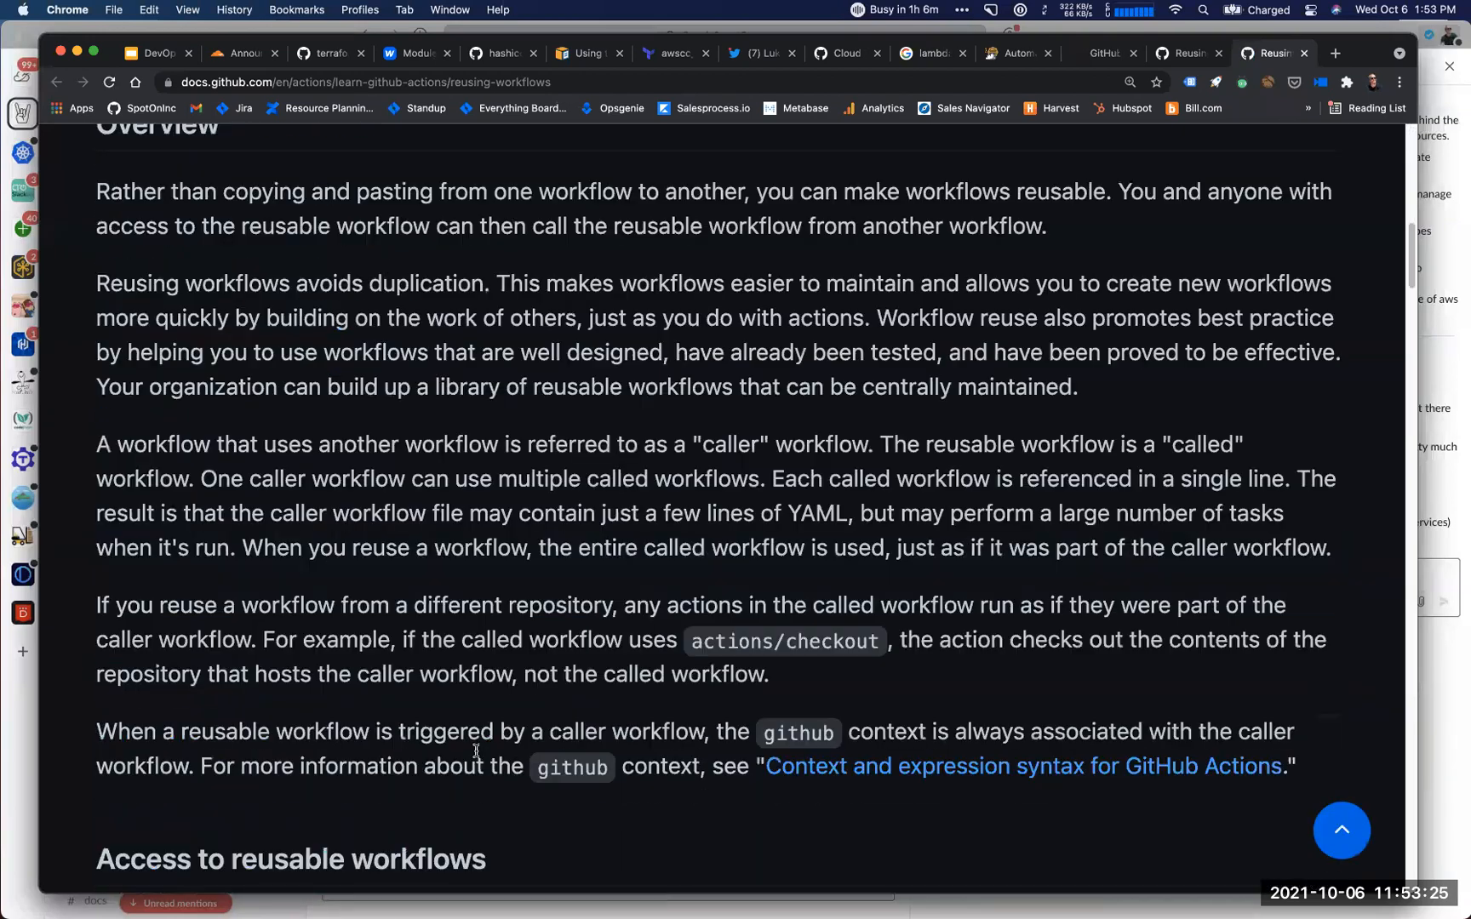
scroll("down", 3)
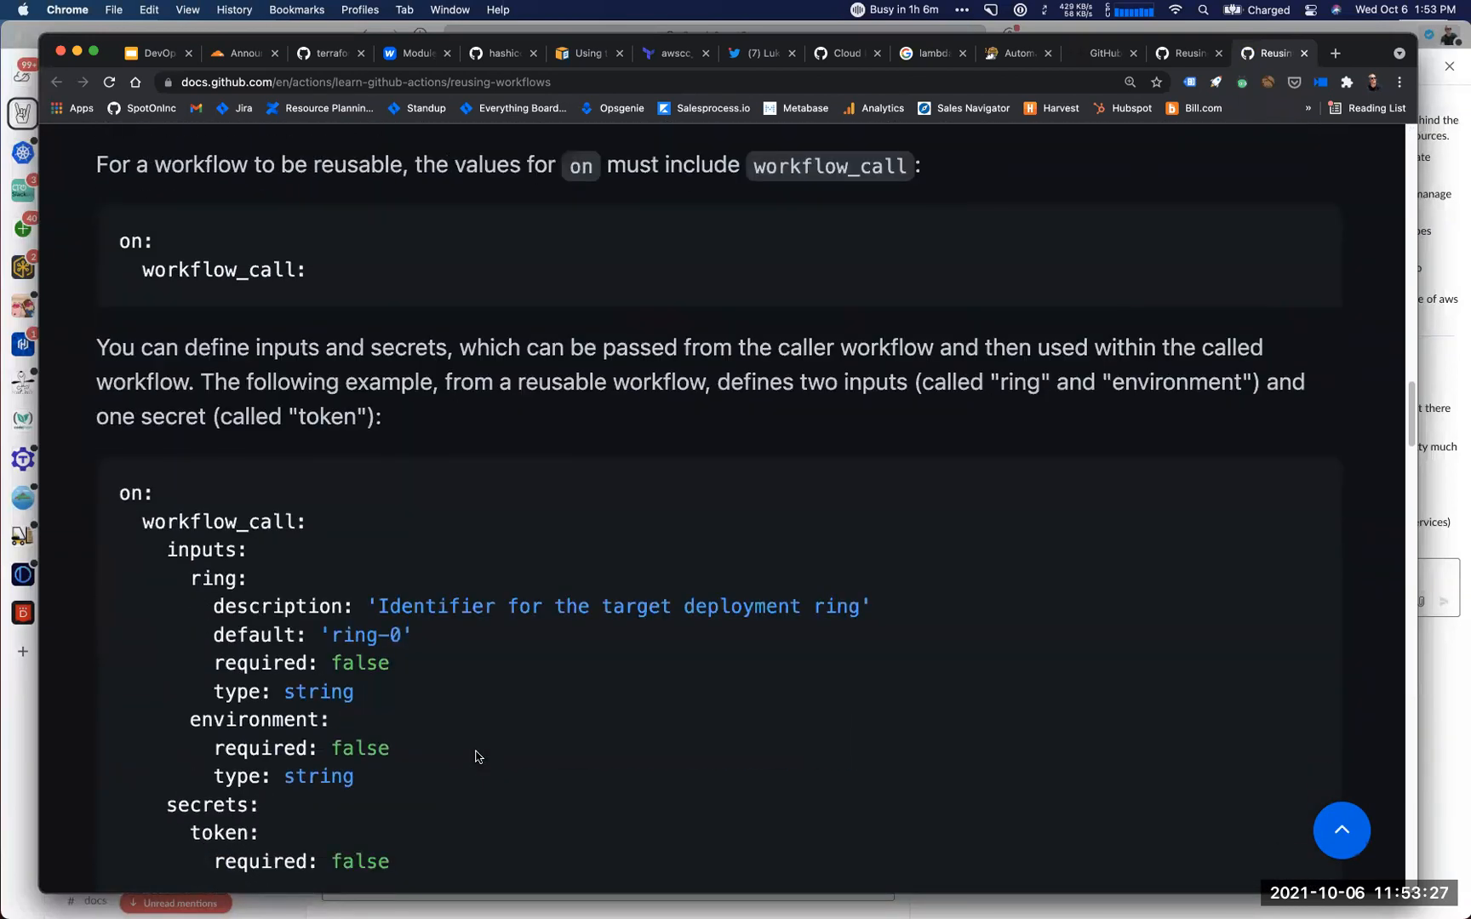
scroll("down", 3)
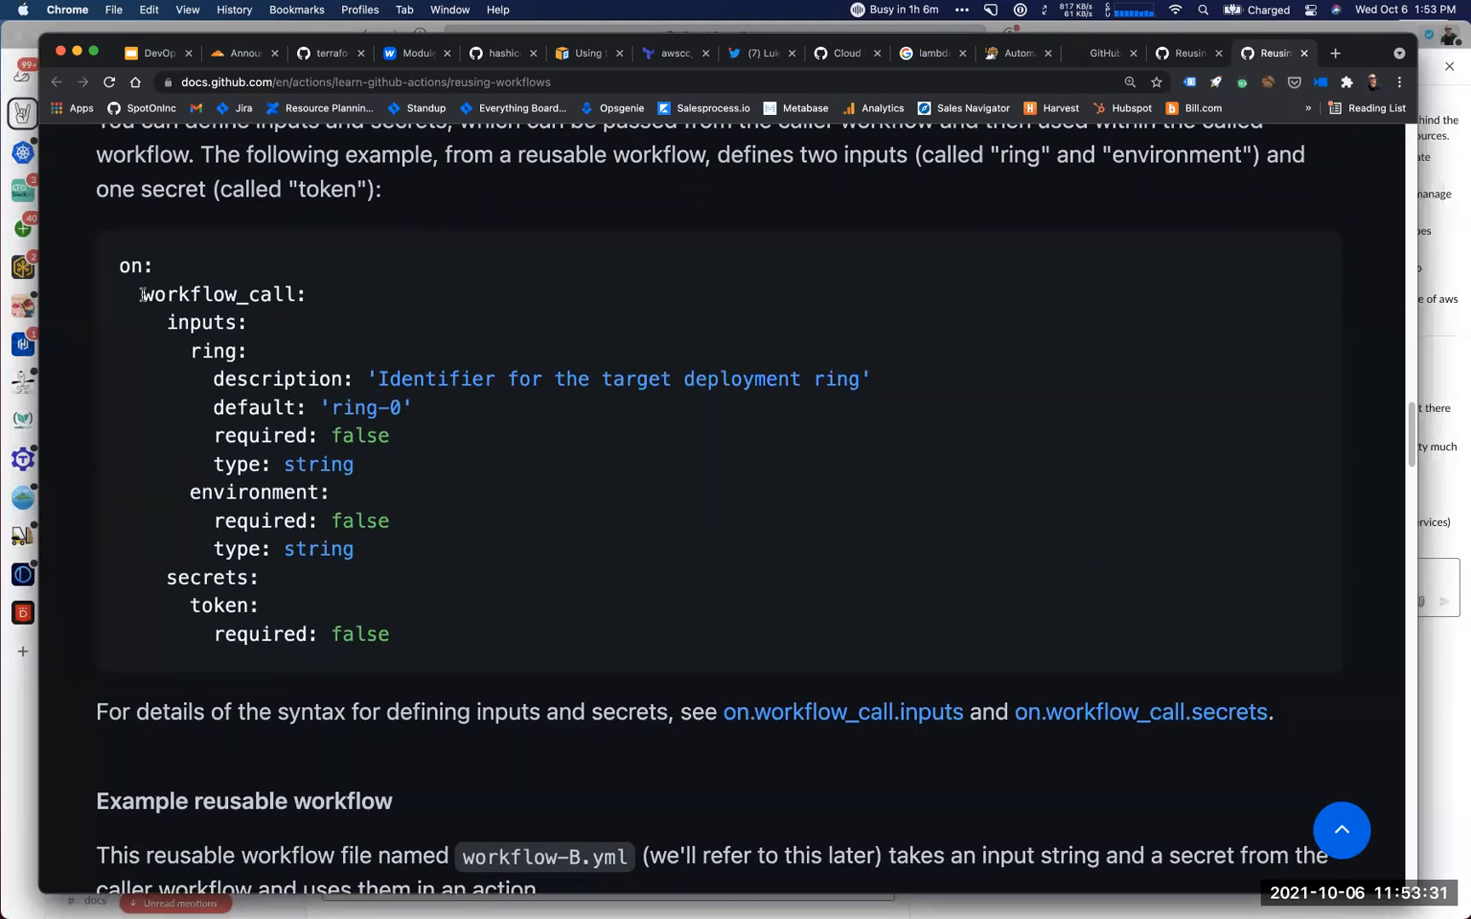
scroll("down", 3)
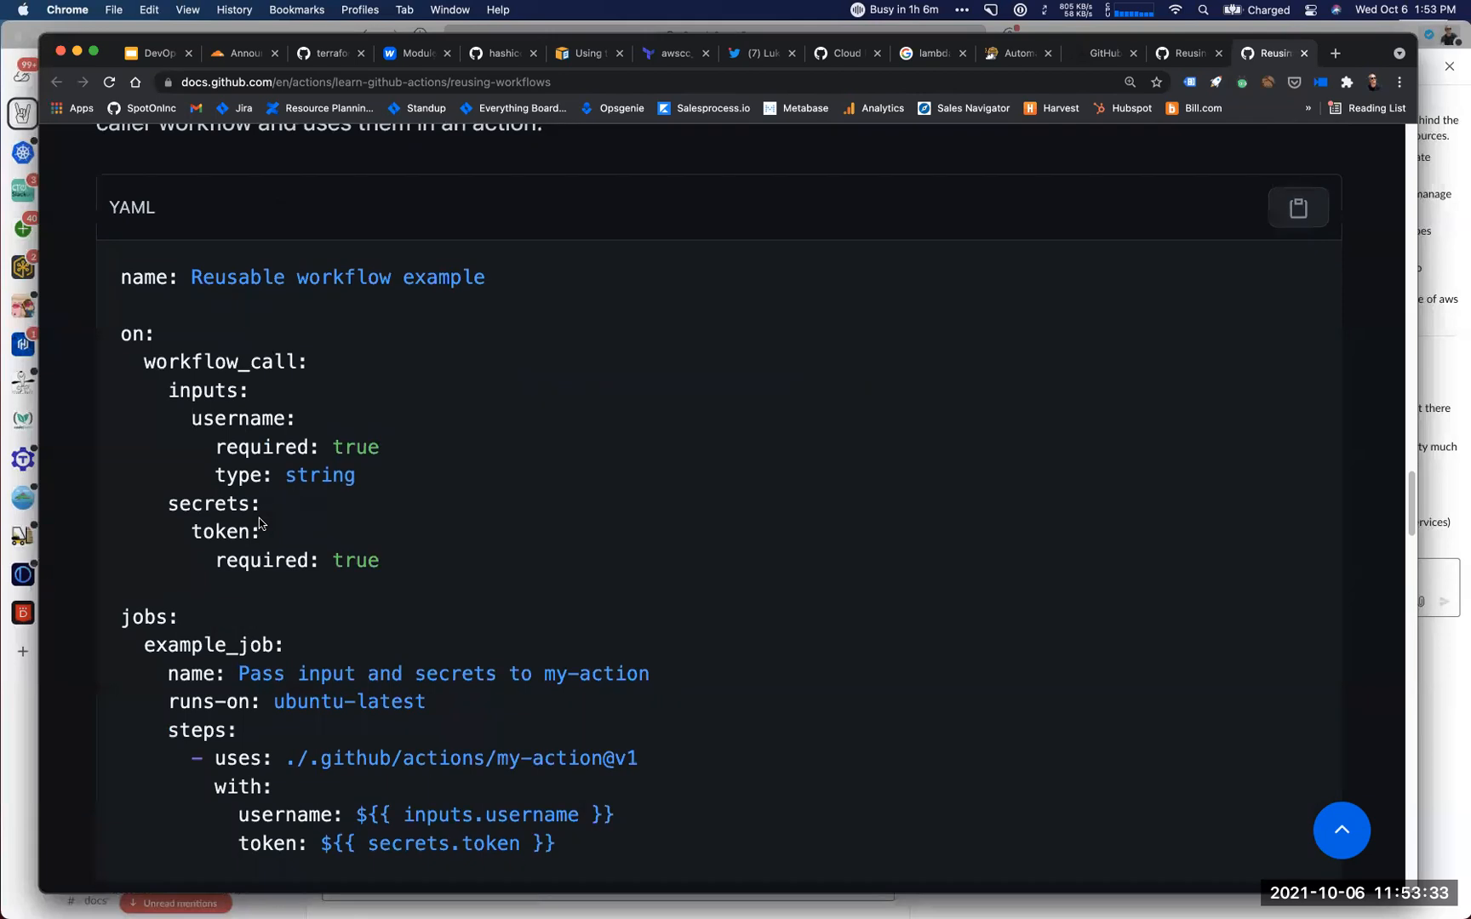
scroll("down", 3)
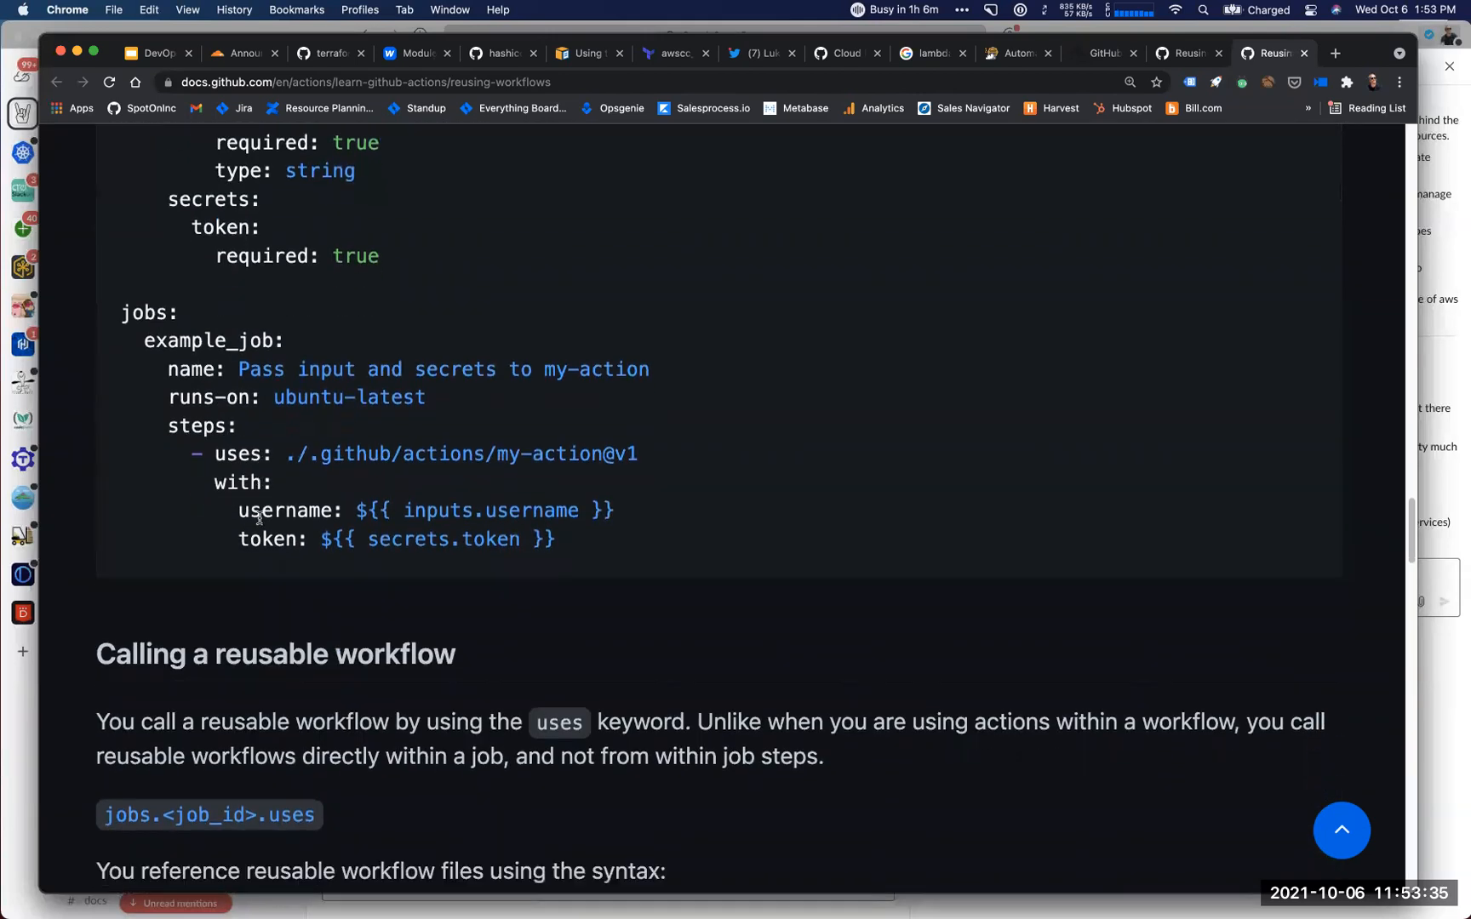
scroll("down", 3)
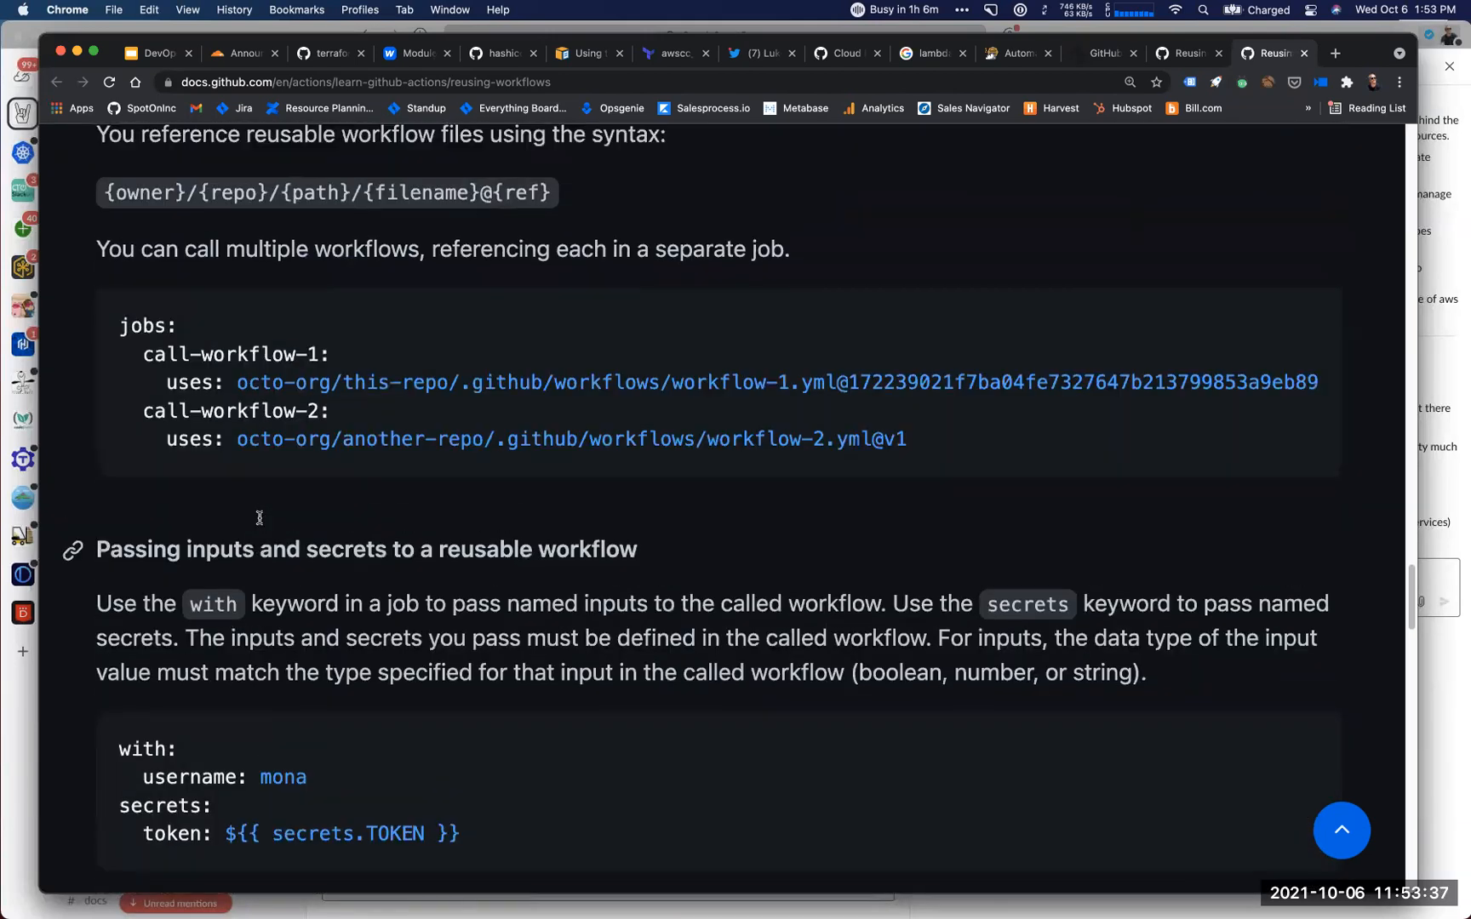
scroll("down", 3)
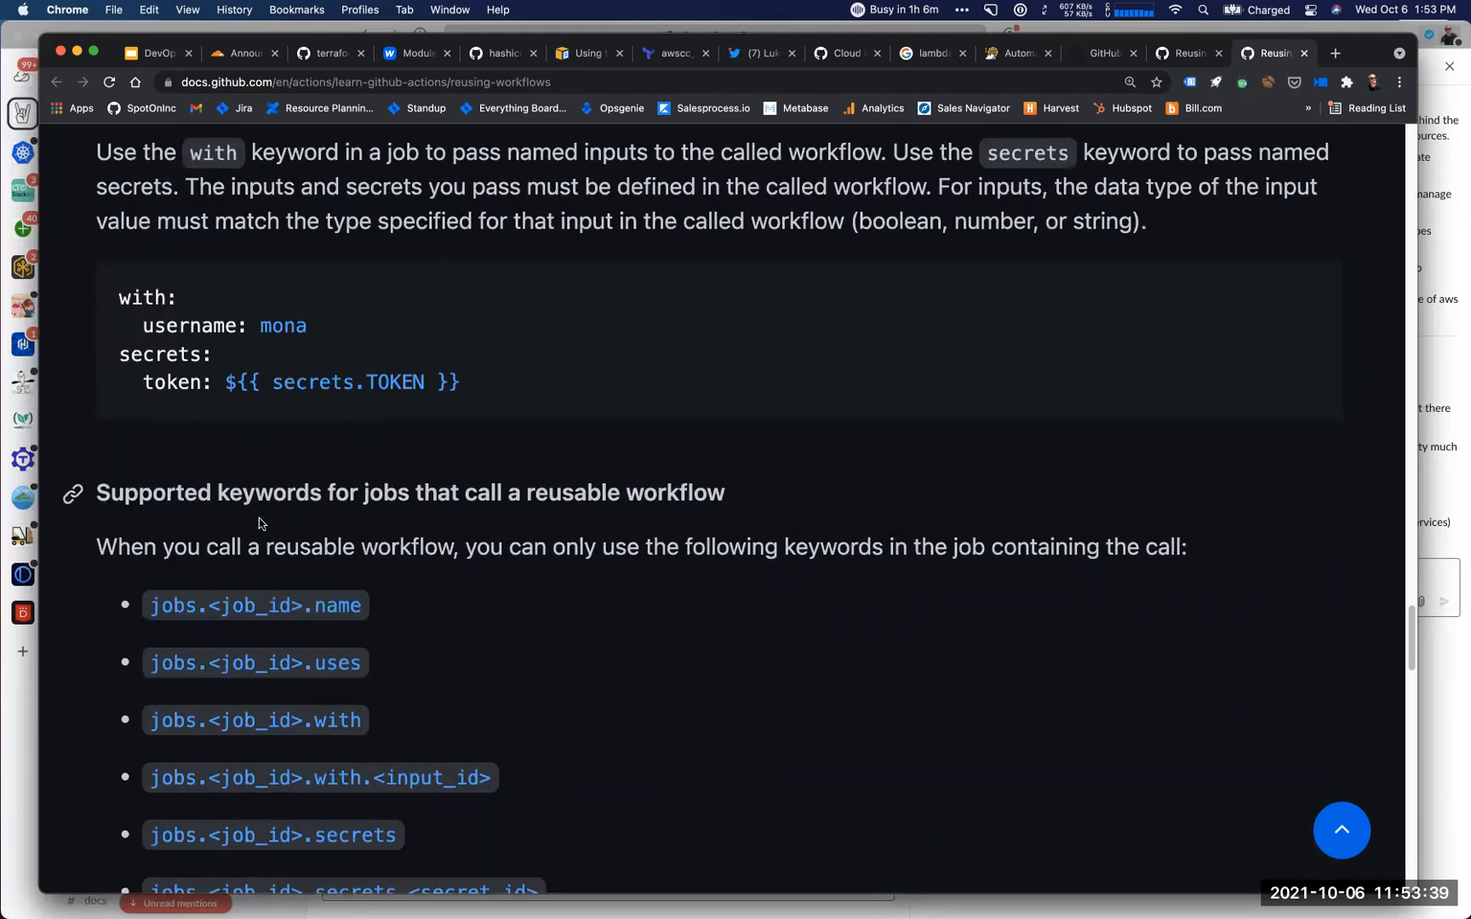
scroll("down", 3)
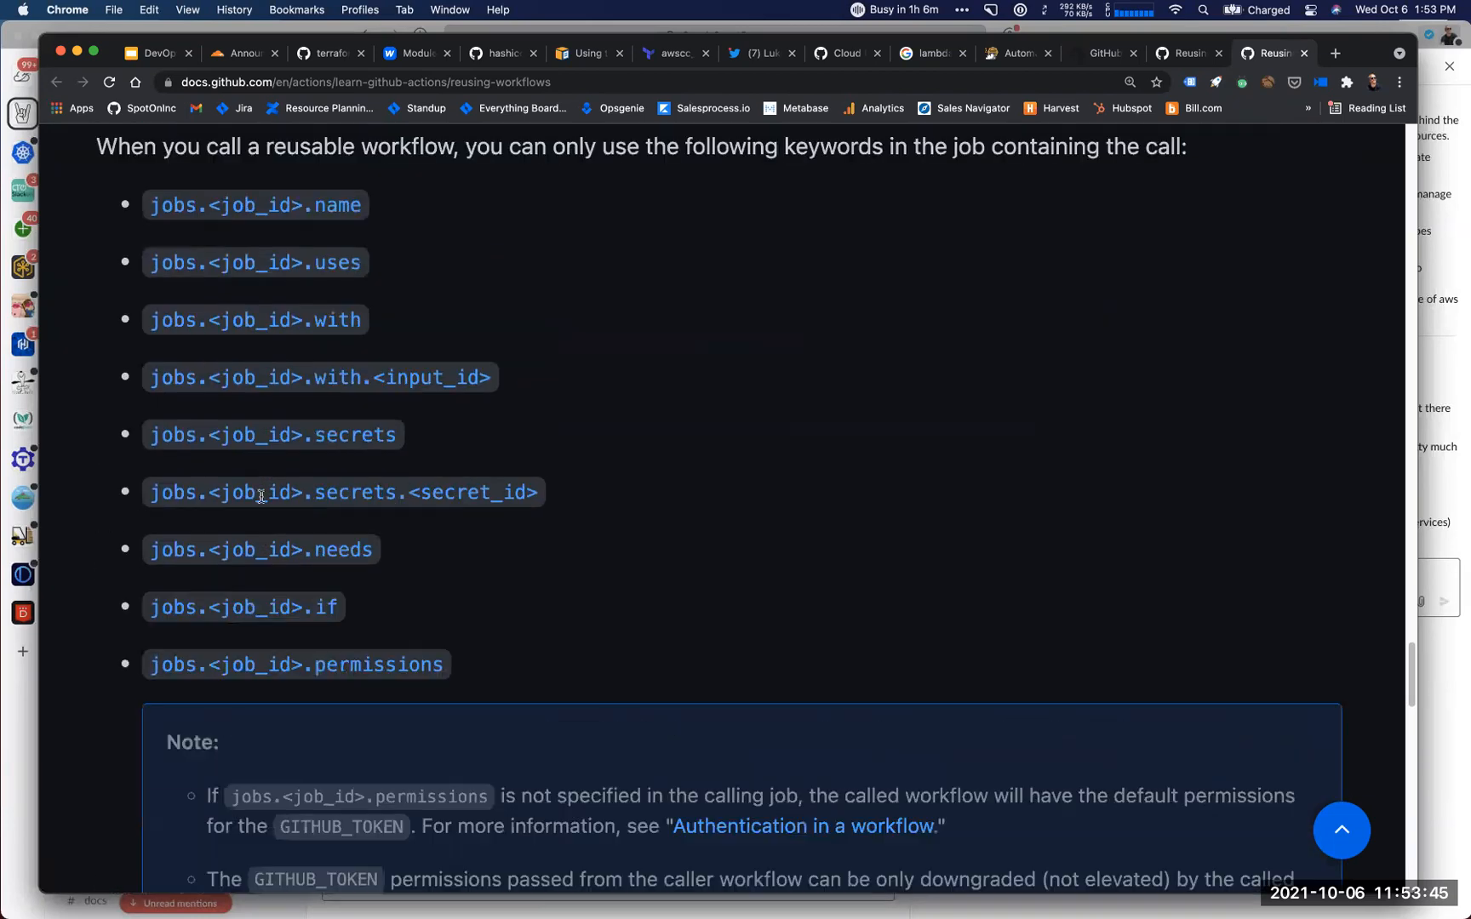
scroll("down", 3)
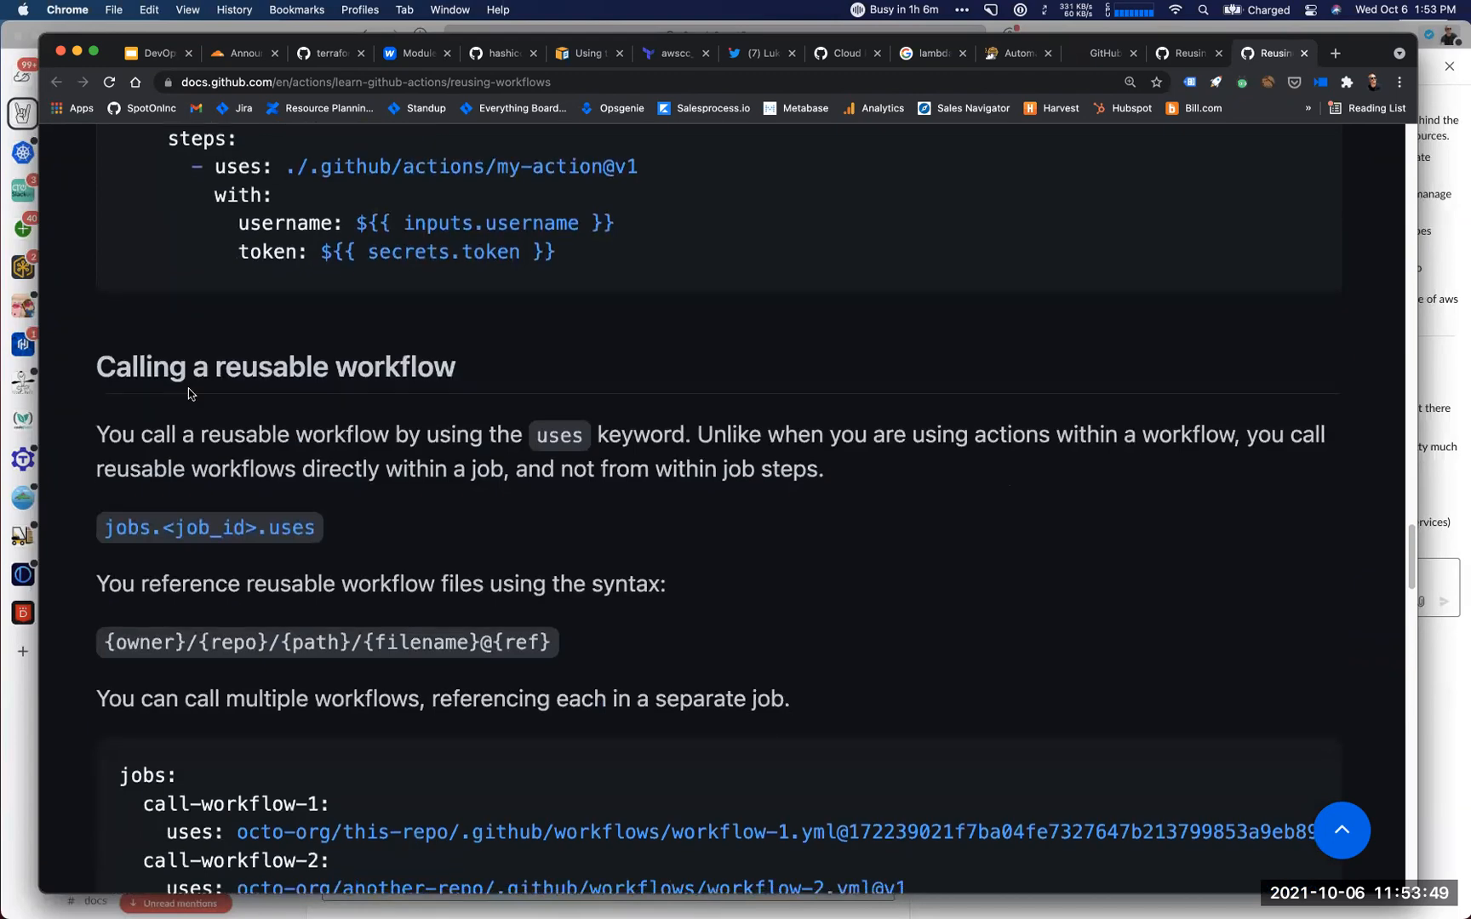
scroll("down", 3)
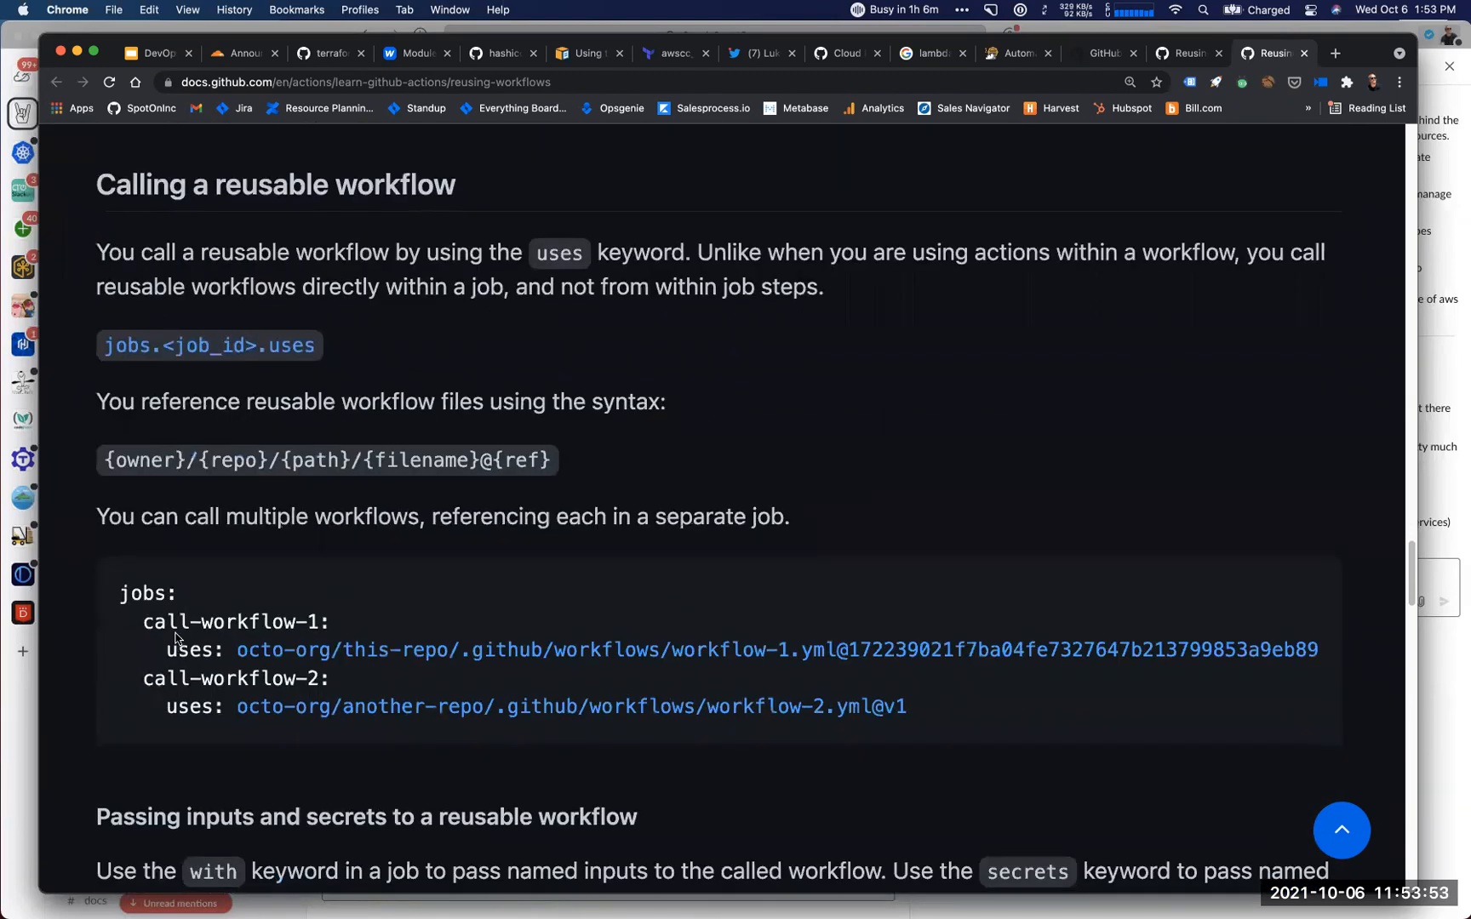
mouse_move(1300, 586)
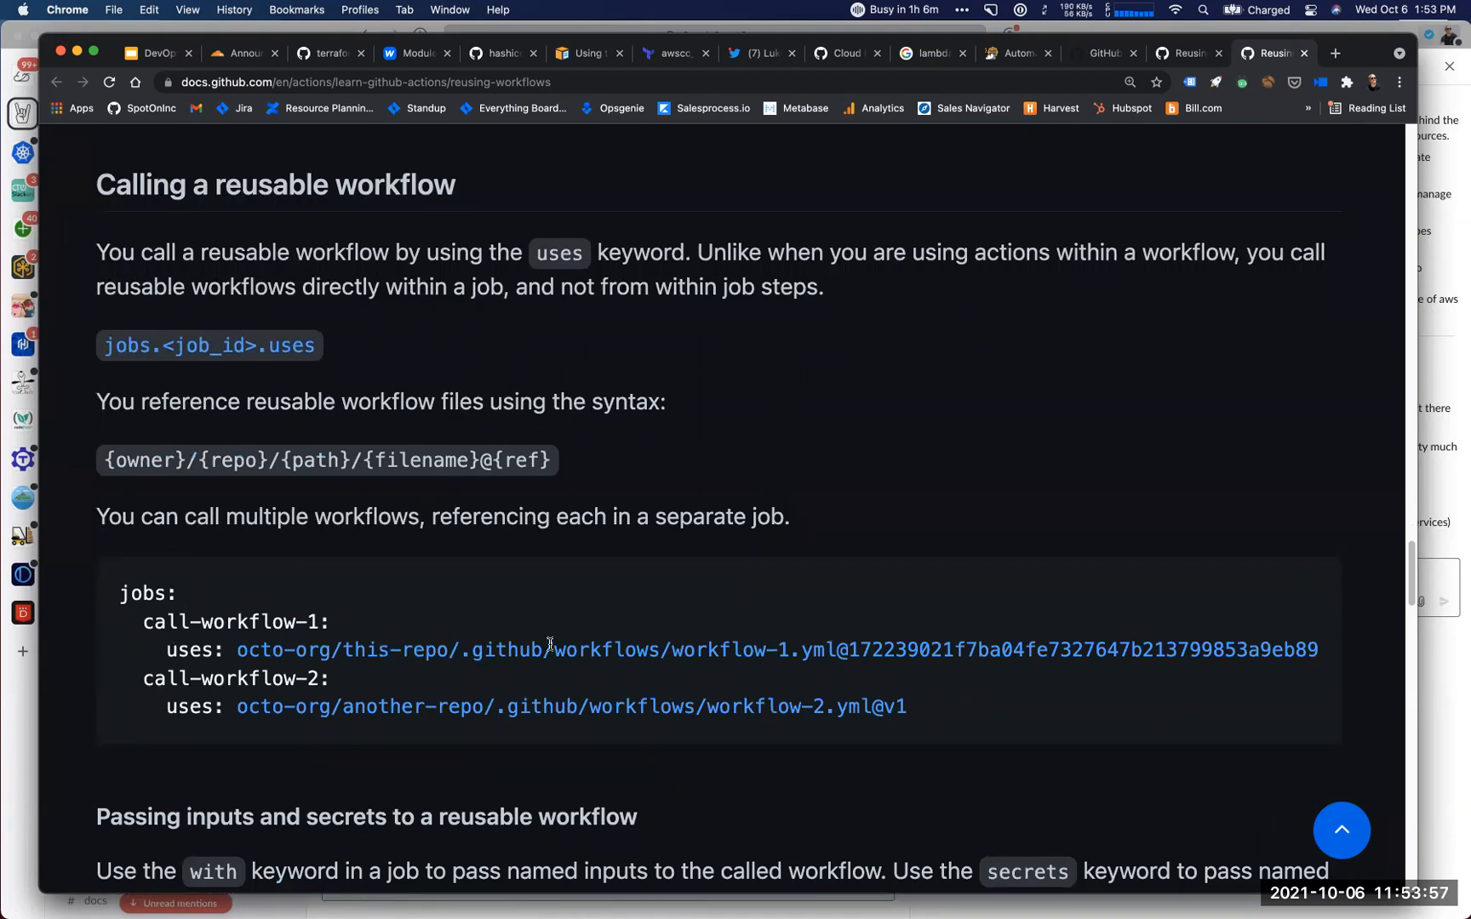
mouse_move(462, 707)
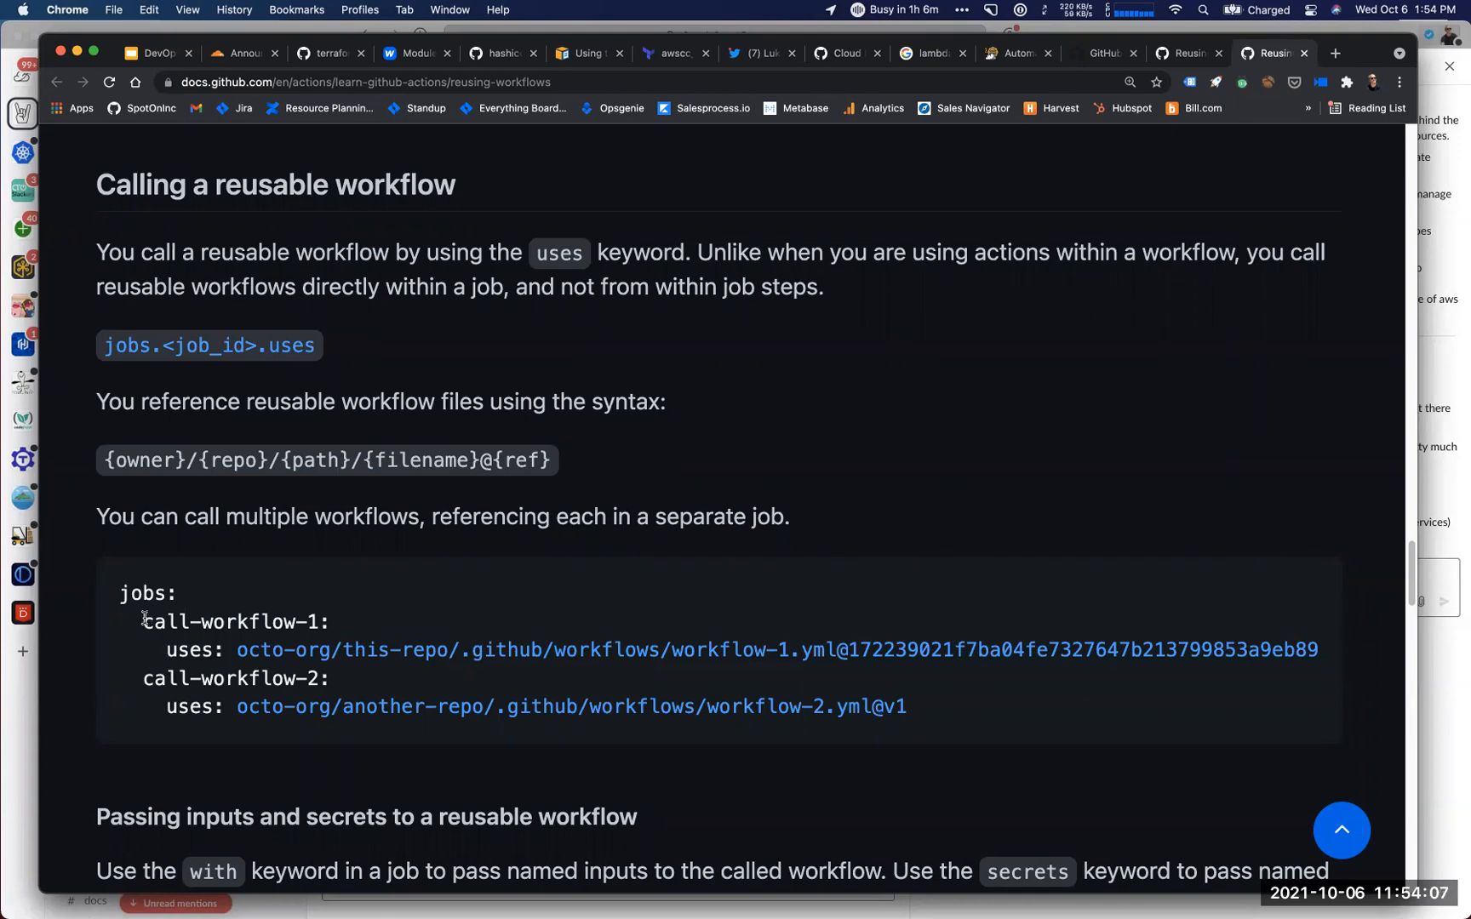
mouse_move(143, 627)
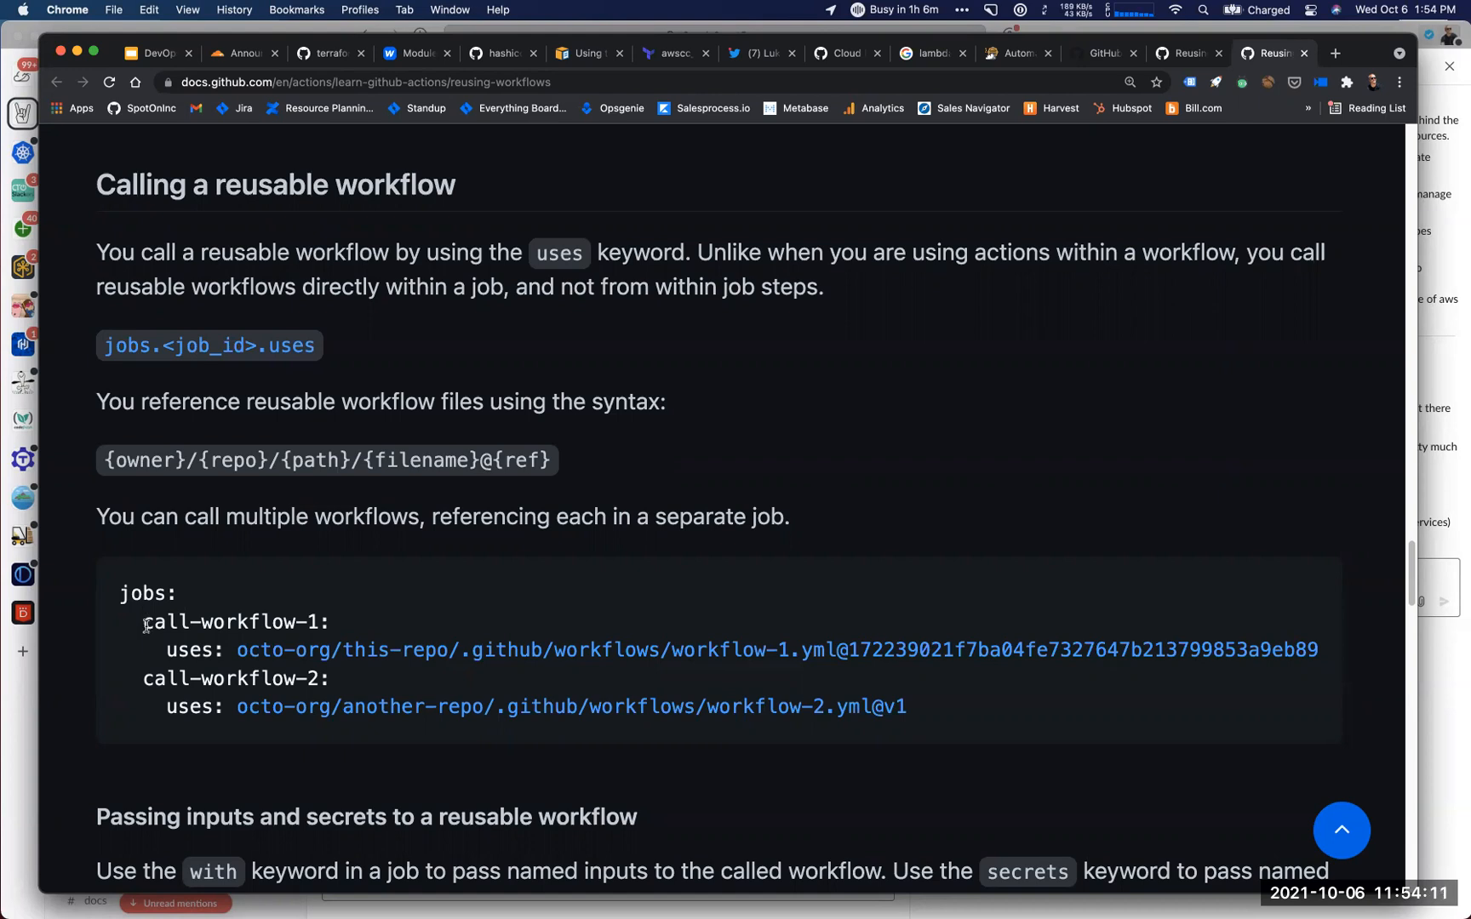
Highlight 'uses:' in the first job of the two-job calling example, then read on.
double_click(220, 622)
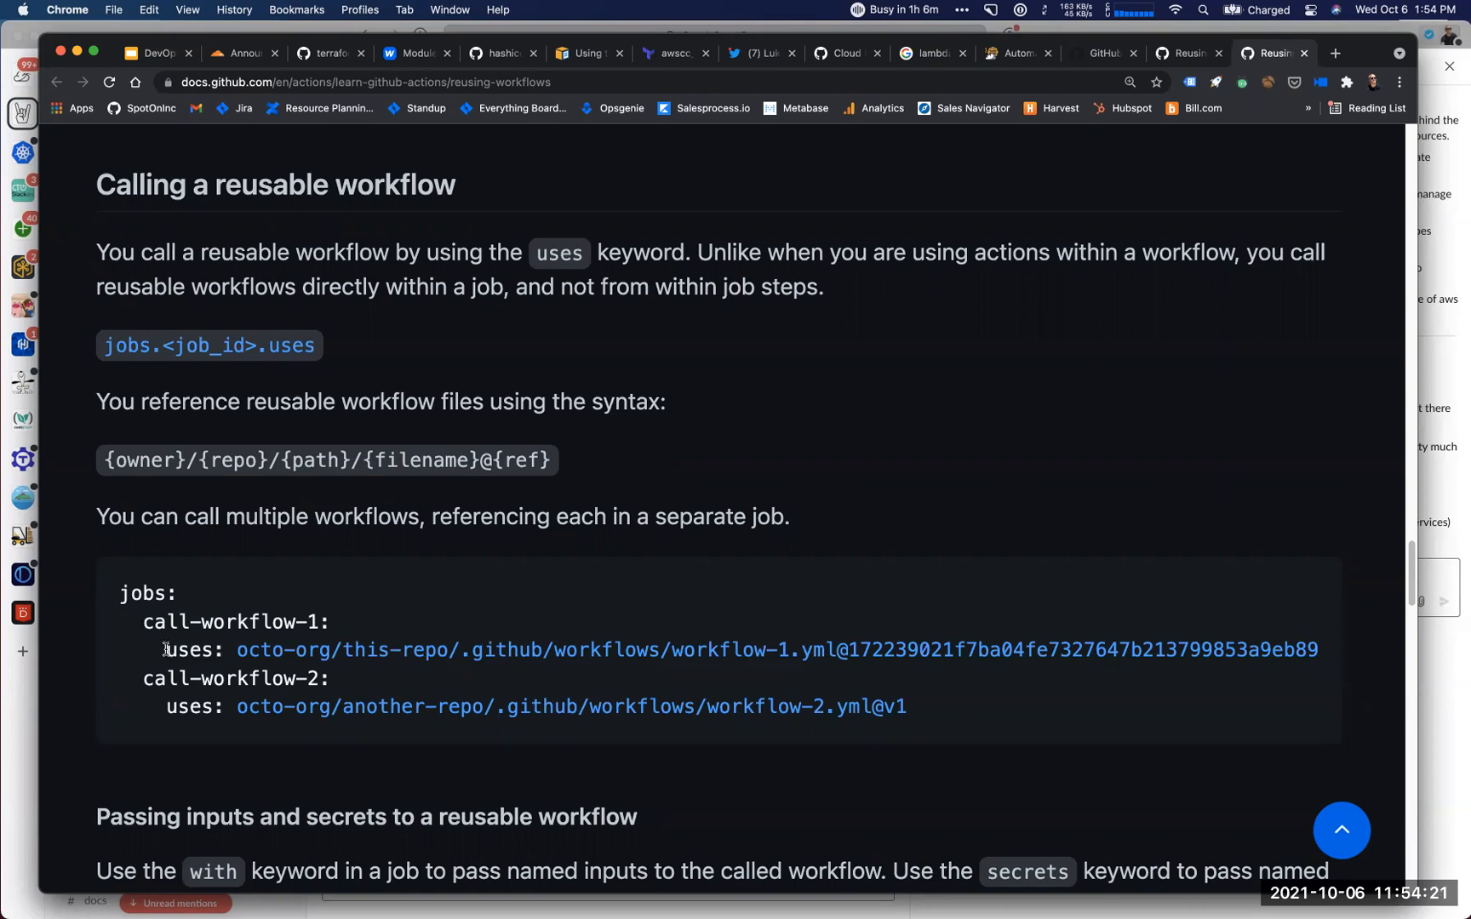
mouse_move(169, 672)
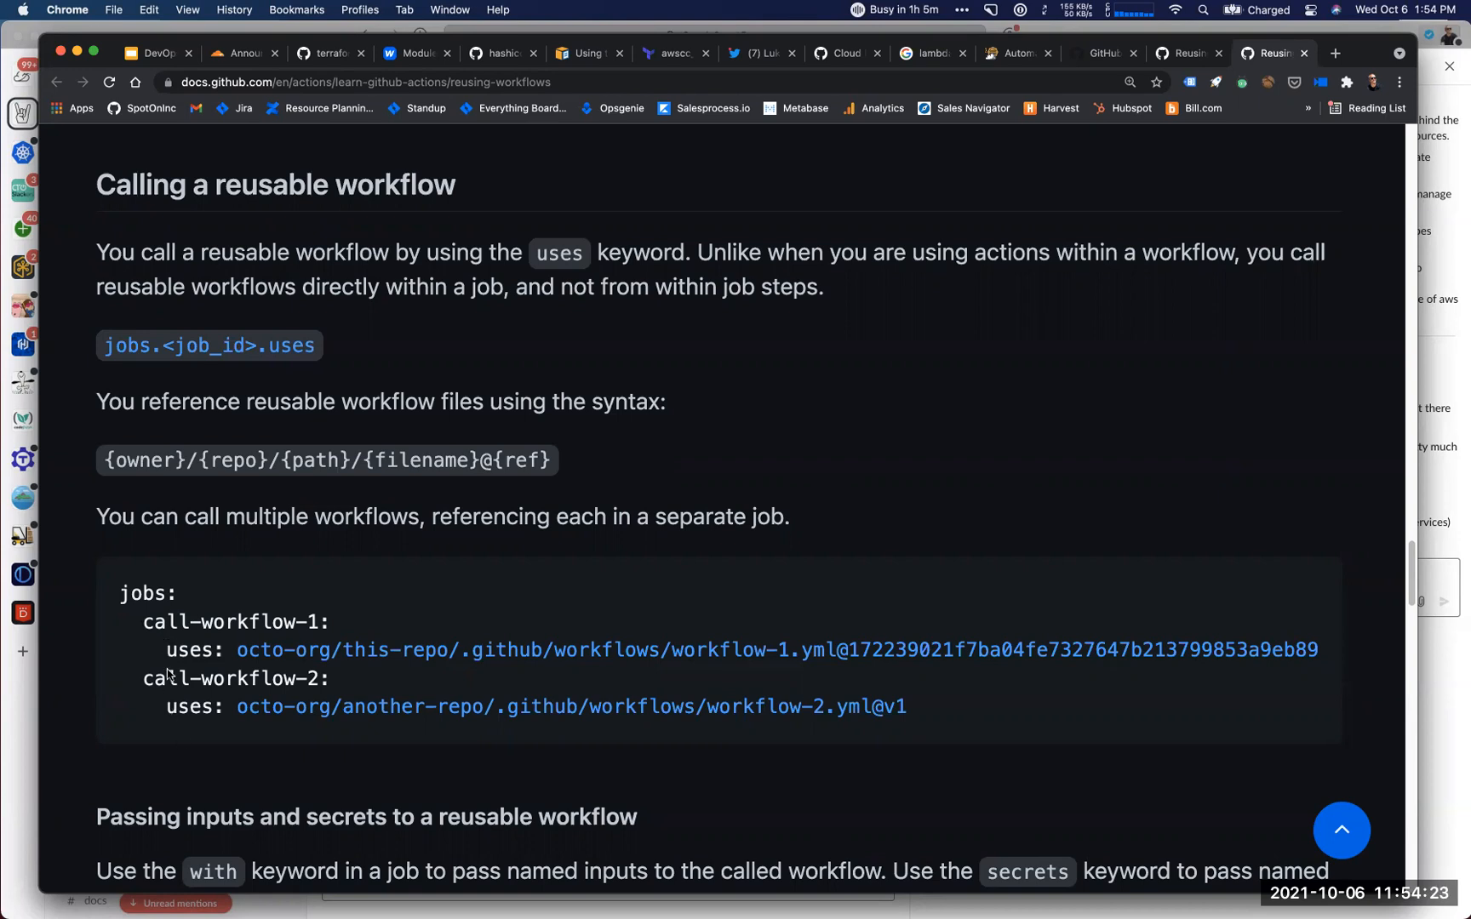
left_click_drag(165, 649, 281, 650)
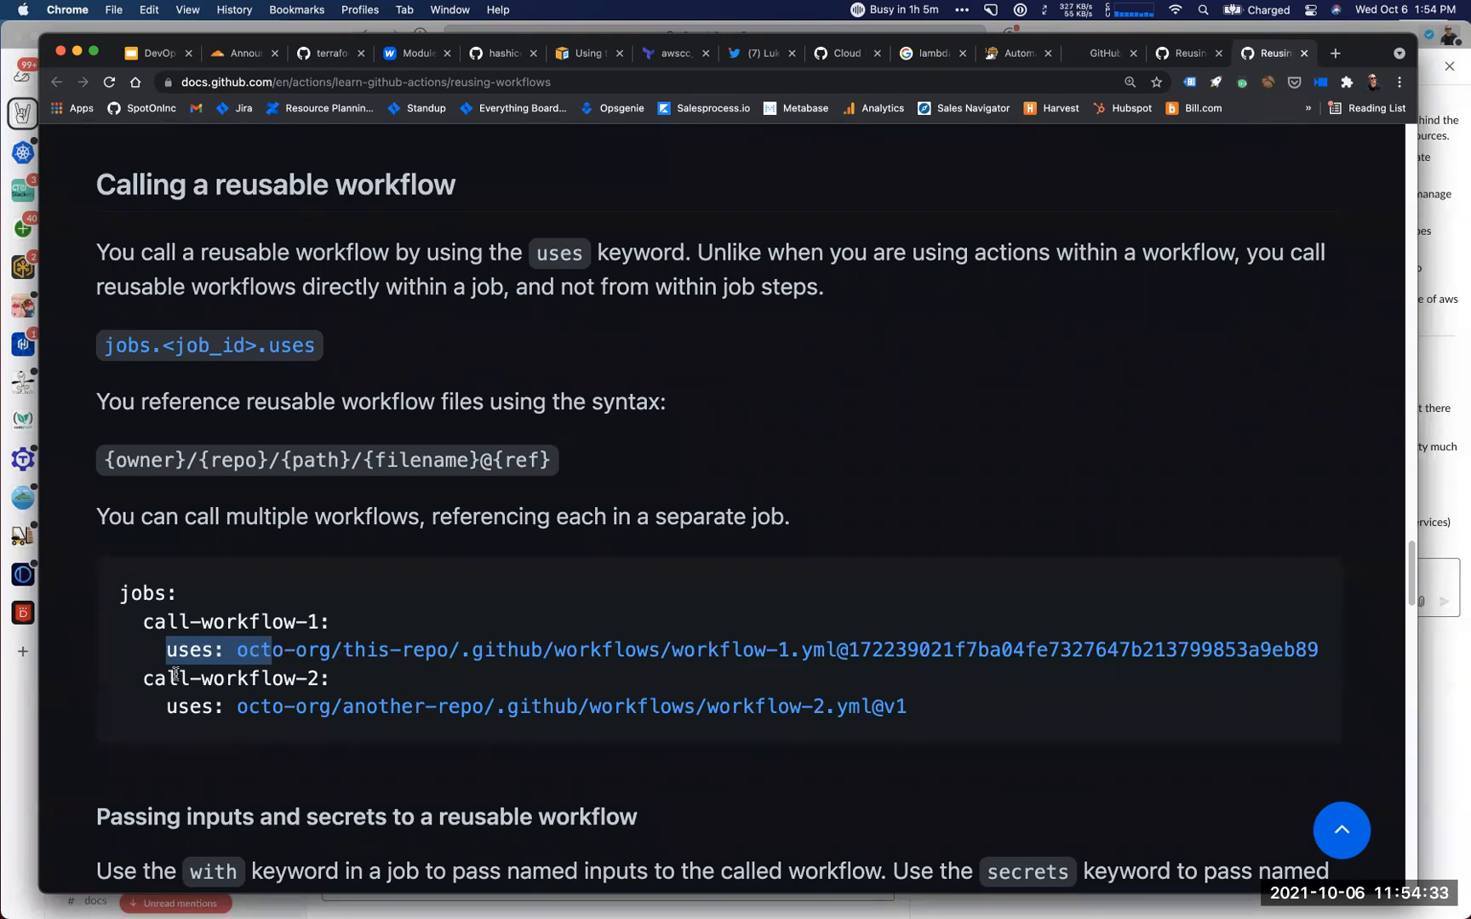
mouse_move(144, 710)
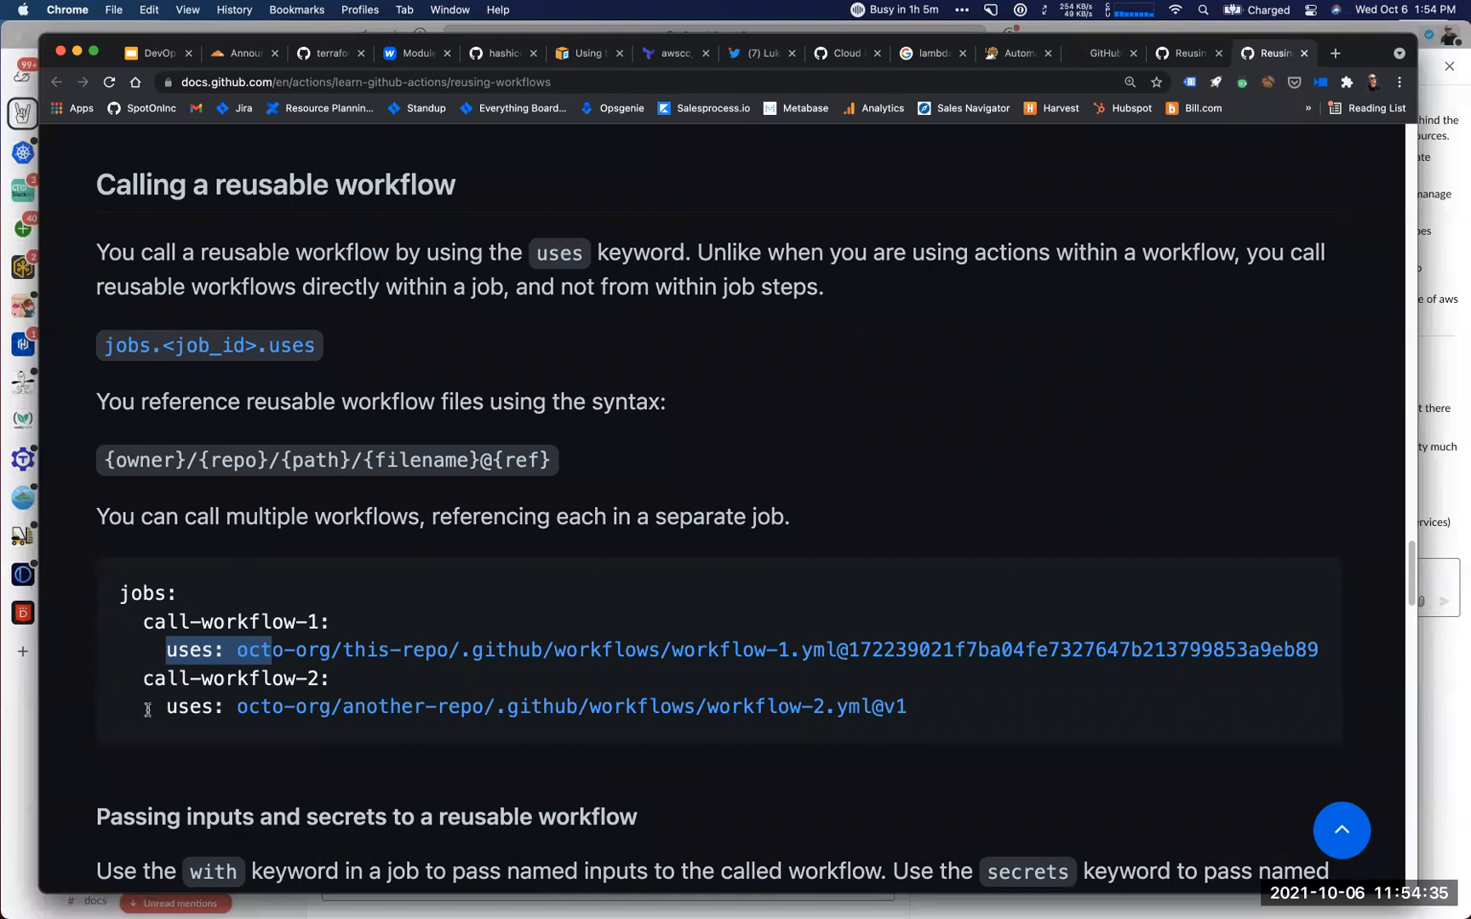
mouse_move(211, 697)
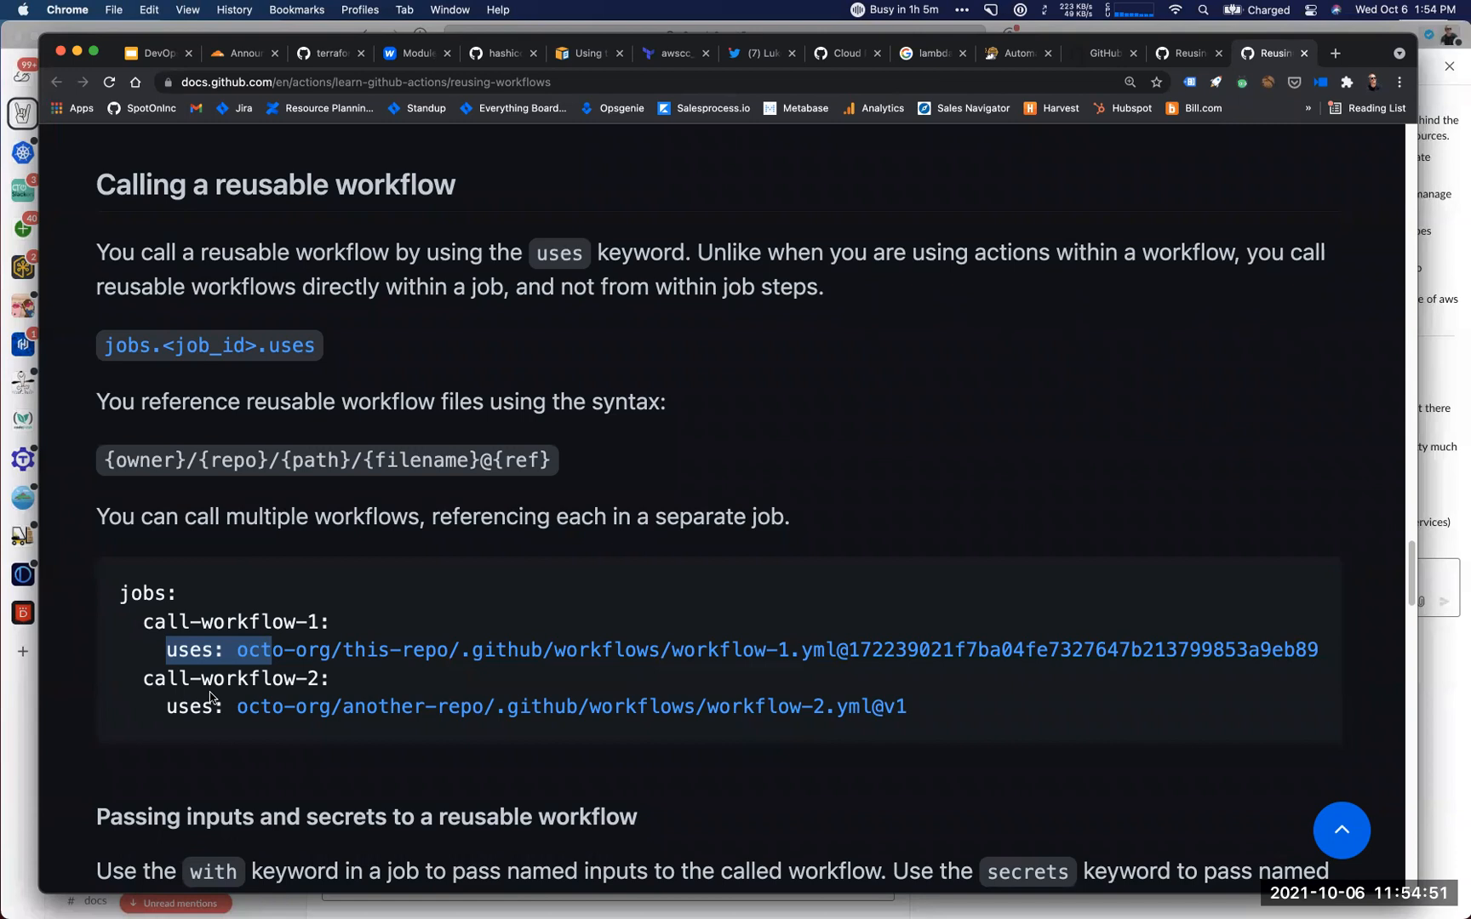
scroll("down", 3)
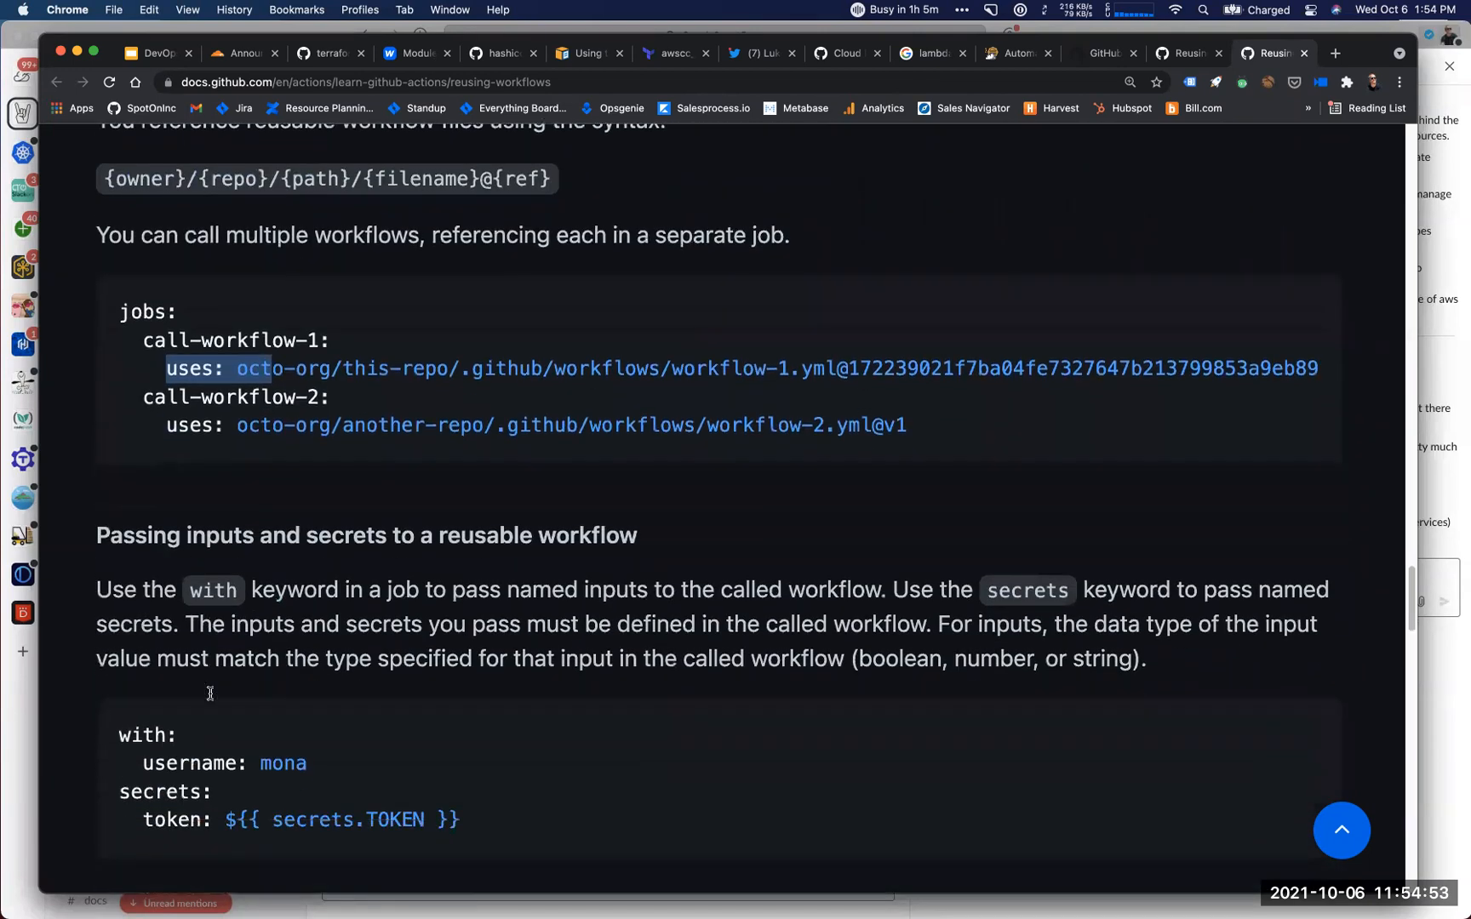
scroll("down", 3)
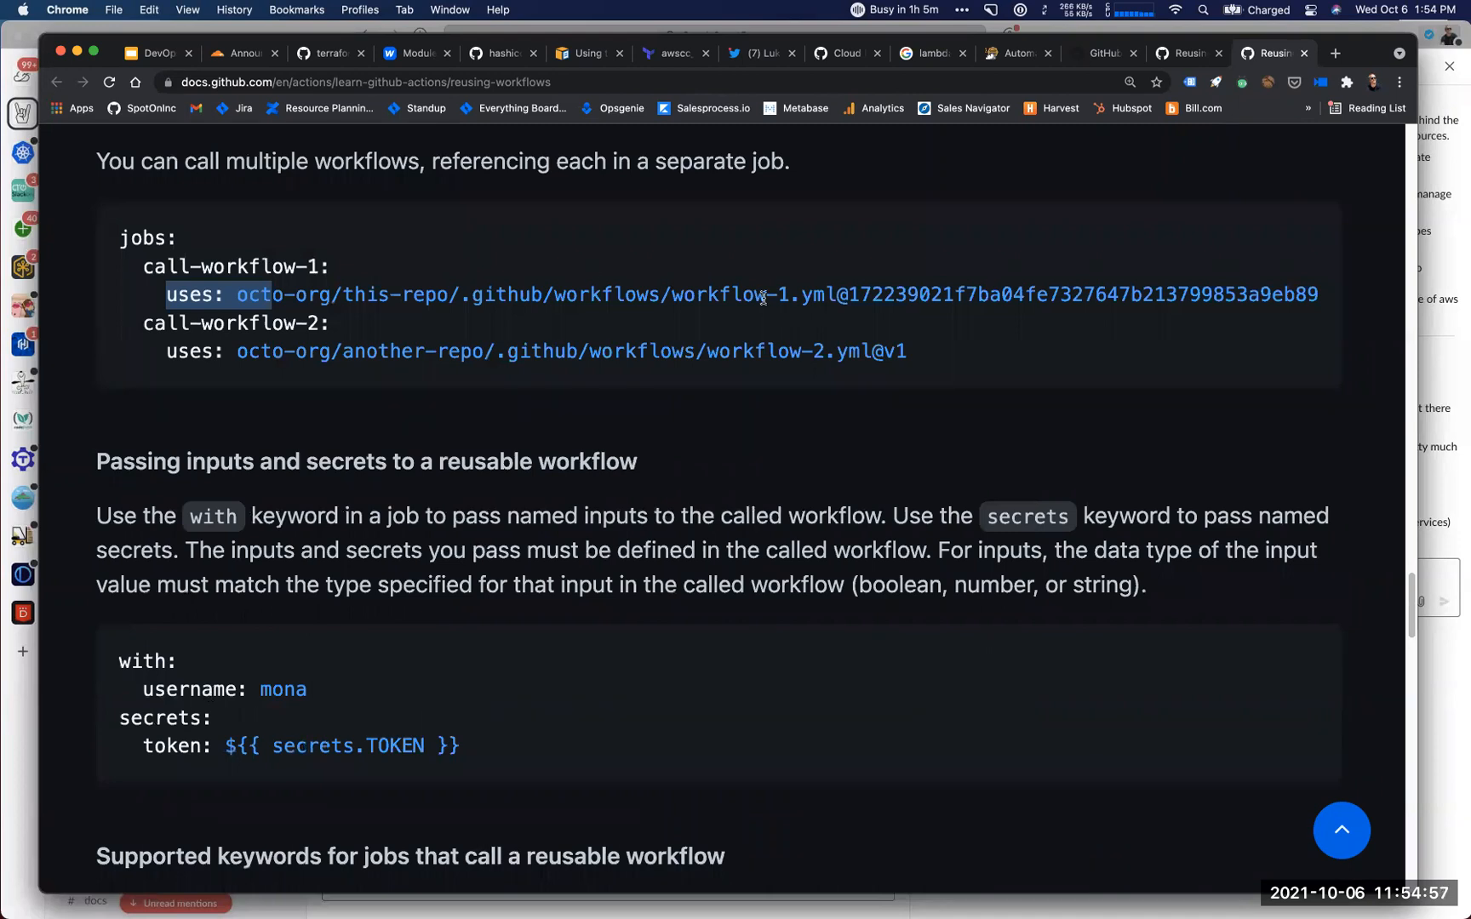
scroll("up", 3)
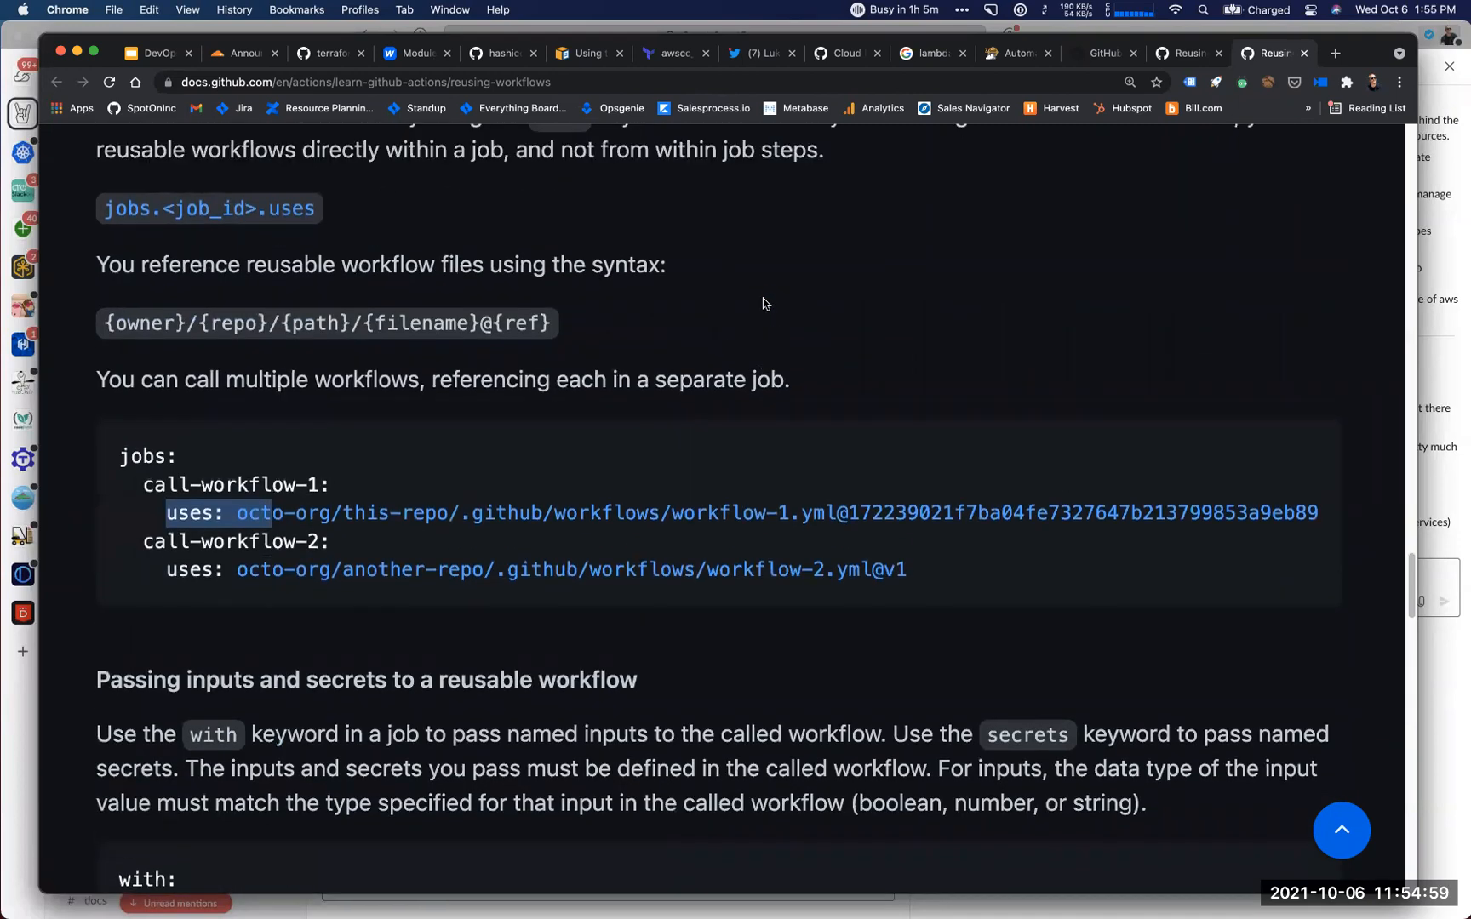
Find 'privat' on the page and highlight the private-repository sentence under Limitations.
type("privat")
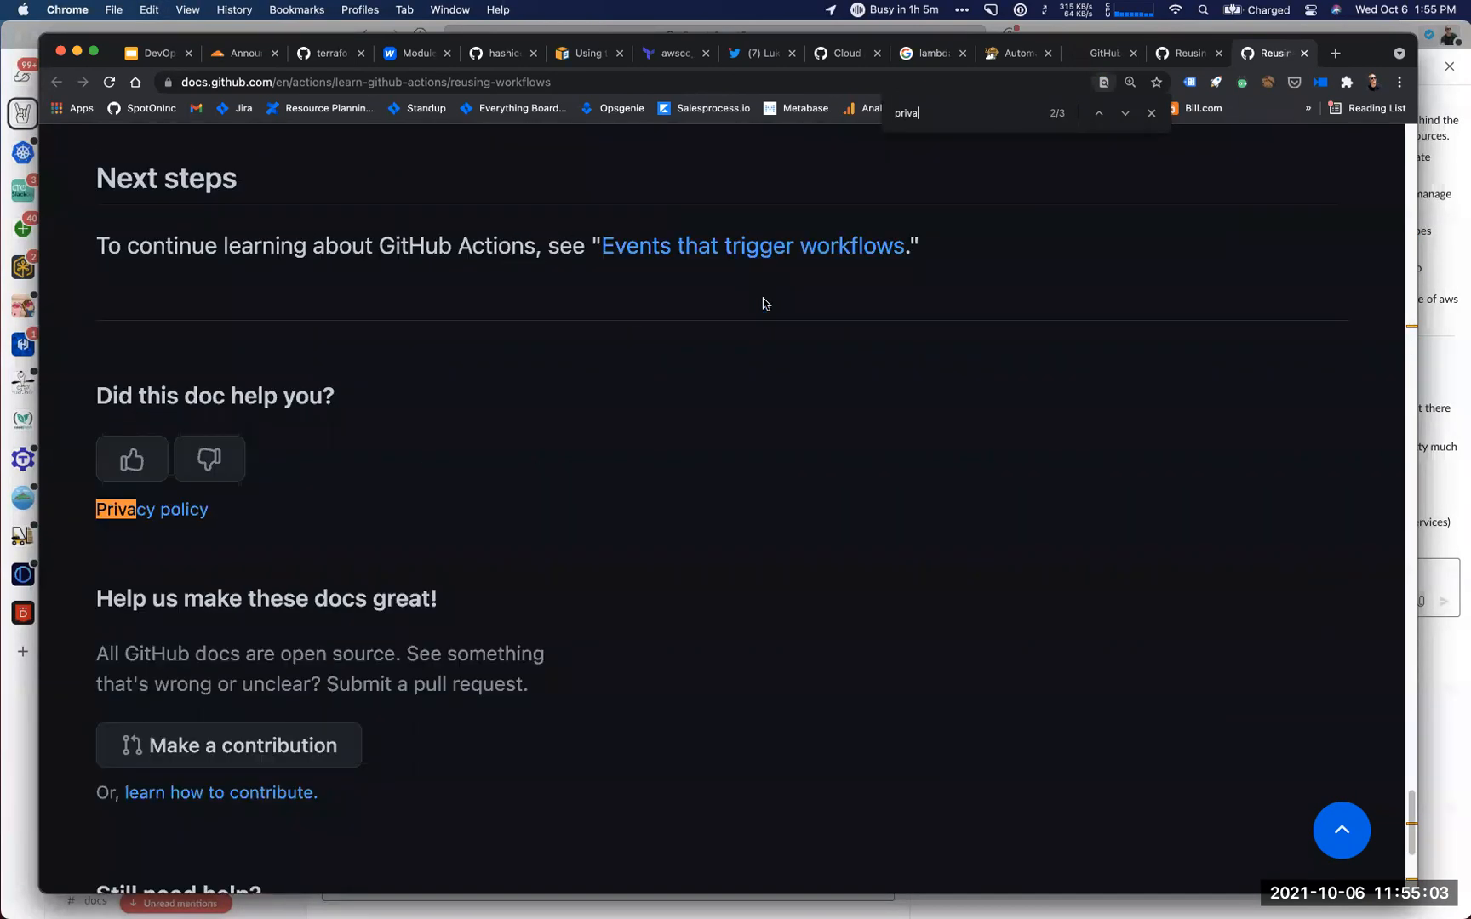
left_click(1125, 113)
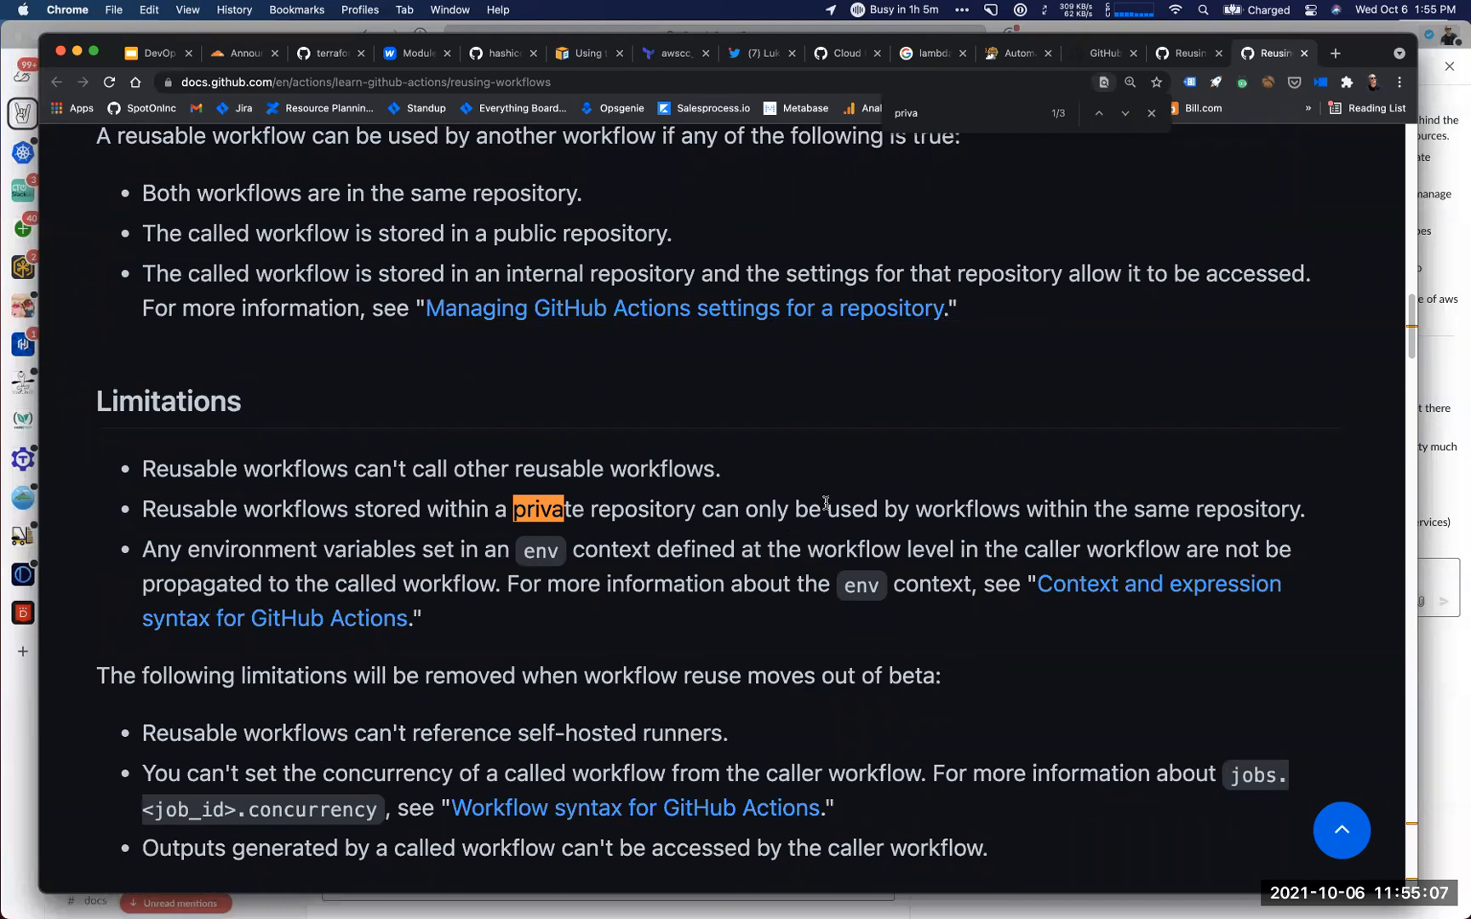
mouse_move(143, 493)
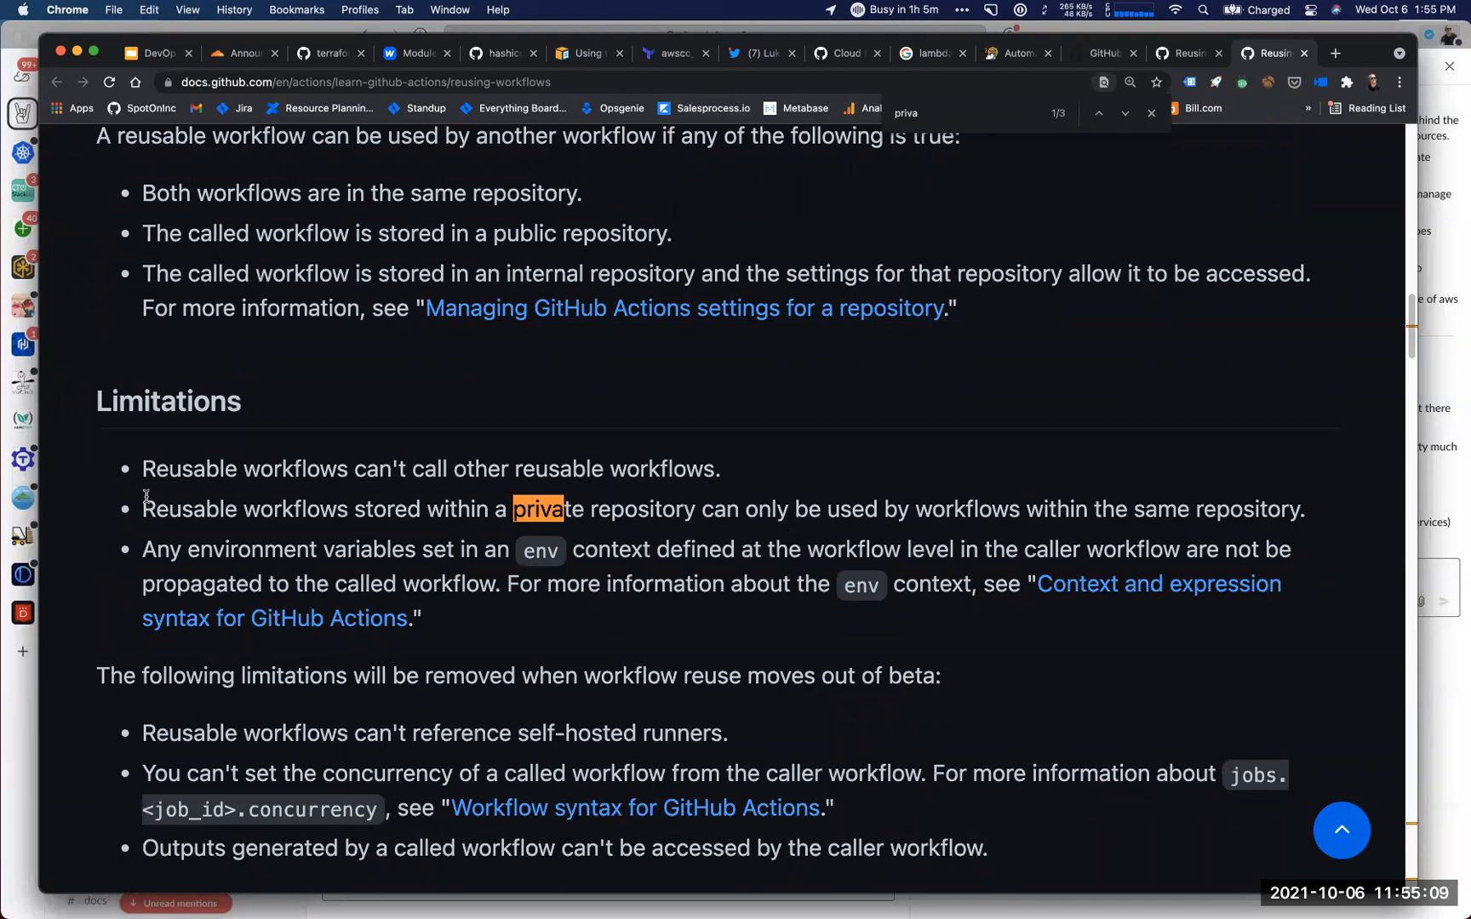
left_click_drag(141, 509, 441, 509)
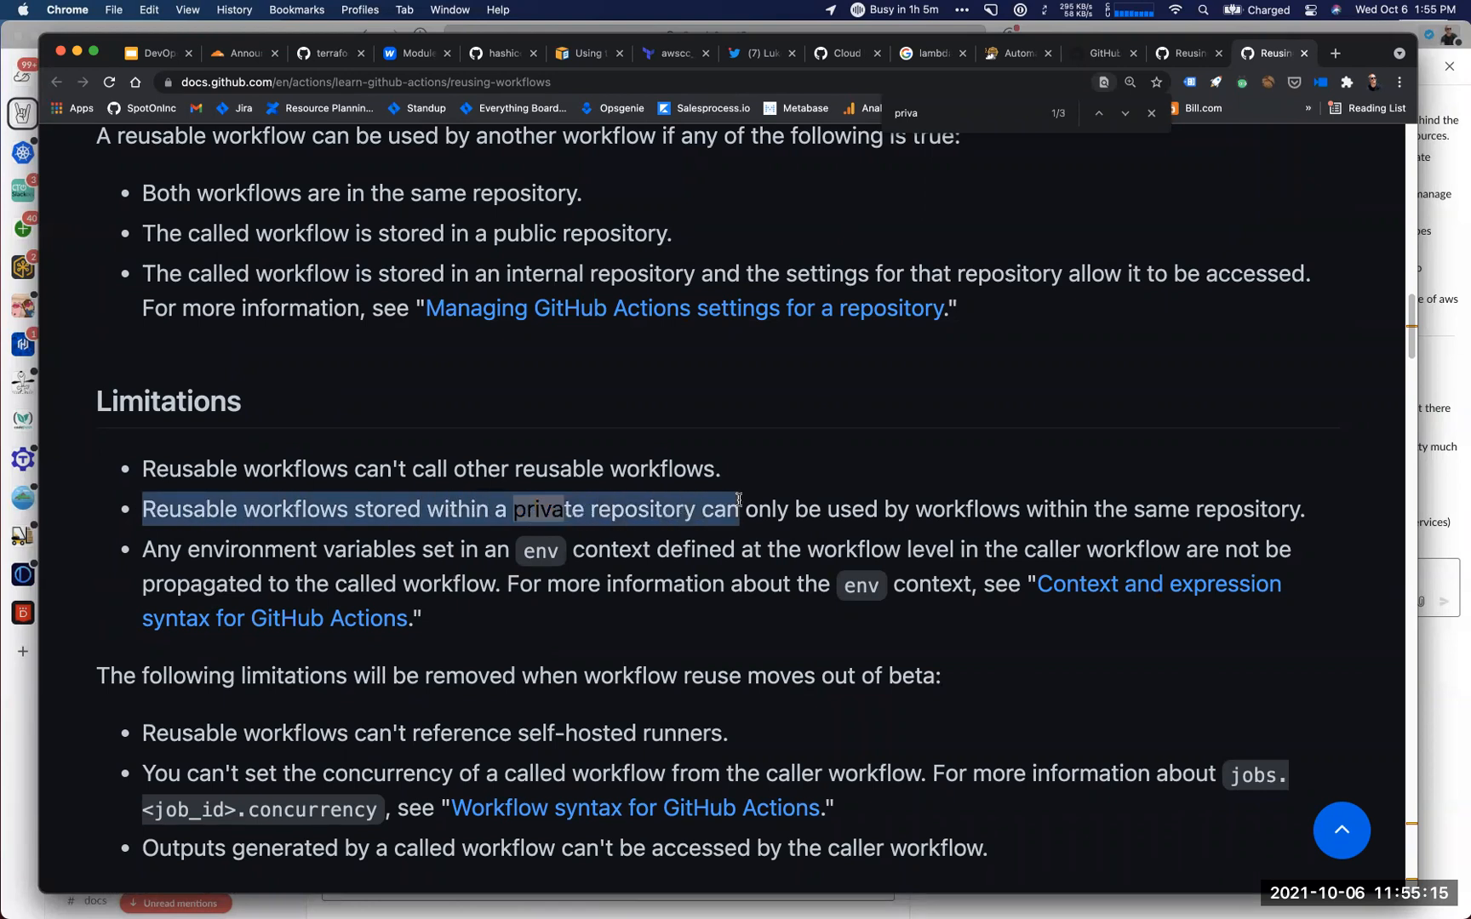
mouse_move(1212, 523)
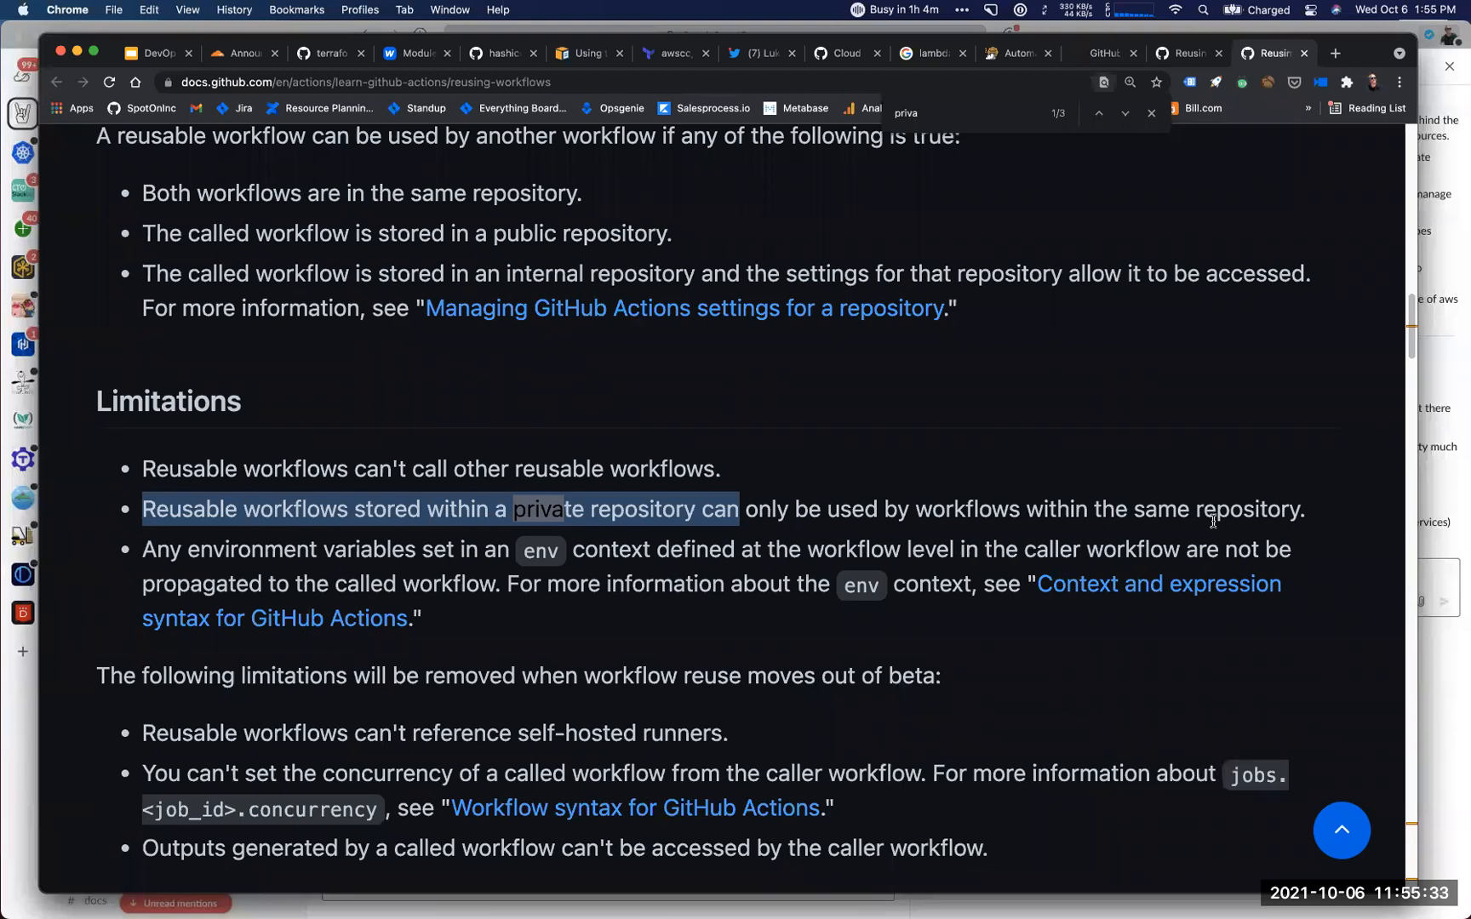
scroll("down", 3)
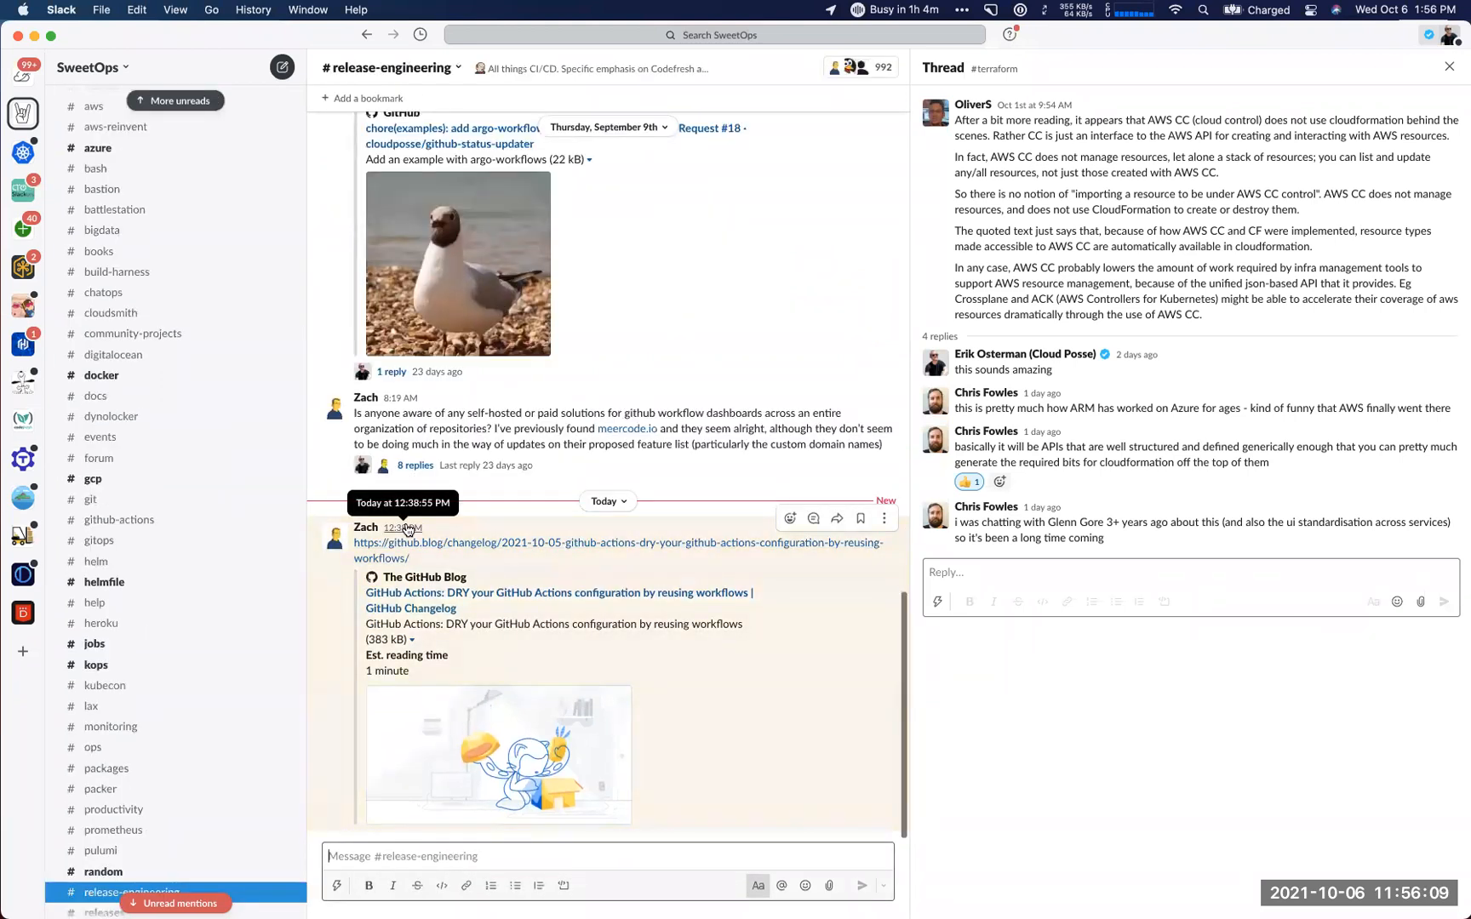
mouse_move(611, 599)
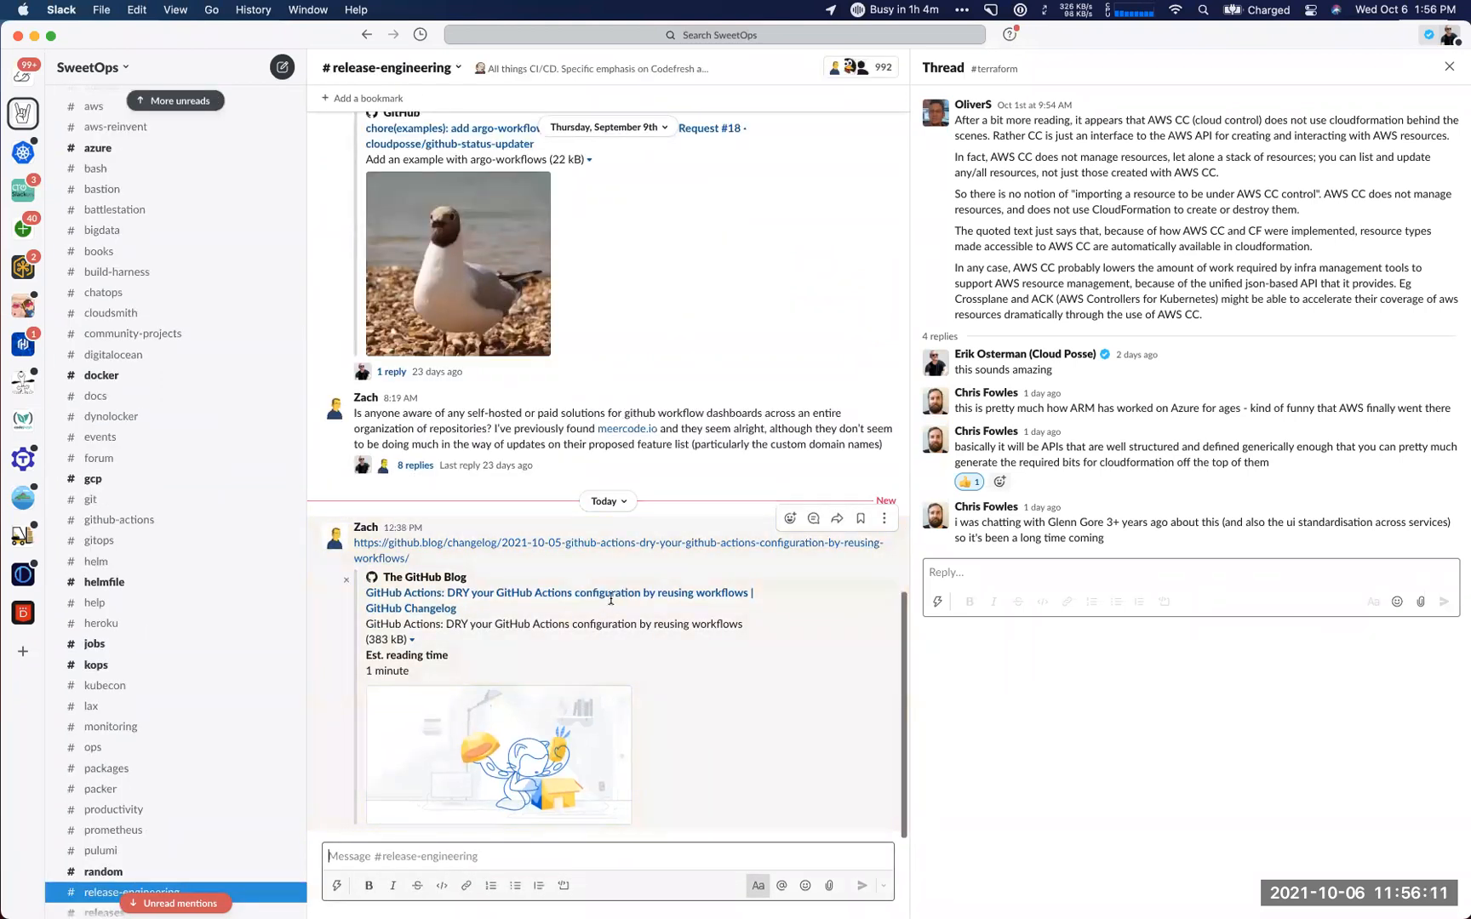
mouse_move(612, 620)
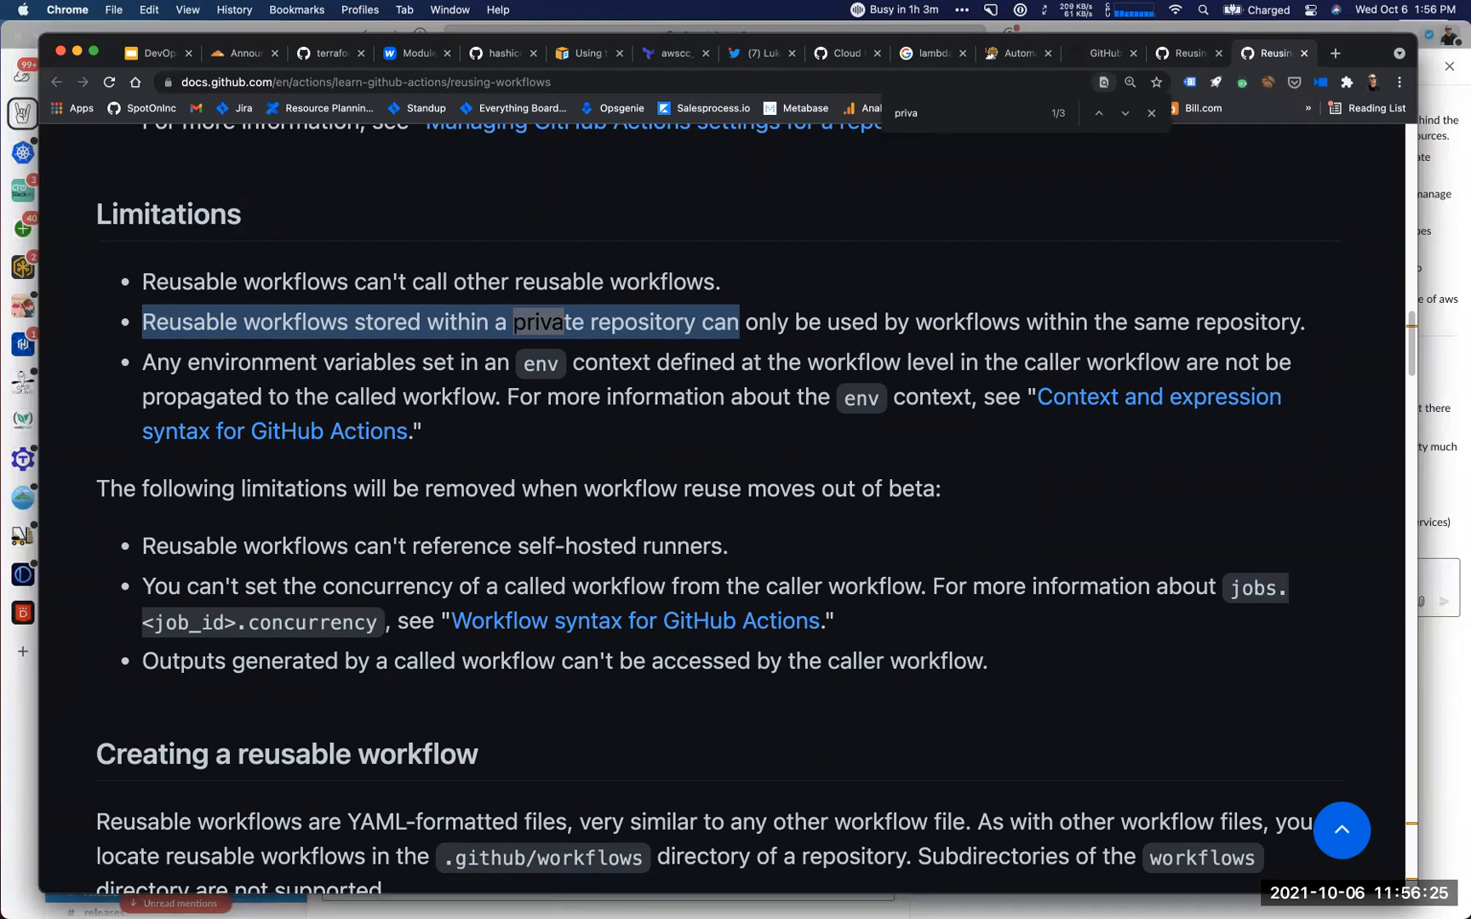
mouse_move(1459, 376)
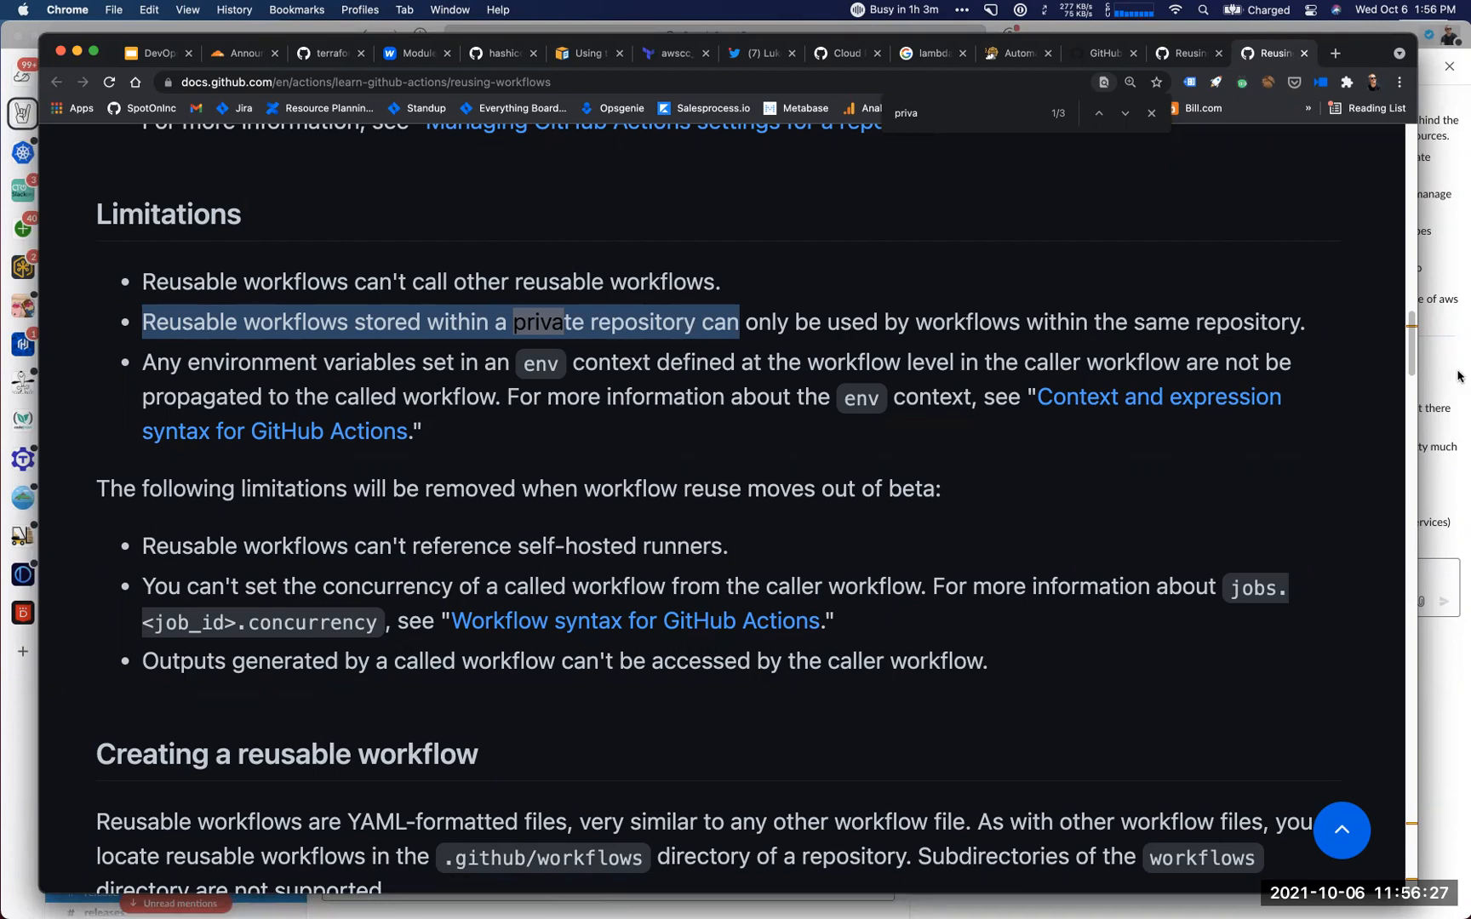
mouse_move(774, 292)
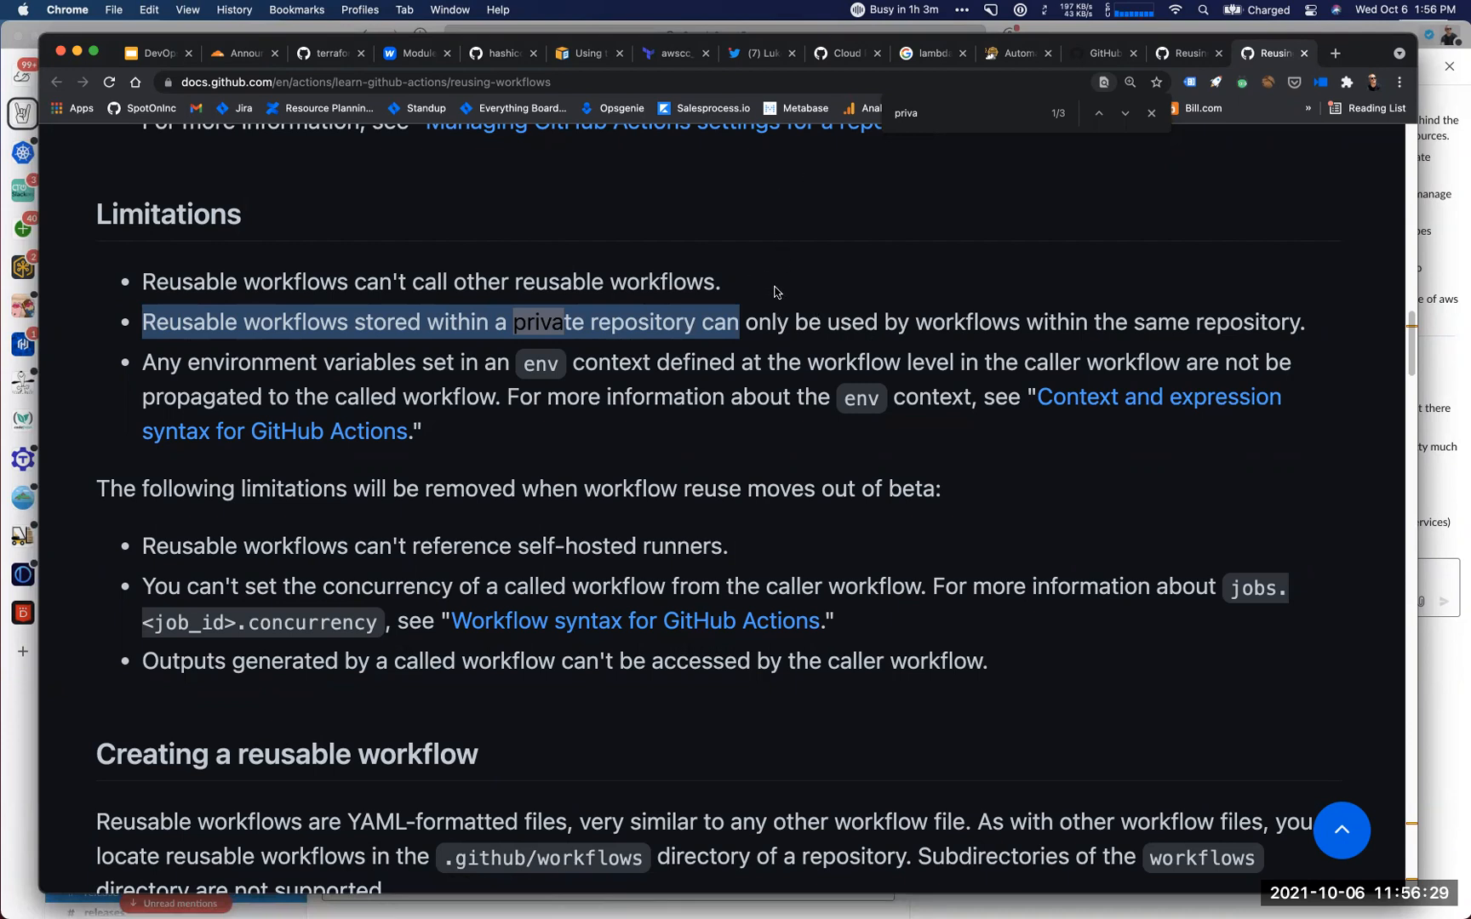
mouse_move(792, 312)
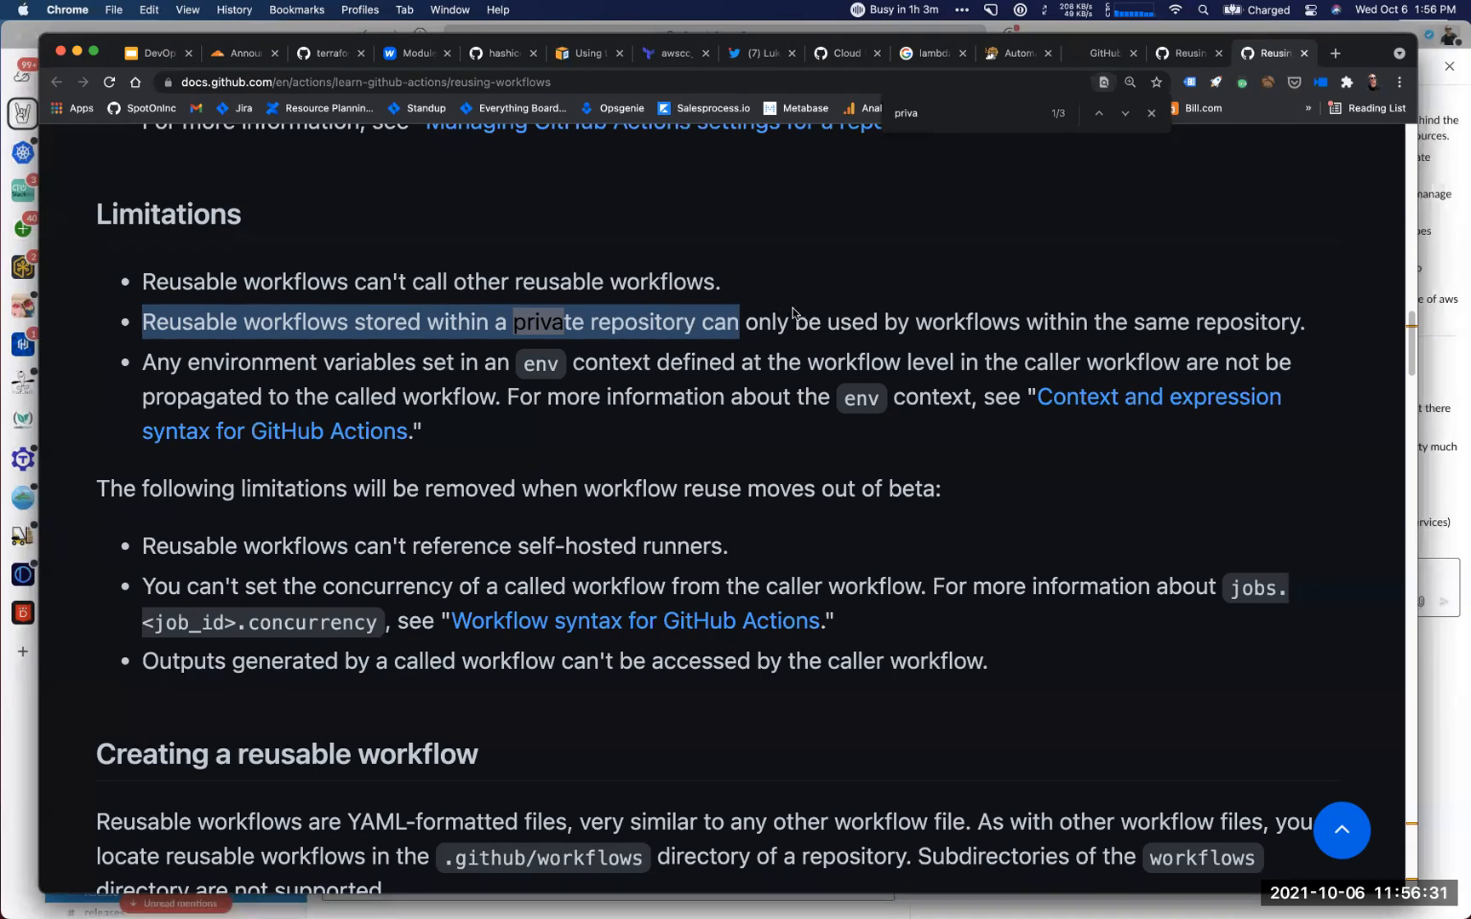
mouse_move(703, 375)
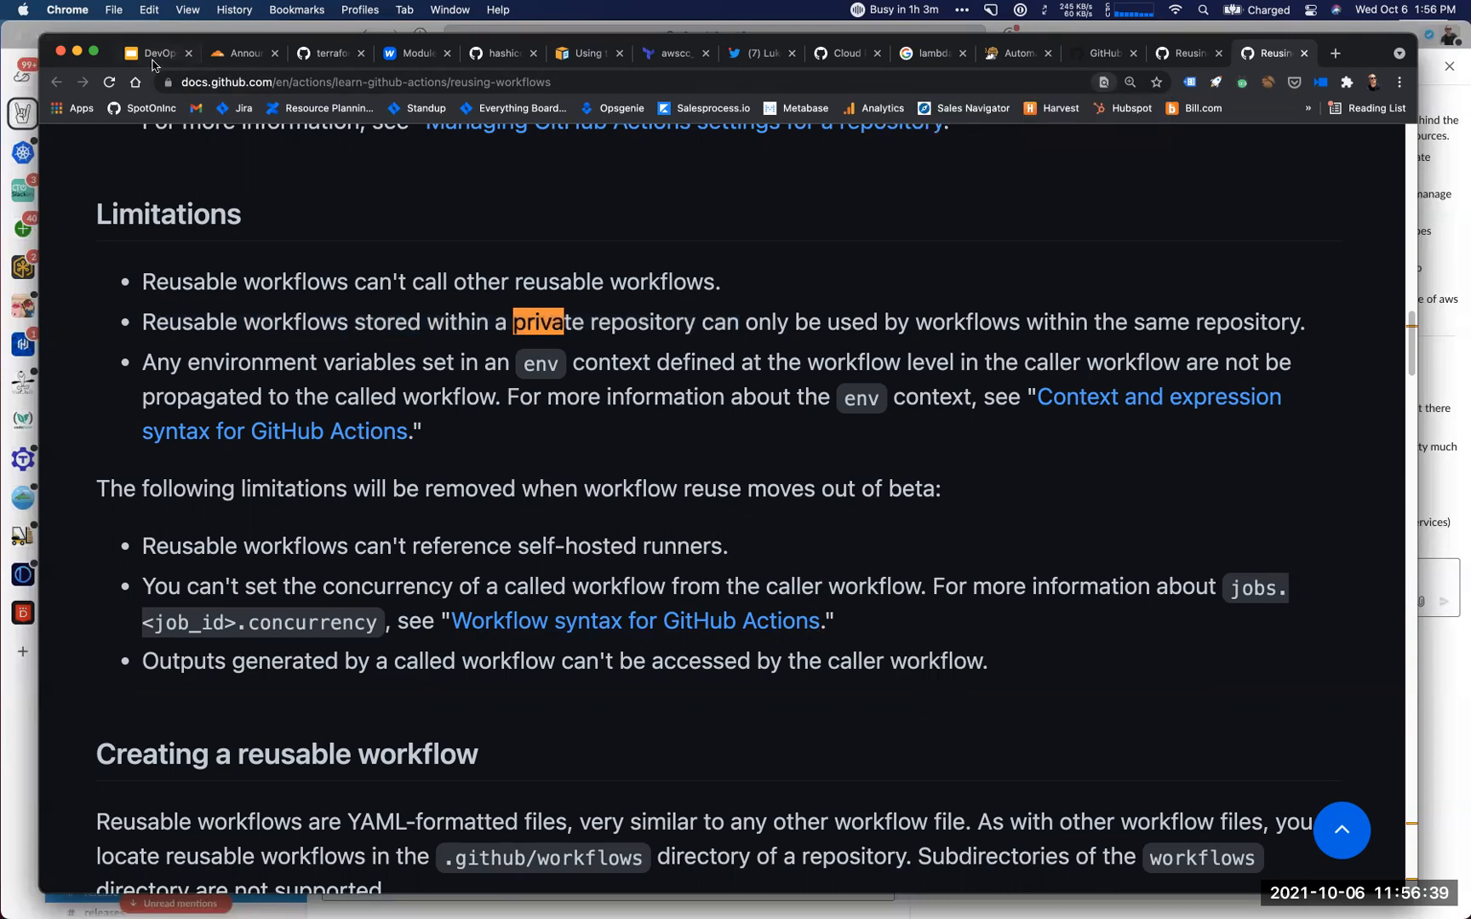
Switch to the office-hours deck and review the Talking Points slide.
left_click(153, 53)
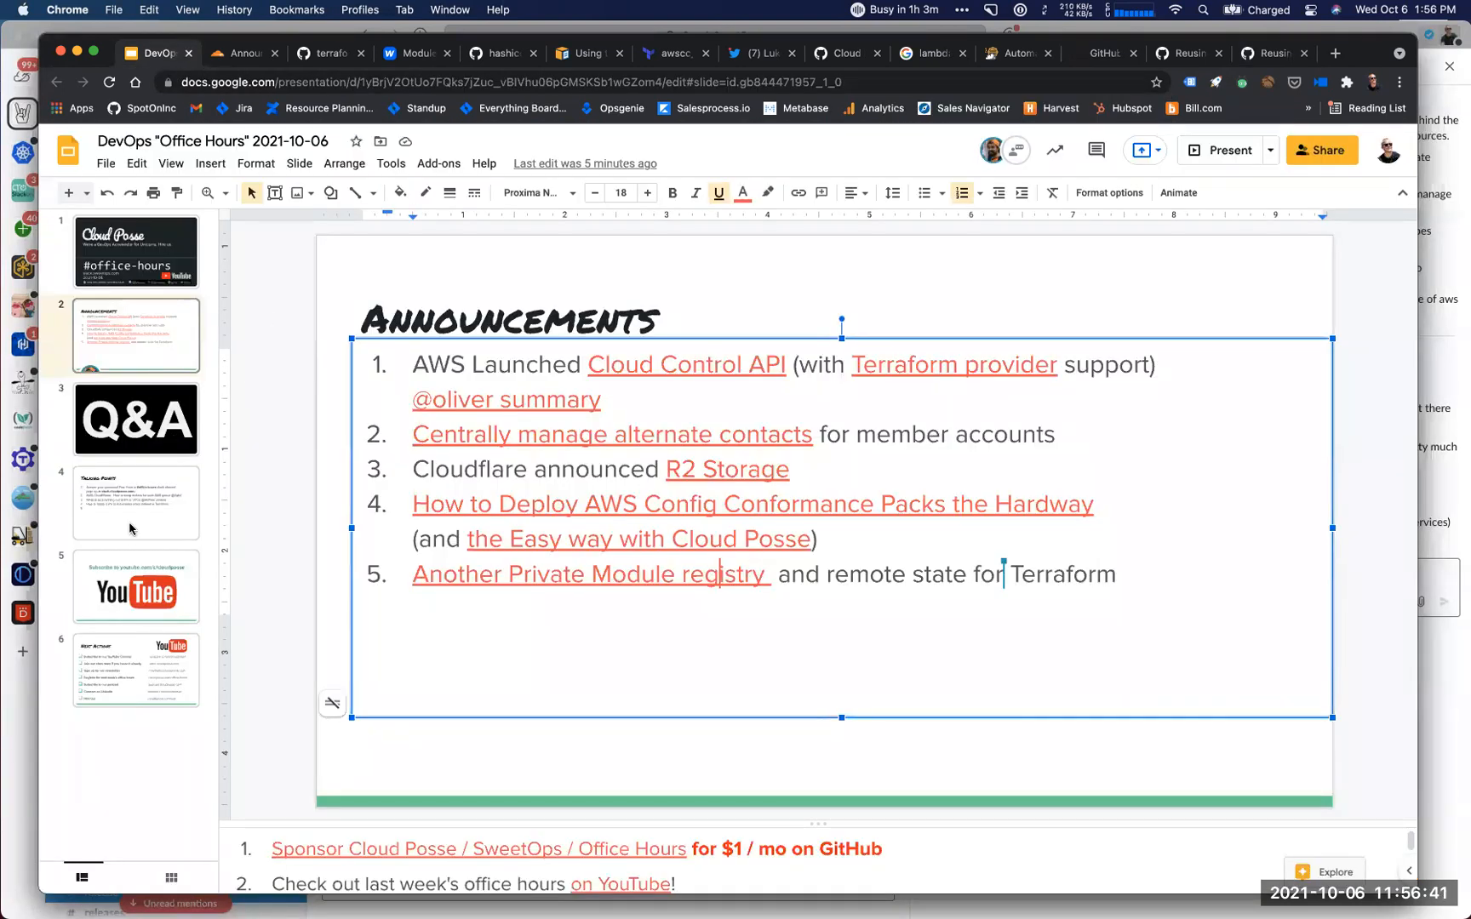
left_click(135, 503)
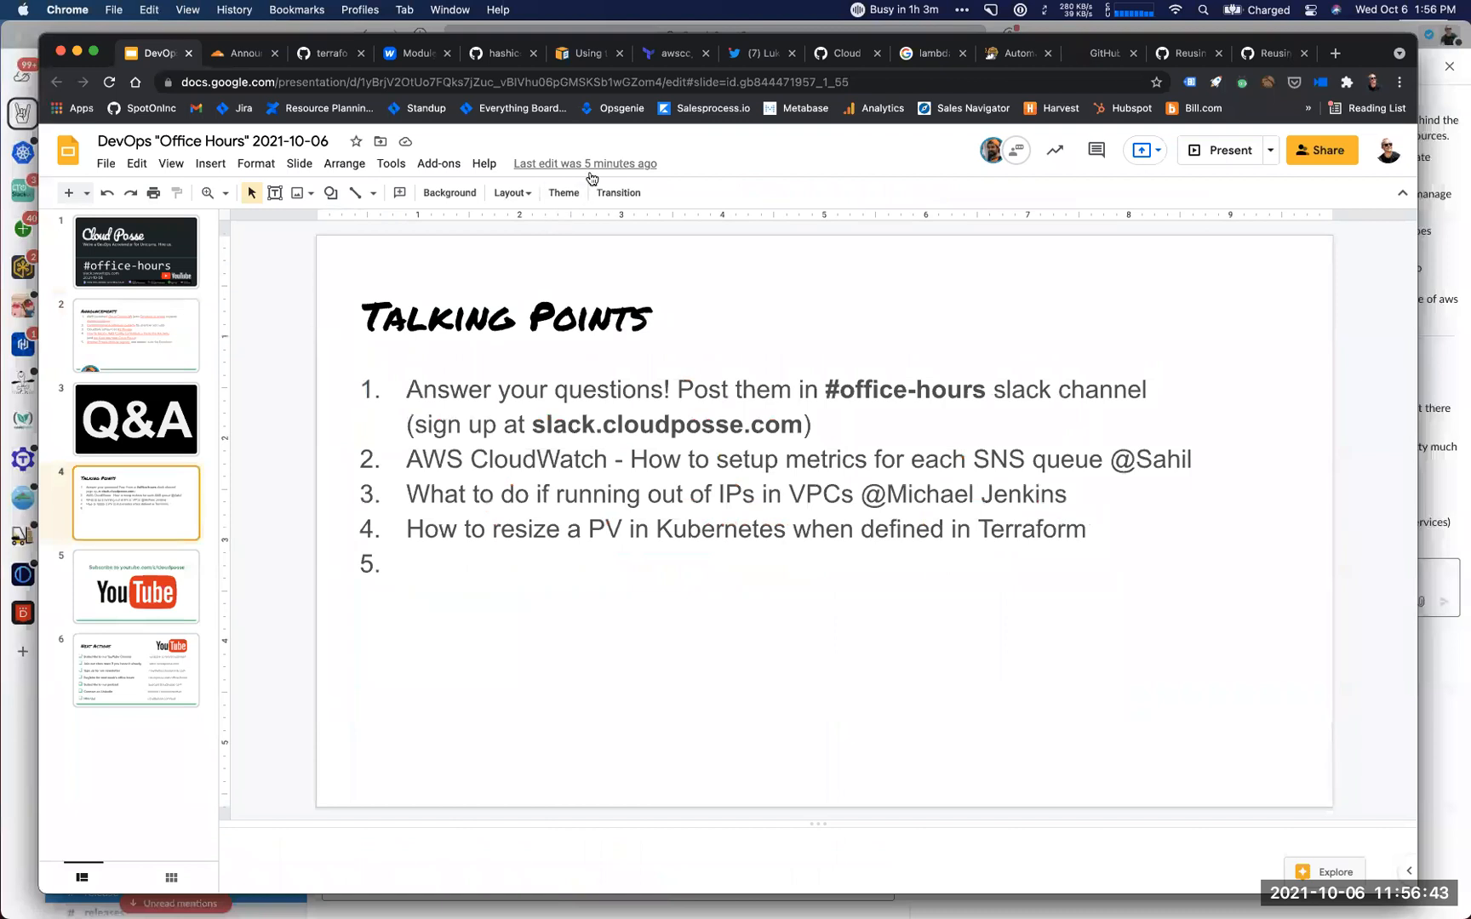
mouse_move(531, 502)
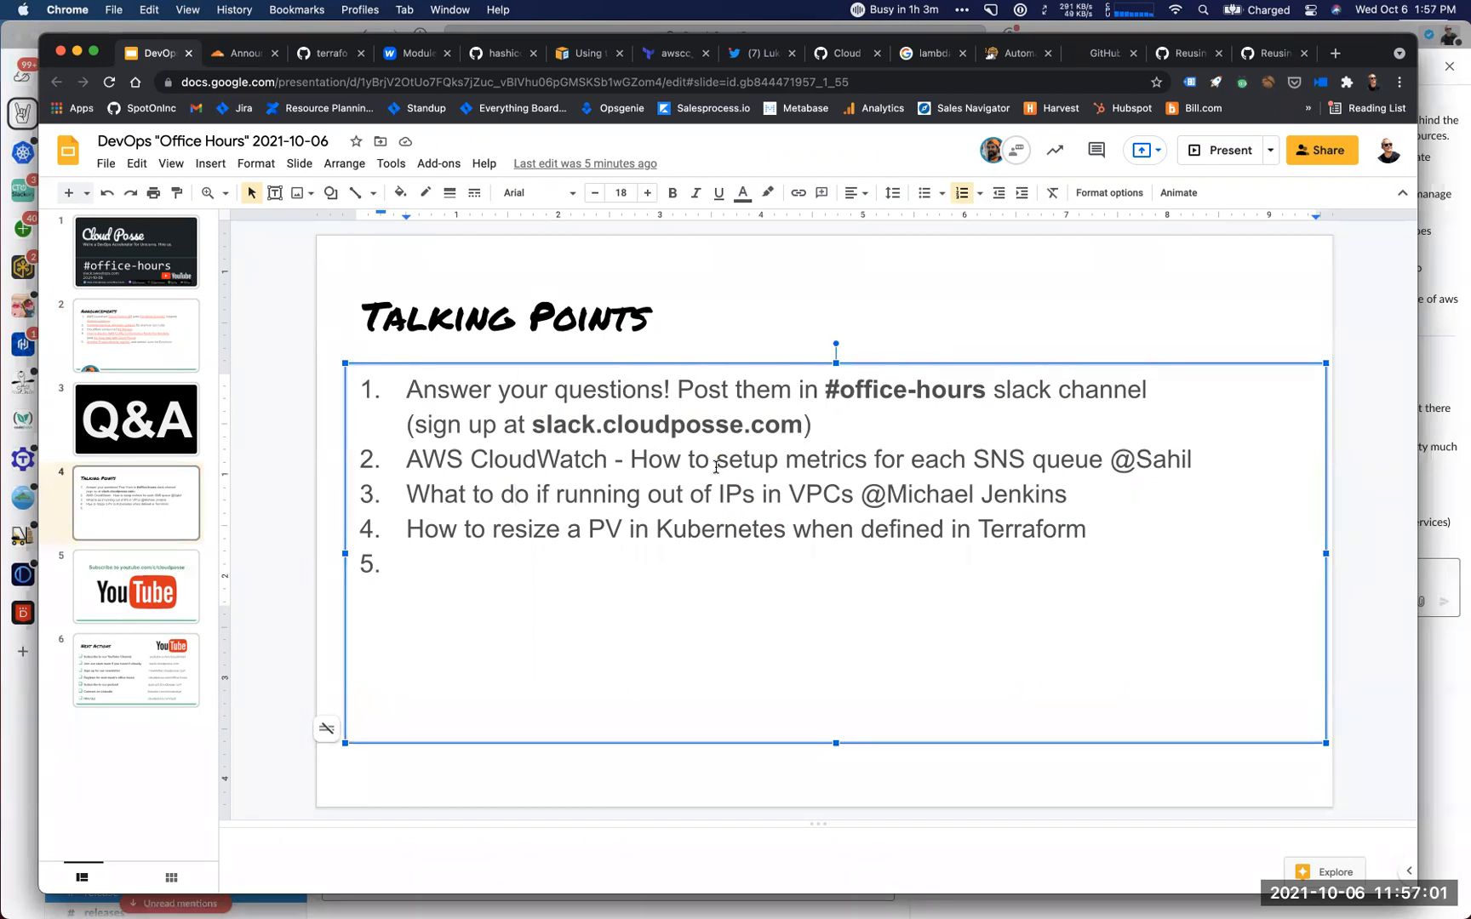
left_click(510, 493)
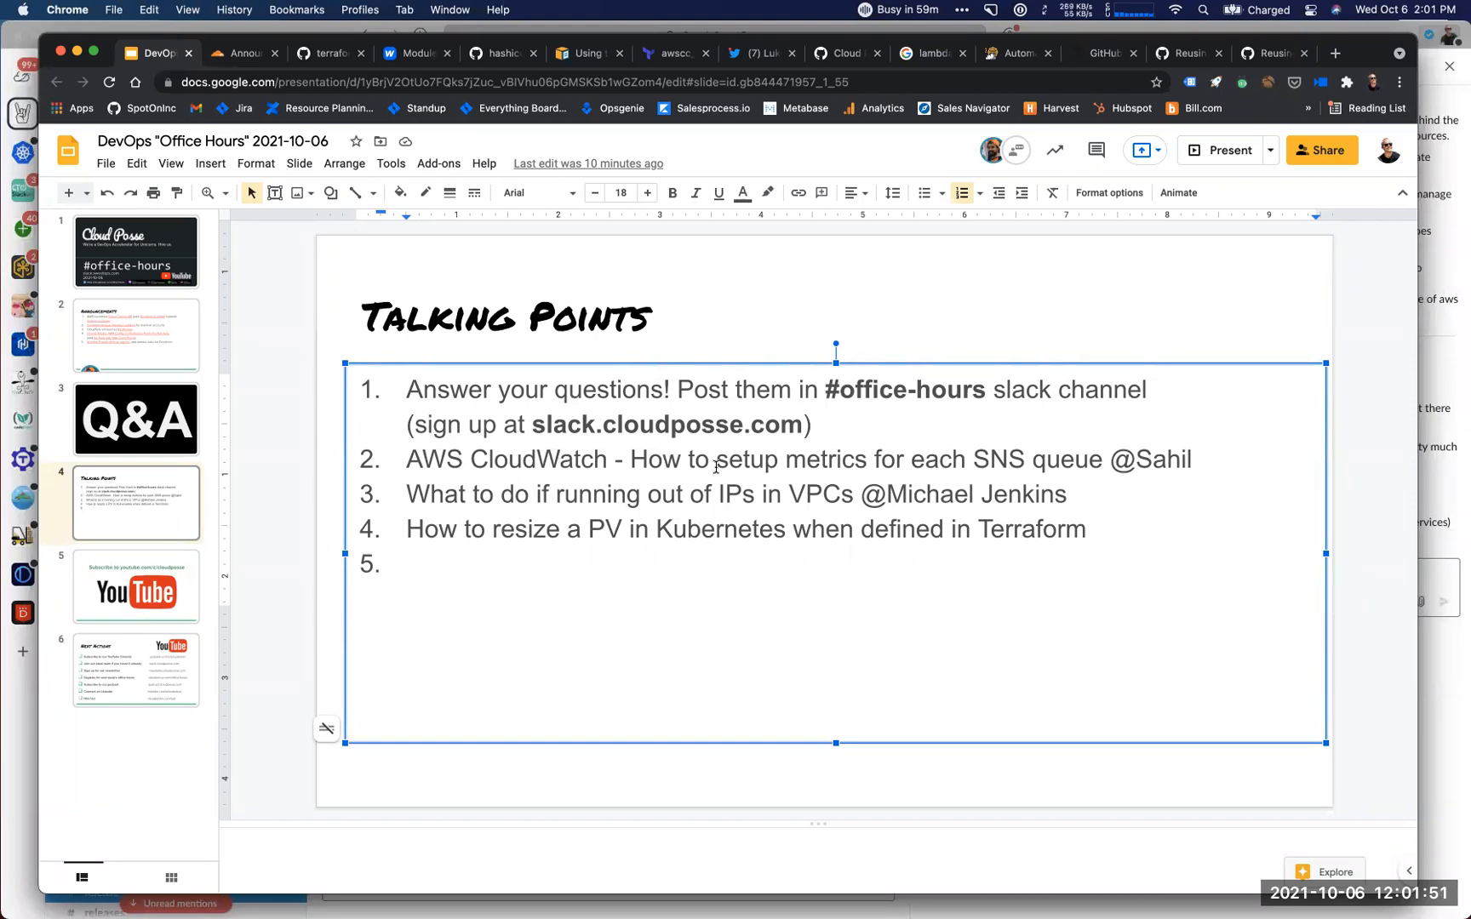
left_click(515, 493)
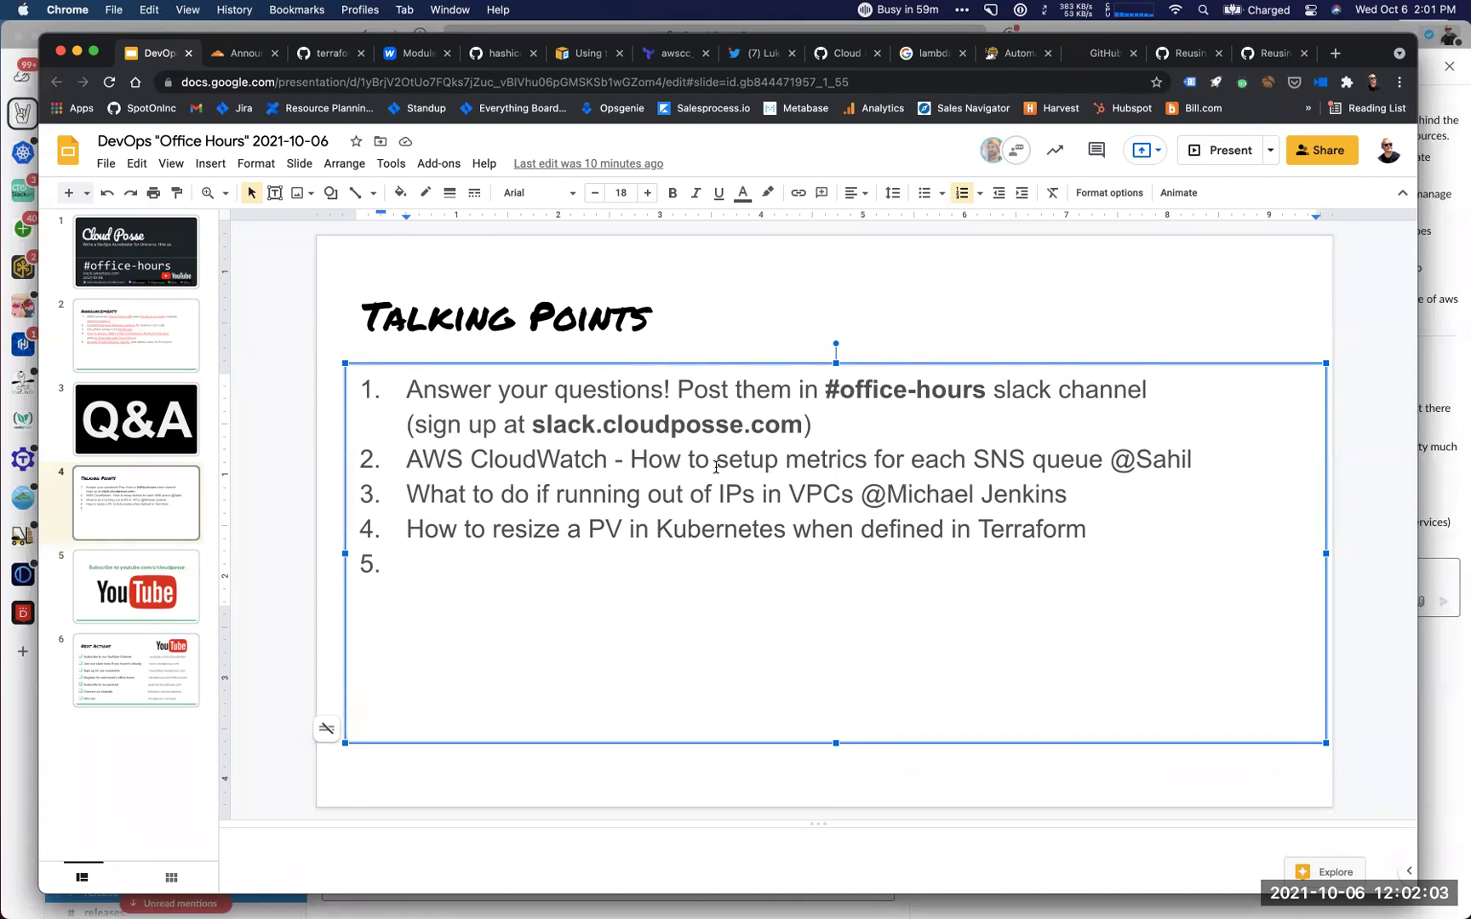
left_click(508, 493)
type("aws")
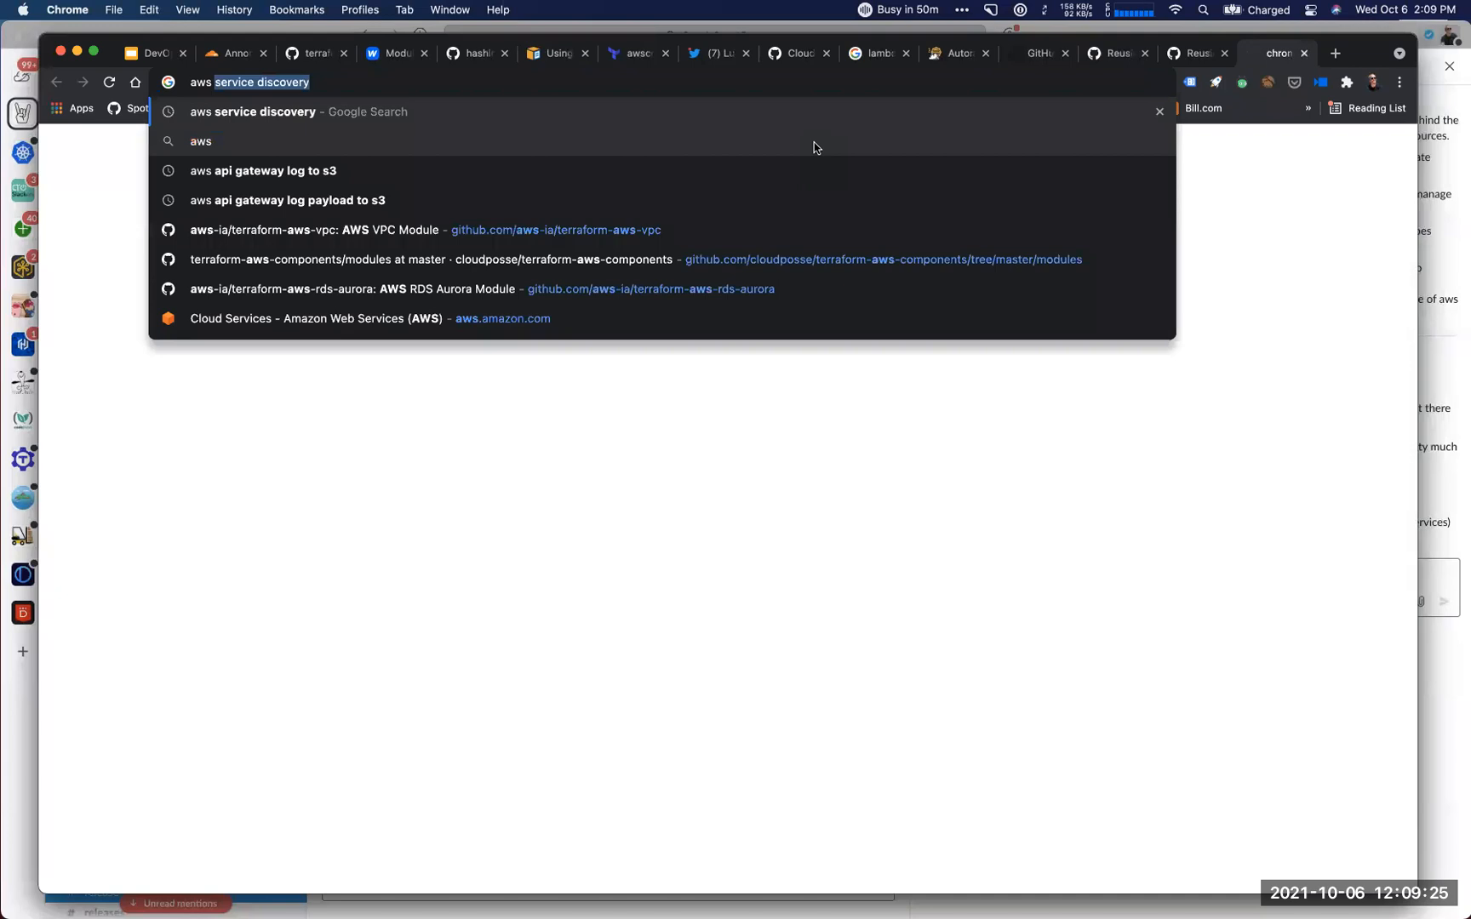
Search 'kubernetes SLO', read the Kubernetes resizing-volumes post, then return to the deck.
type("kubernetes SLO")
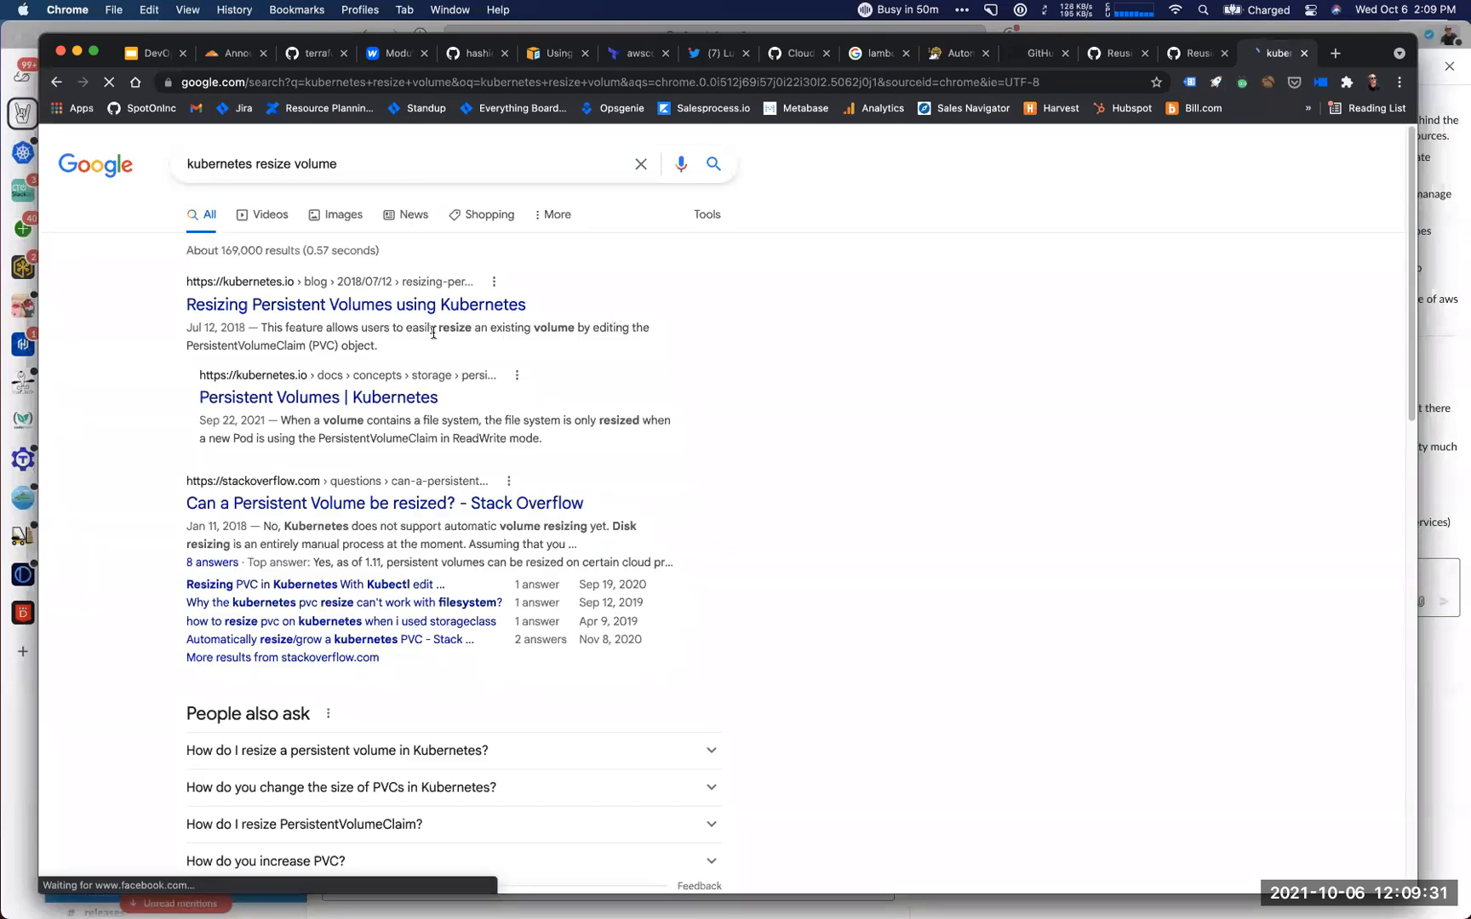
left_click(356, 305)
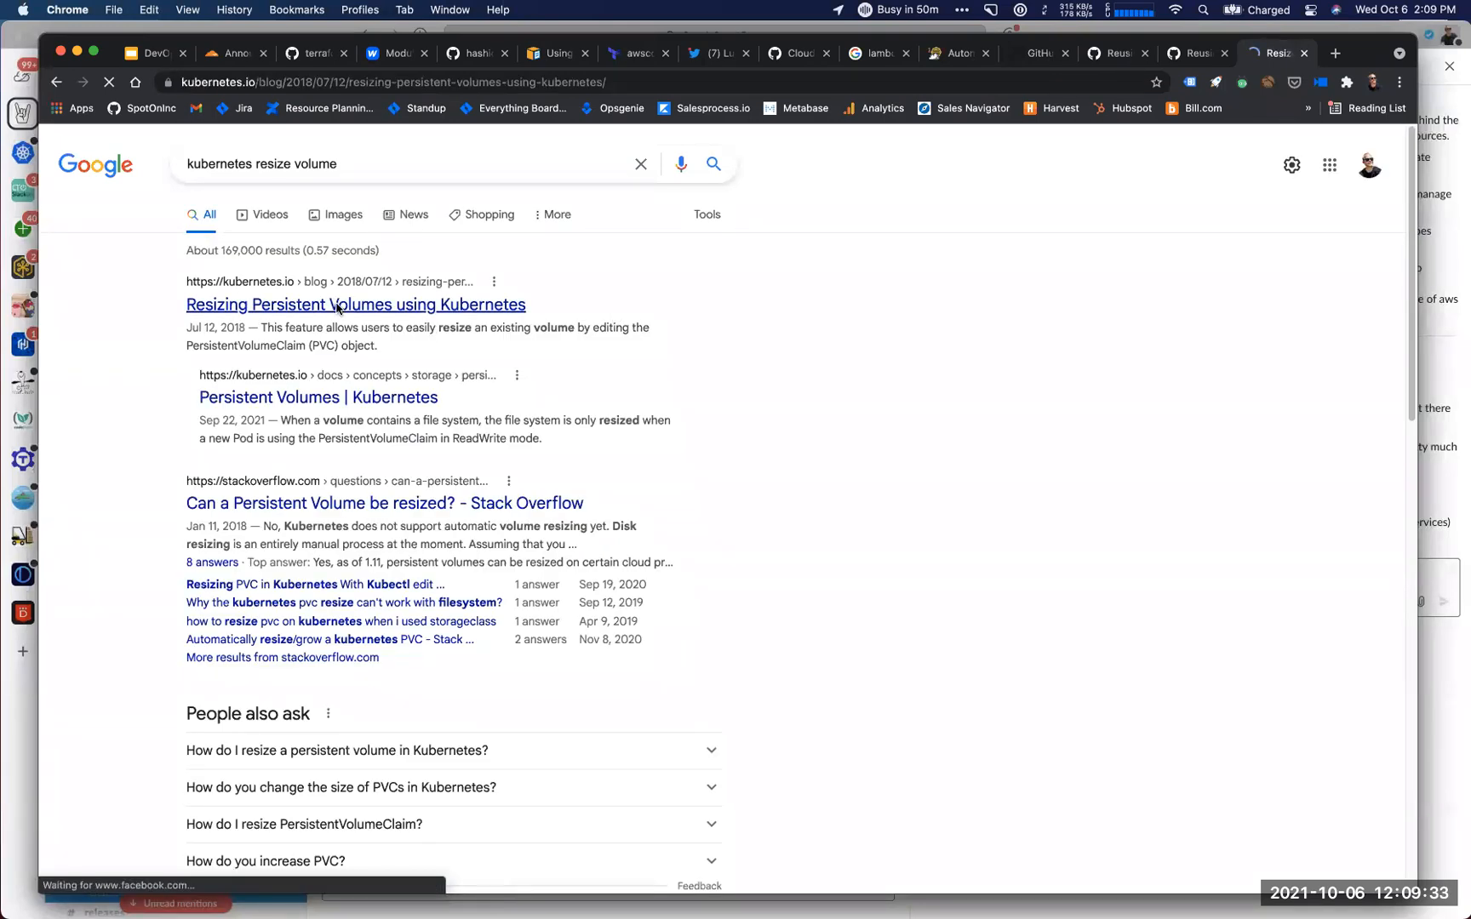
left_click(356, 304)
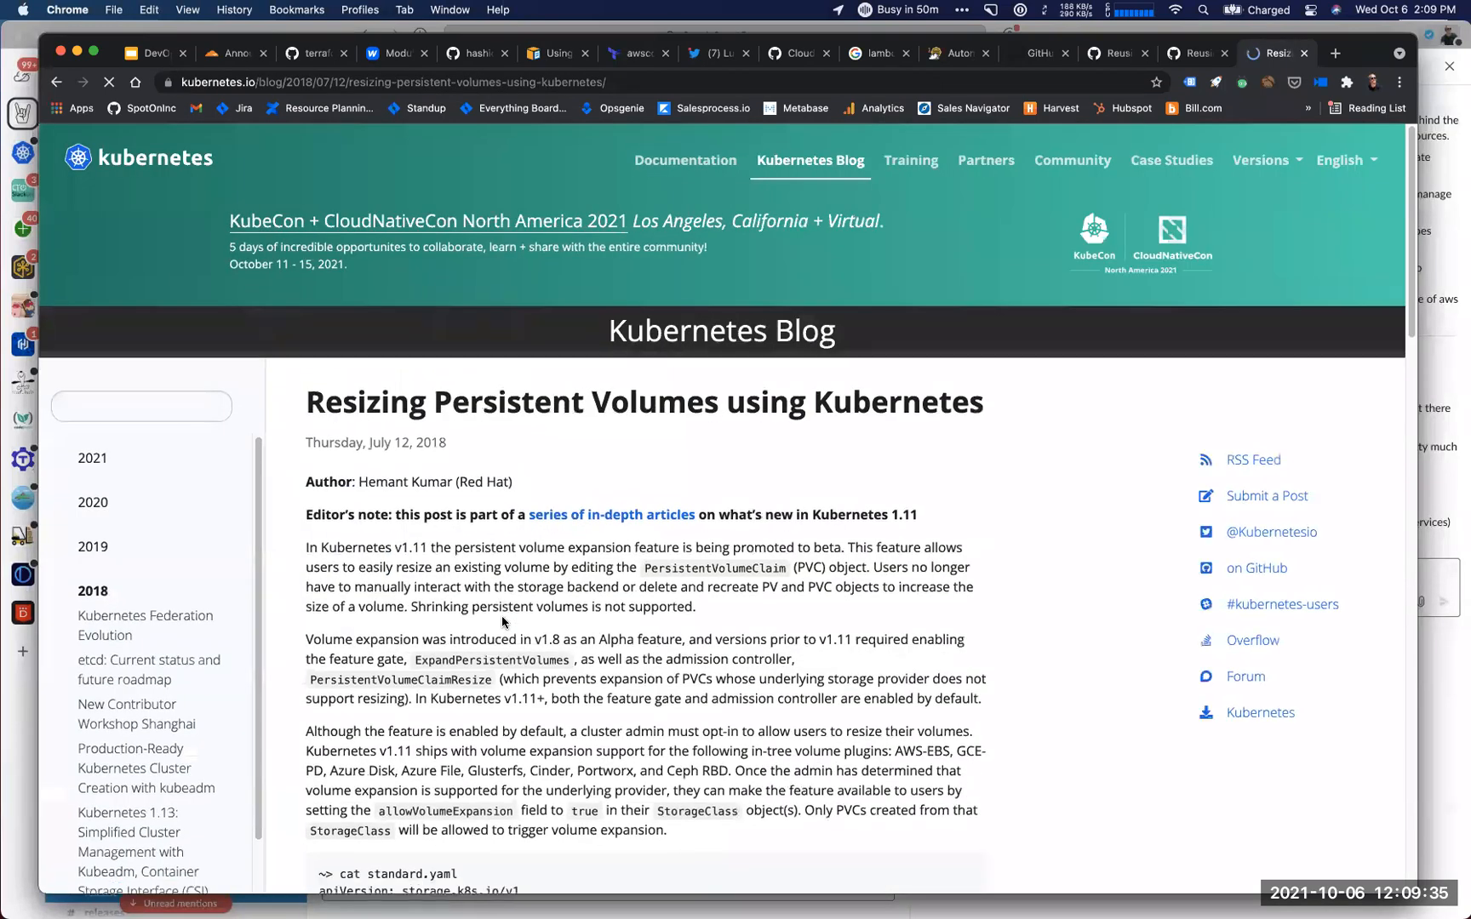
scroll("down", 3)
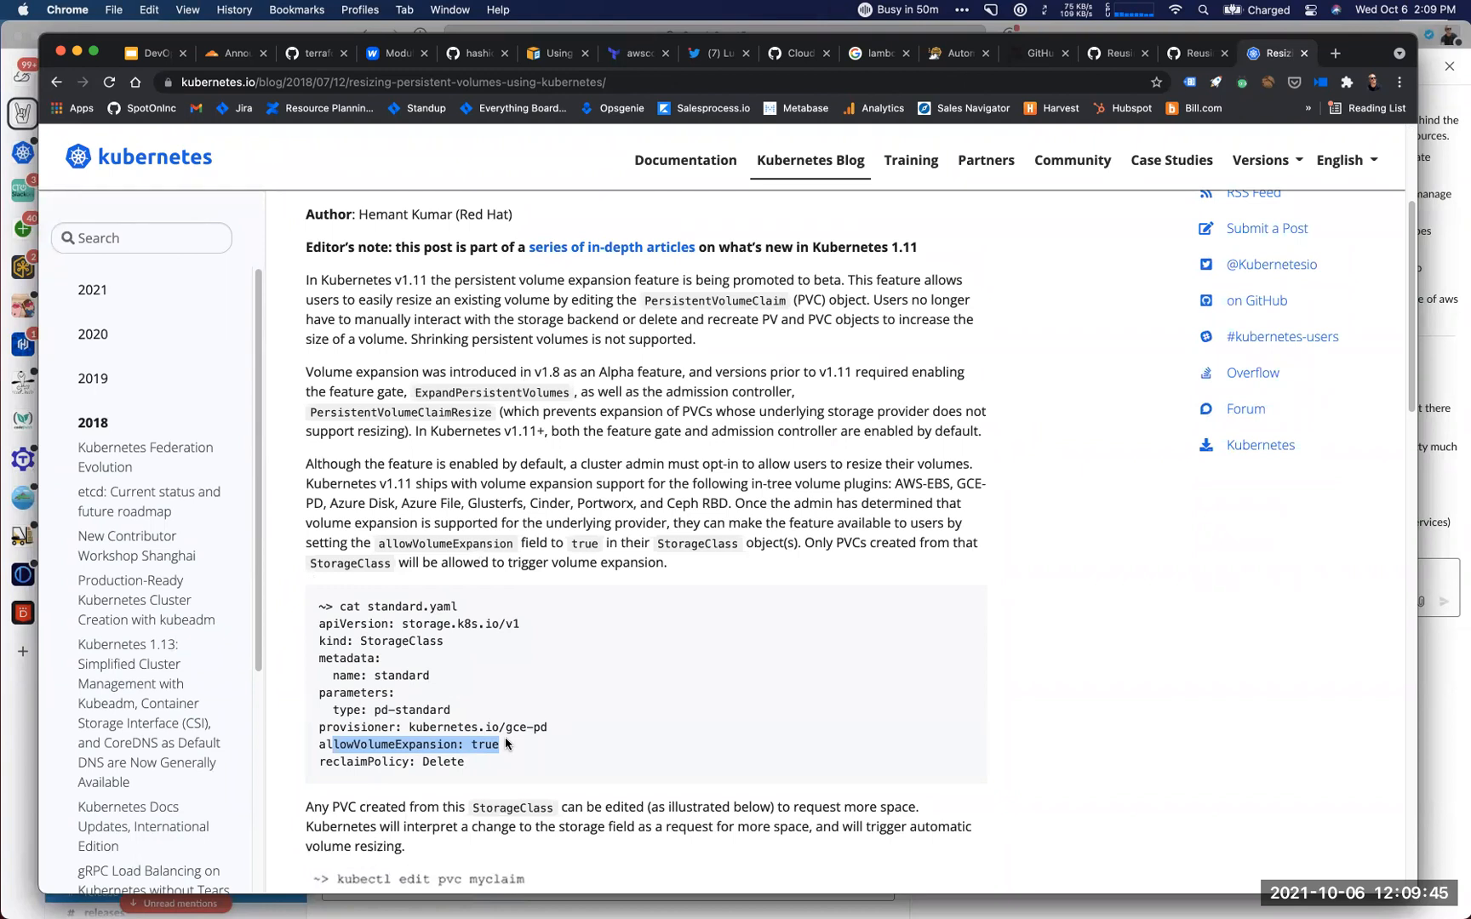
scroll("down", 3)
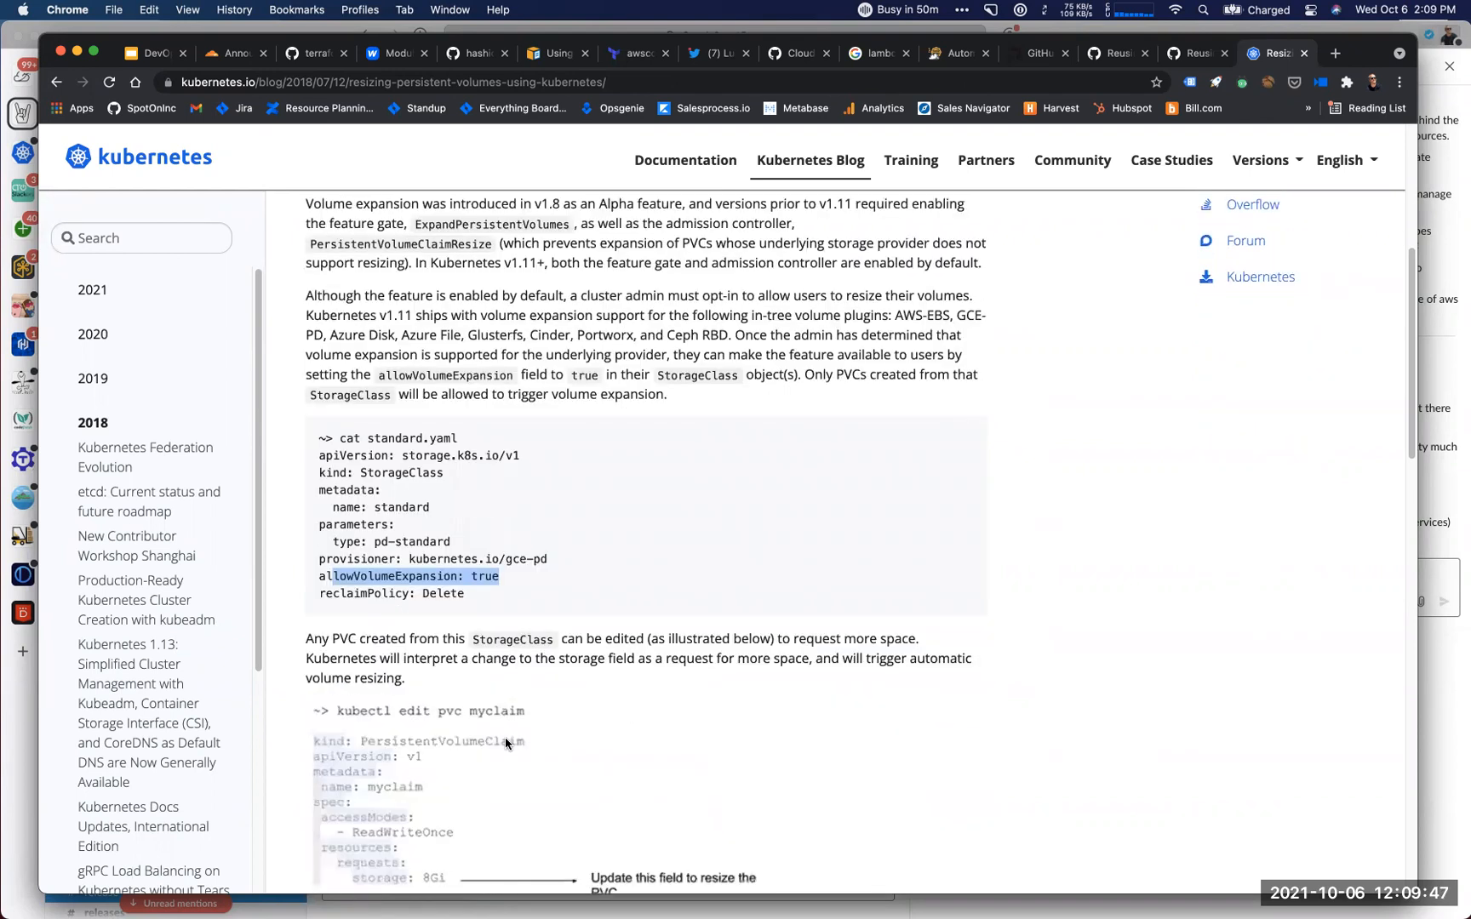
scroll("down", 3)
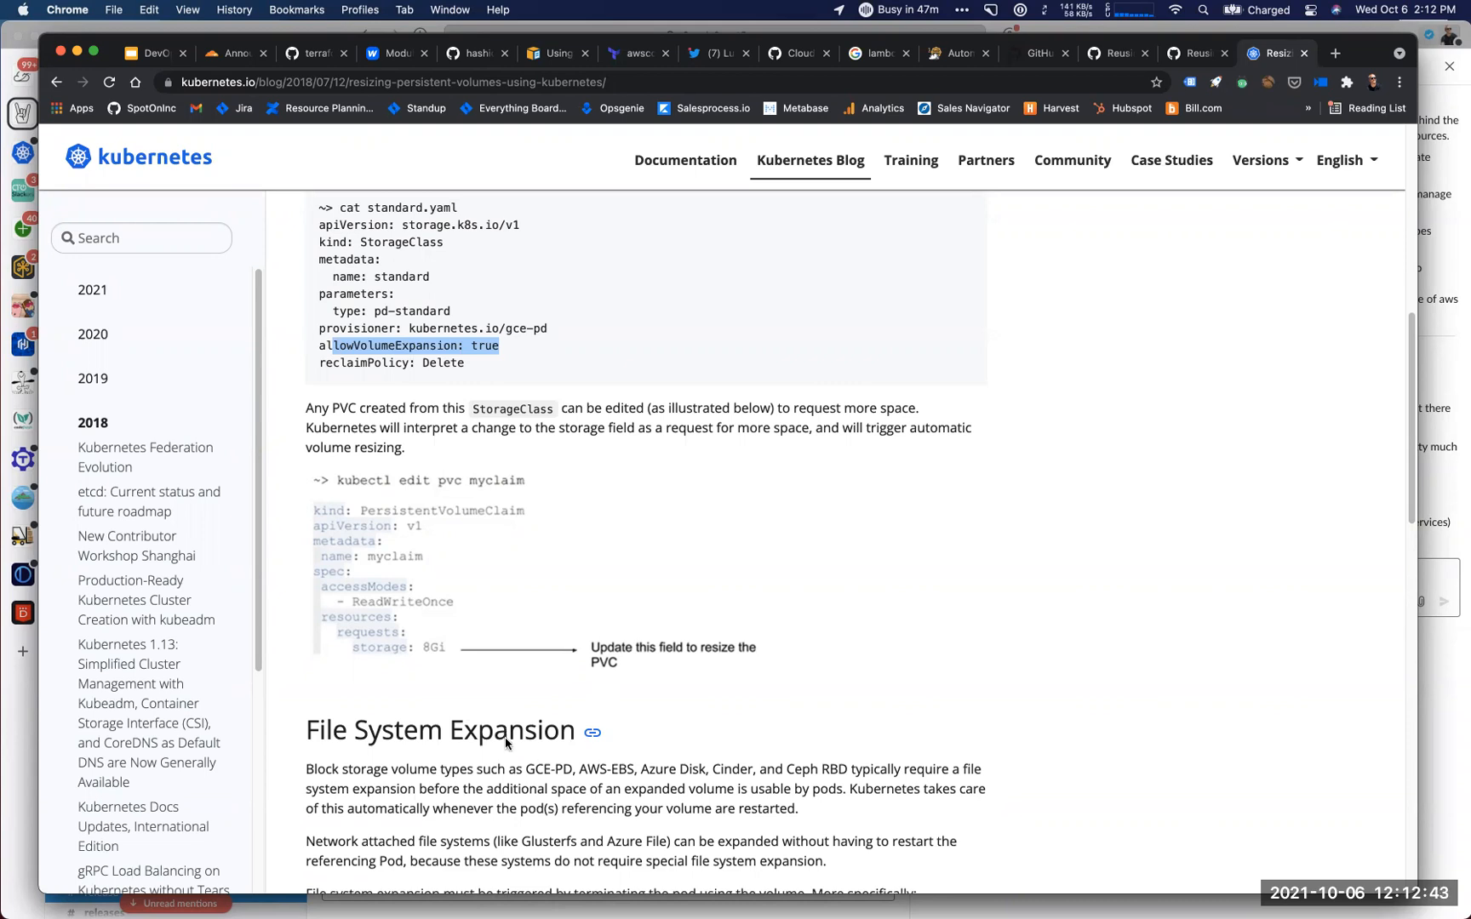
mouse_move(151, 61)
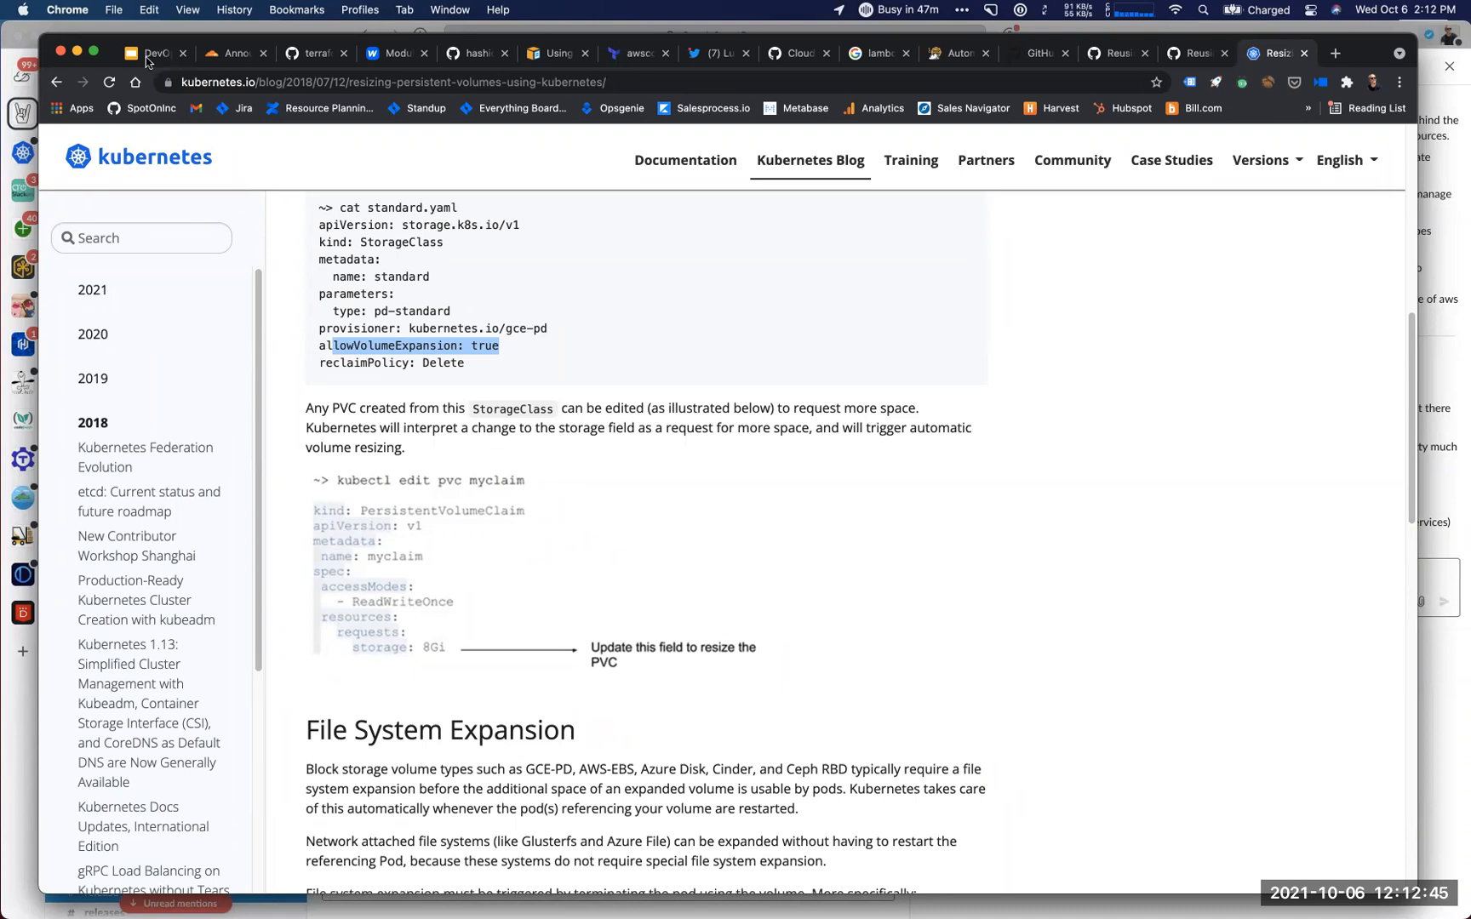
left_click(161, 53)
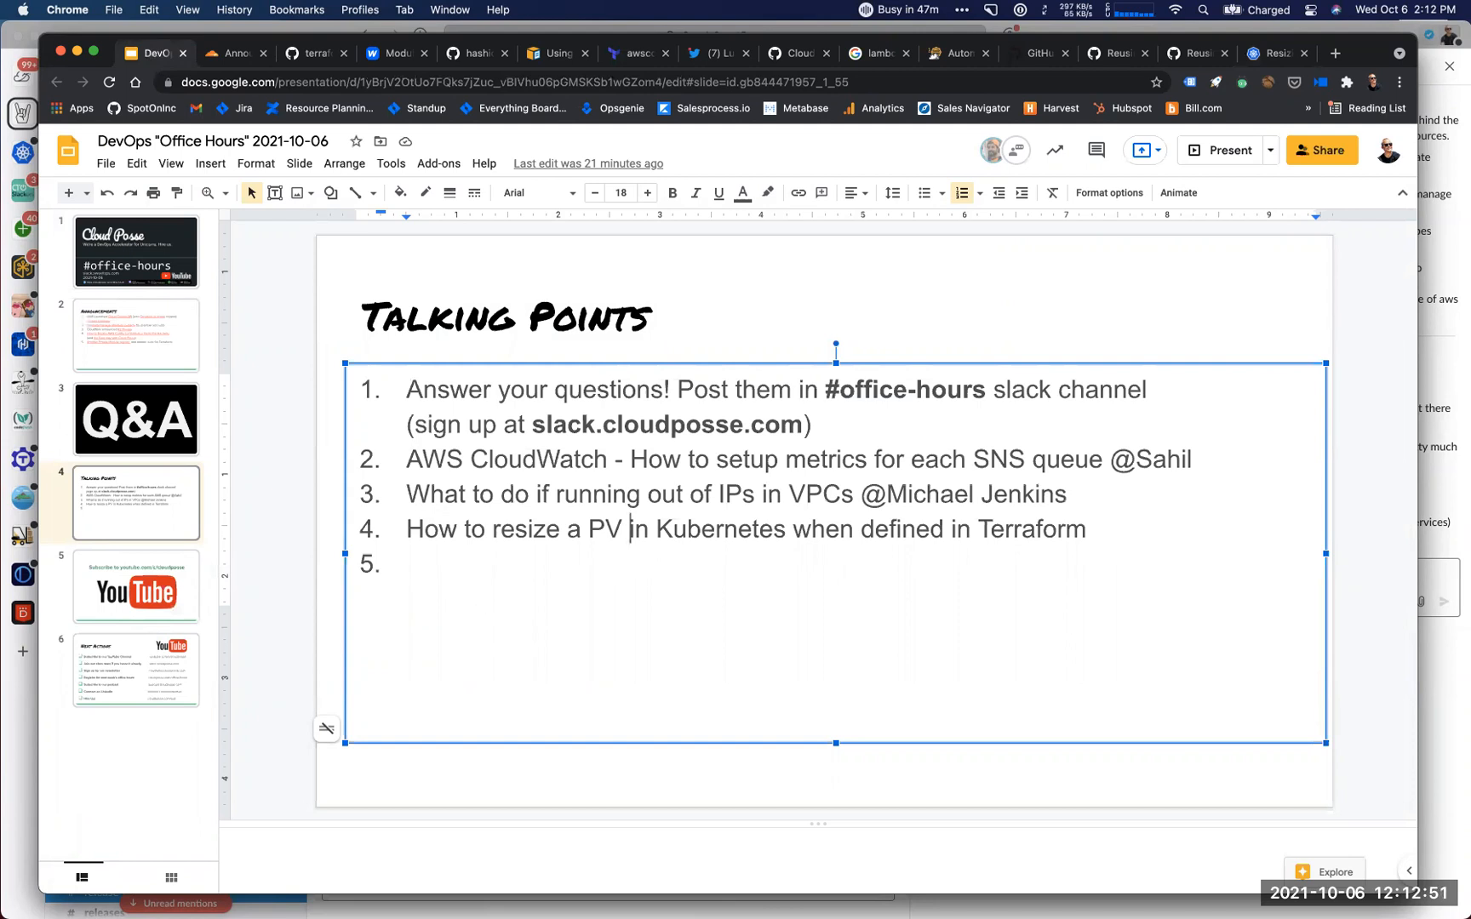
mouse_move(34, 908)
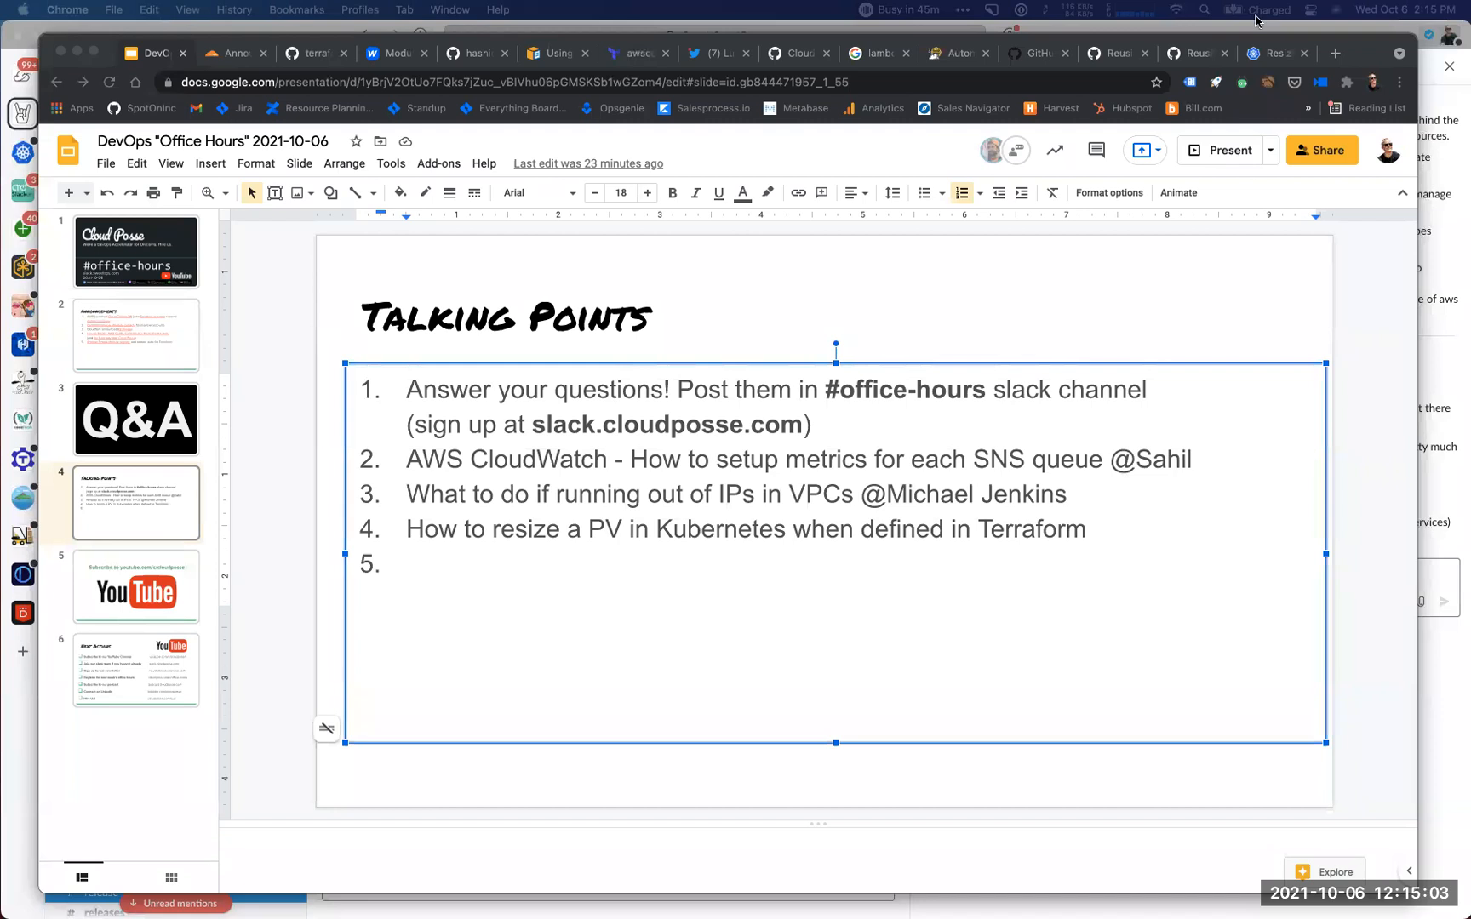
mouse_move(595, 177)
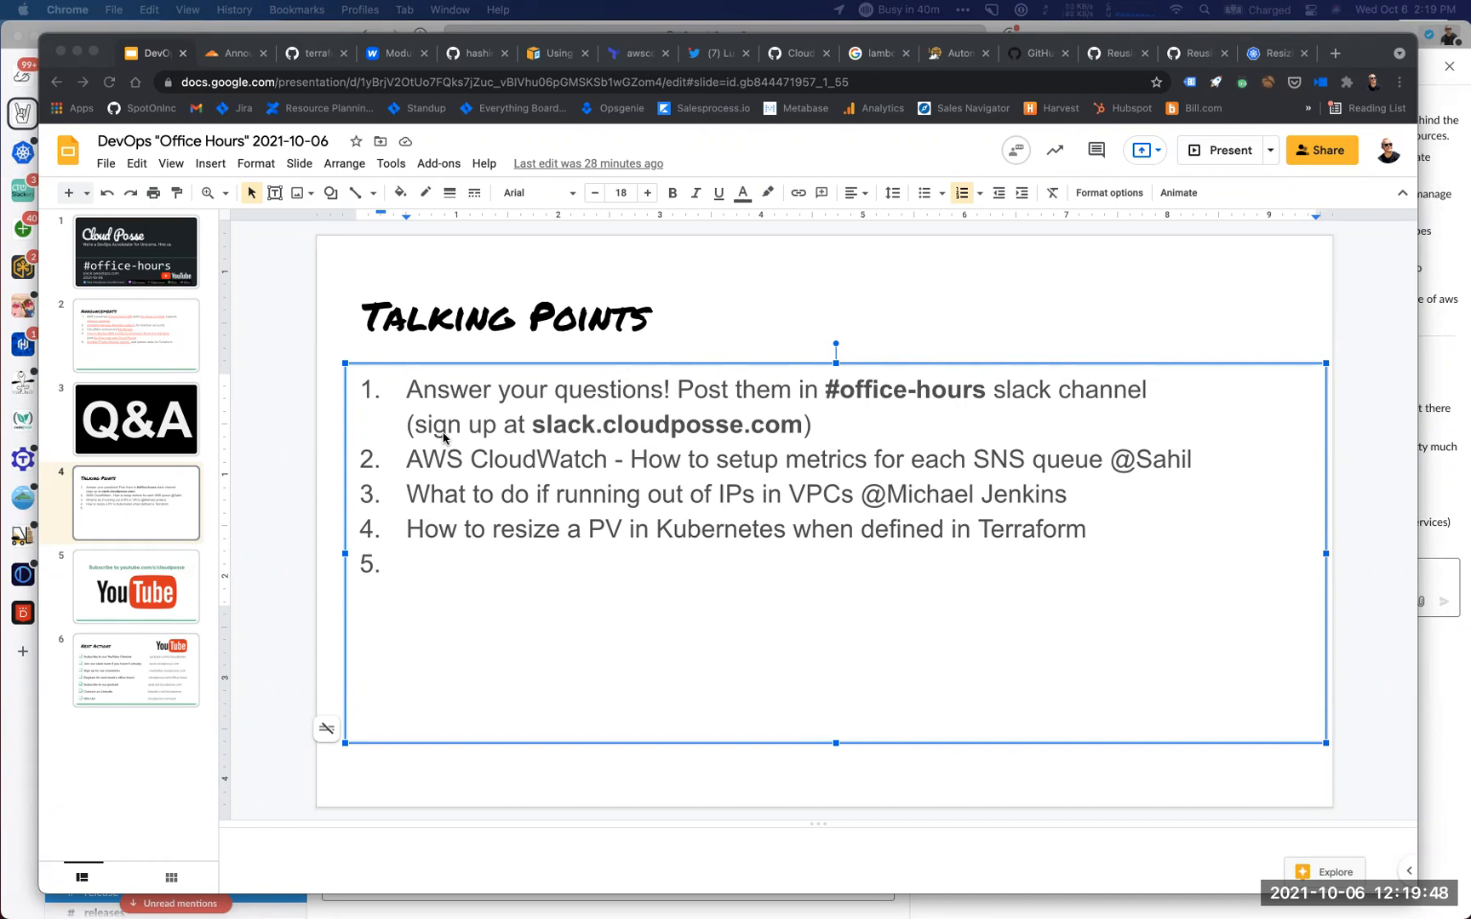
mouse_move(630, 586)
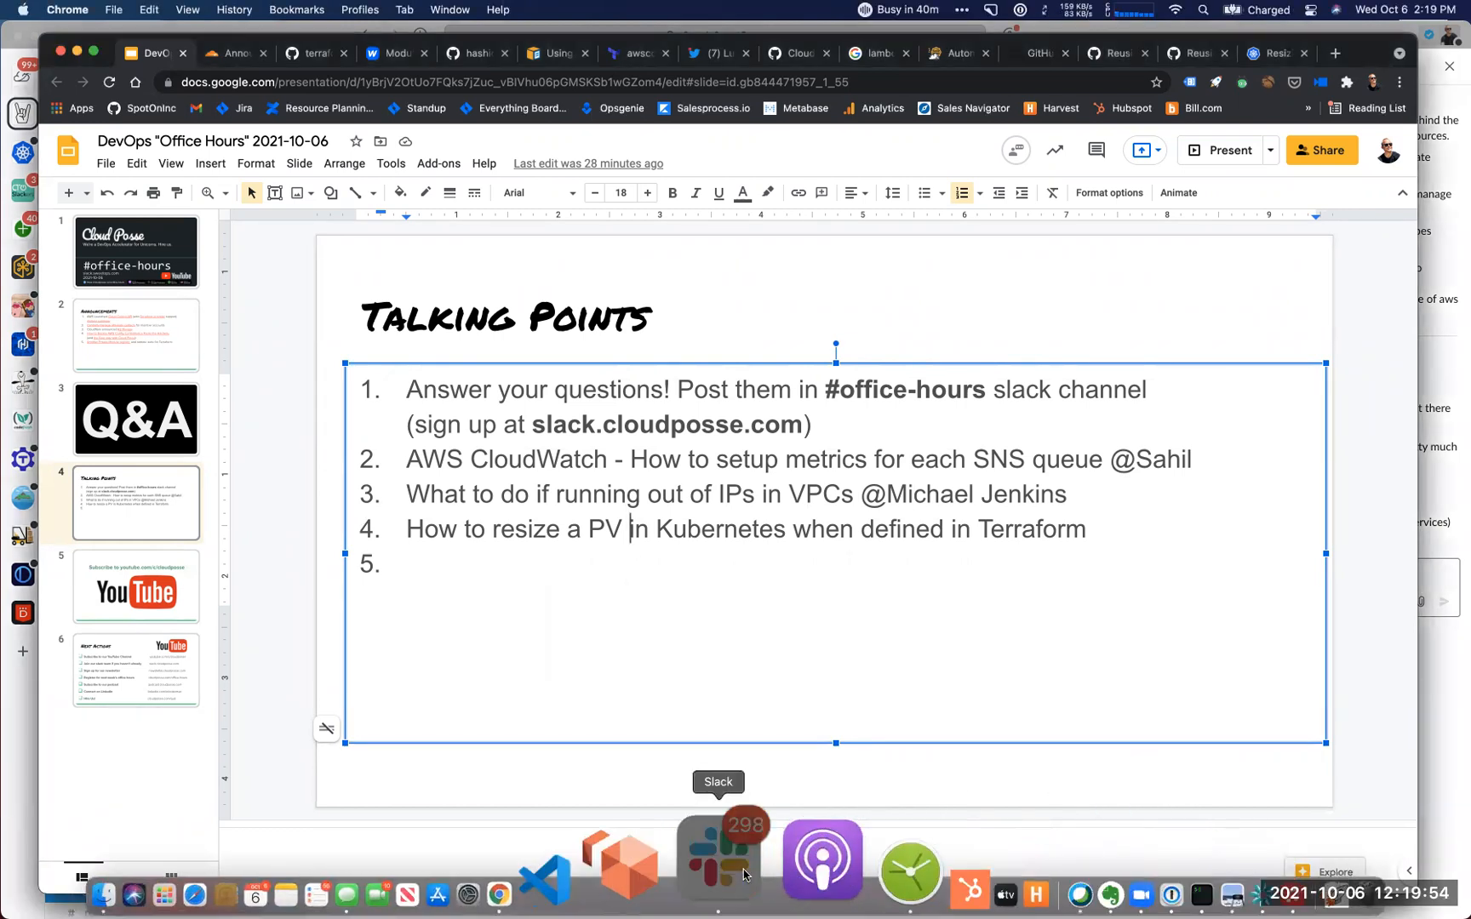
Bring up Slack and scroll its sidebar down to direct messages and apps.
left_click(719, 860)
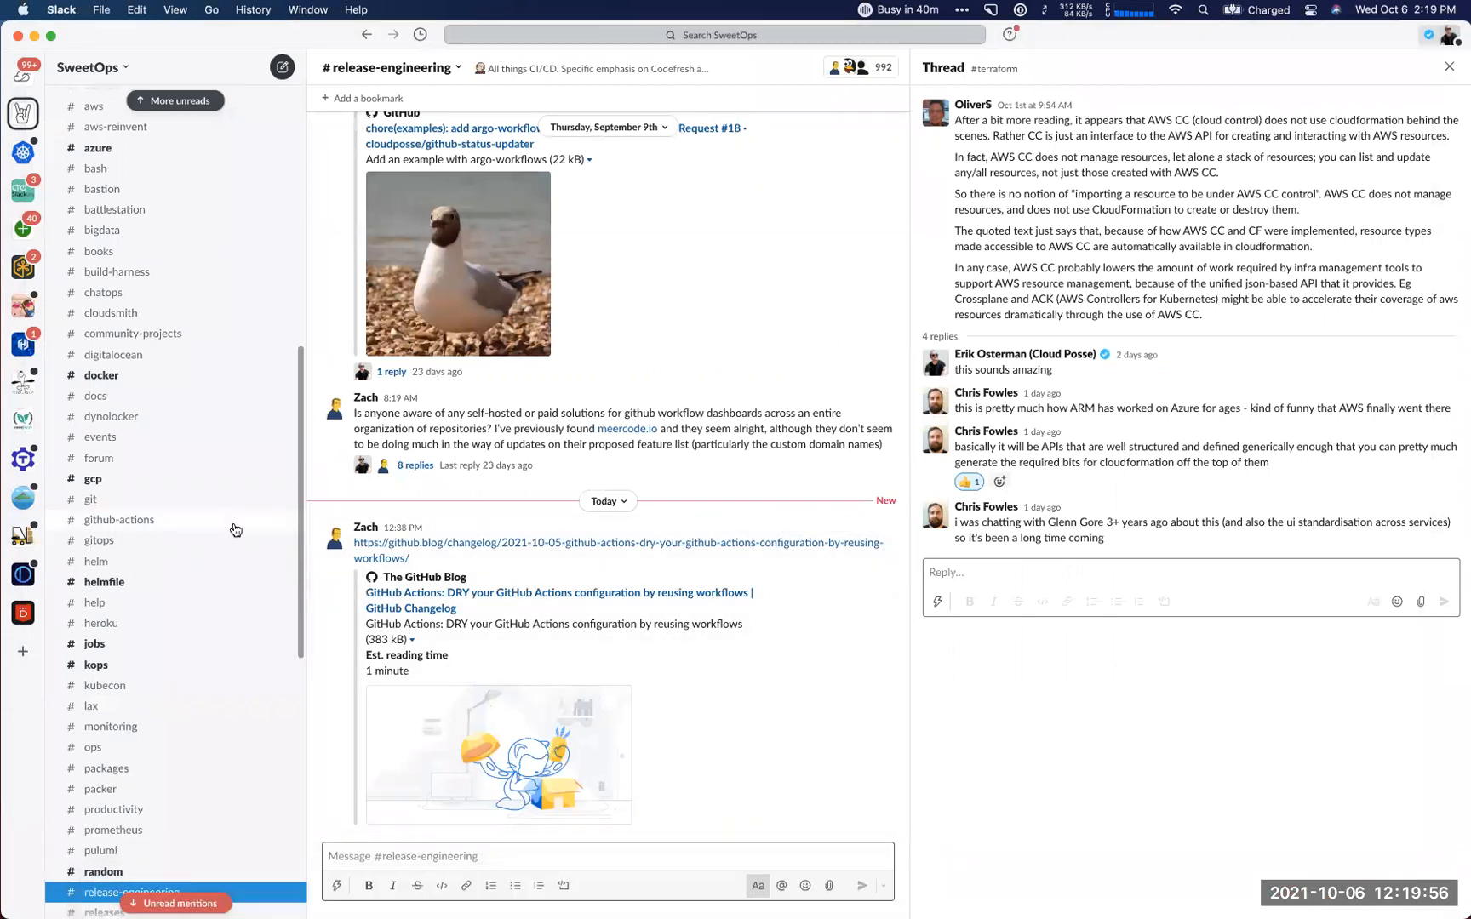
scroll("down", 3)
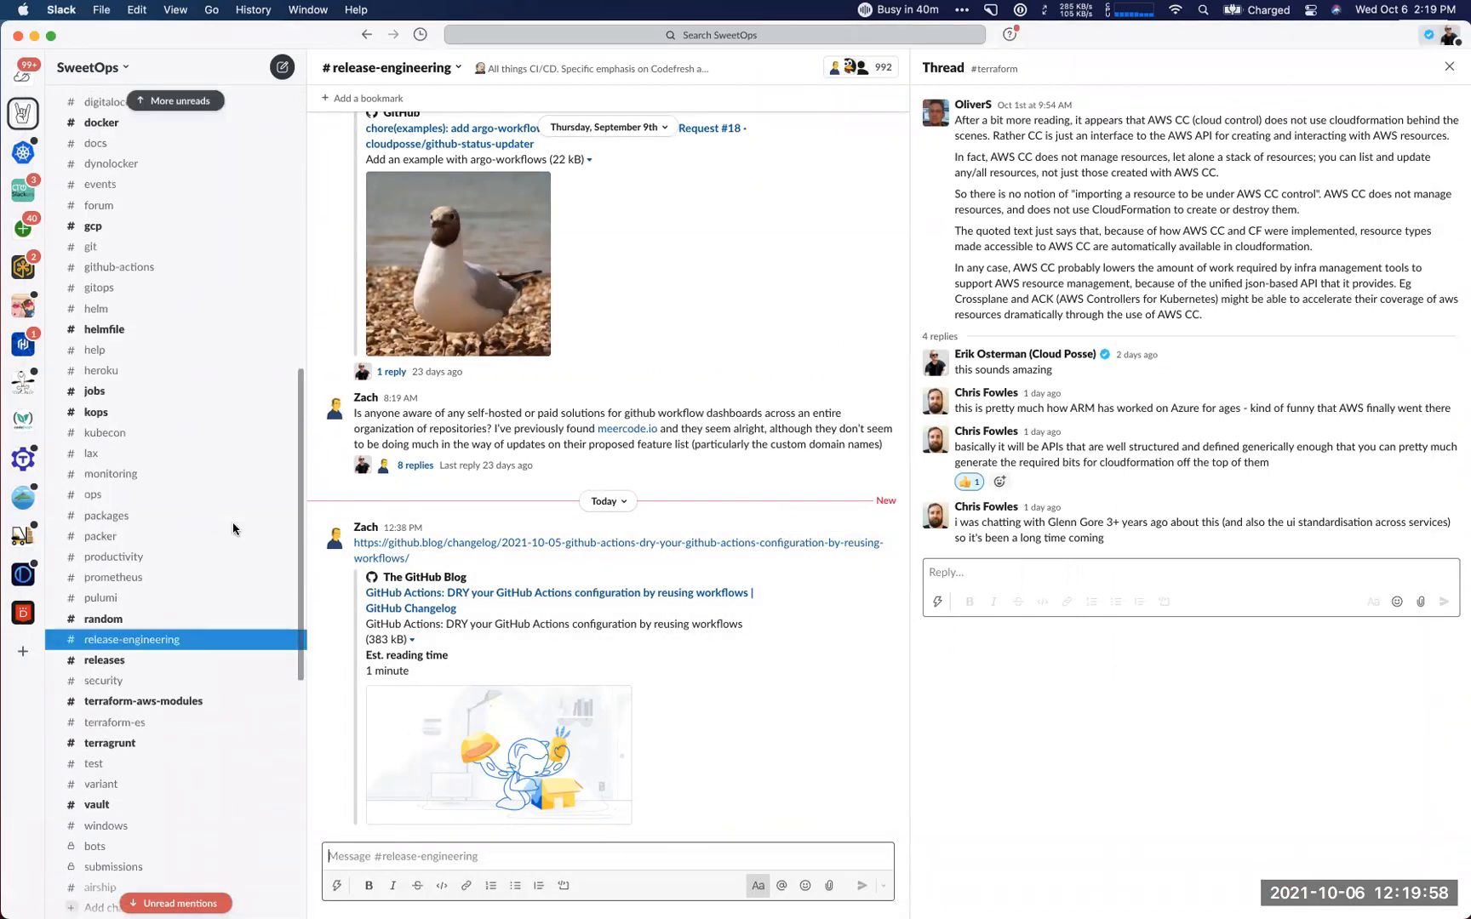
scroll("down", 3)
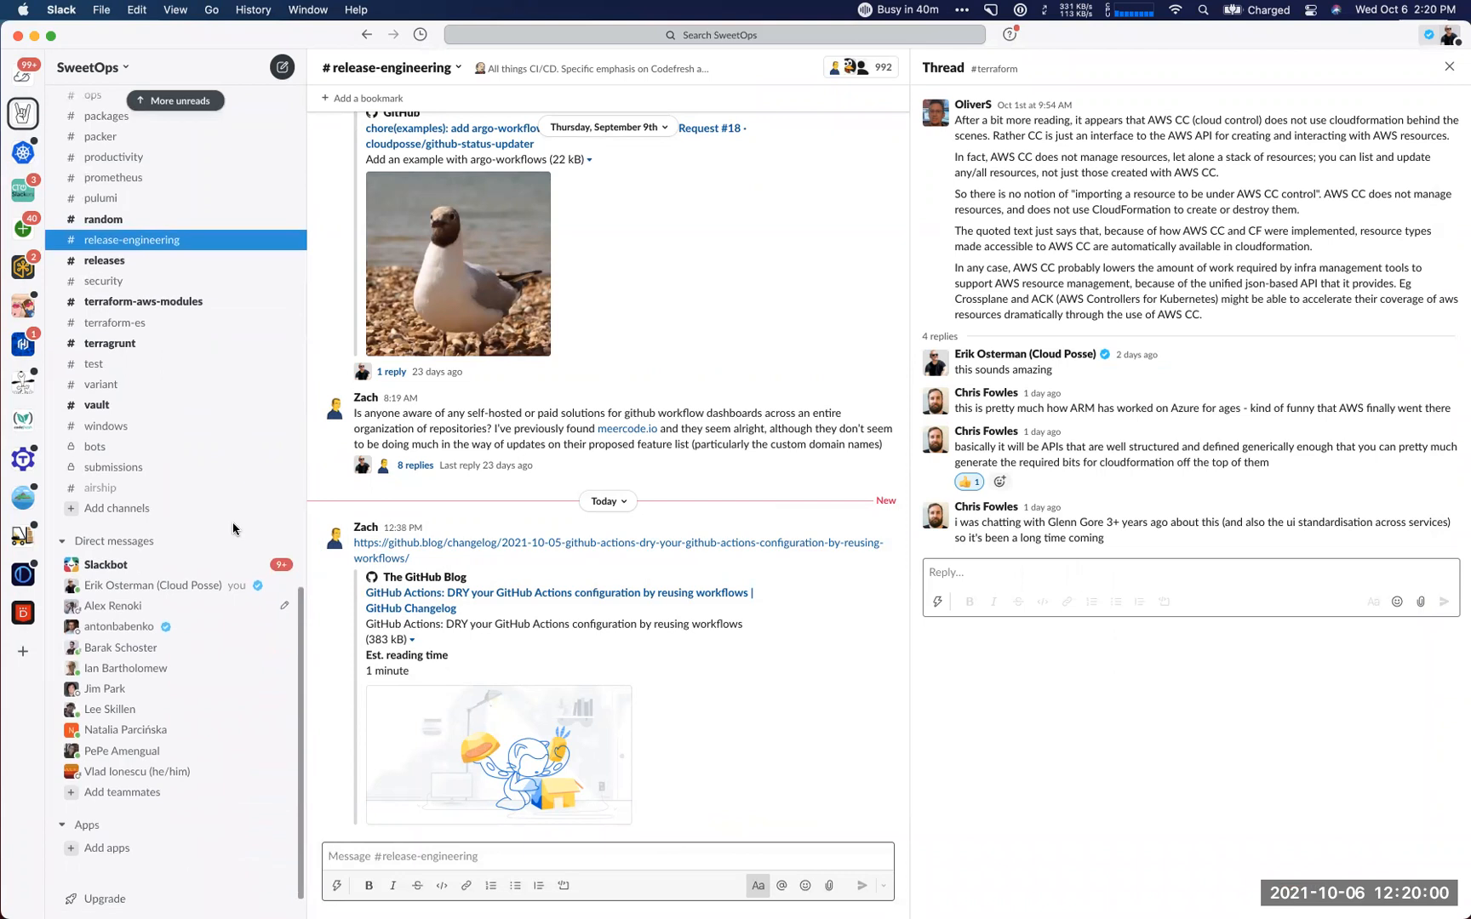
mouse_move(649, 681)
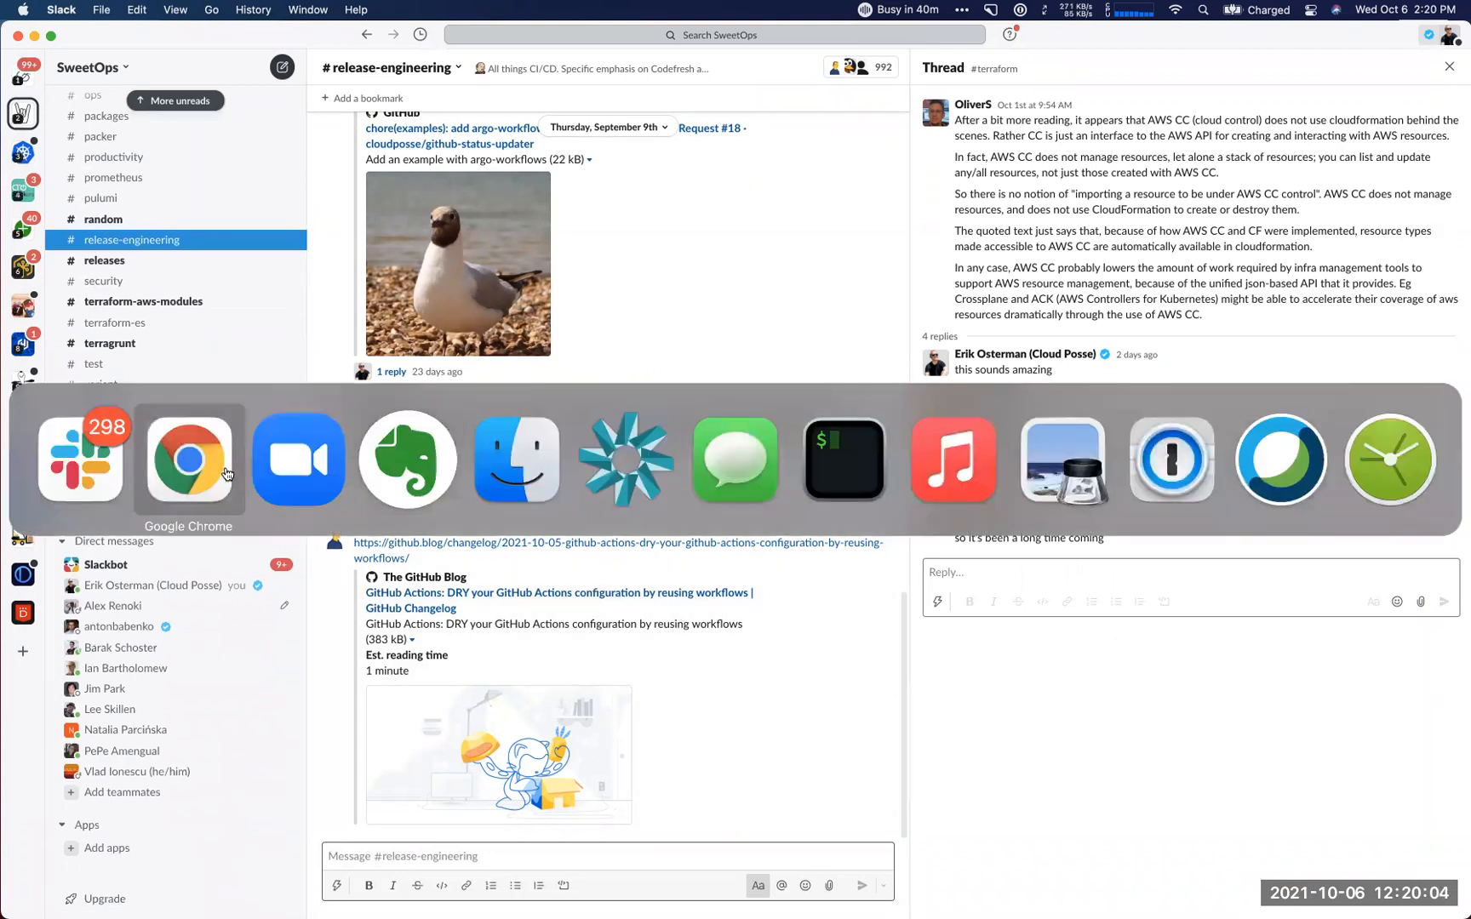
Bring Chrome forward and scroll the SRE page from Golden Signals to Our Strategy.
left_click(188, 460)
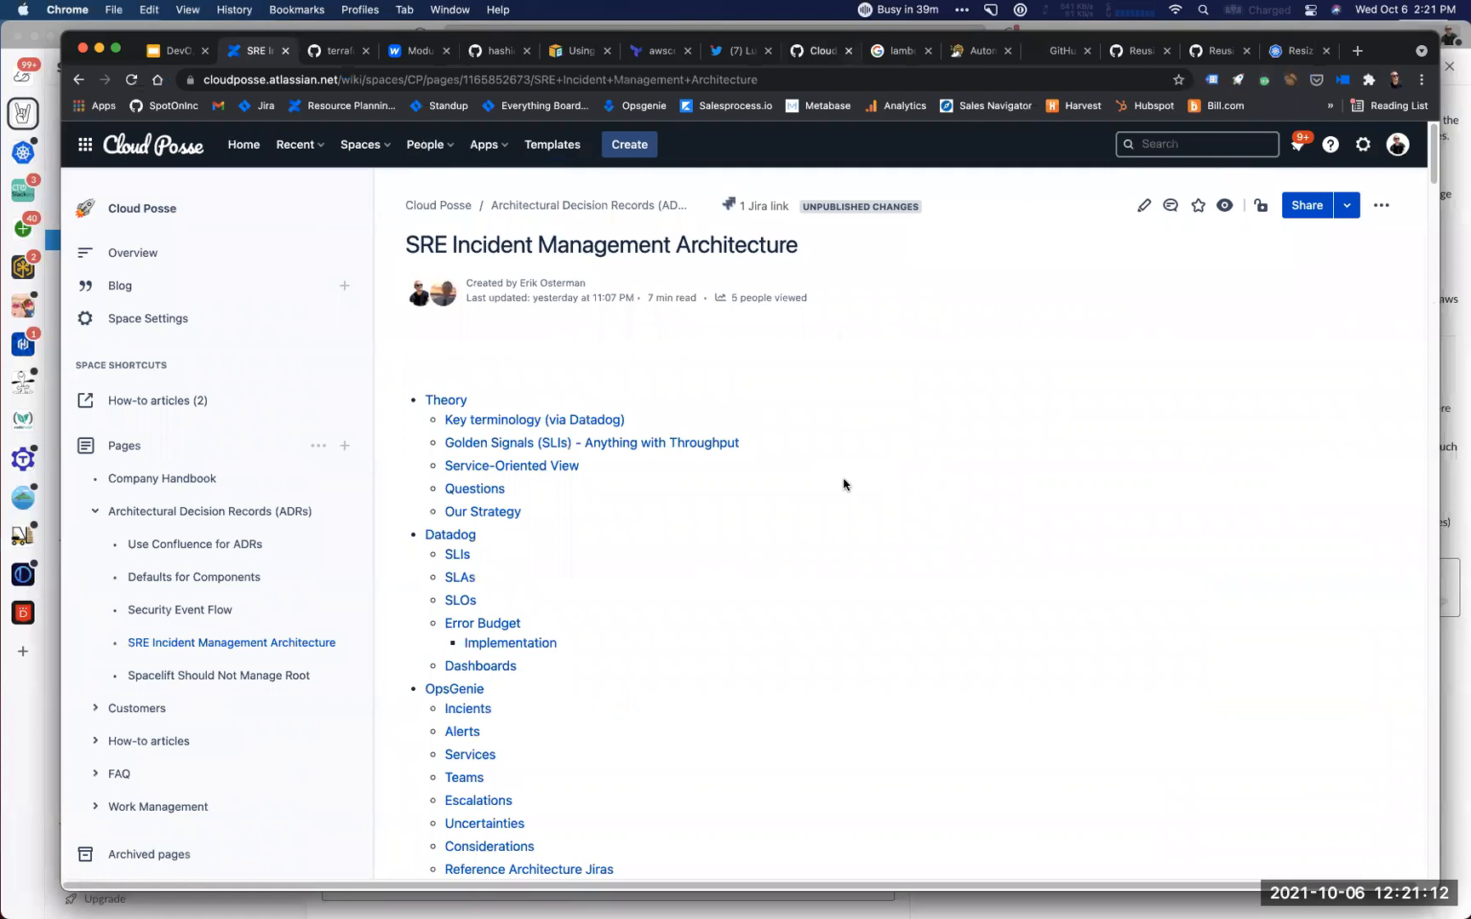
mouse_move(759, 661)
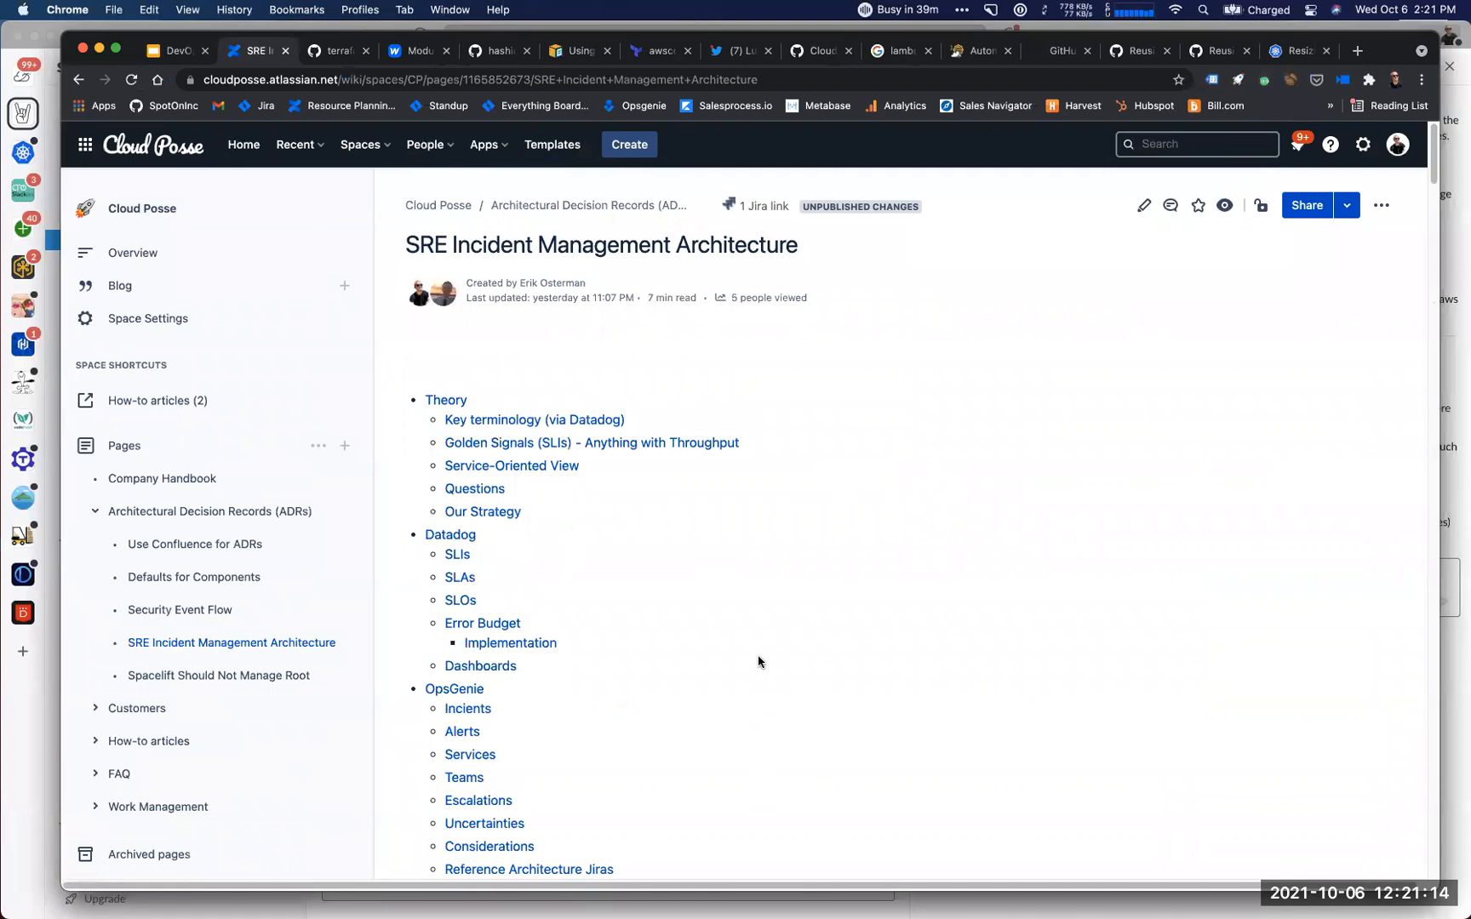
scroll("down", 3)
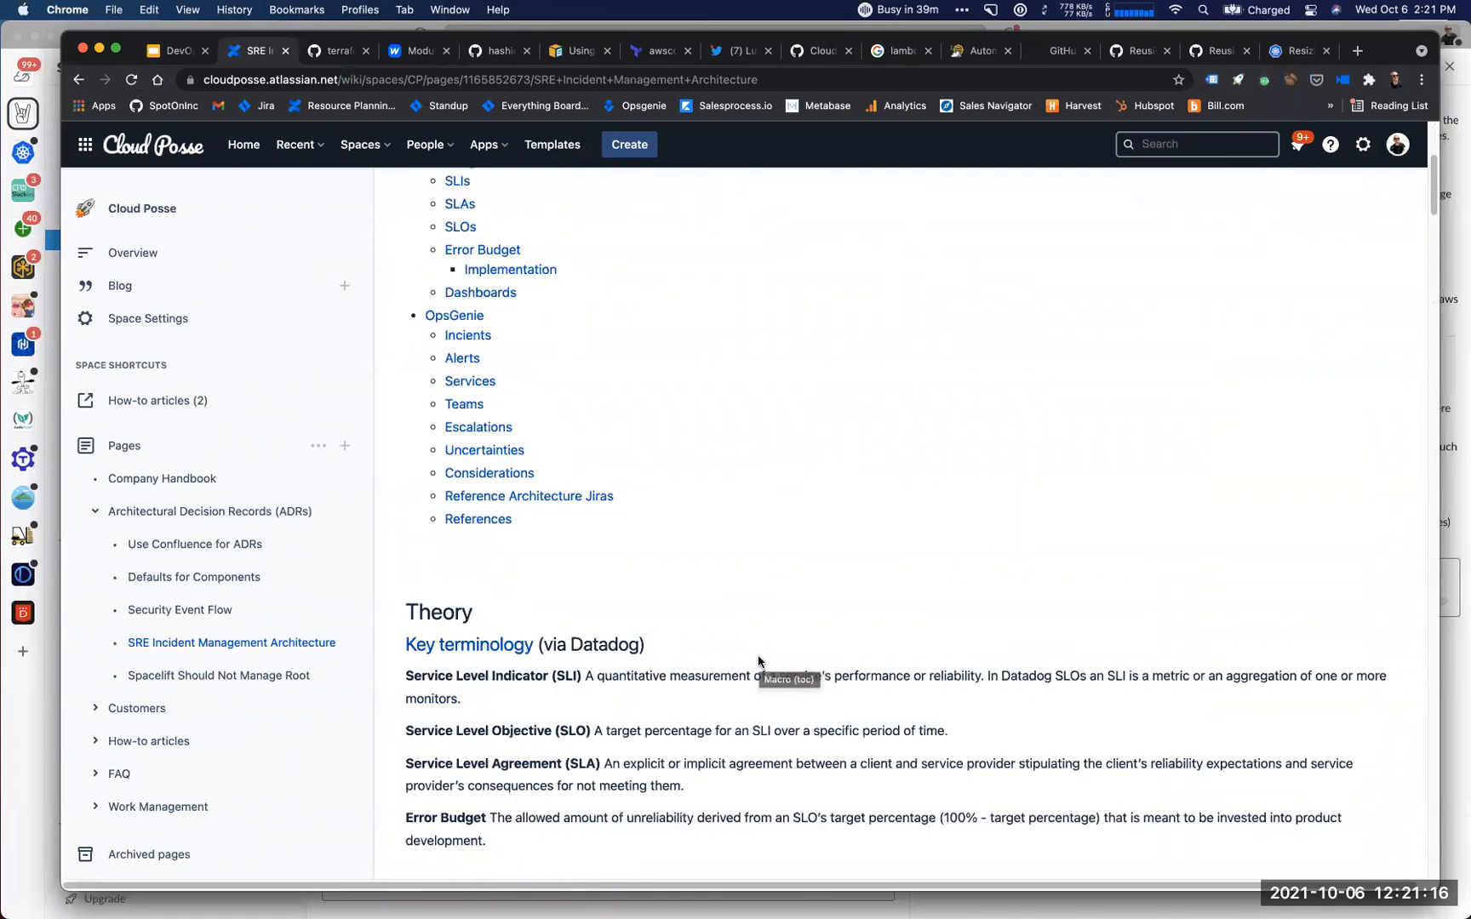
scroll("down", 3)
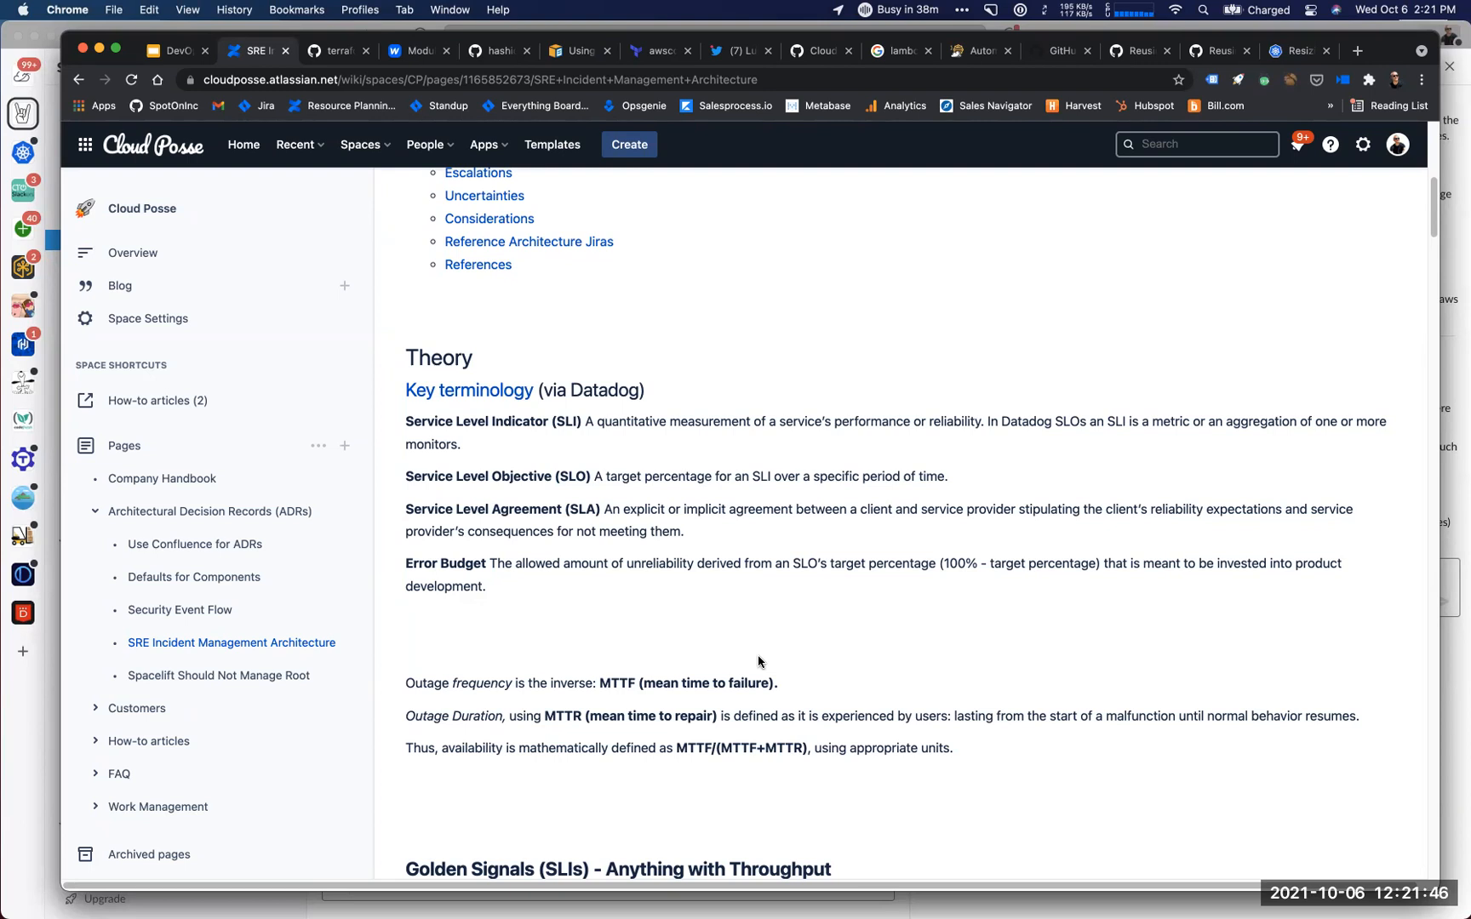
mouse_move(780, 662)
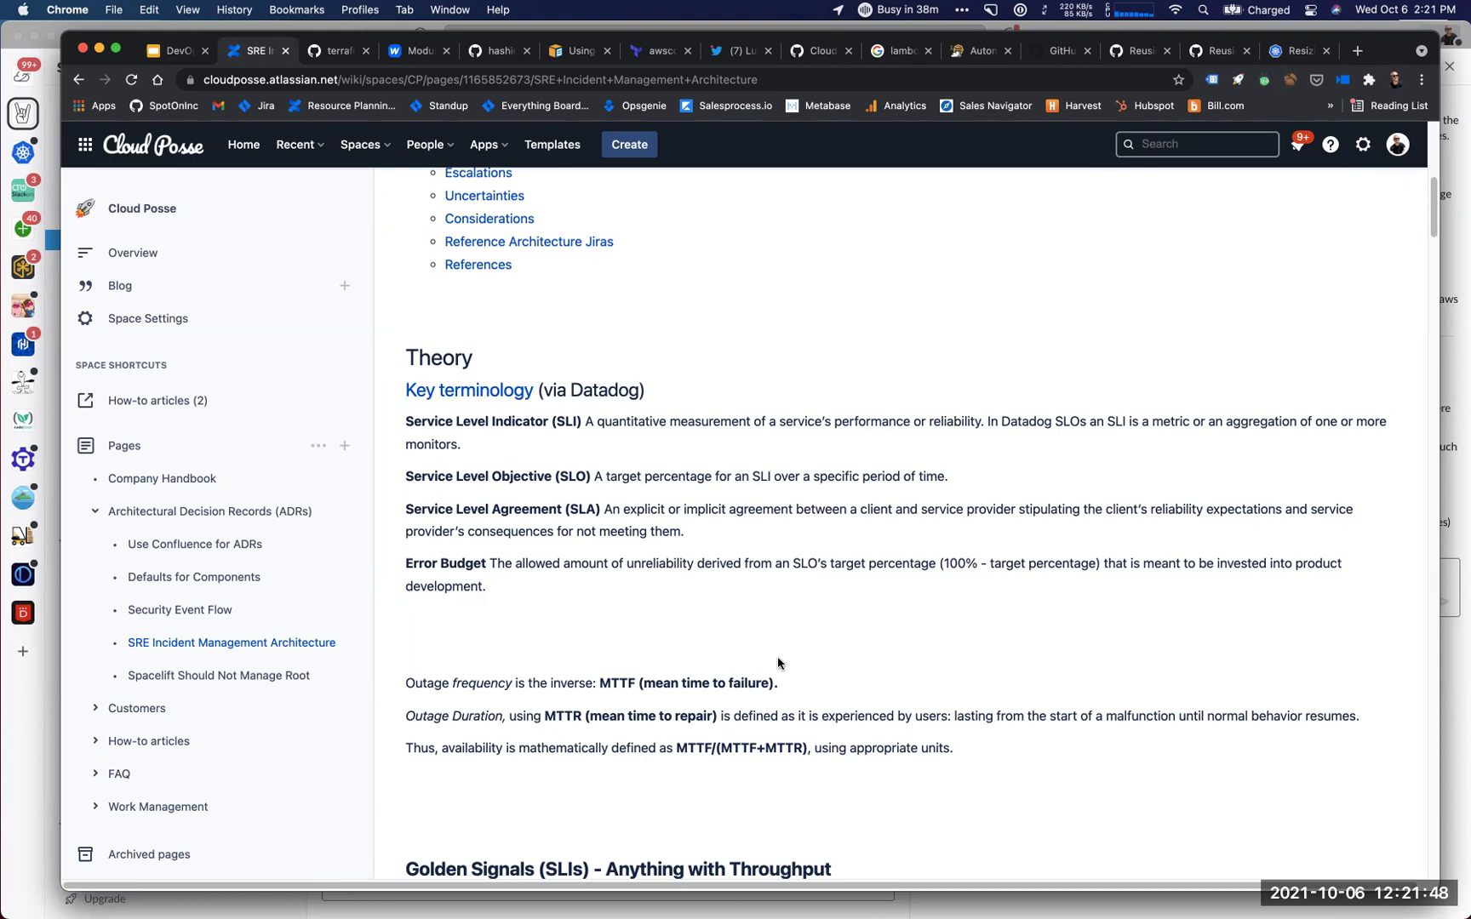
scroll("down", 3)
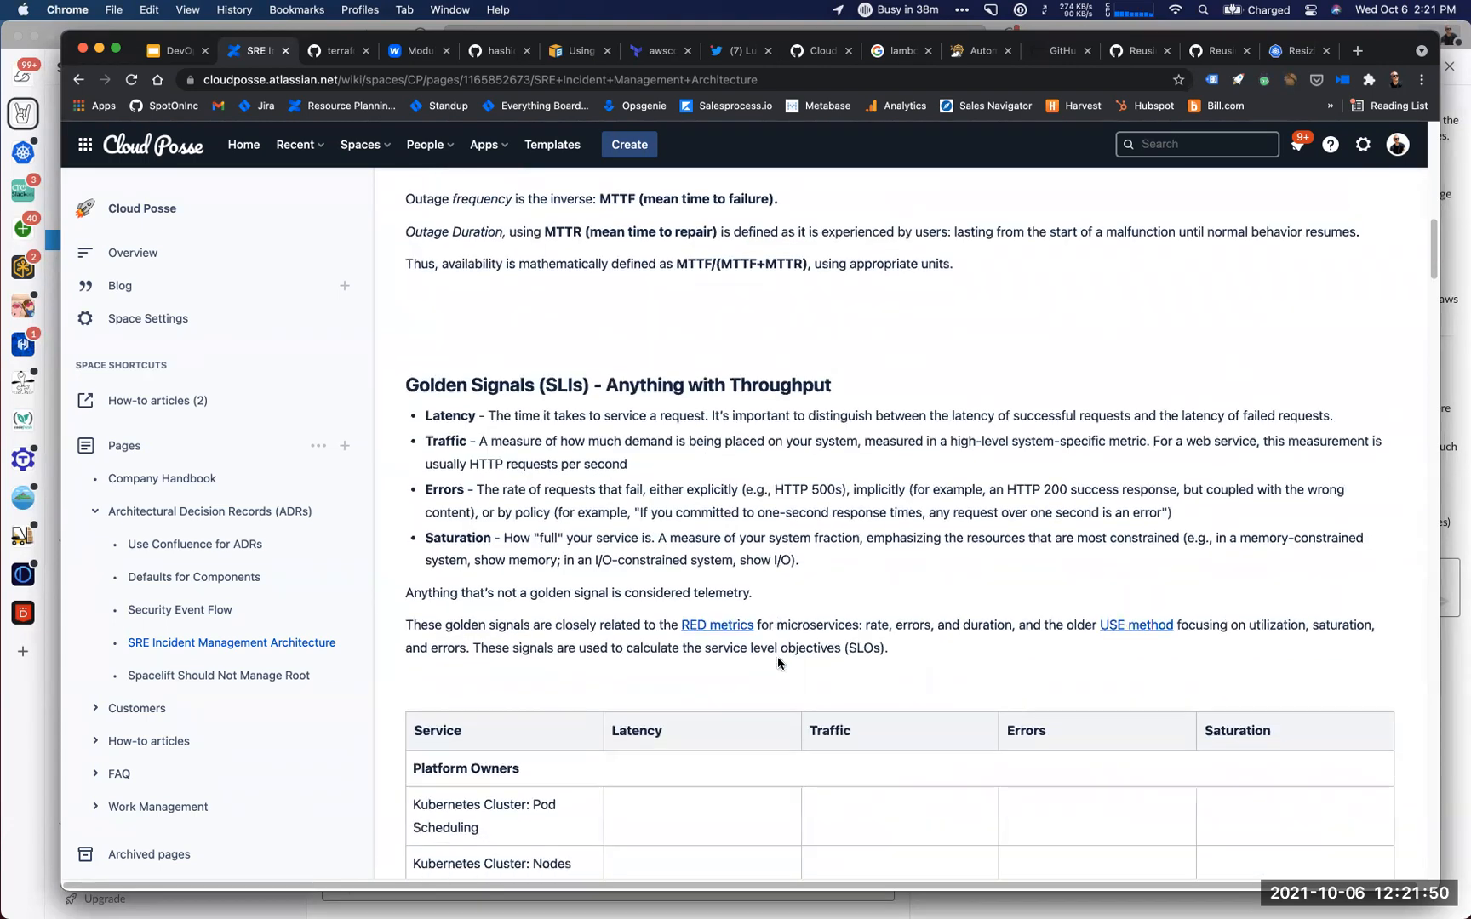
scroll("down", 3)
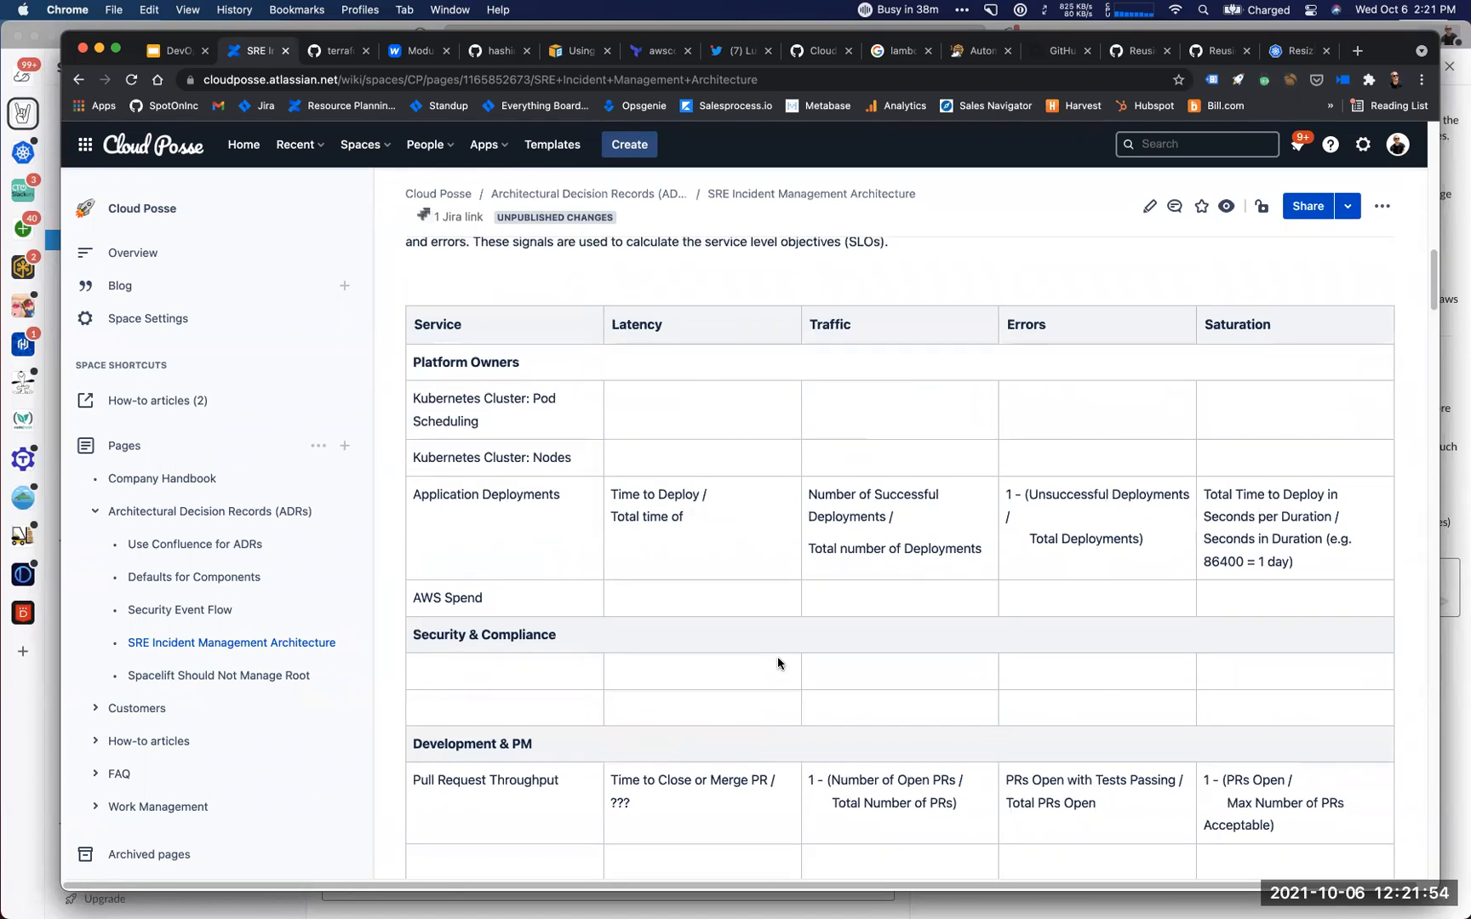
scroll("down", 3)
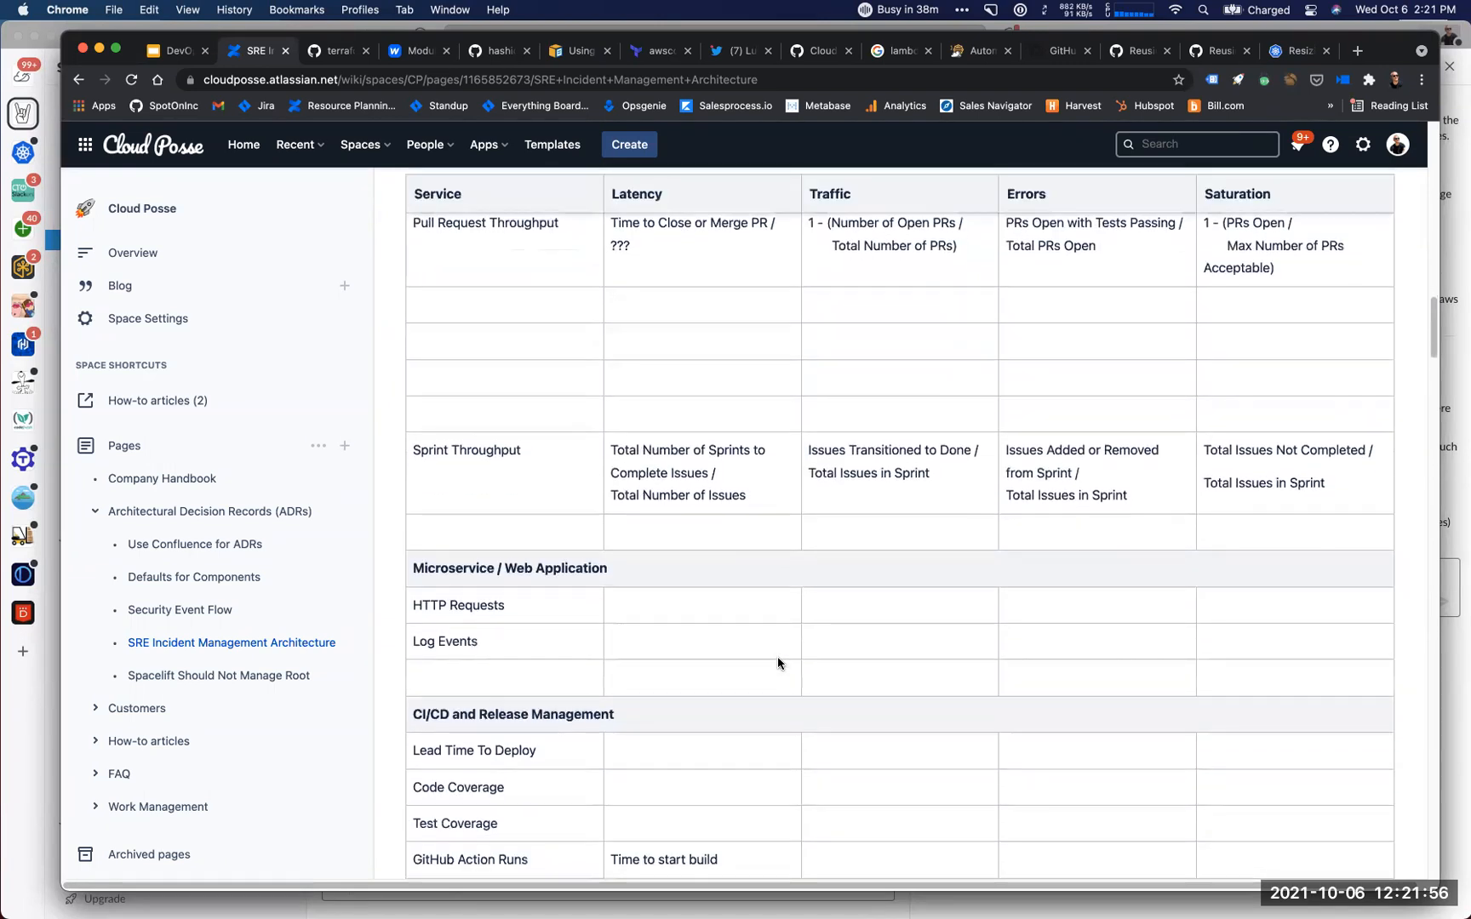
scroll("down", 3)
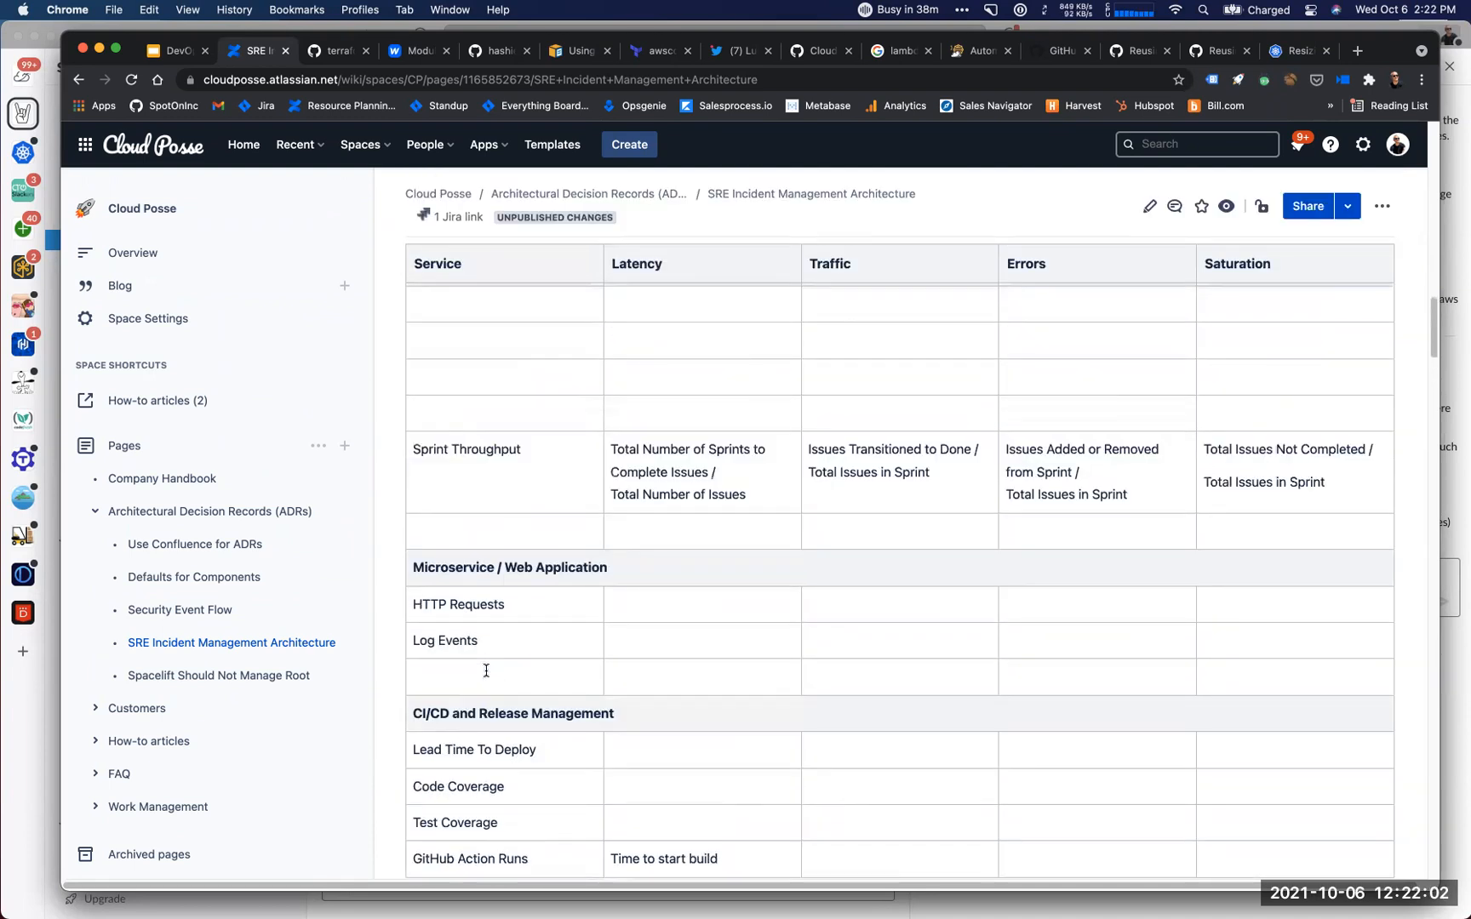
scroll("up", 3)
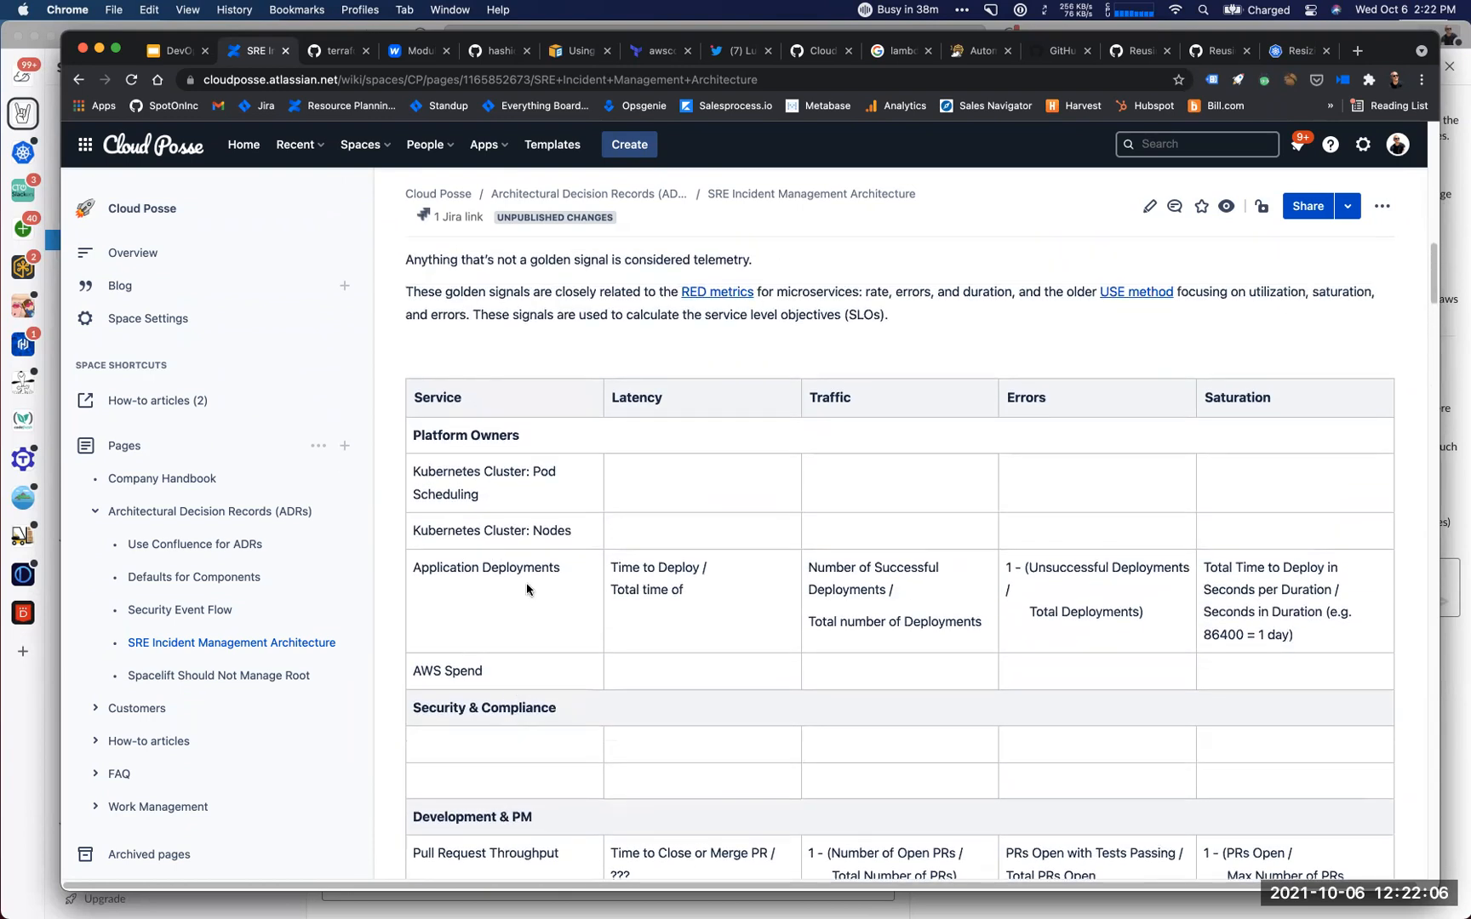
scroll("down", 3)
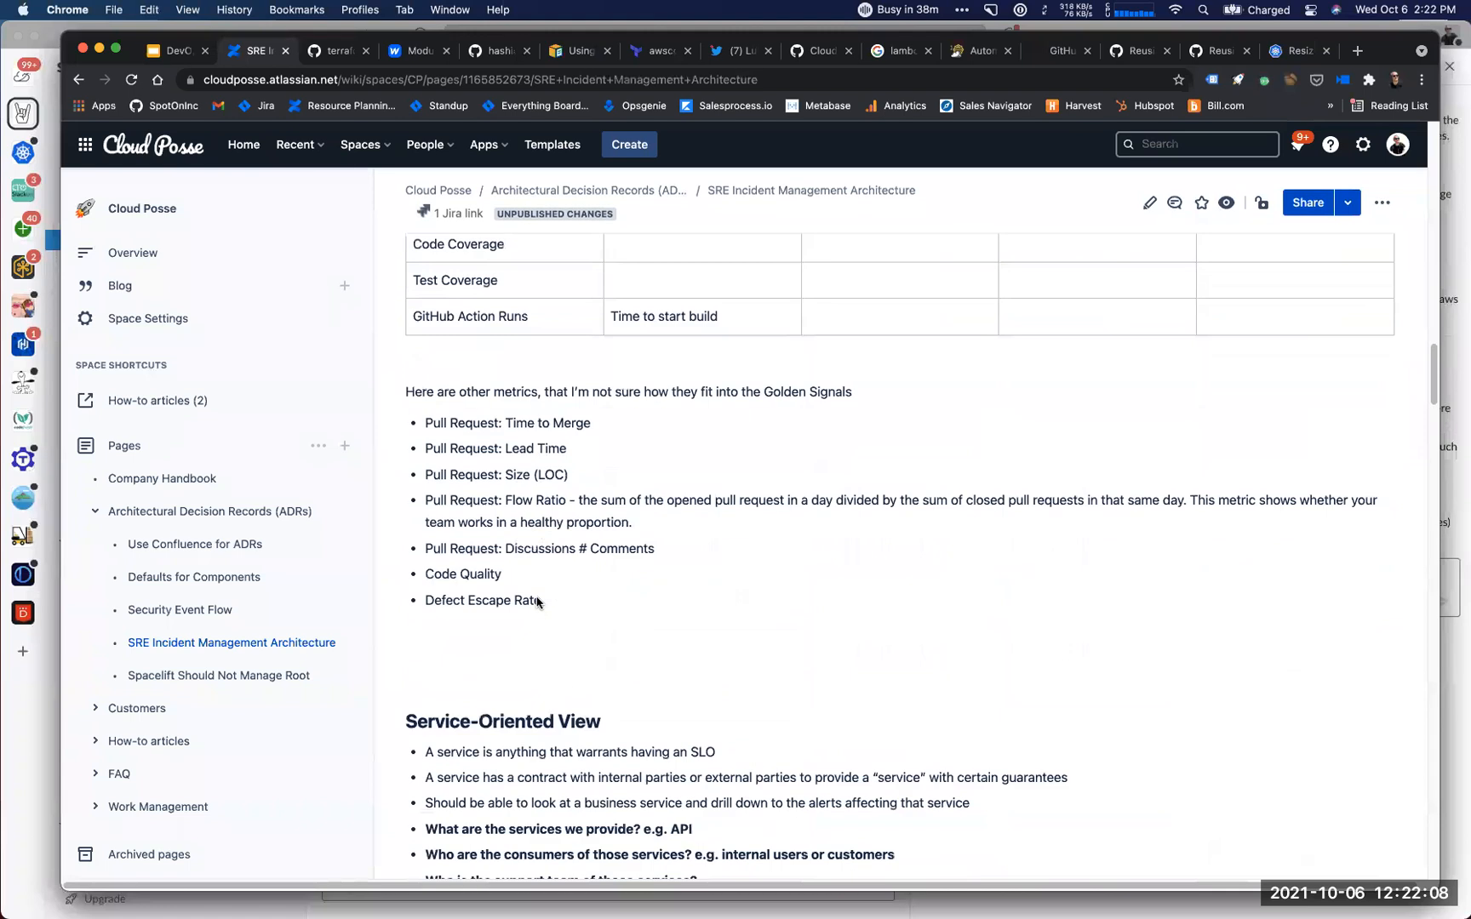
scroll("down", 3)
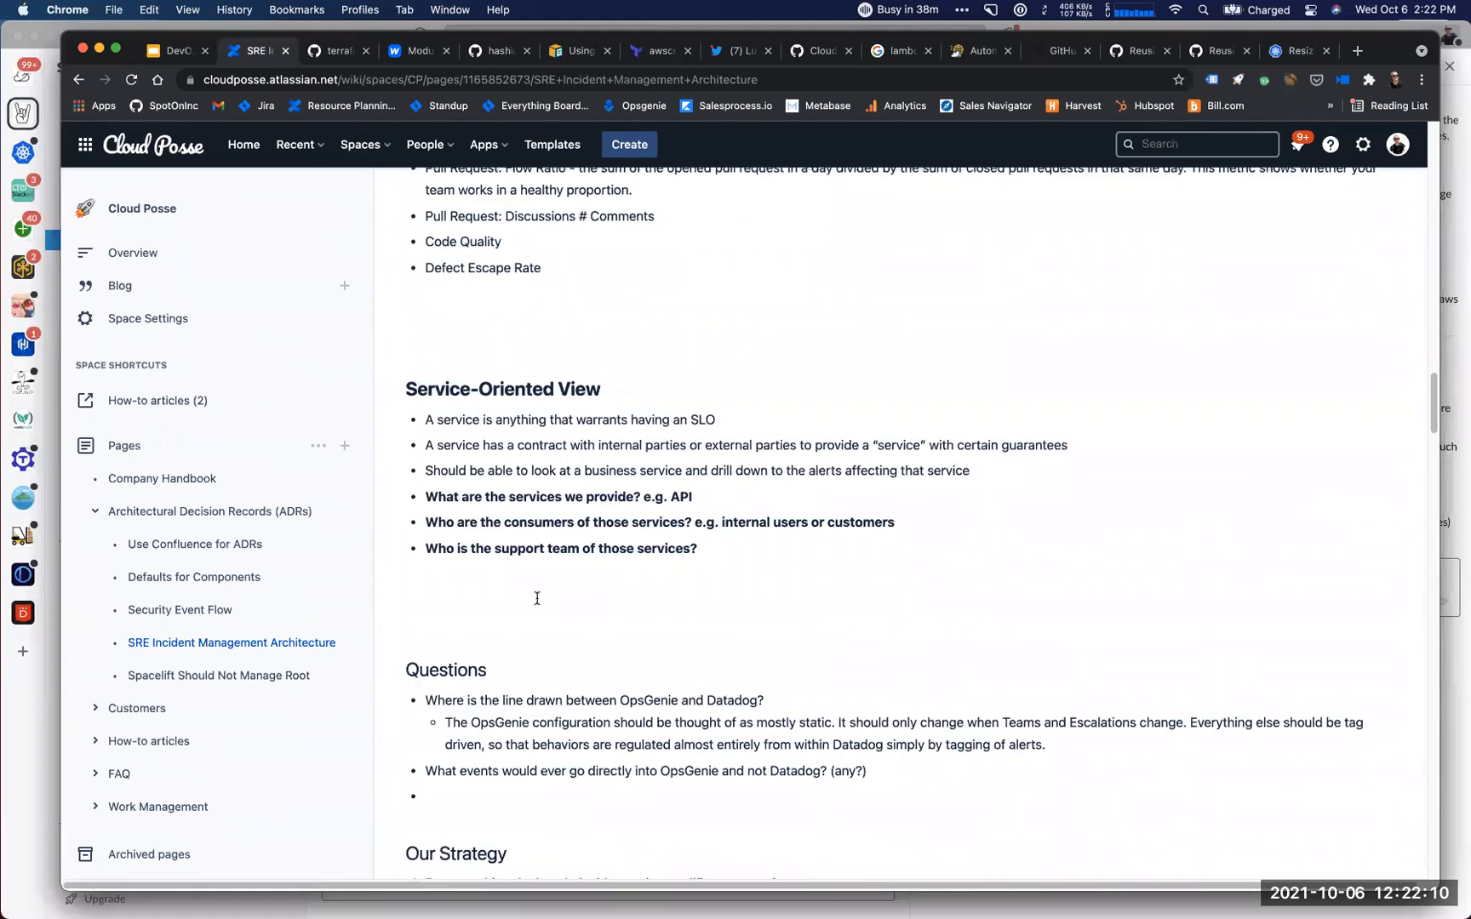
scroll("down", 3)
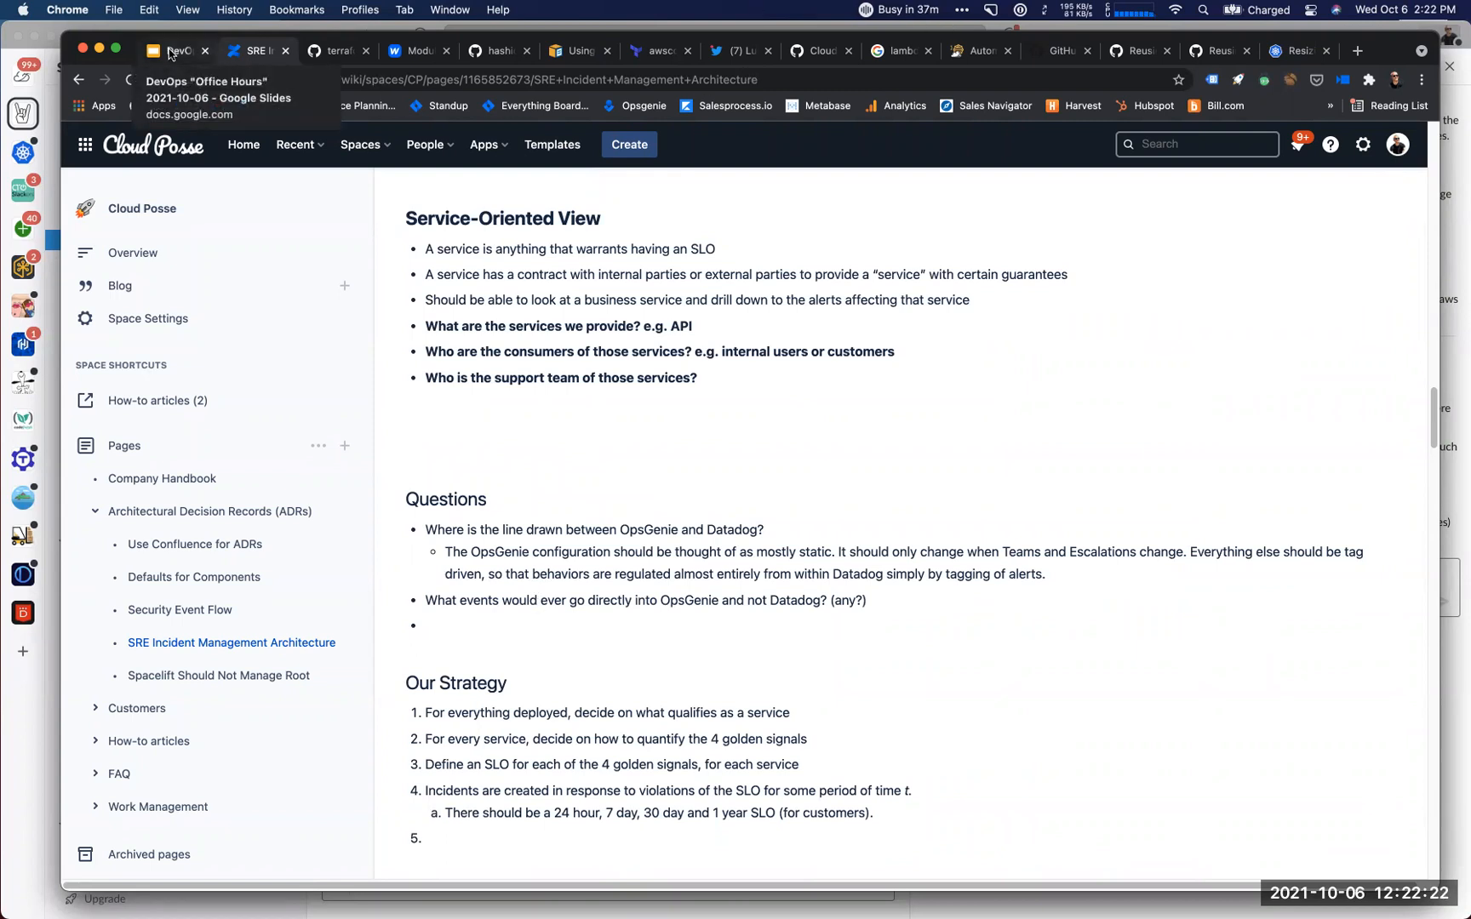
Switch to the DevOps Office Hours deck on slide 4, Talking Points.
left_click(174, 50)
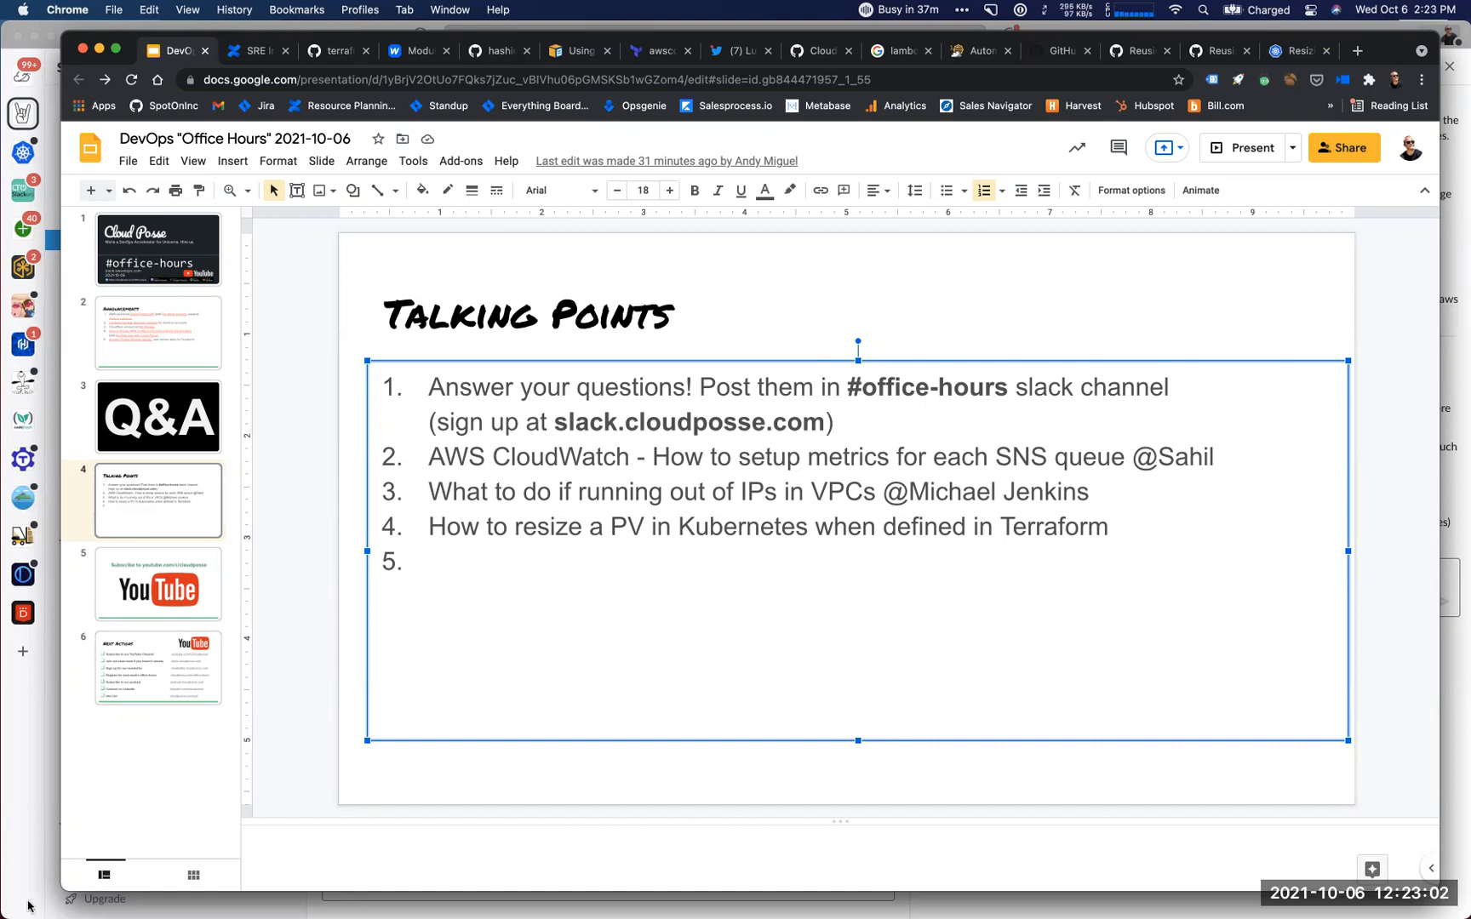
mouse_move(778, 325)
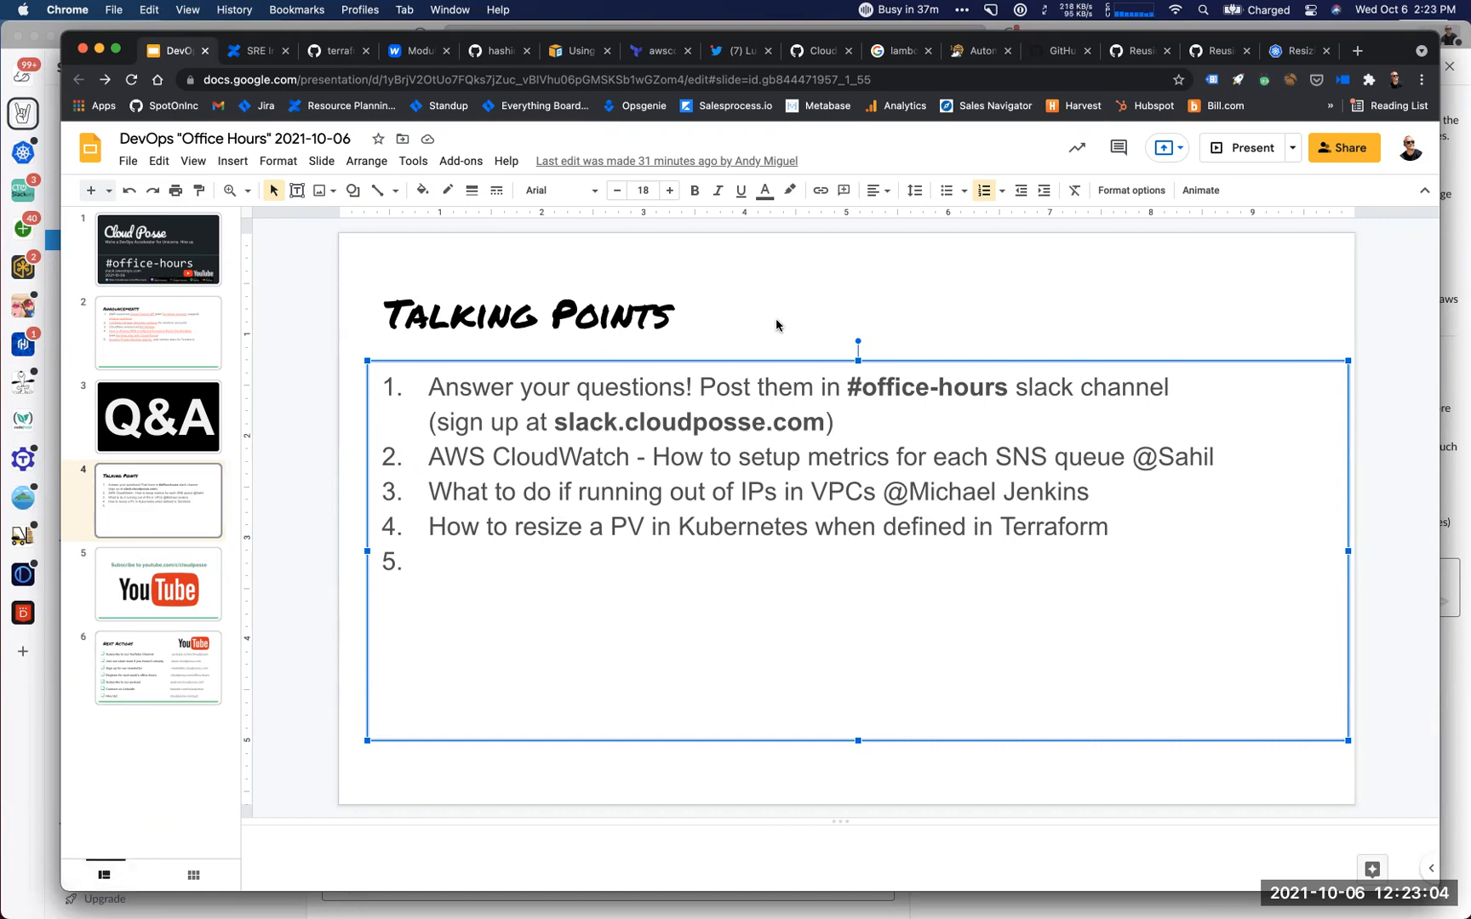
mouse_move(814, 337)
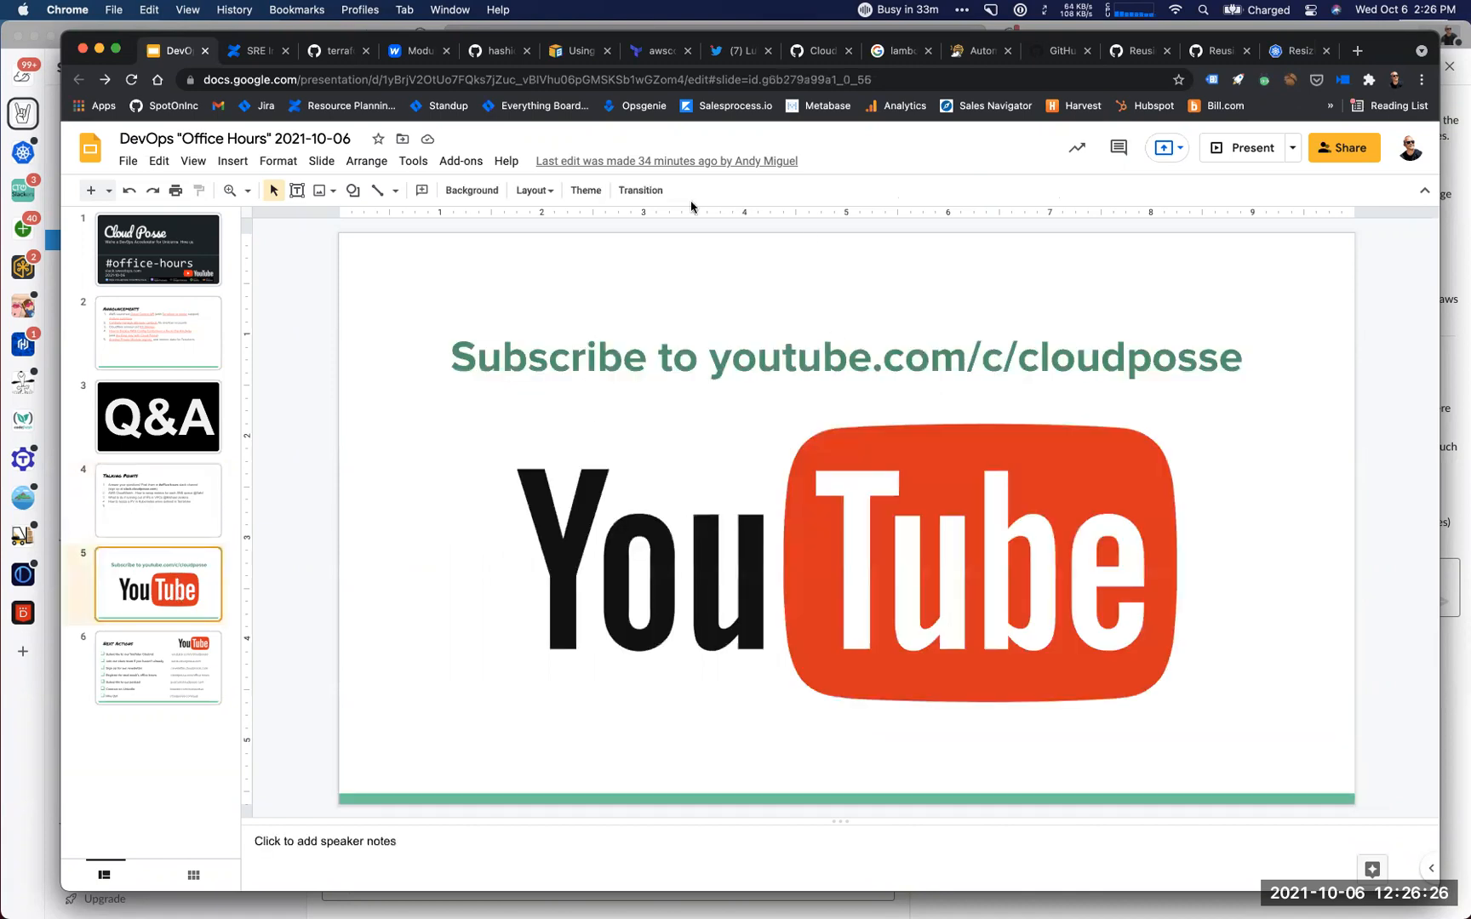
mouse_move(1227, 162)
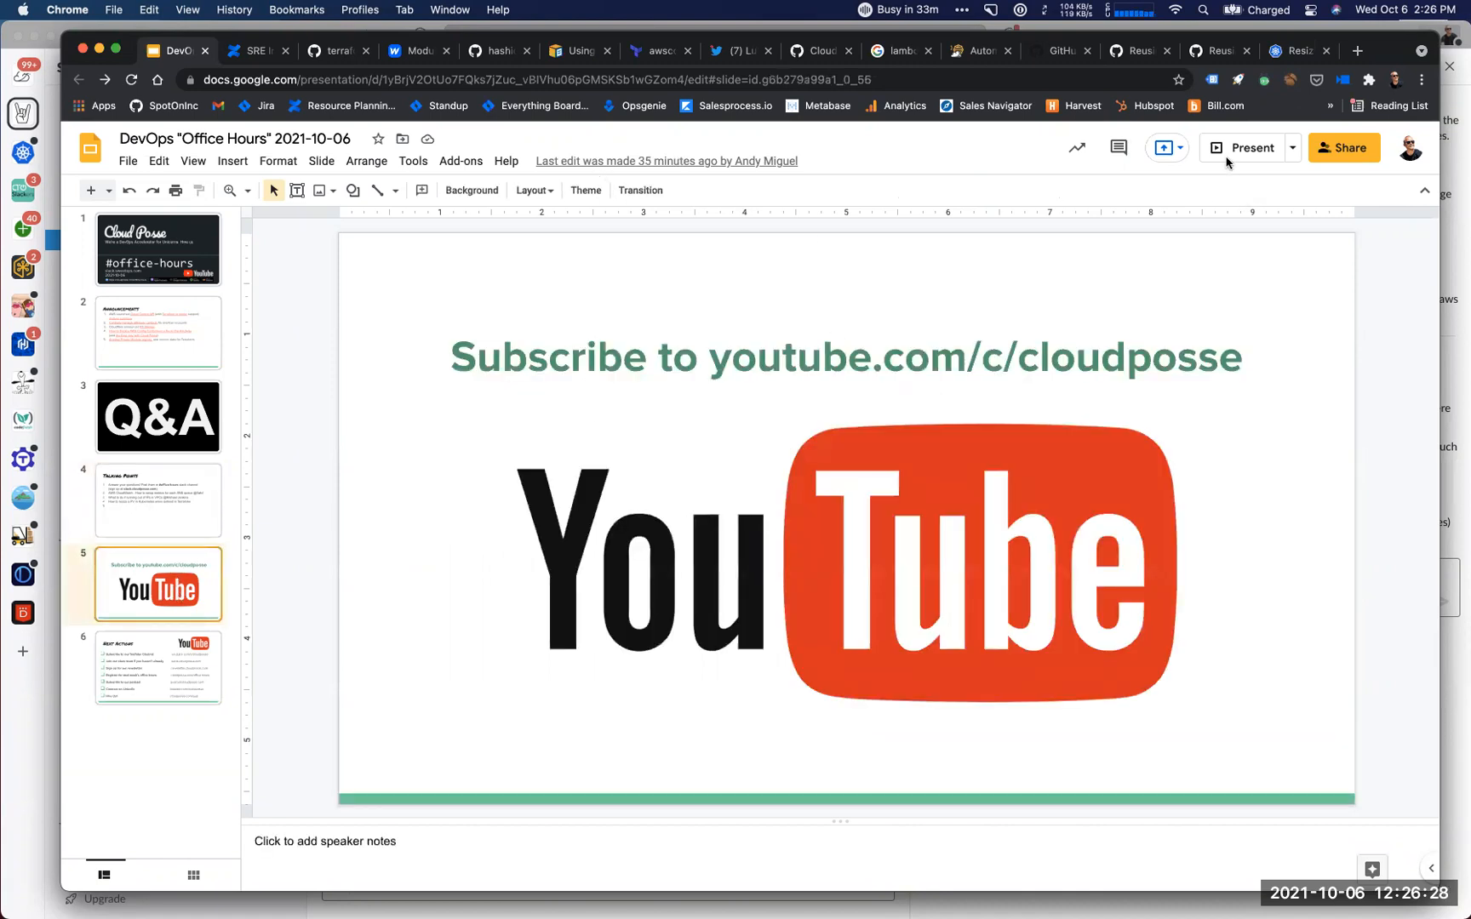
Present the 'Subscribe to youtube.com/c/cloudposse' slide full screen.
left_click(1249, 147)
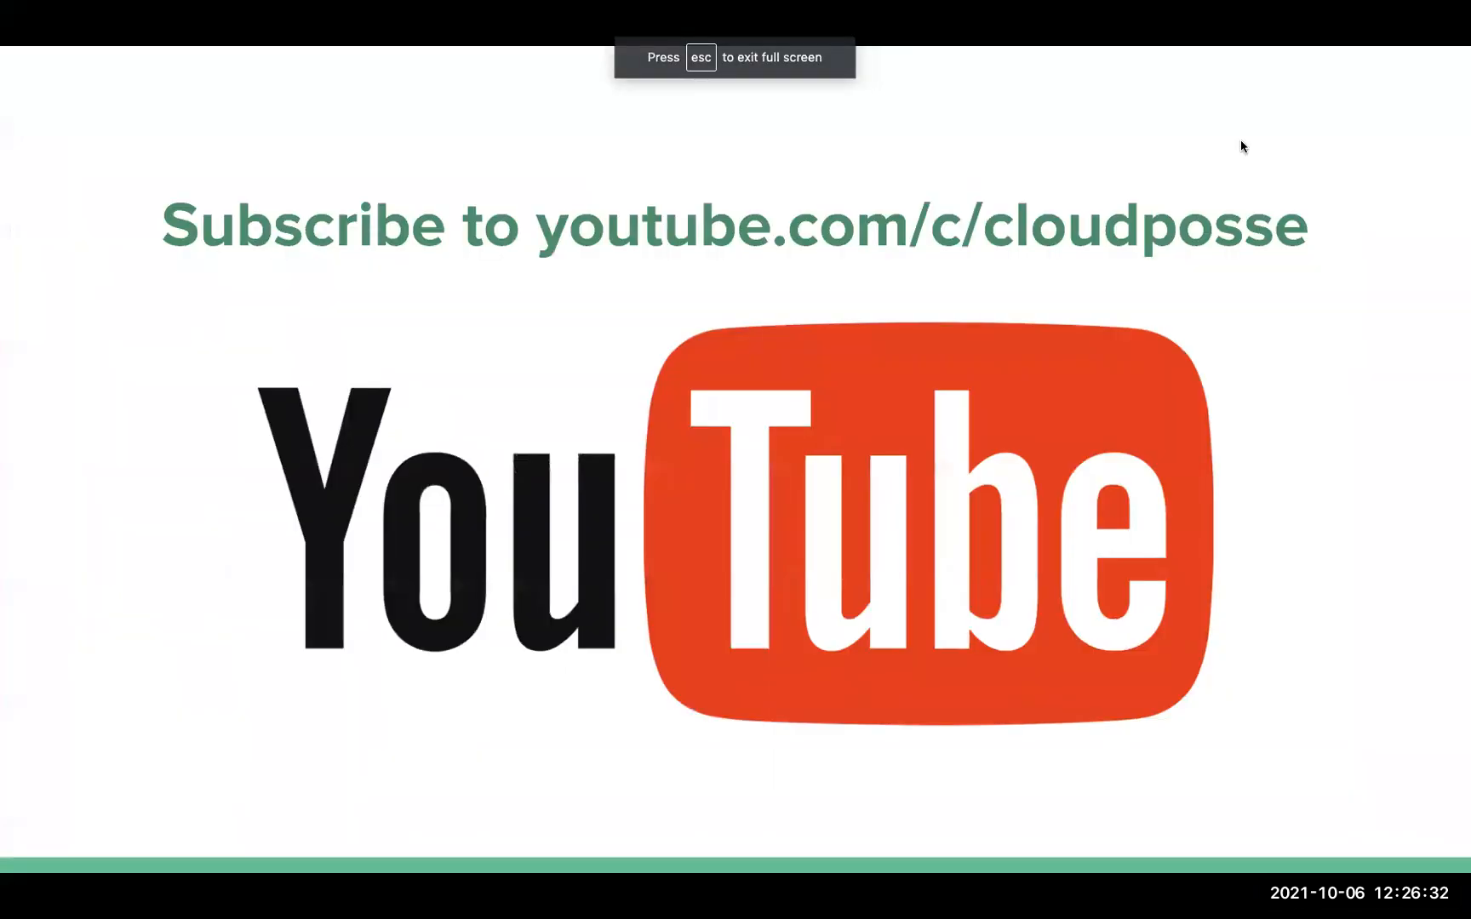